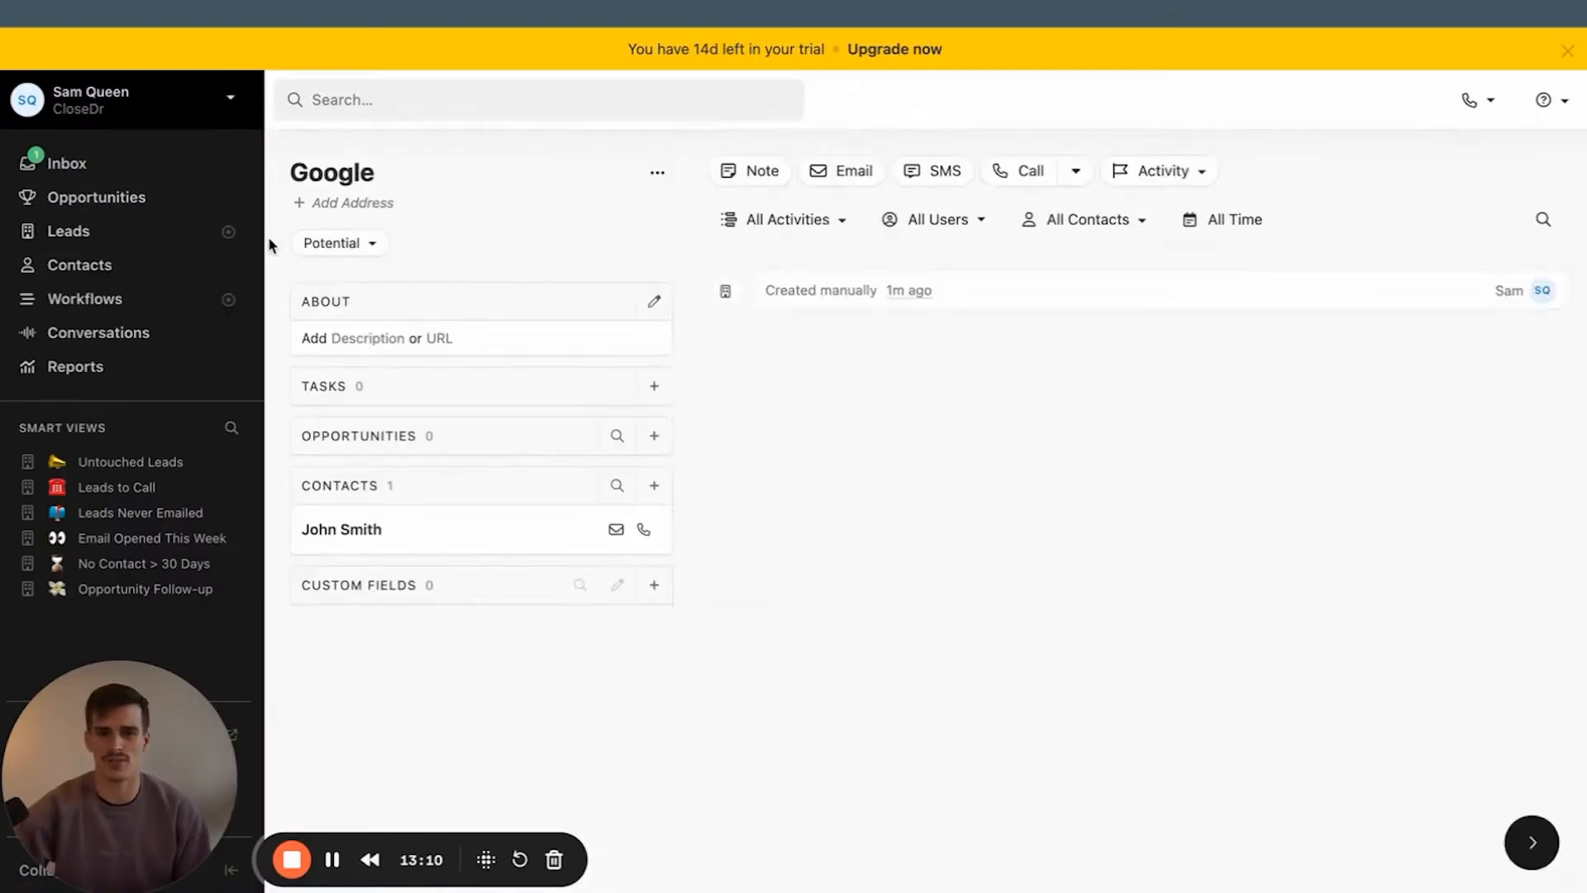
Leave the Google lead record and load the close.com marketing homepage
click(358, 572)
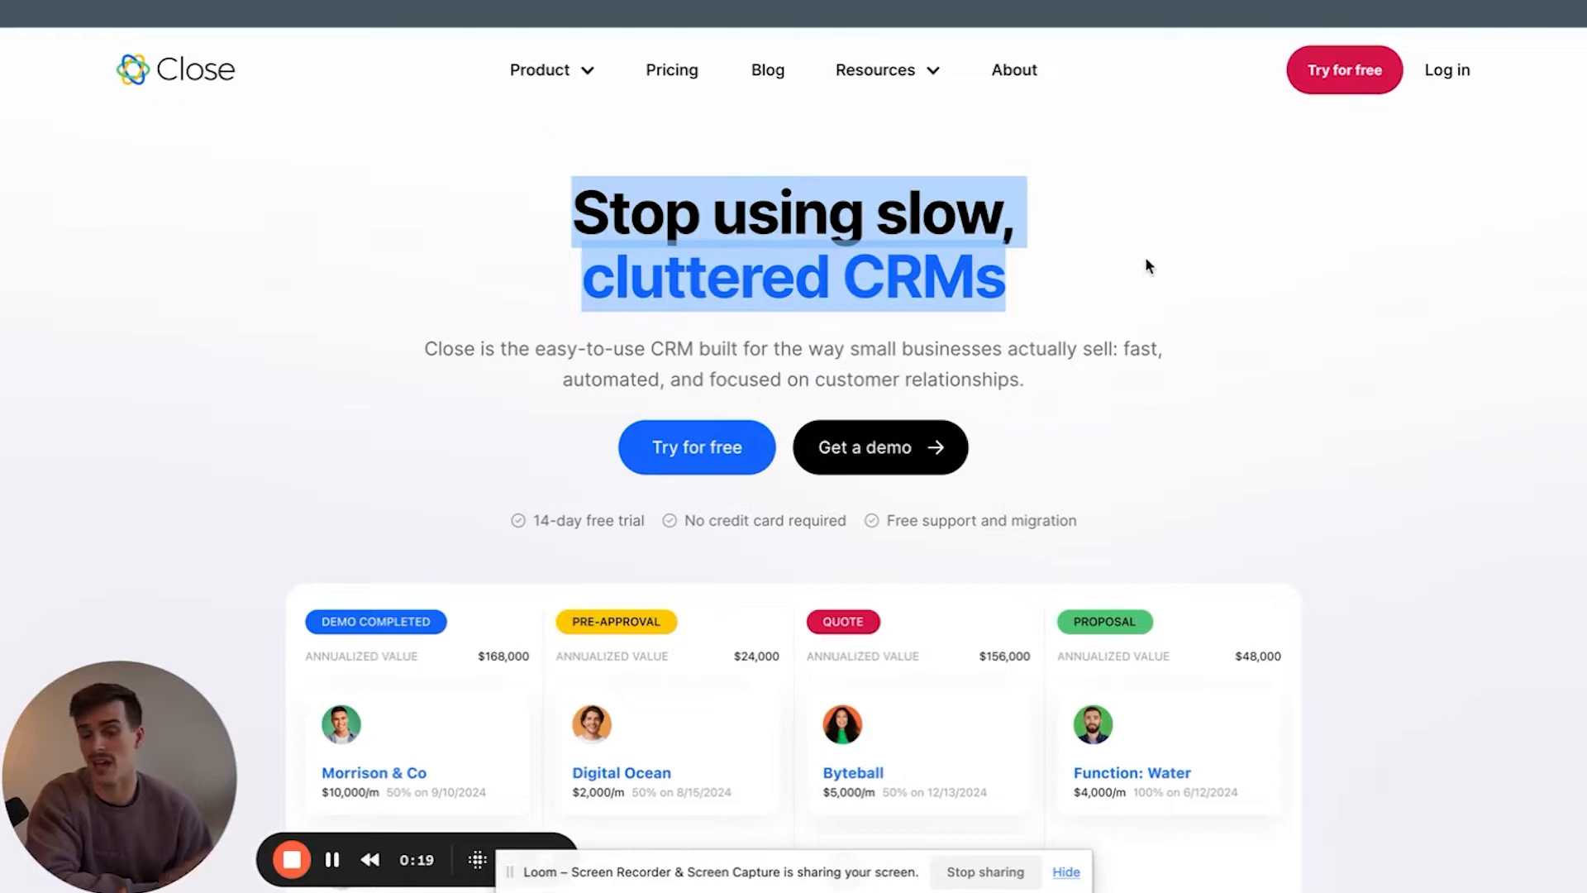
Create a new Close trial account with the name Queen and submit the sign-up
click(1174, 213)
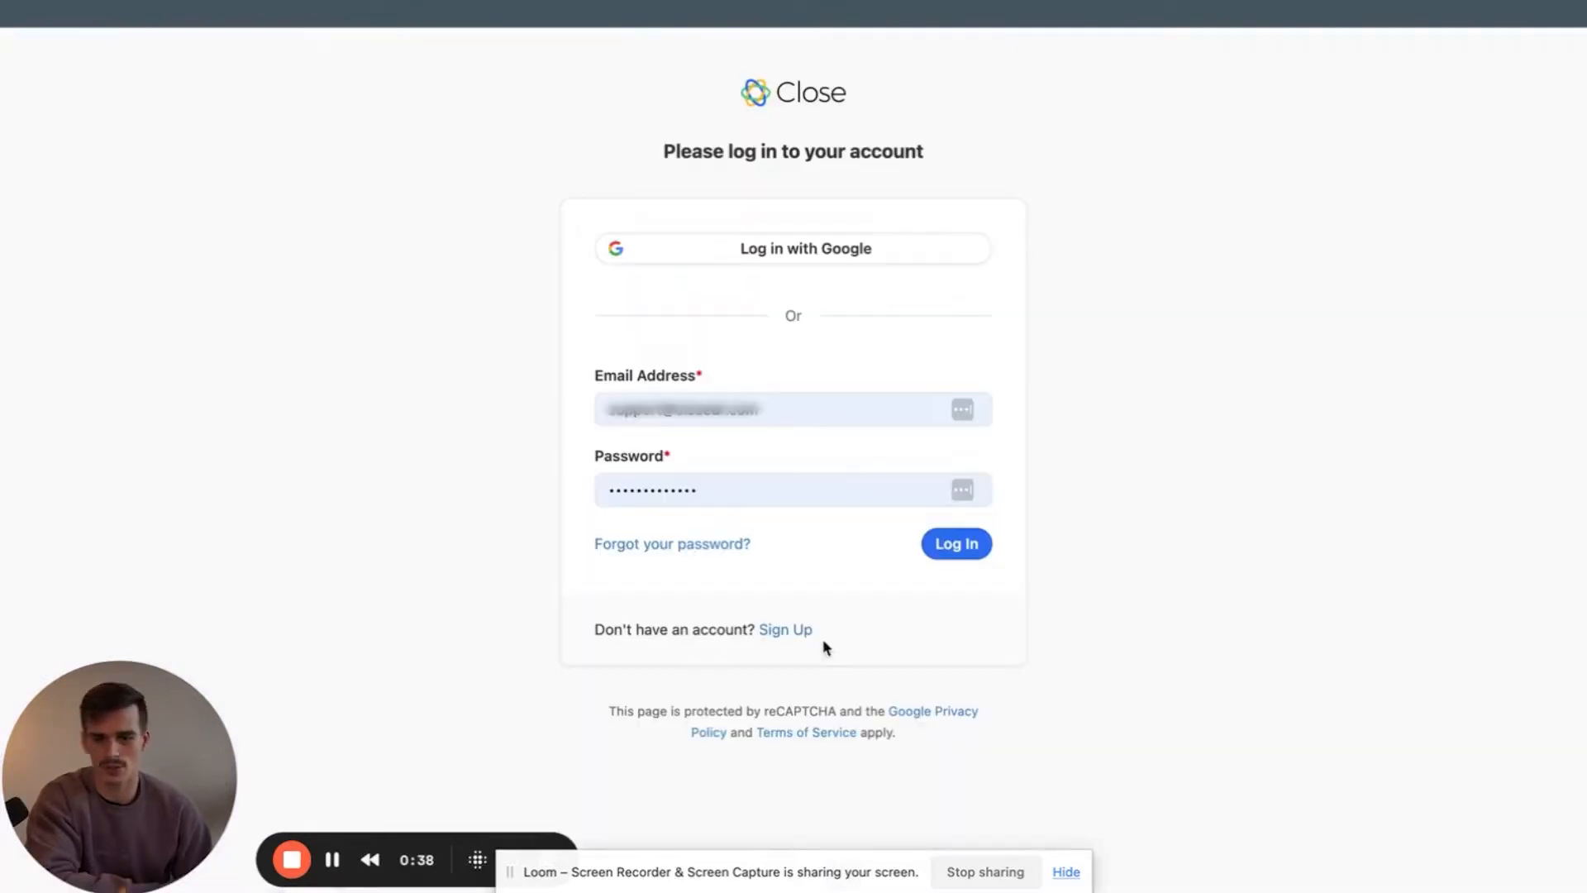
click(786, 629)
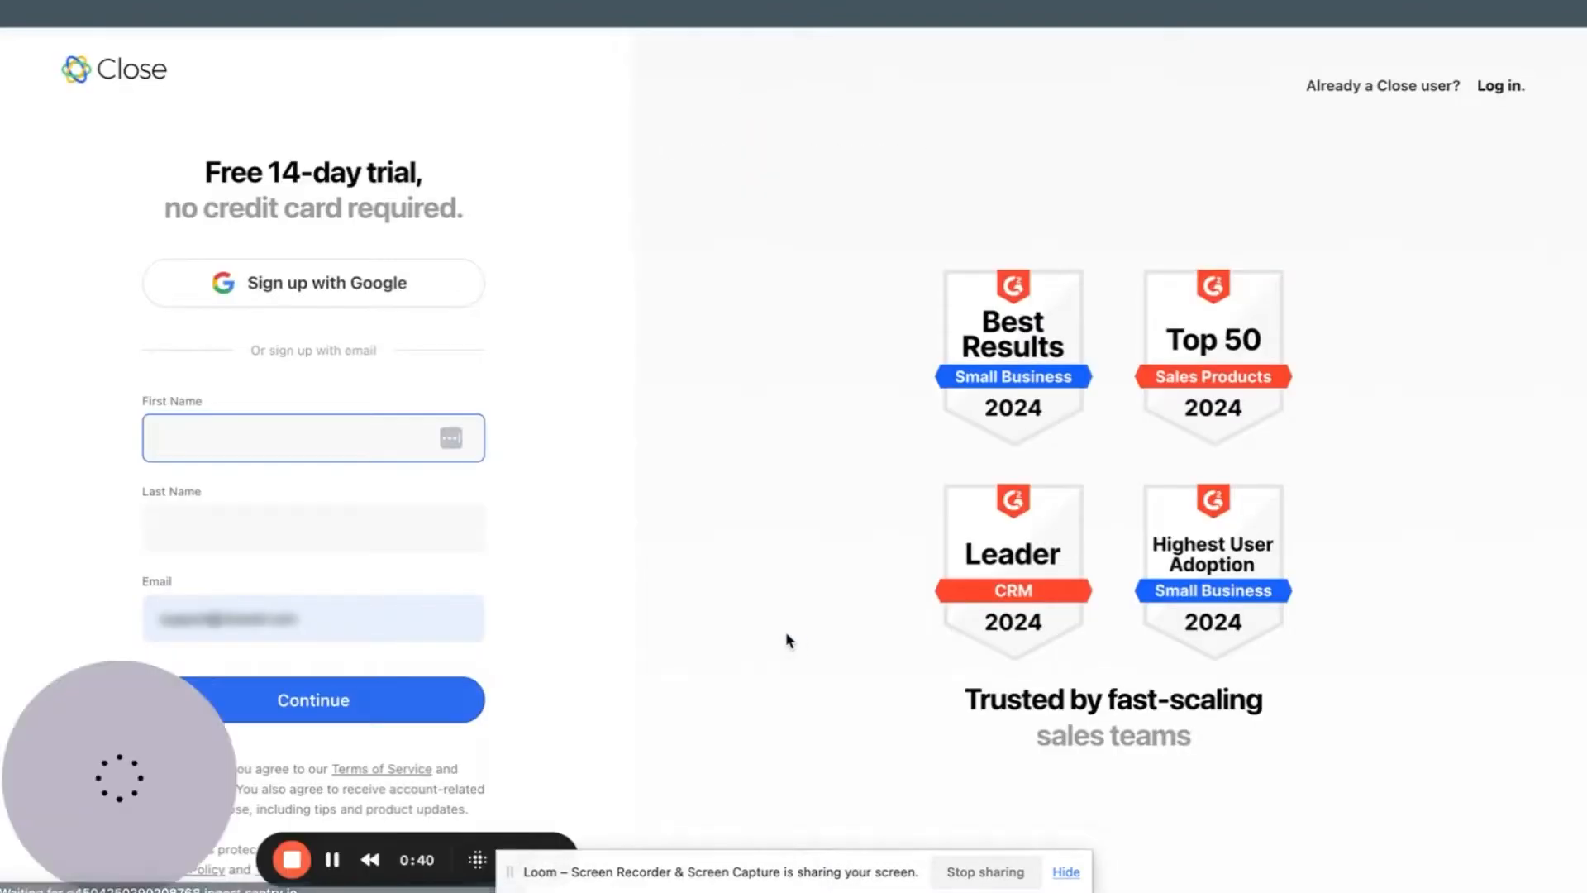
click(312, 437)
text(Sam)
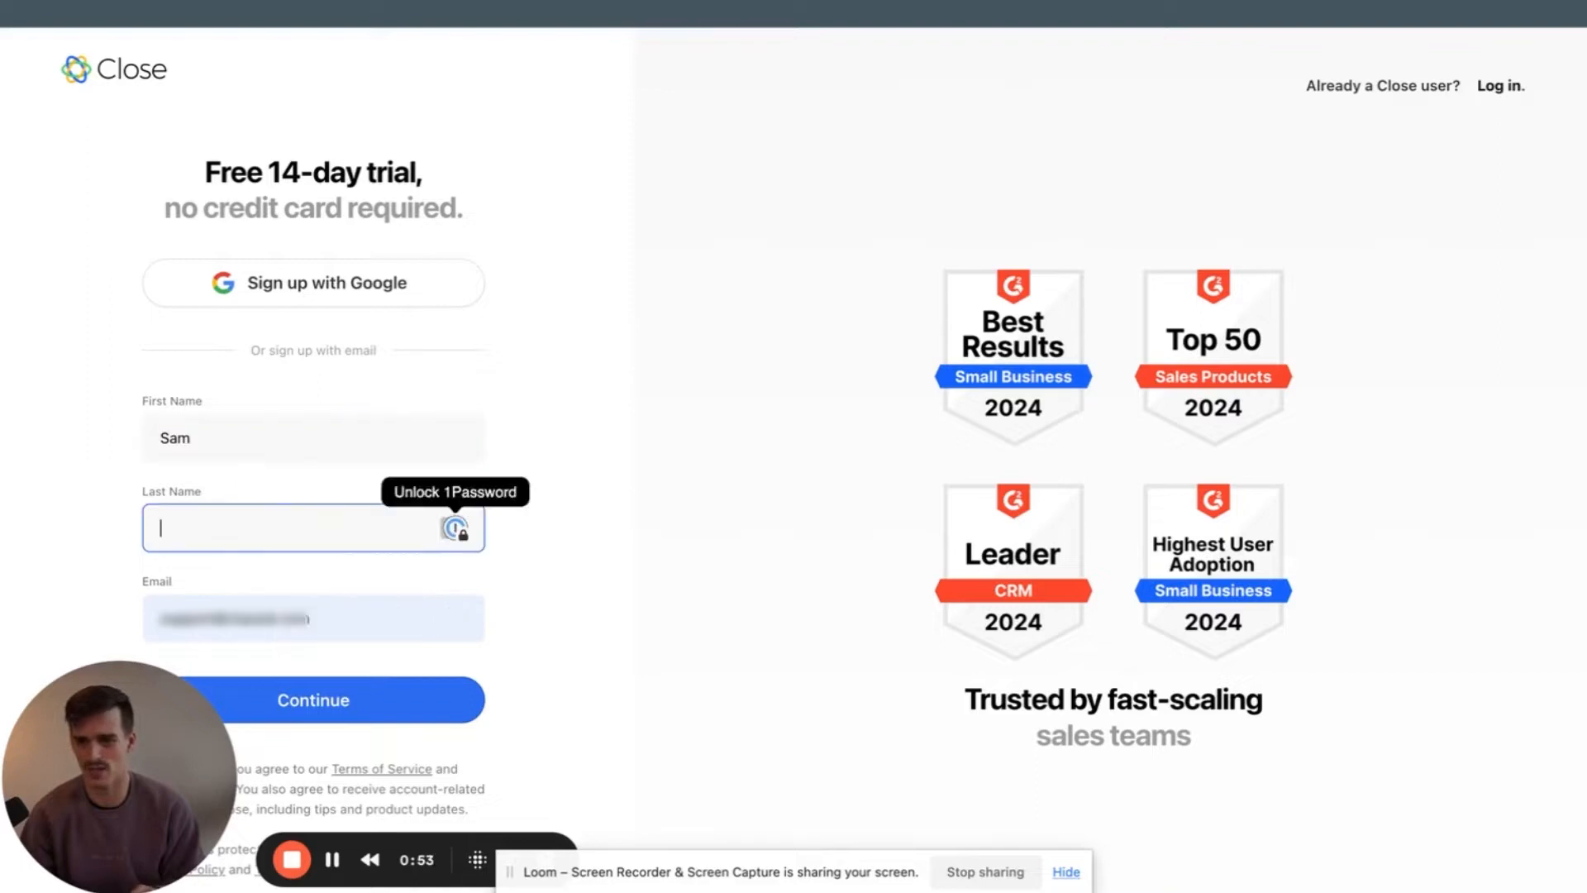
text(Queen)
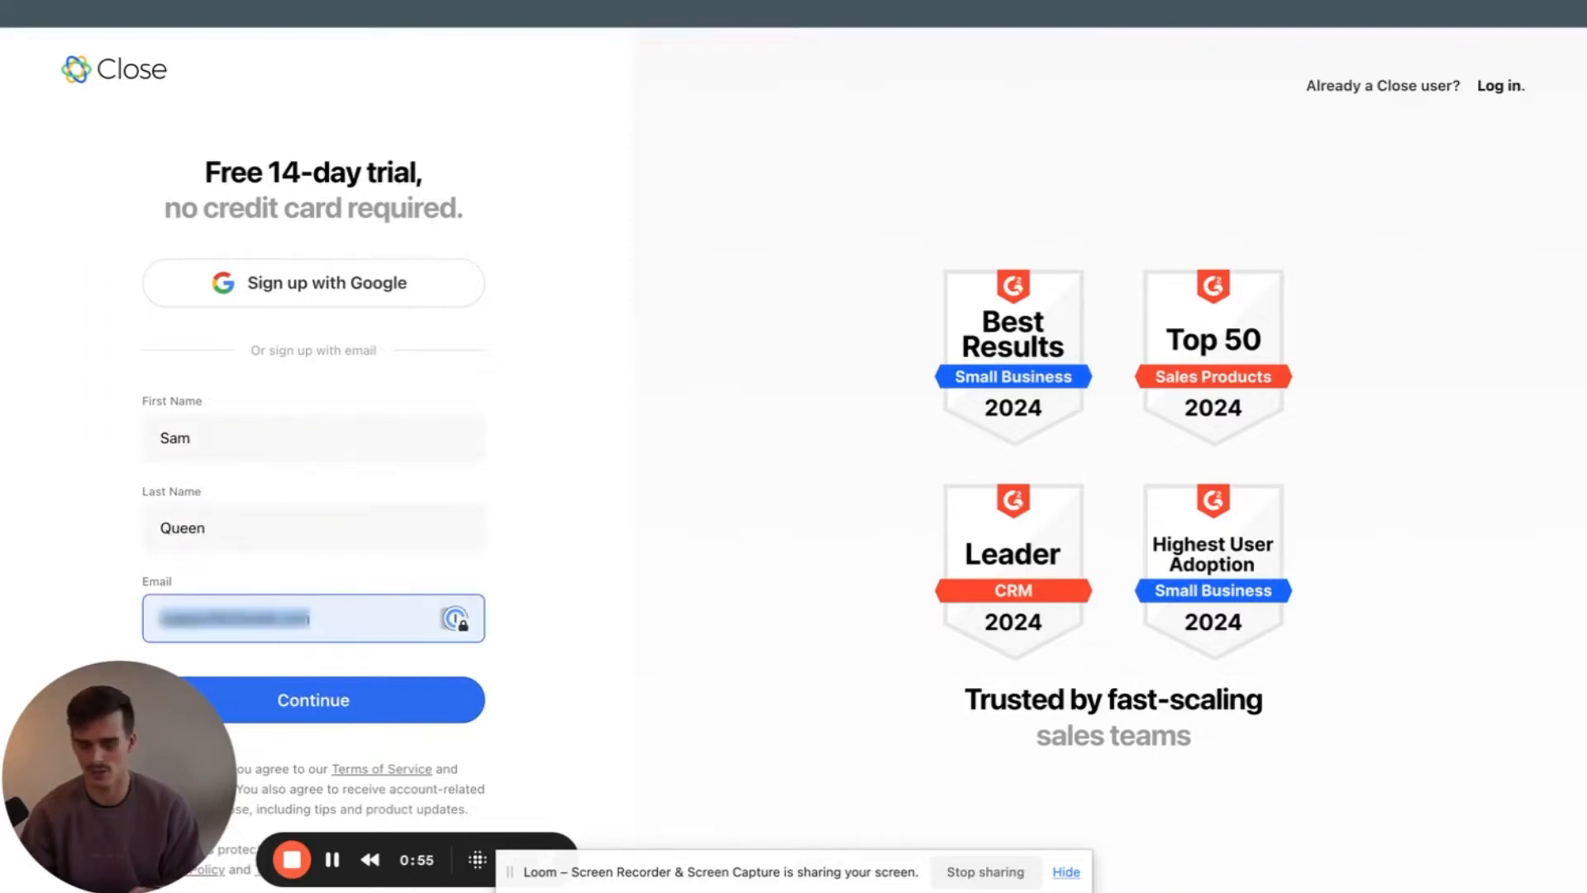
click(312, 699)
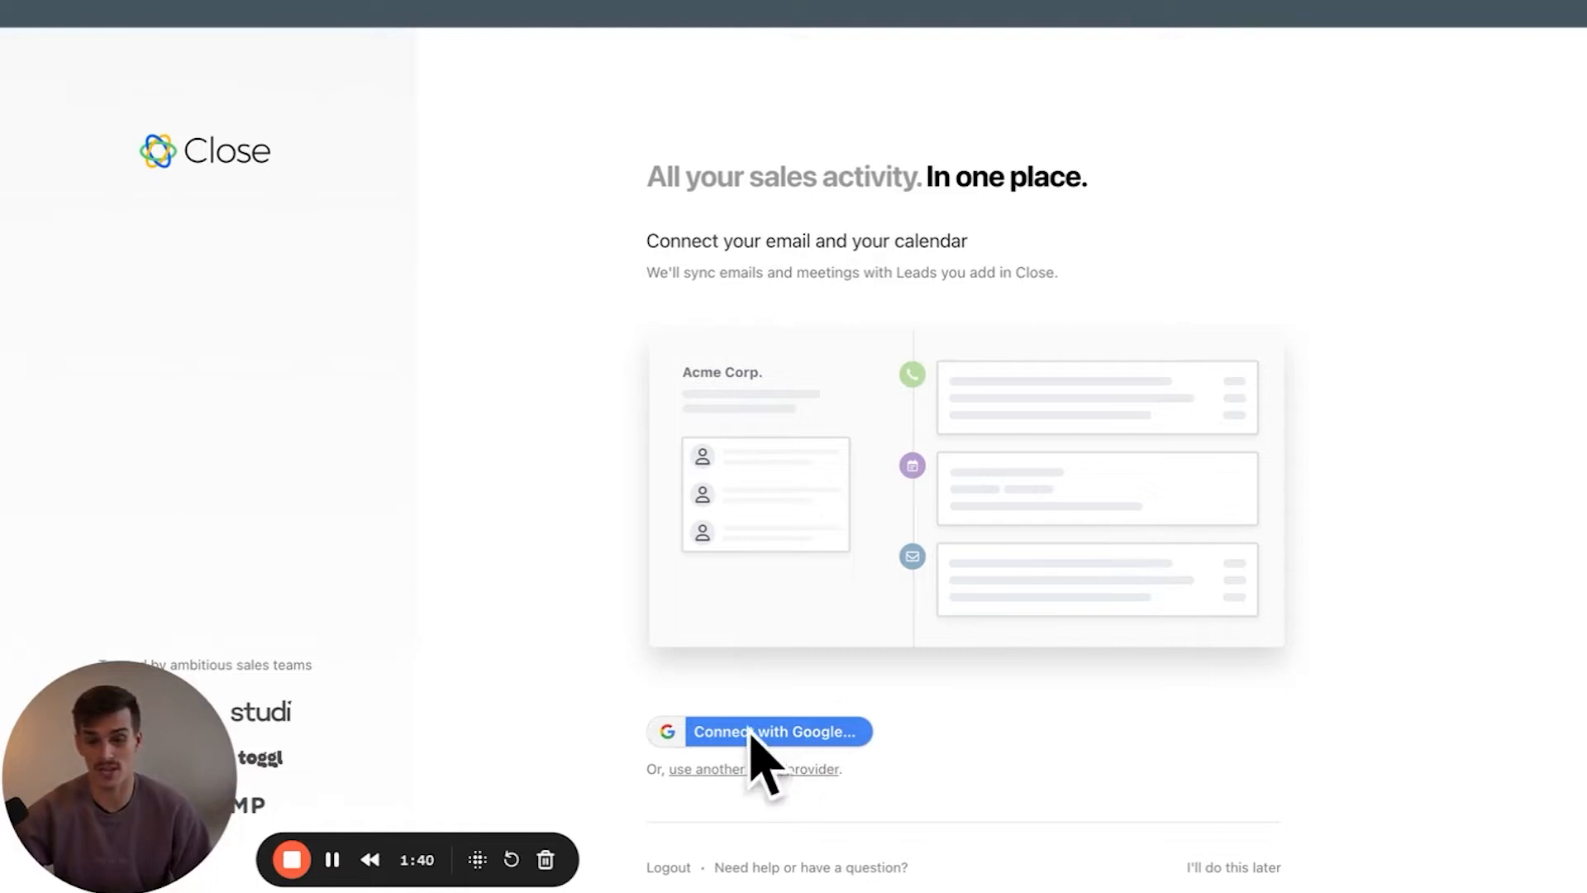
mouse_move(645, 718)
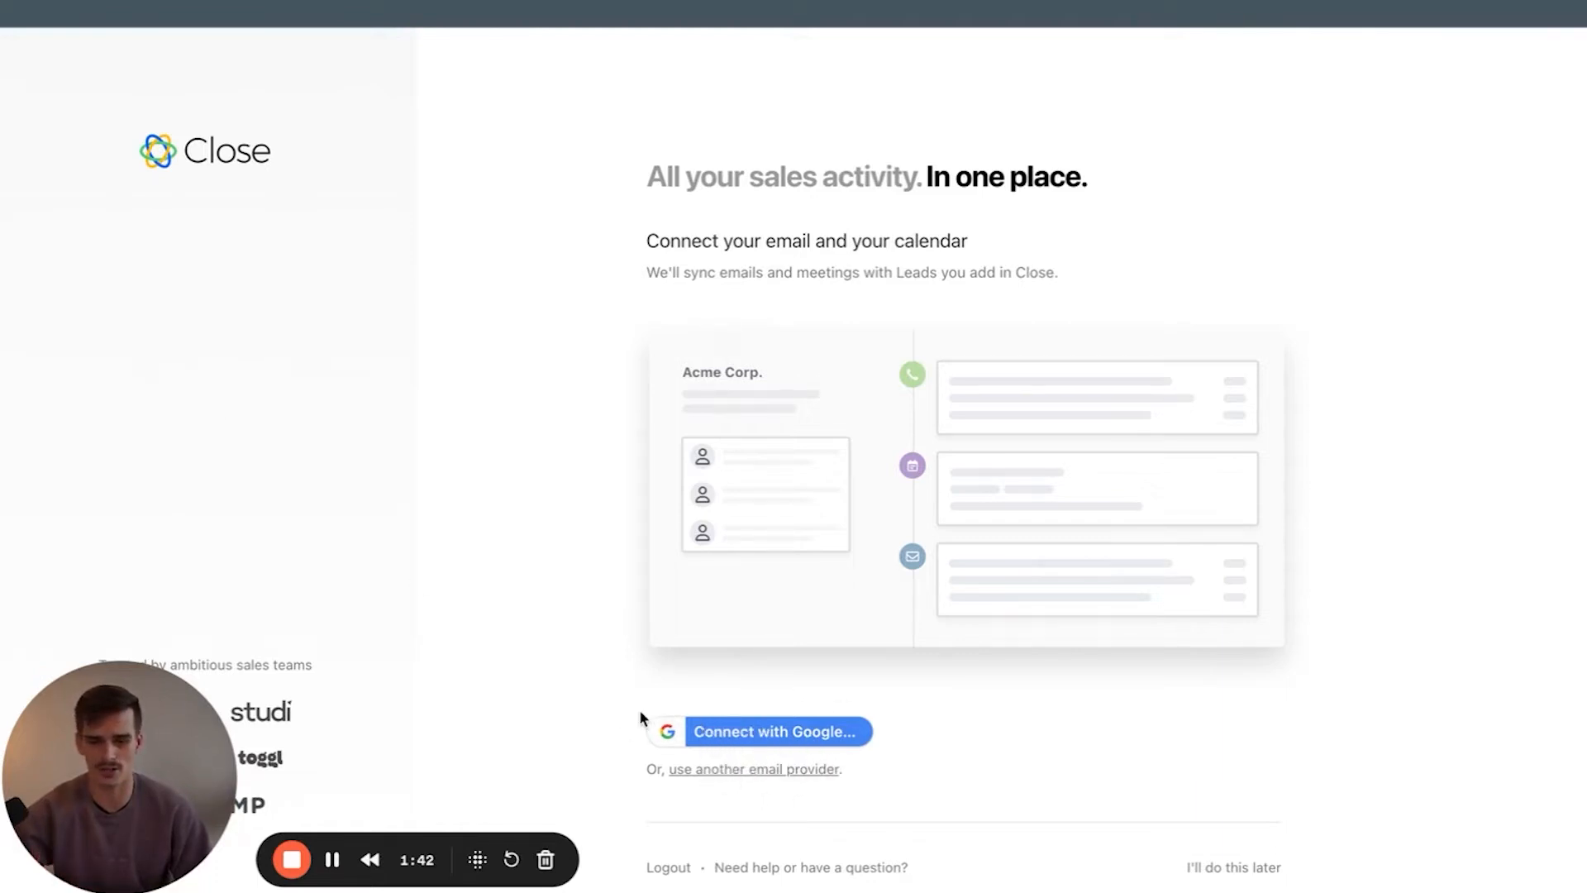
mouse_move(923, 676)
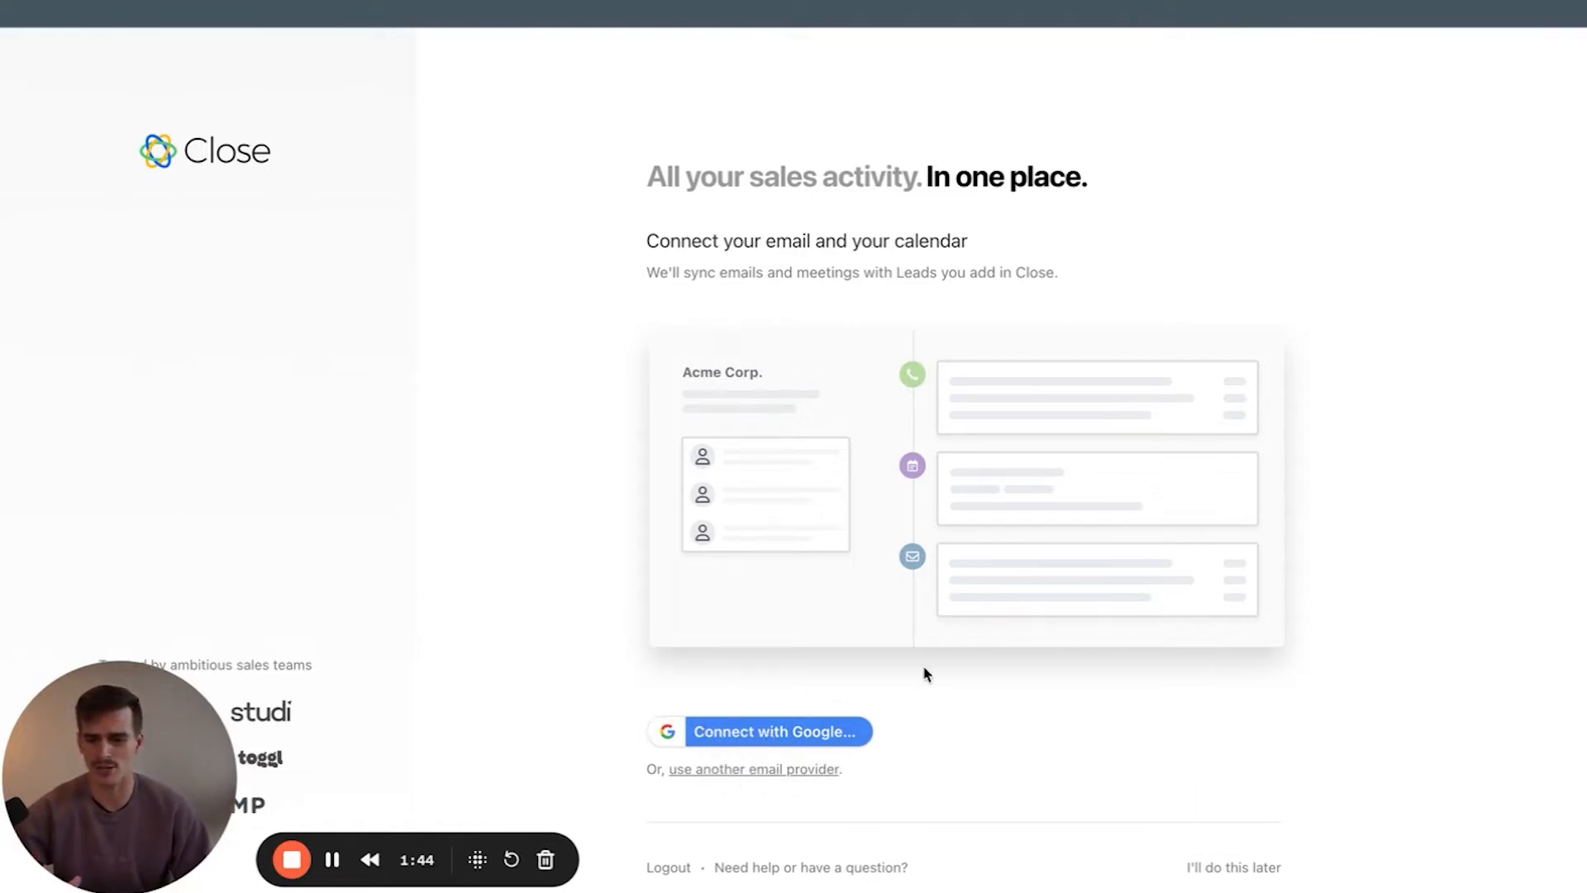
mouse_move(684, 699)
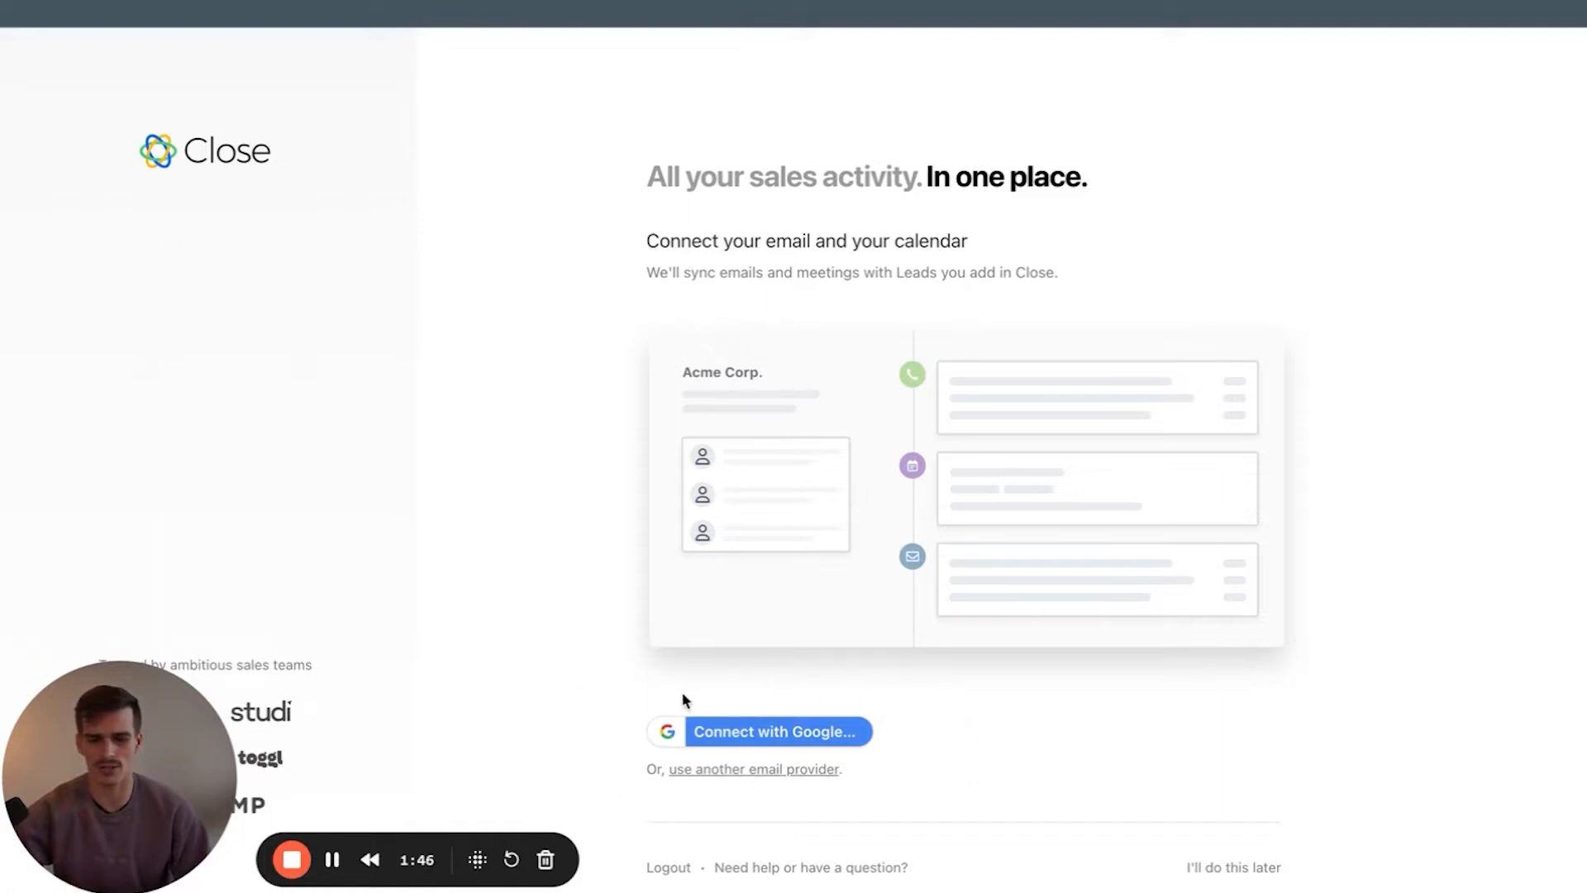
mouse_move(815, 755)
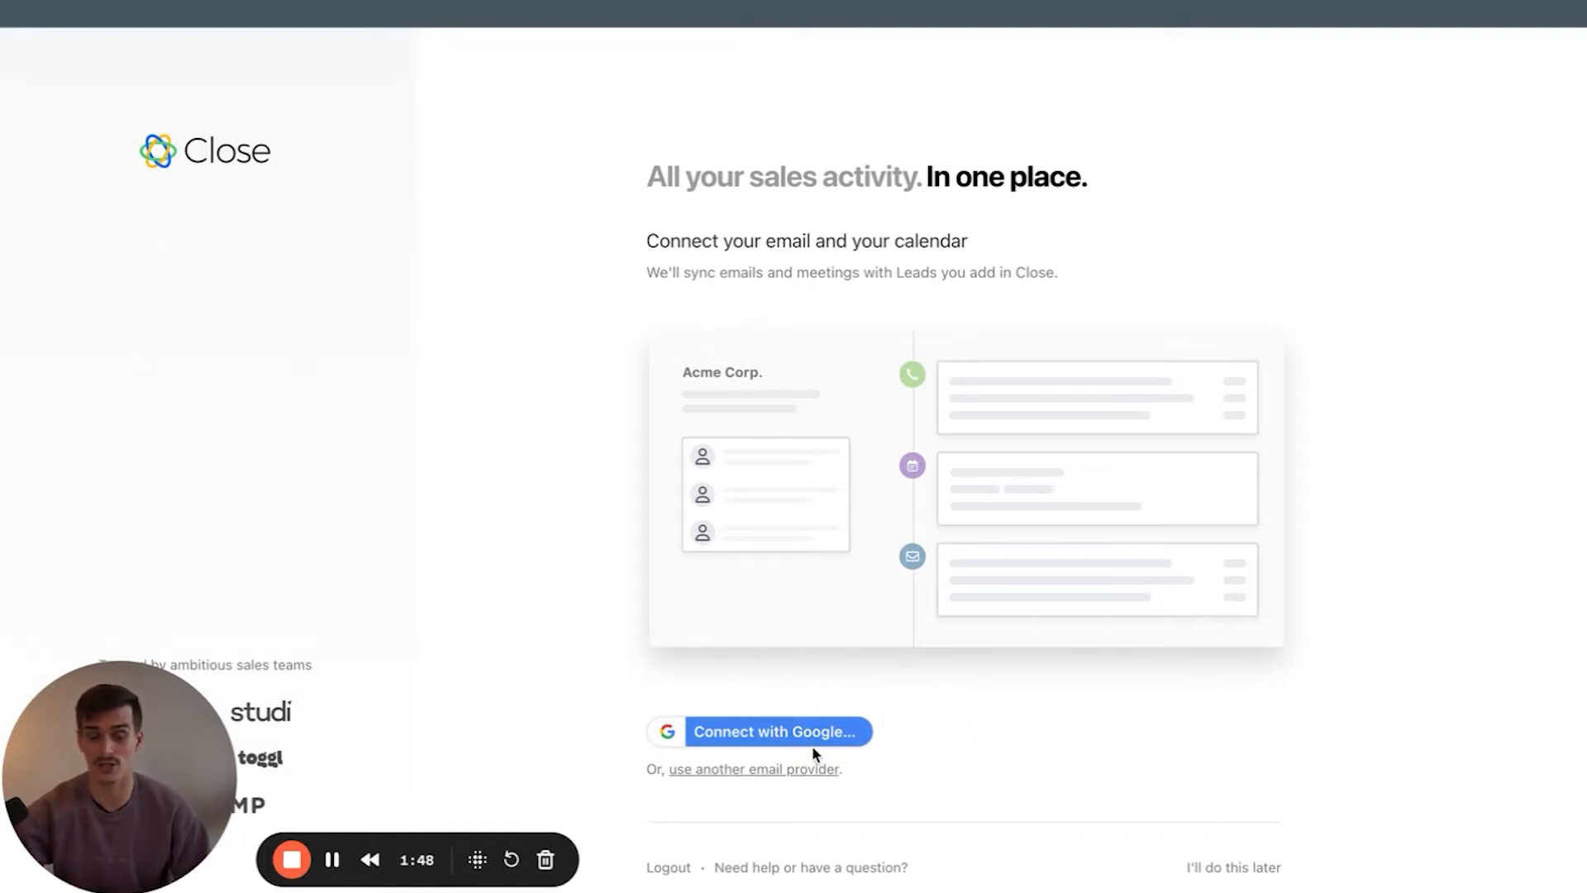
mouse_move(950, 753)
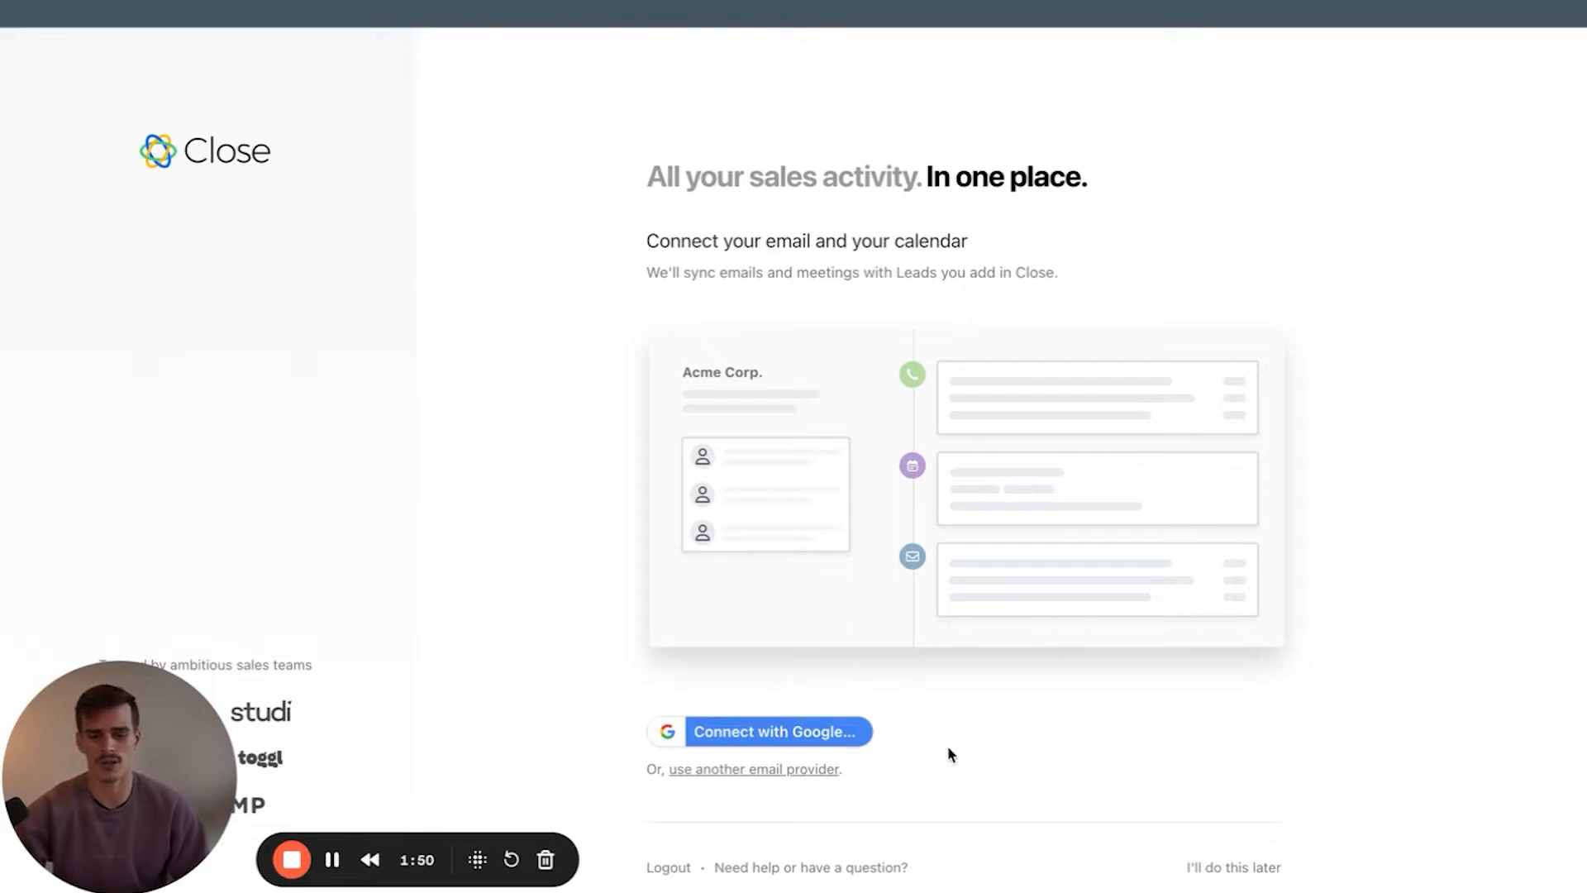
mouse_move(1071, 827)
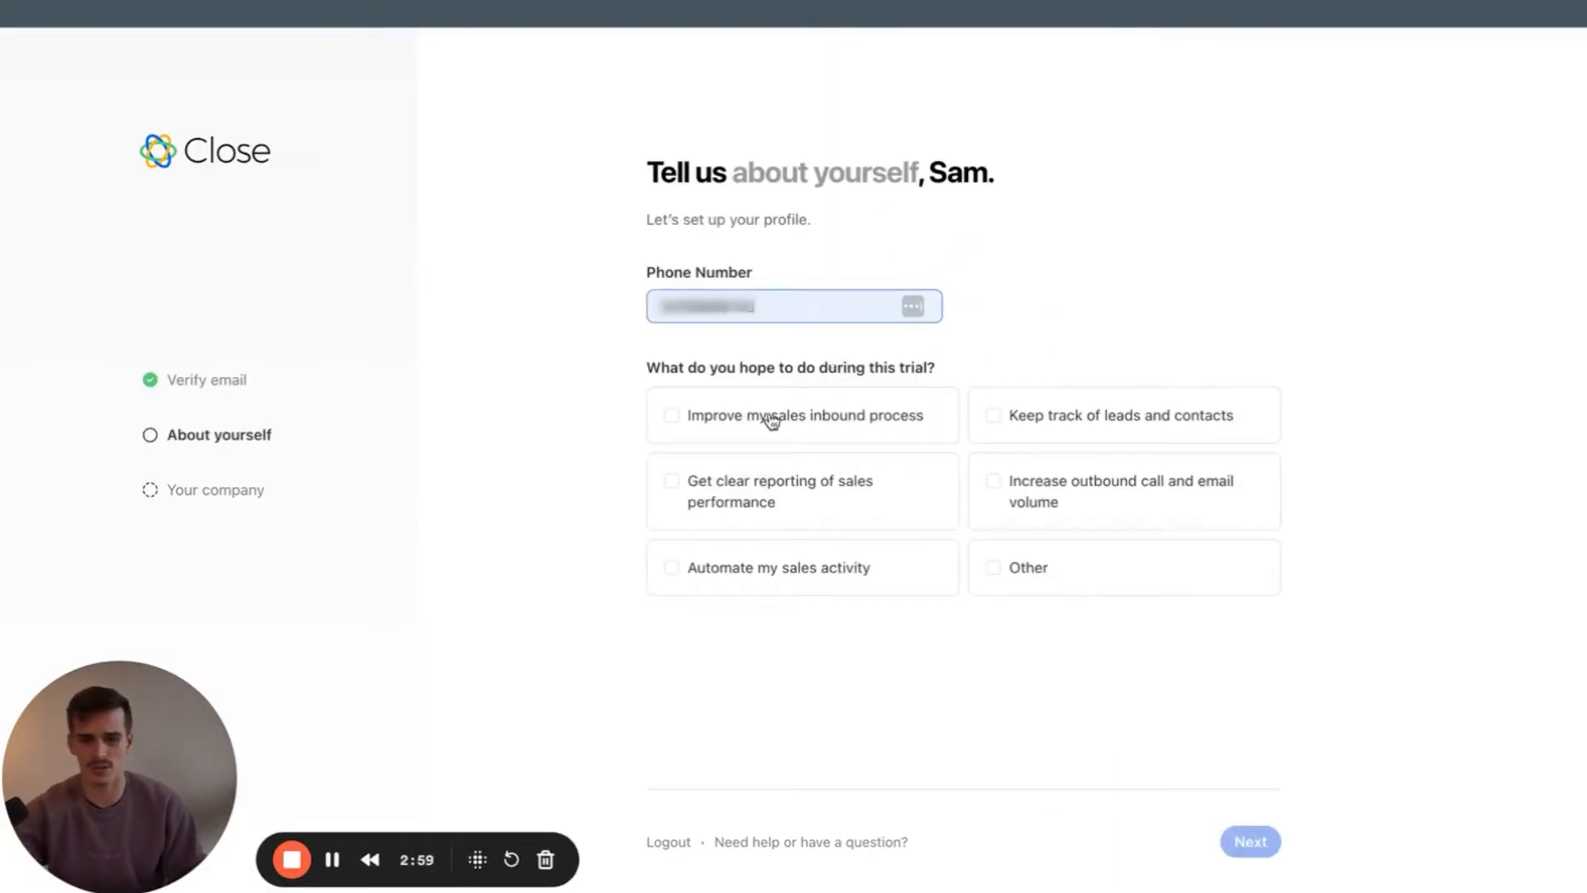
mouse_move(1090, 576)
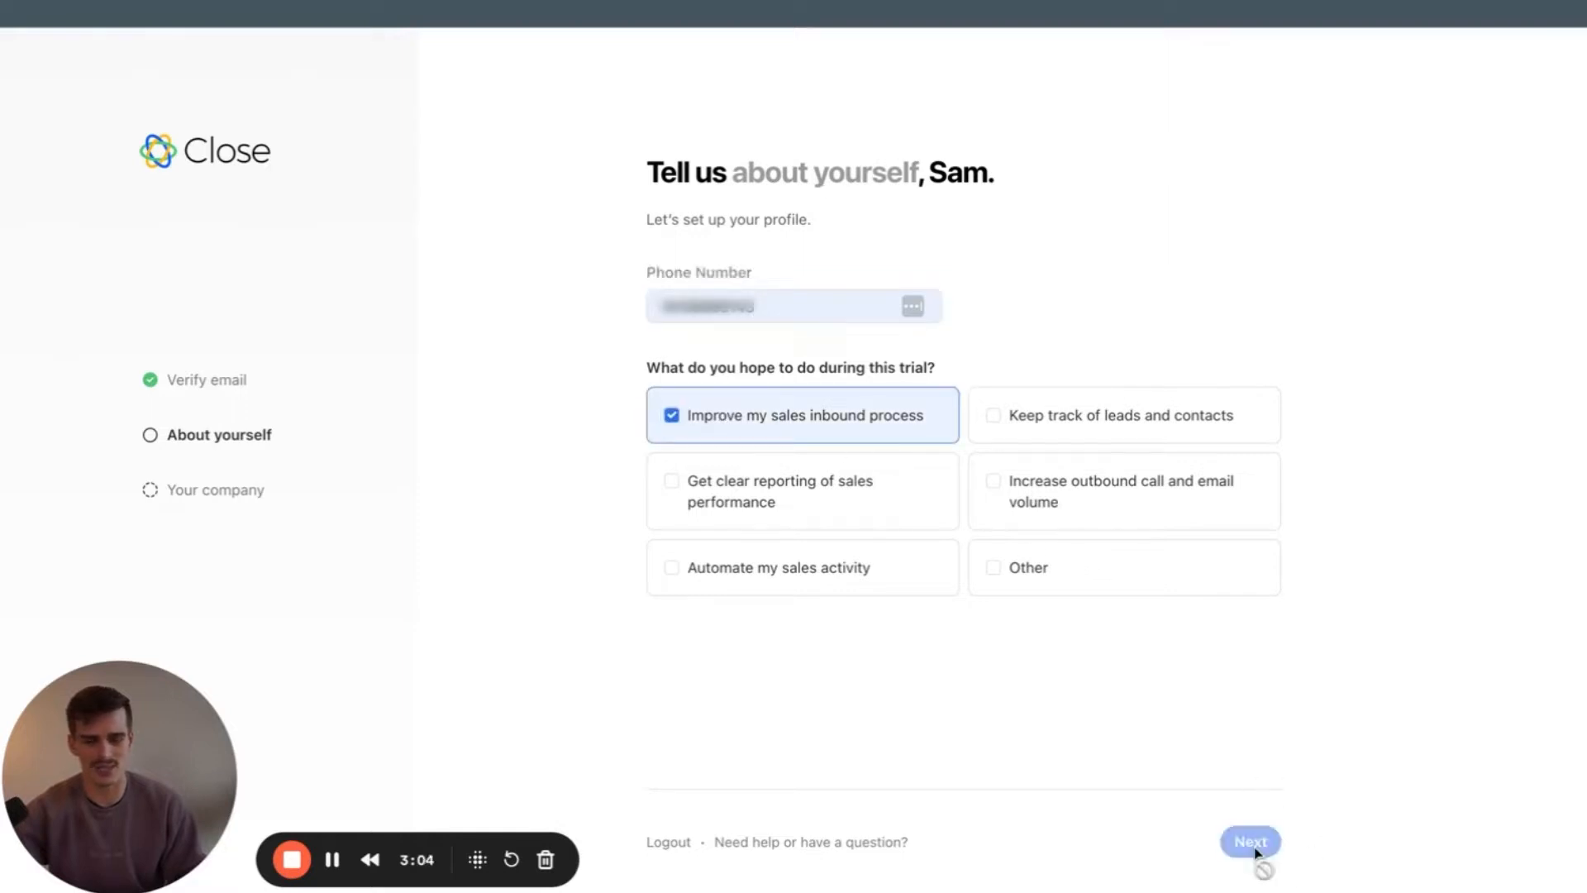
Enter website closedr.com, Just me team sizes, Digital Marketing industry, and no leads yet
click(1249, 841)
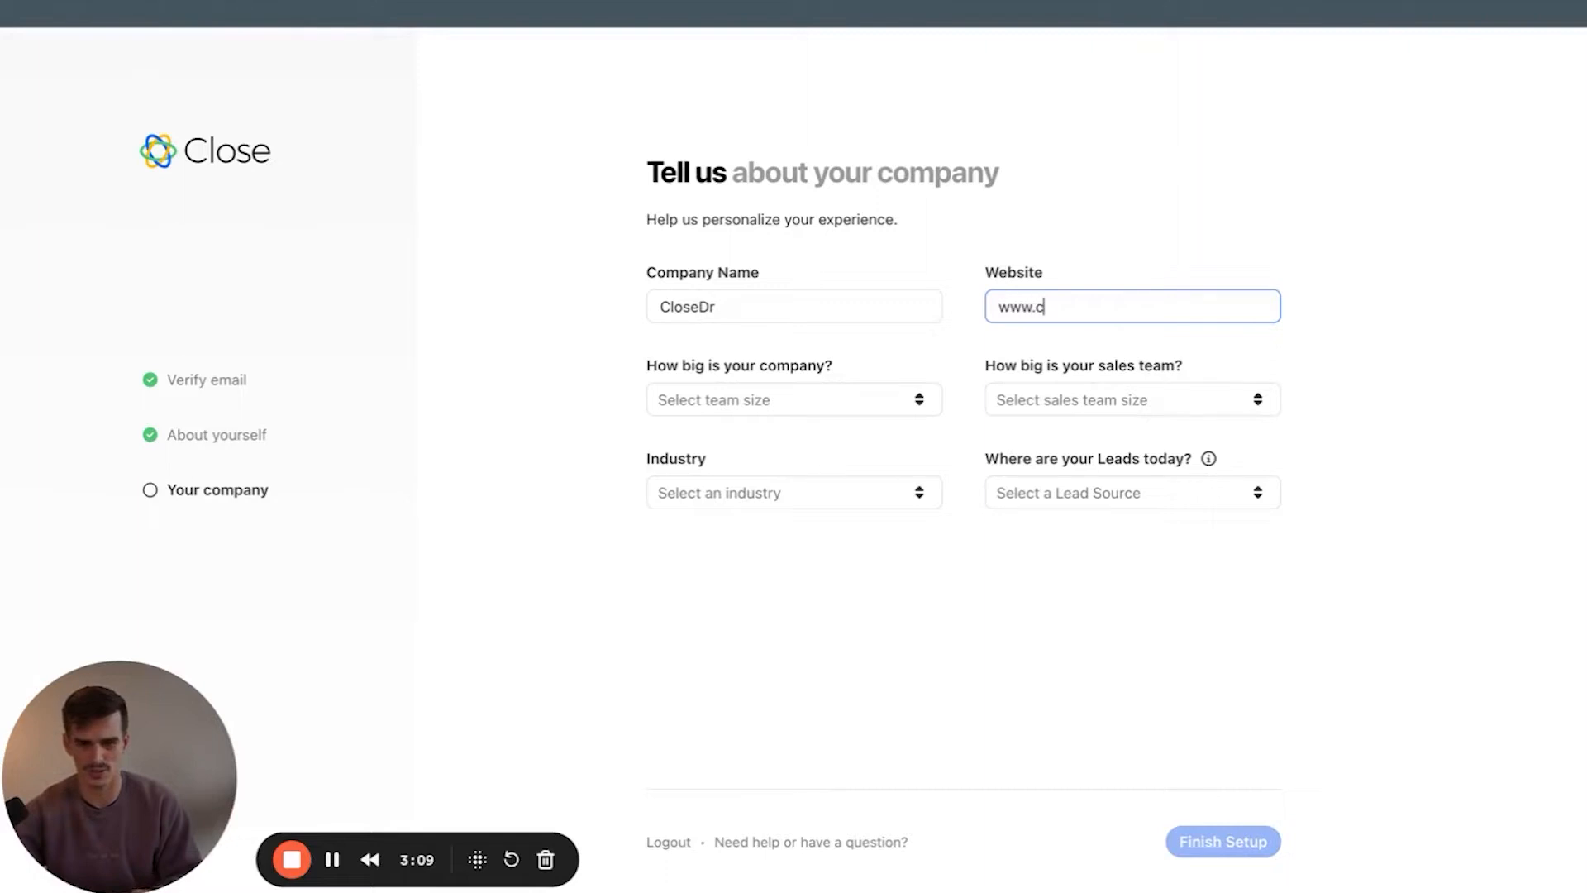
text(losedr.com)
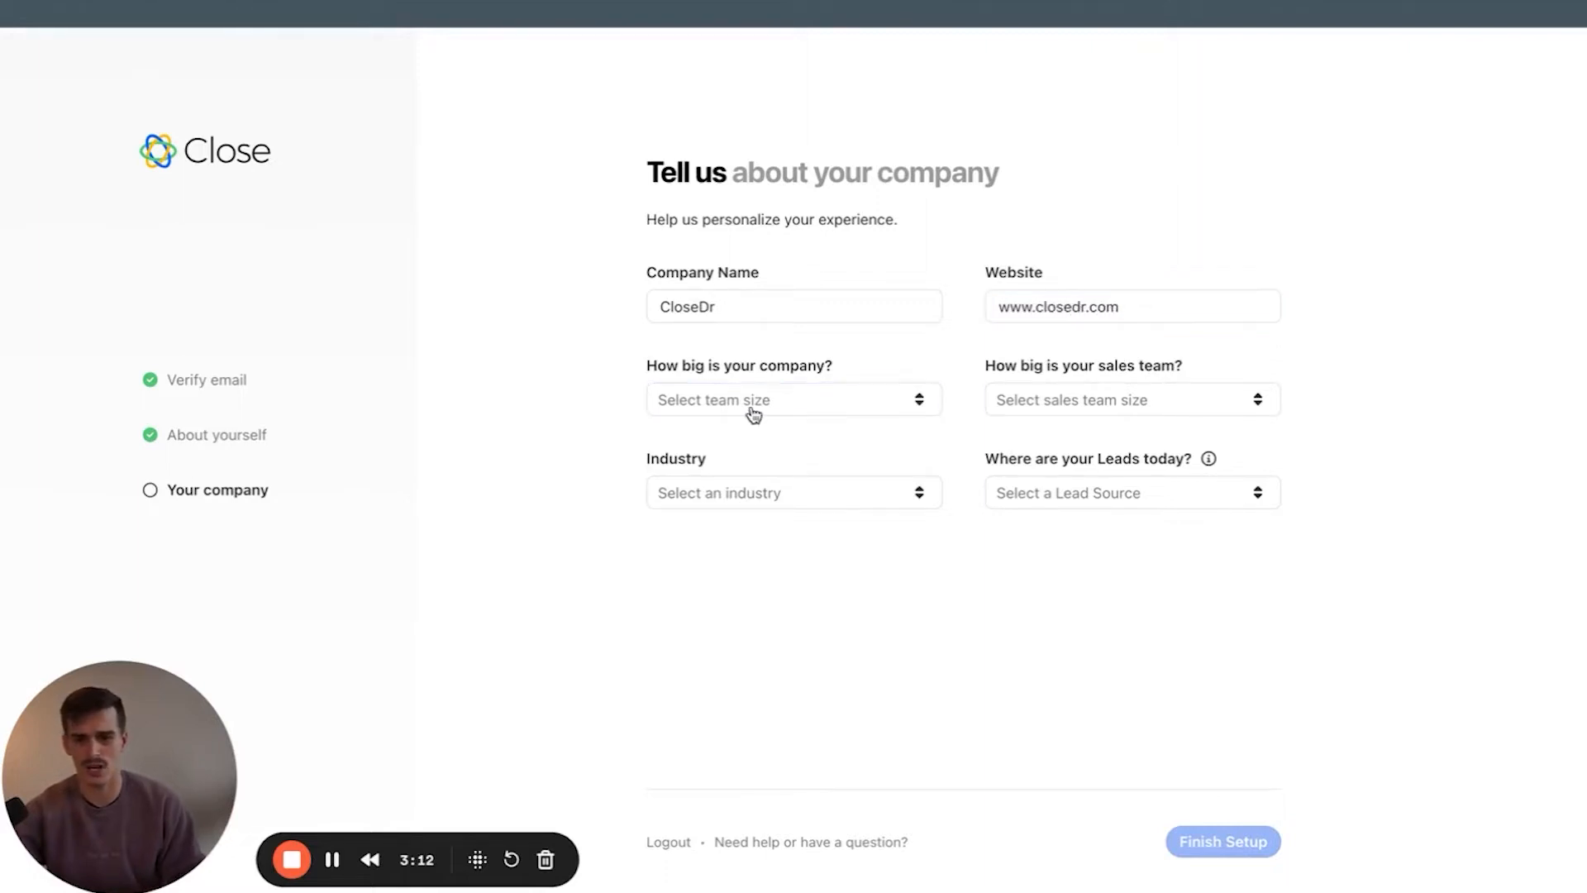
click(1130, 398)
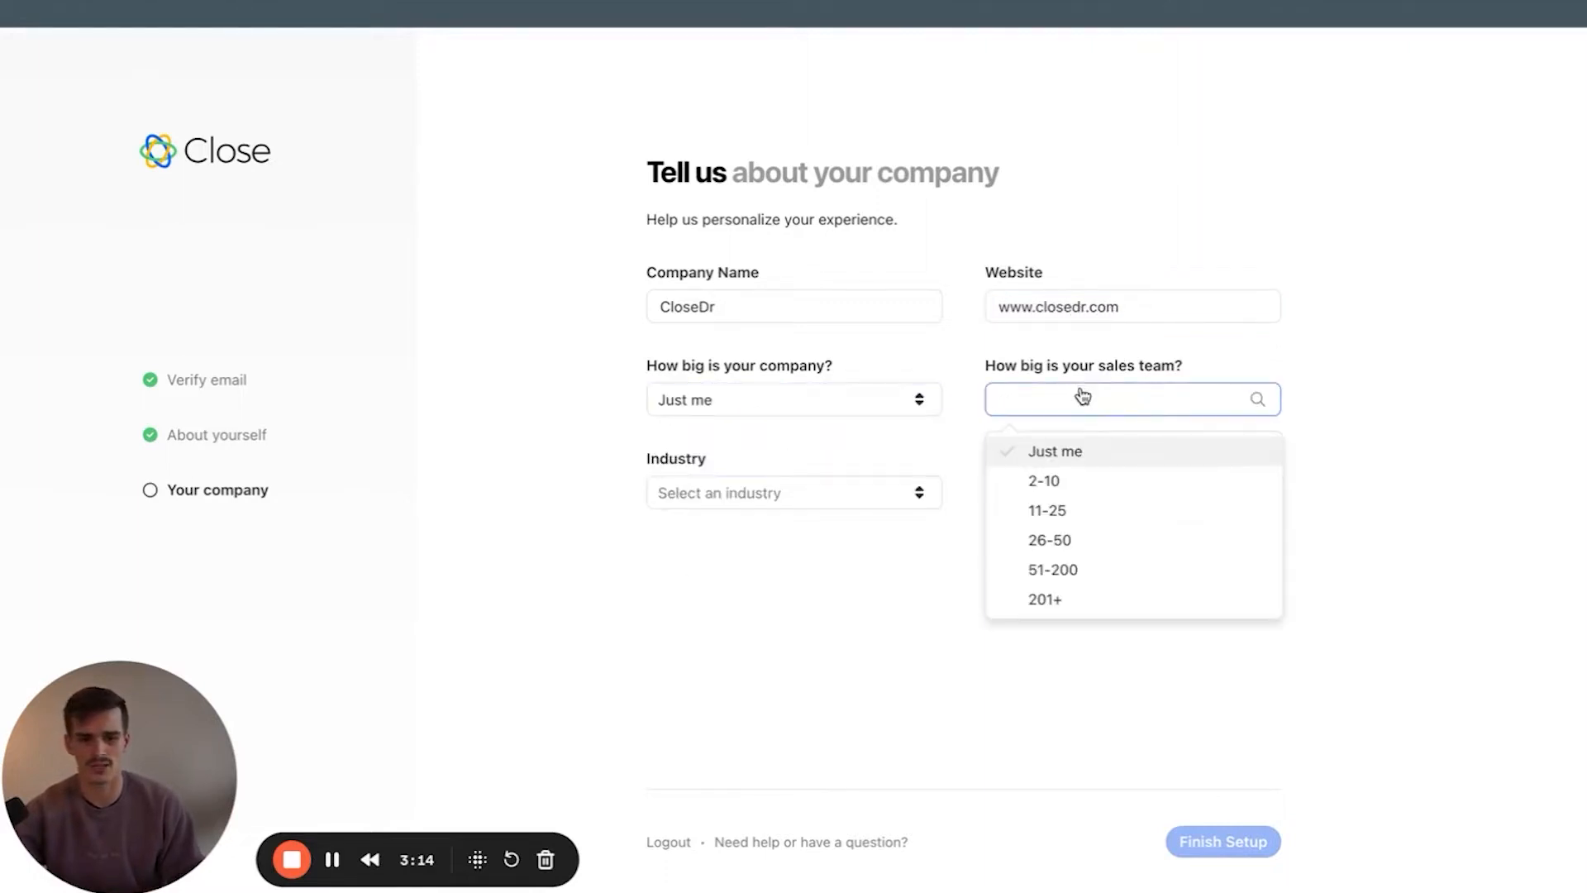
click(793, 492)
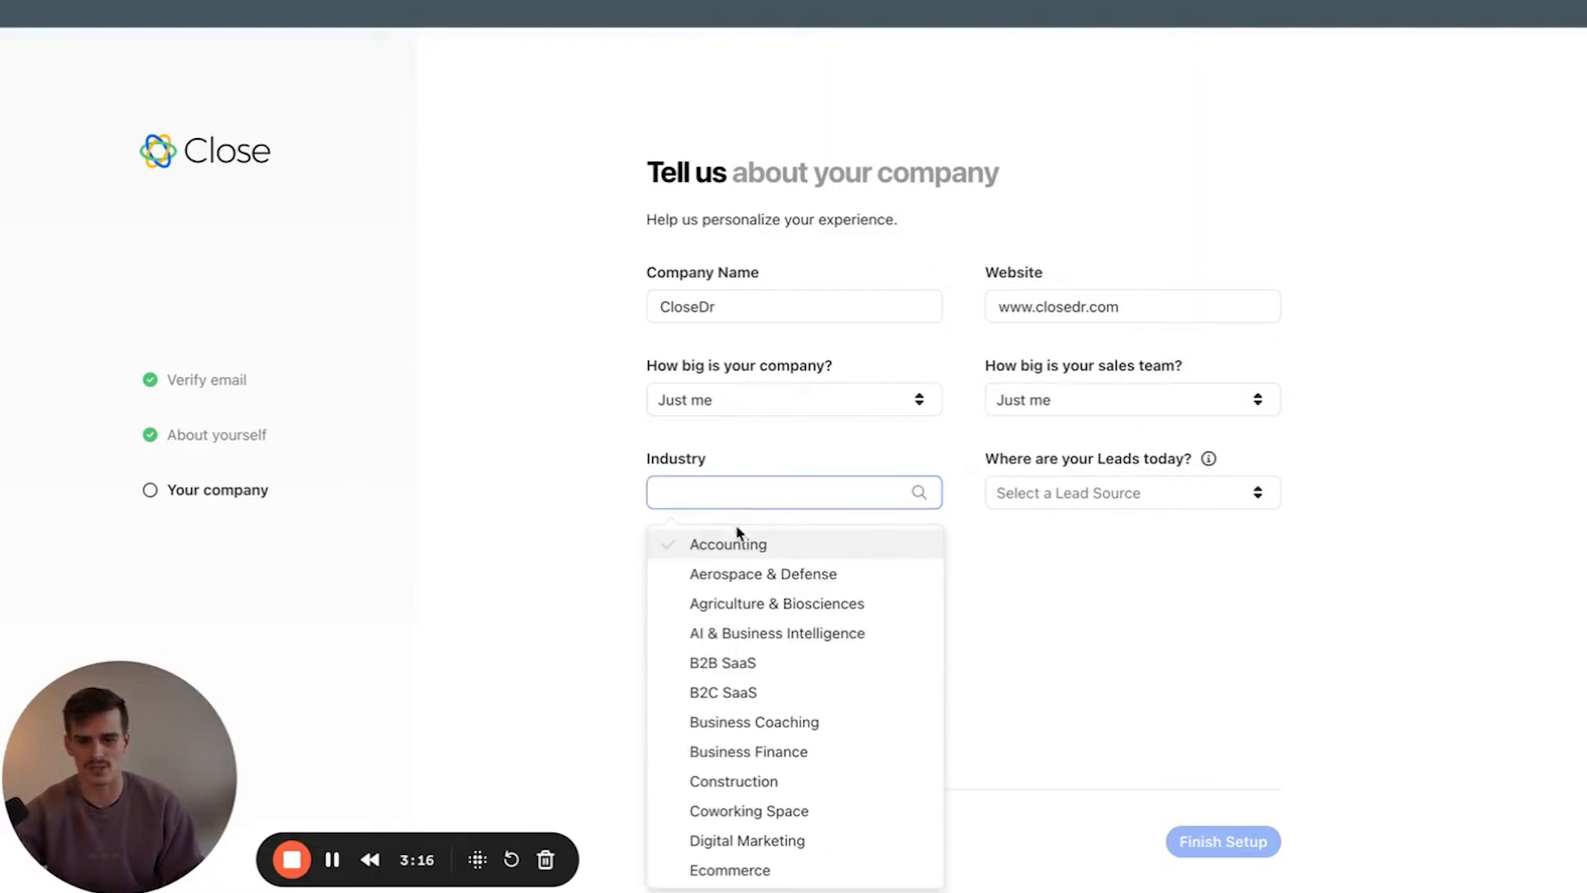
click(748, 840)
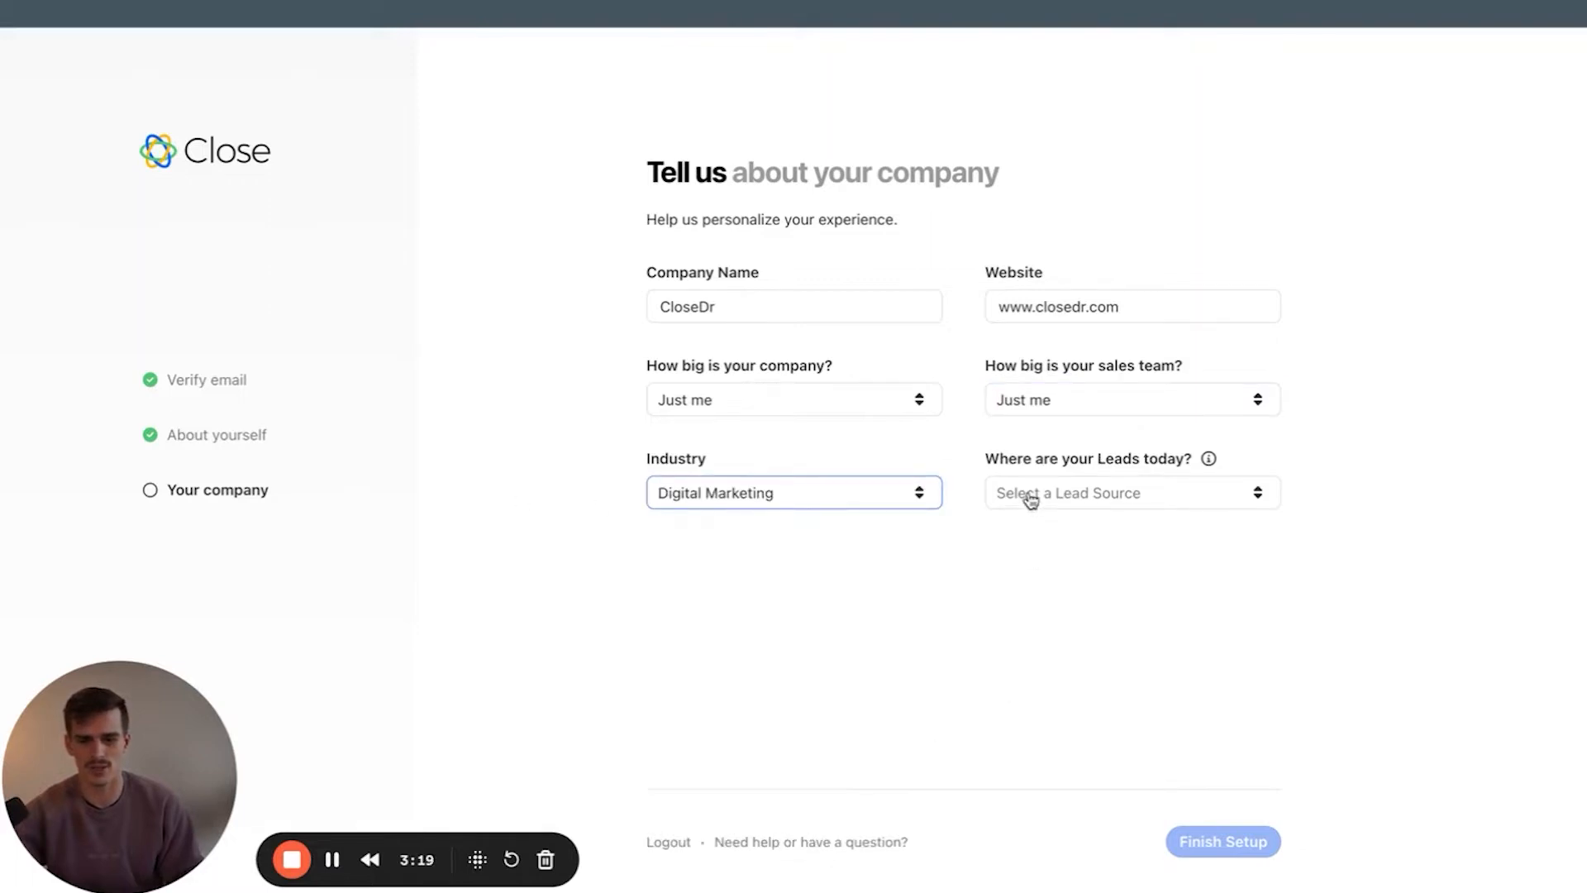
click(1131, 493)
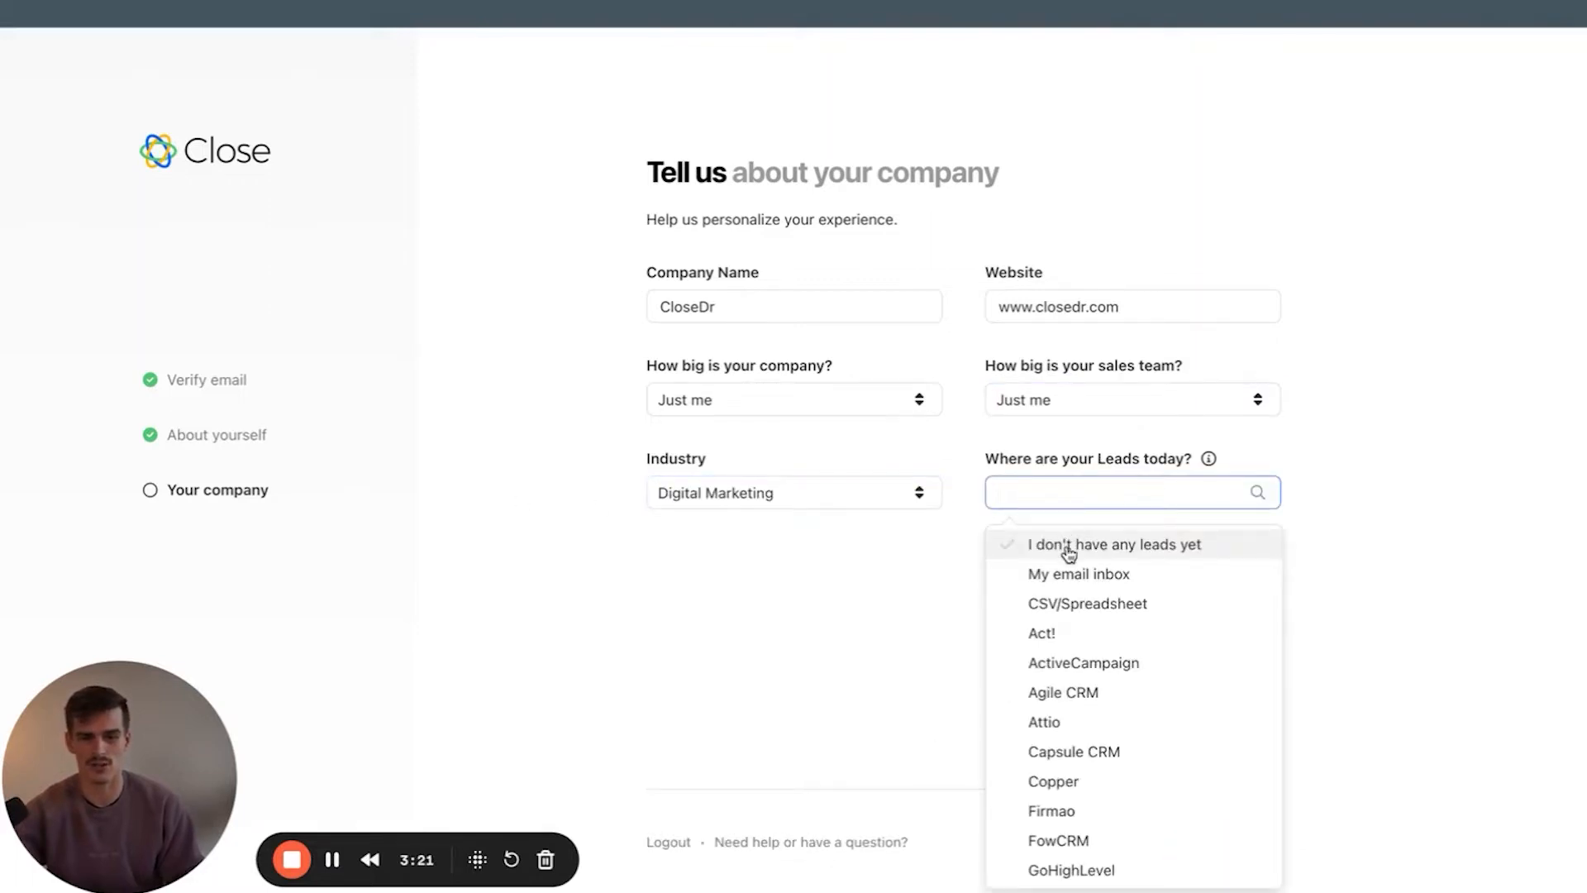
click(1114, 544)
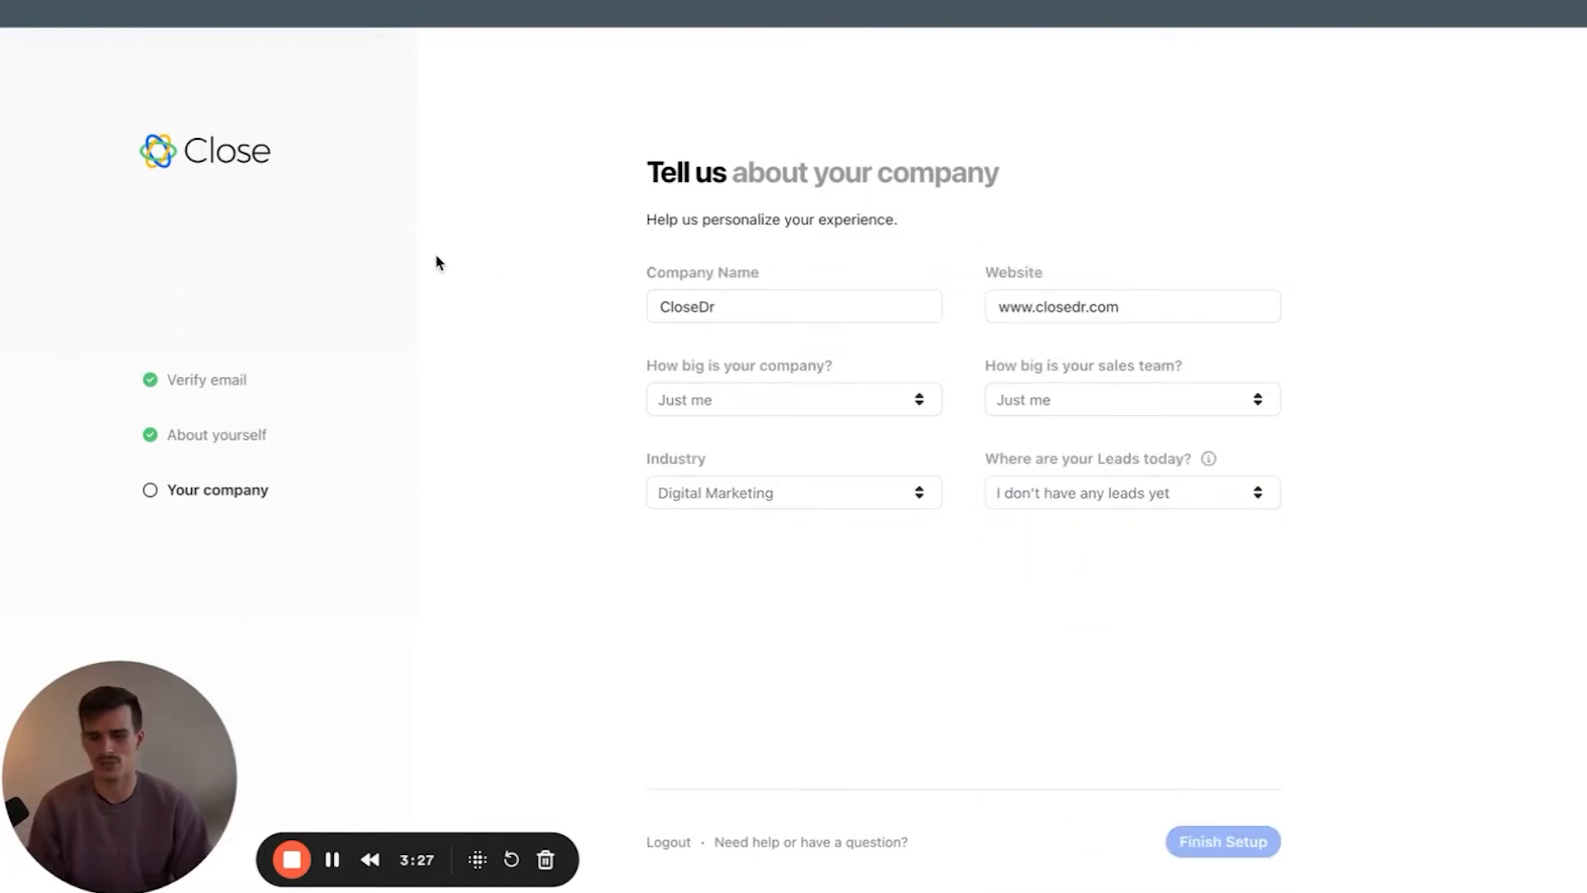
Finish onboarding and go to the Choose a Plan billing page
click(1222, 841)
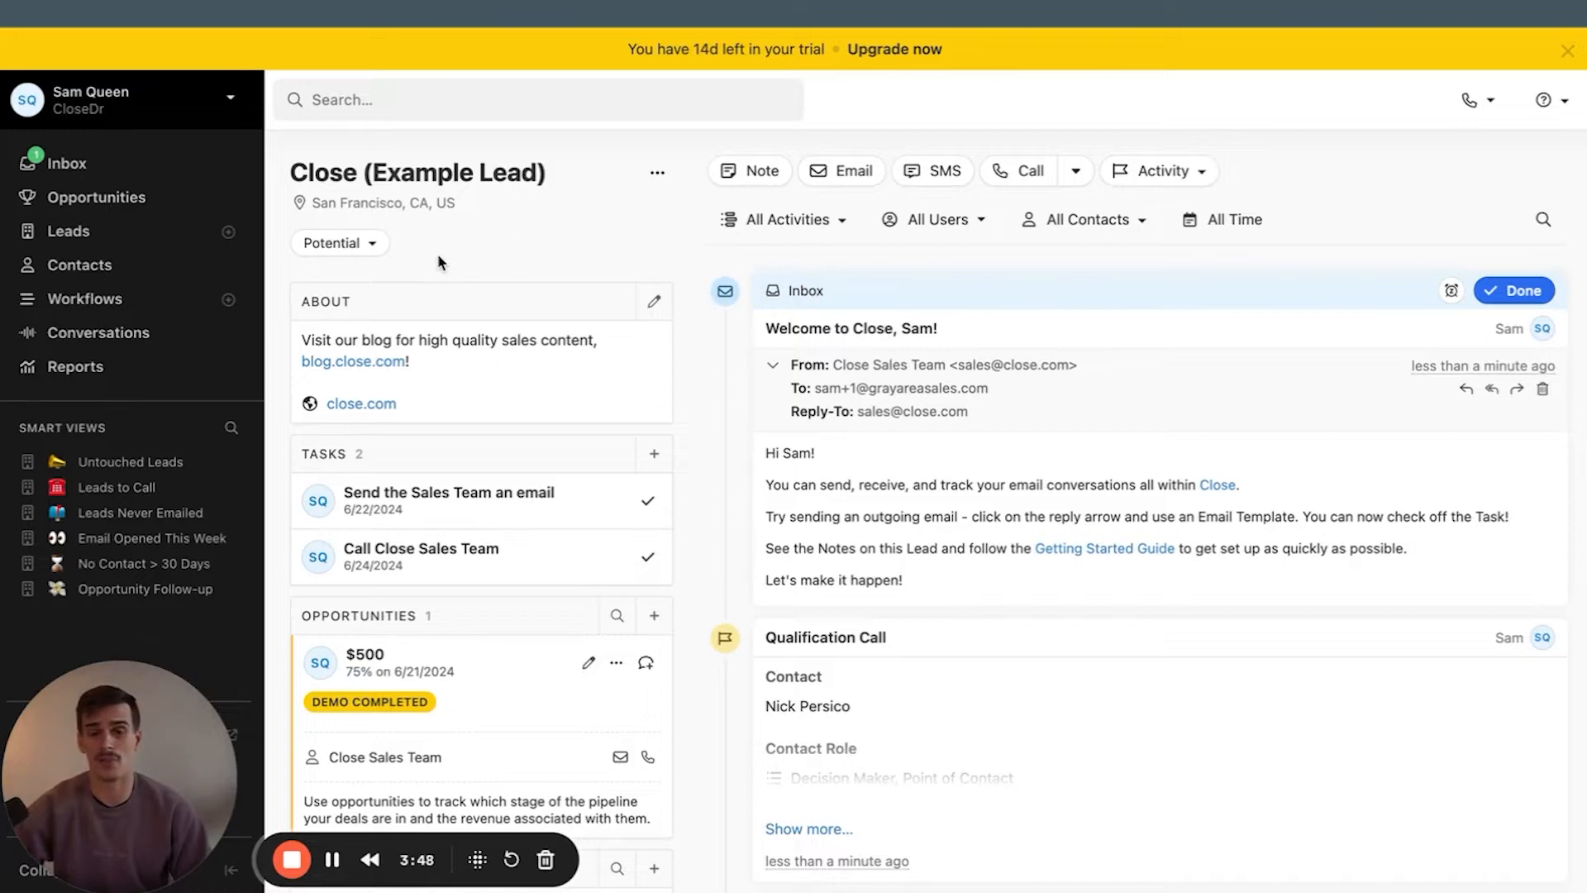
mouse_move(829, 274)
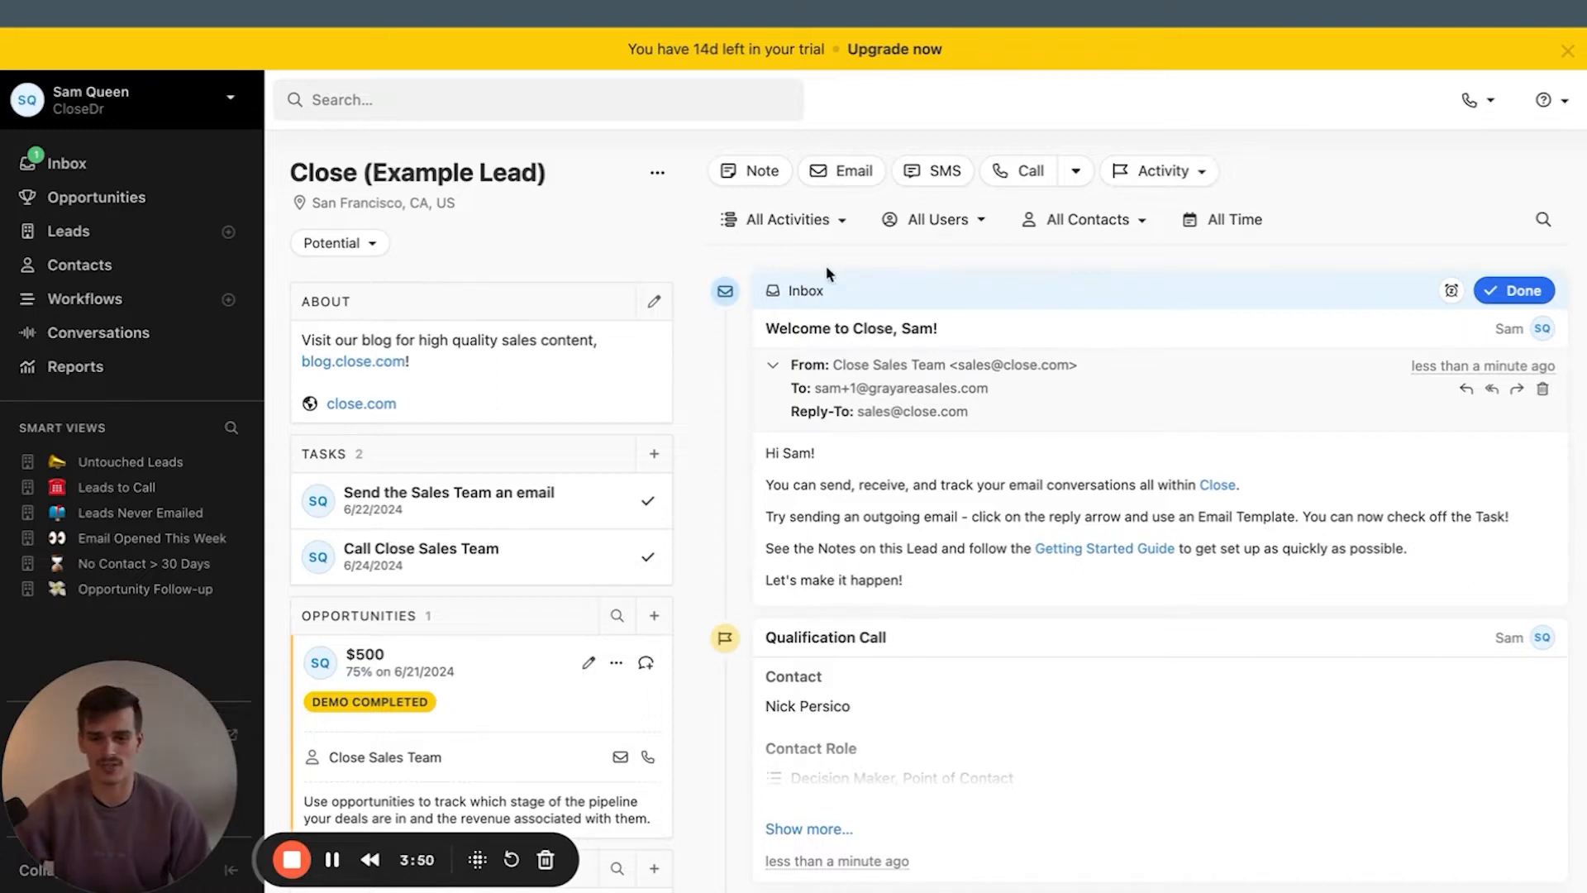
click(76, 802)
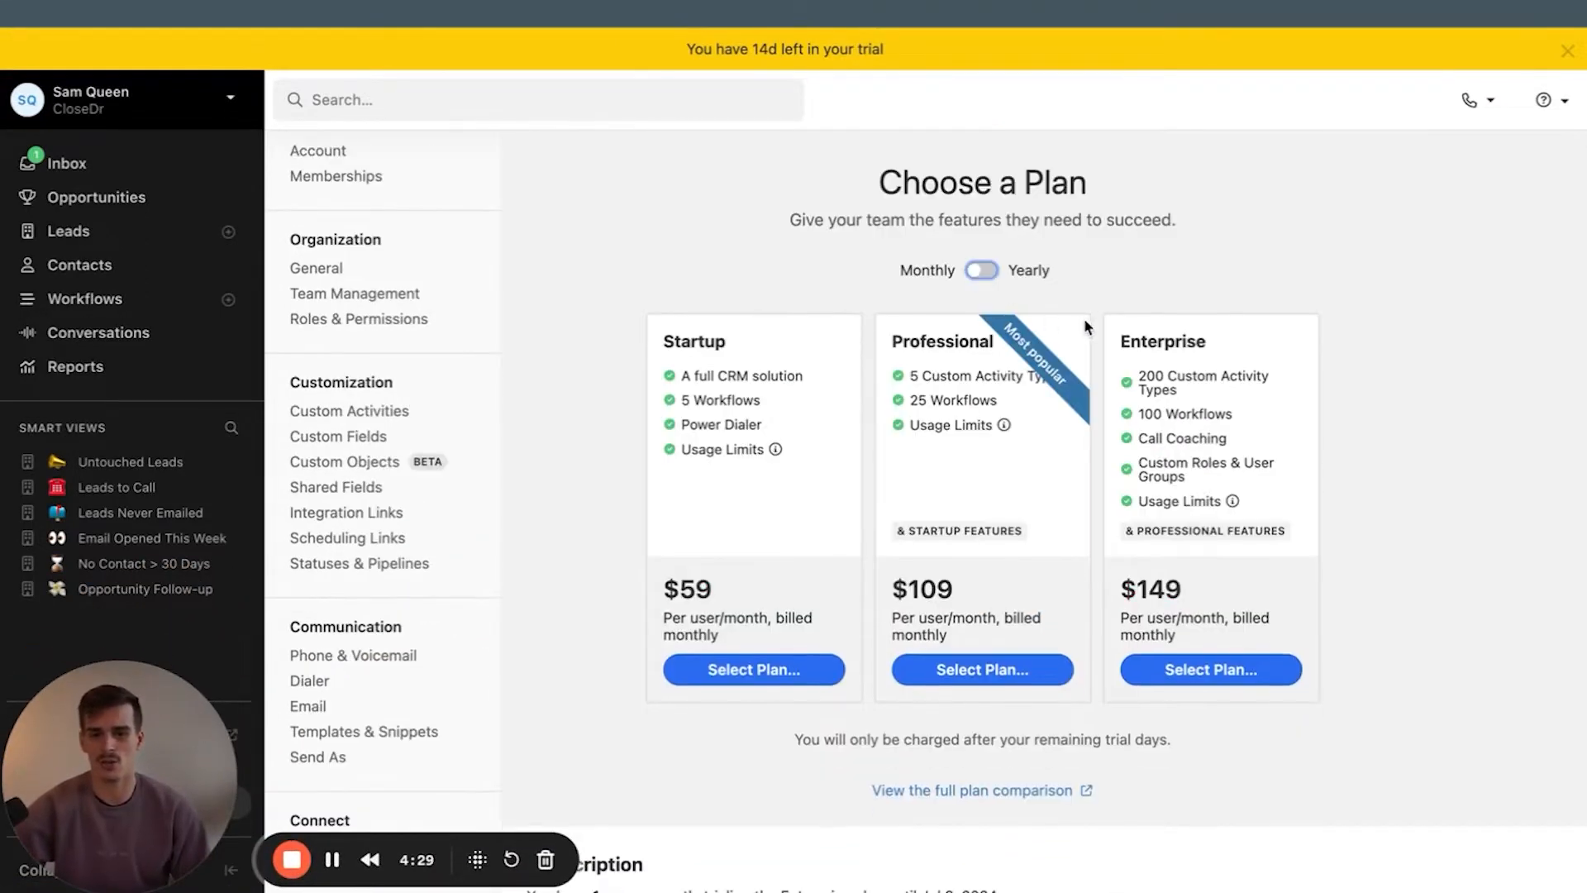
mouse_move(1061, 324)
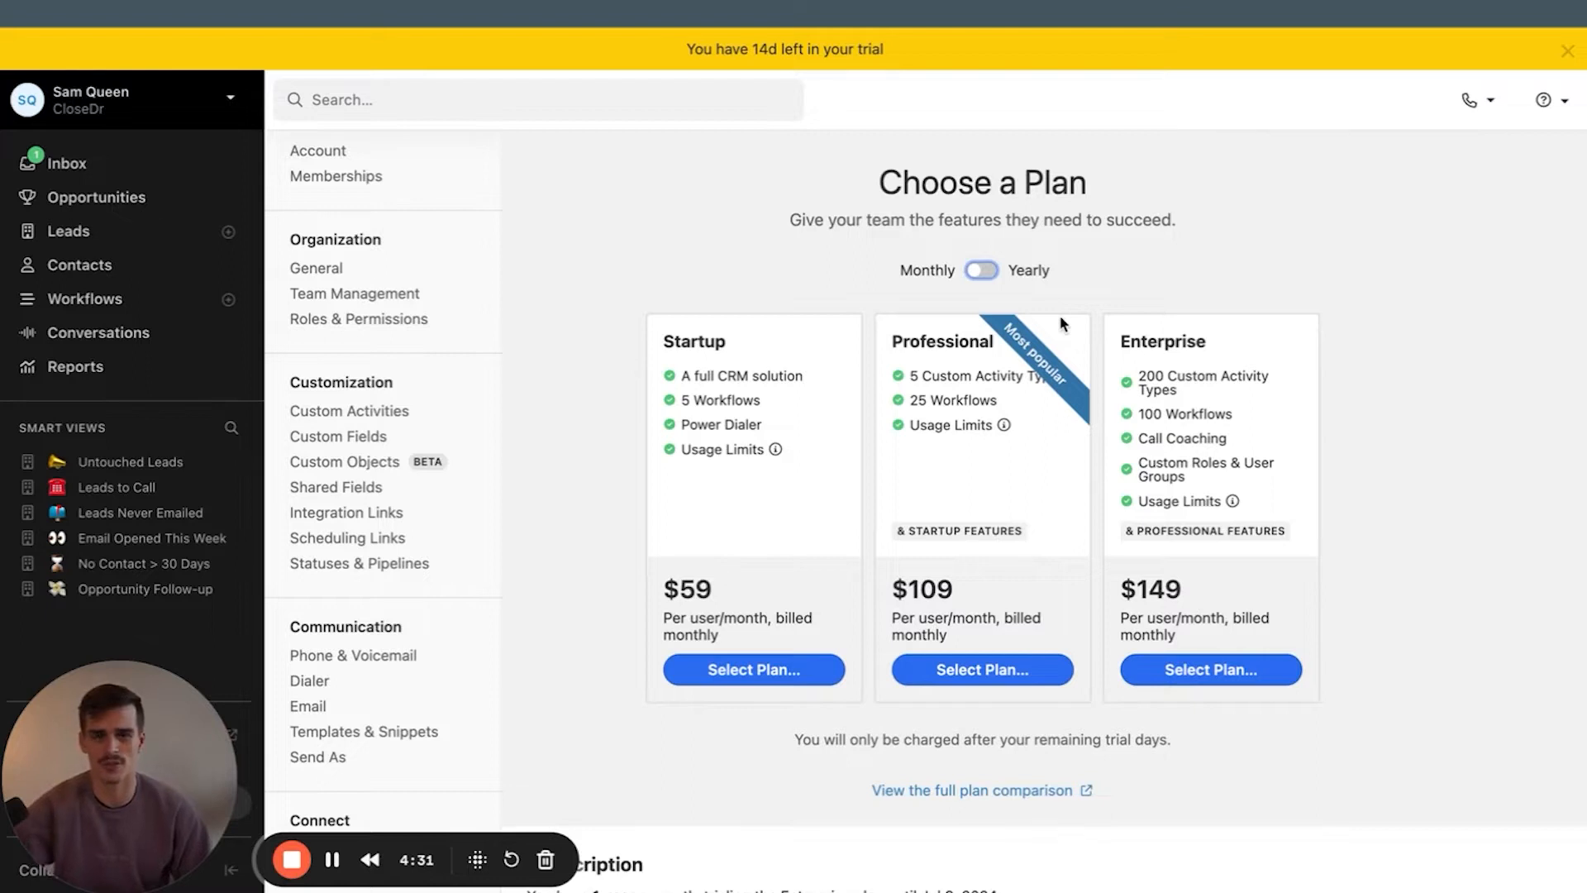
mouse_move(680, 337)
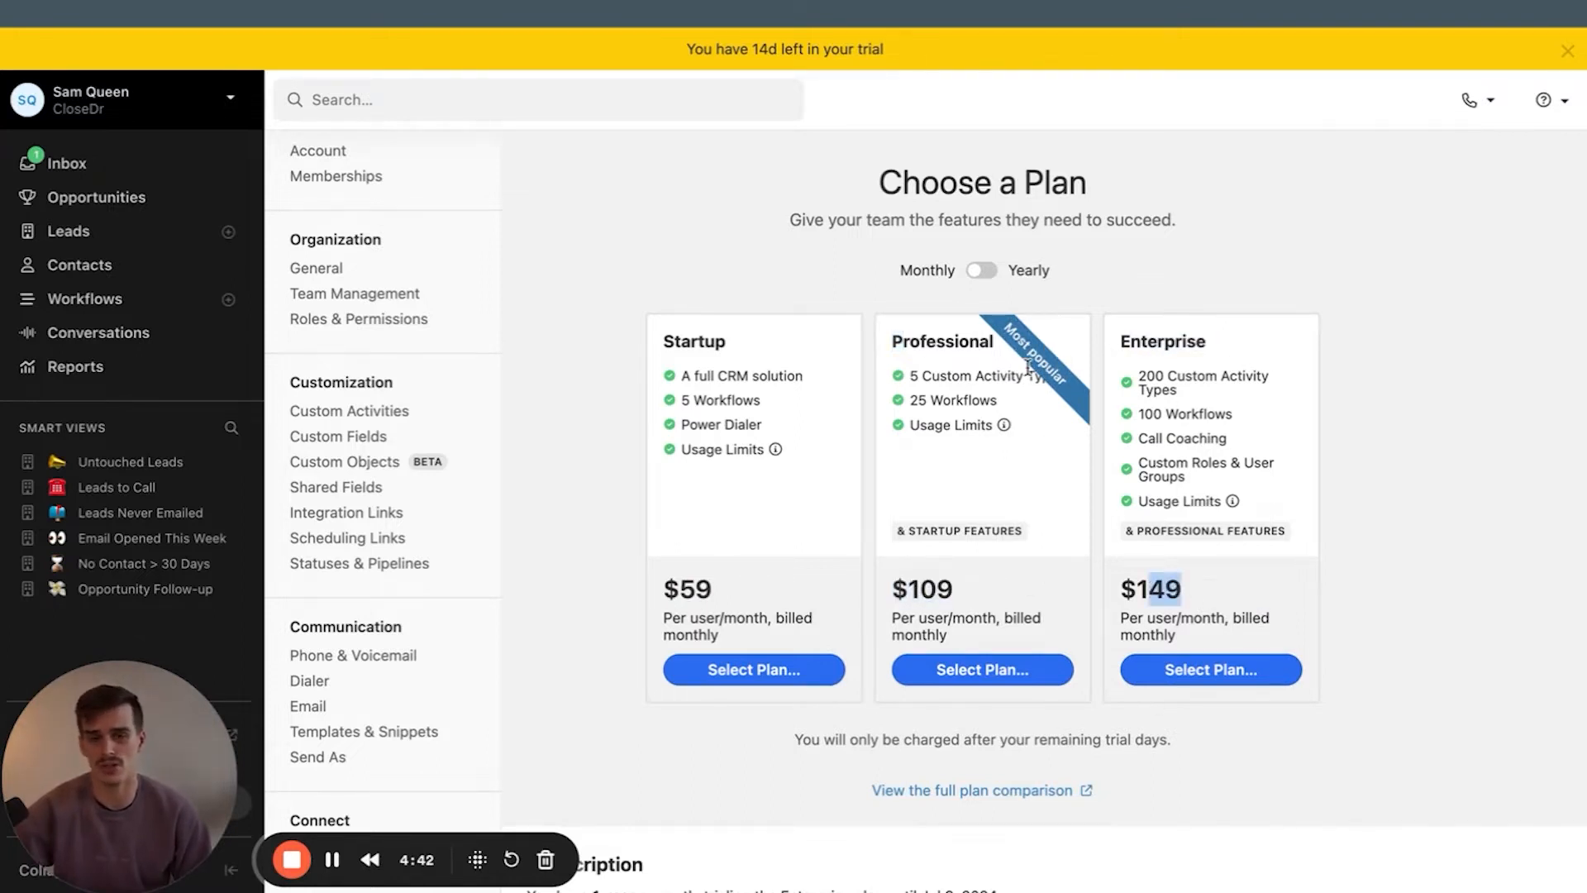
mouse_move(1084, 342)
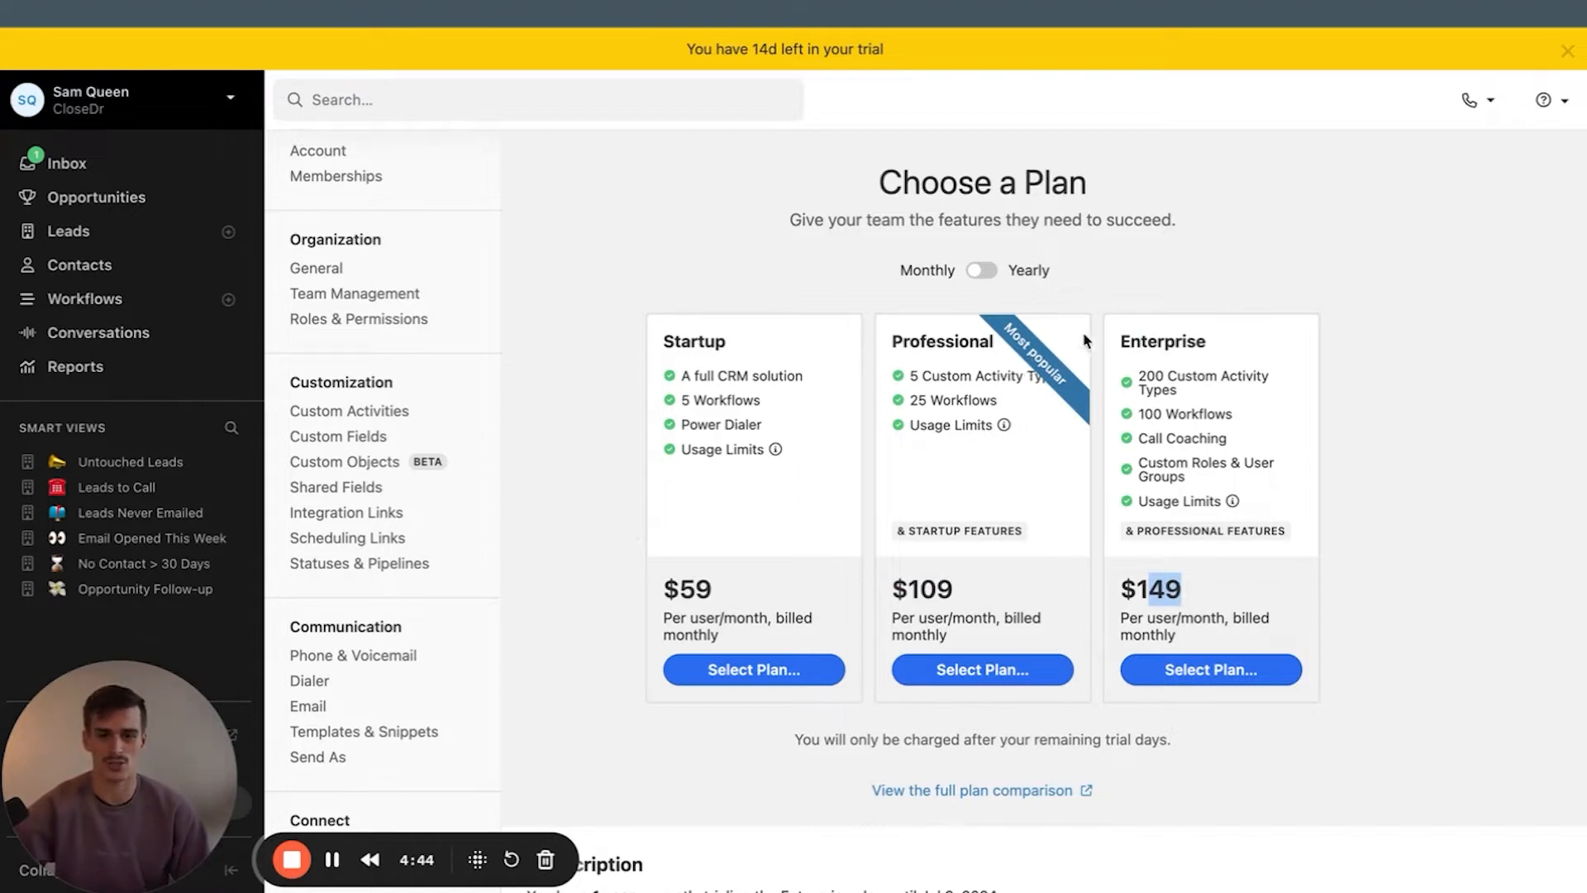
mouse_move(691, 343)
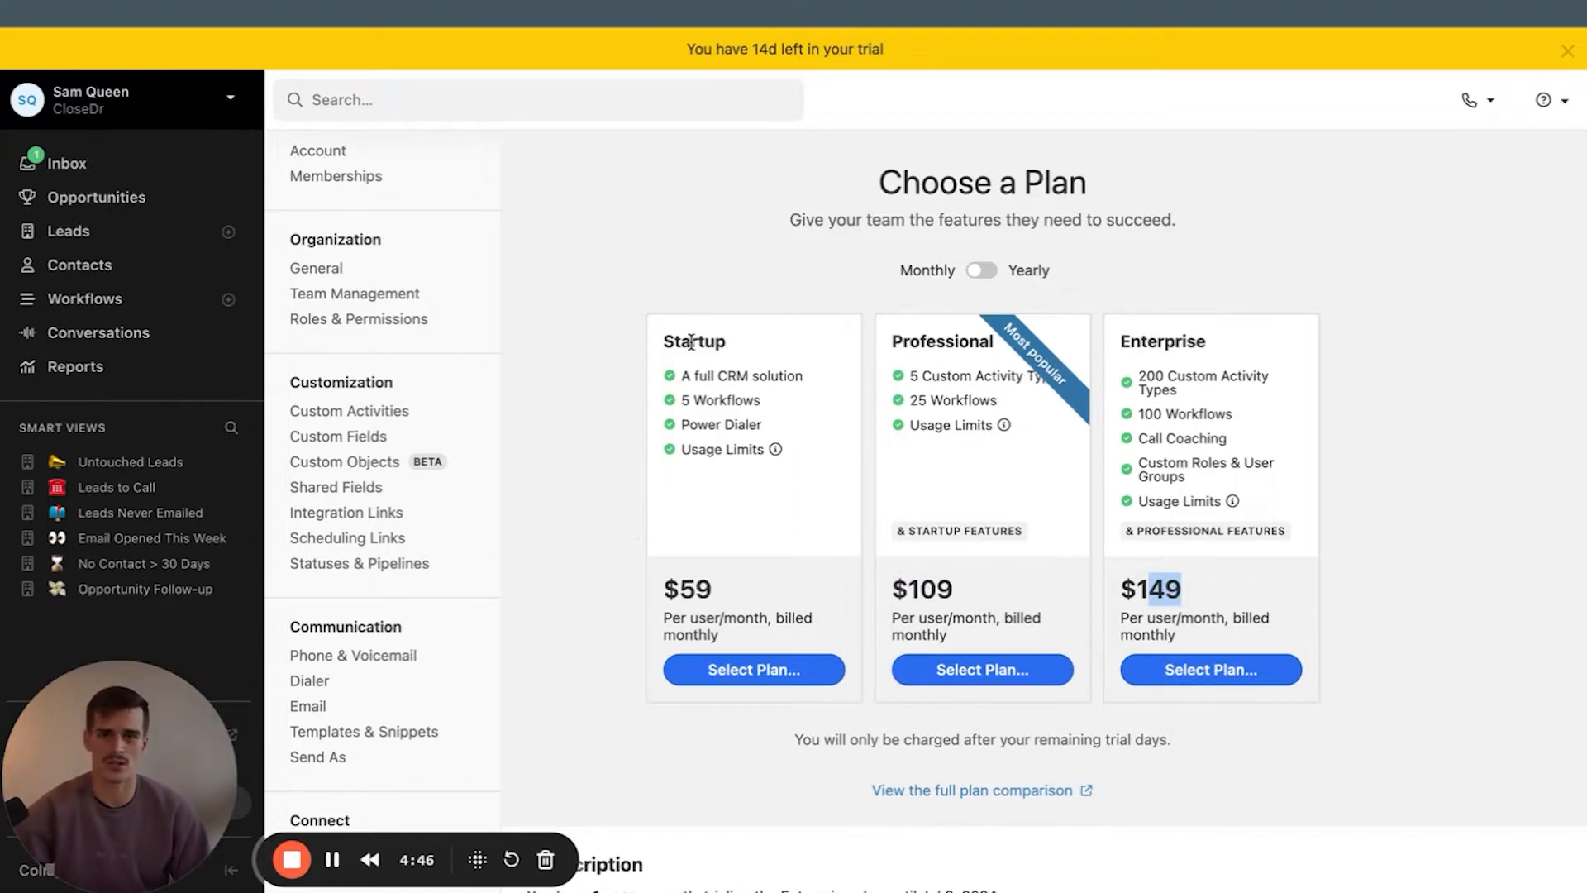
mouse_move(1033, 535)
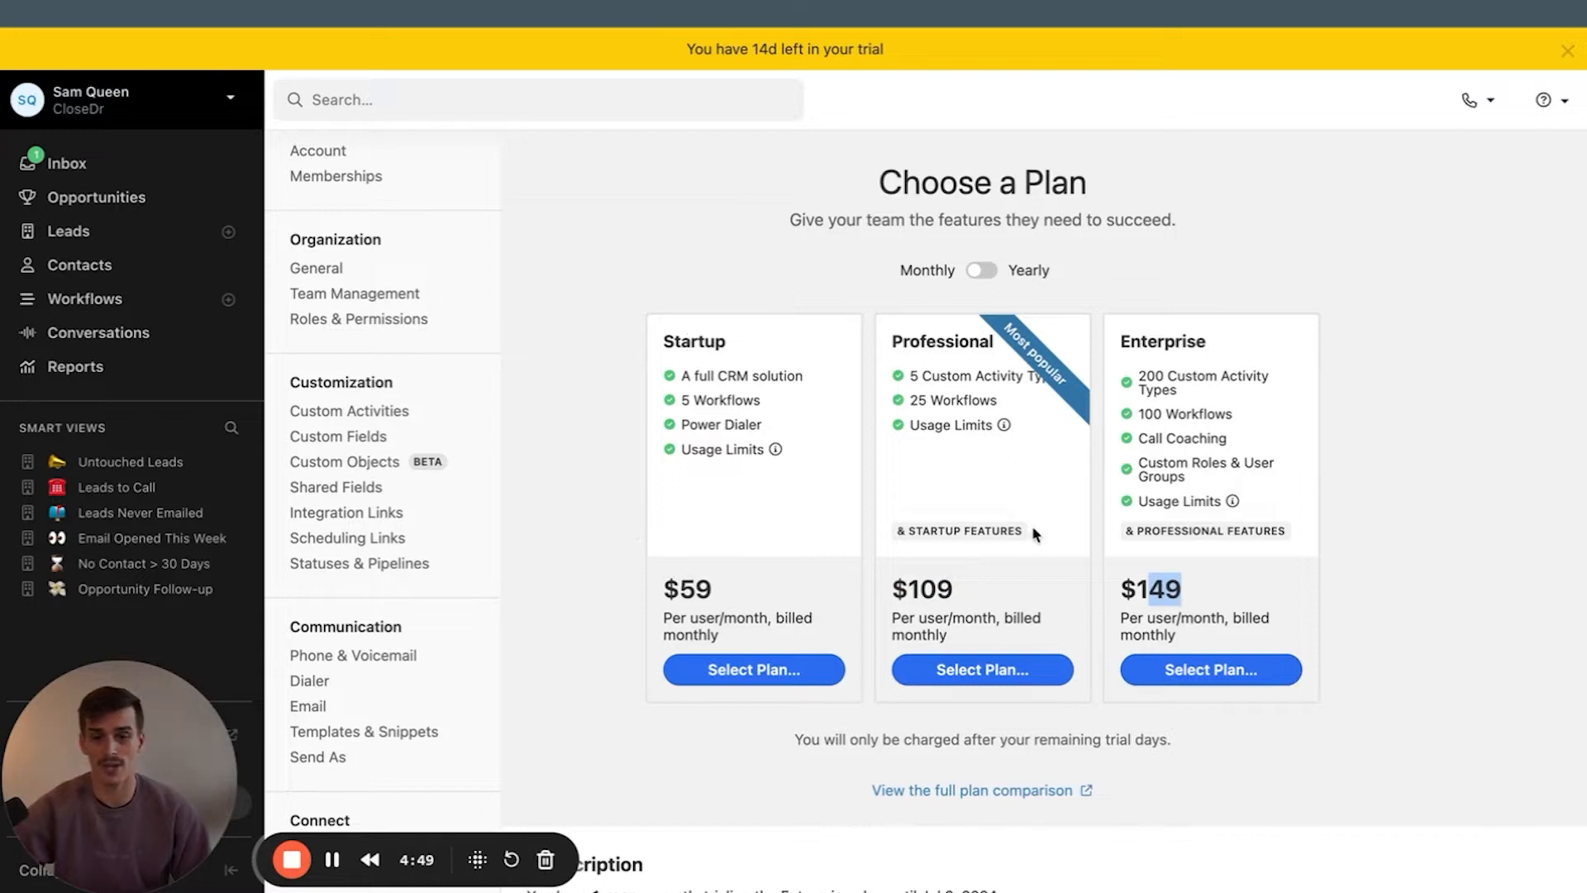
mouse_move(1032, 535)
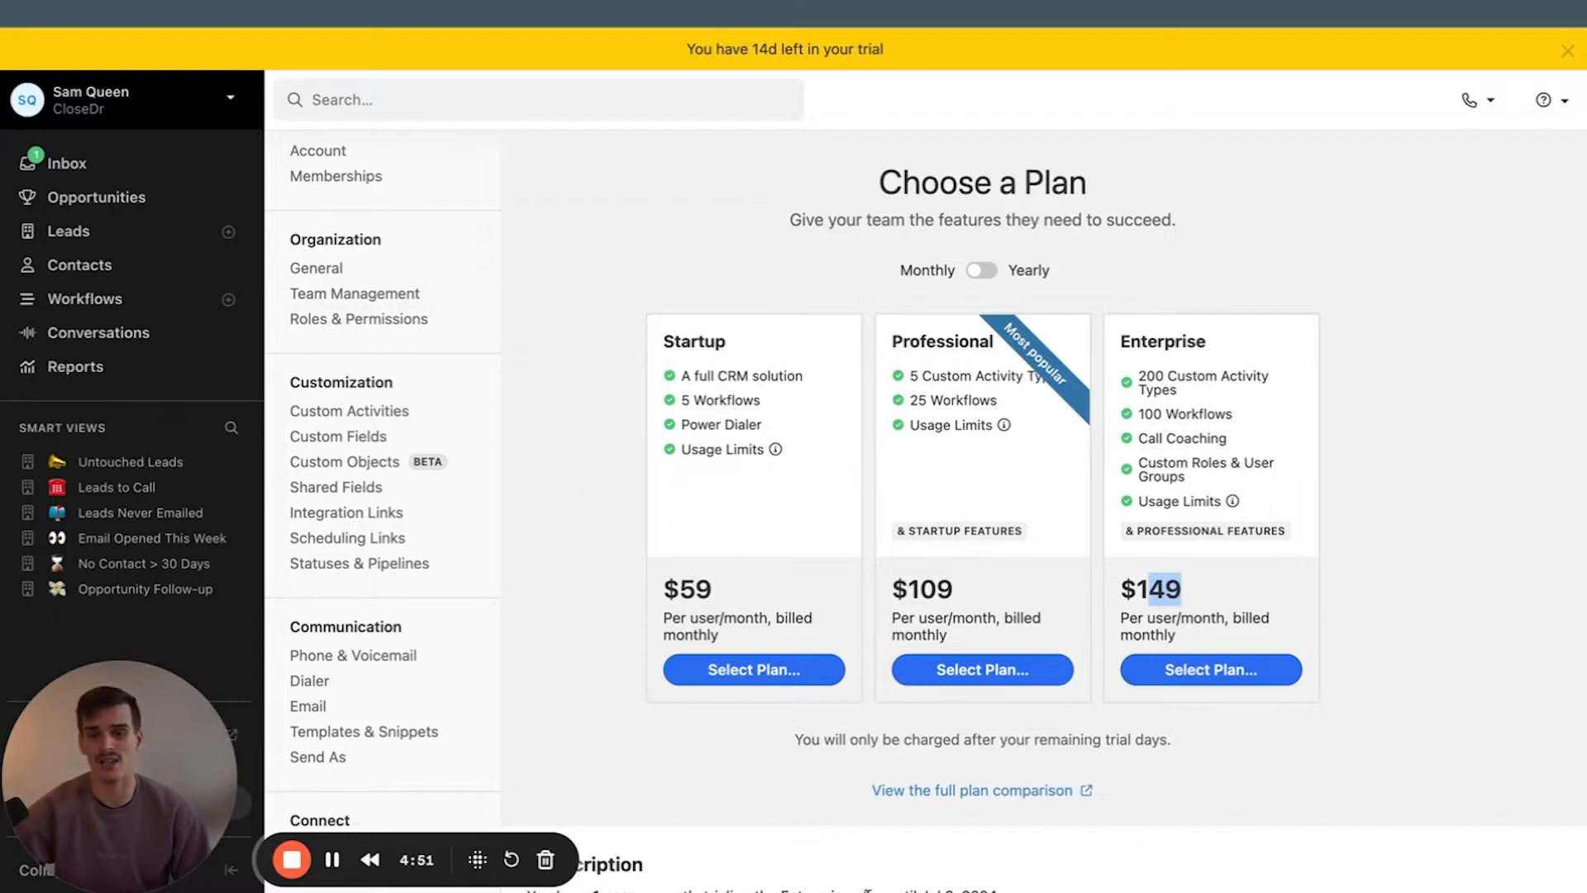
mouse_move(618, 529)
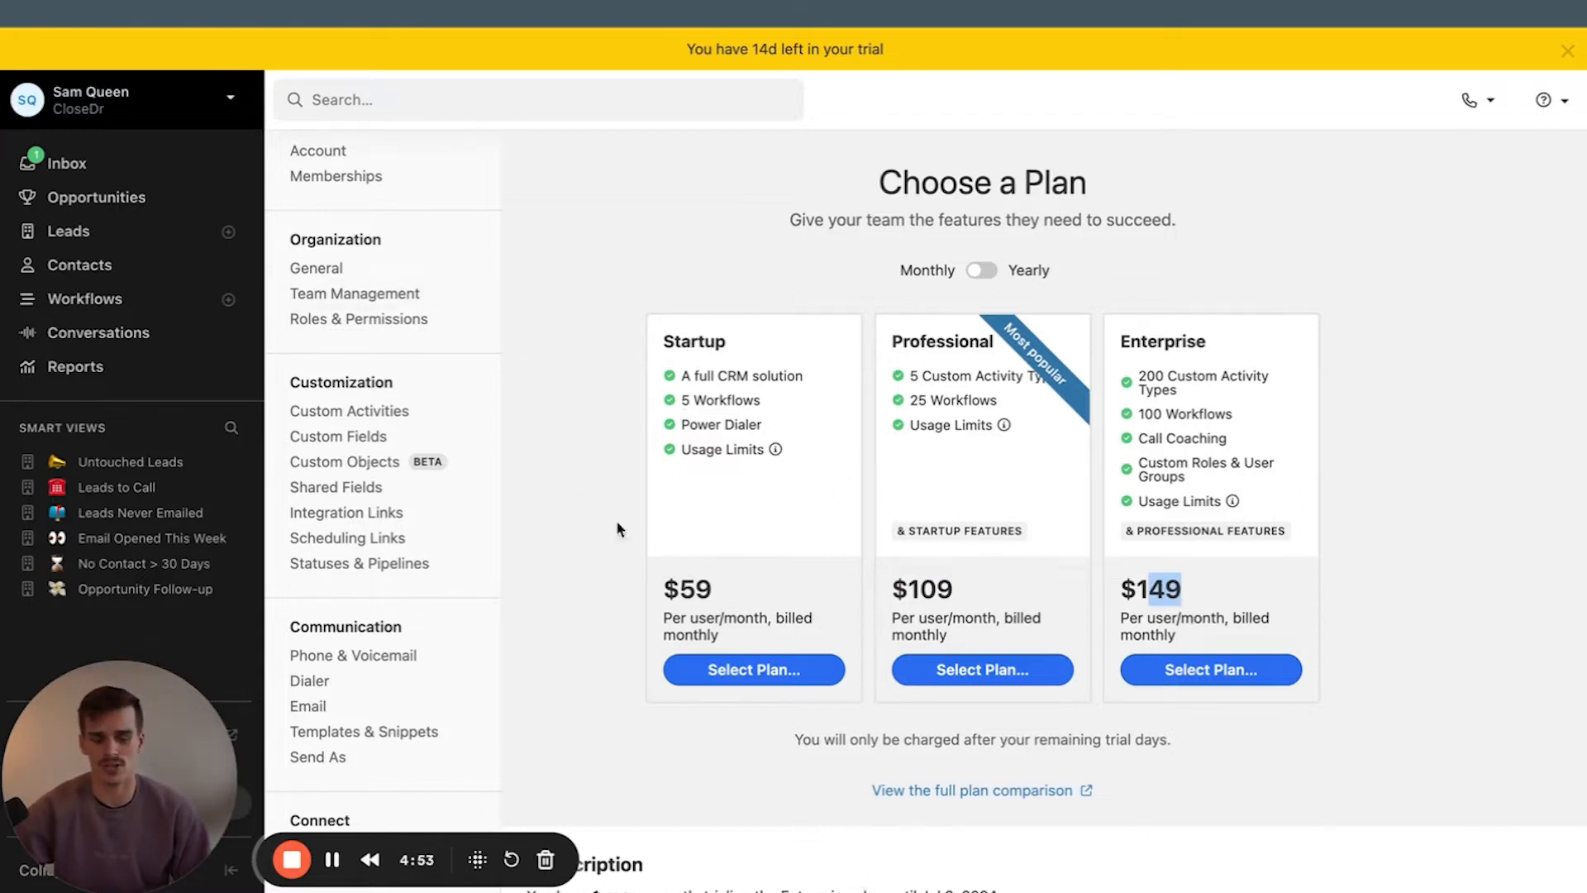
mouse_move(699, 415)
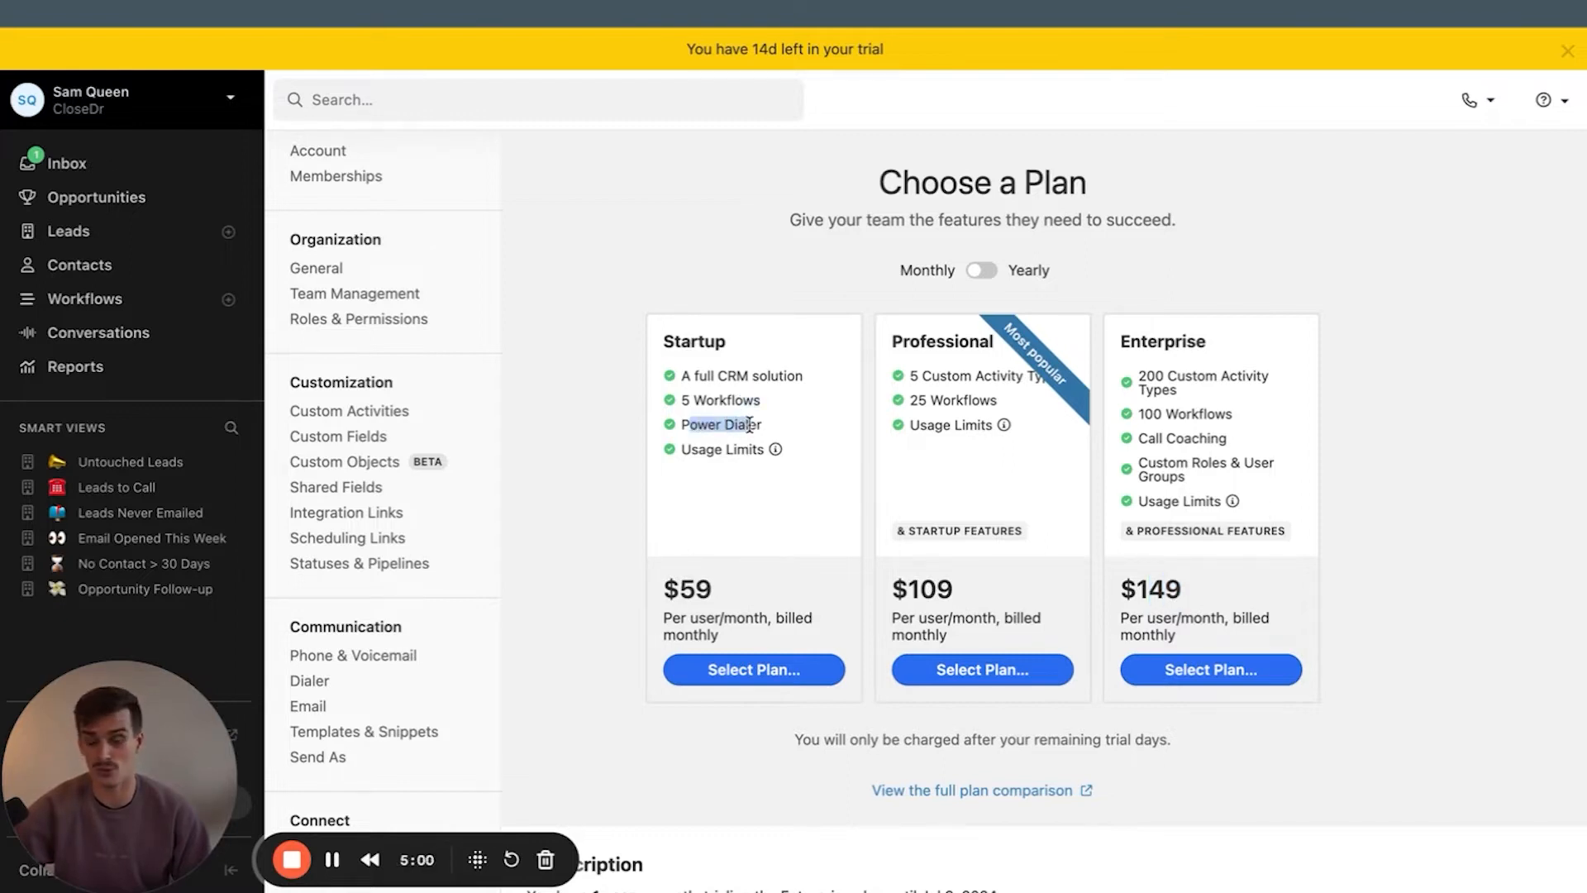
mouse_move(955, 397)
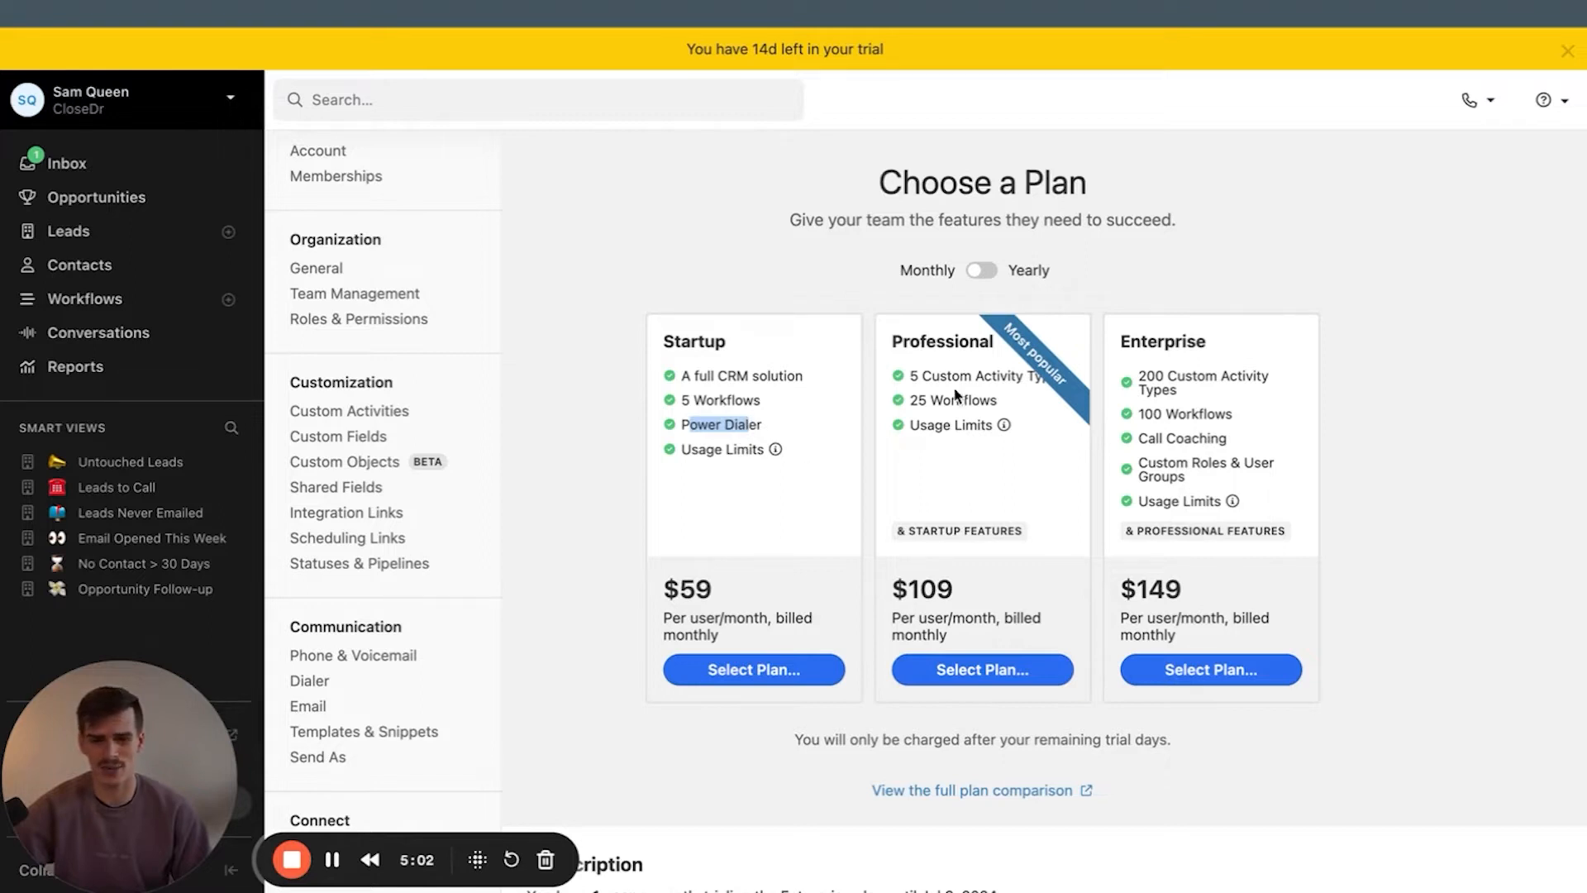
mouse_move(770, 451)
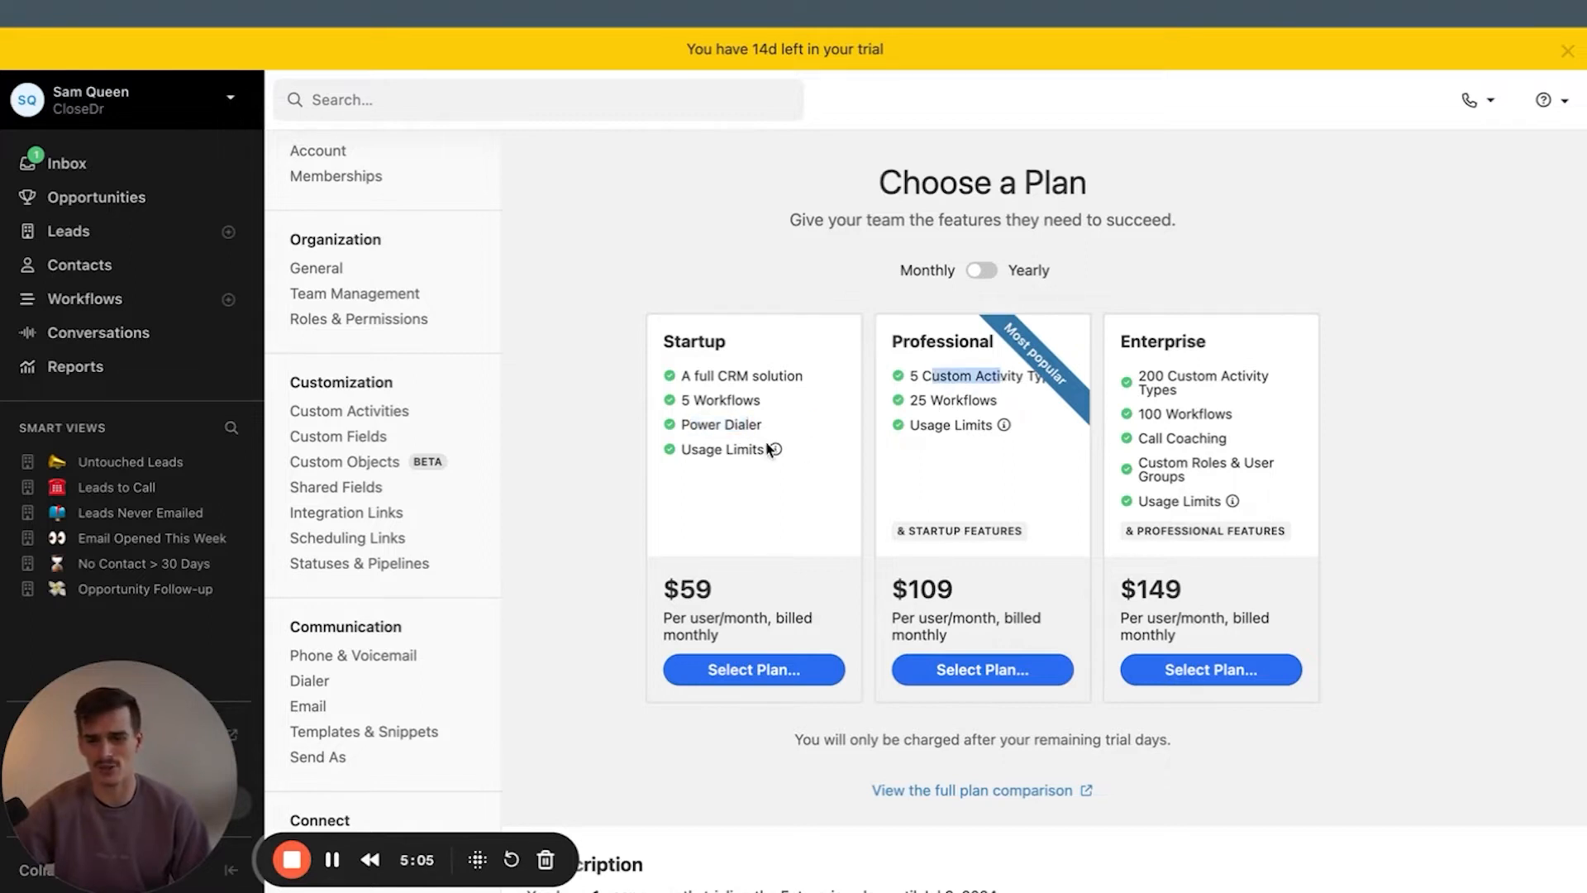
mouse_move(728, 464)
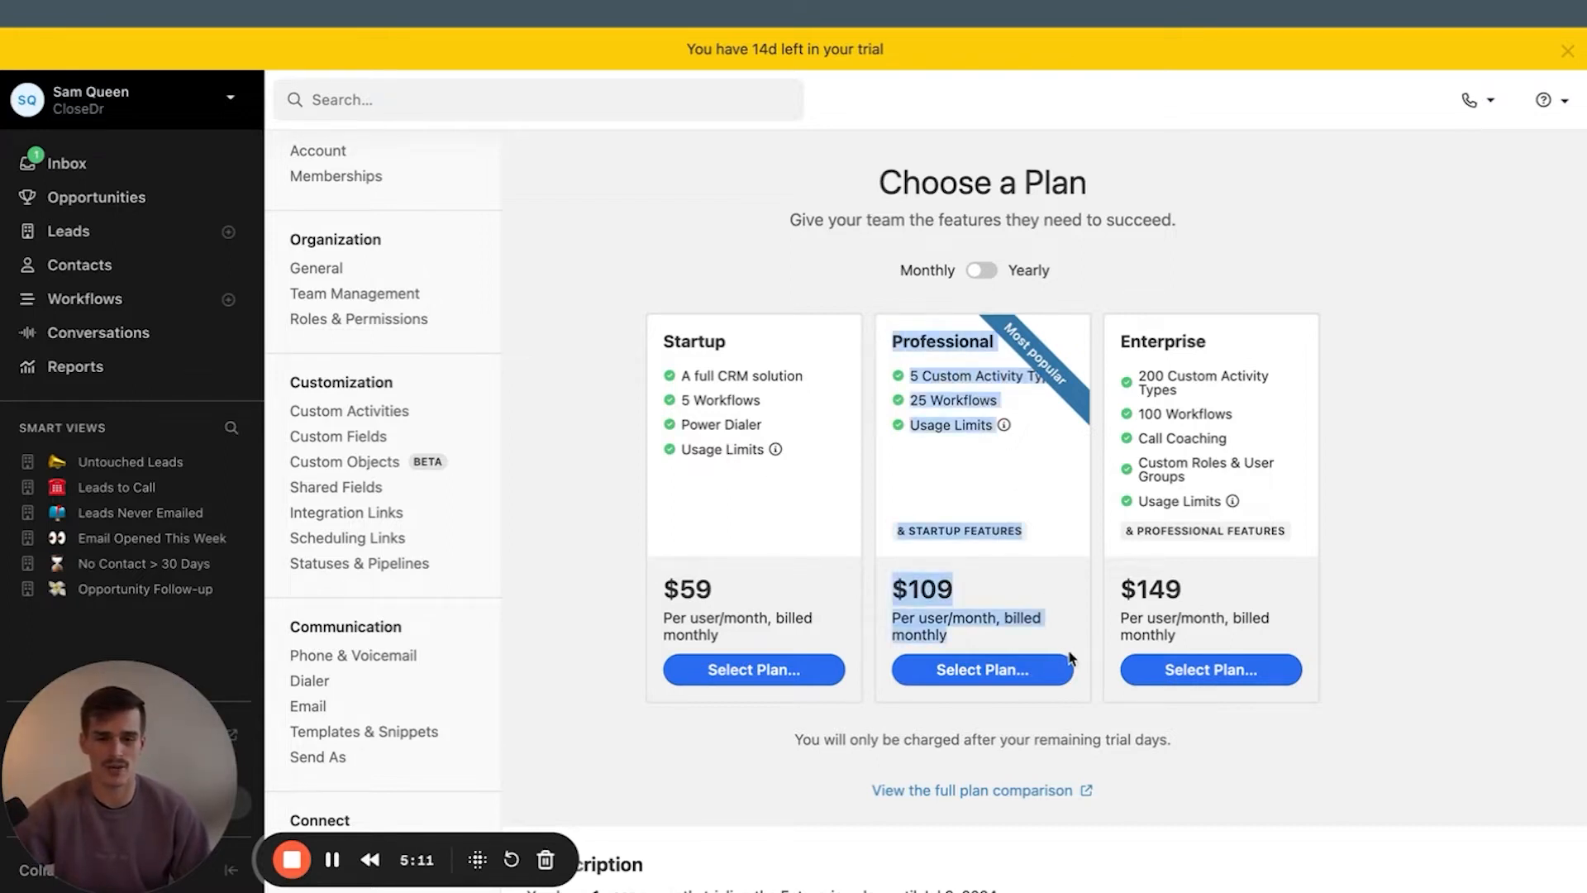
mouse_move(855, 285)
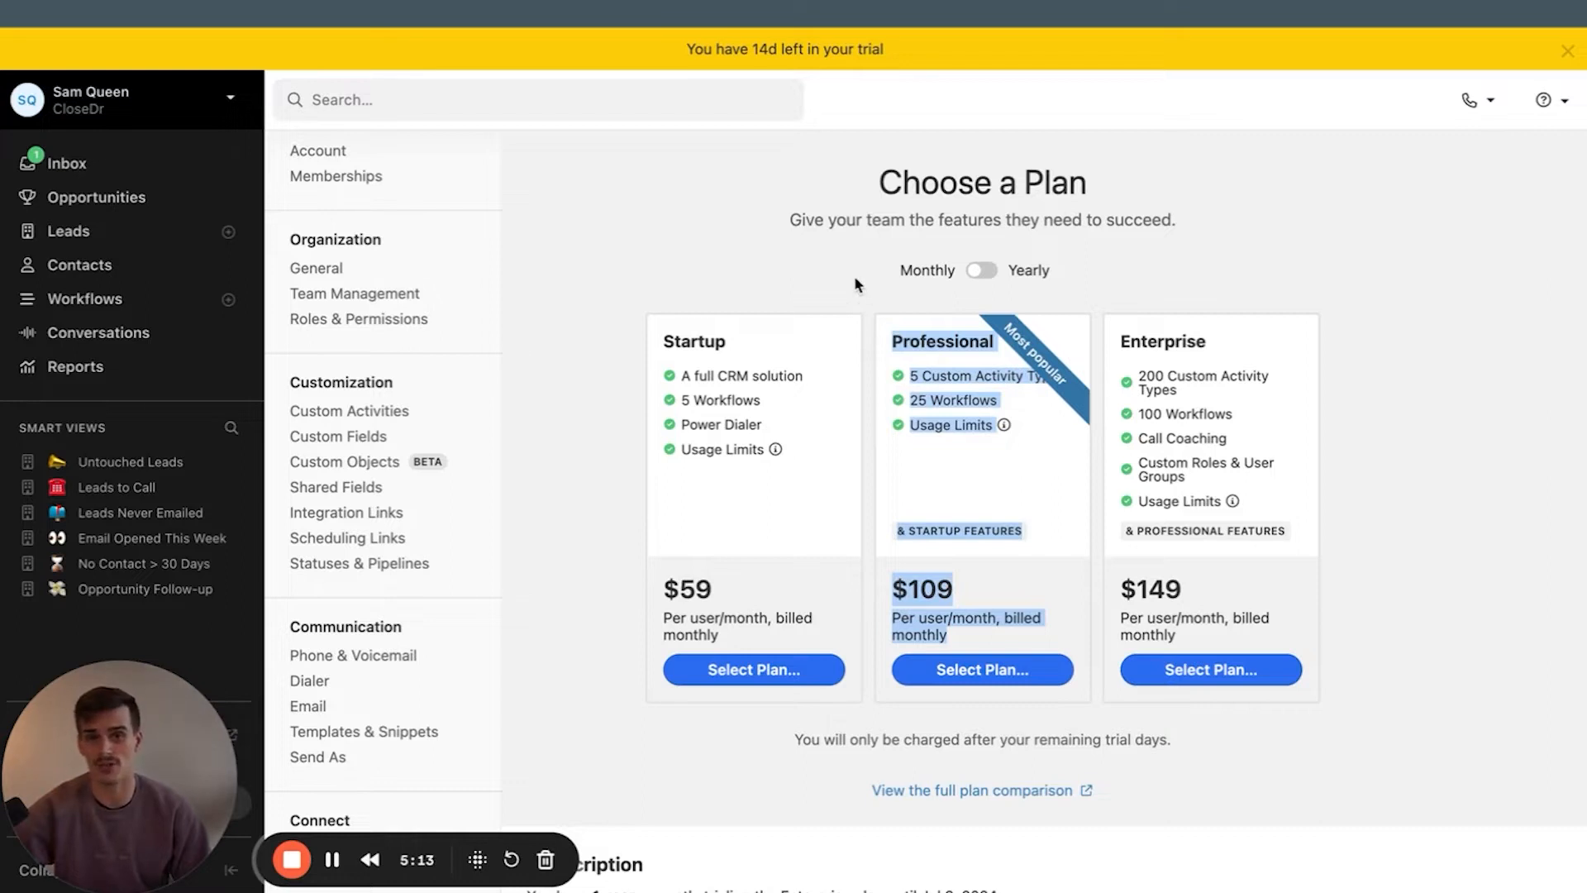
mouse_move(946, 466)
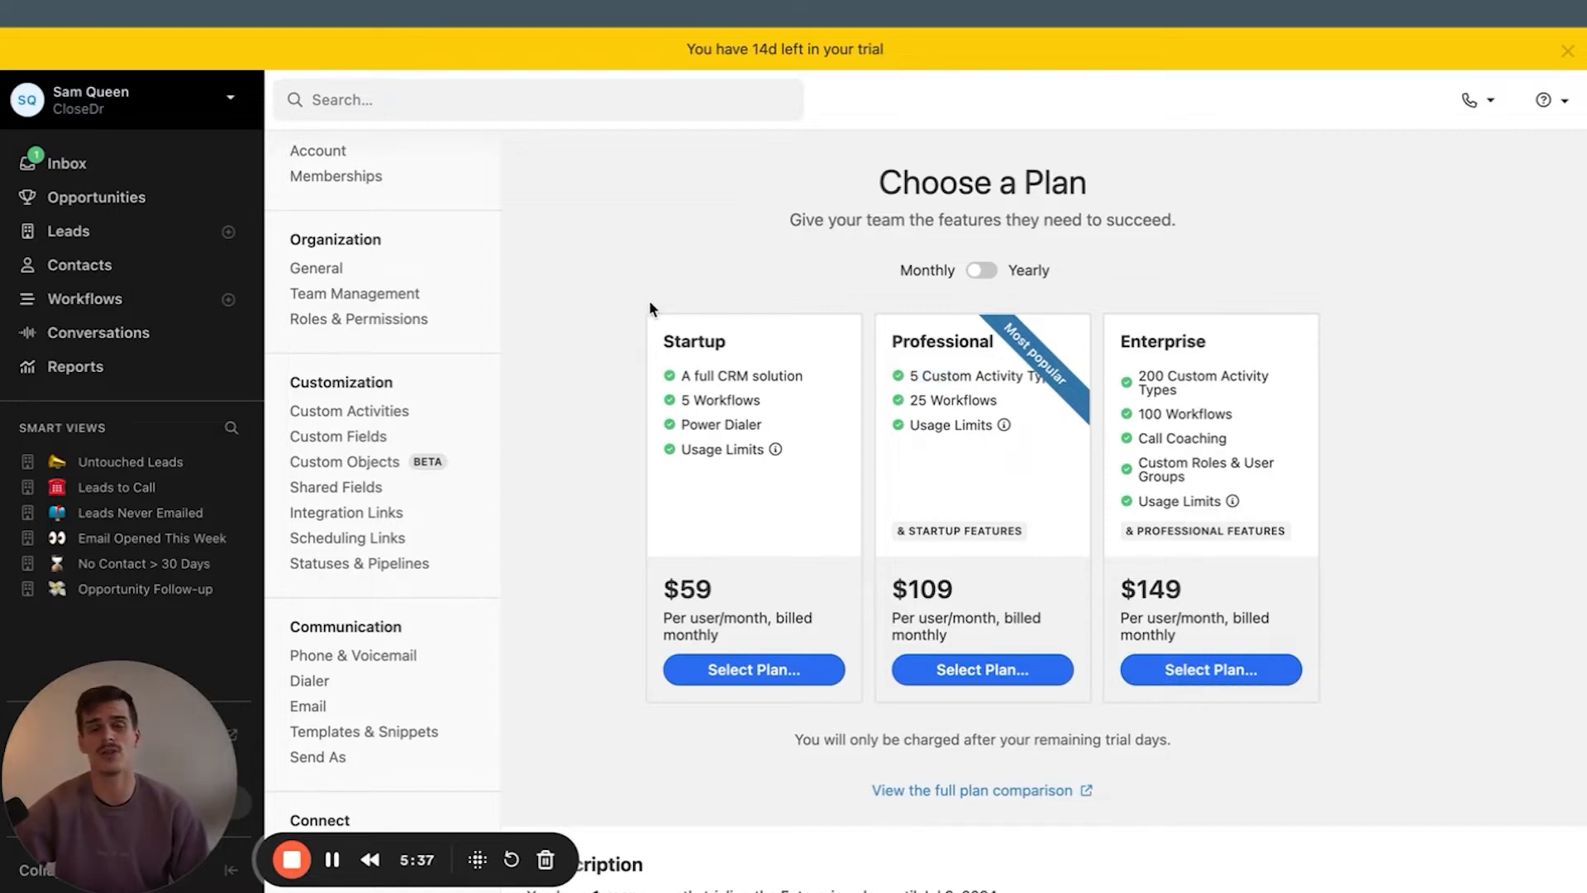
Move from the plan comparison to the Account profile settings page
click(318, 149)
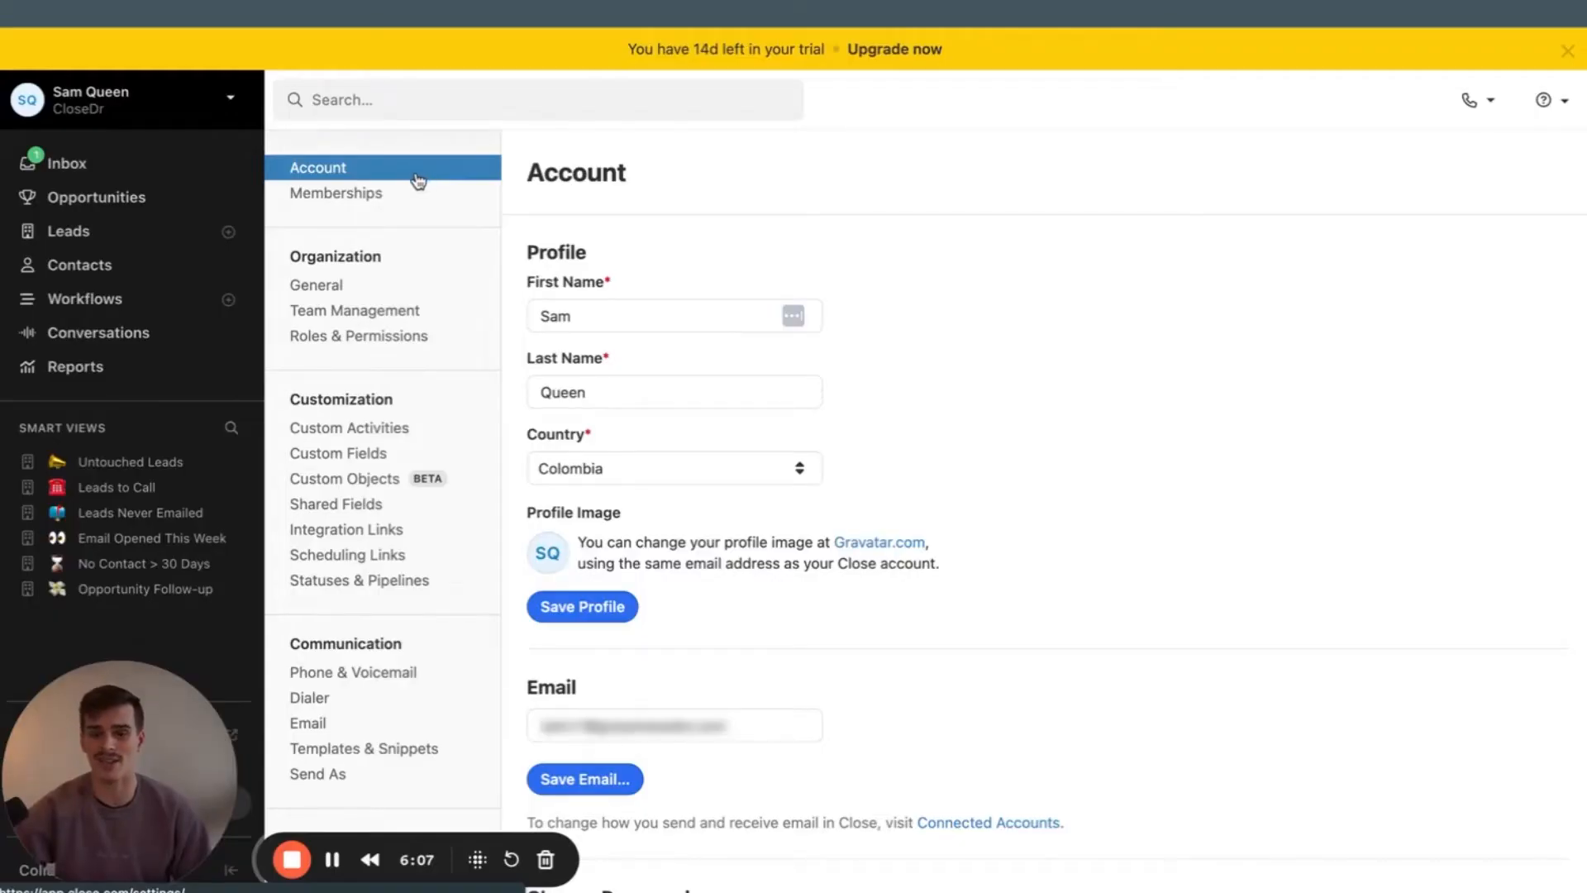
click(335, 193)
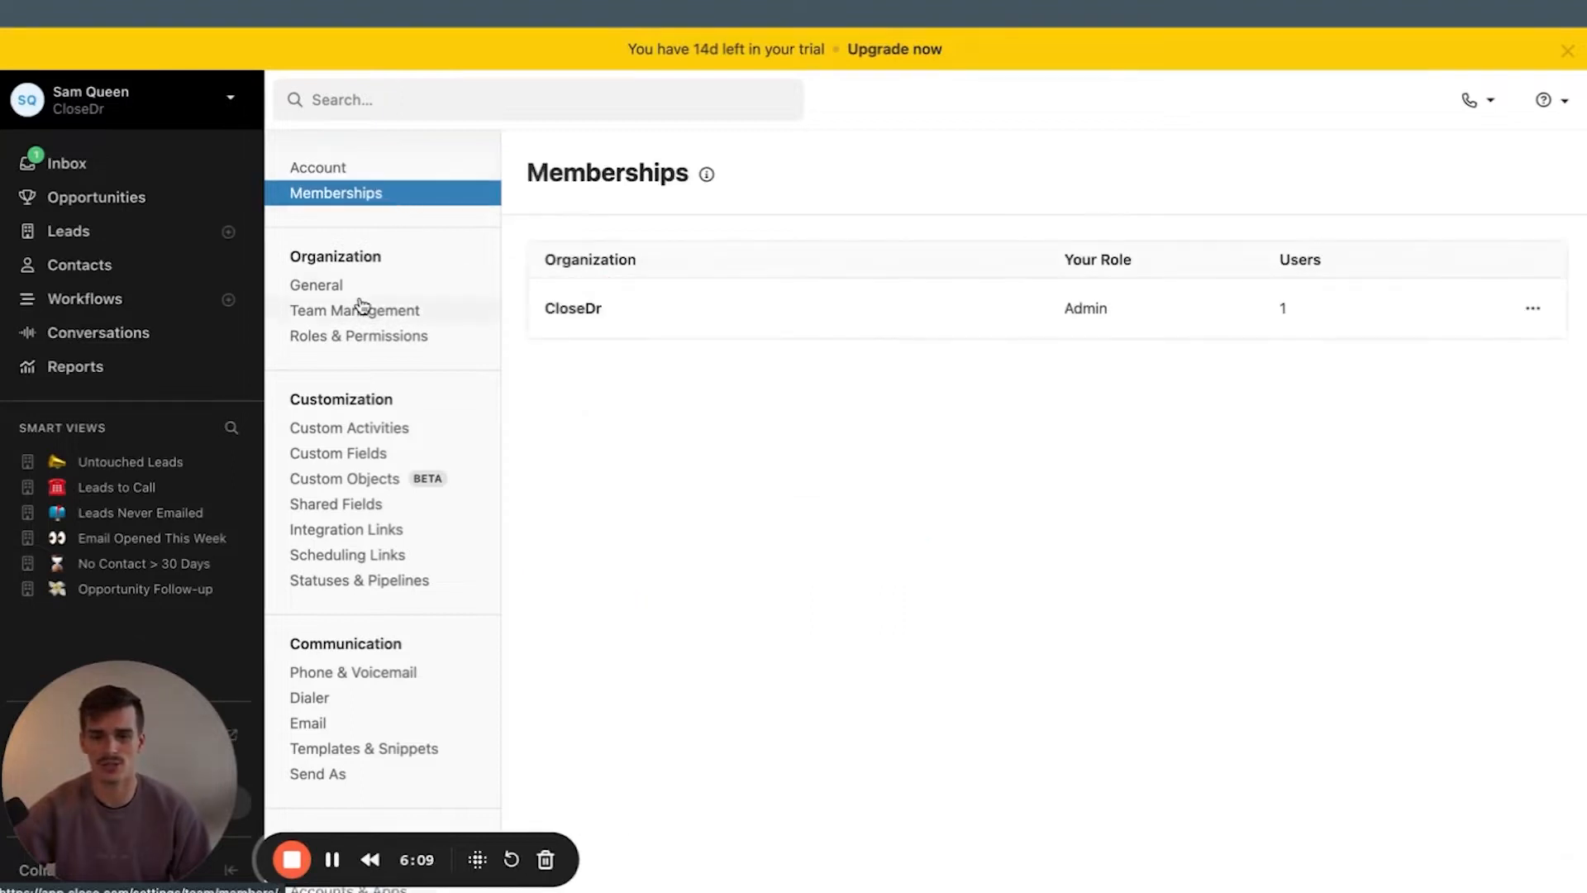
click(315, 284)
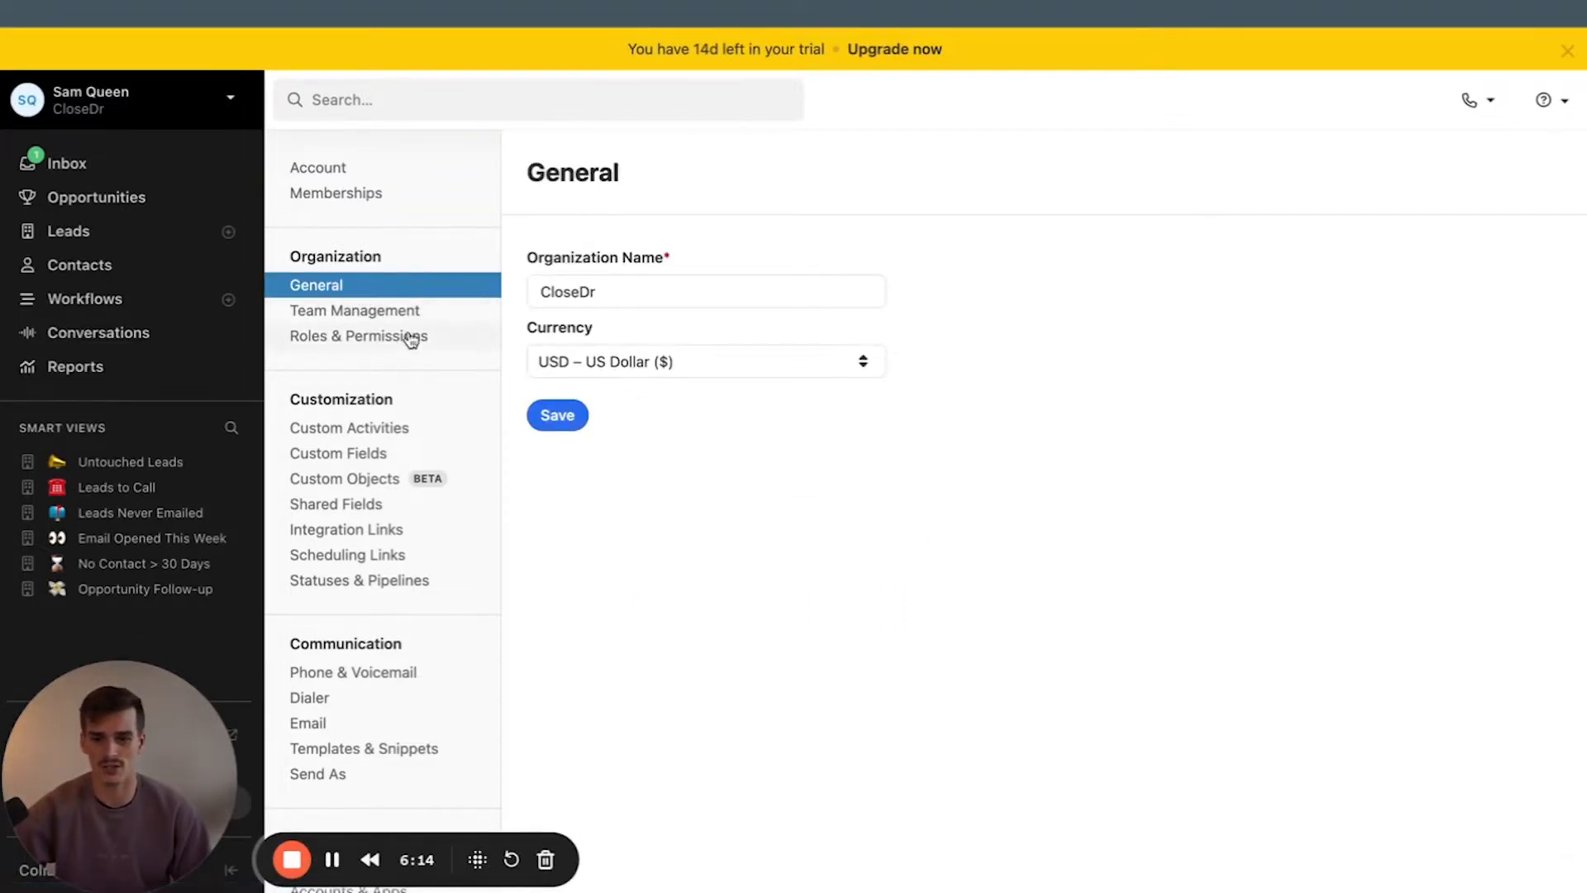
click(355, 310)
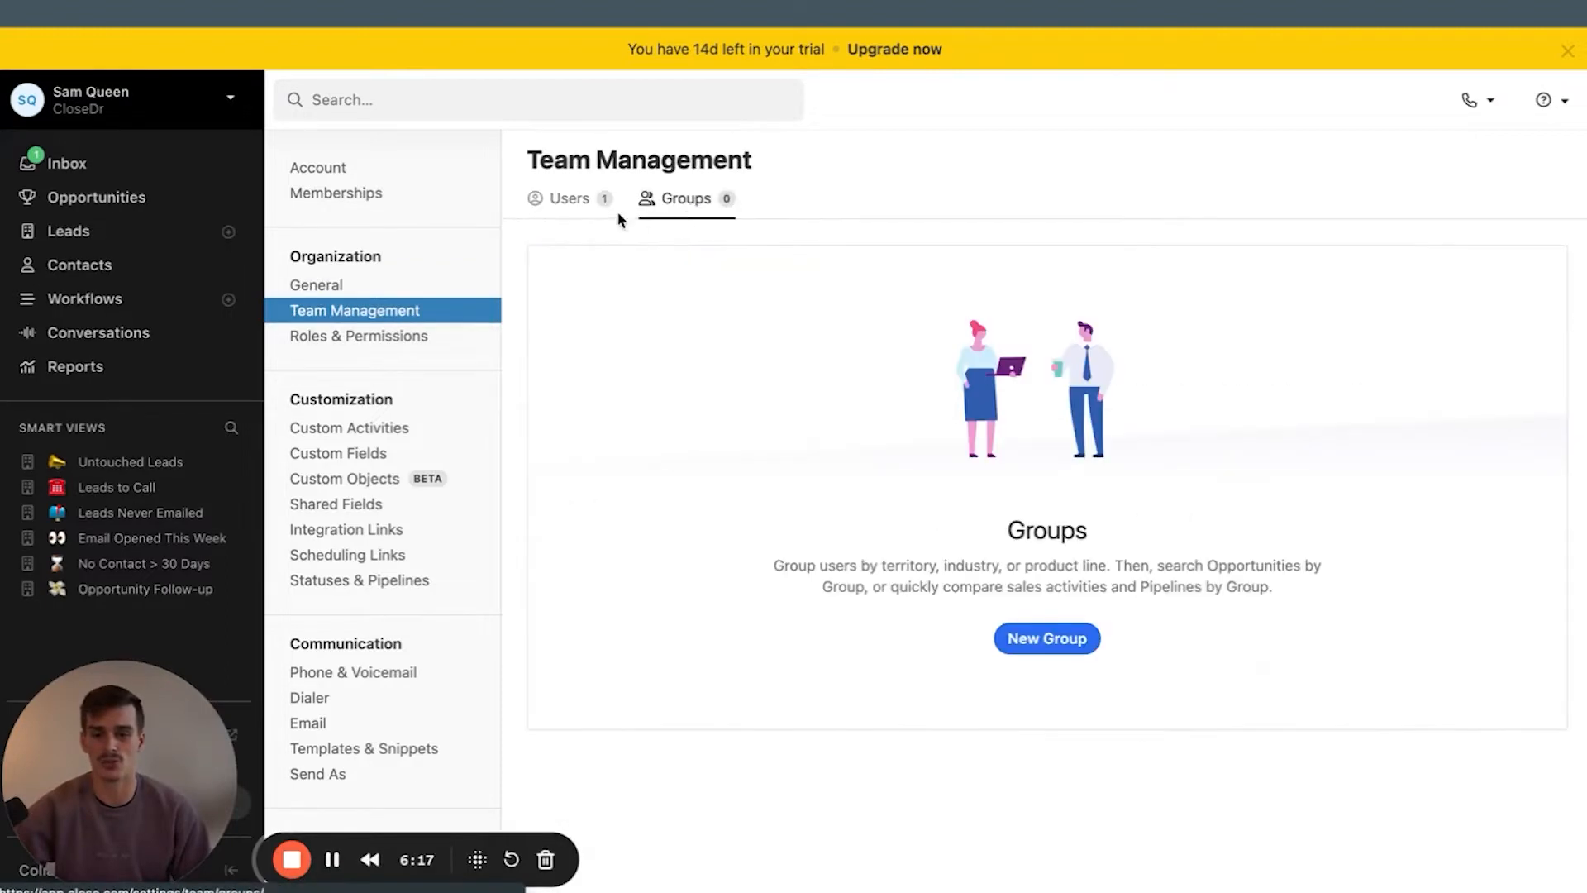
click(1046, 637)
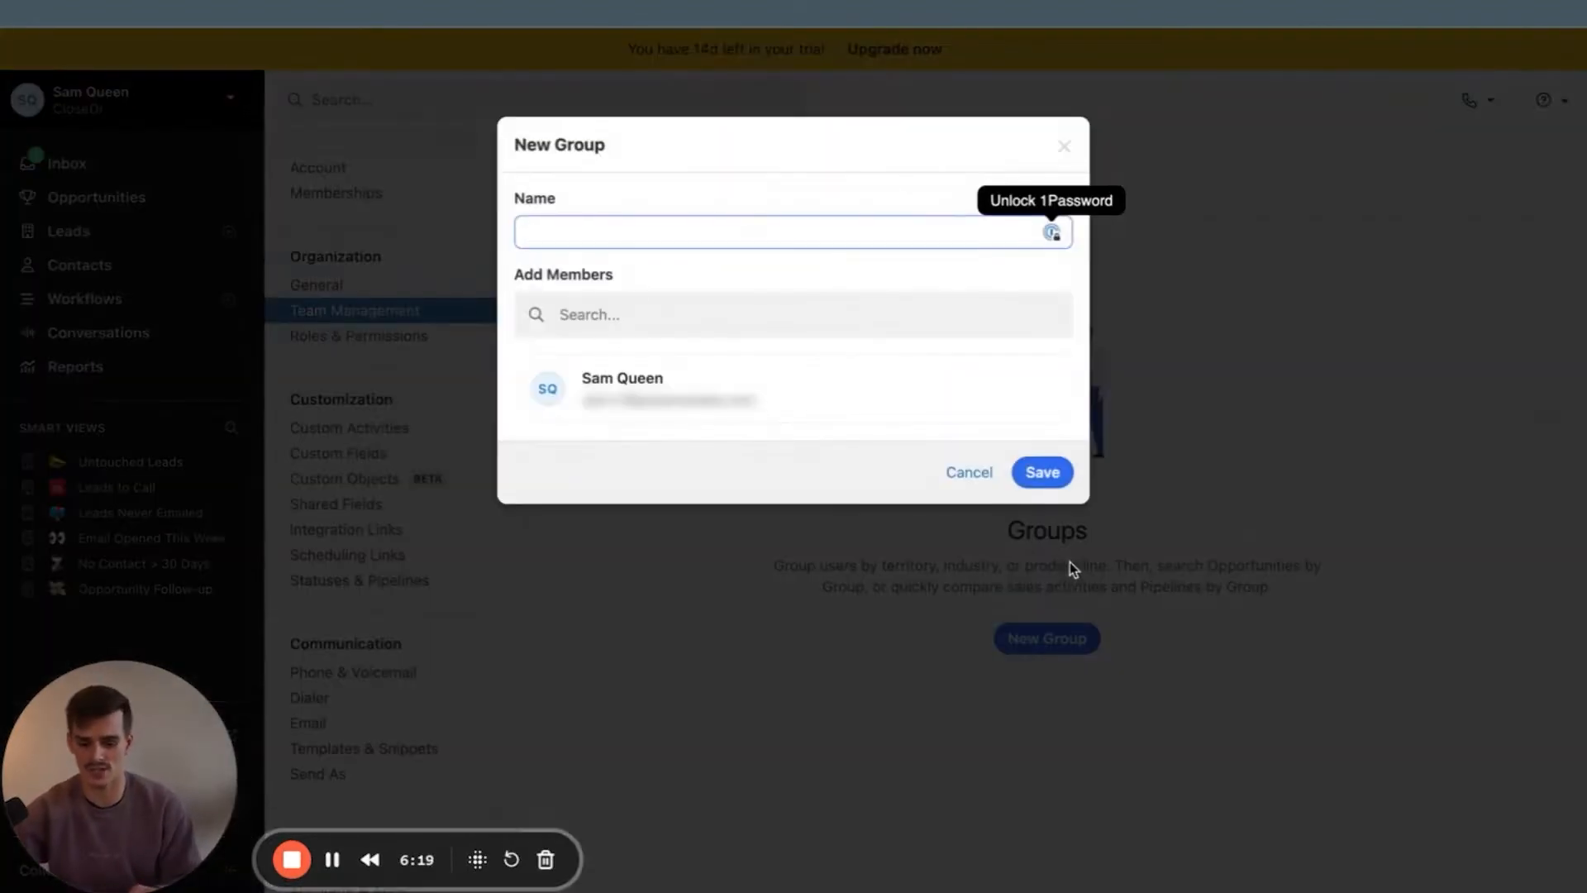
text(Setters)
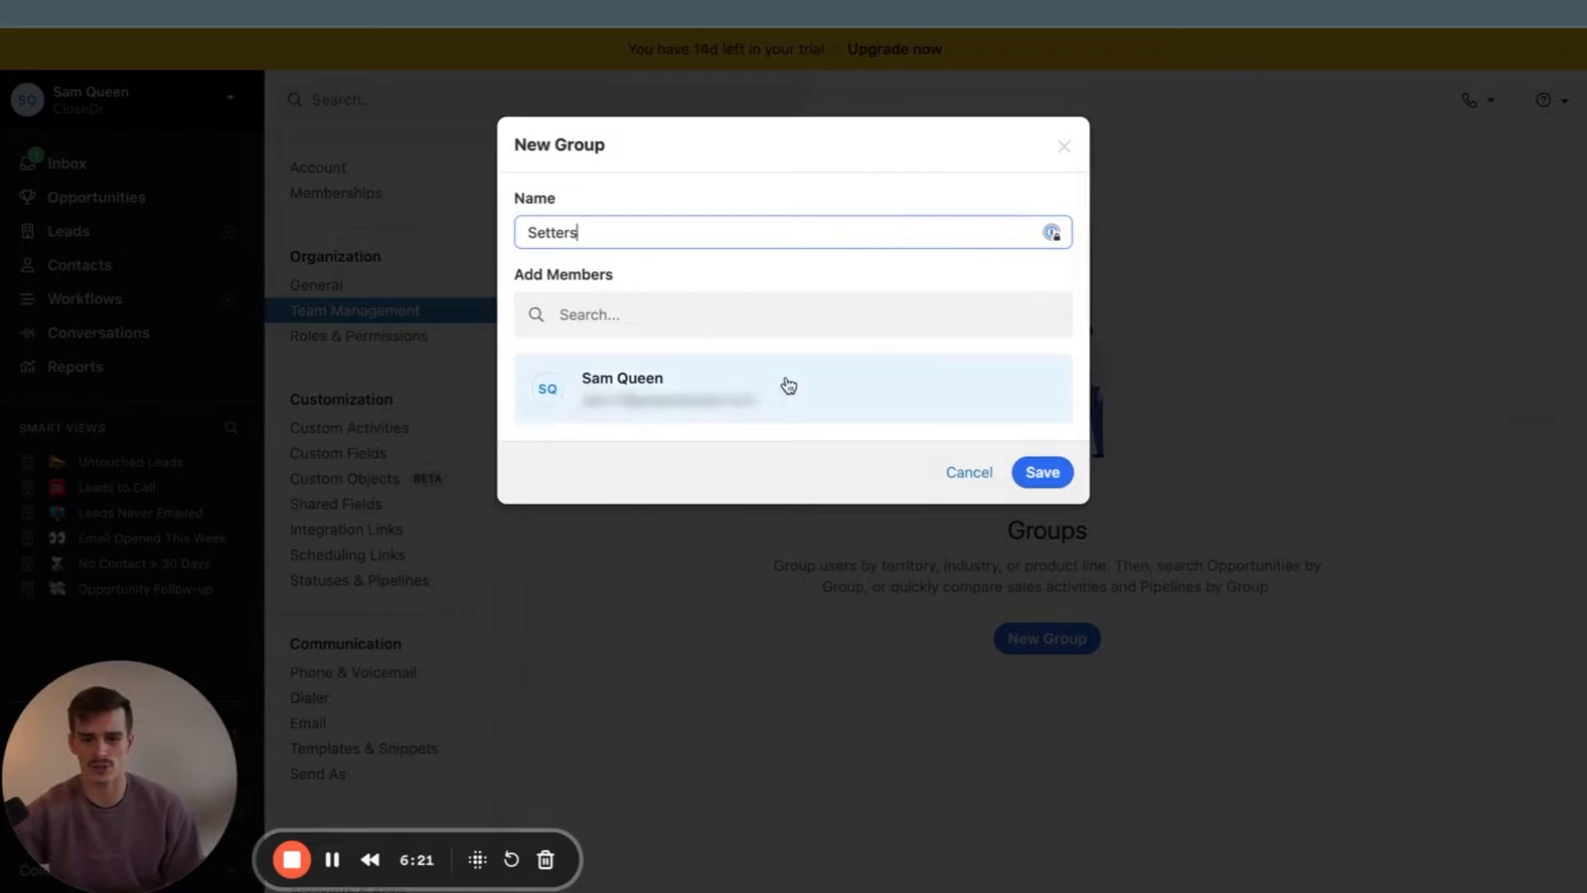
click(1041, 472)
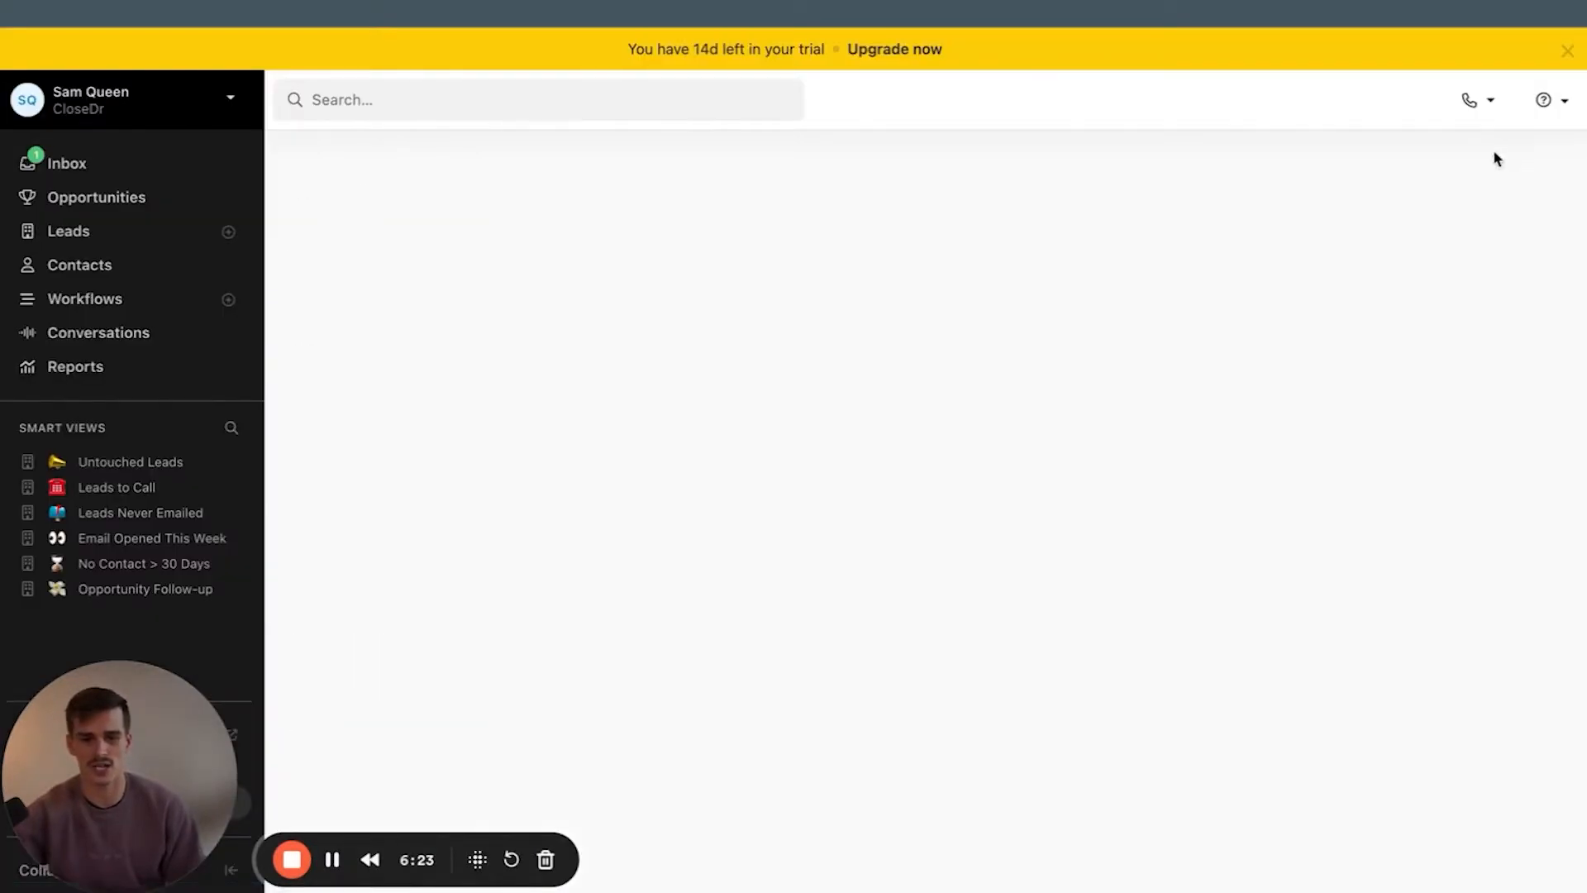
mouse_move(739, 290)
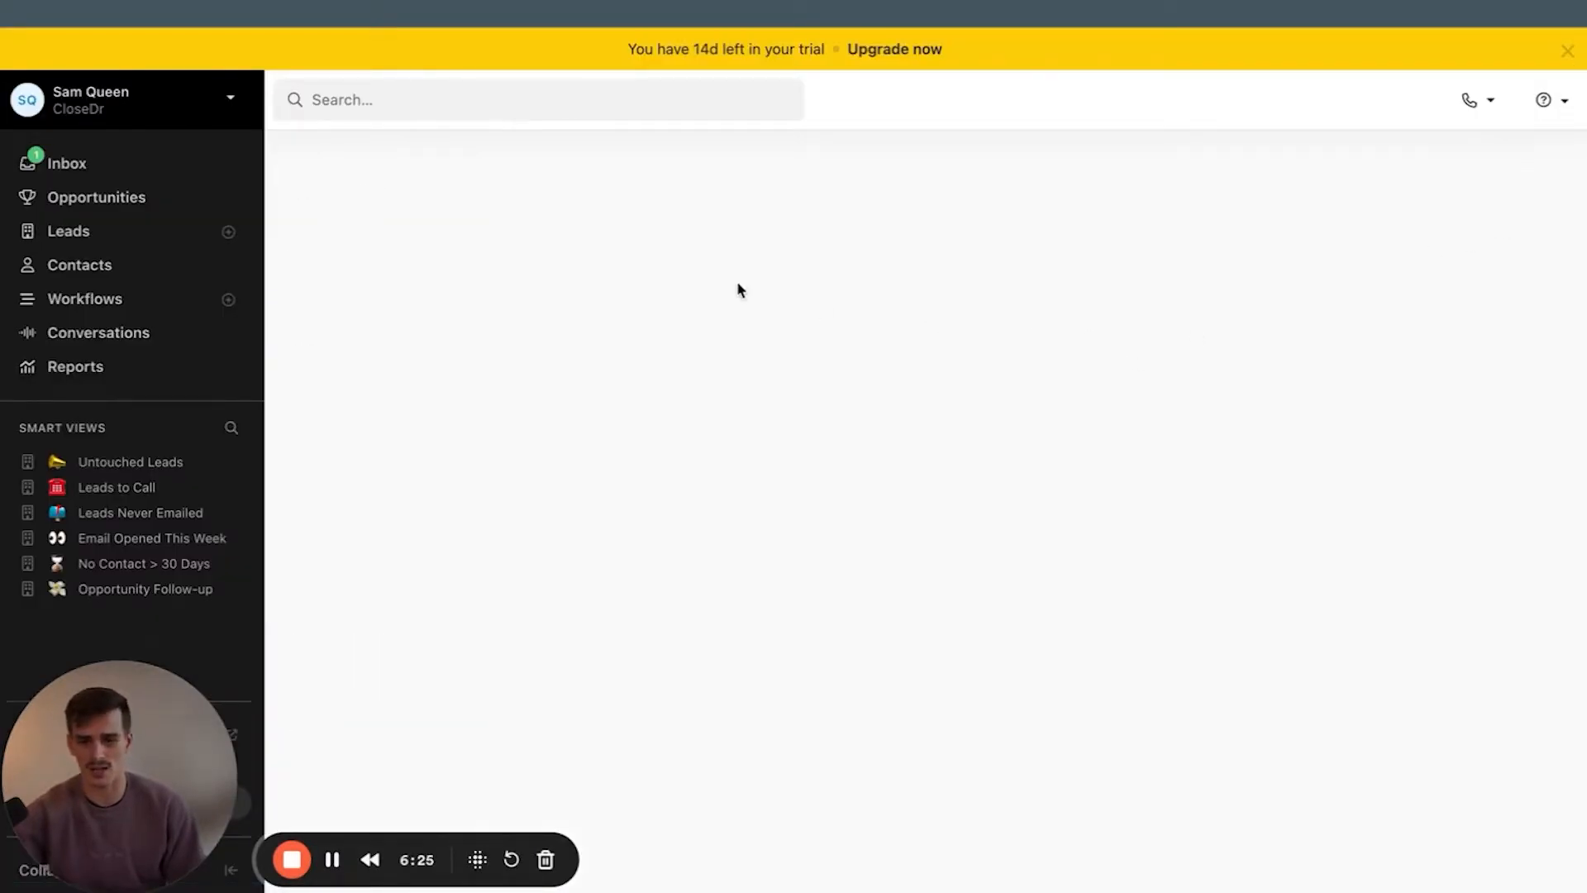
mouse_move(879, 333)
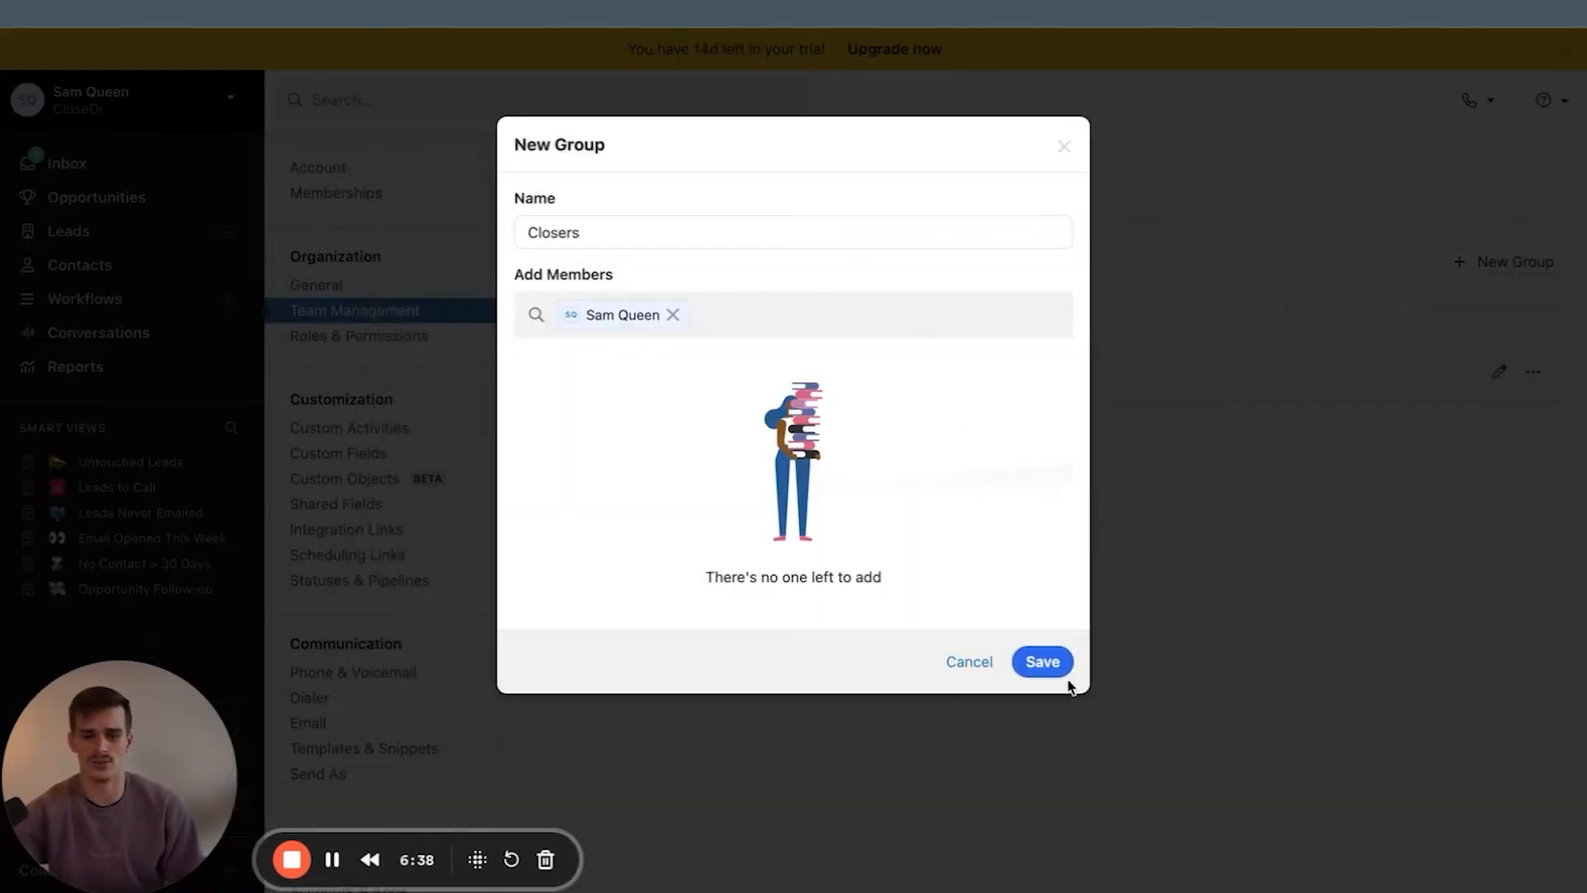
click(1042, 661)
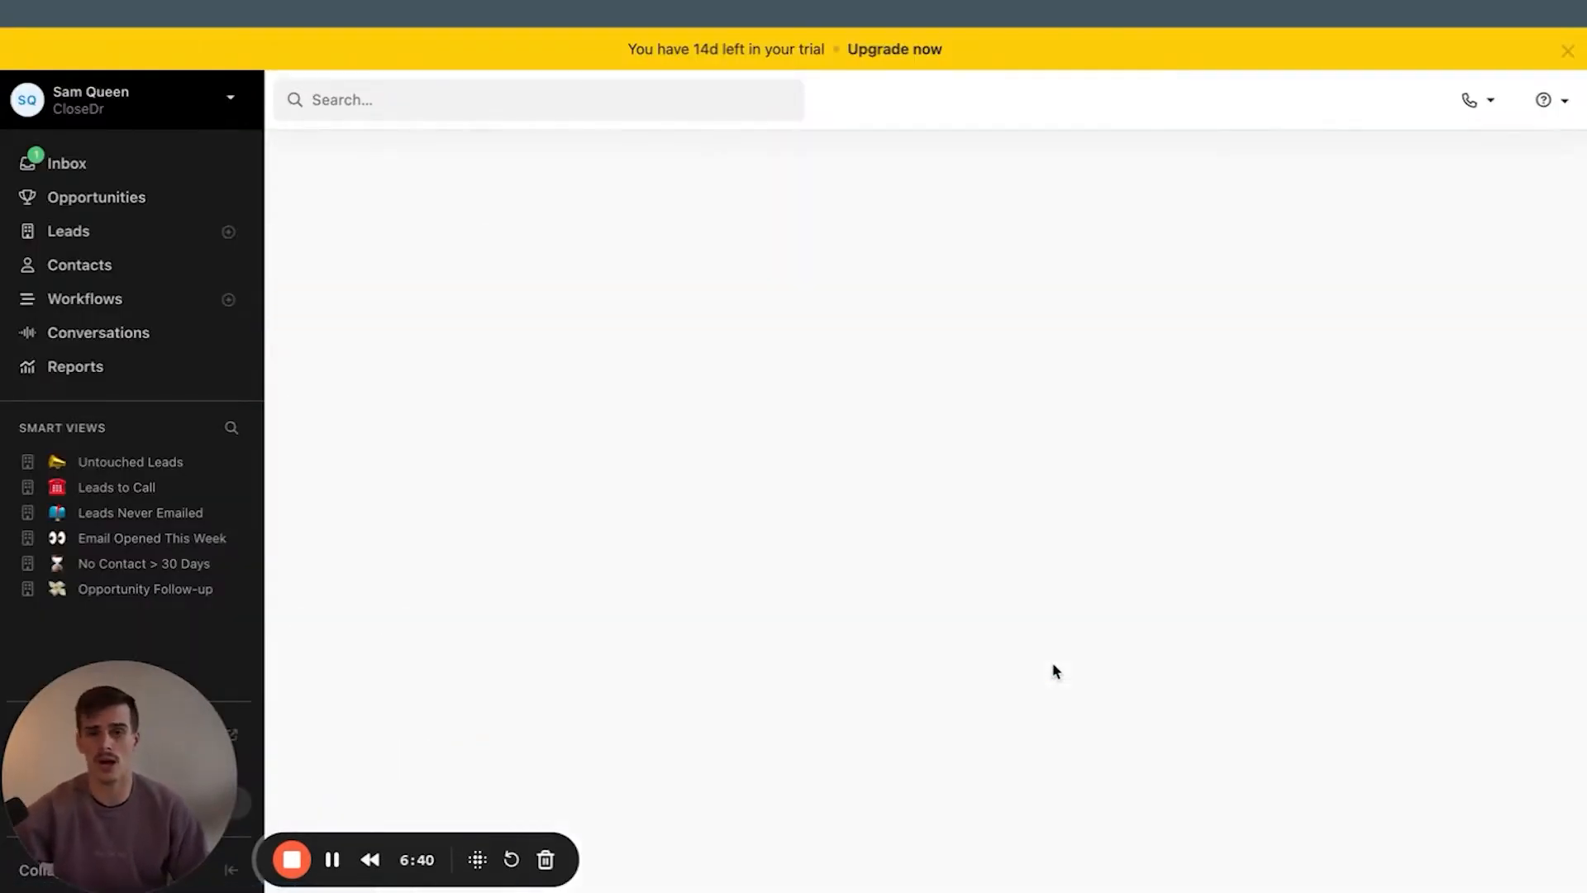
mouse_move(991, 666)
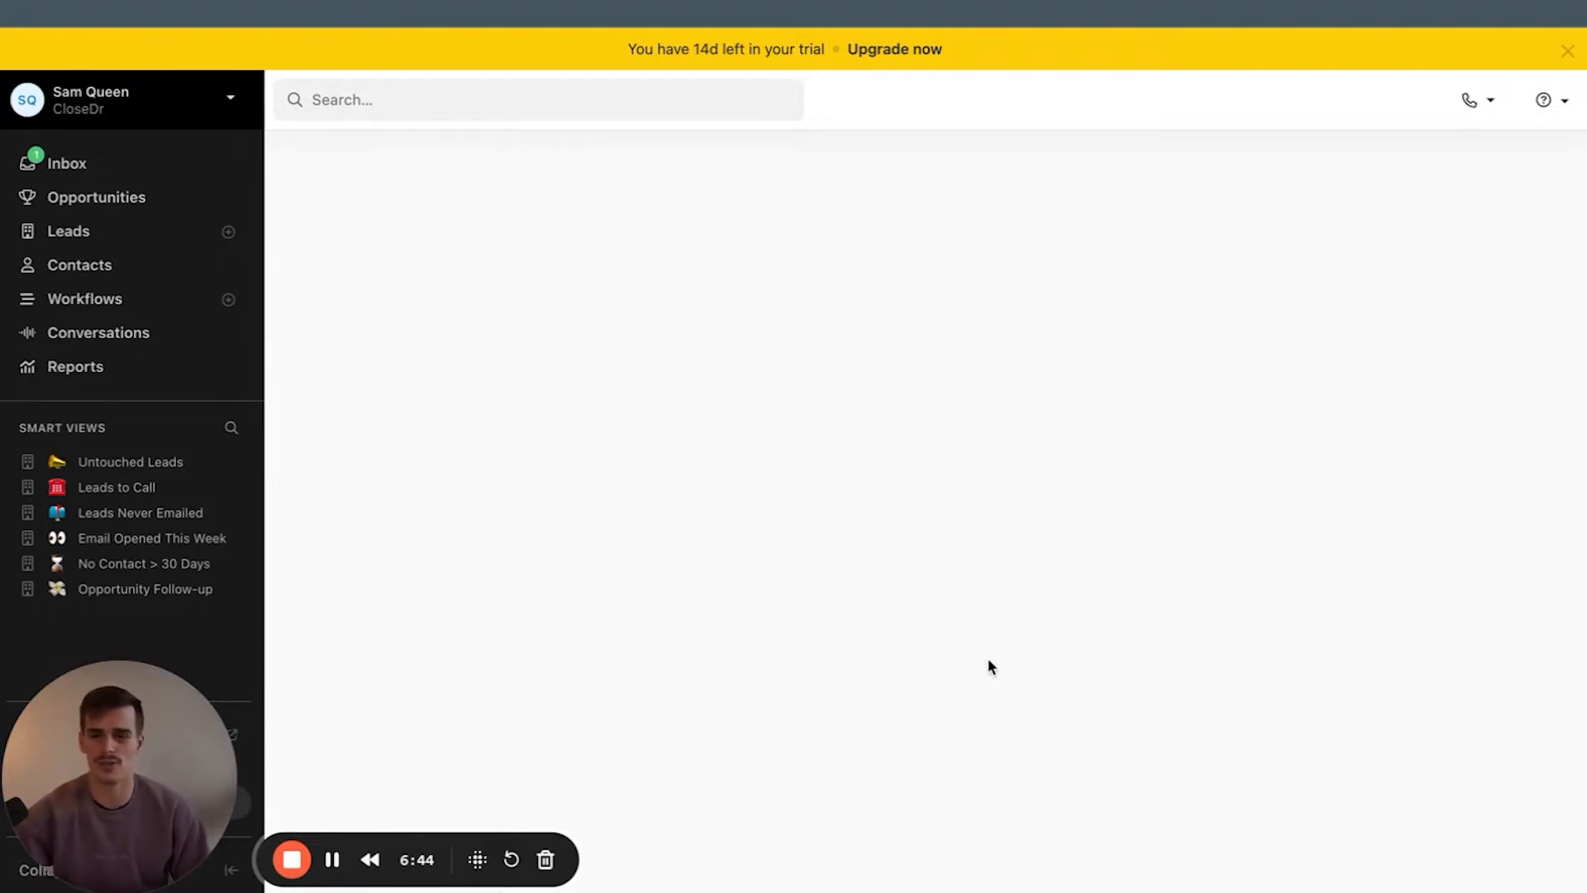
mouse_move(820, 595)
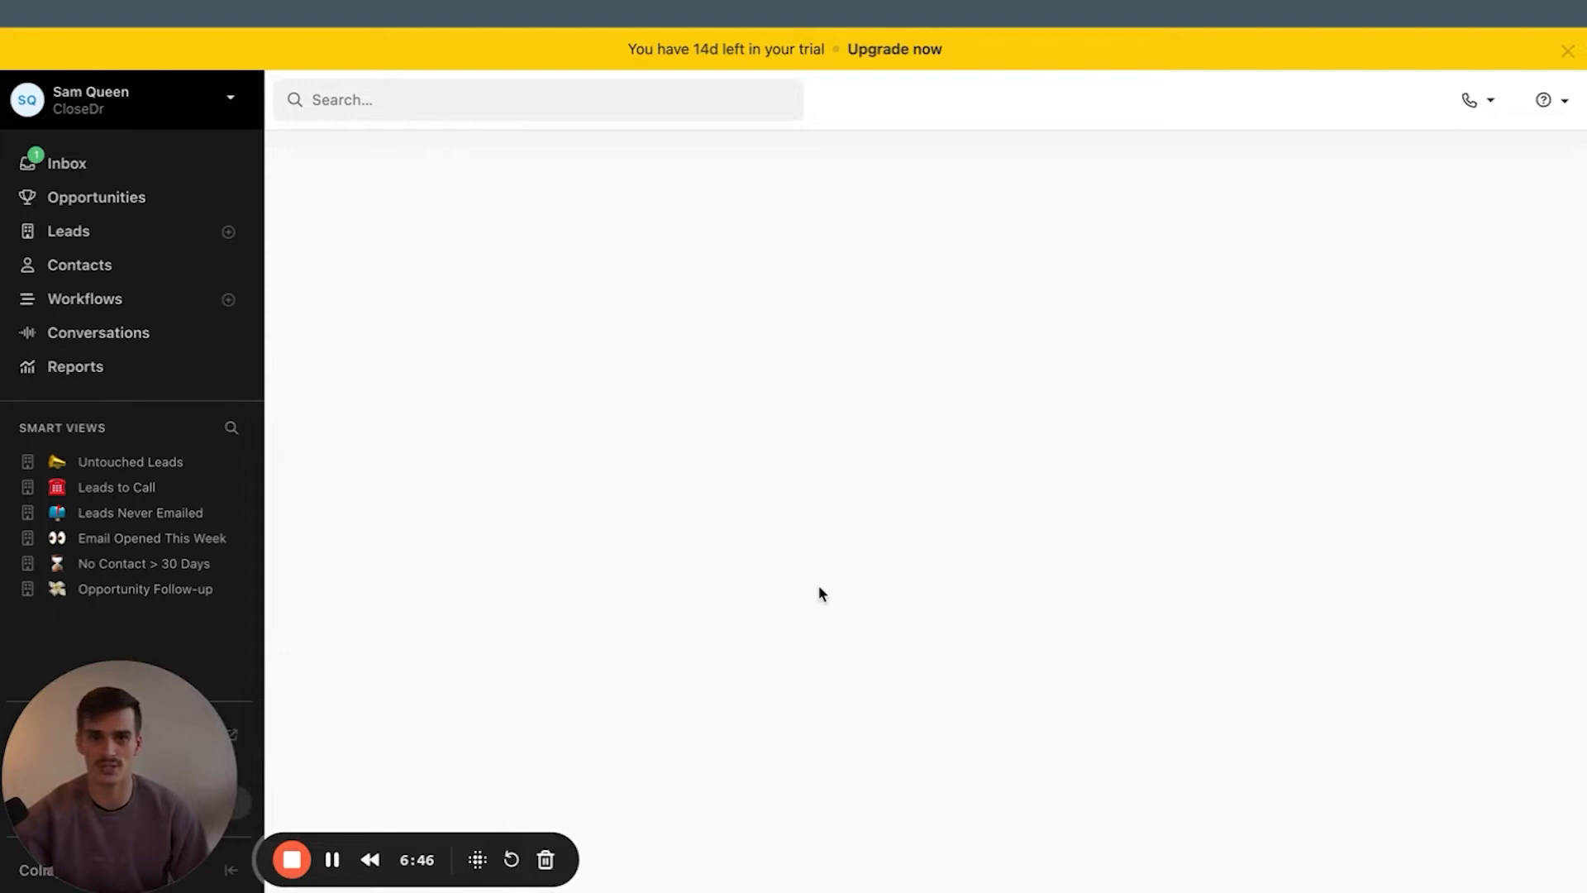
mouse_move(482, 568)
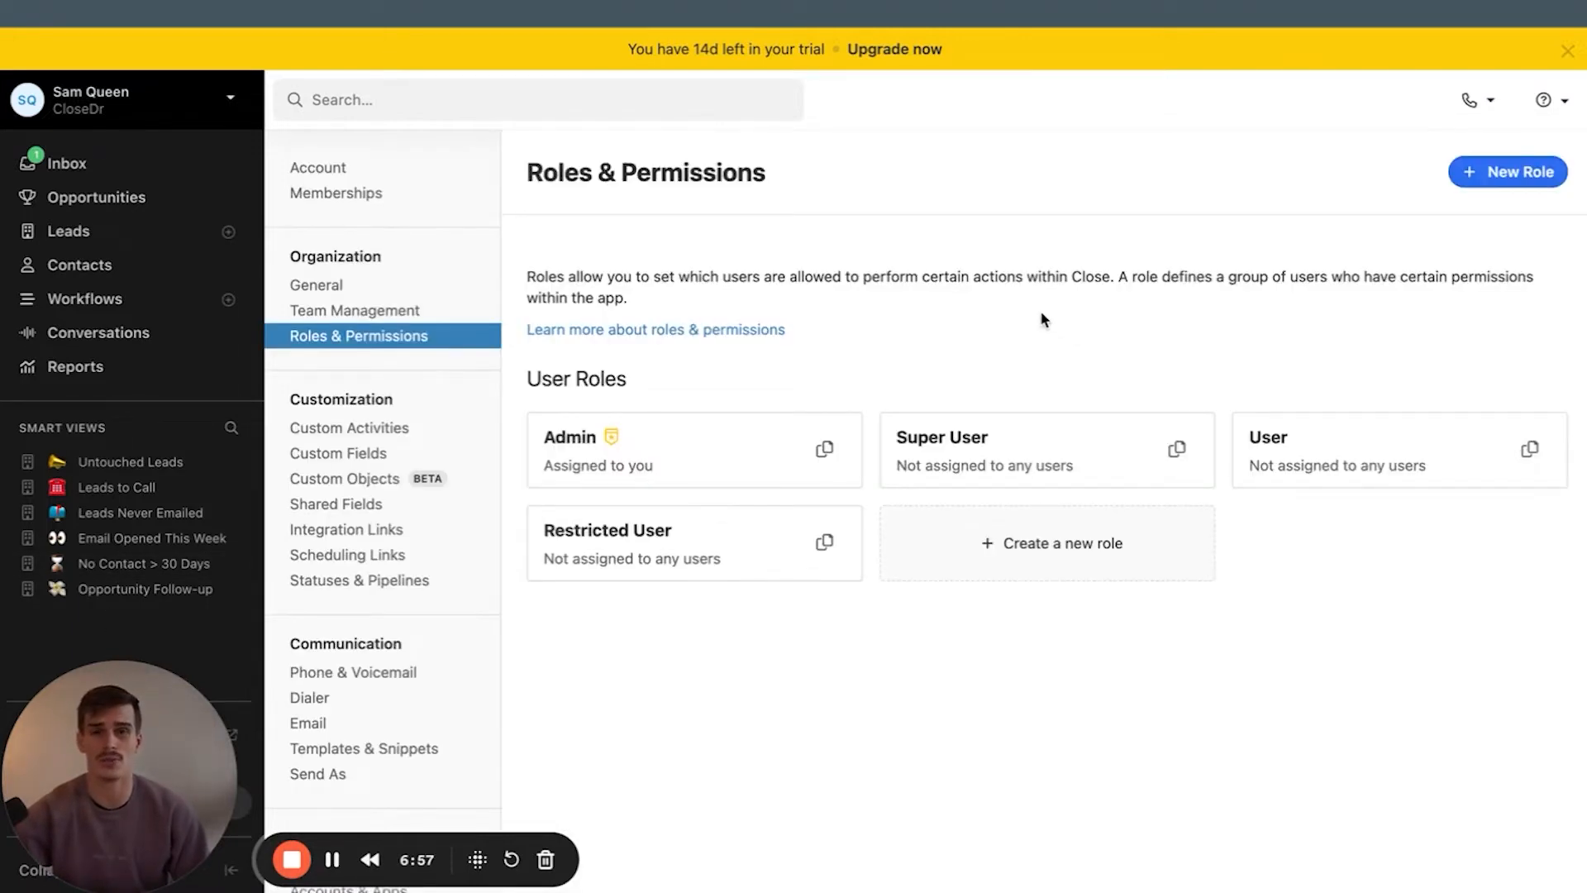
Draft a 'Sales Team' role with Bulk Edit toggled, and view the Team Management user list
click(1508, 172)
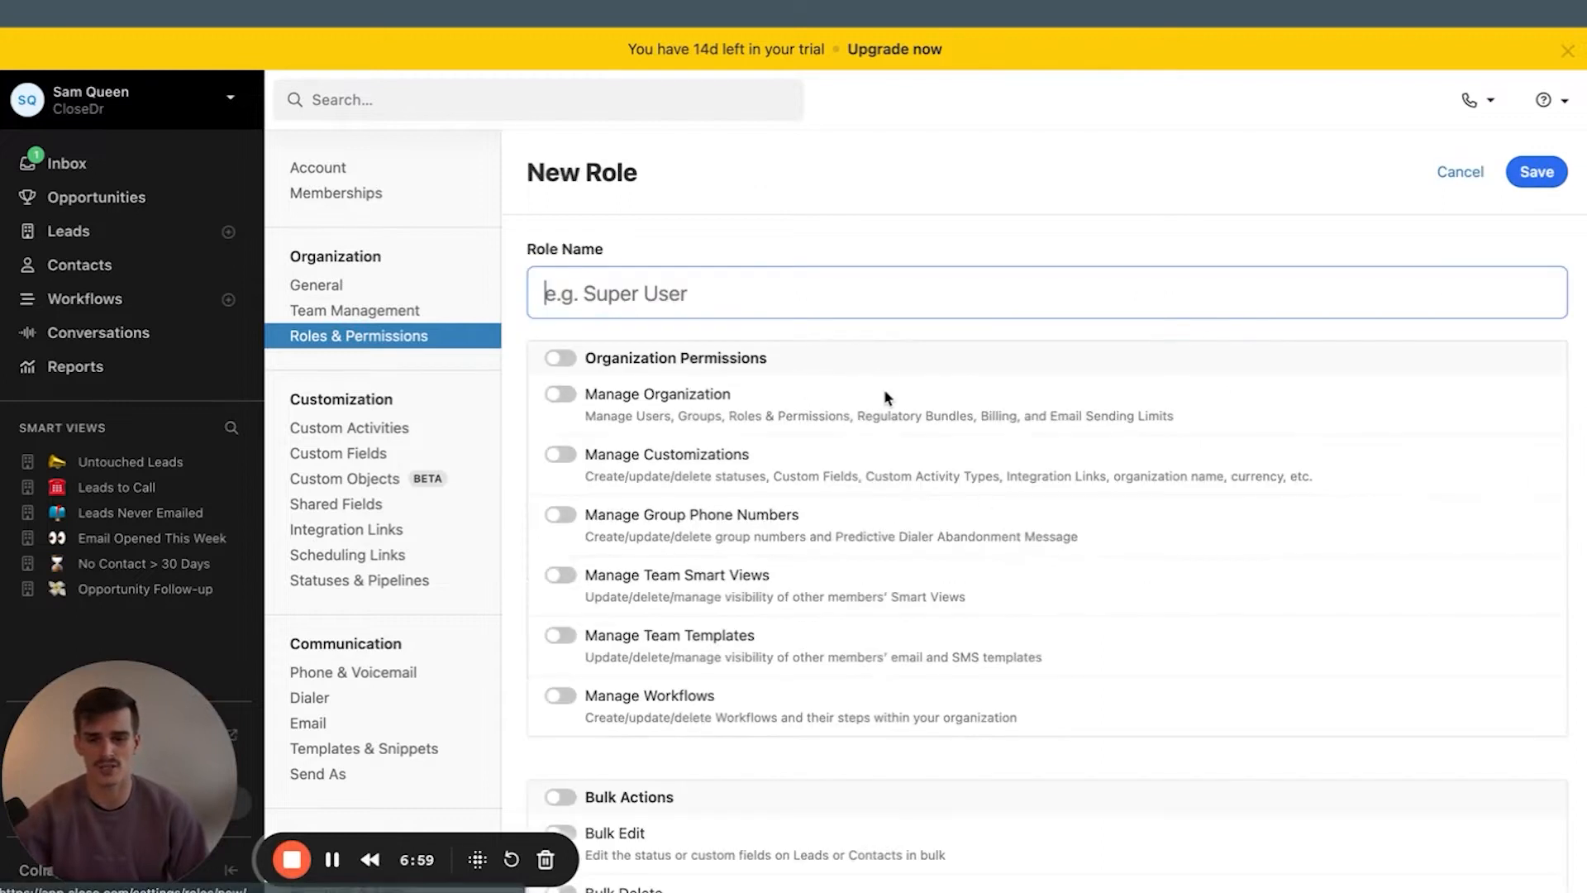
text(Sales)
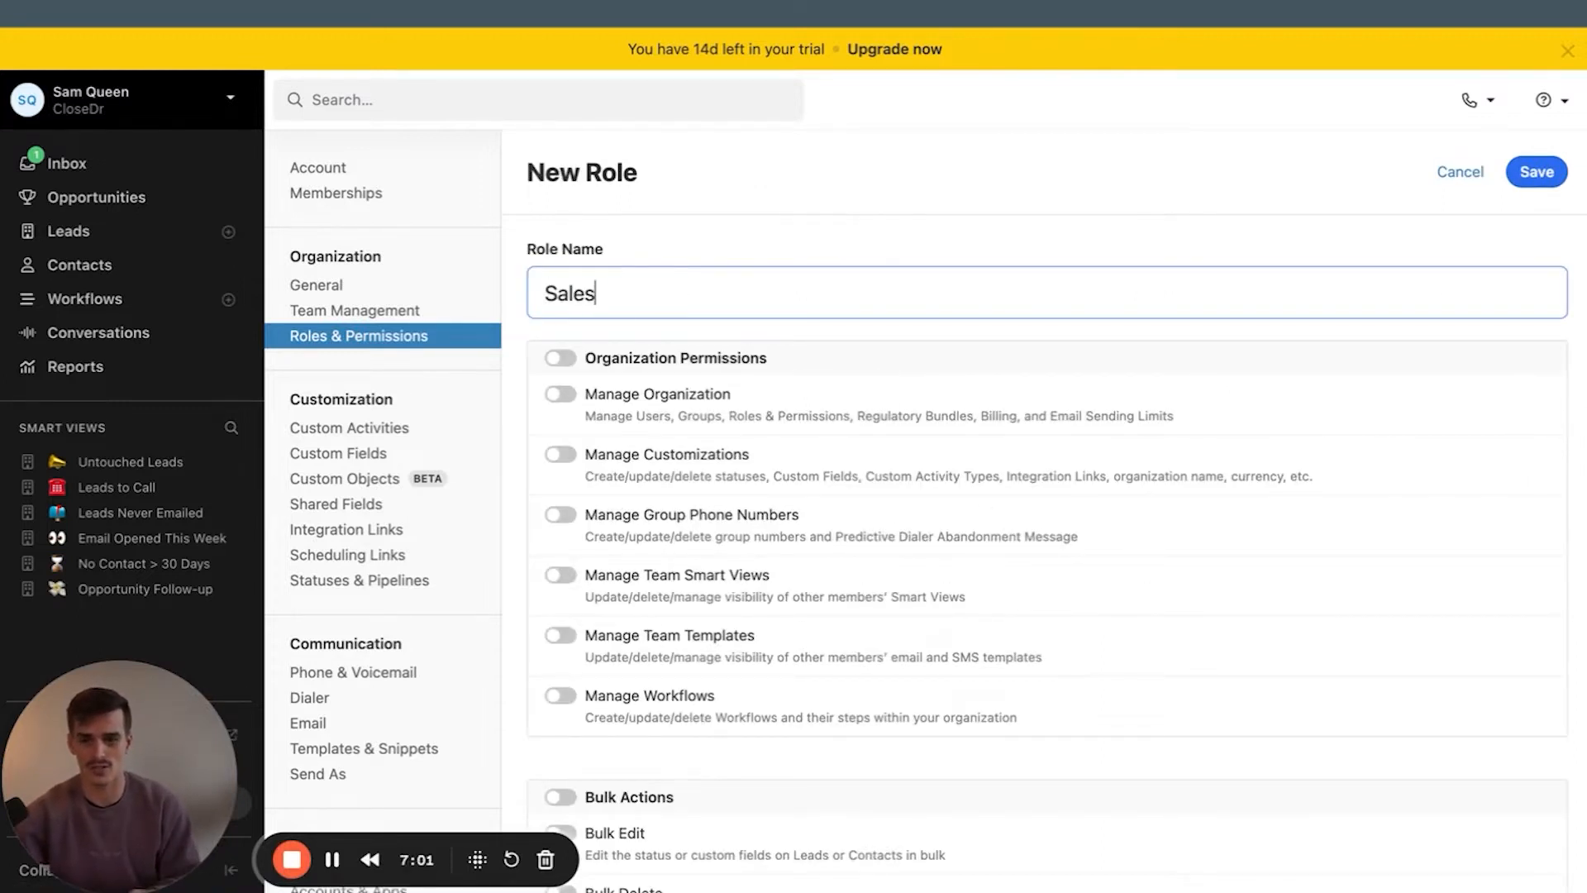
text(Team)
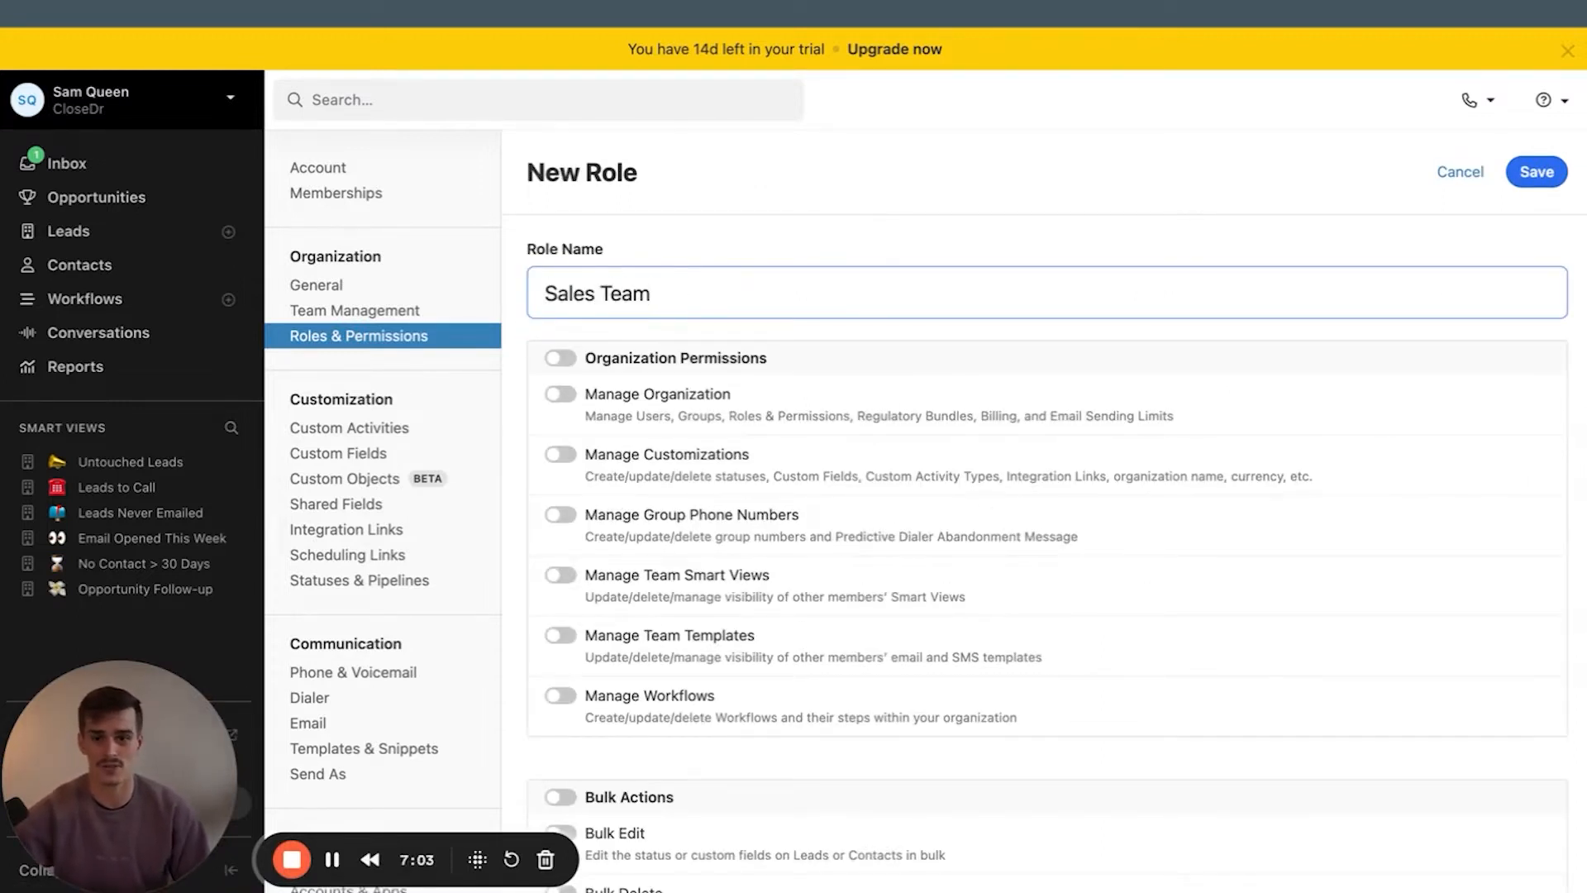
scroll(down, 3)
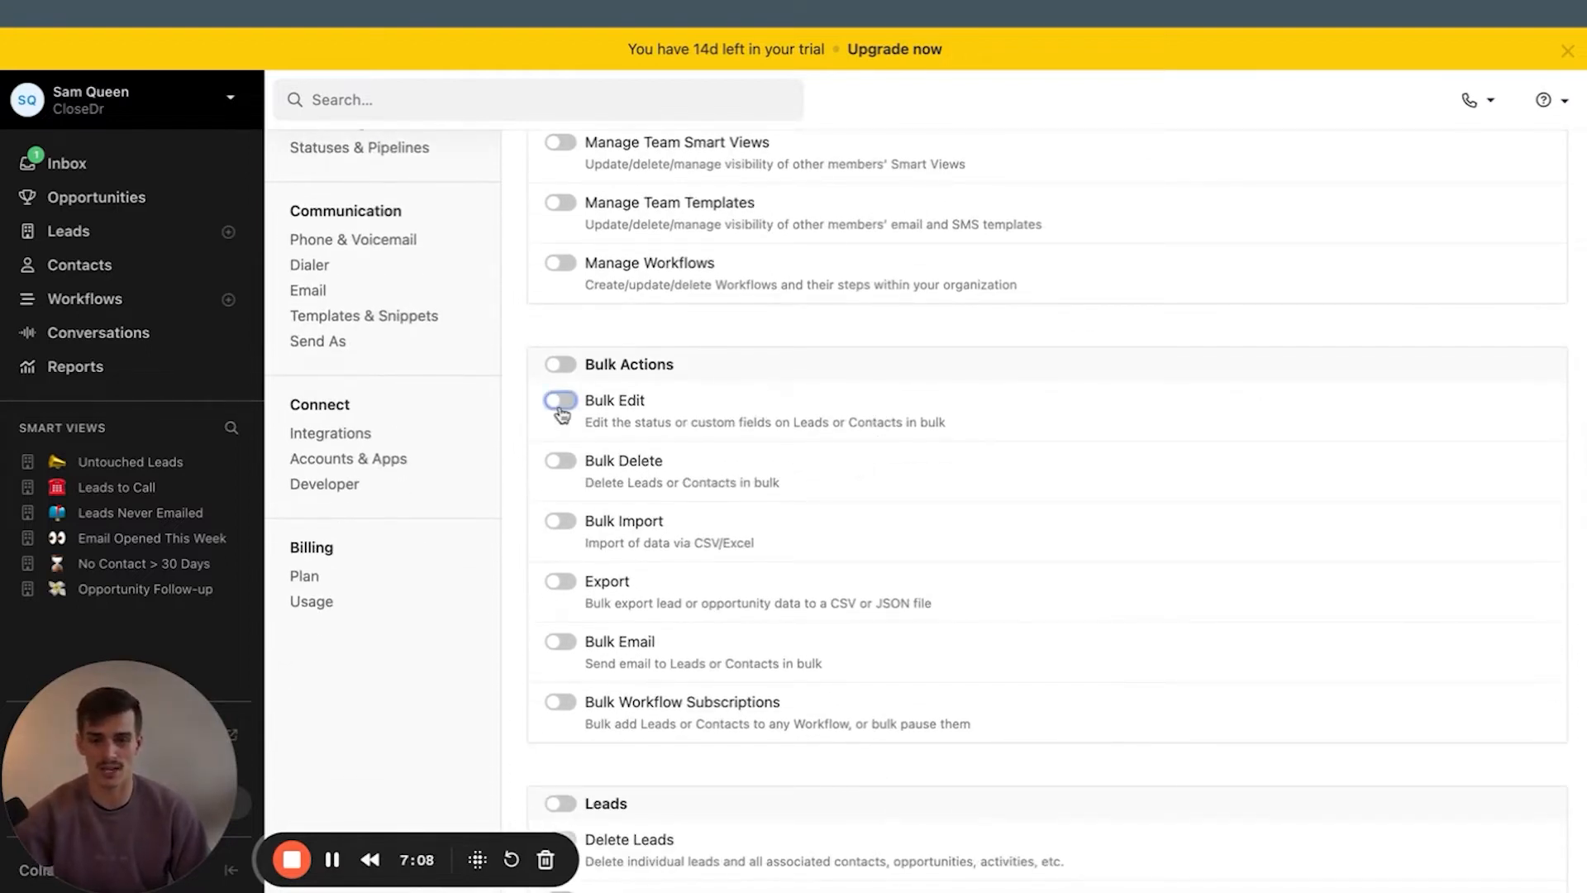
click(558, 405)
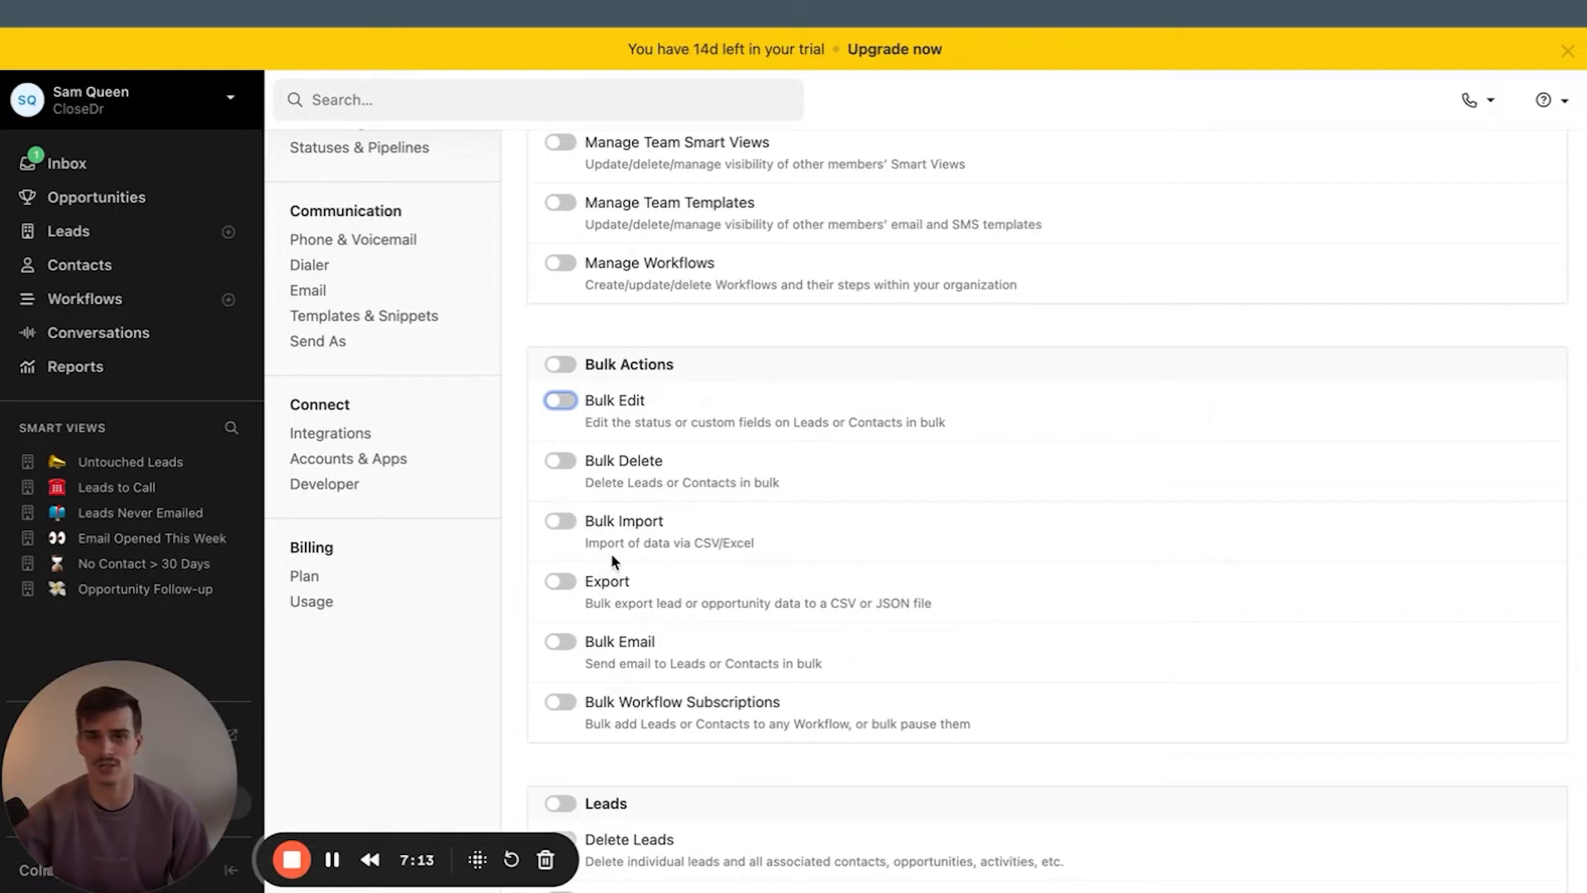
scroll(up, 3)
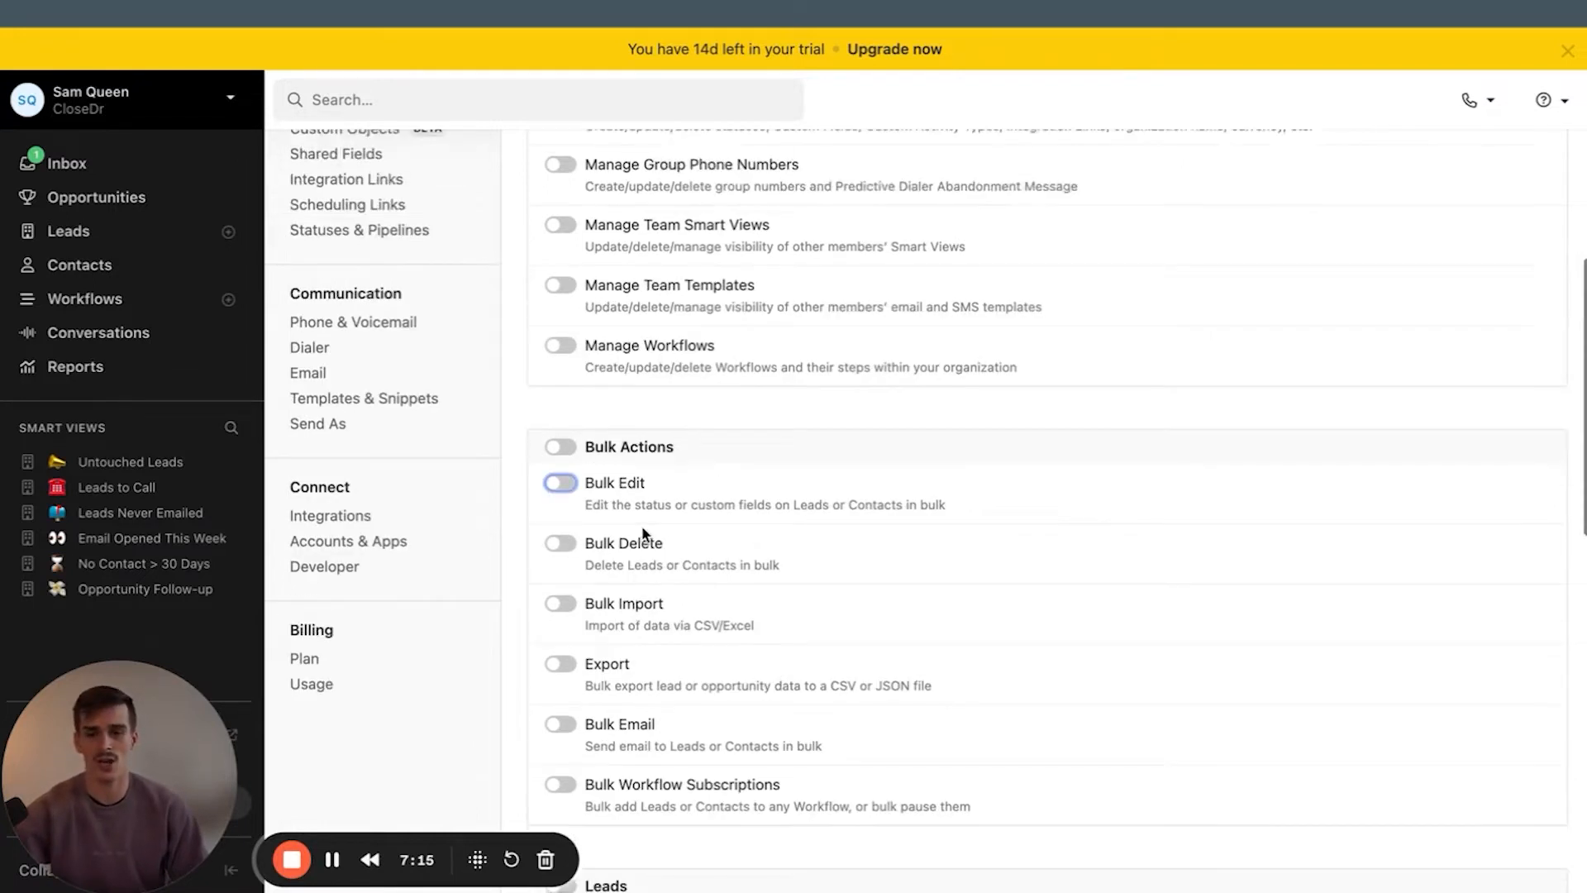
scroll(up, 3)
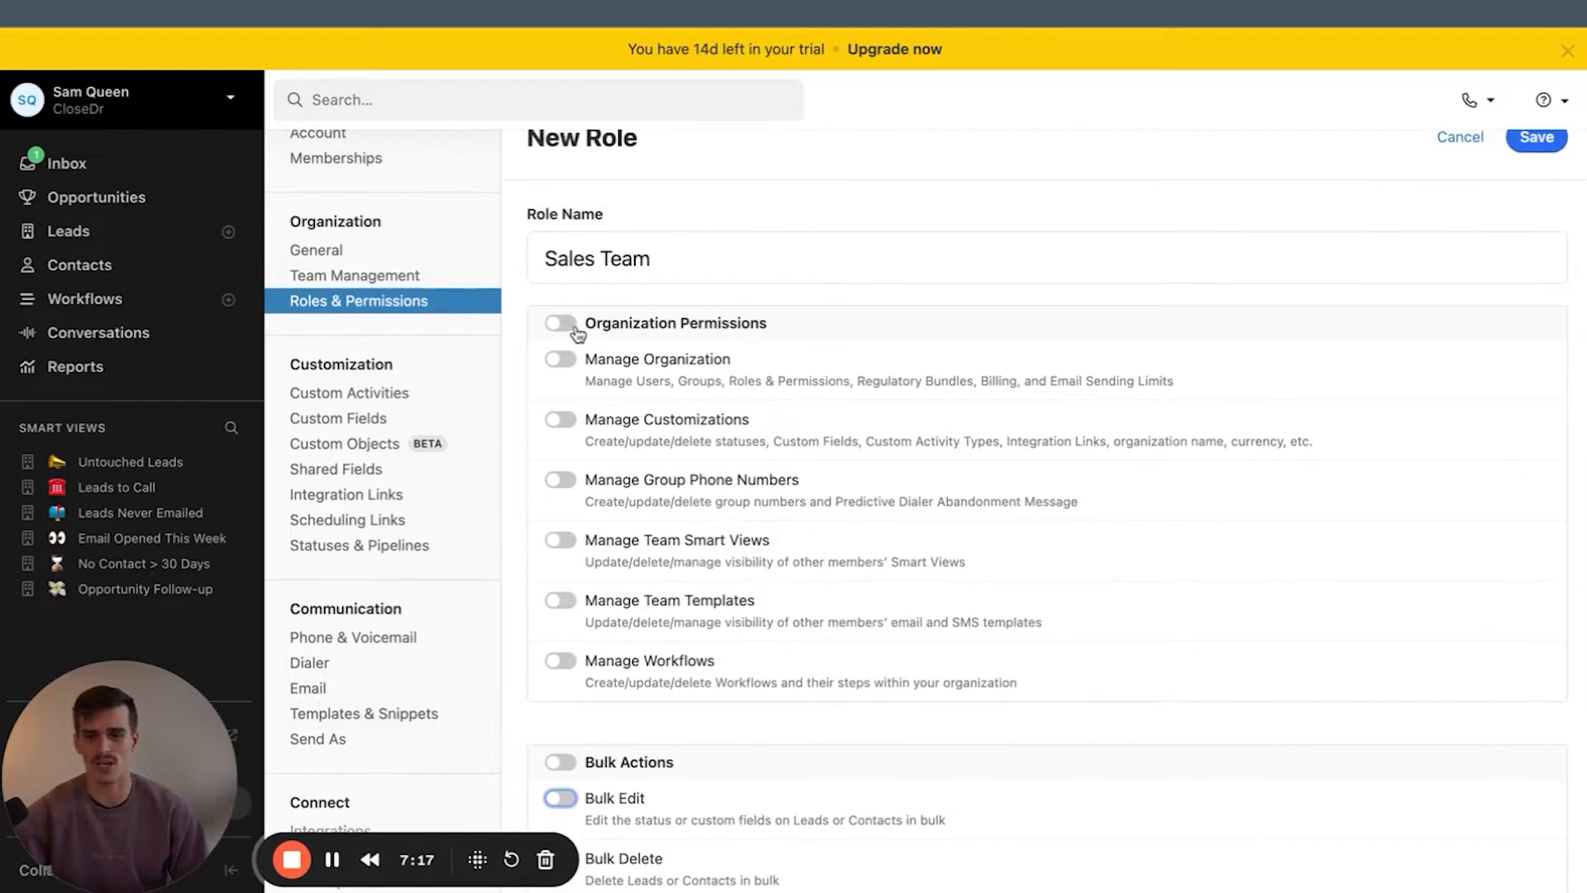
click(355, 274)
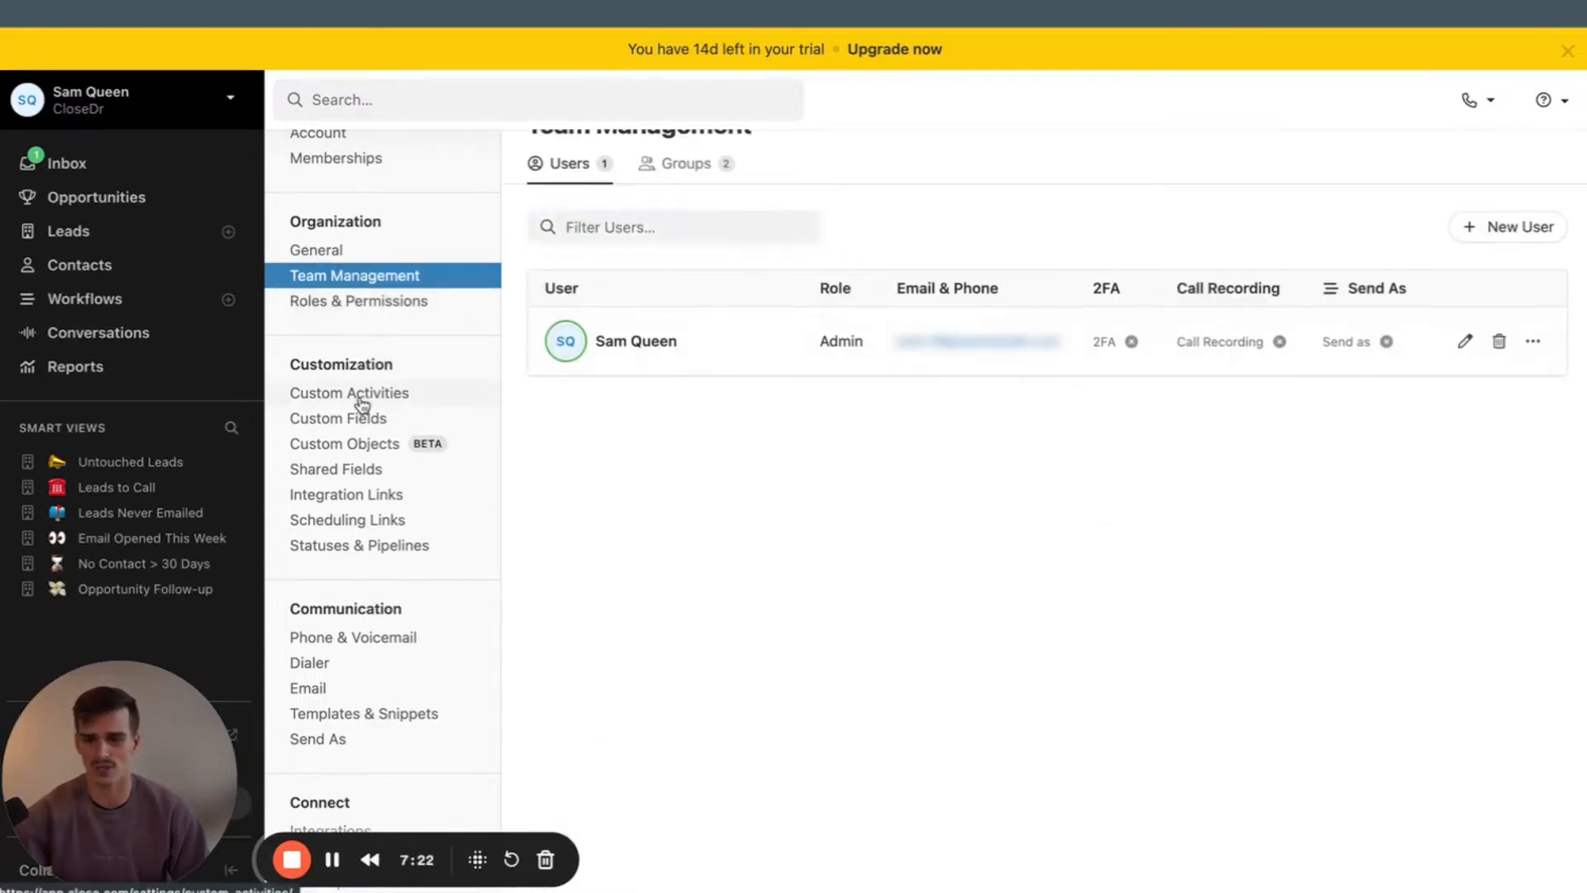
Browse custom fields, custom objects, shared fields and integration links, trying Google Search, then reopen Account
click(338, 418)
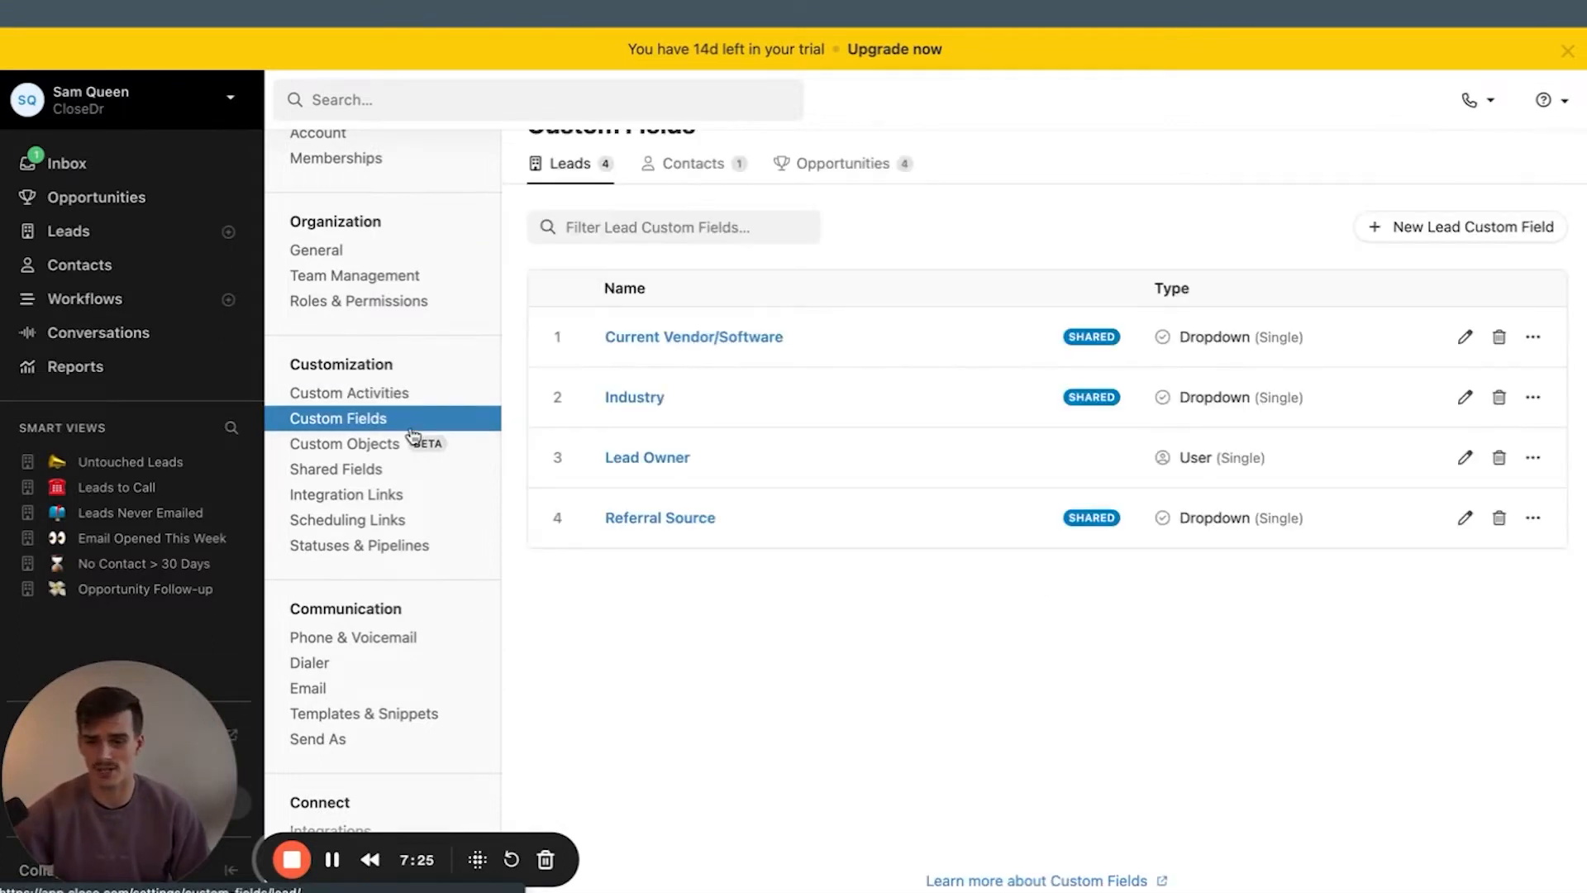
click(343, 444)
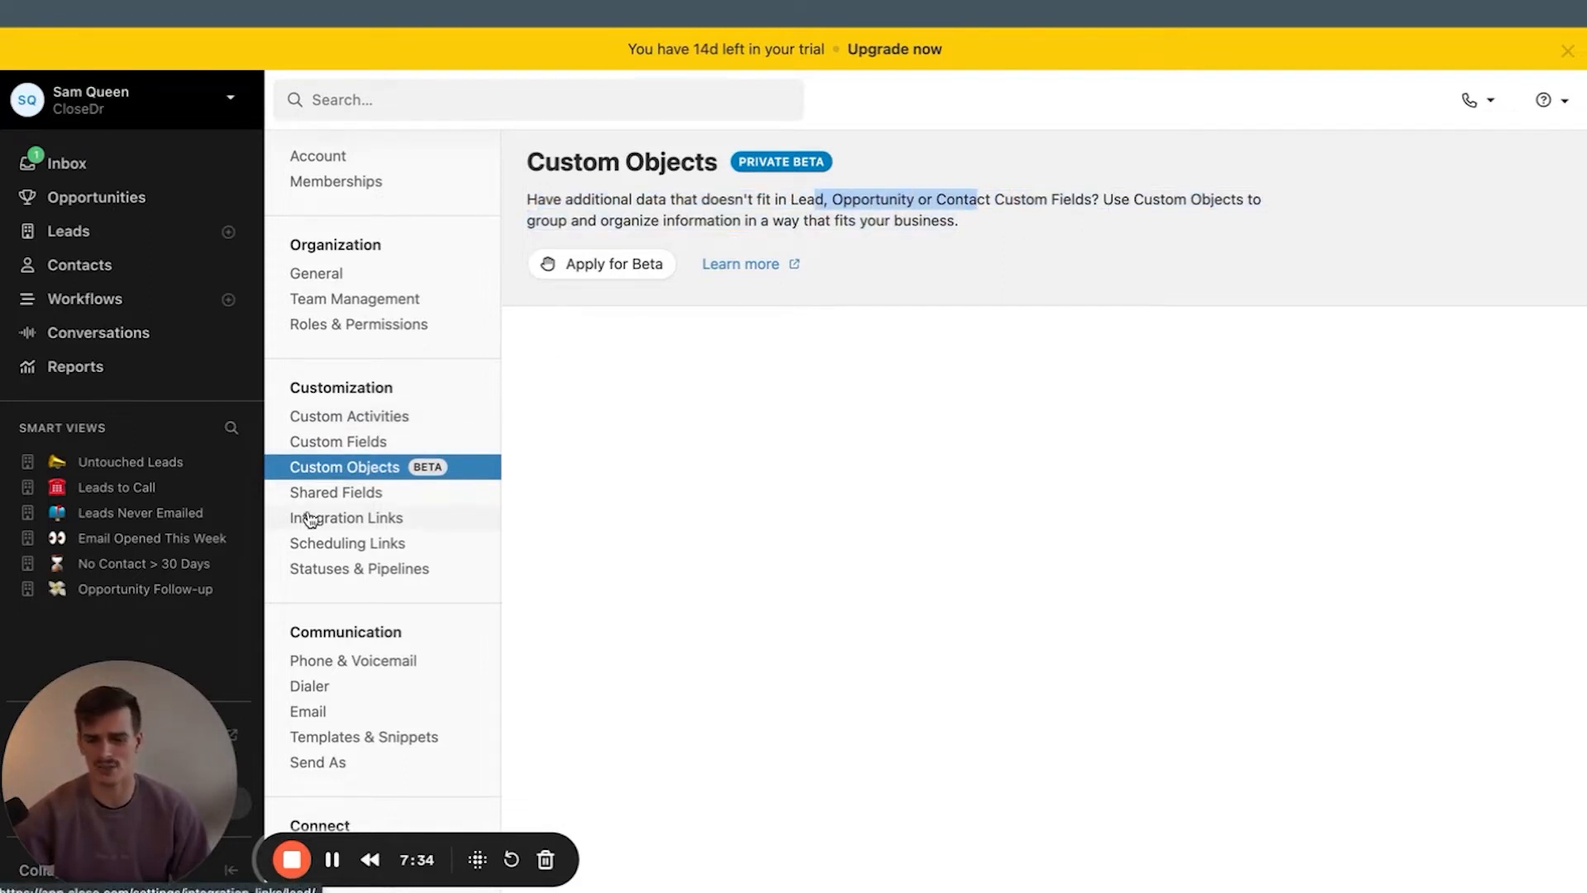
click(335, 495)
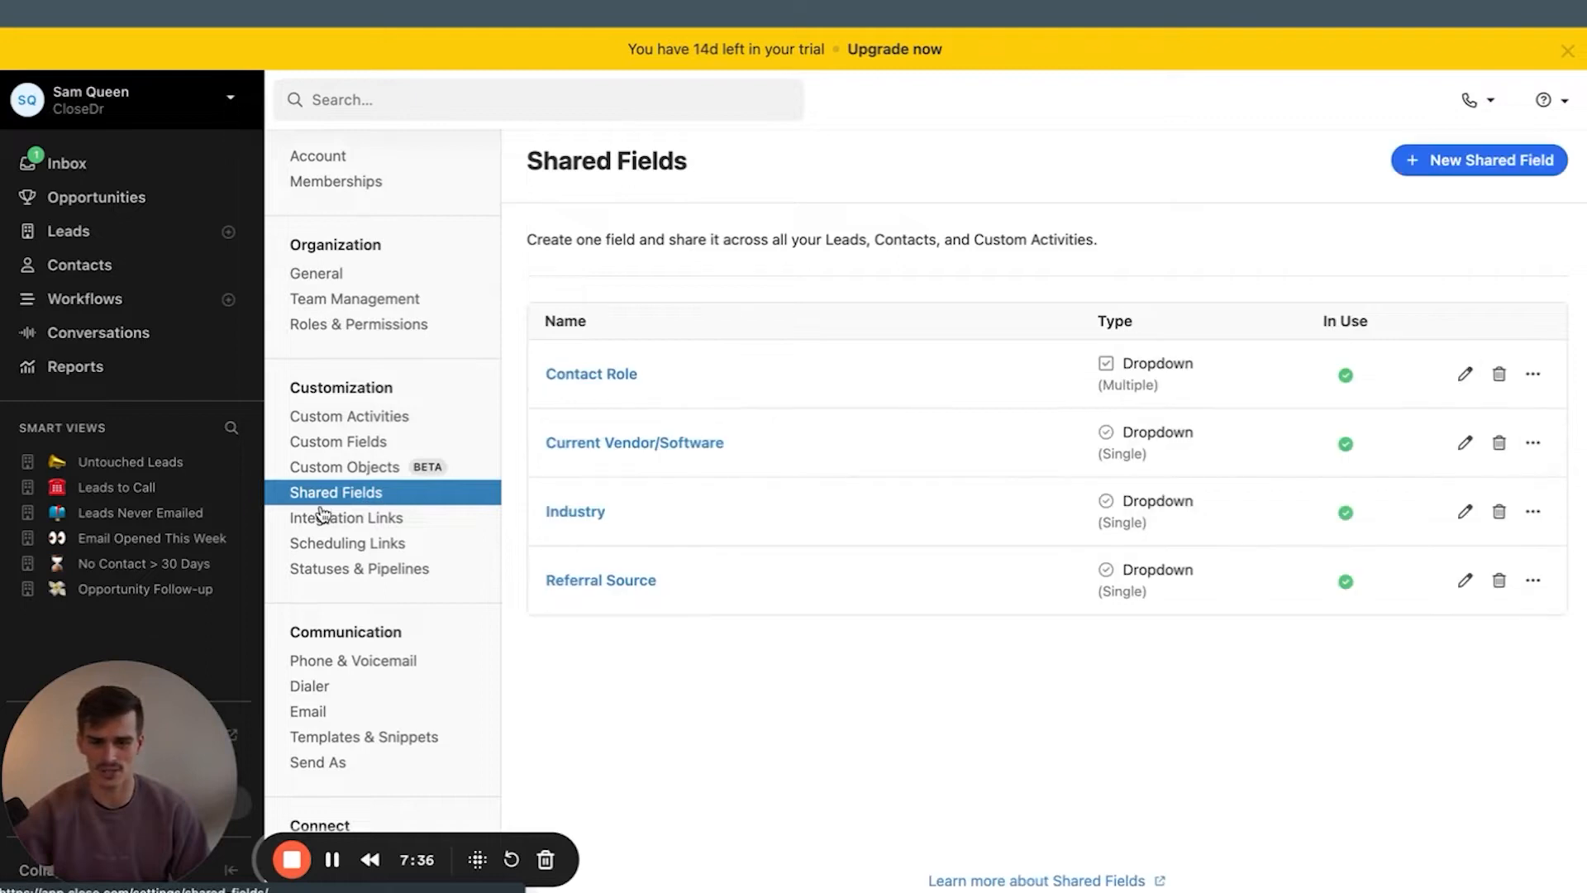
click(346, 517)
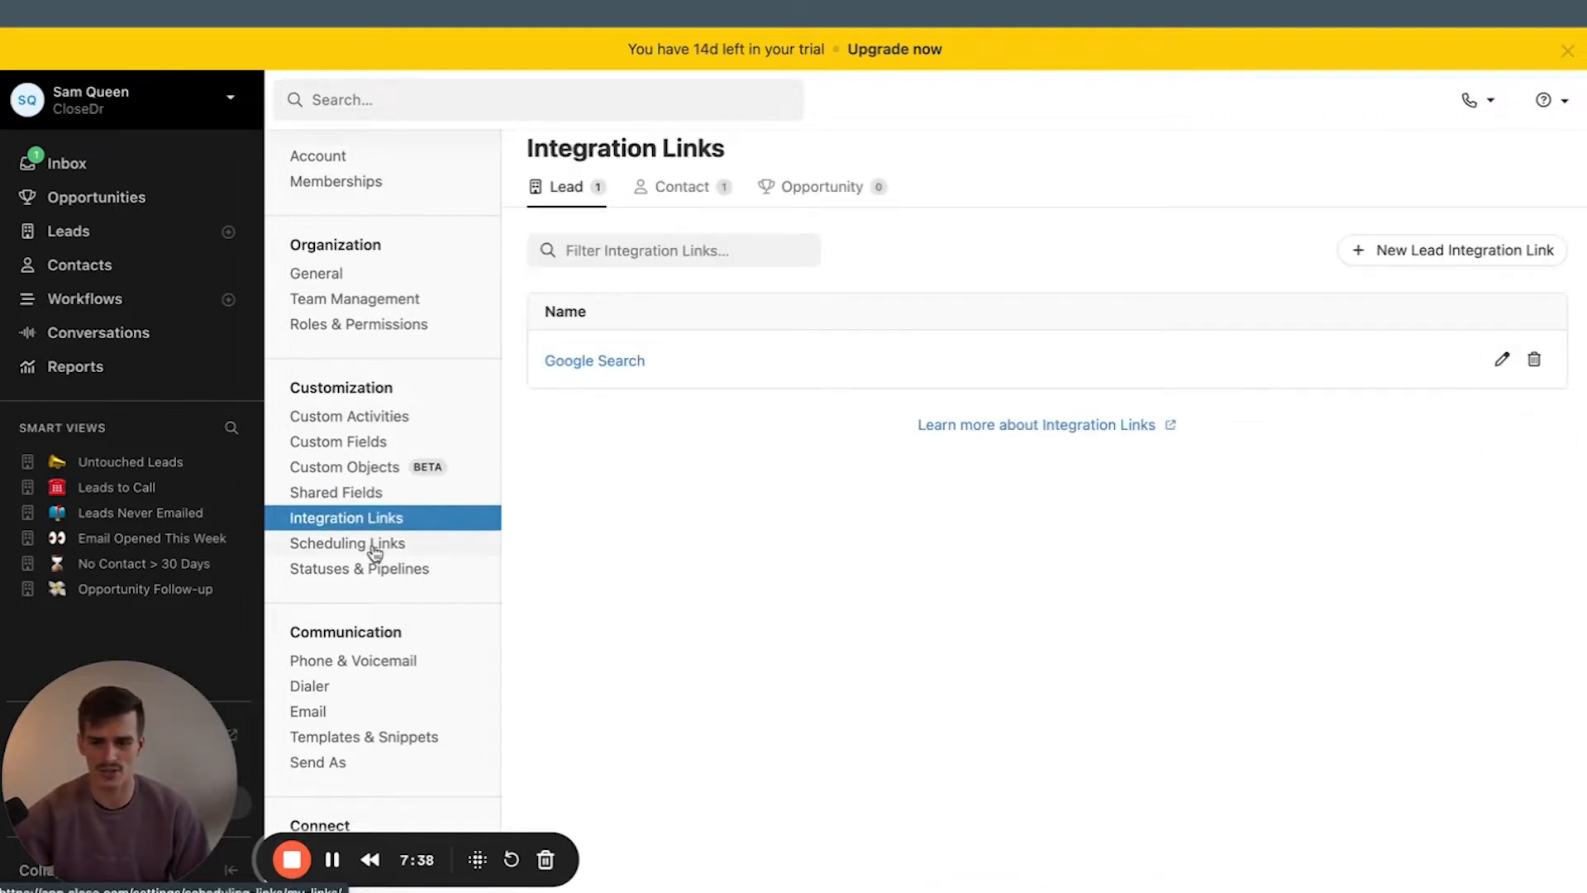
mouse_move(356, 518)
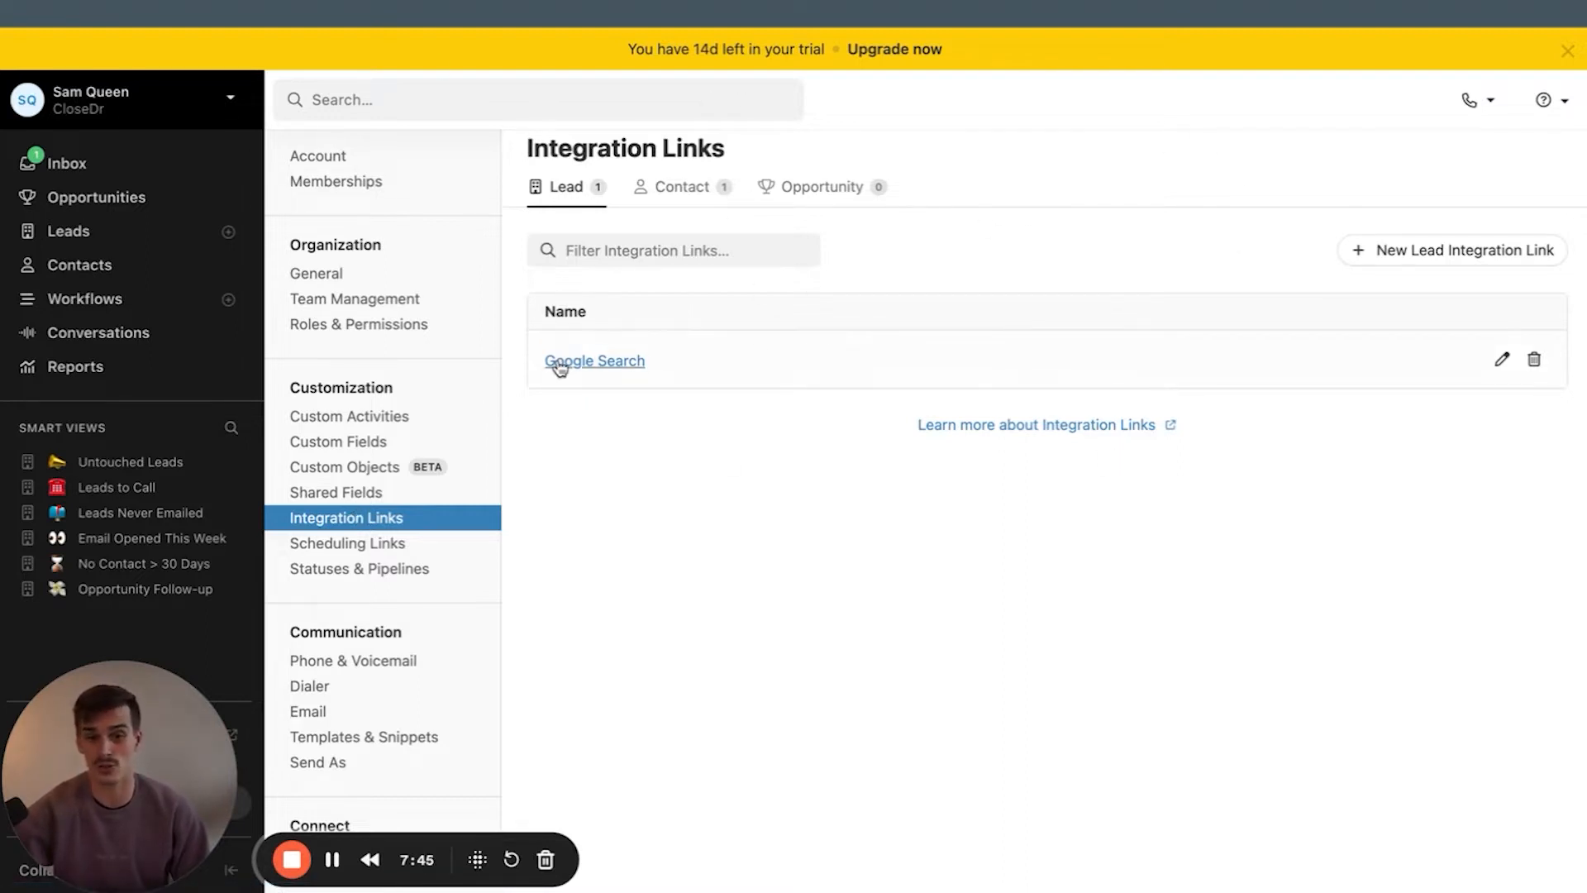
click(68, 231)
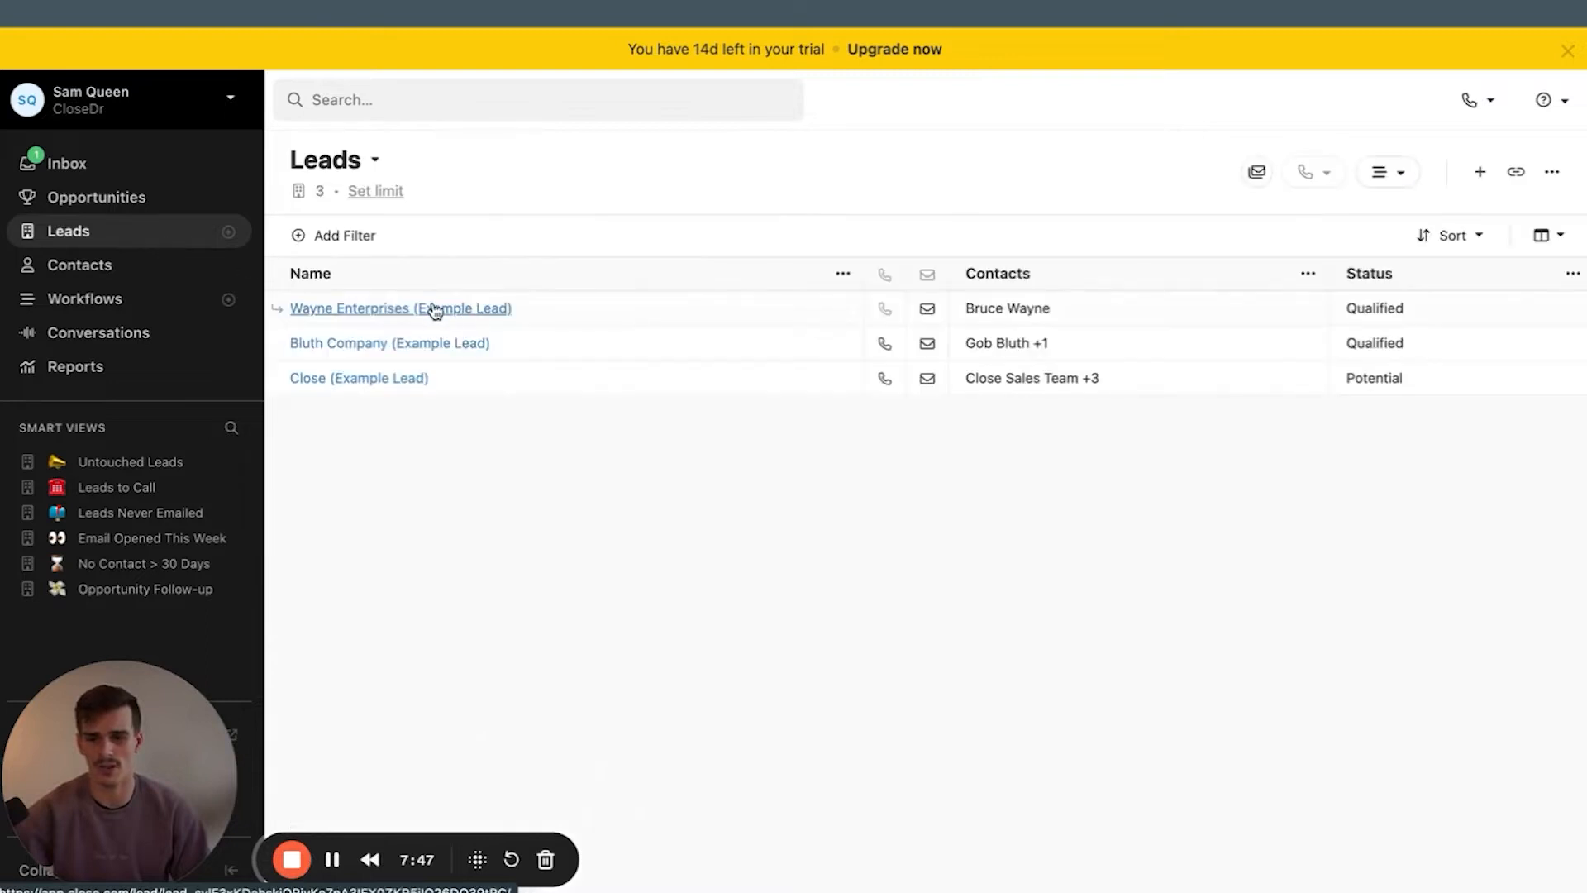
click(401, 308)
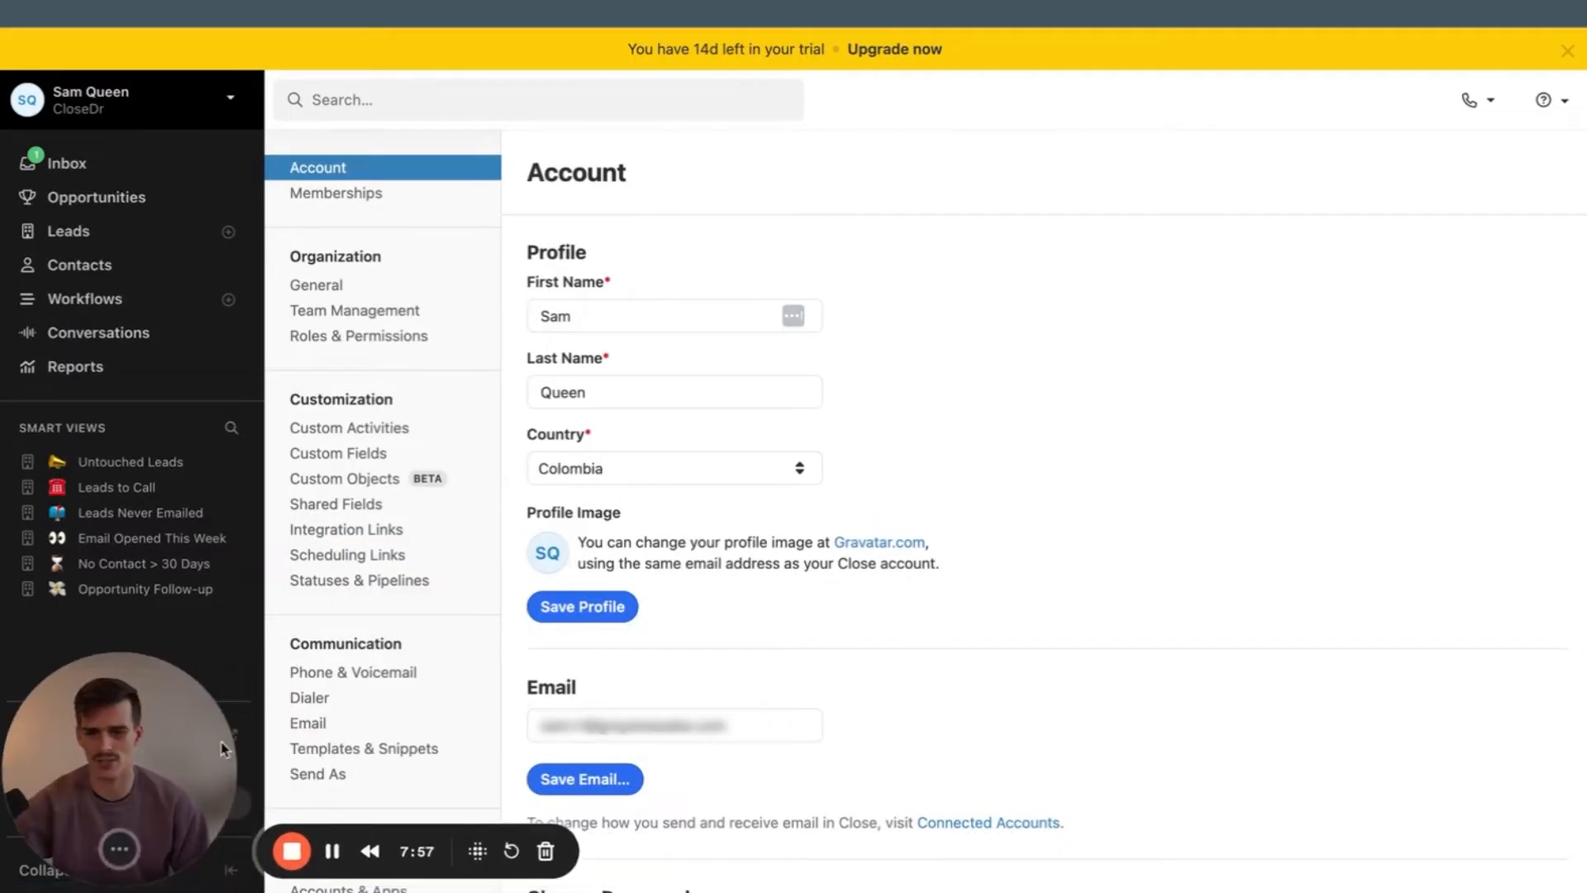
mouse_move(346, 555)
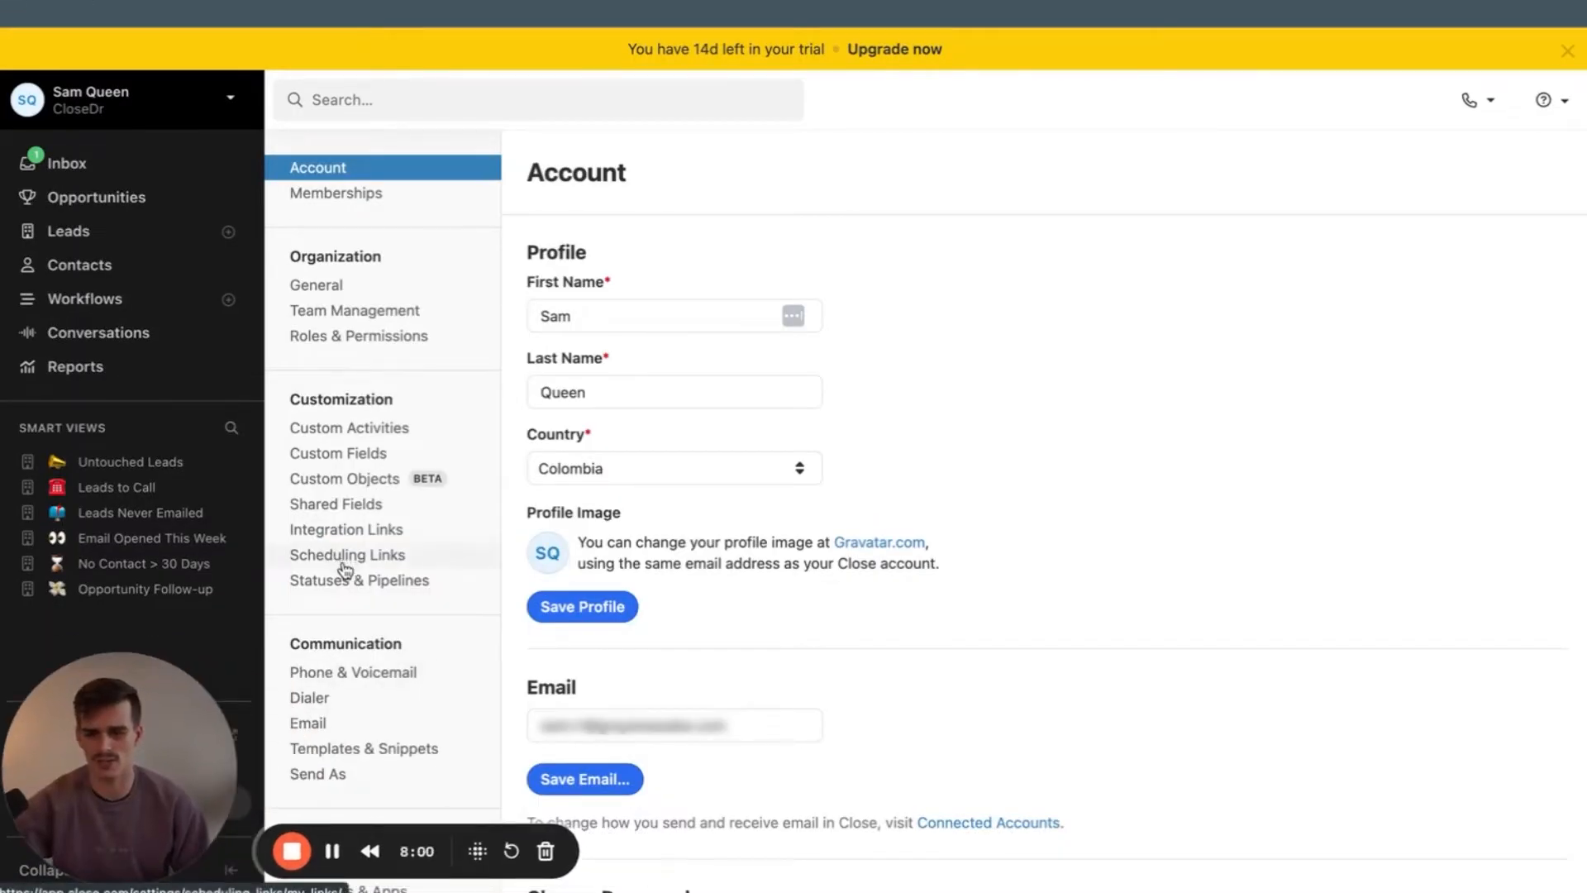
Glance at Scheduling Links, then review the seven lead statuses and Sales pipeline
click(347, 554)
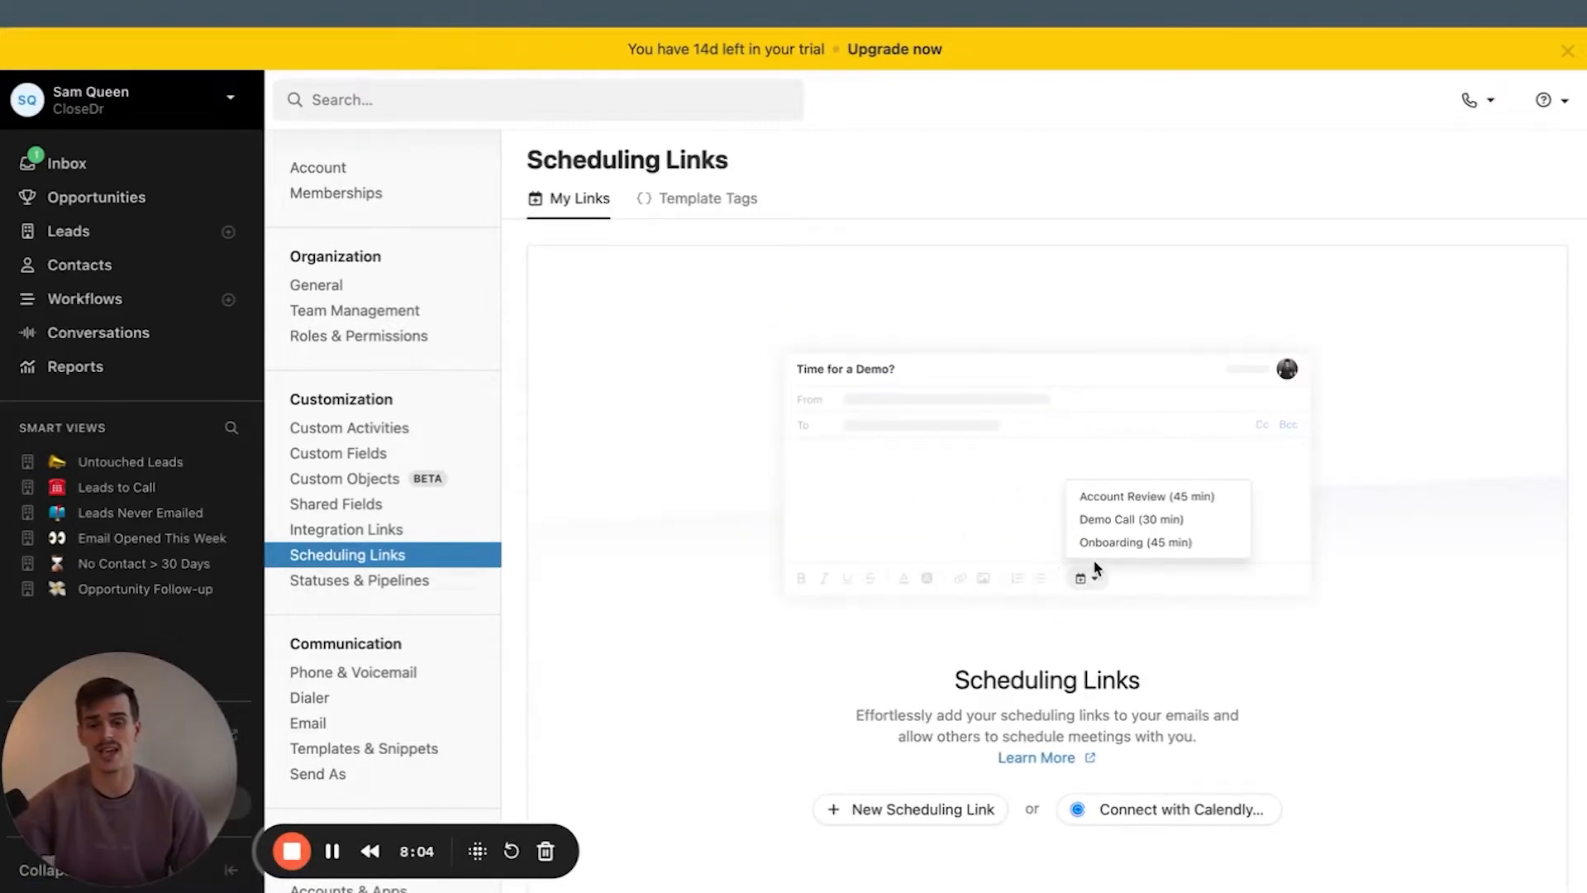
mouse_move(838, 544)
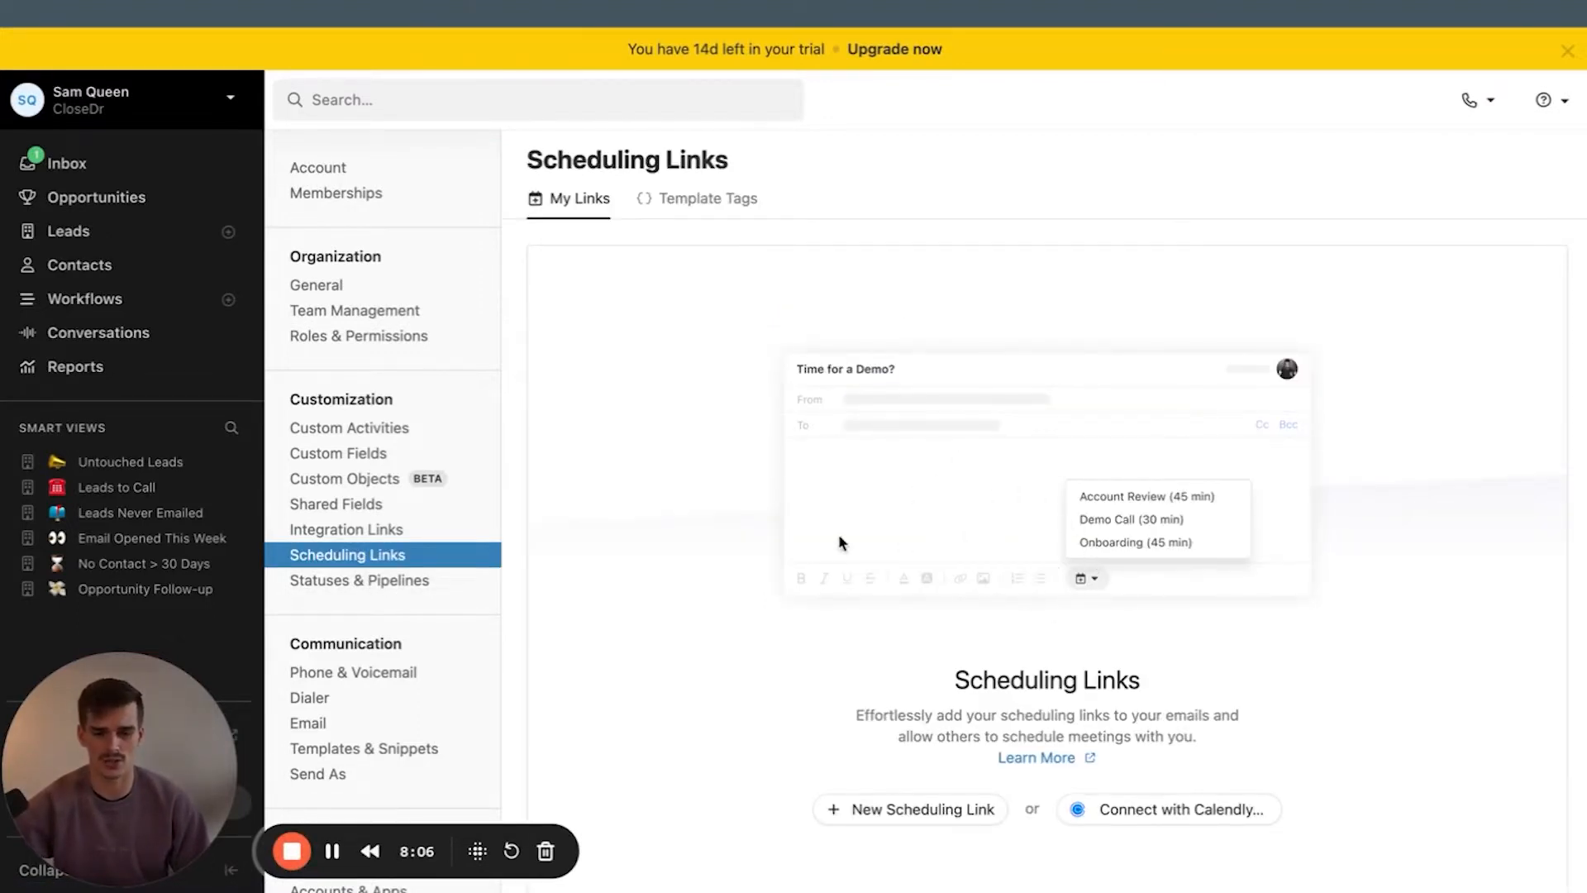
mouse_move(1395, 768)
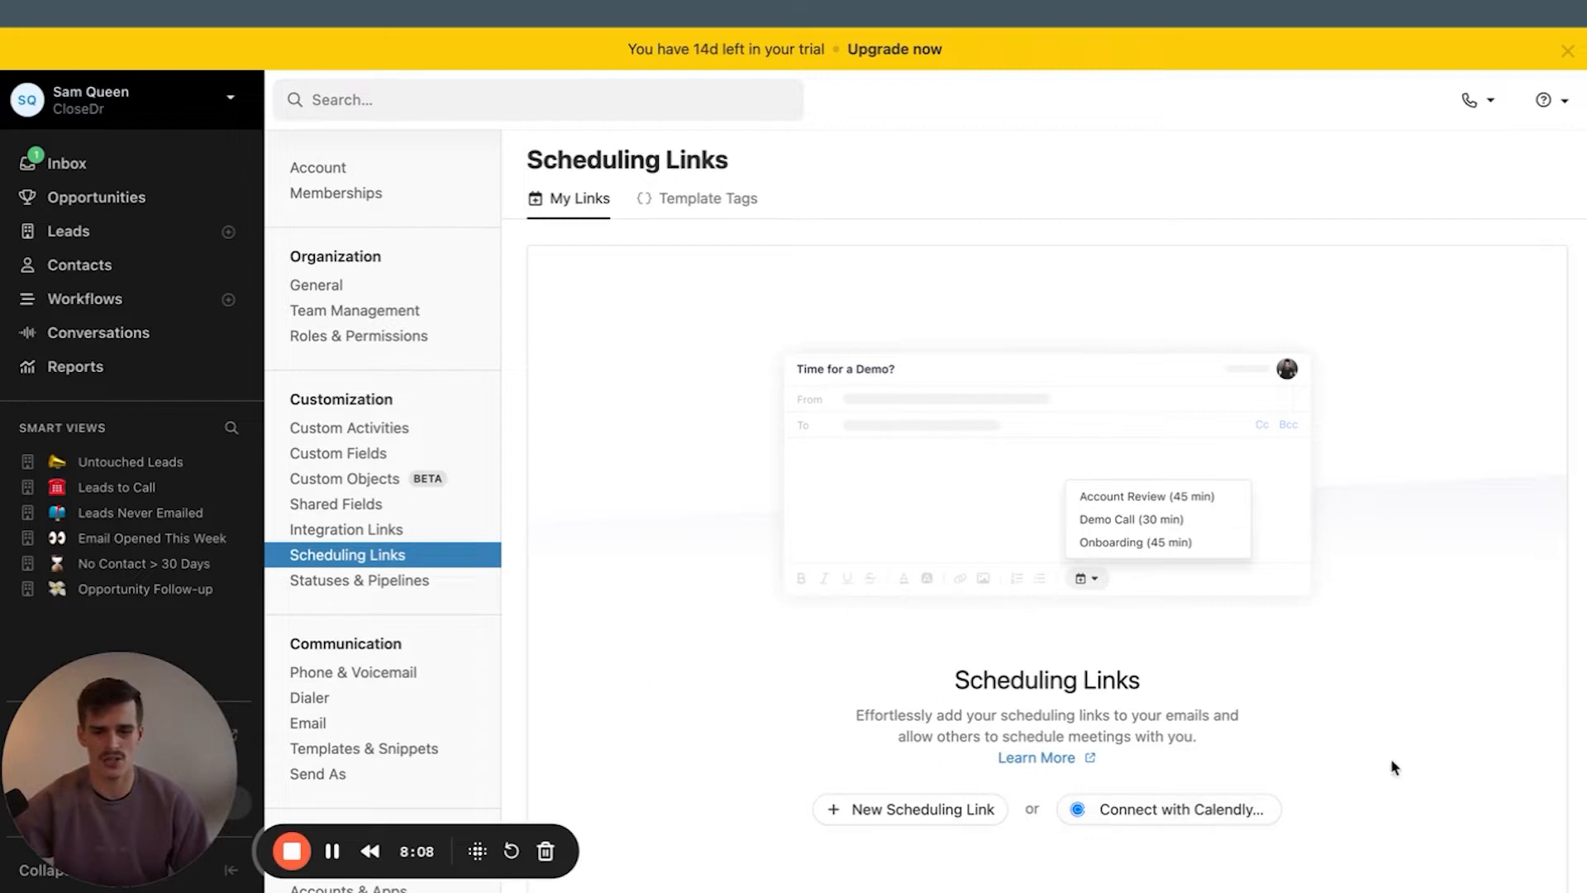
mouse_move(464, 633)
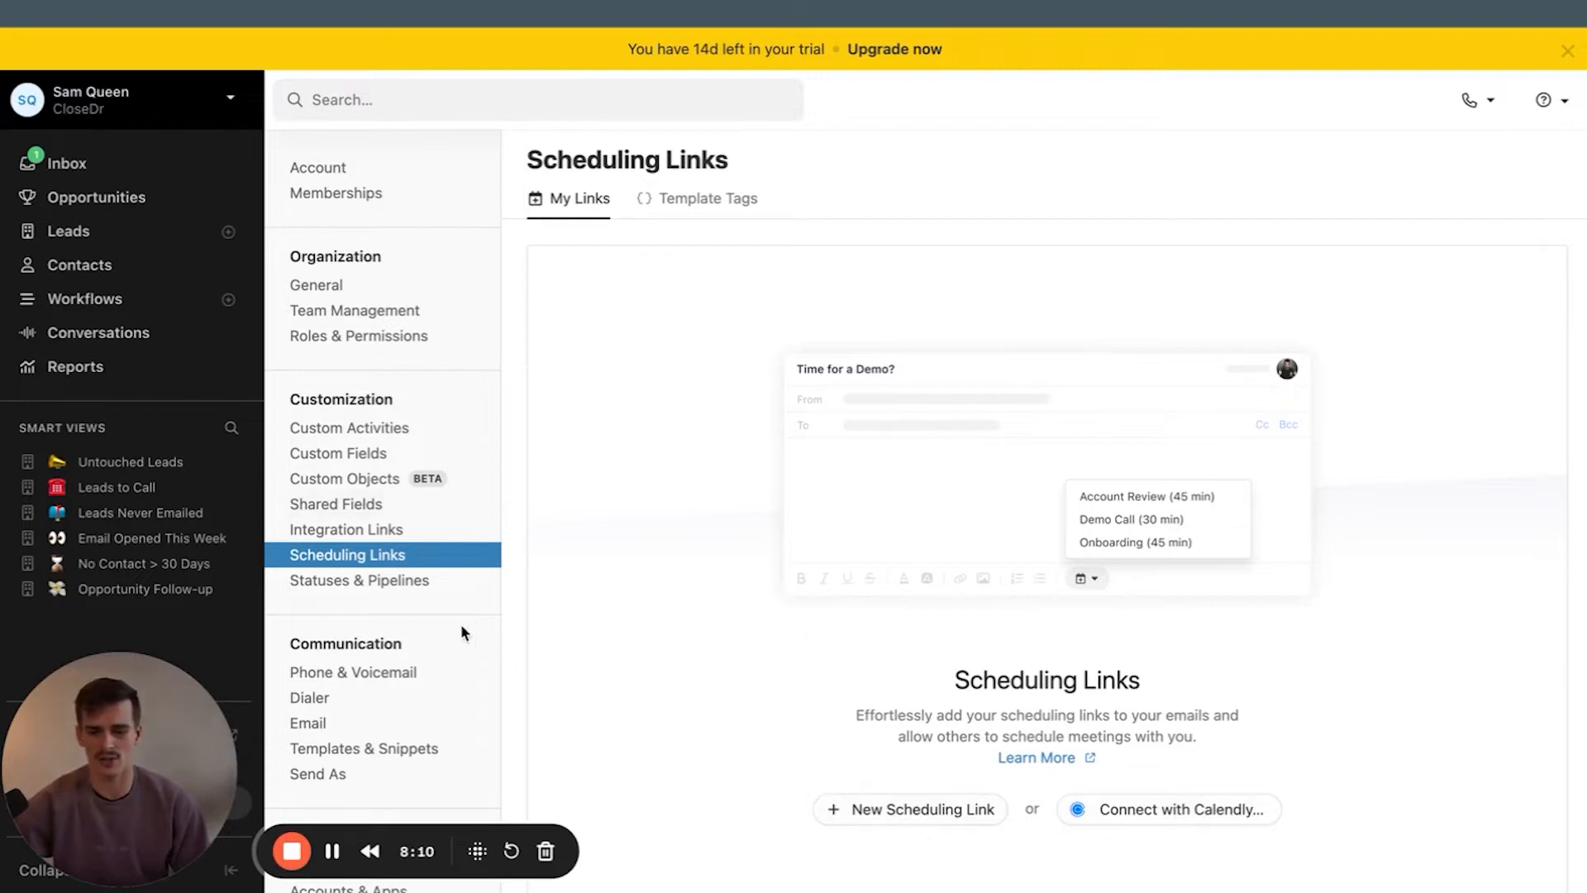
mouse_move(406, 605)
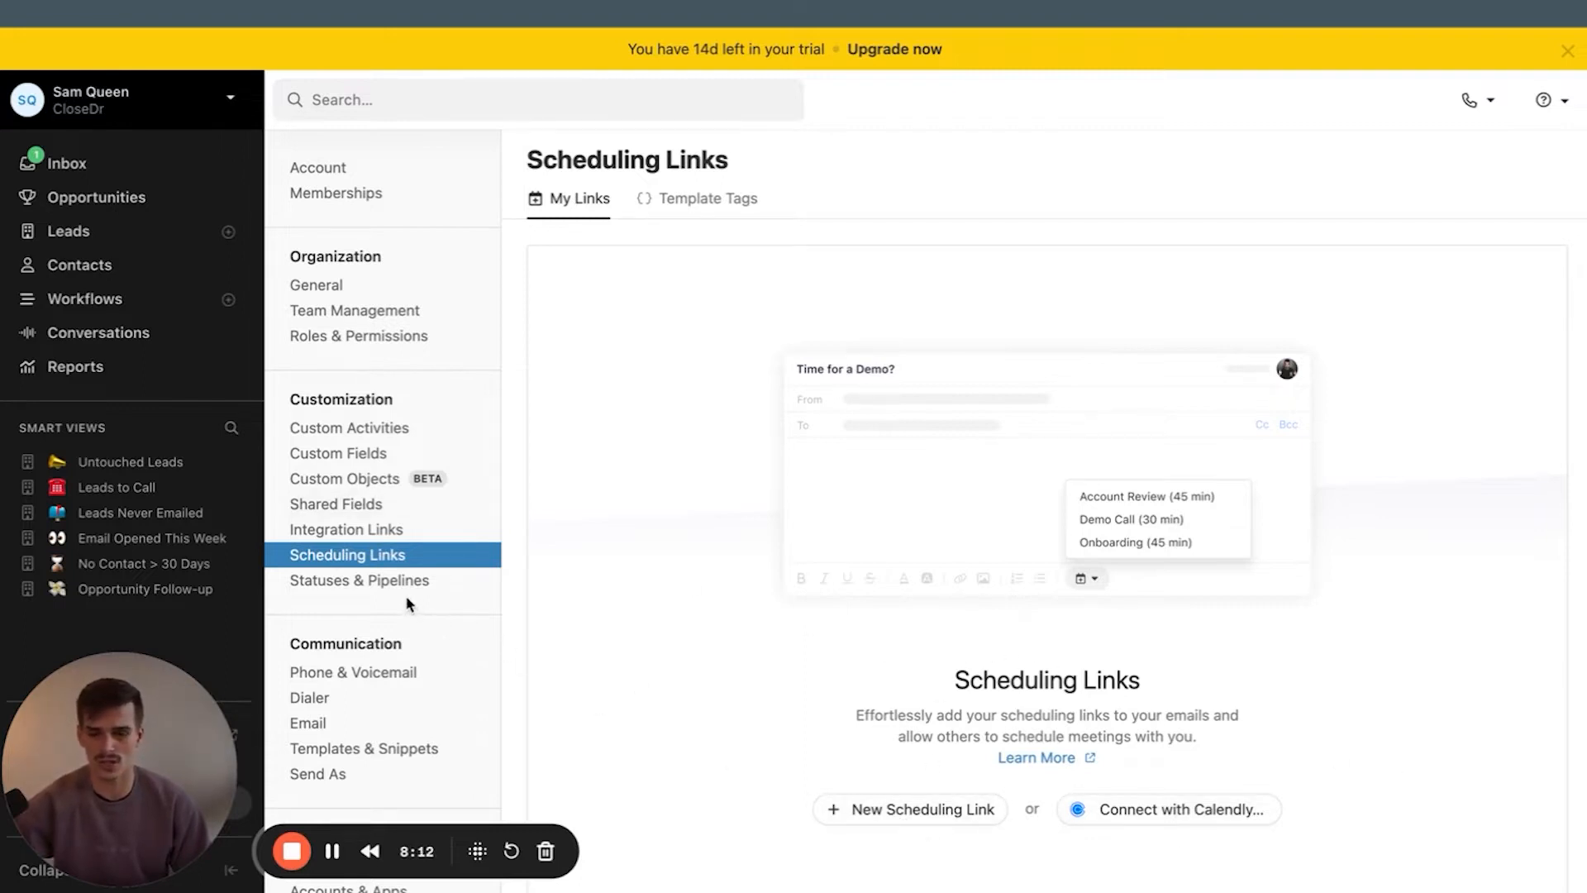
mouse_move(358, 586)
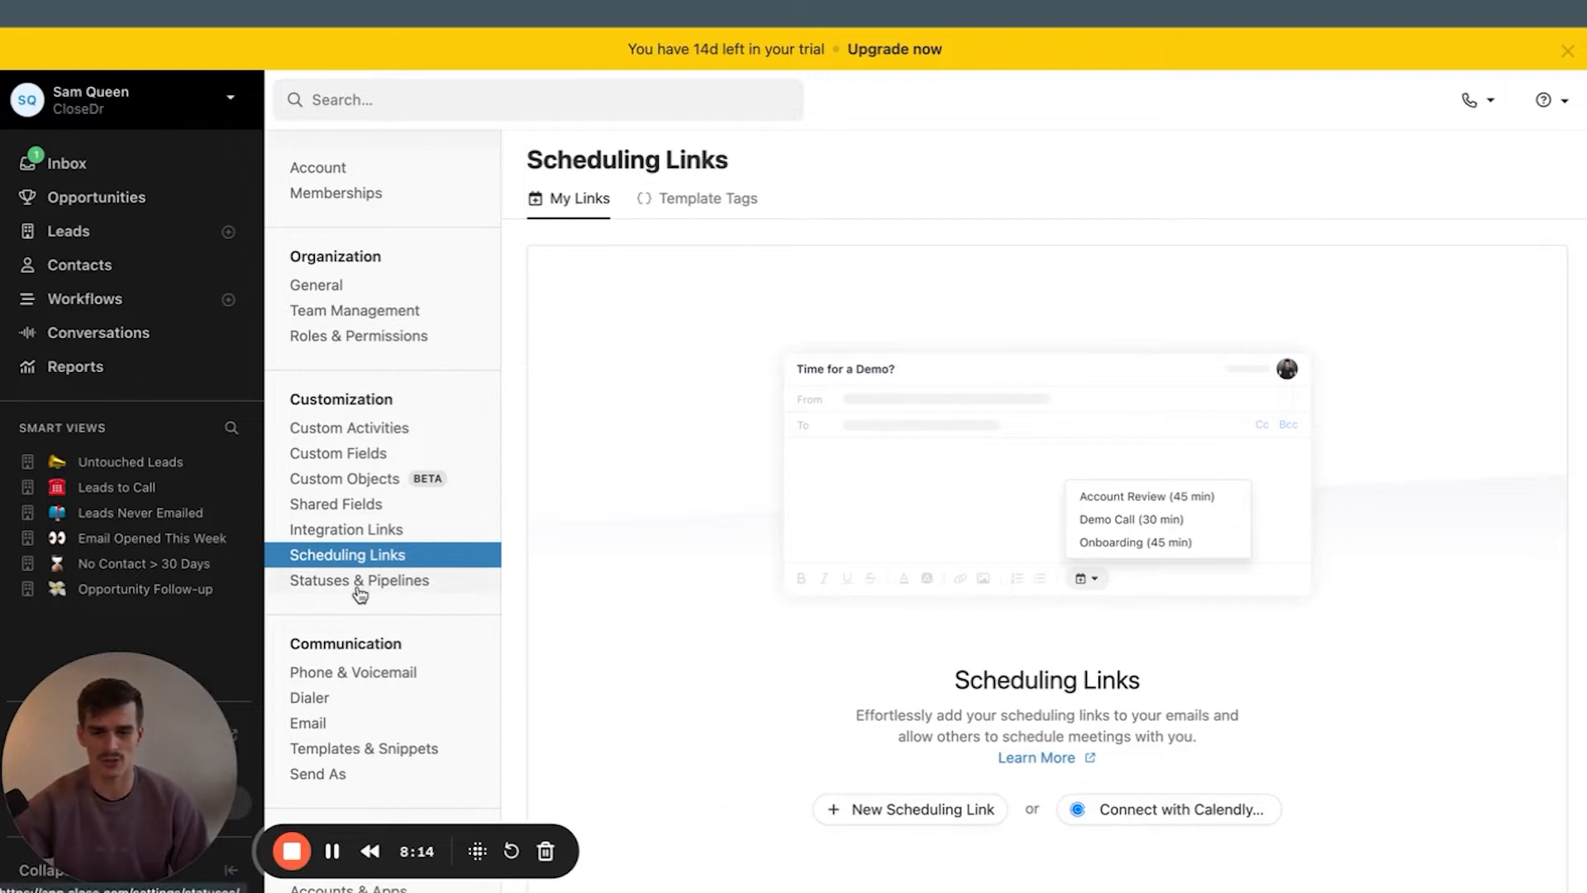
click(358, 580)
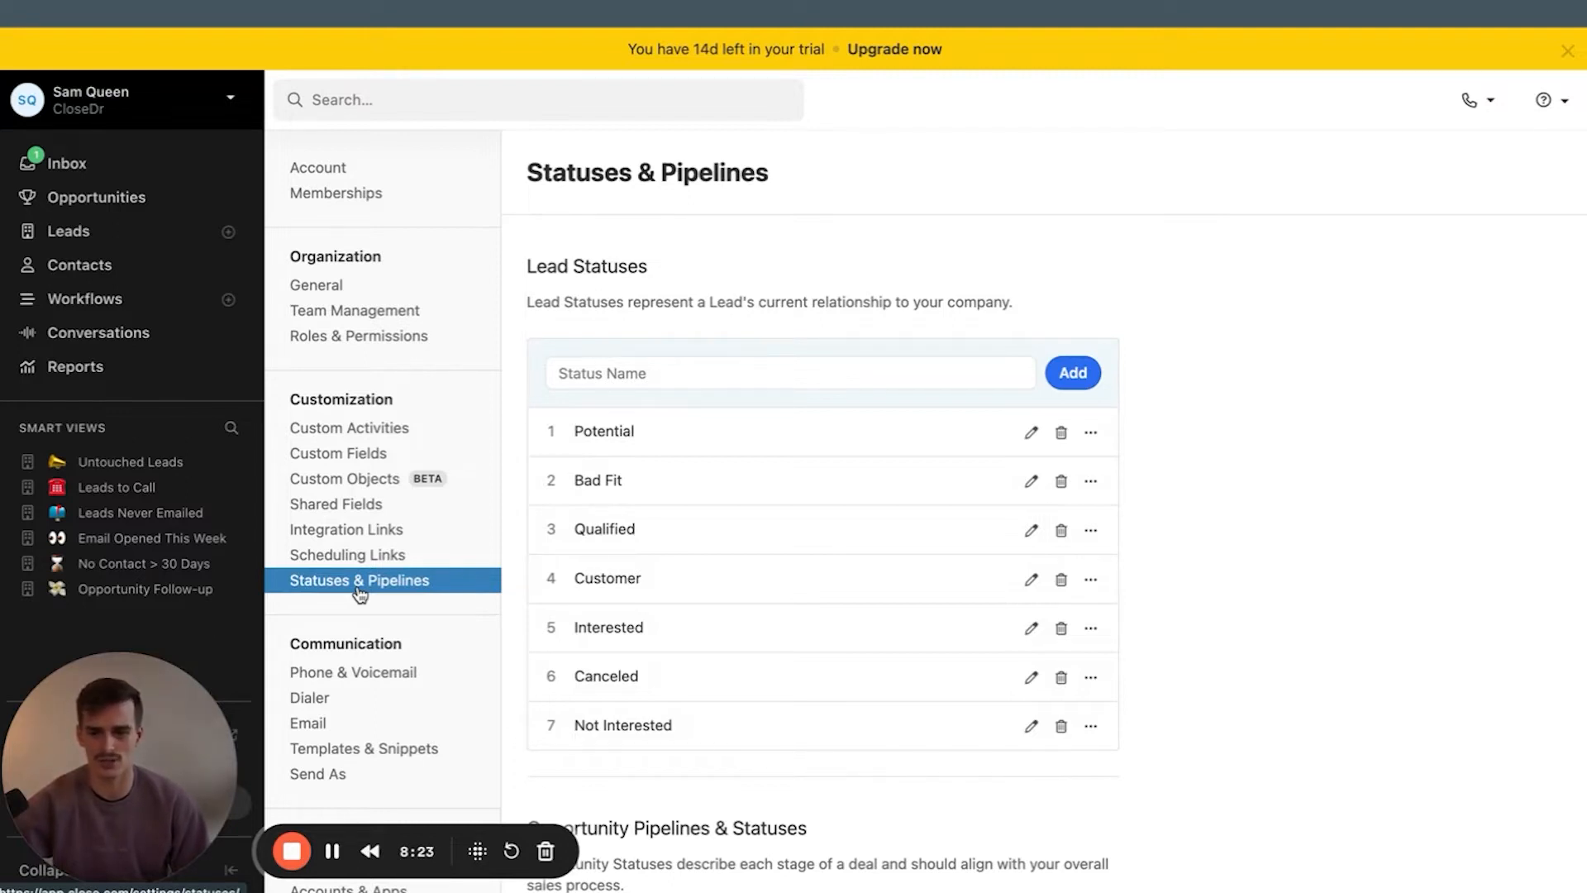
scroll(down, 3)
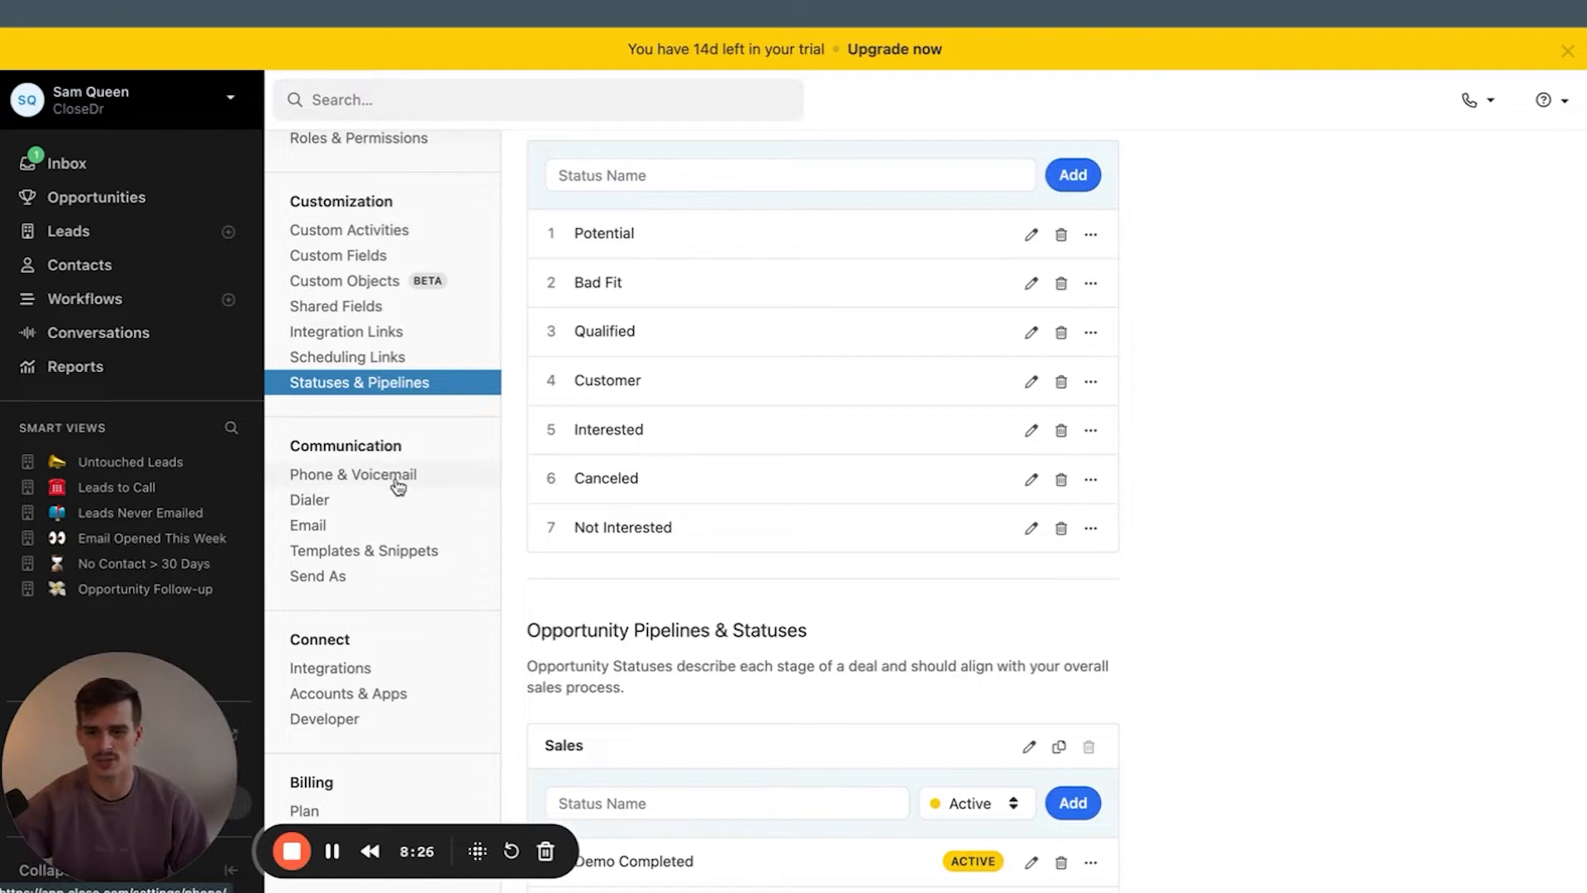
Open Phone & Voicemail settings and scroll to the A2P 10DLC registration fees
click(352, 474)
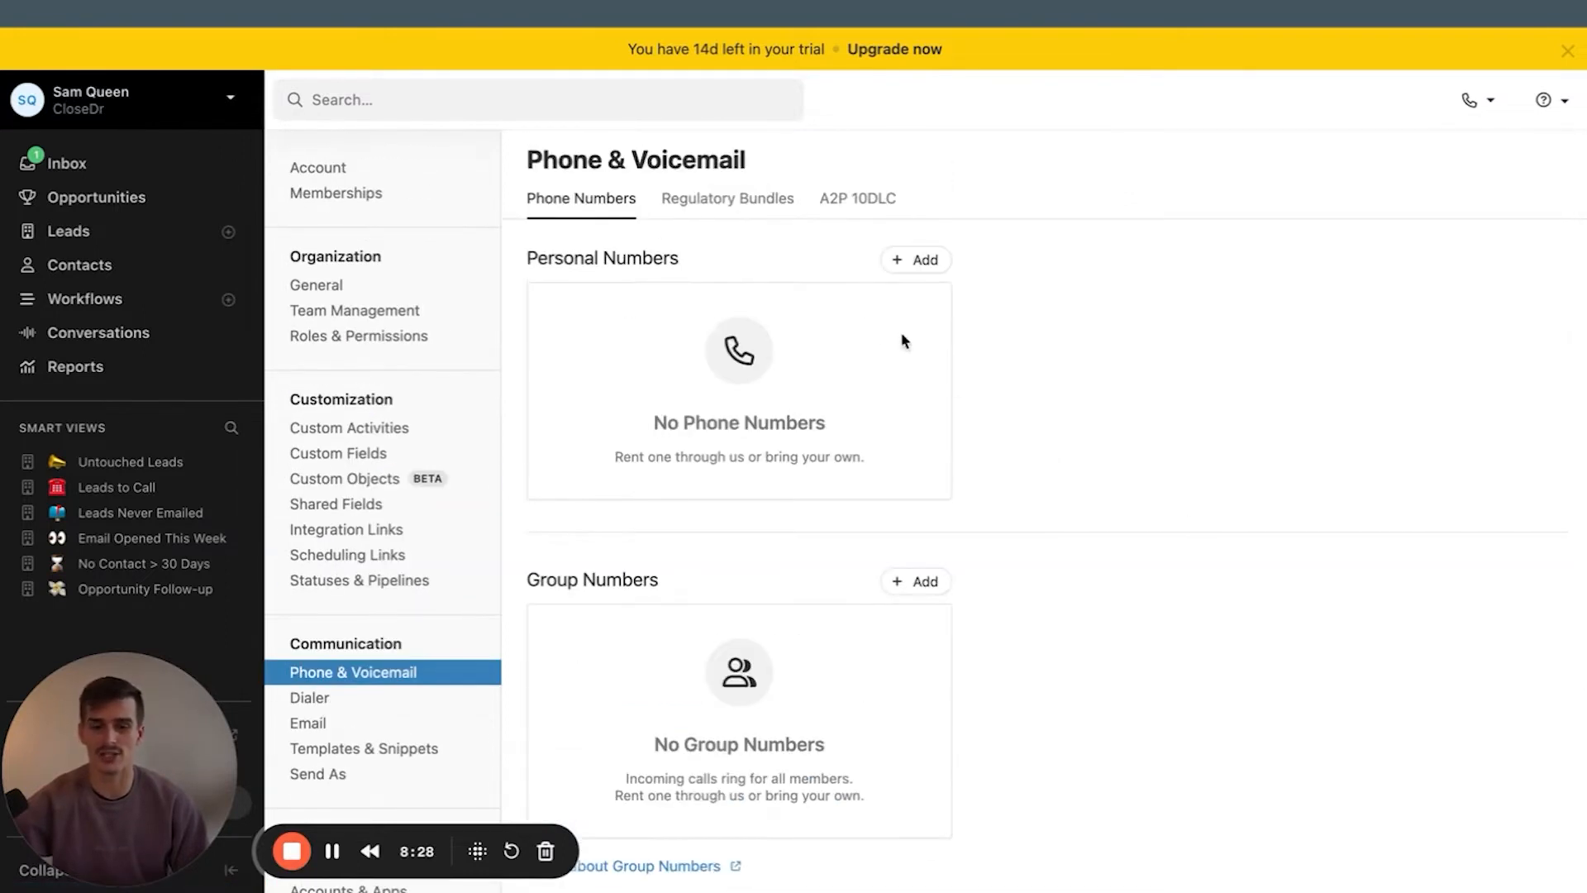
scroll(up, 3)
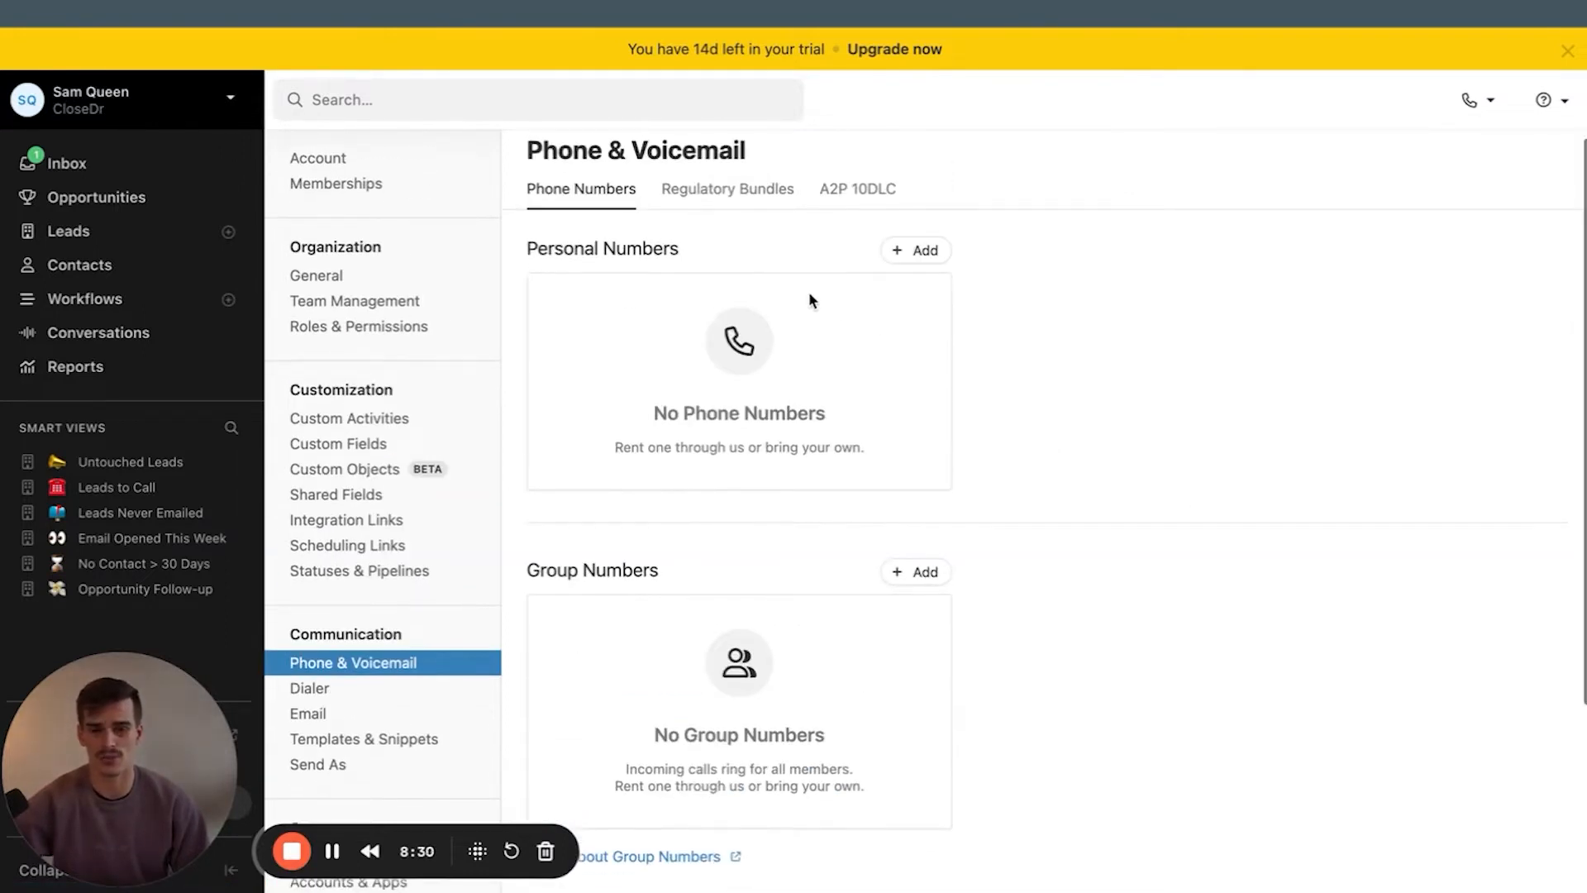
click(857, 190)
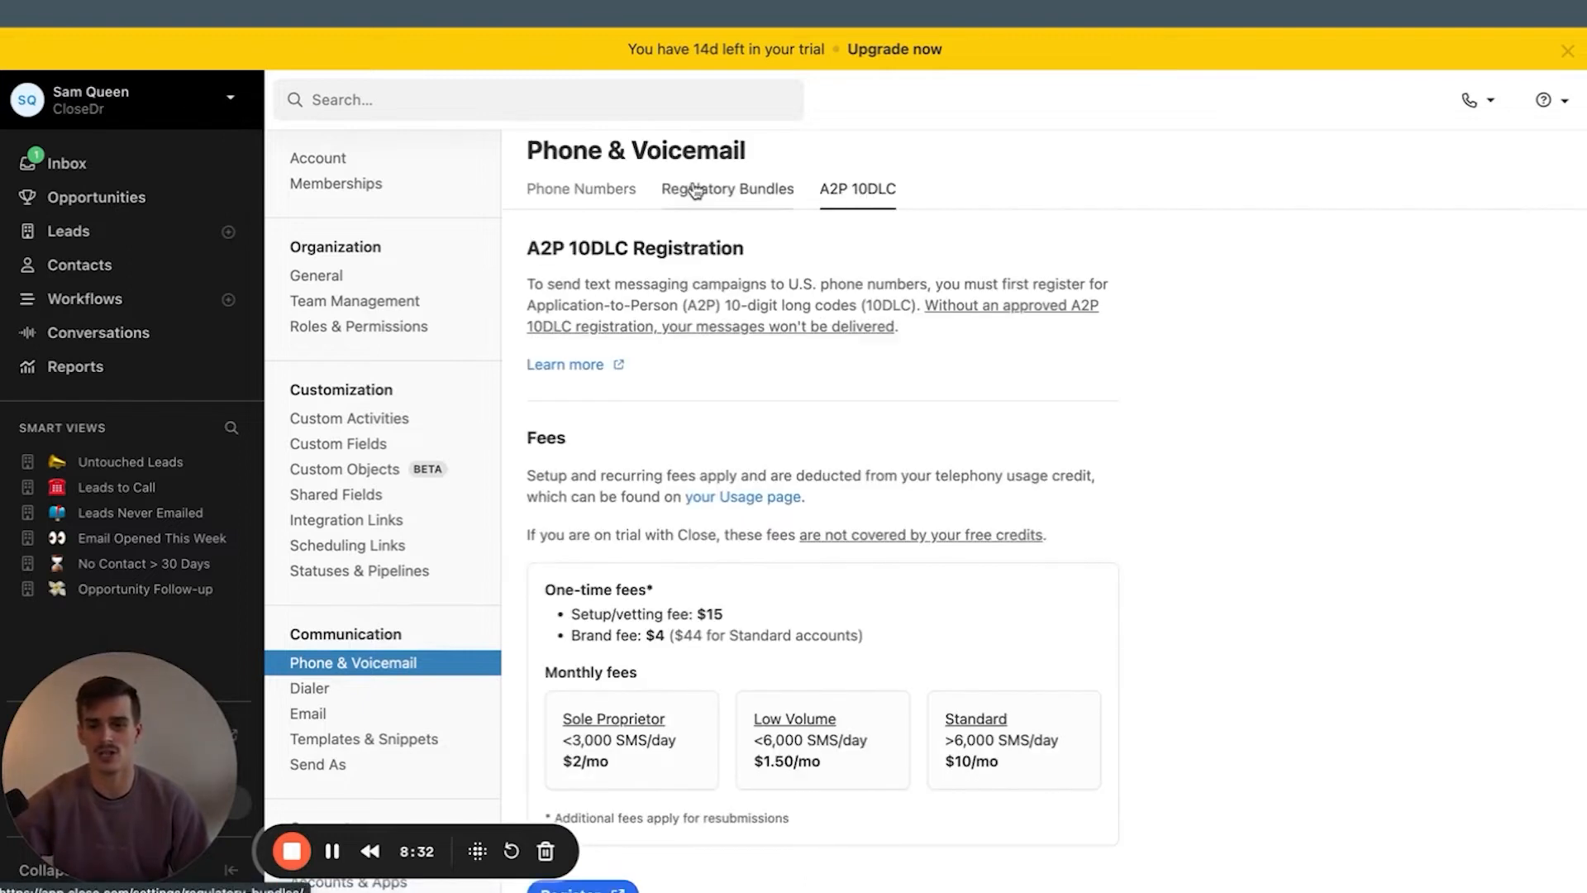
mouse_move(780, 253)
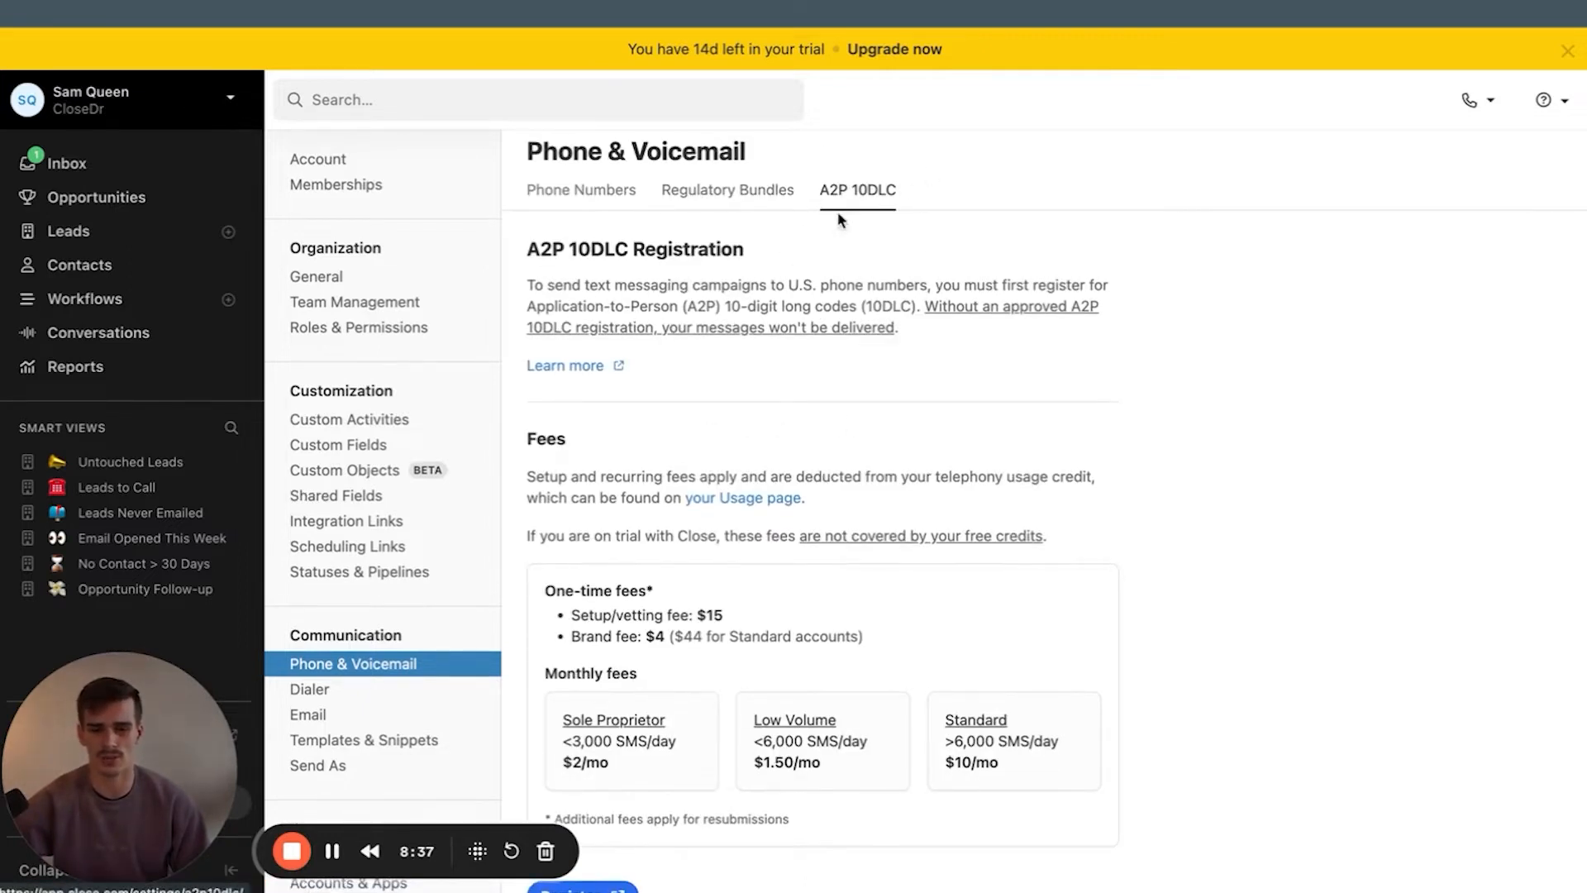
scroll(down, 3)
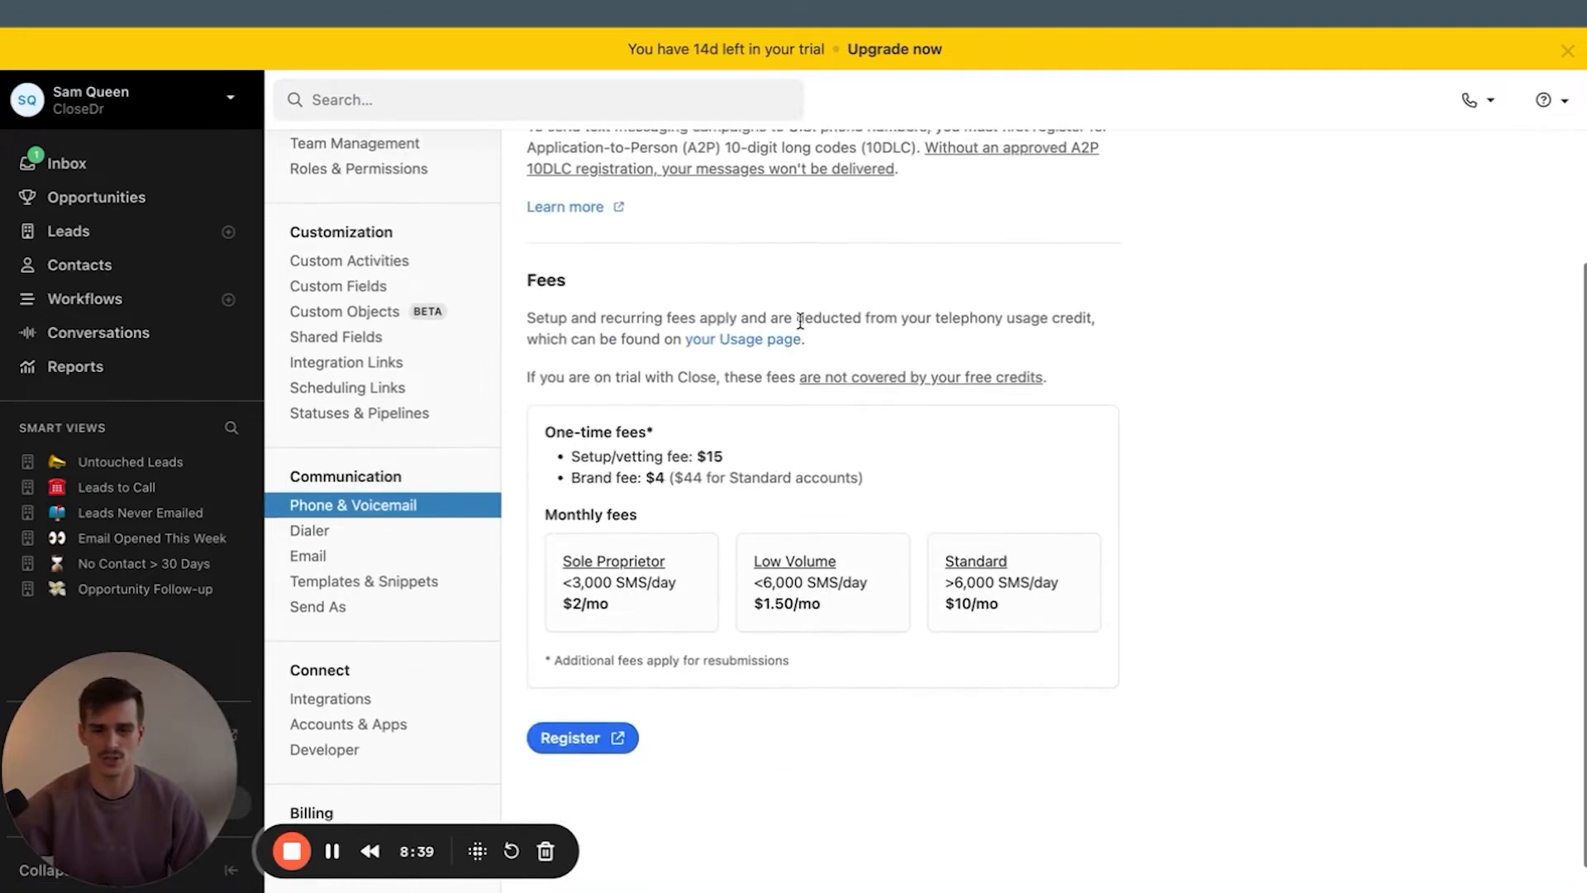
scroll(down, 3)
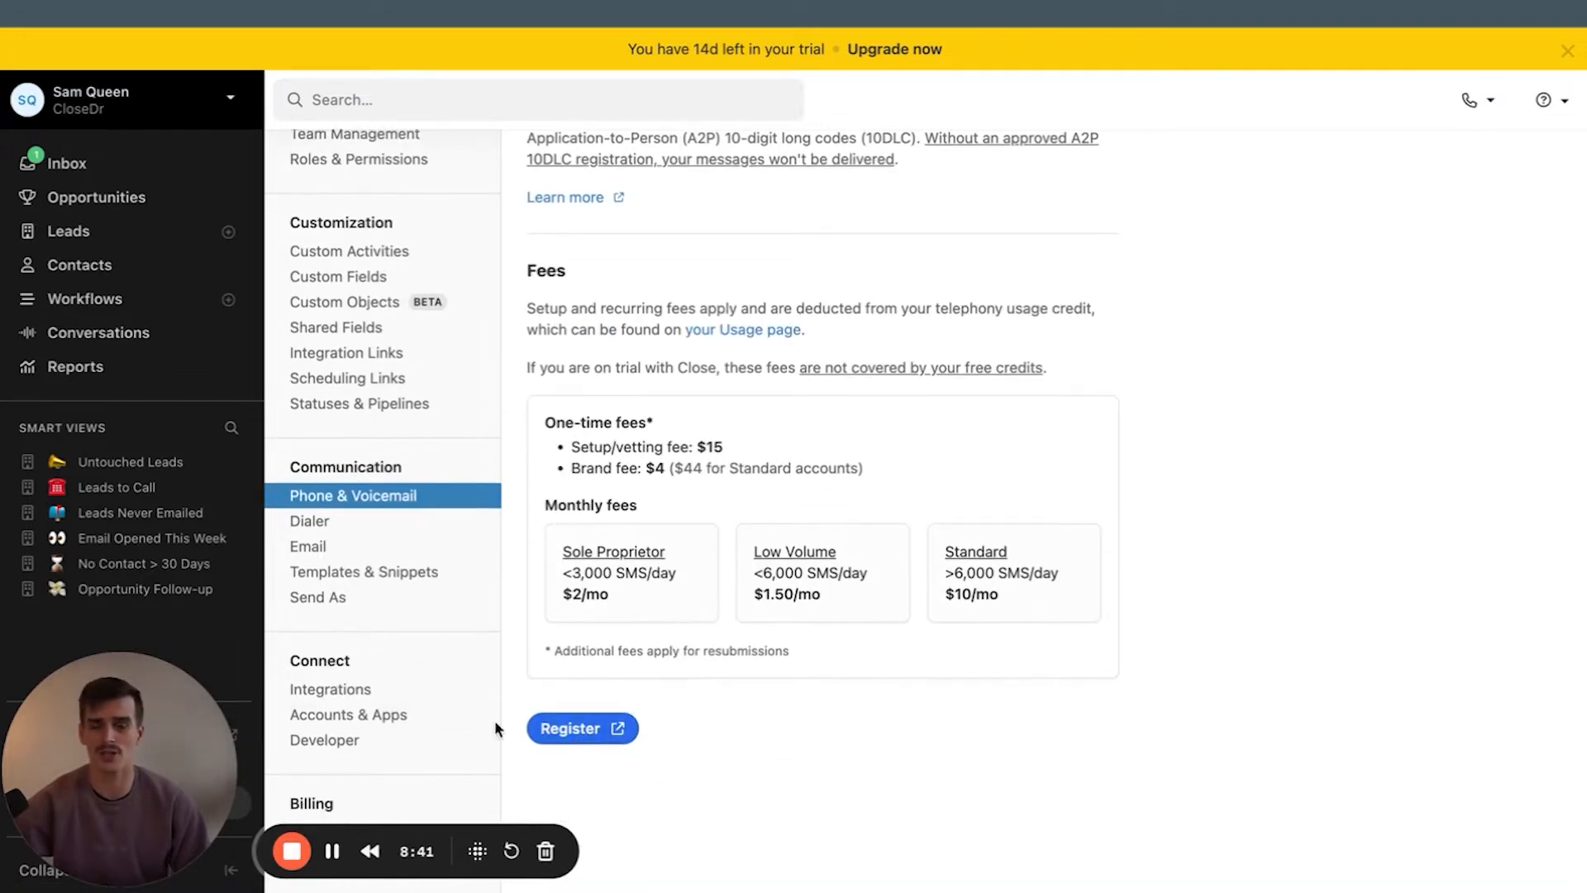
mouse_move(612, 625)
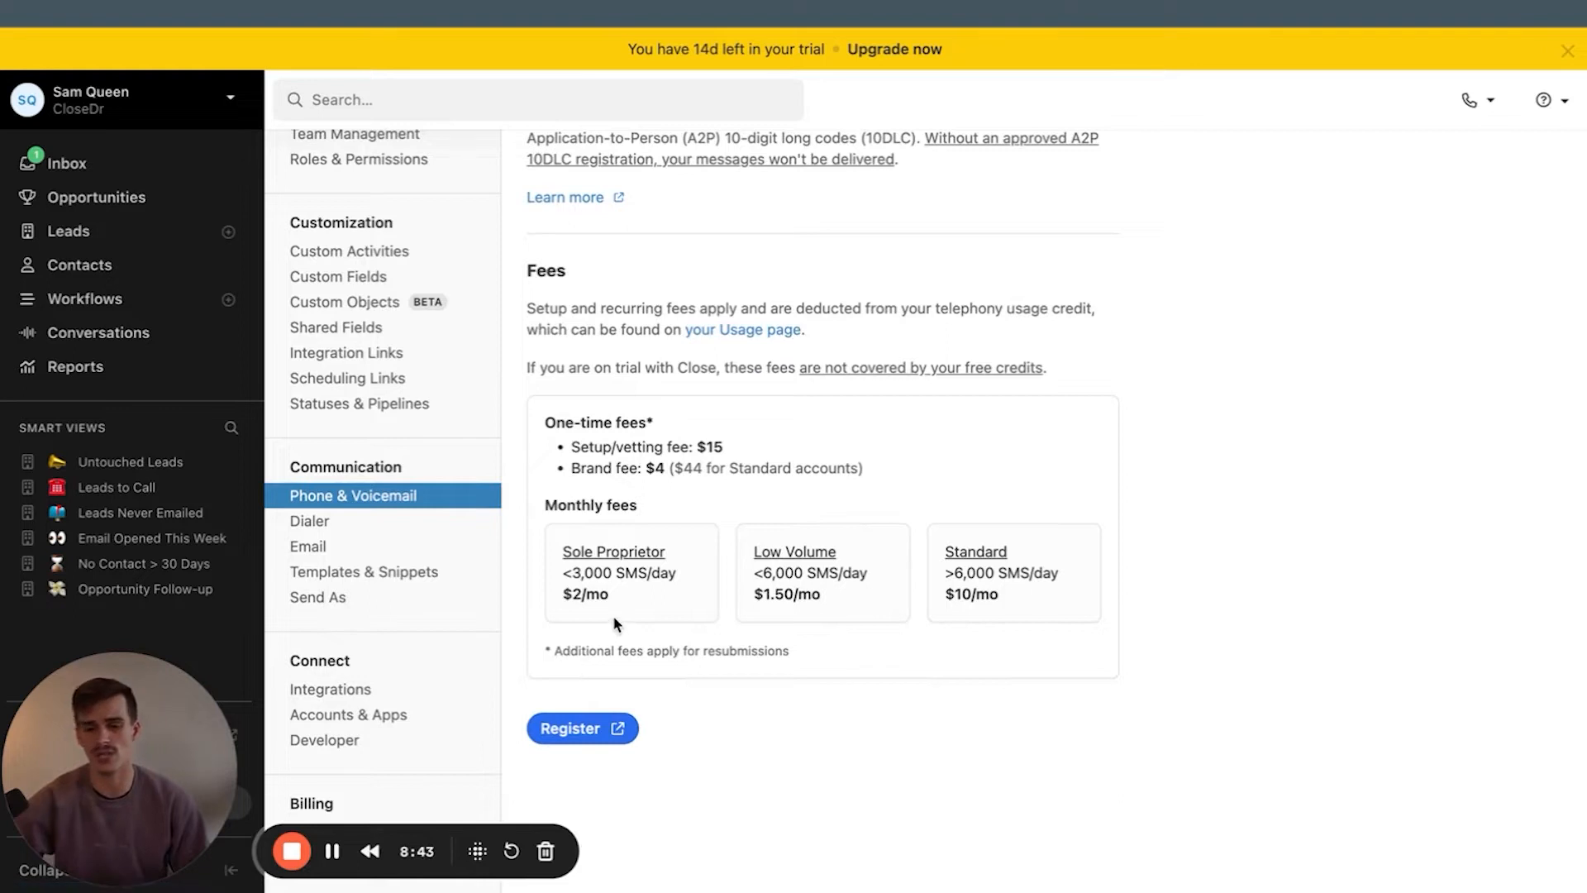
mouse_move(587, 601)
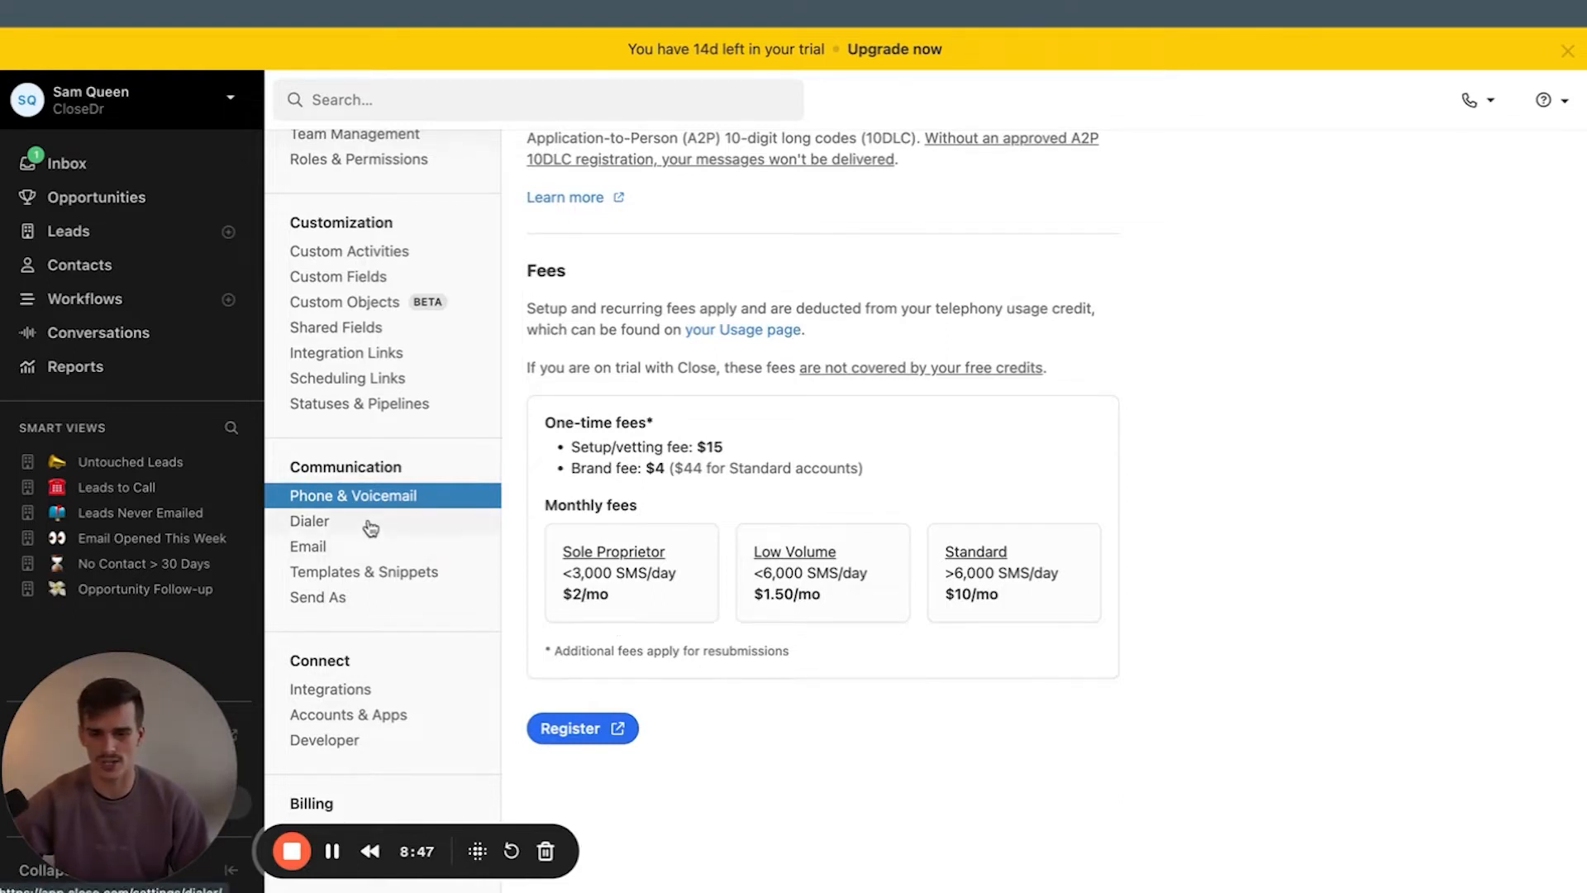
Browse the Dialer, Email, and Templates & Snippets settings, ending on Send As permissions
click(310, 520)
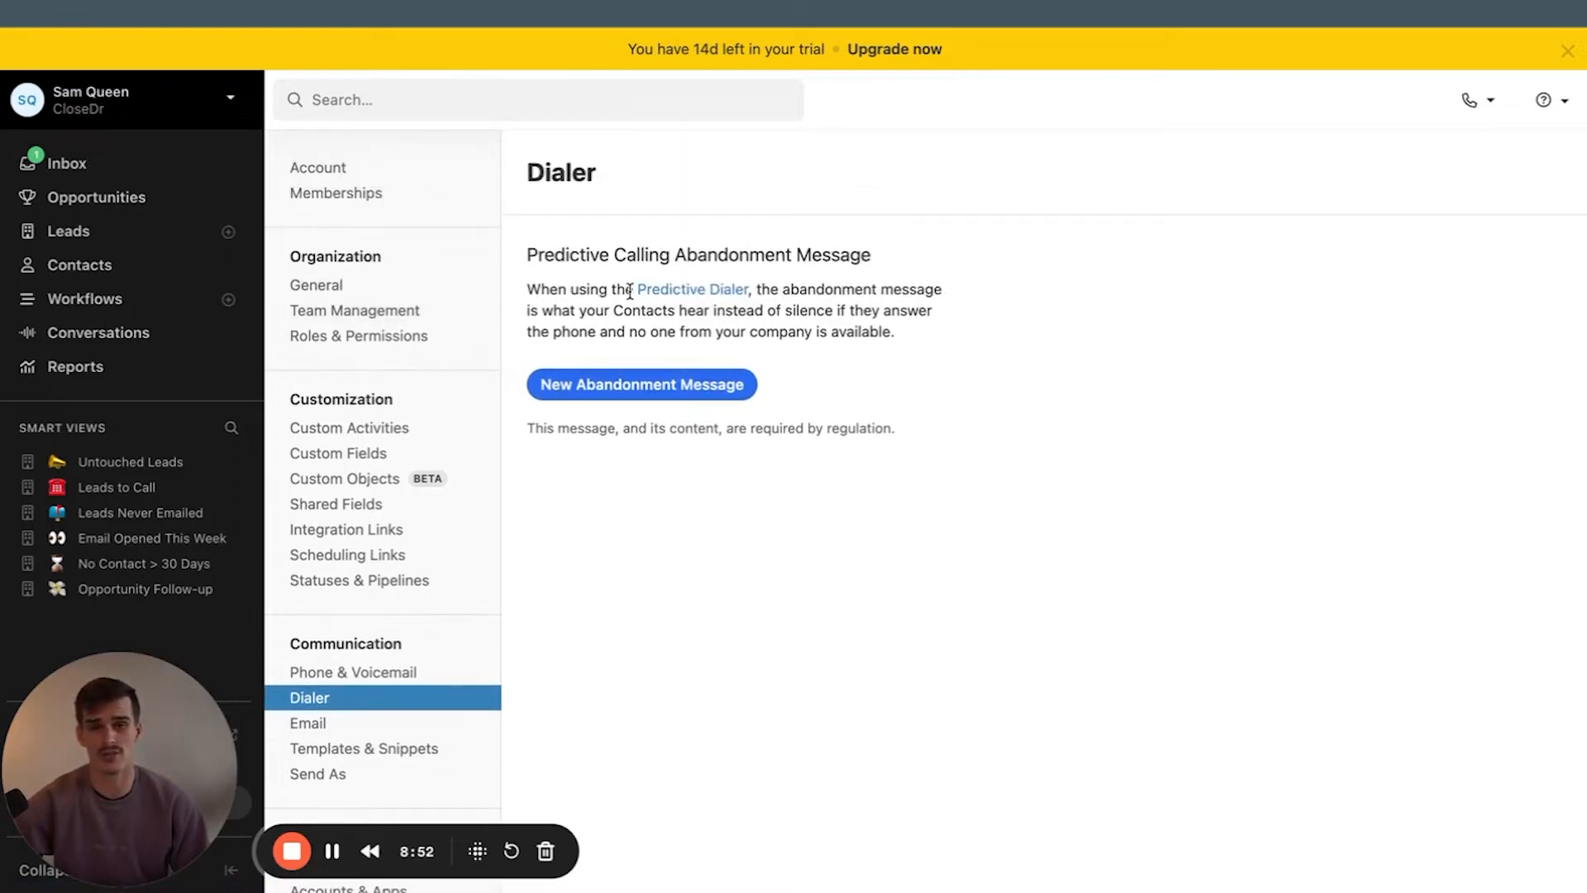
mouse_move(606, 384)
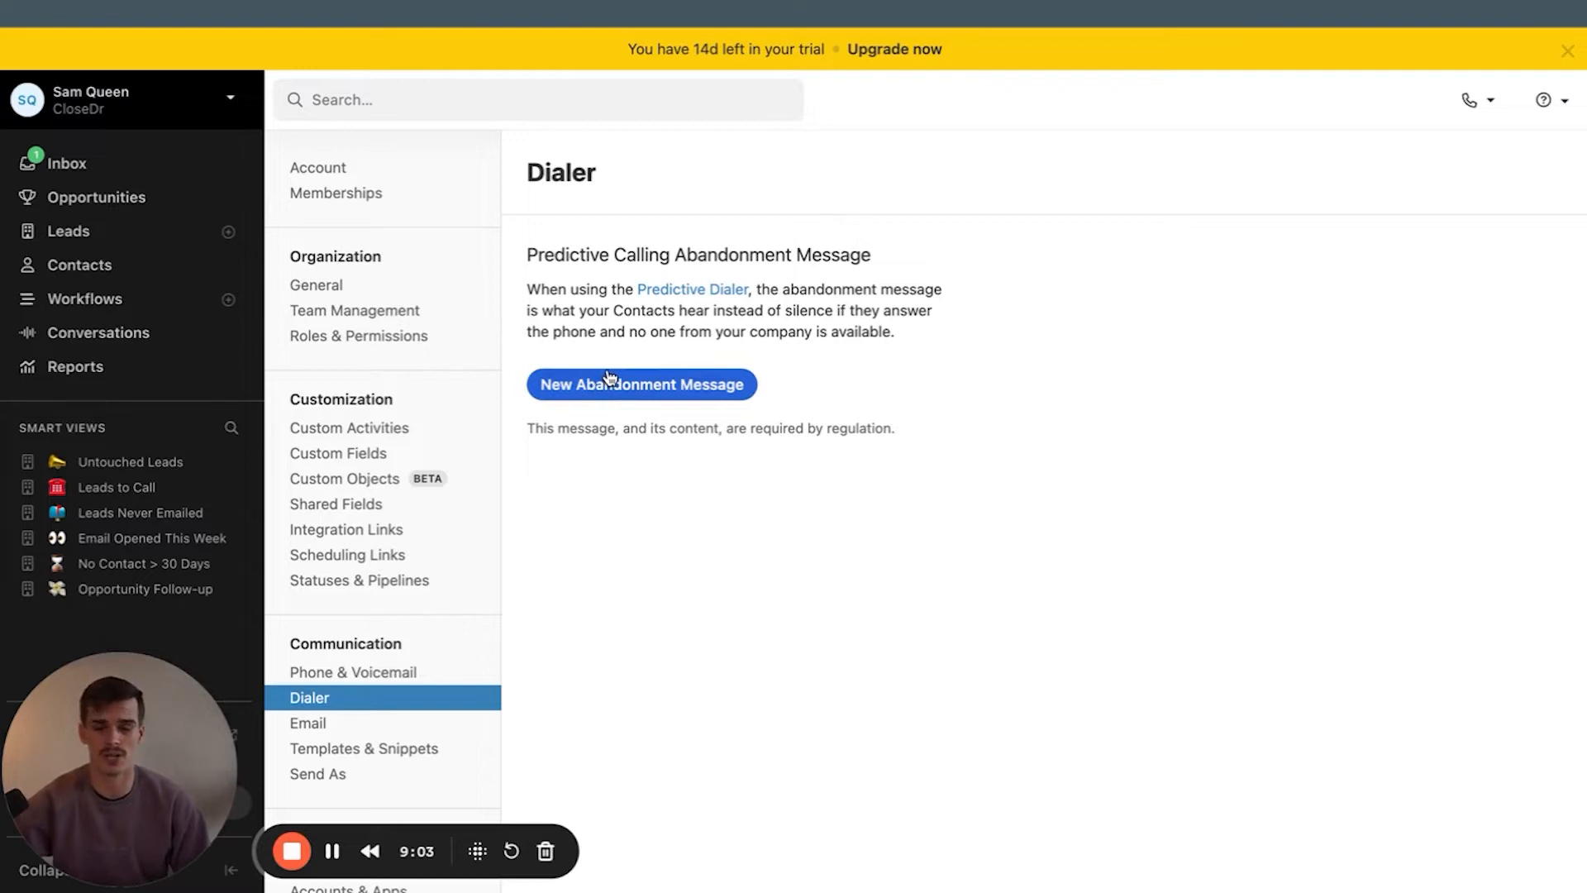
mouse_move(392, 726)
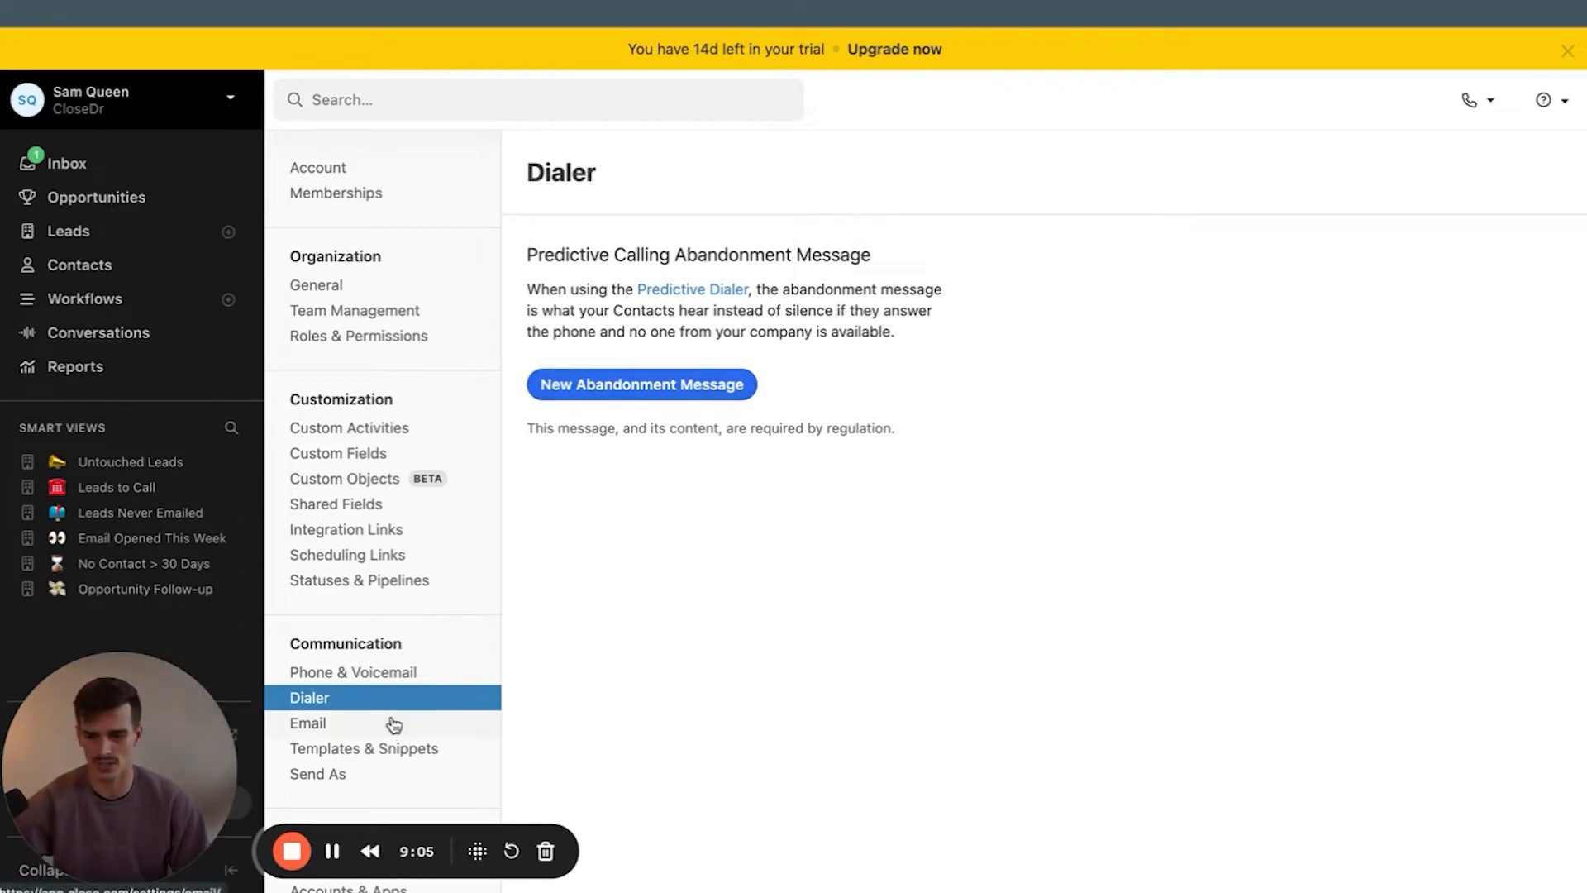
click(307, 723)
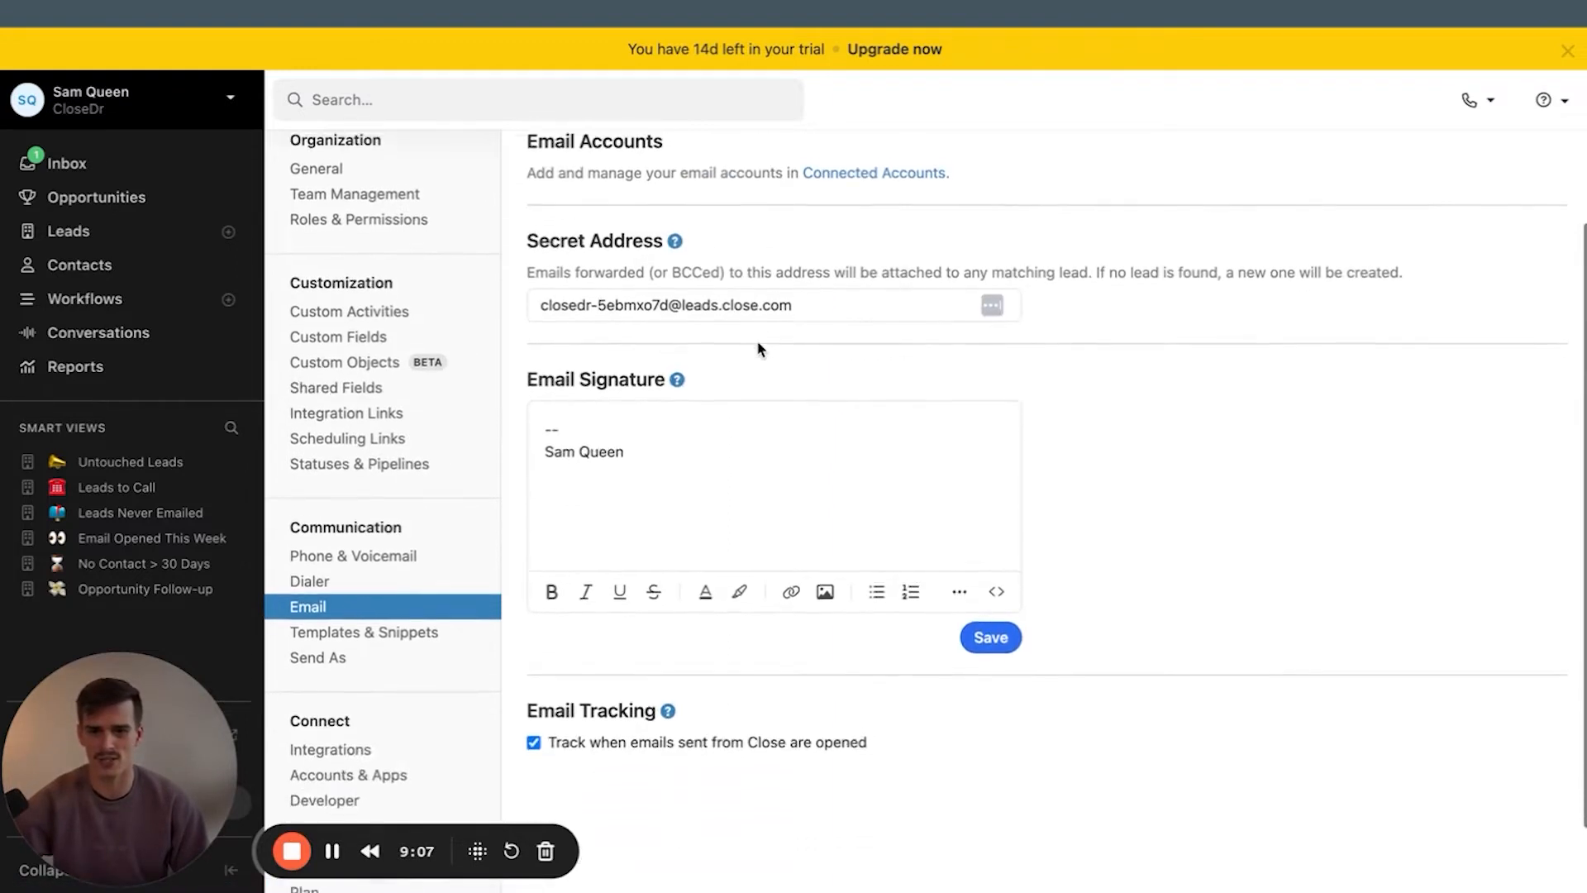
scroll(up, 3)
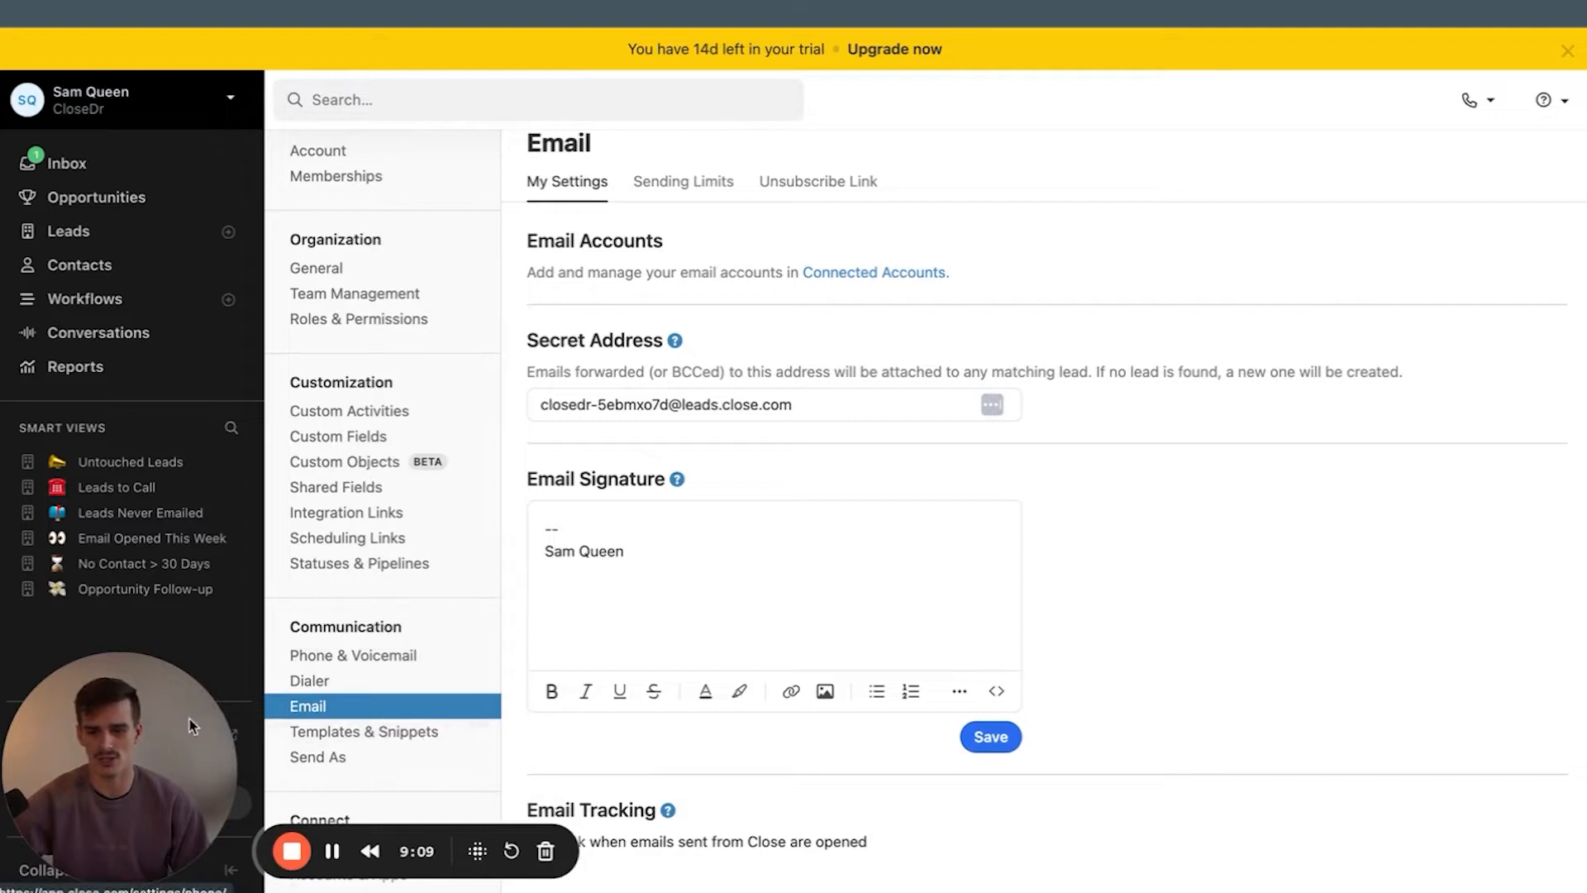
click(364, 731)
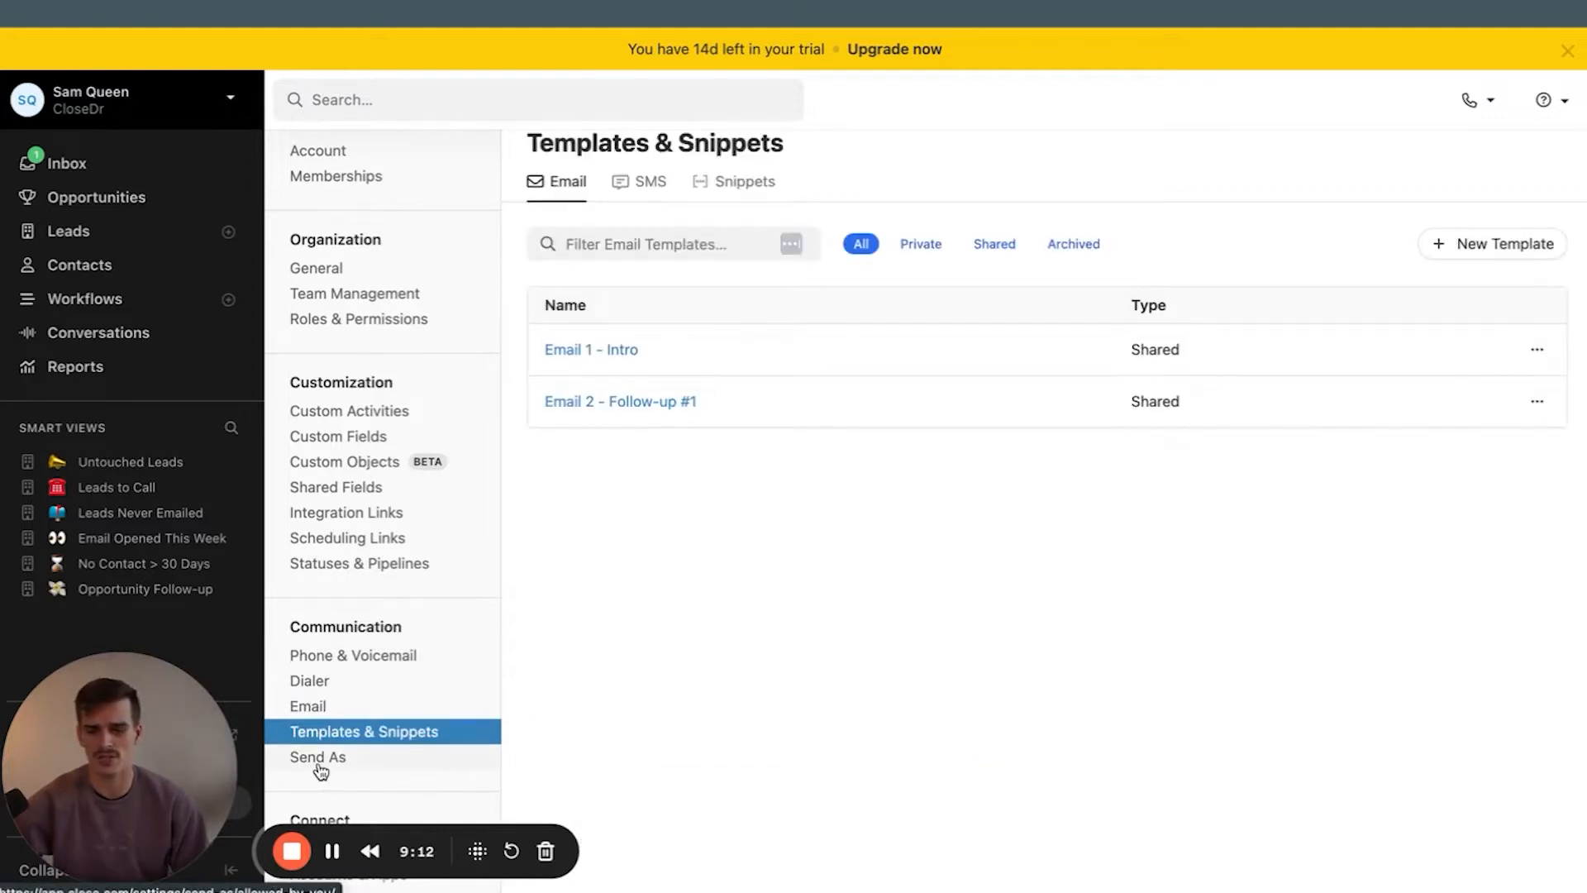
click(316, 757)
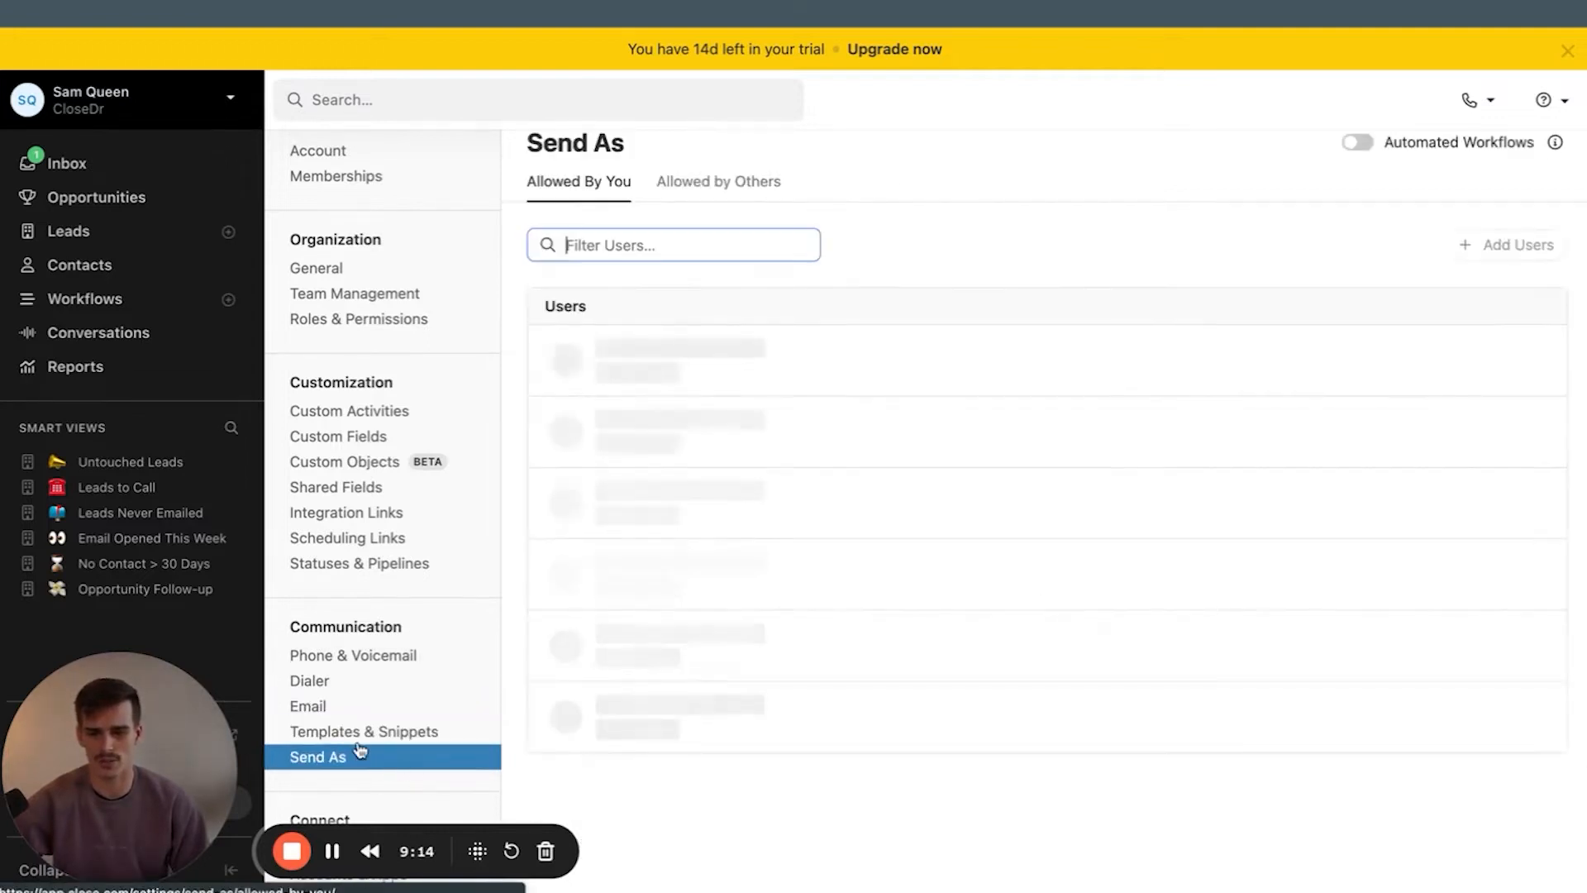
scroll(down, 3)
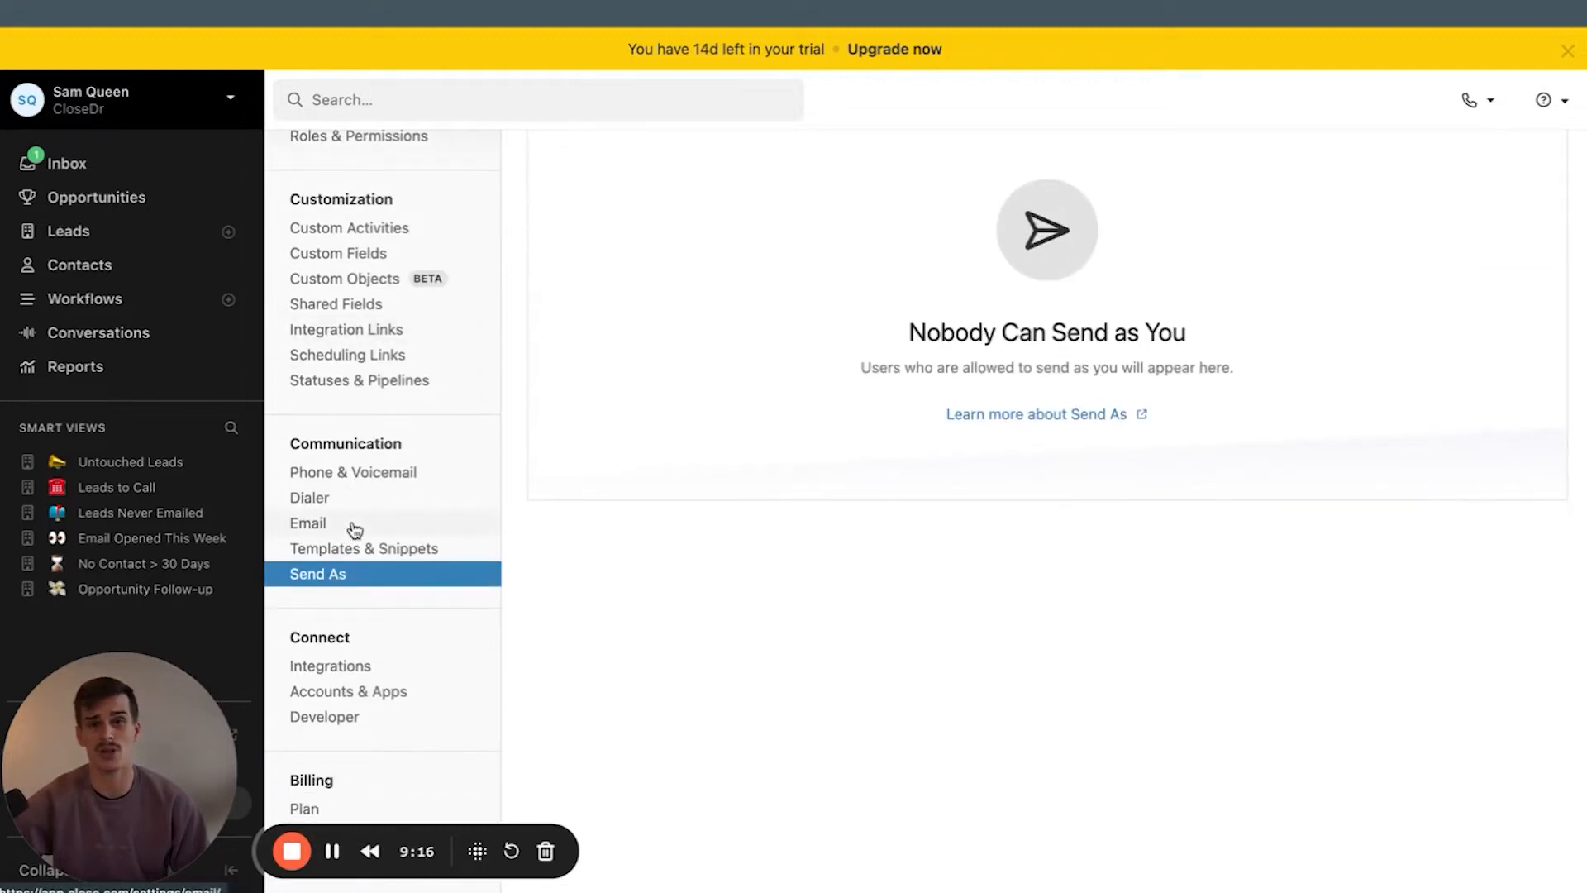
mouse_move(677, 725)
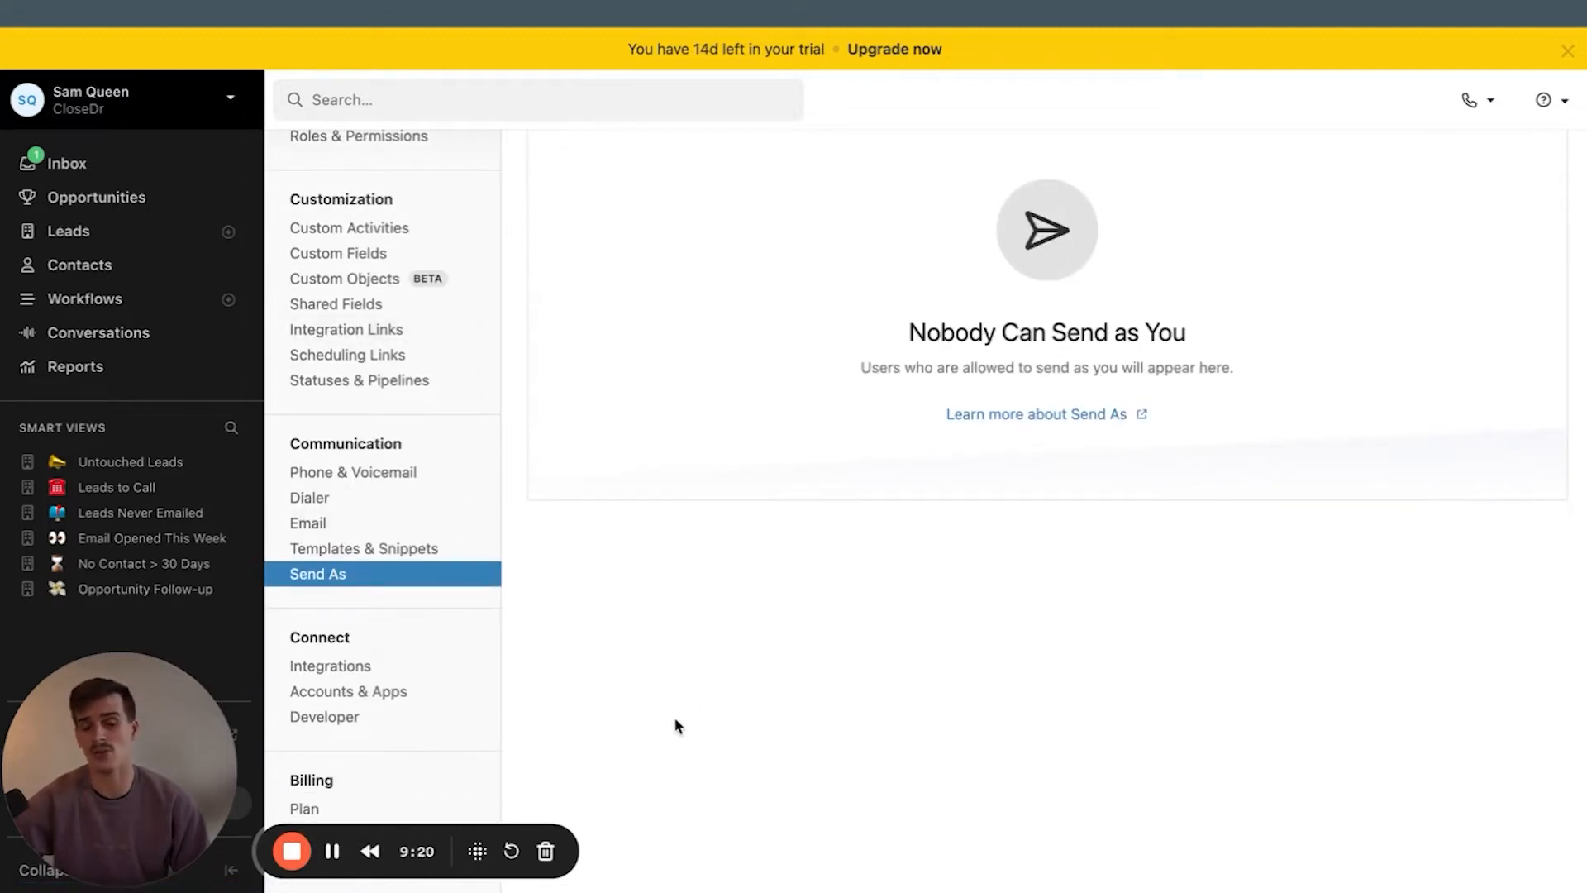
mouse_move(356, 684)
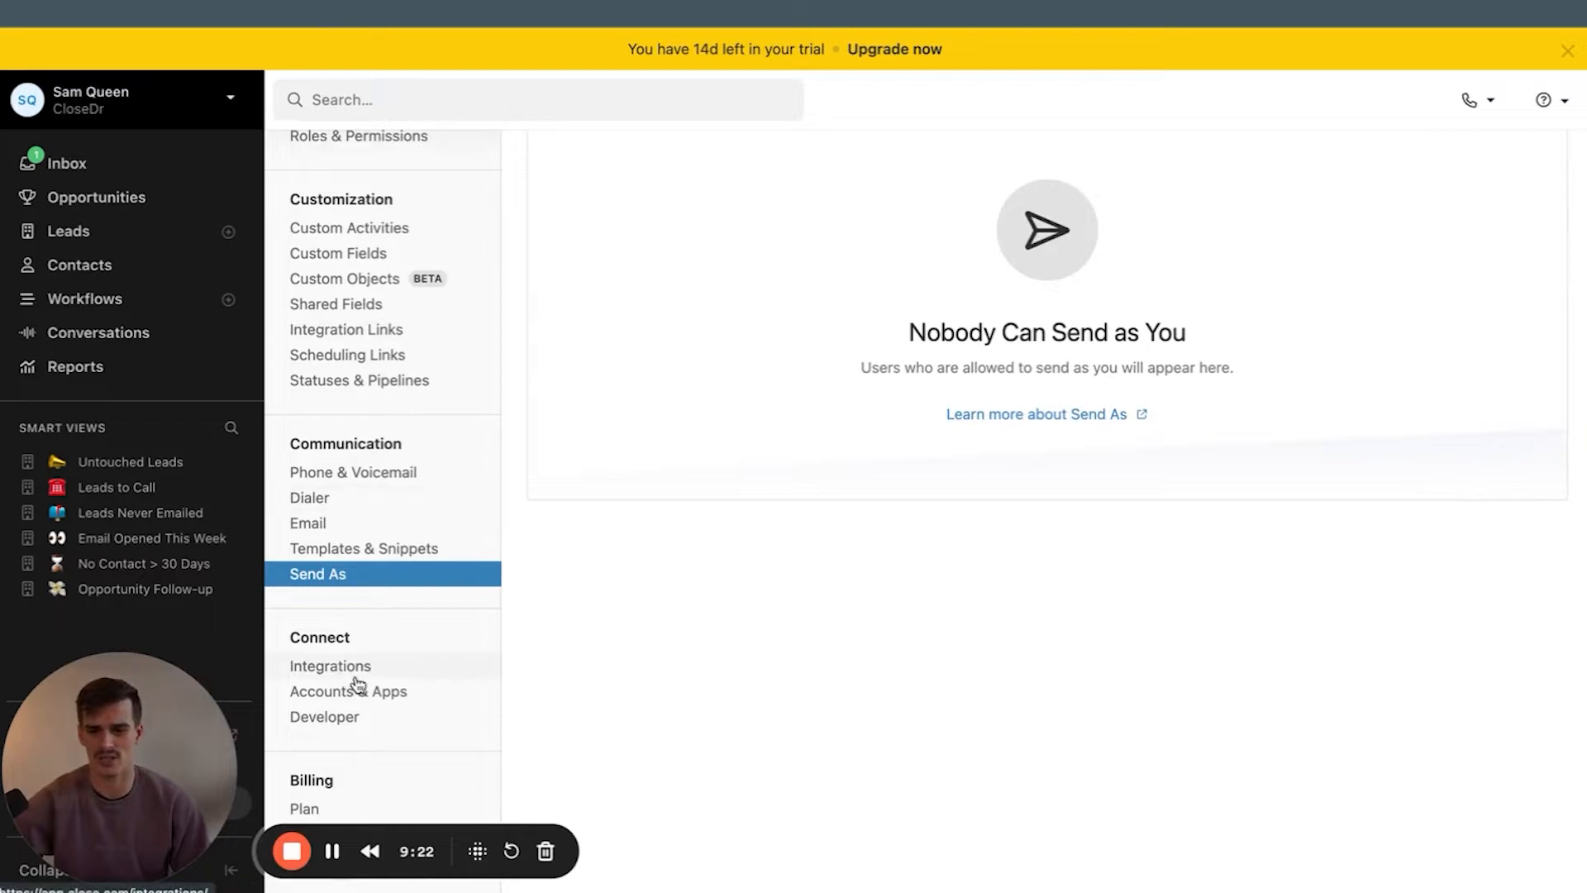
Browse the Integrations, Accounts & Apps, and Developer API settings, then the Usage billing page
click(329, 665)
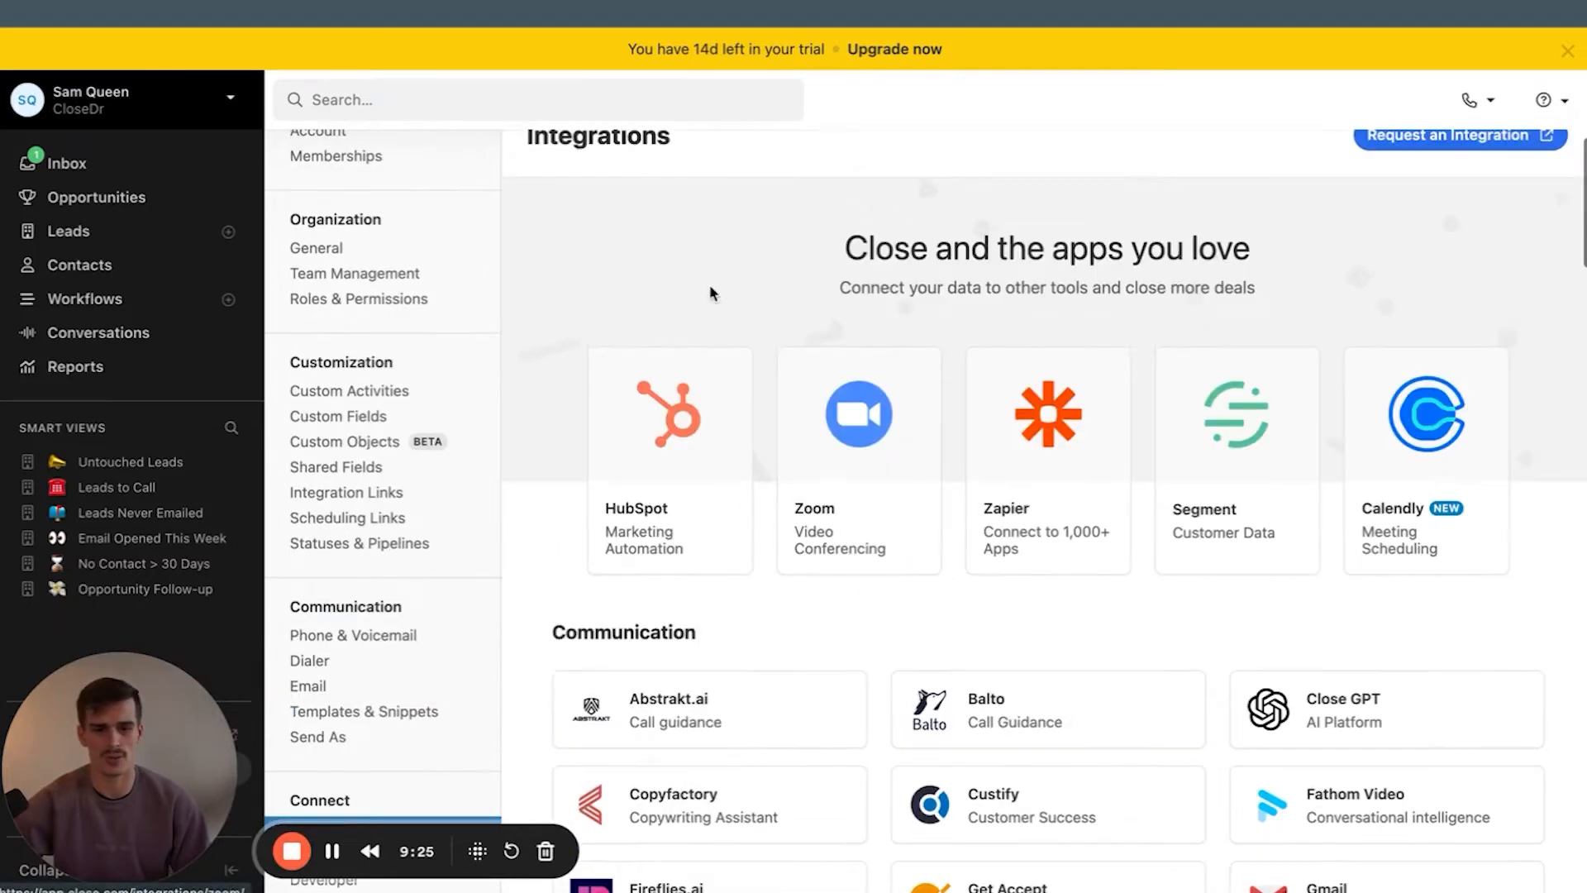
scroll(down, 3)
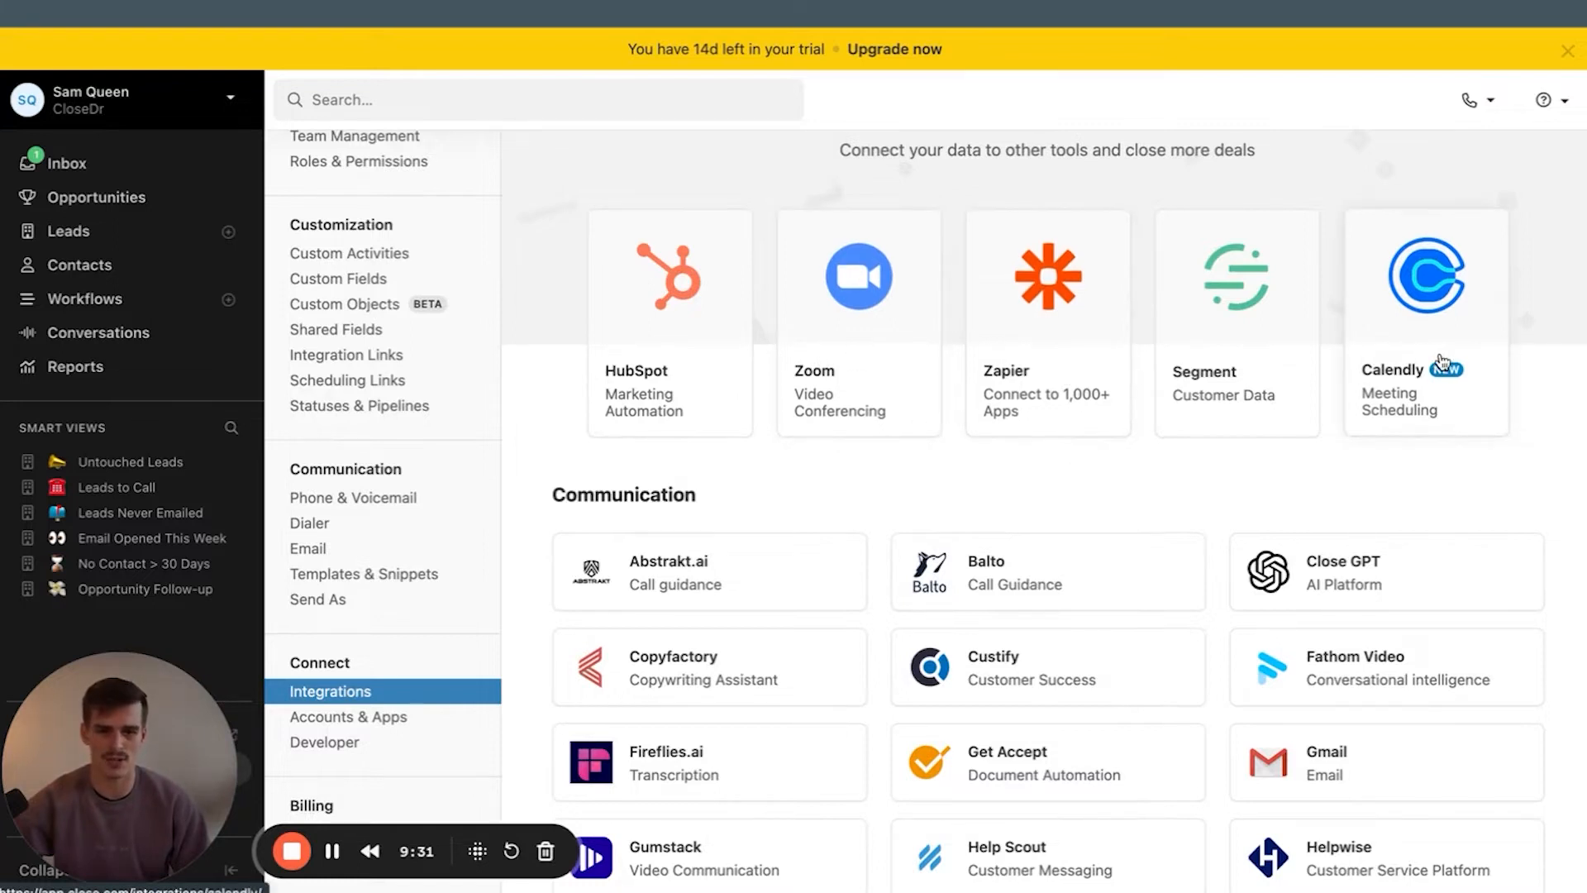
mouse_move(1400, 424)
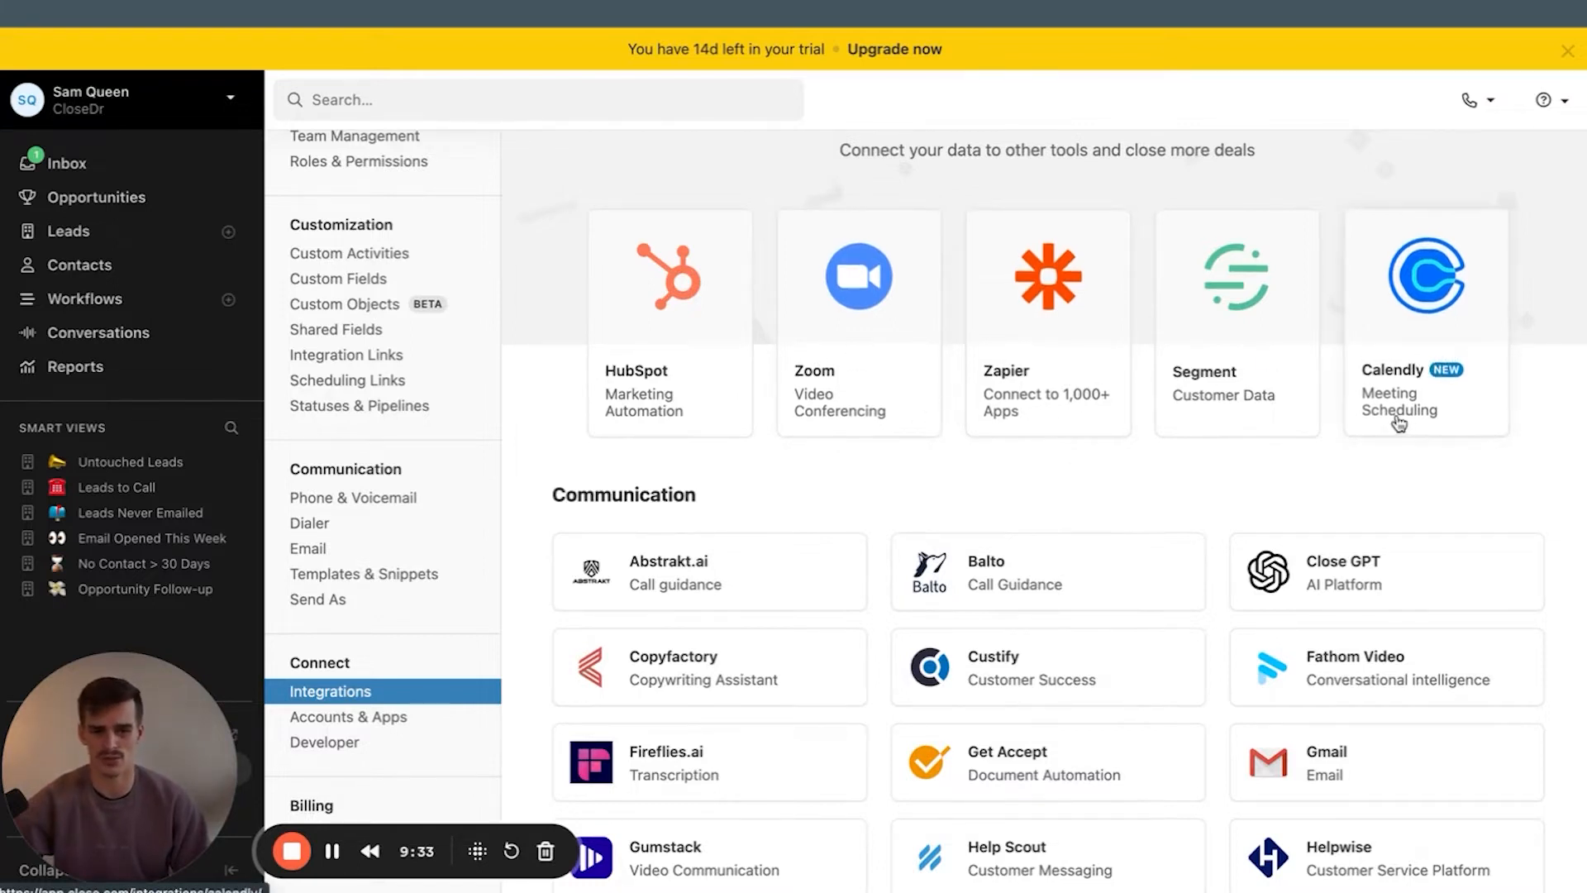
click(348, 680)
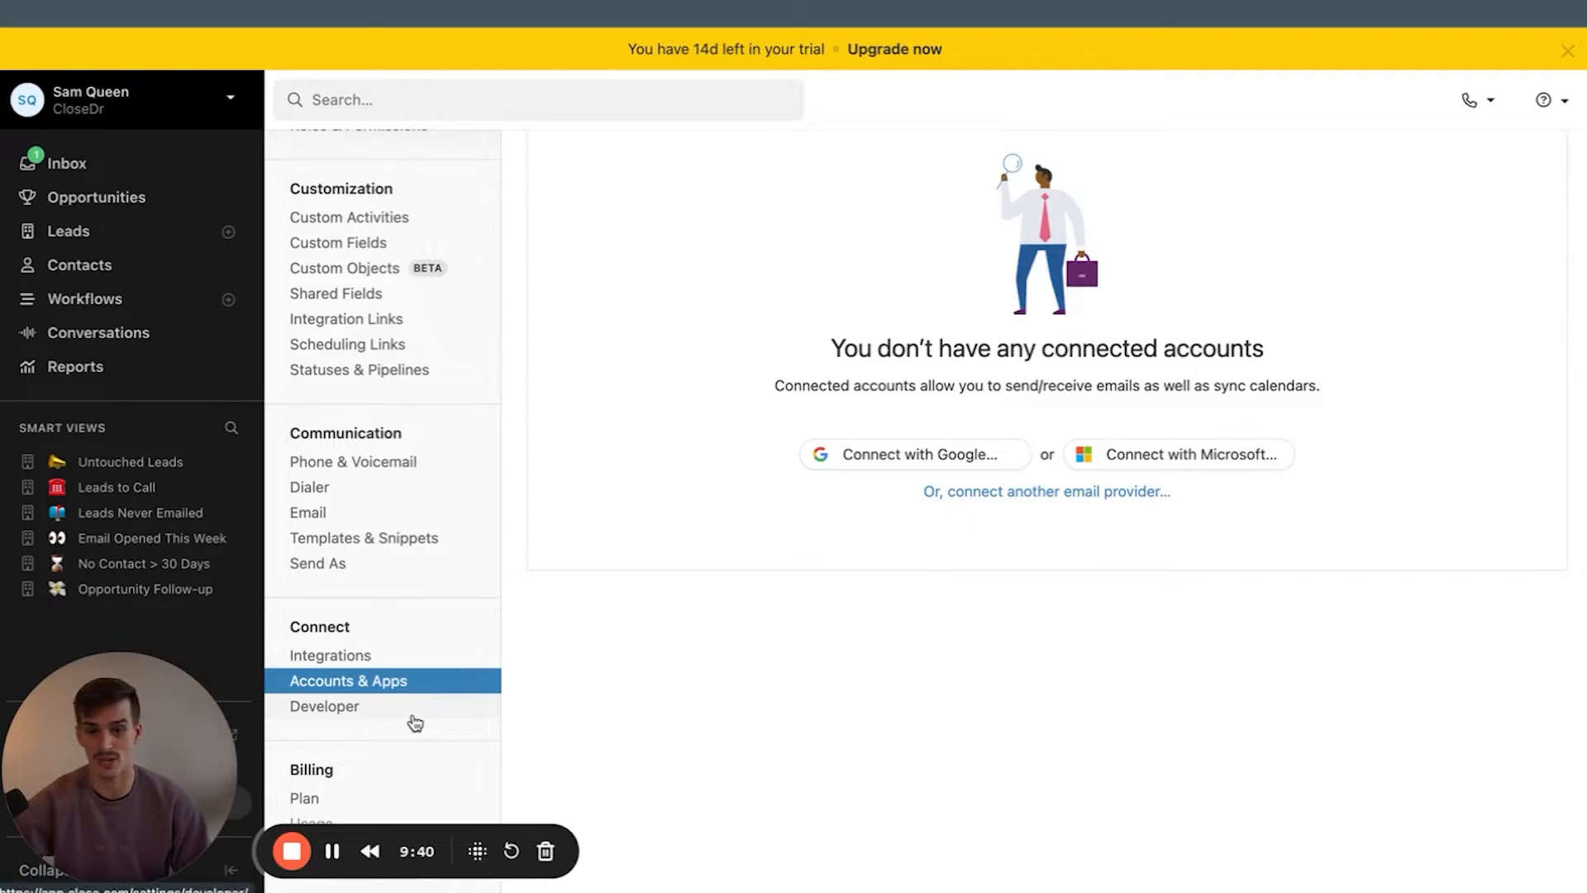
click(325, 707)
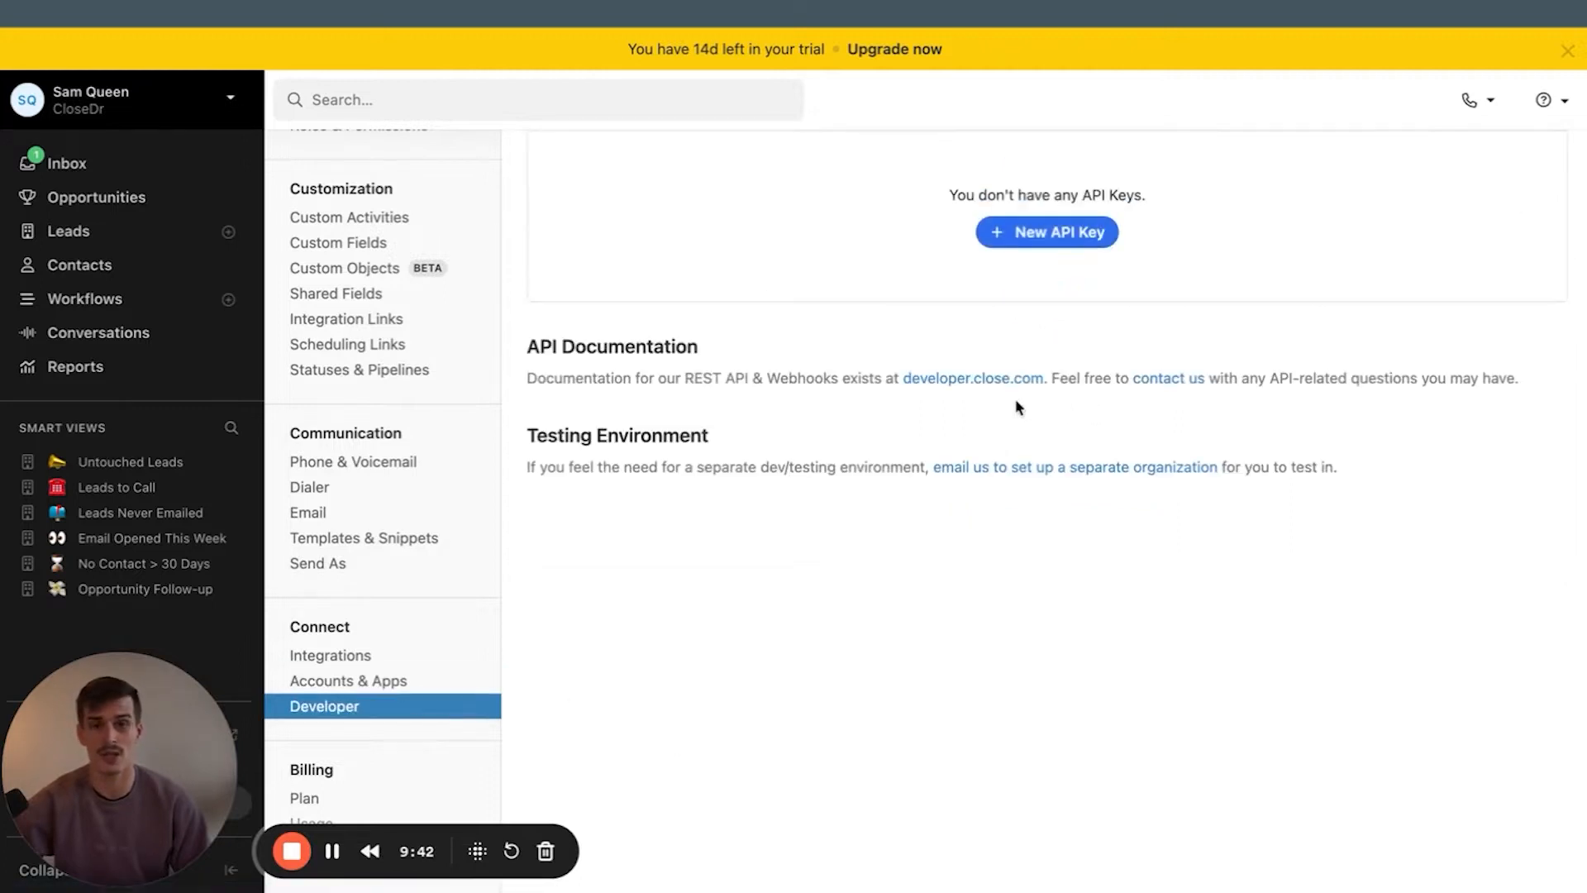
scroll(up, 3)
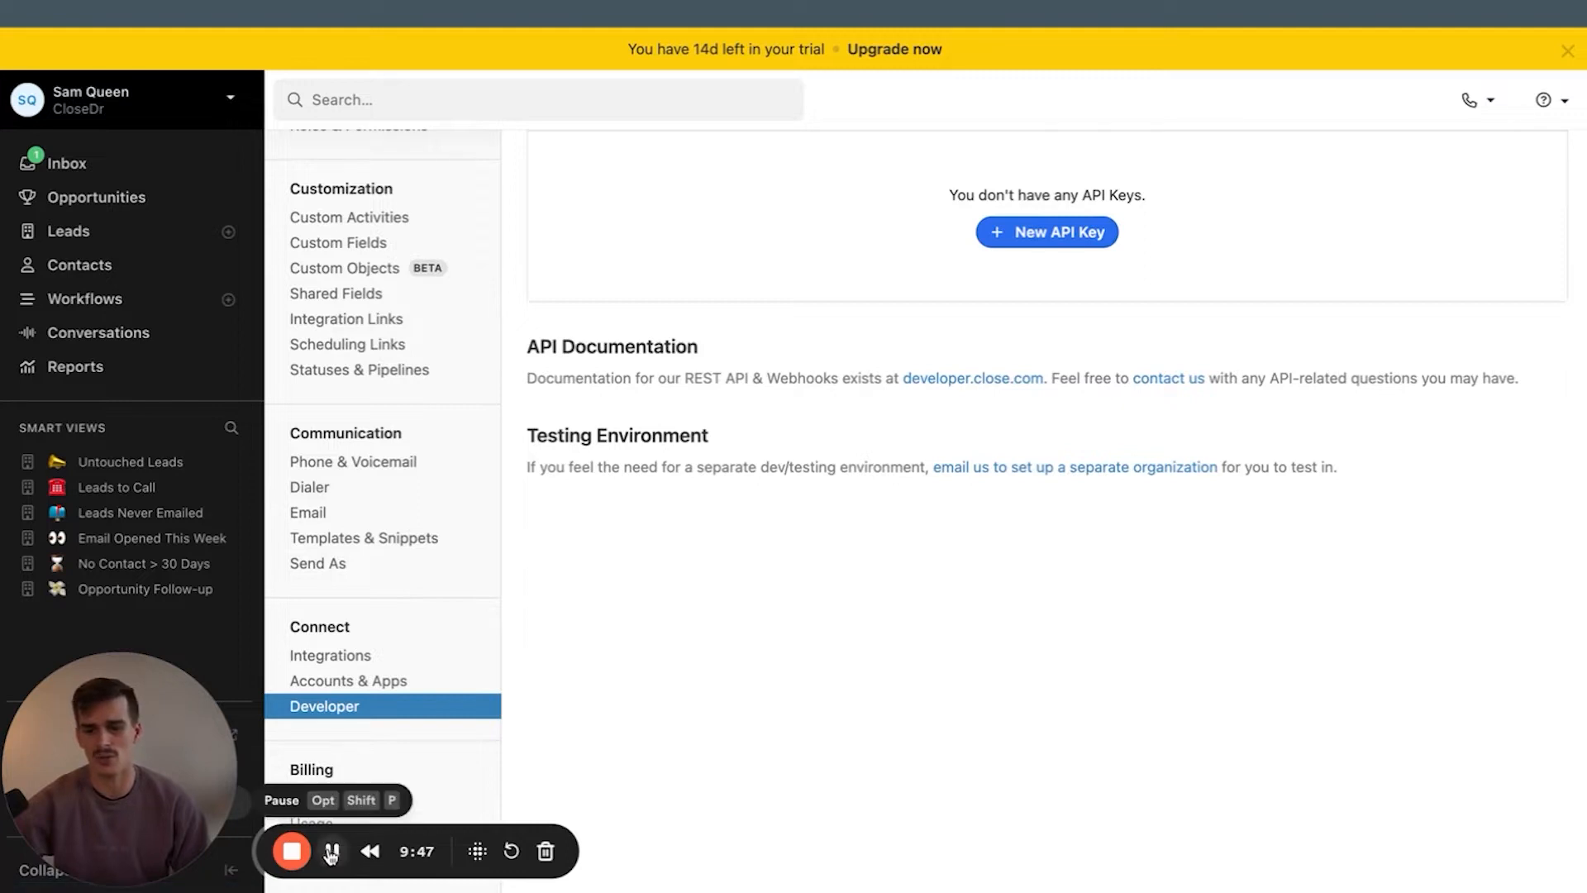
click(331, 850)
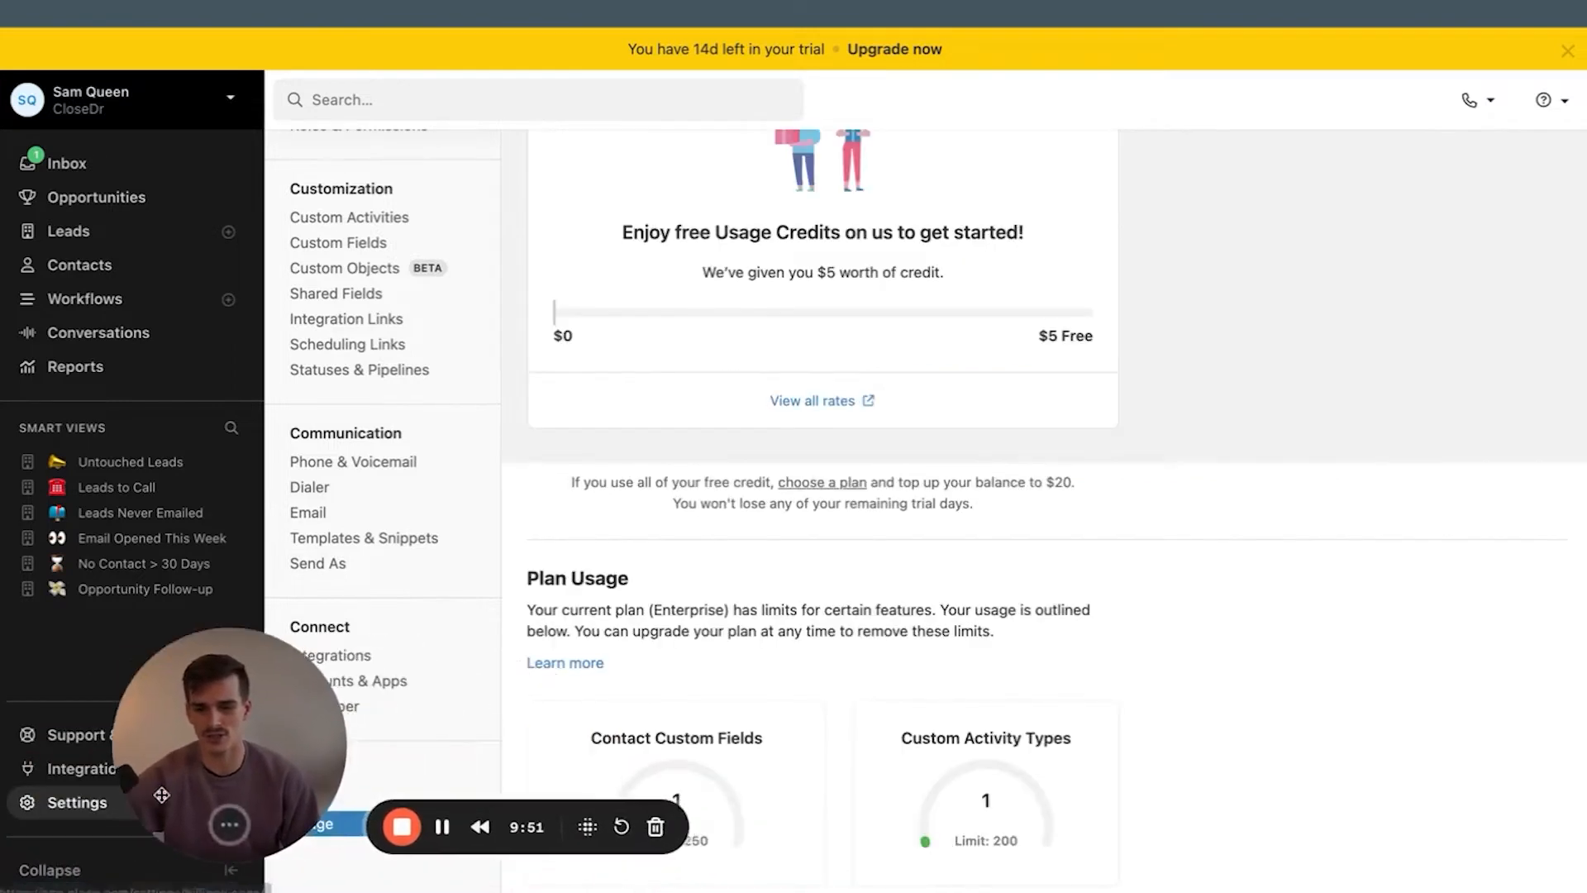
Check the $5 usage credits, then view the Enterprise trial plan and Call Assistant add-on
scroll(up, 3)
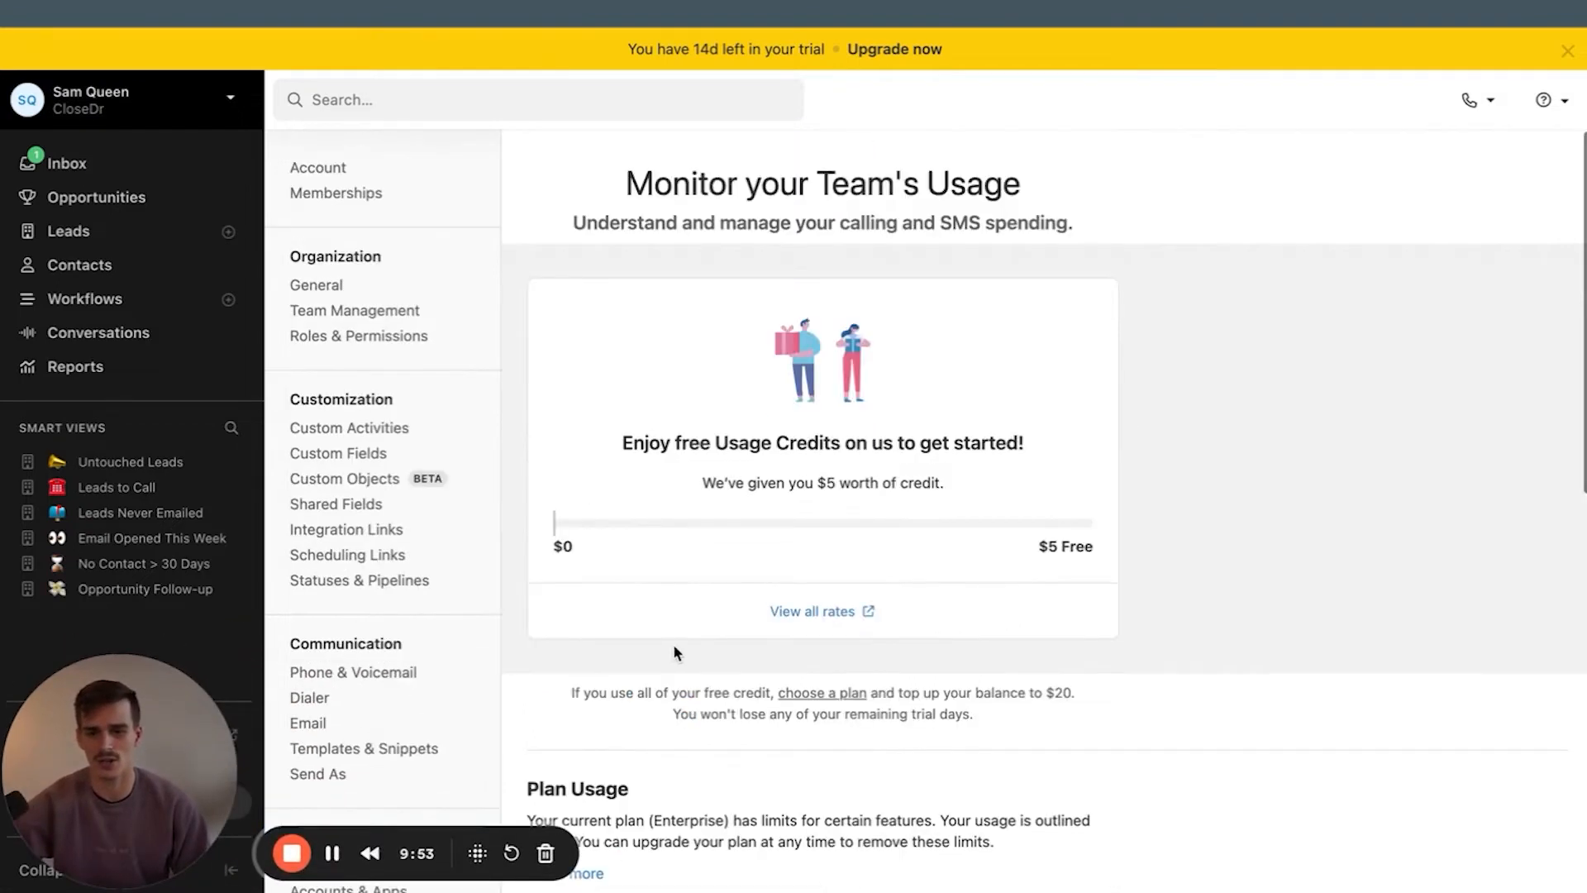
scroll(down, 3)
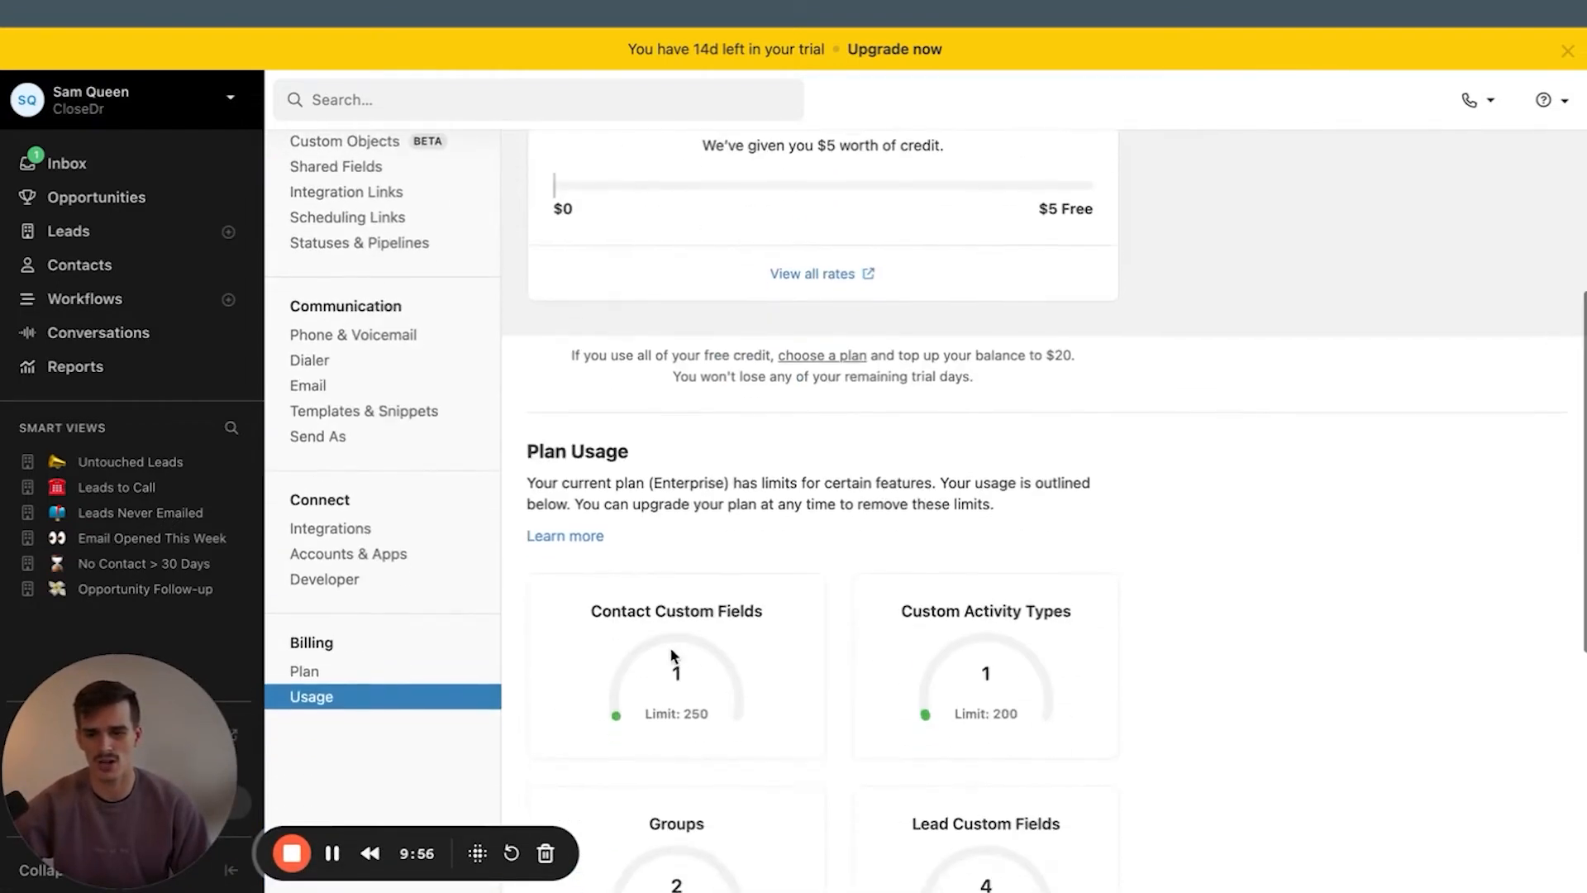
click(304, 667)
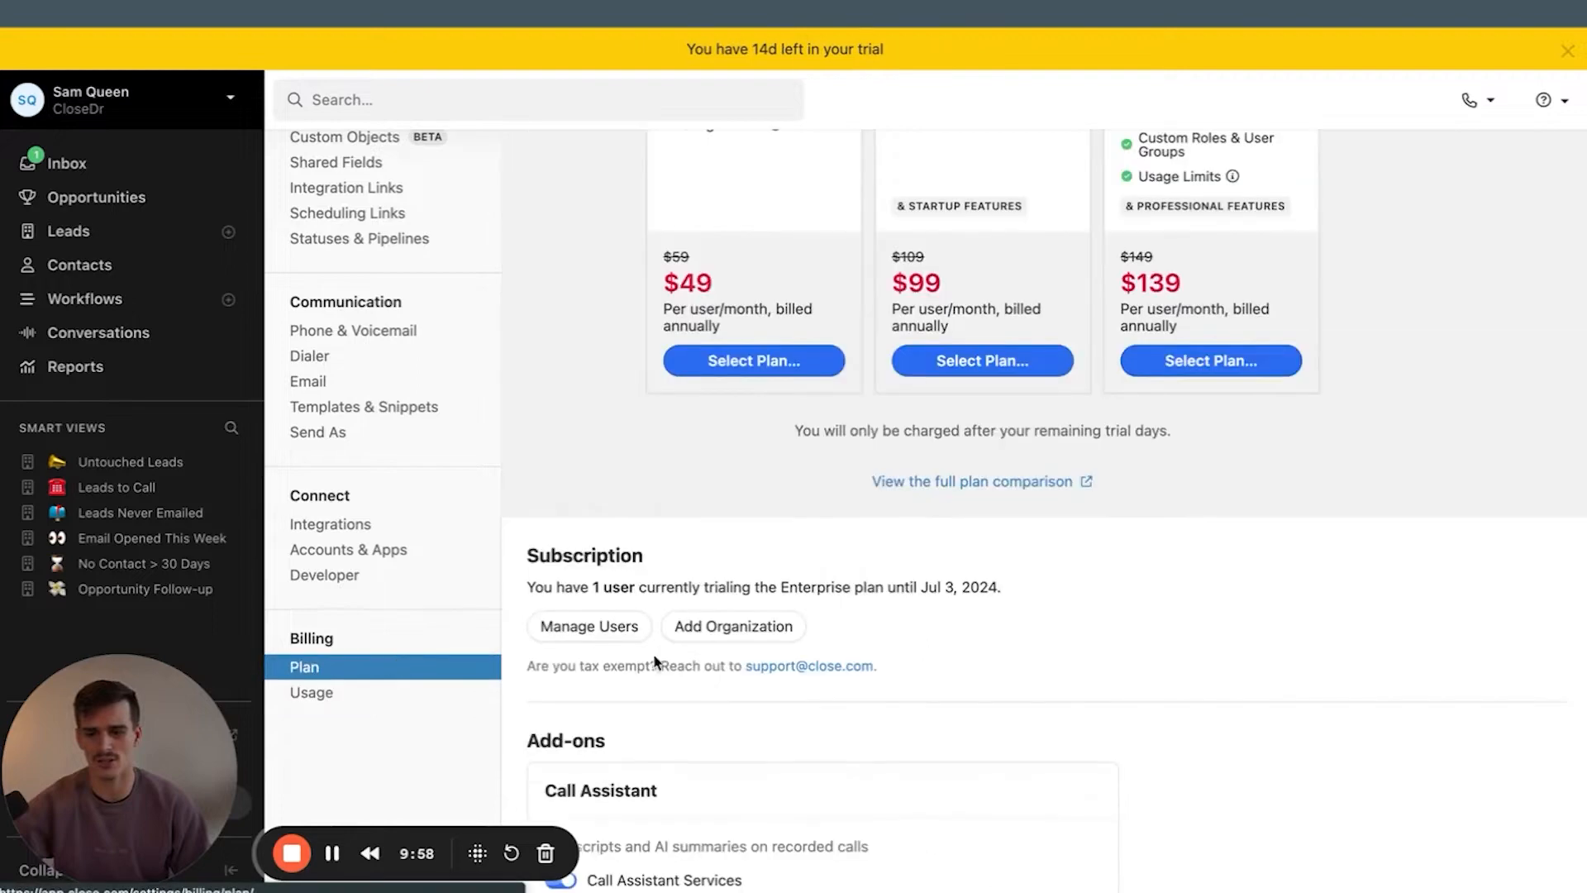
scroll(down, 3)
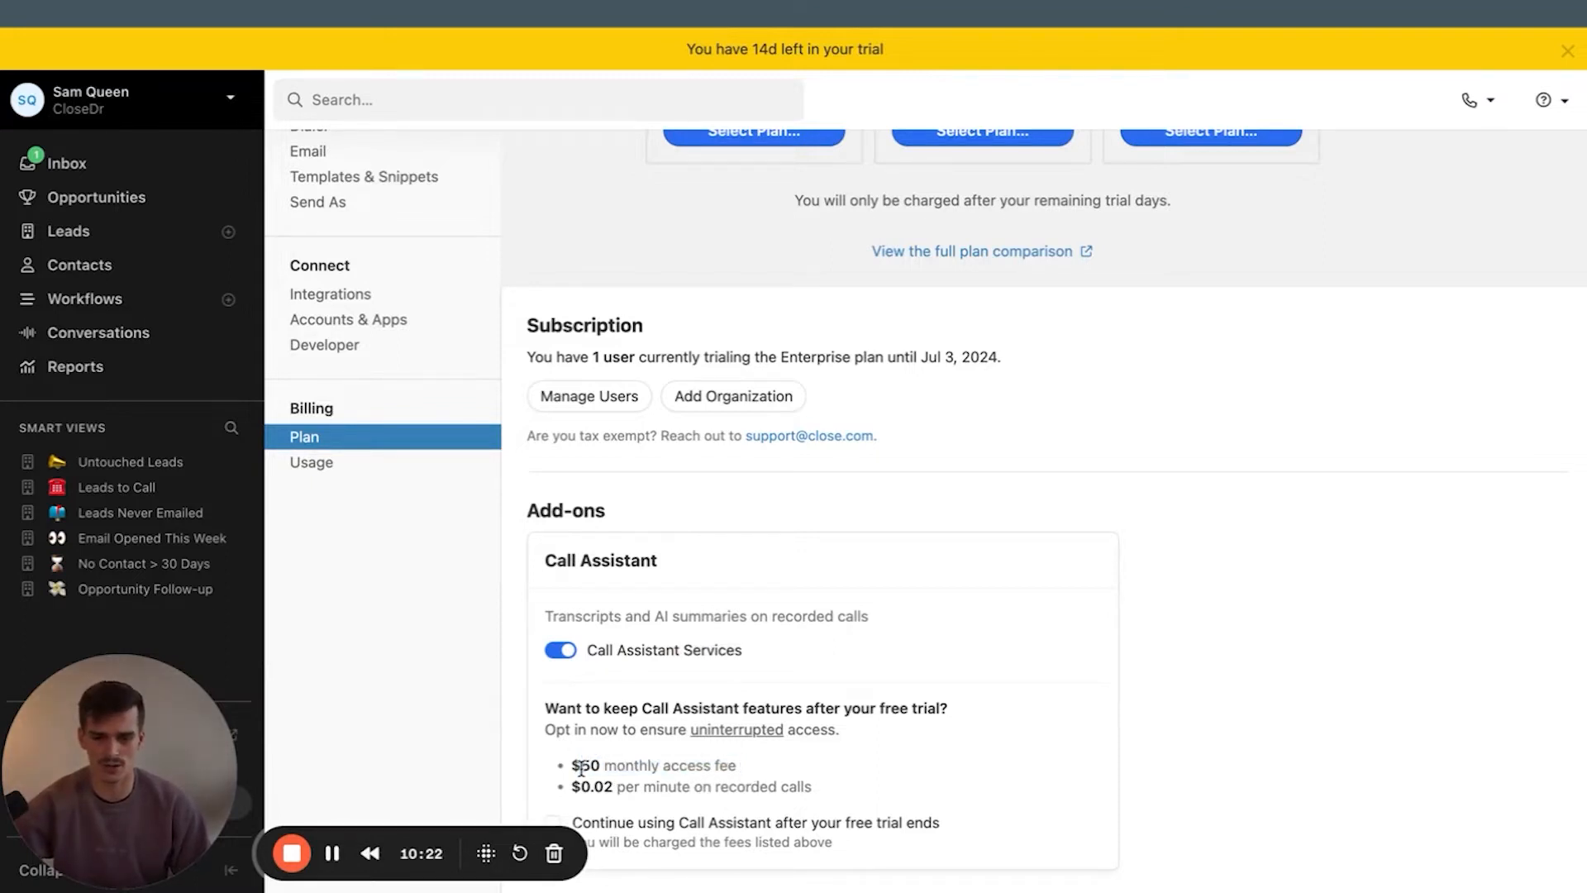
mouse_move(676, 579)
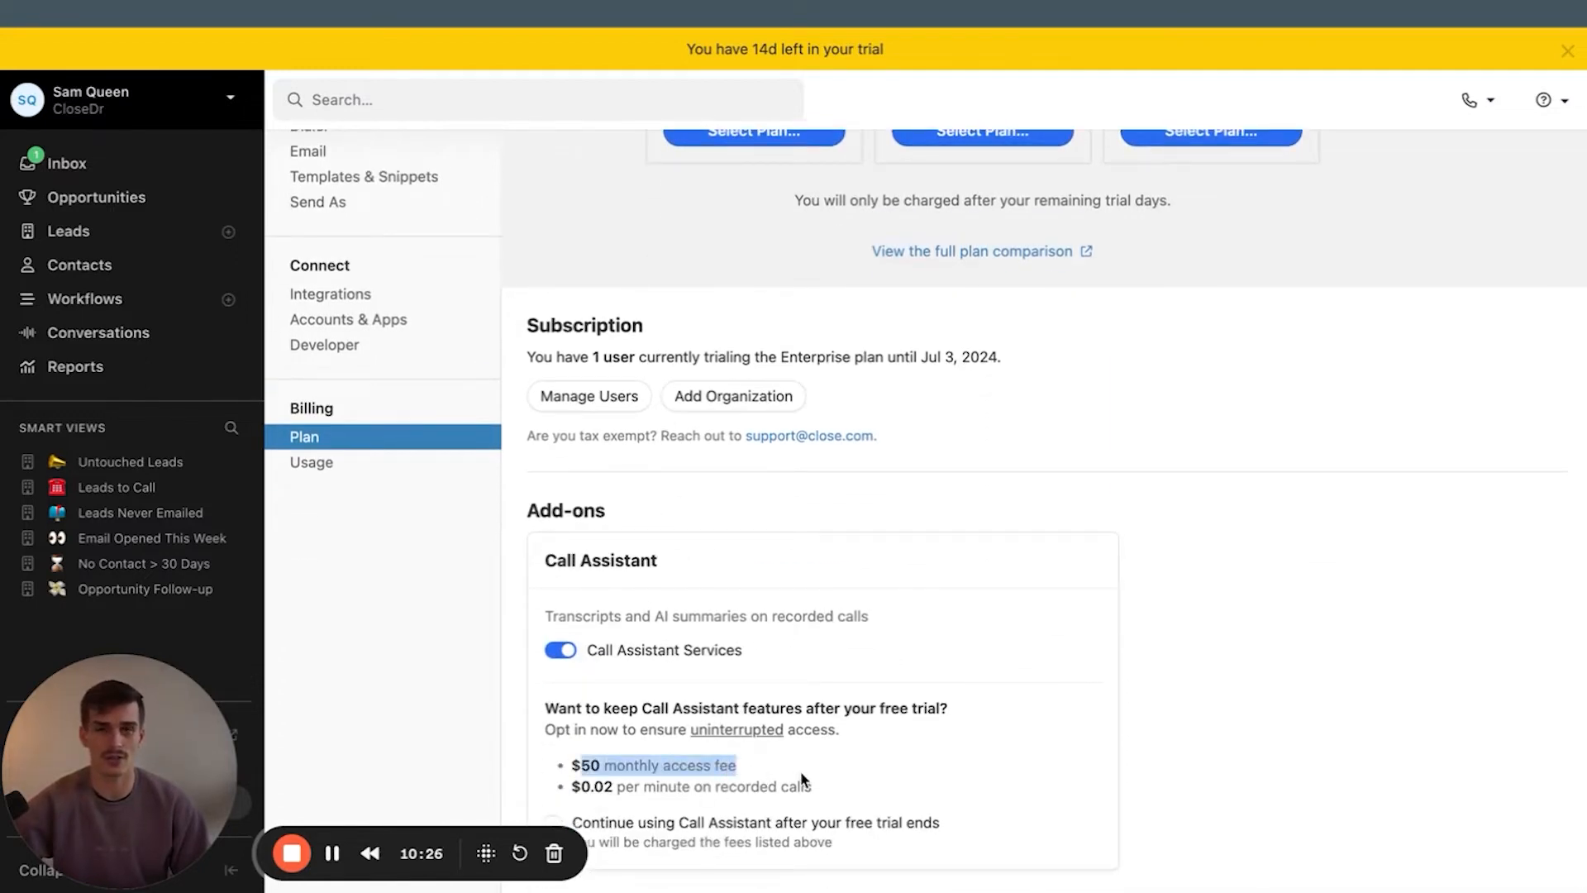
mouse_move(538, 705)
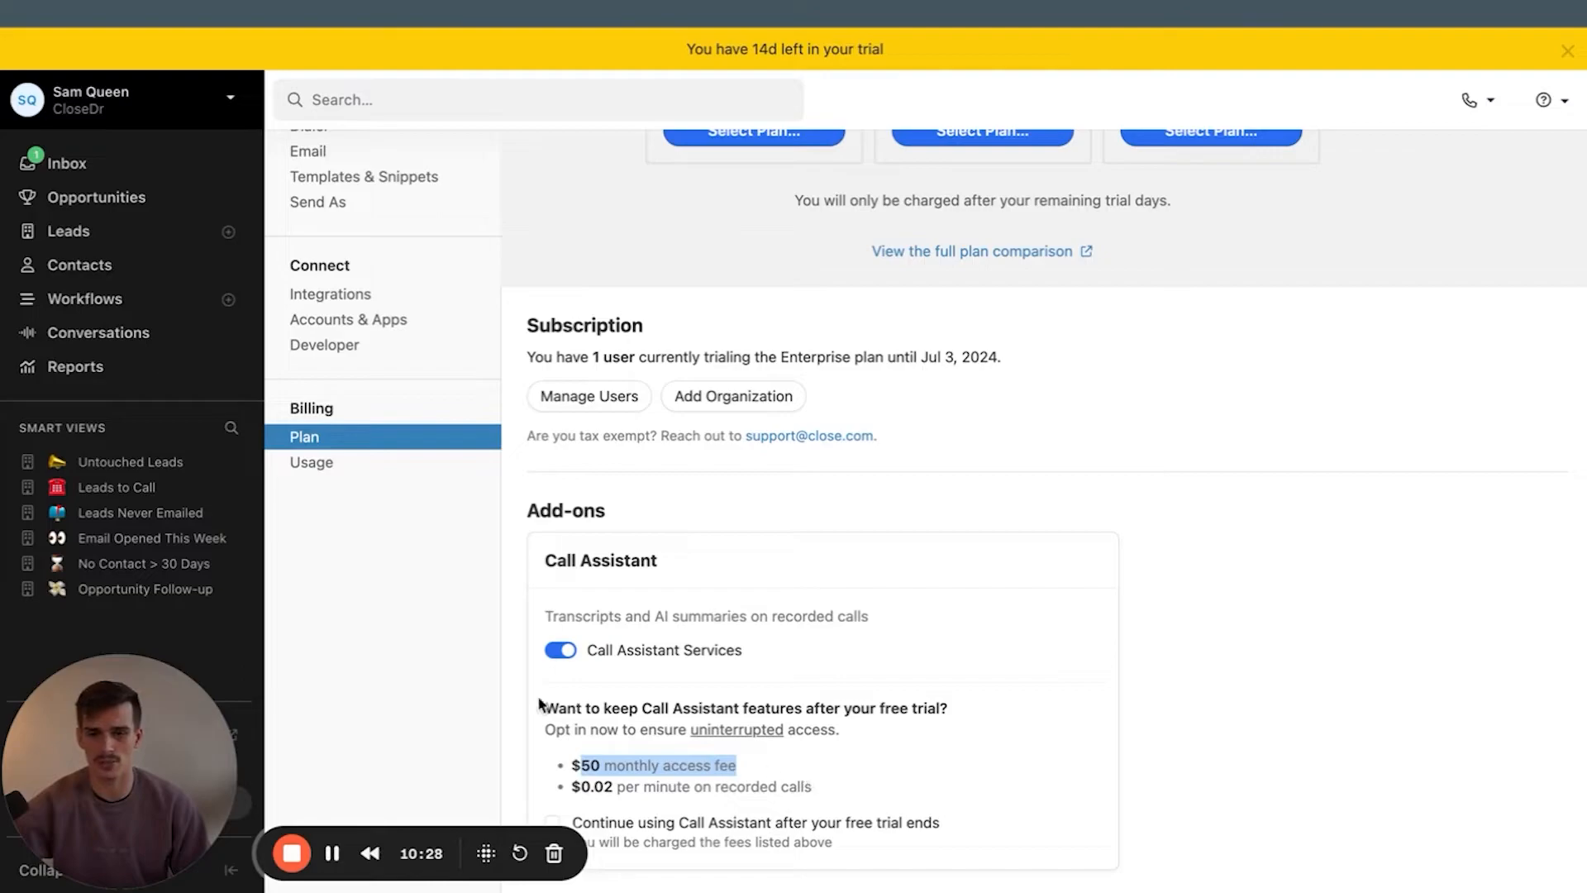
scroll(up, 3)
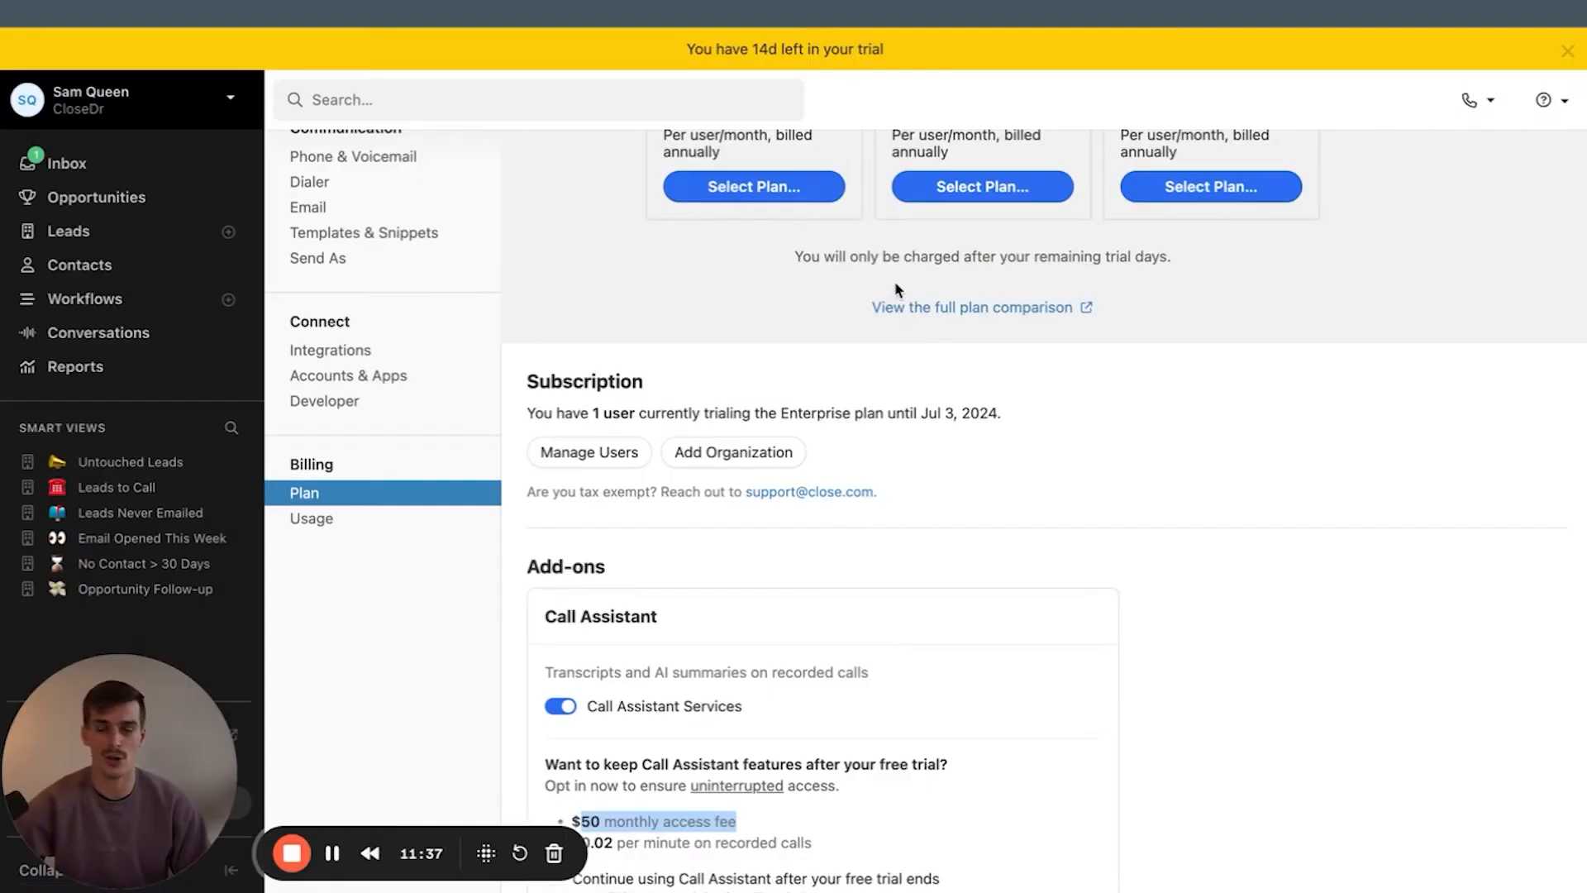
mouse_move(184, 236)
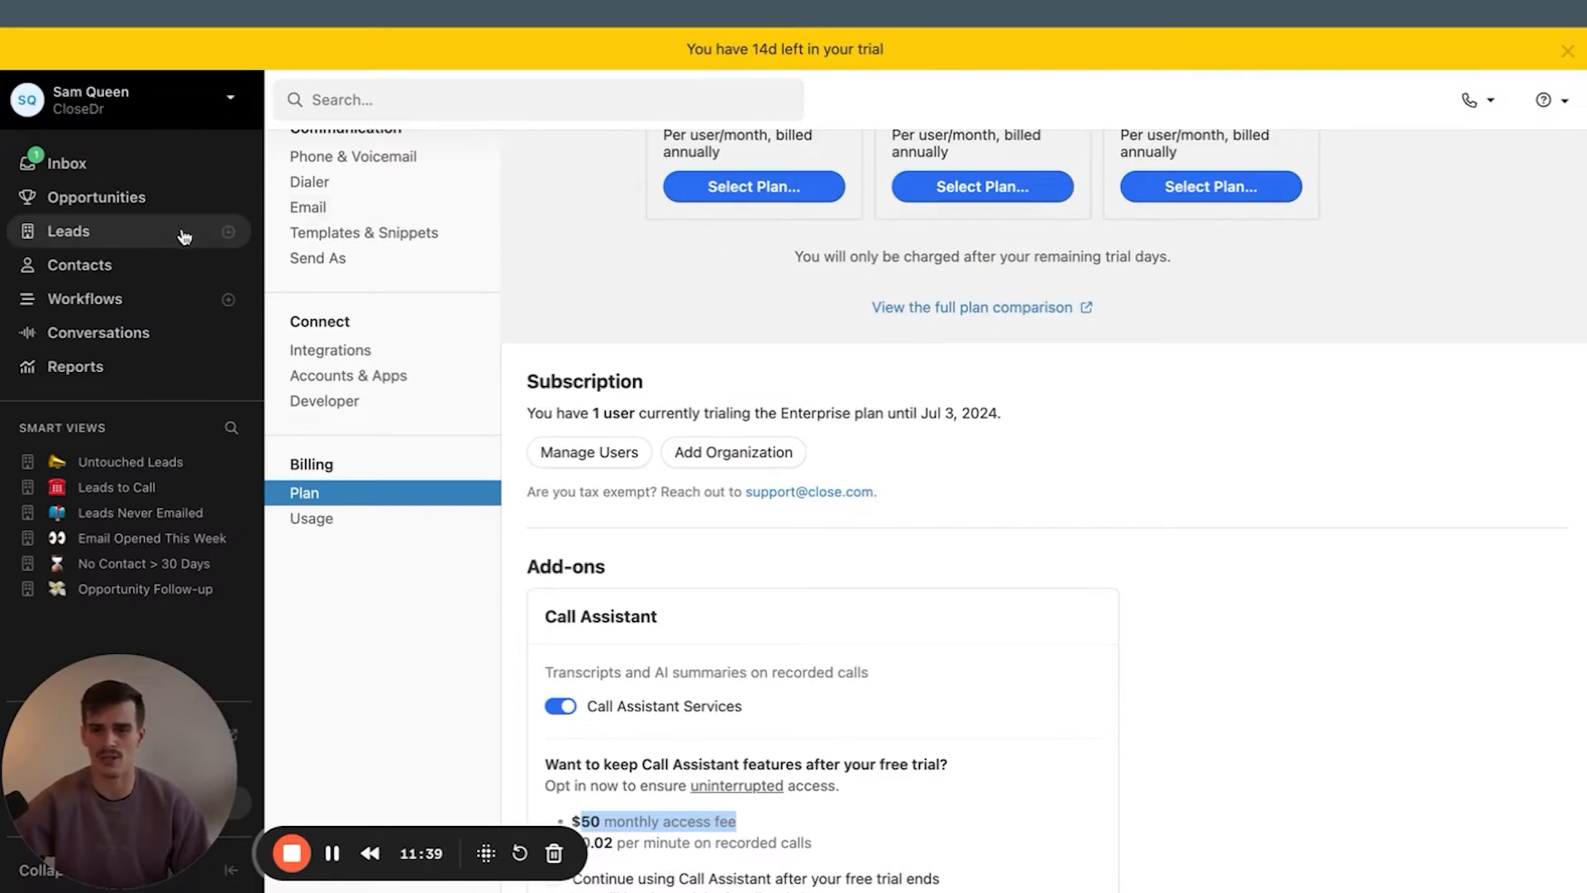
Create a new Google lead with contact John Smith
click(230, 231)
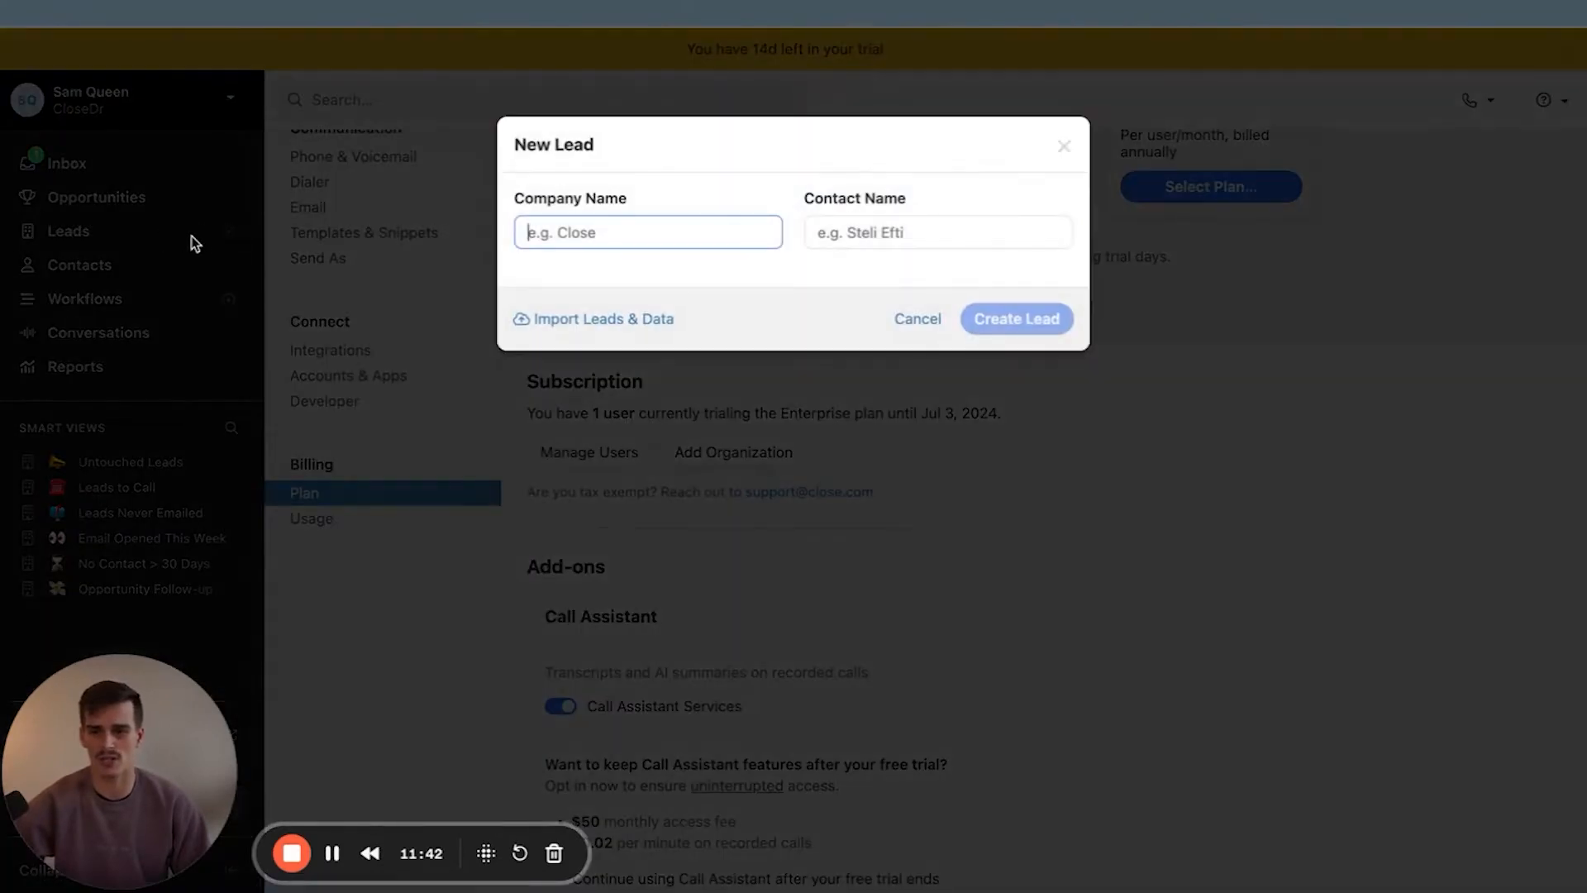
text(C)
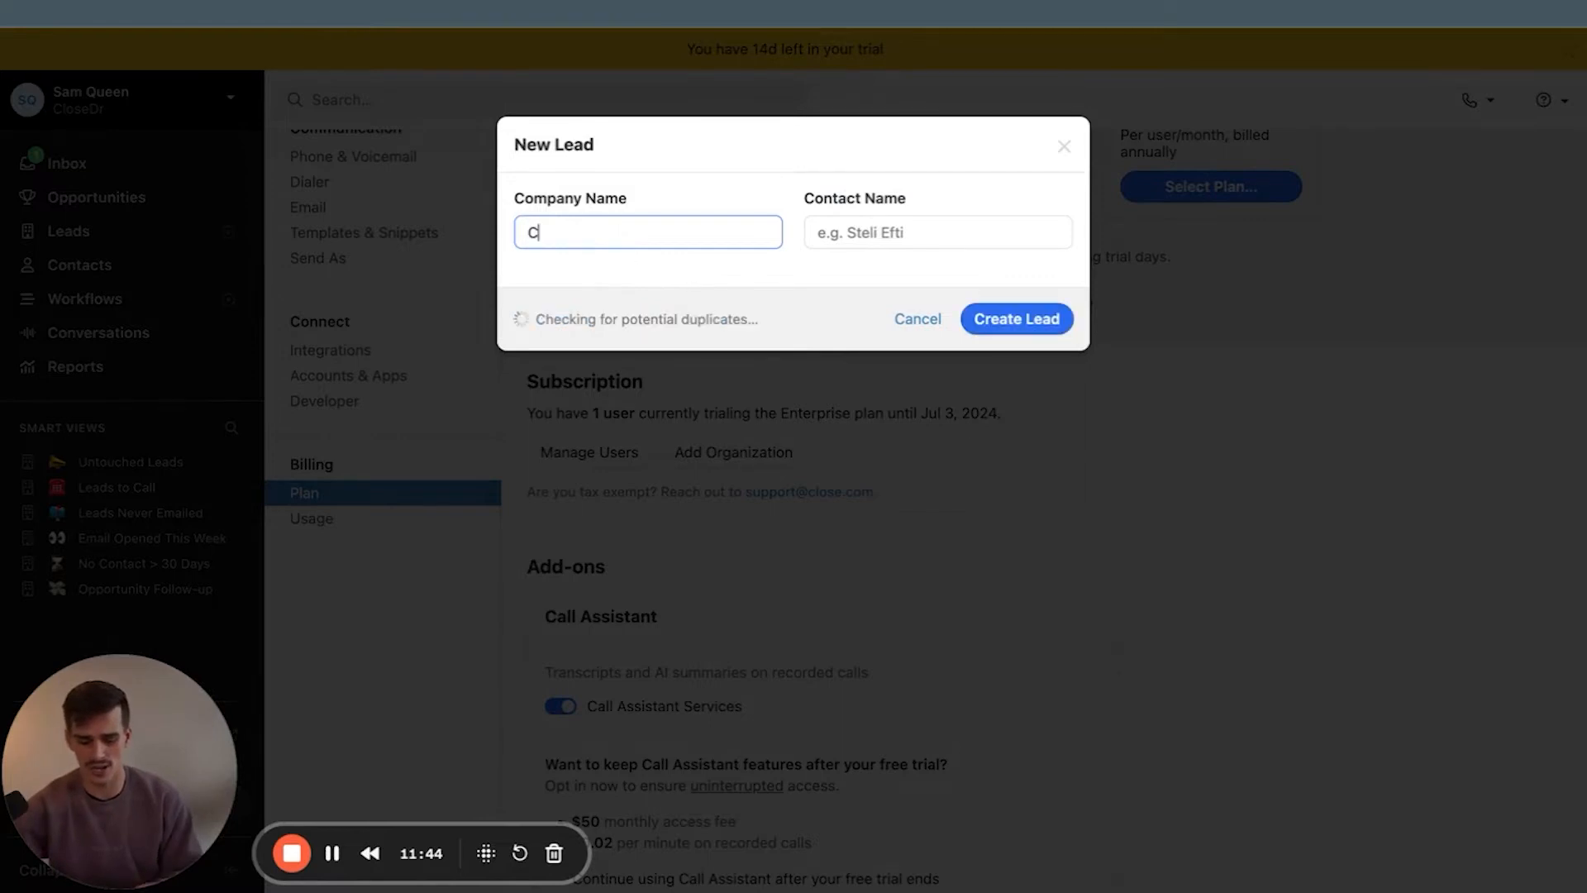
text(ompany Name)
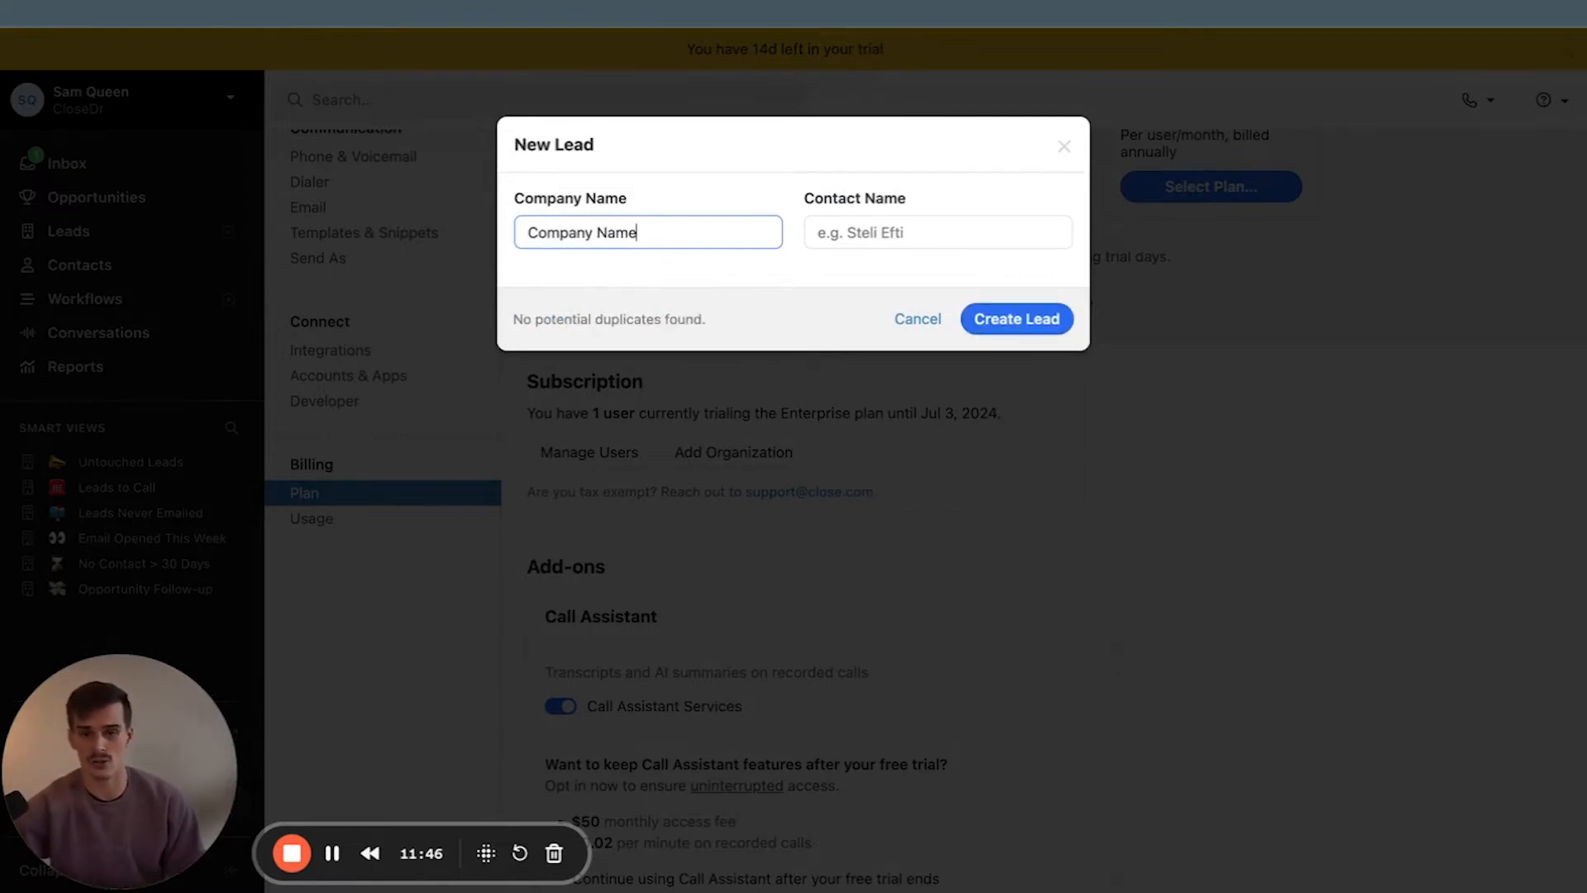
click(937, 231)
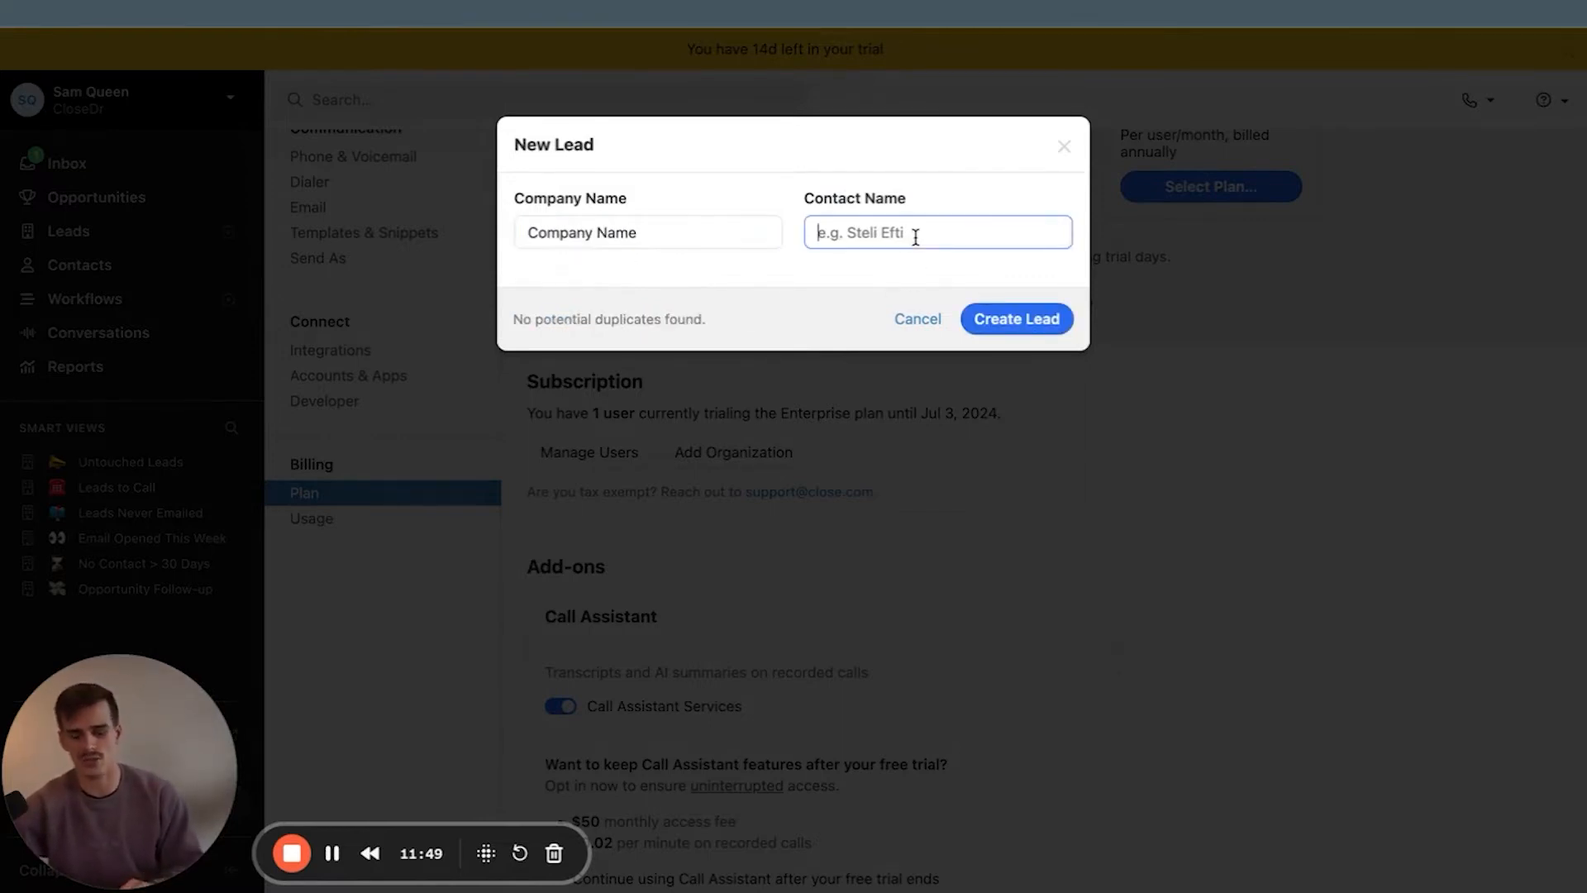
text(John Smith)
click(648, 232)
text(Google)
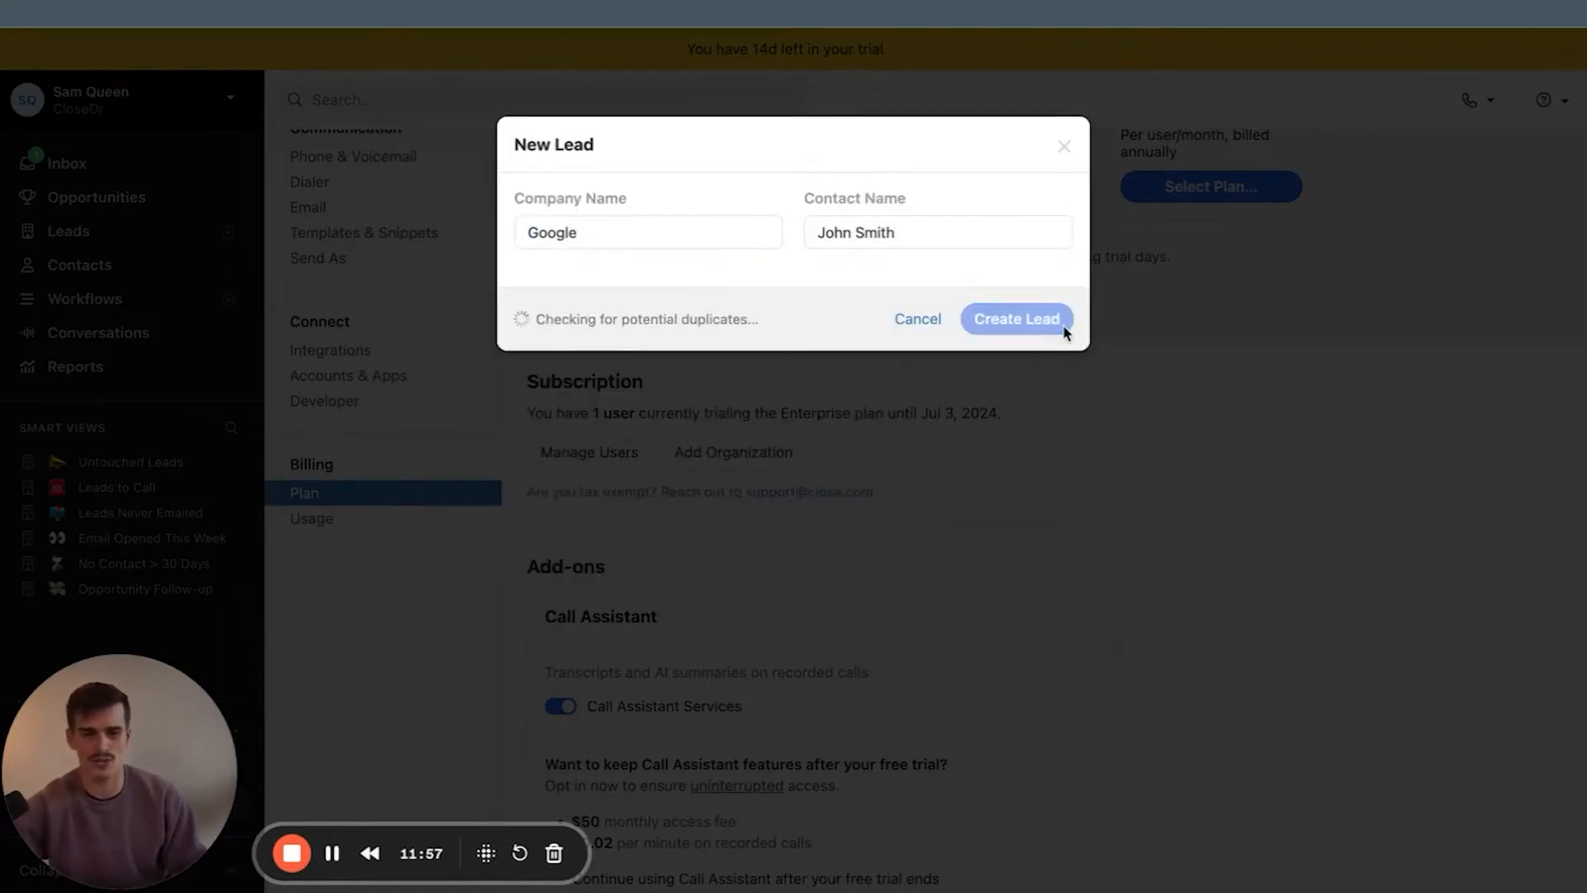
click(1016, 319)
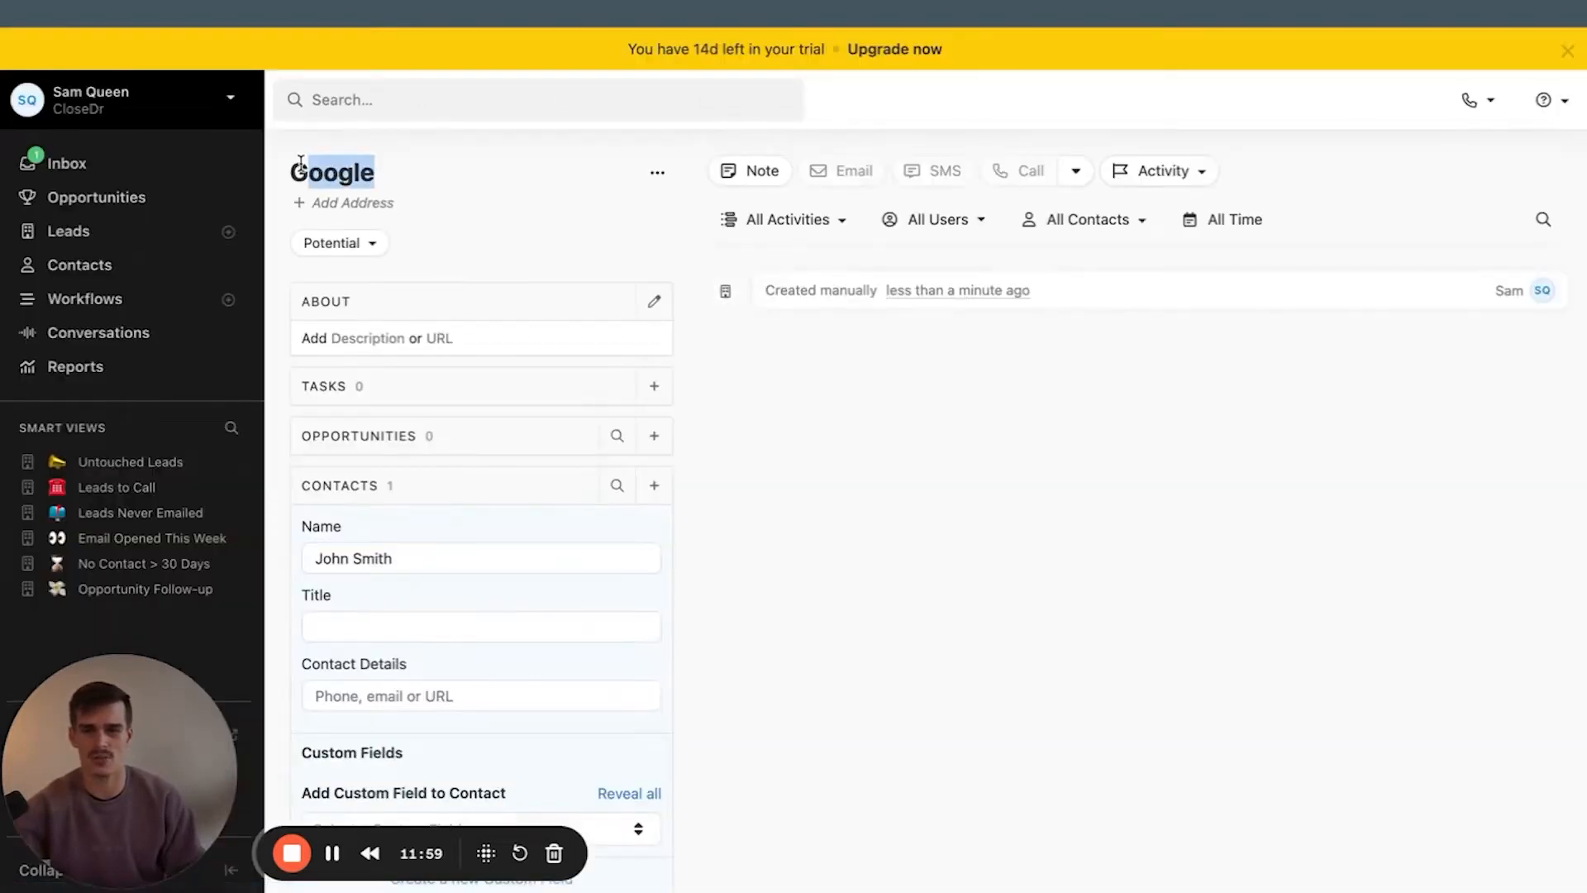
Begin entering phone number +1555-555-5 in John Smith's contact details
scroll(down, 3)
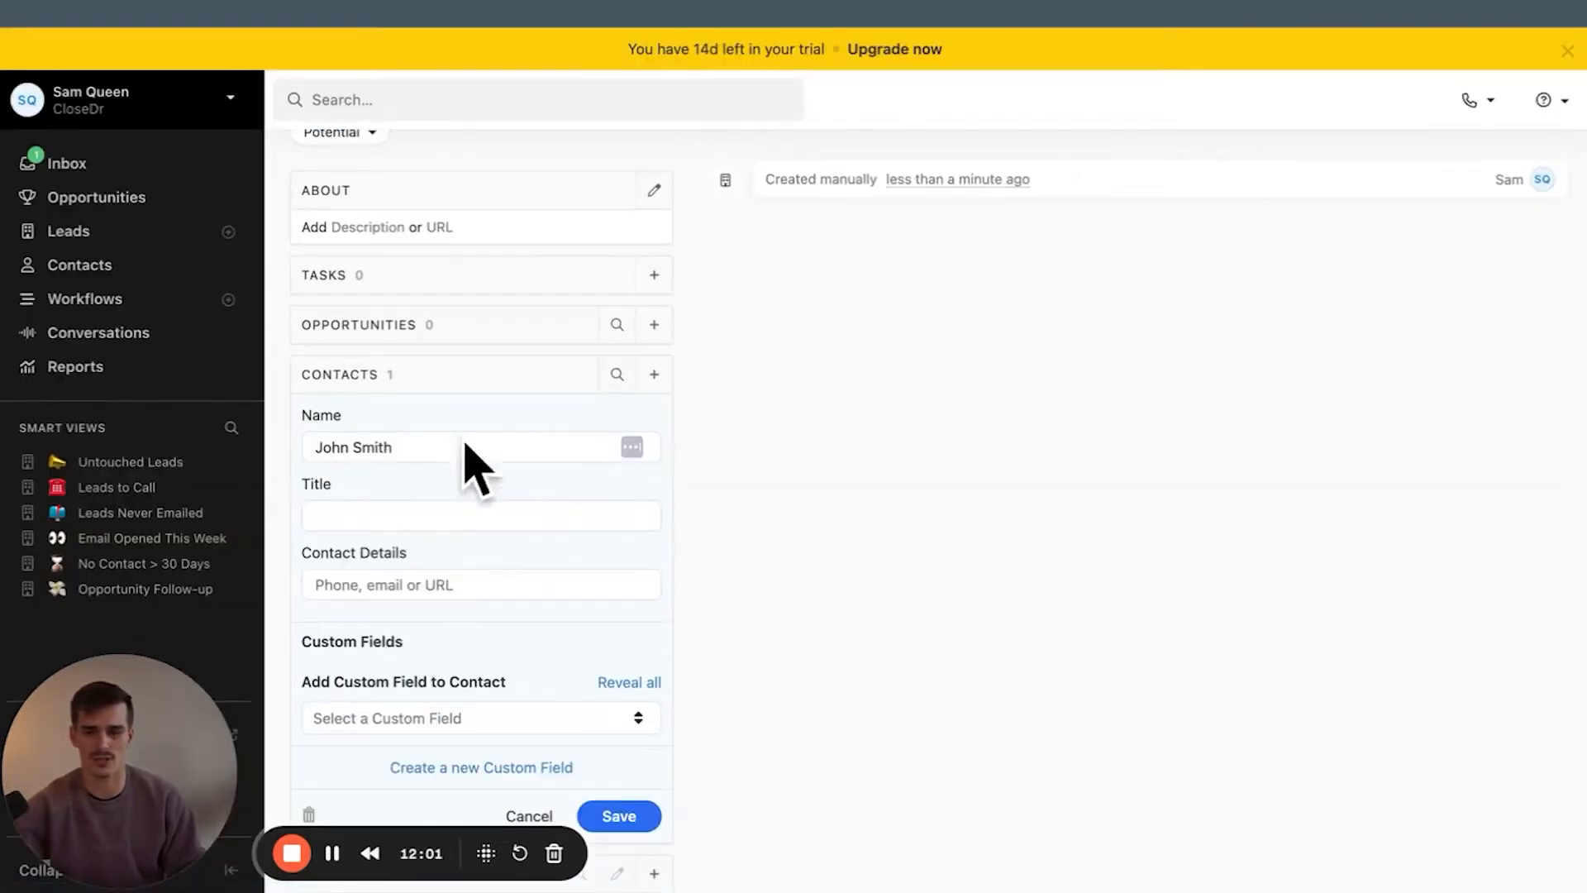
click(466, 586)
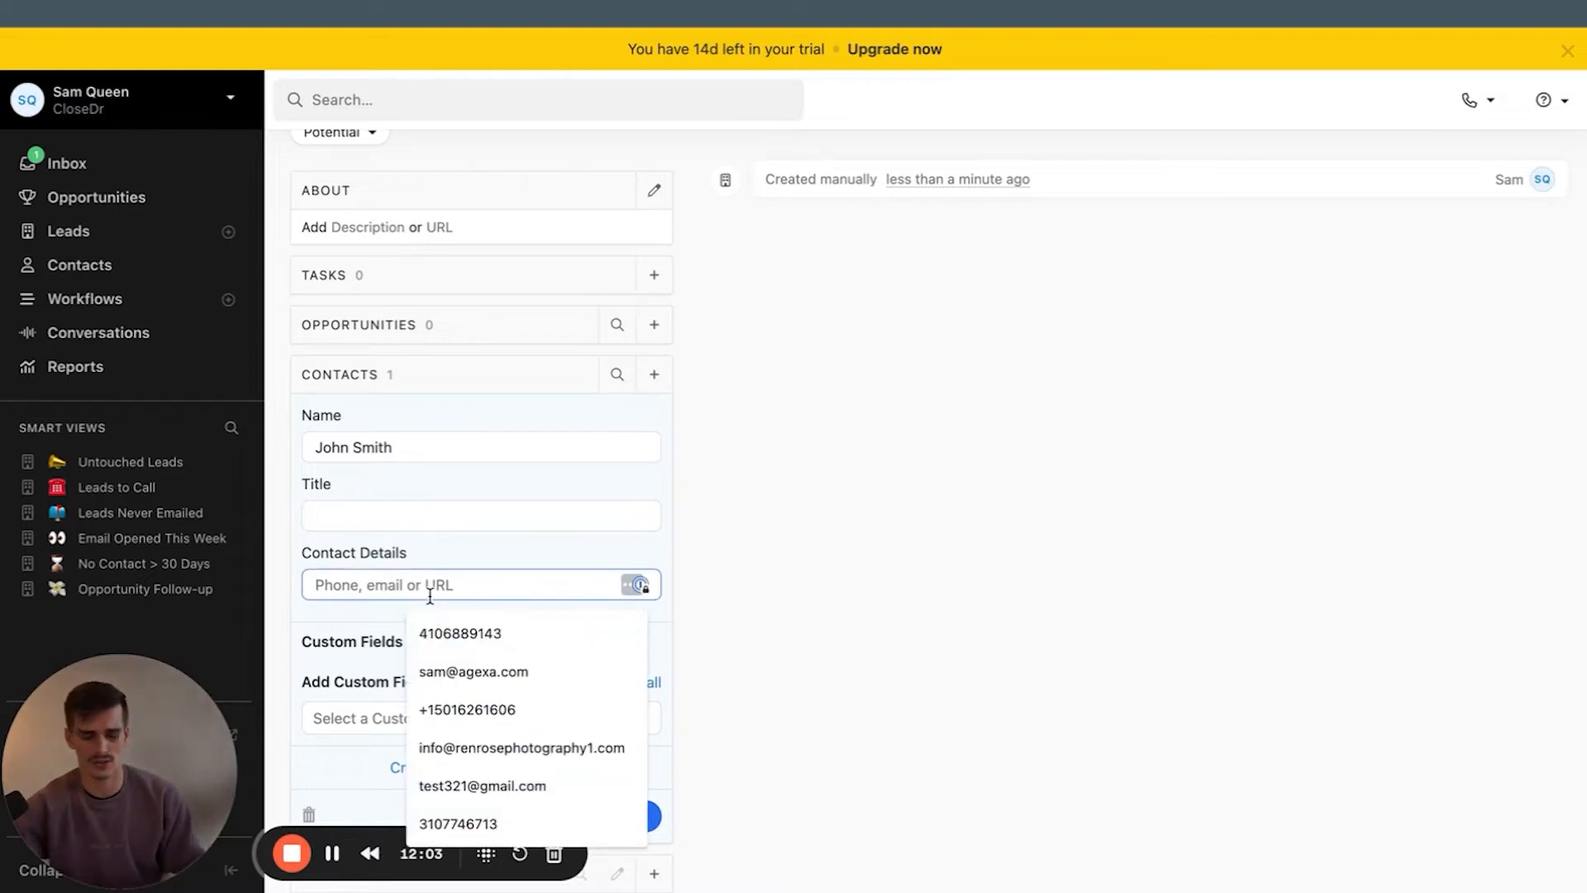
text(+1555-555-5)
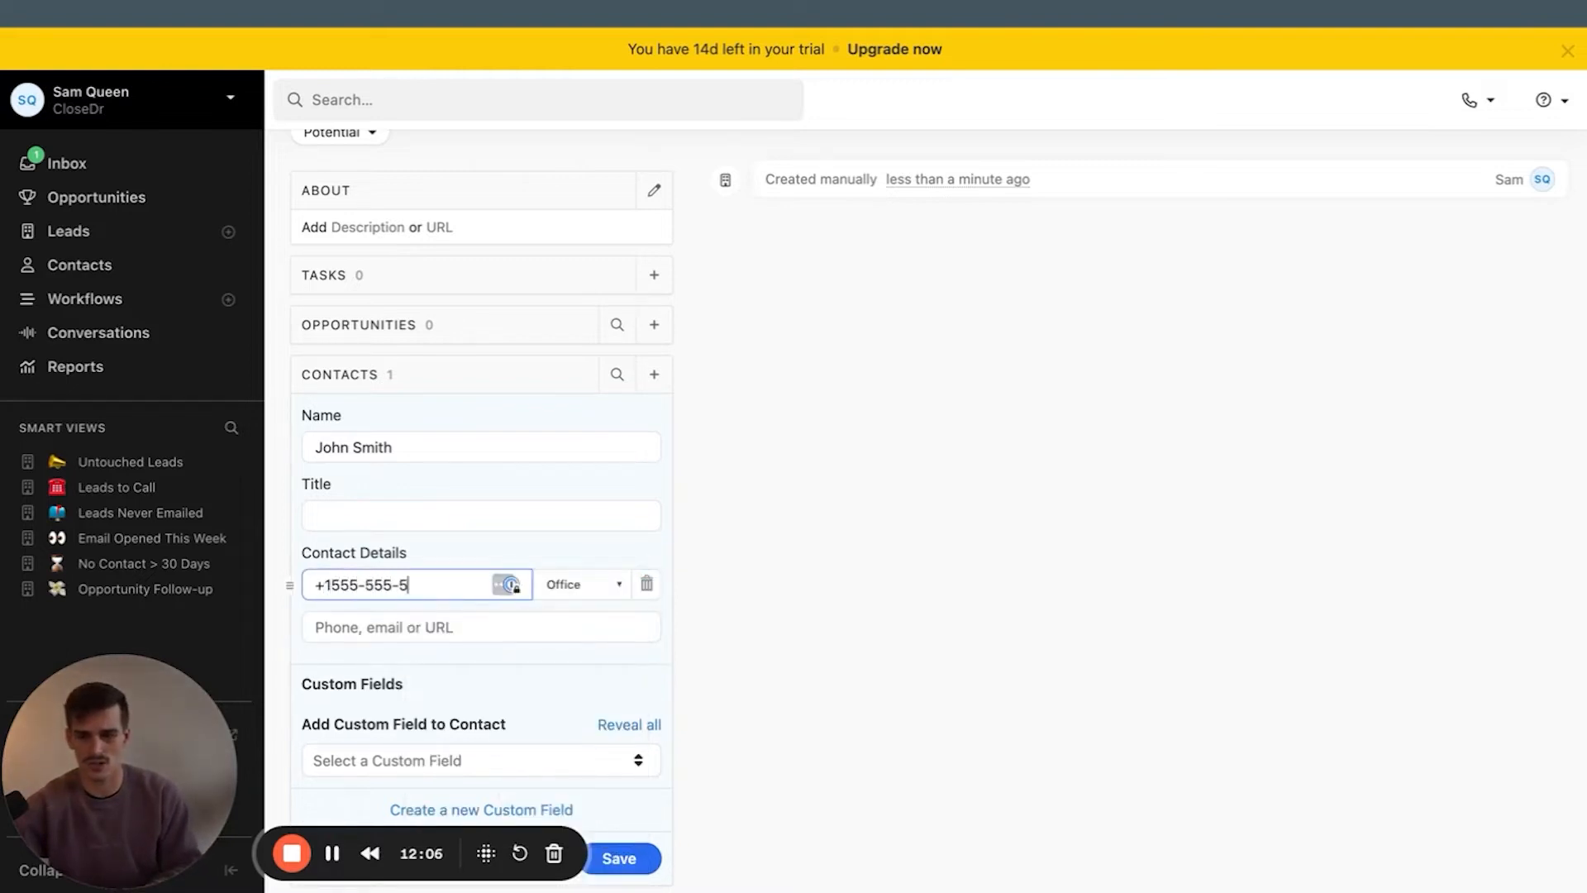
click(466, 627)
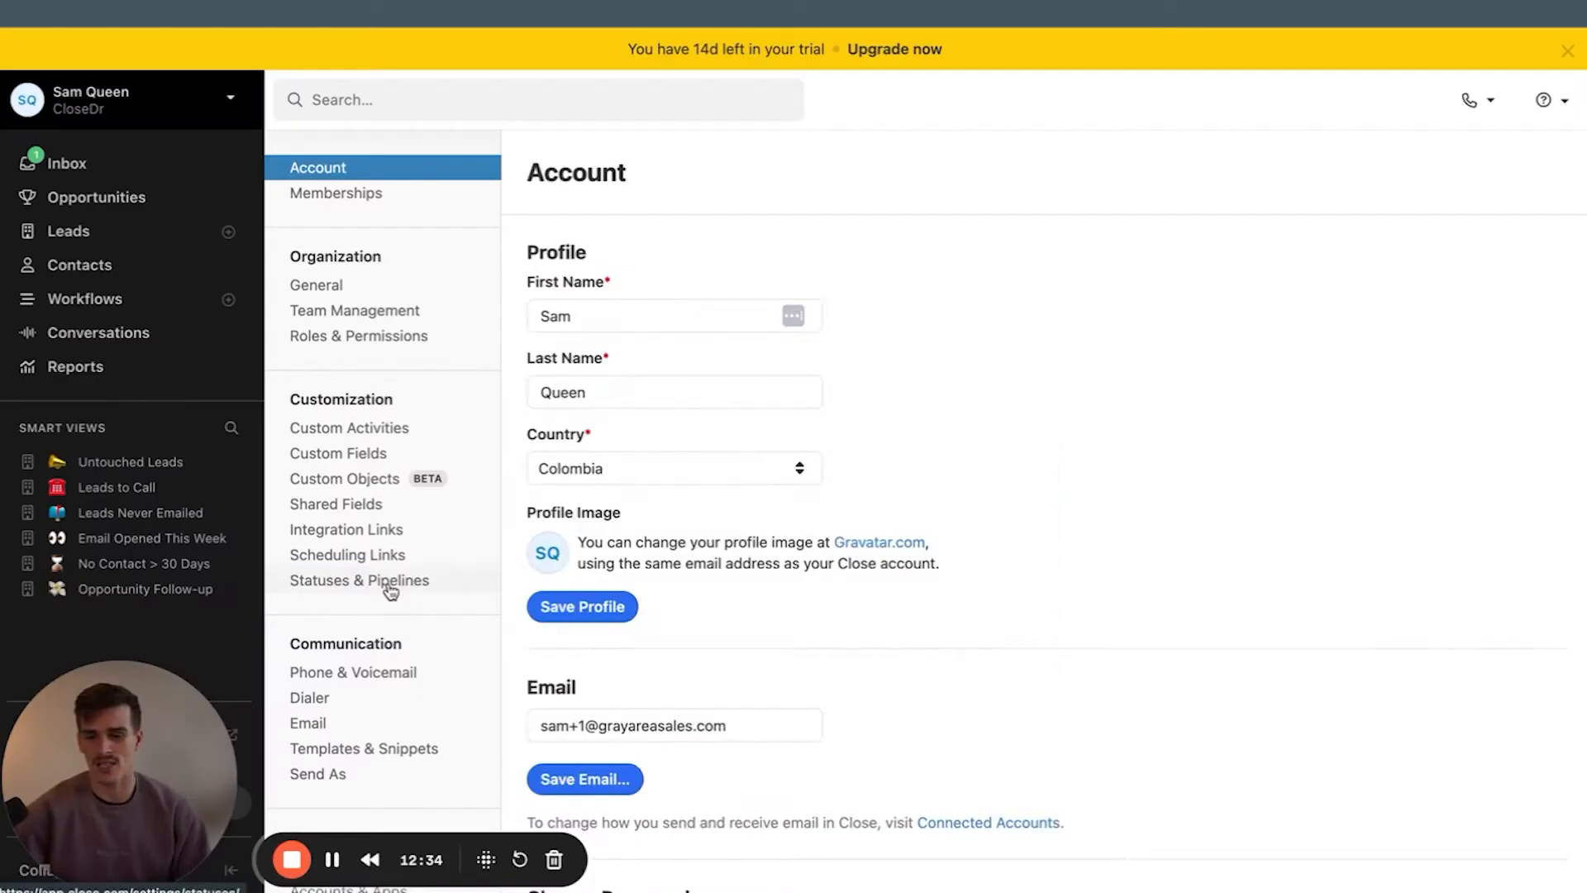
click(358, 579)
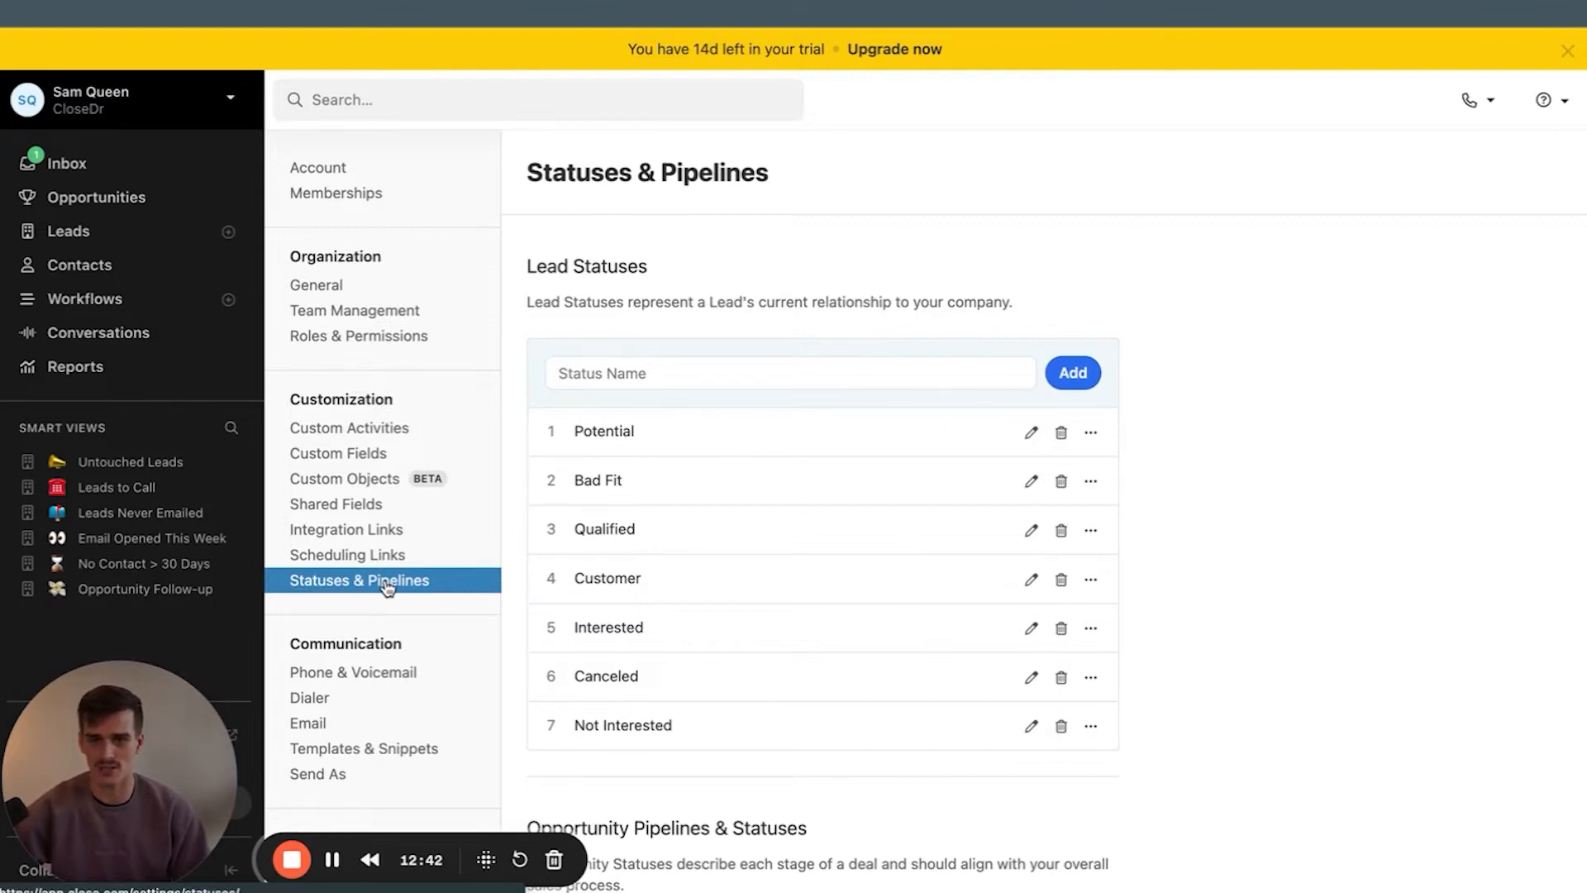
scroll(down, 3)
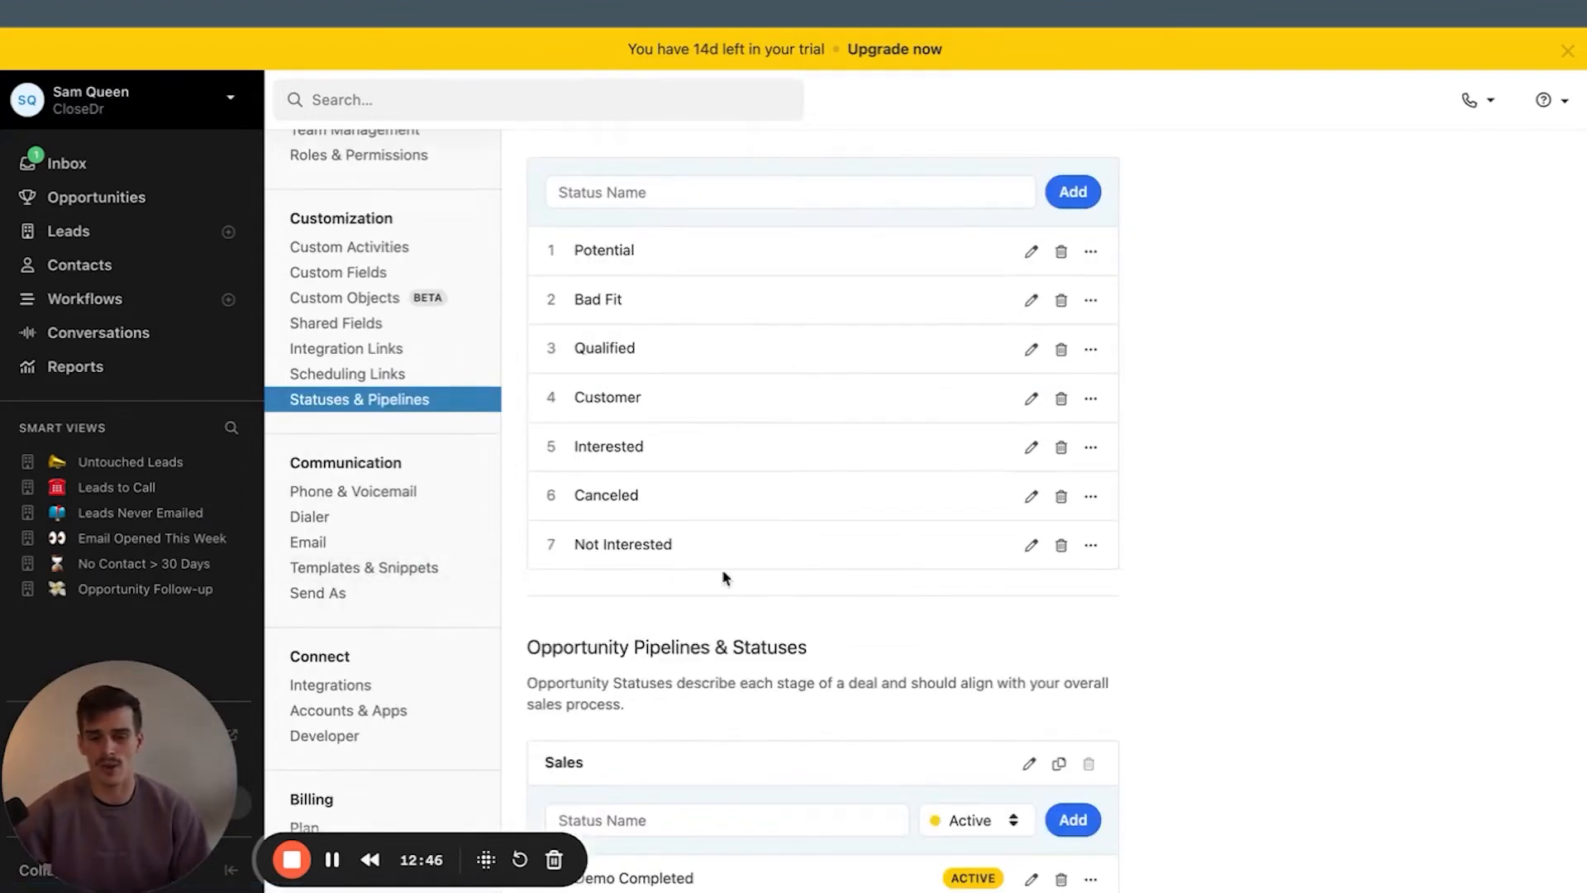
mouse_move(552, 257)
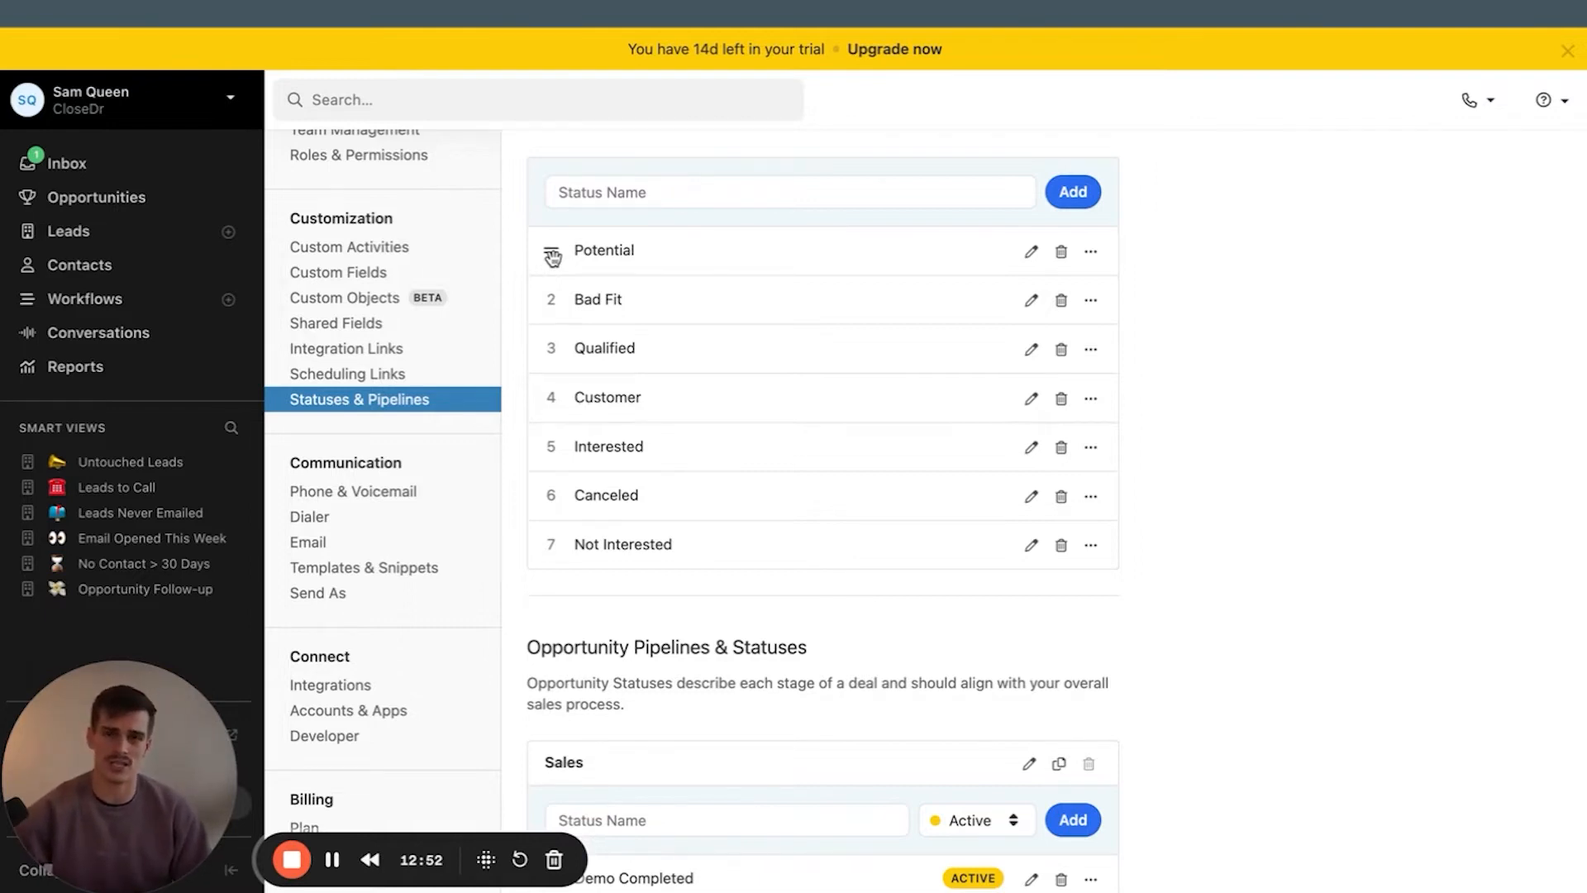
mouse_move(68, 231)
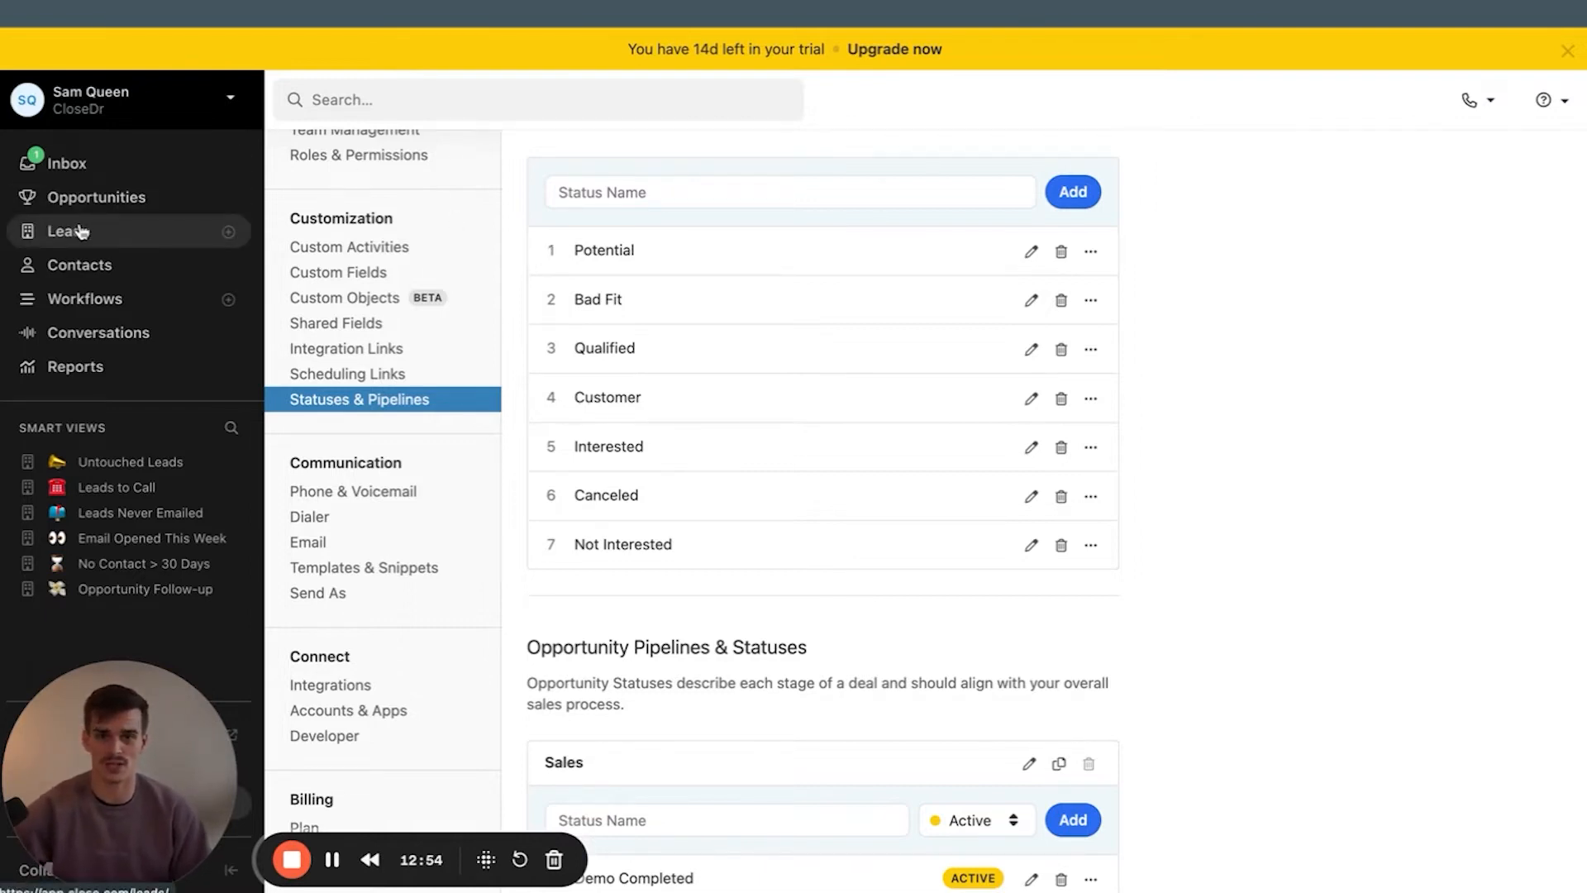
scroll(up, 3)
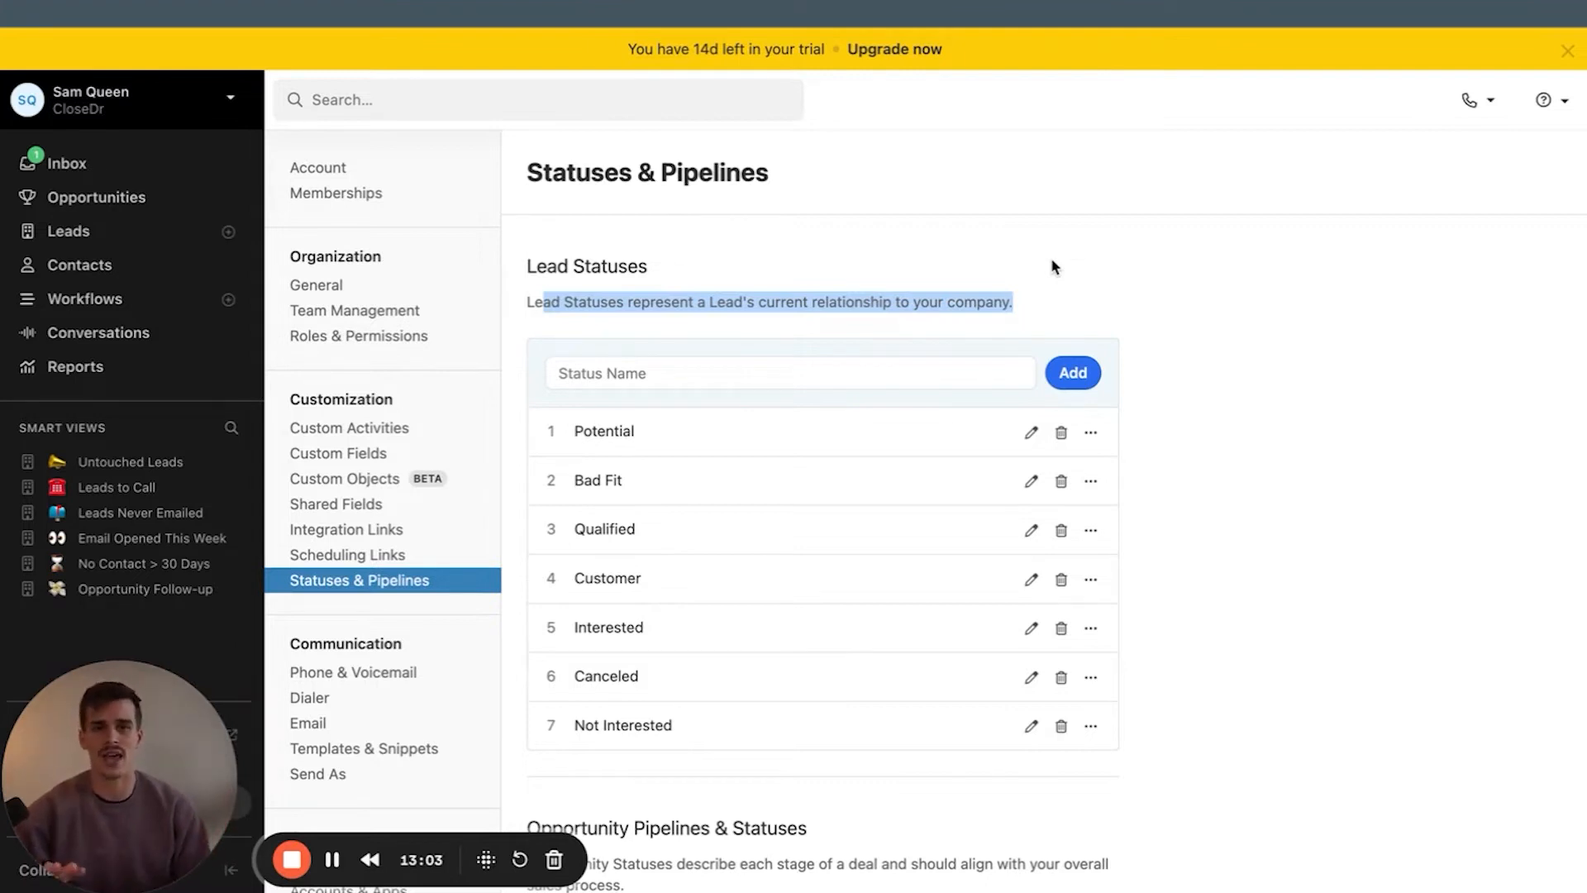
click(98, 196)
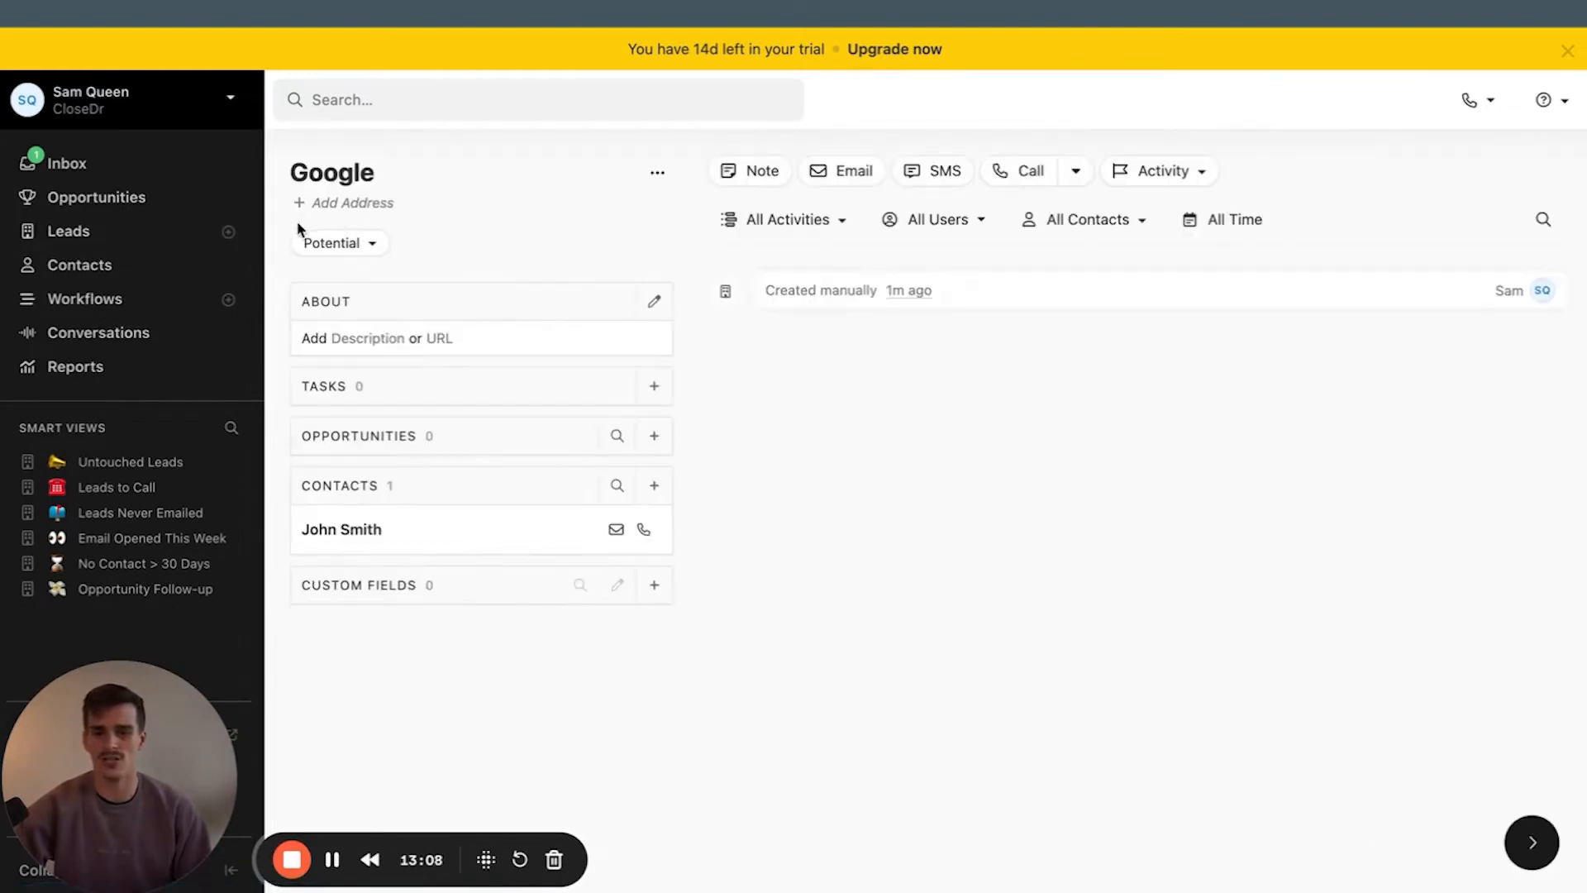
mouse_move(271, 241)
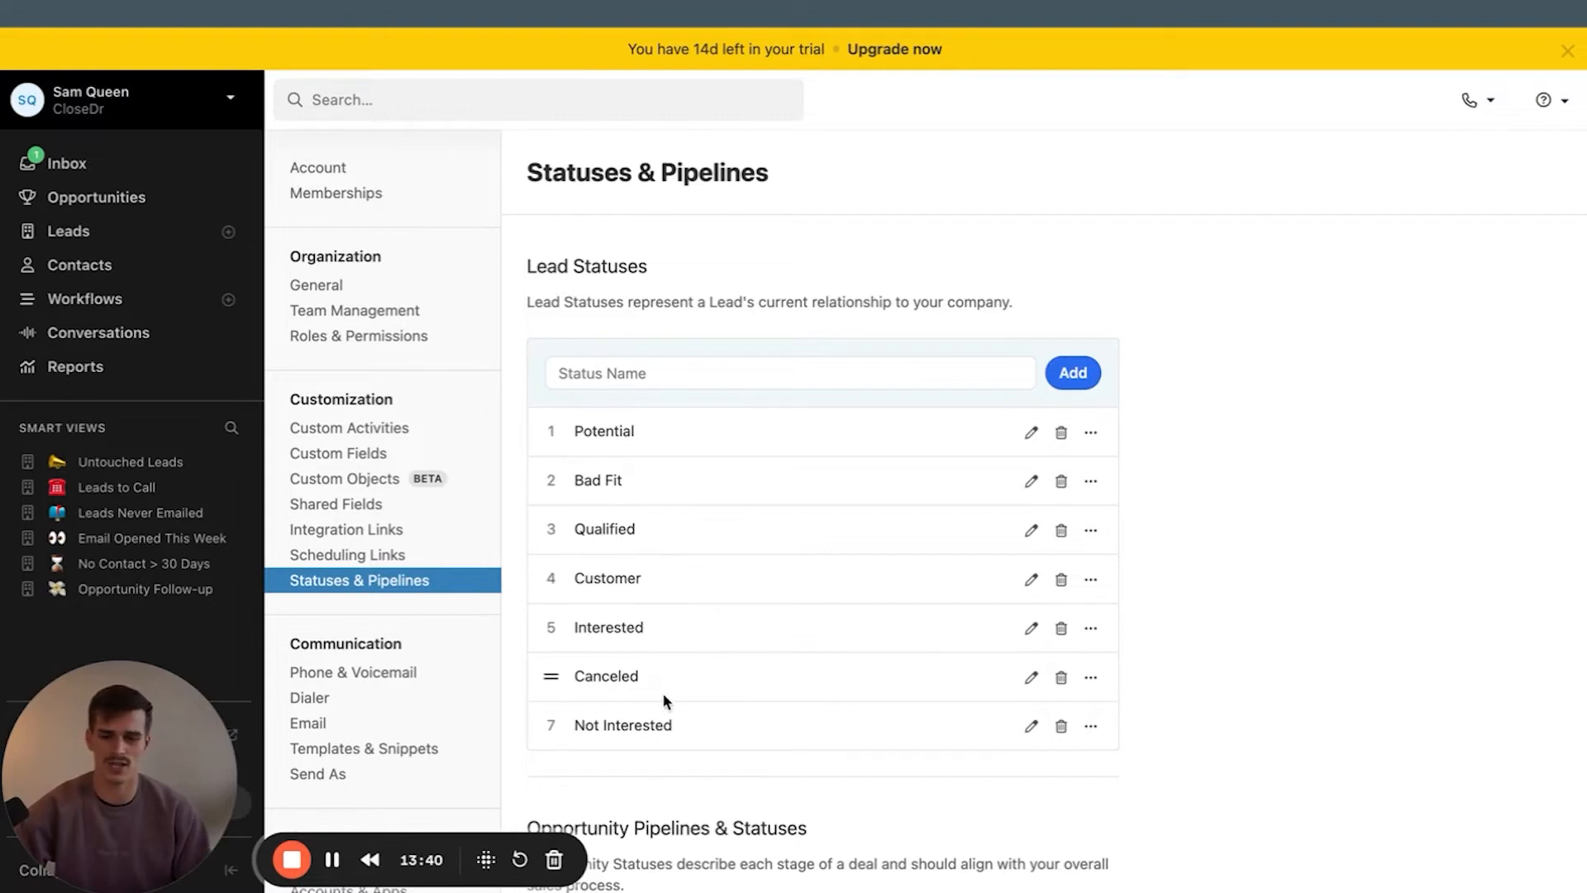
mouse_move(673, 702)
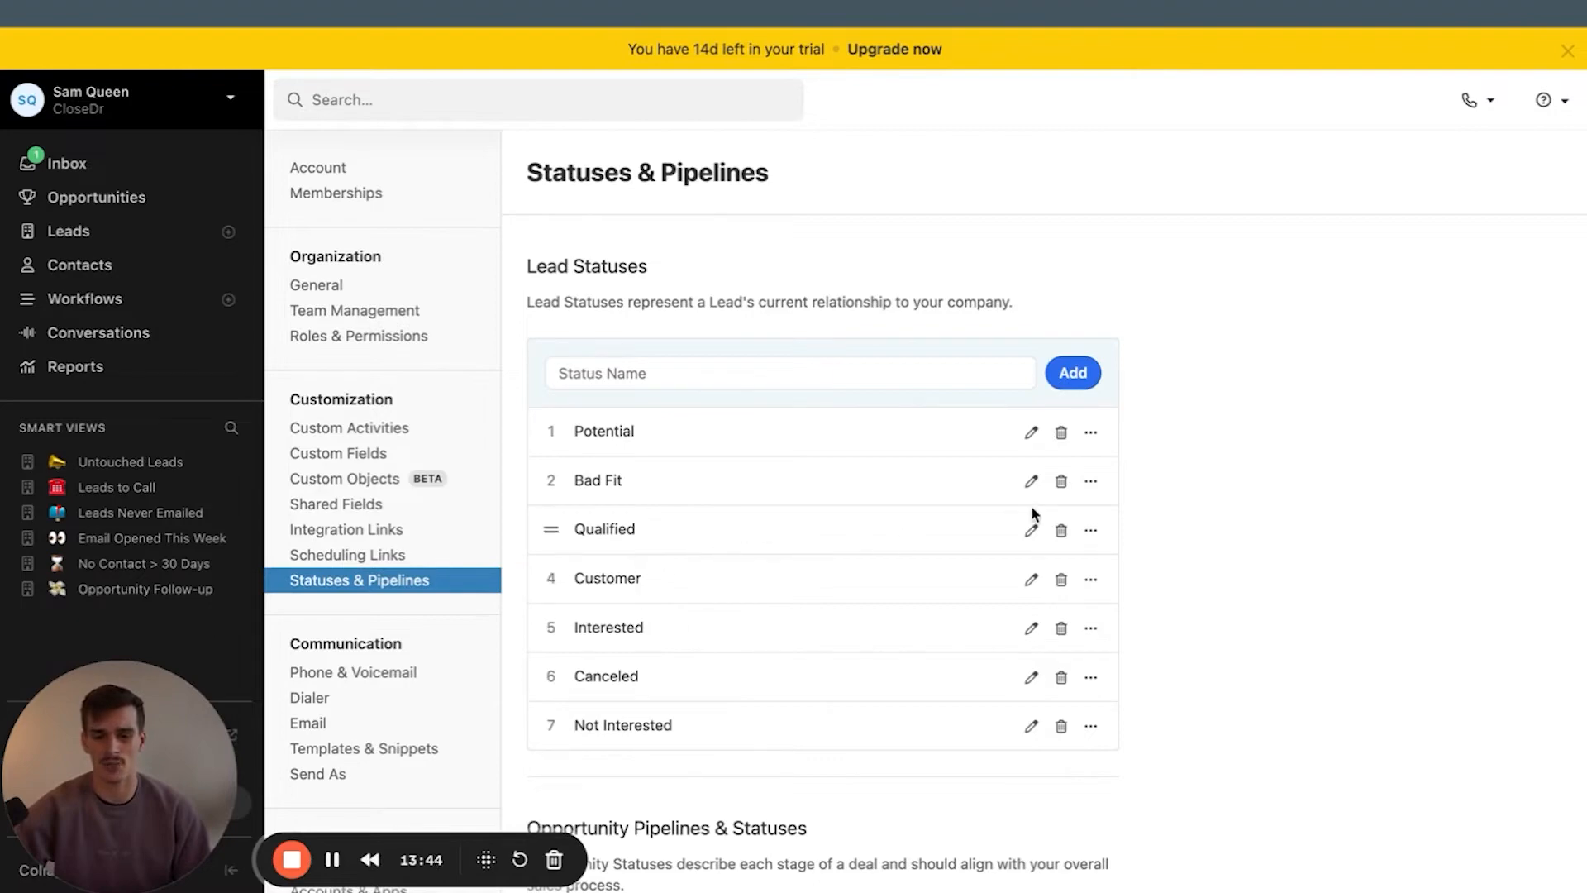
Delete the Bad Fit and Interested statuses and add Not Qualified
click(1061, 481)
text(Not Qualified)
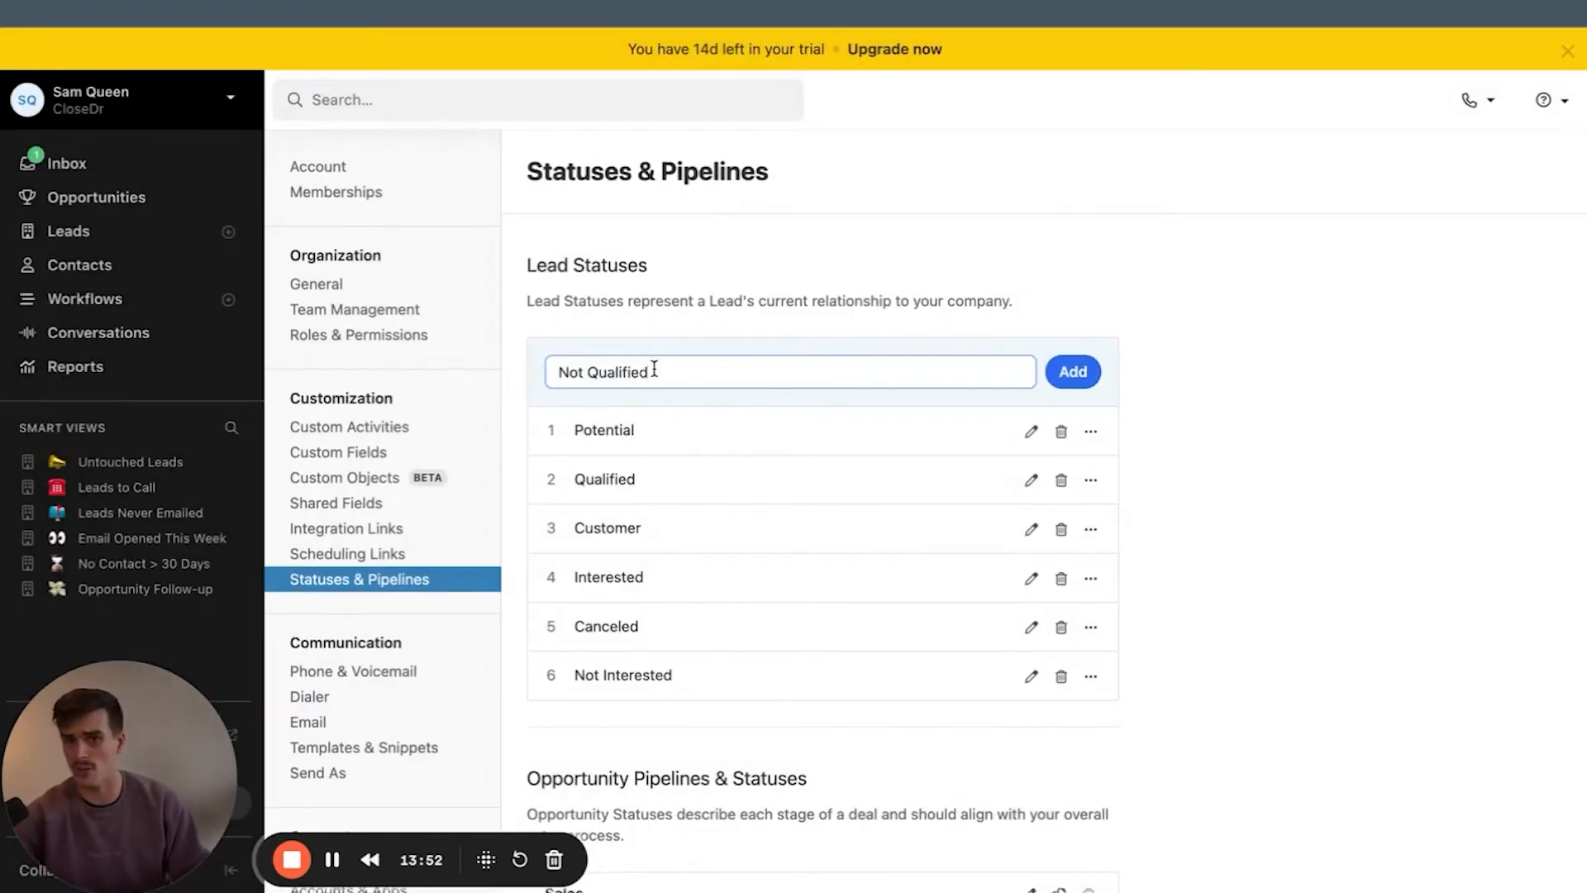
click(1072, 371)
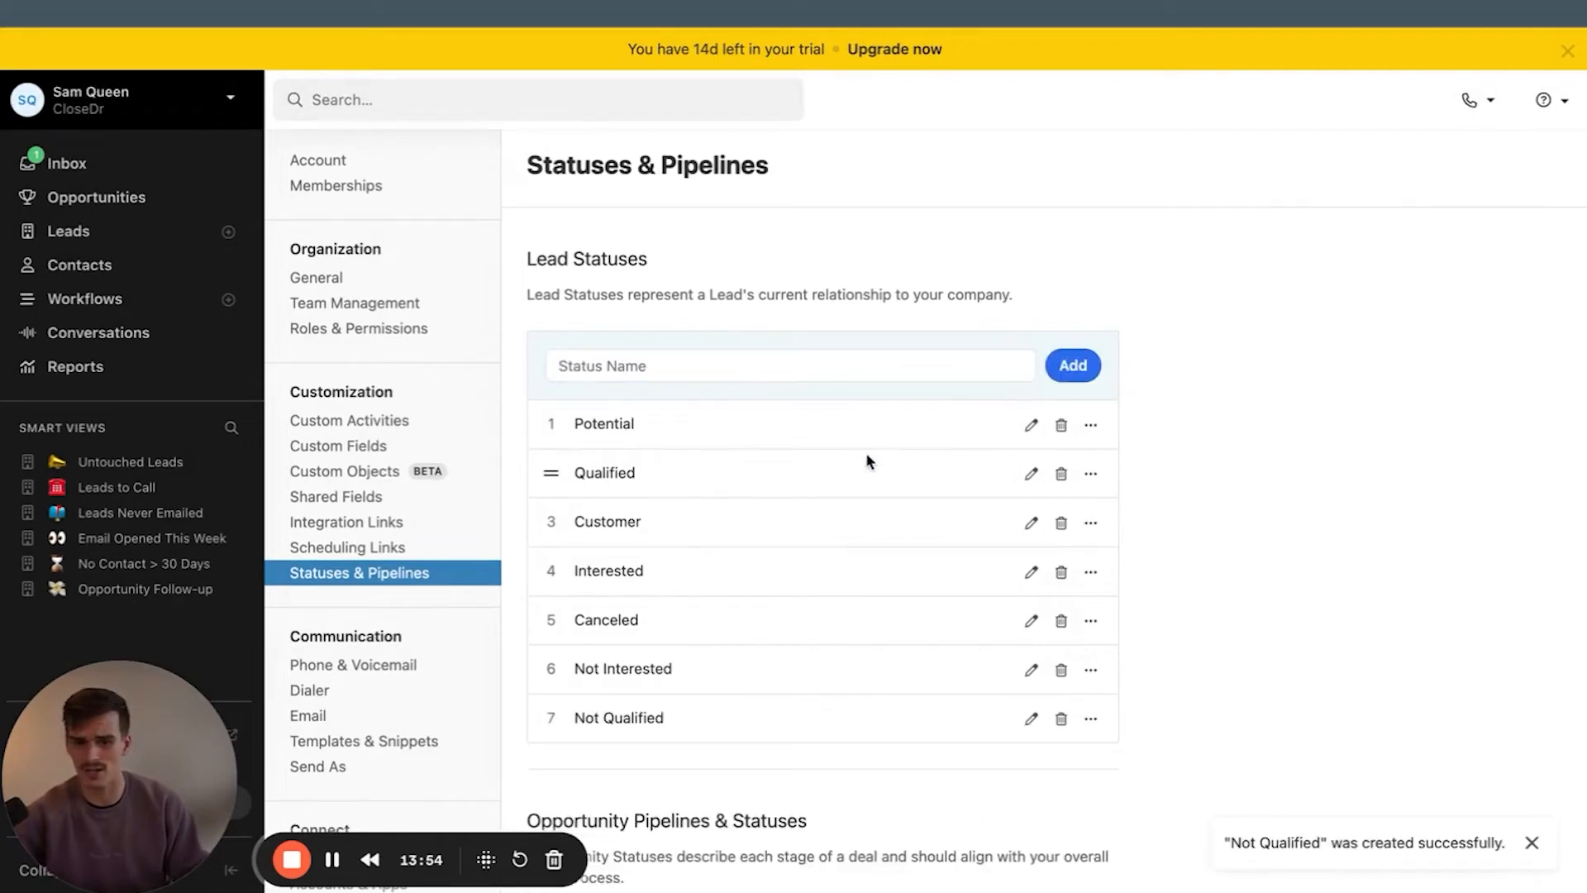
click(1061, 573)
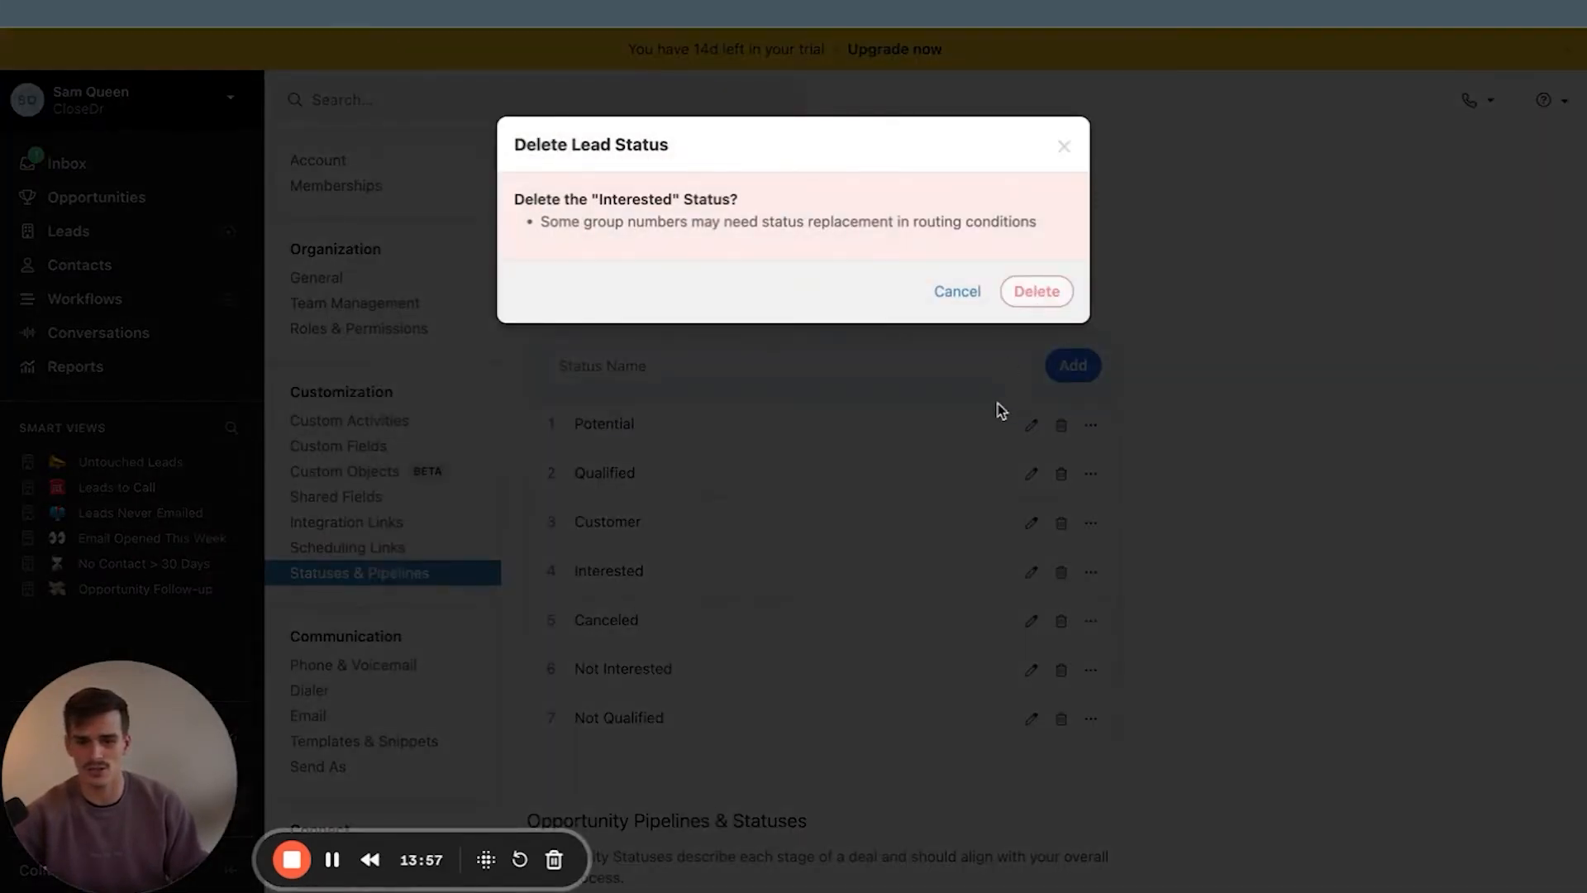
click(1036, 291)
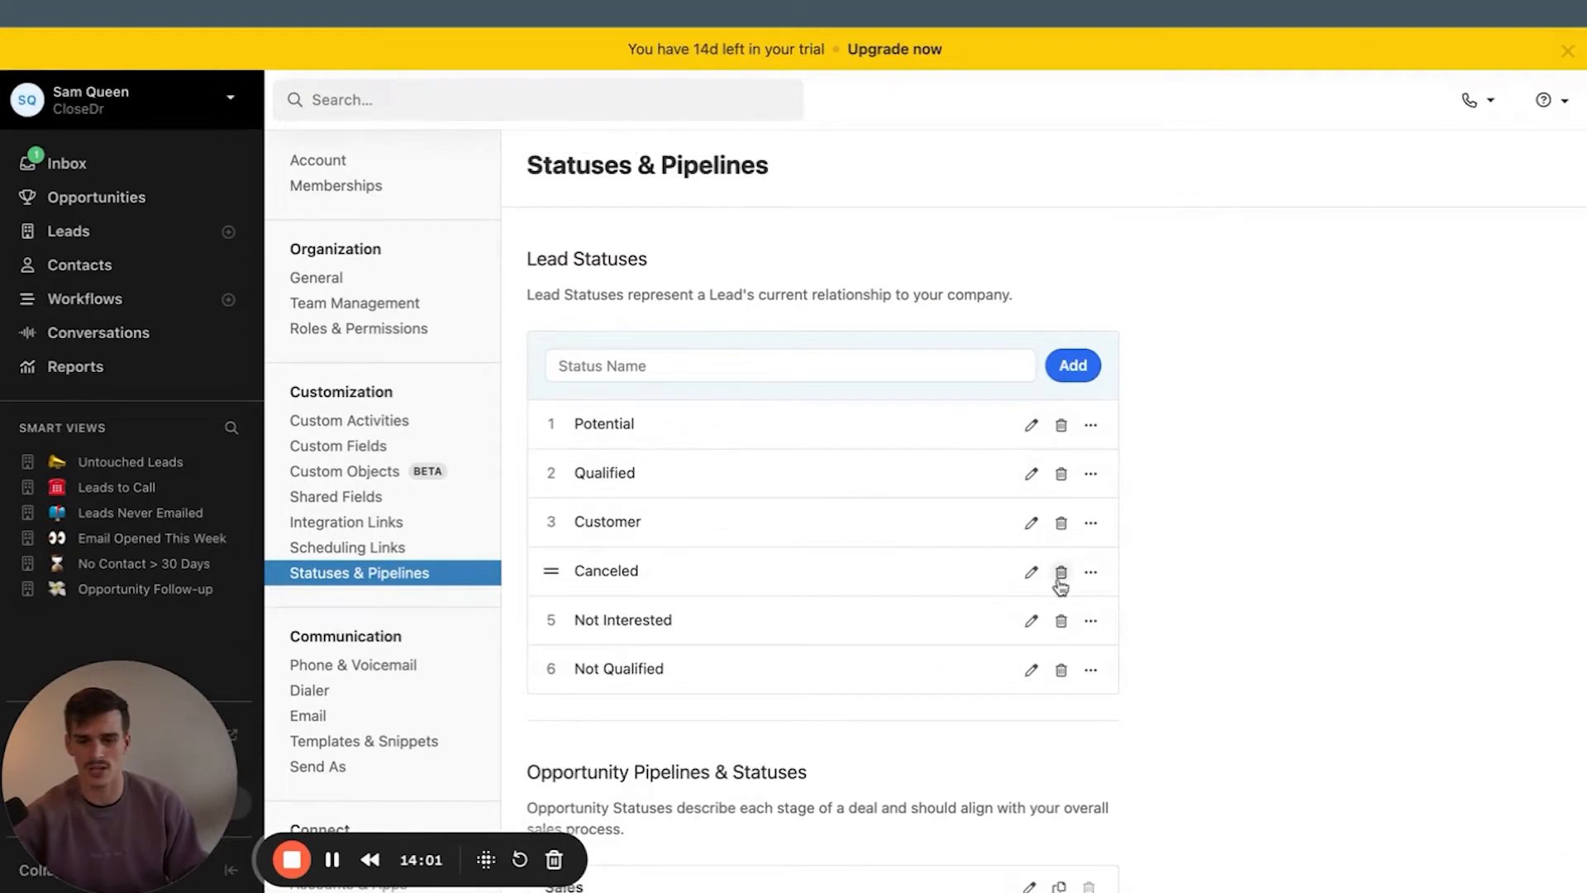
mouse_move(1031, 578)
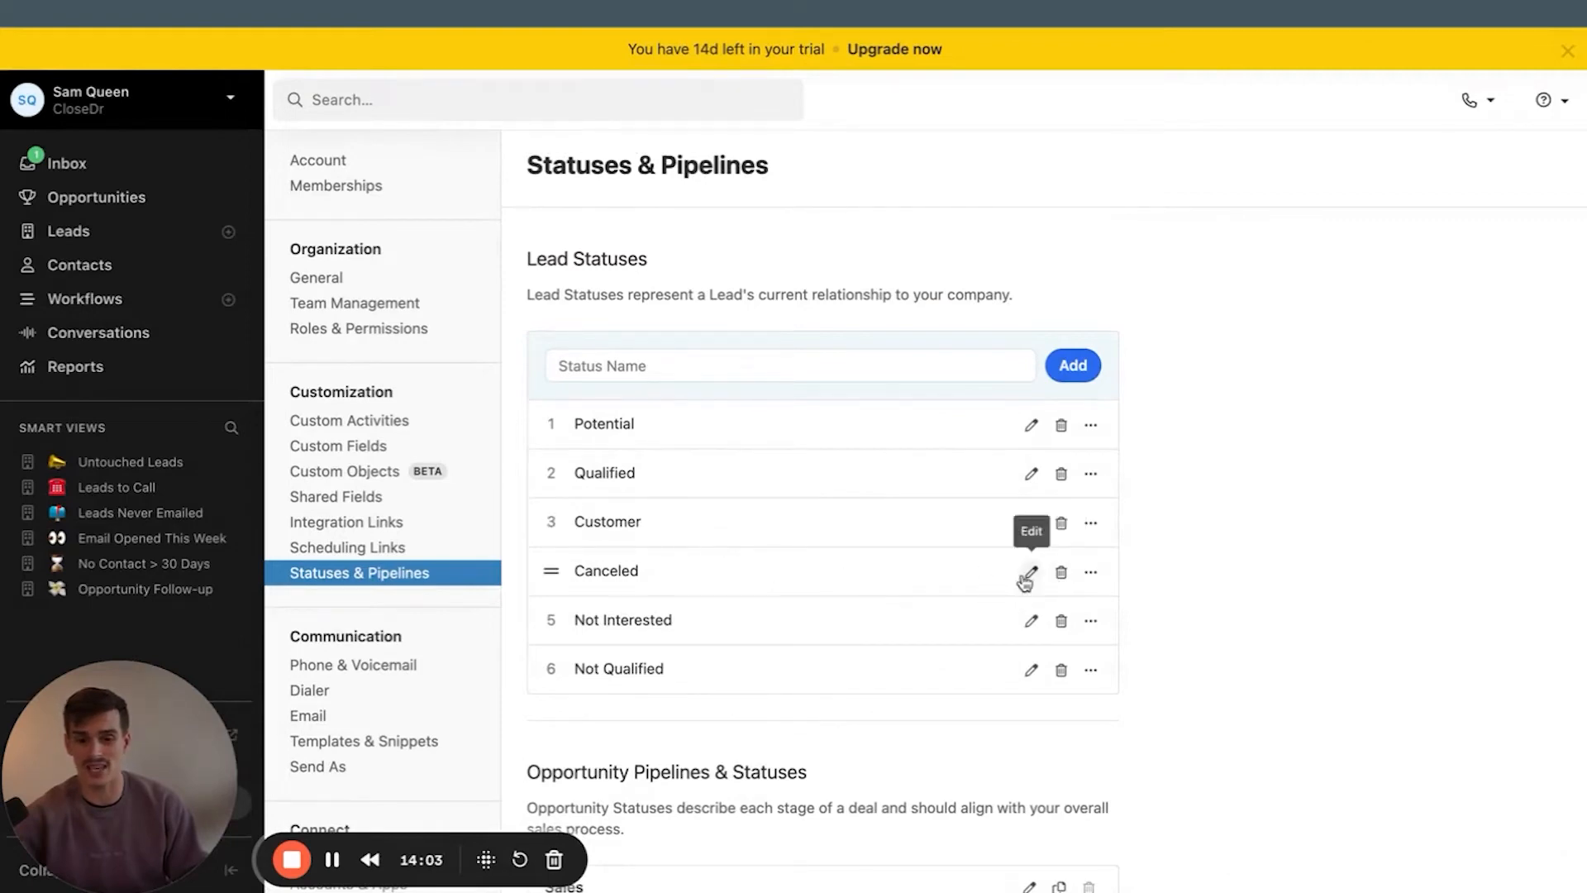
Rename Canceled to Canceled Customer, delete Not Interested, and add DNC
click(1031, 576)
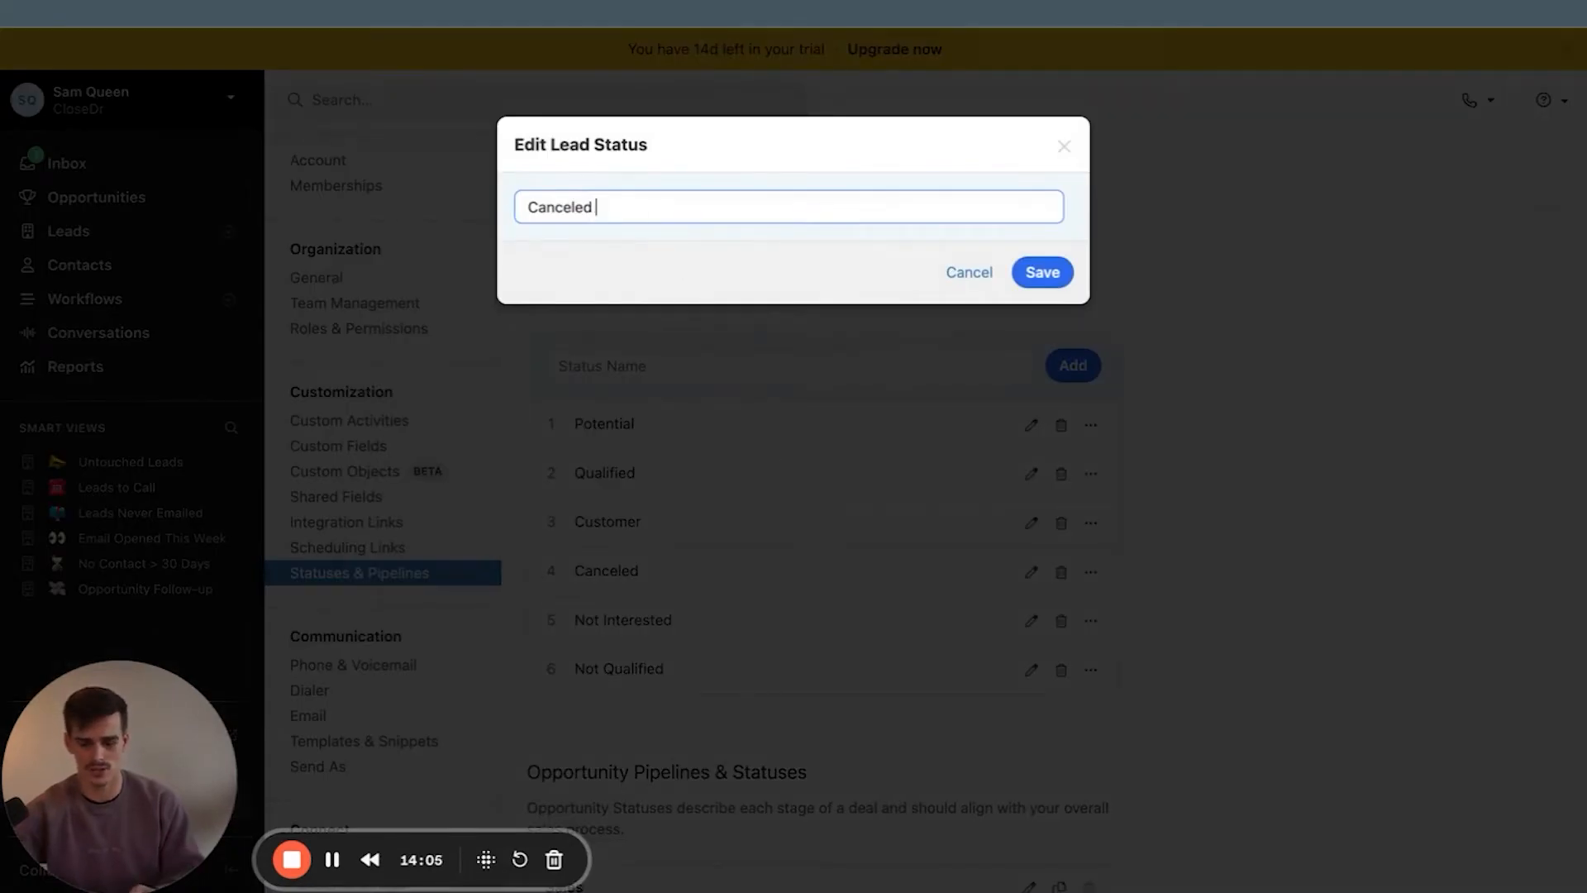
text(Customer)
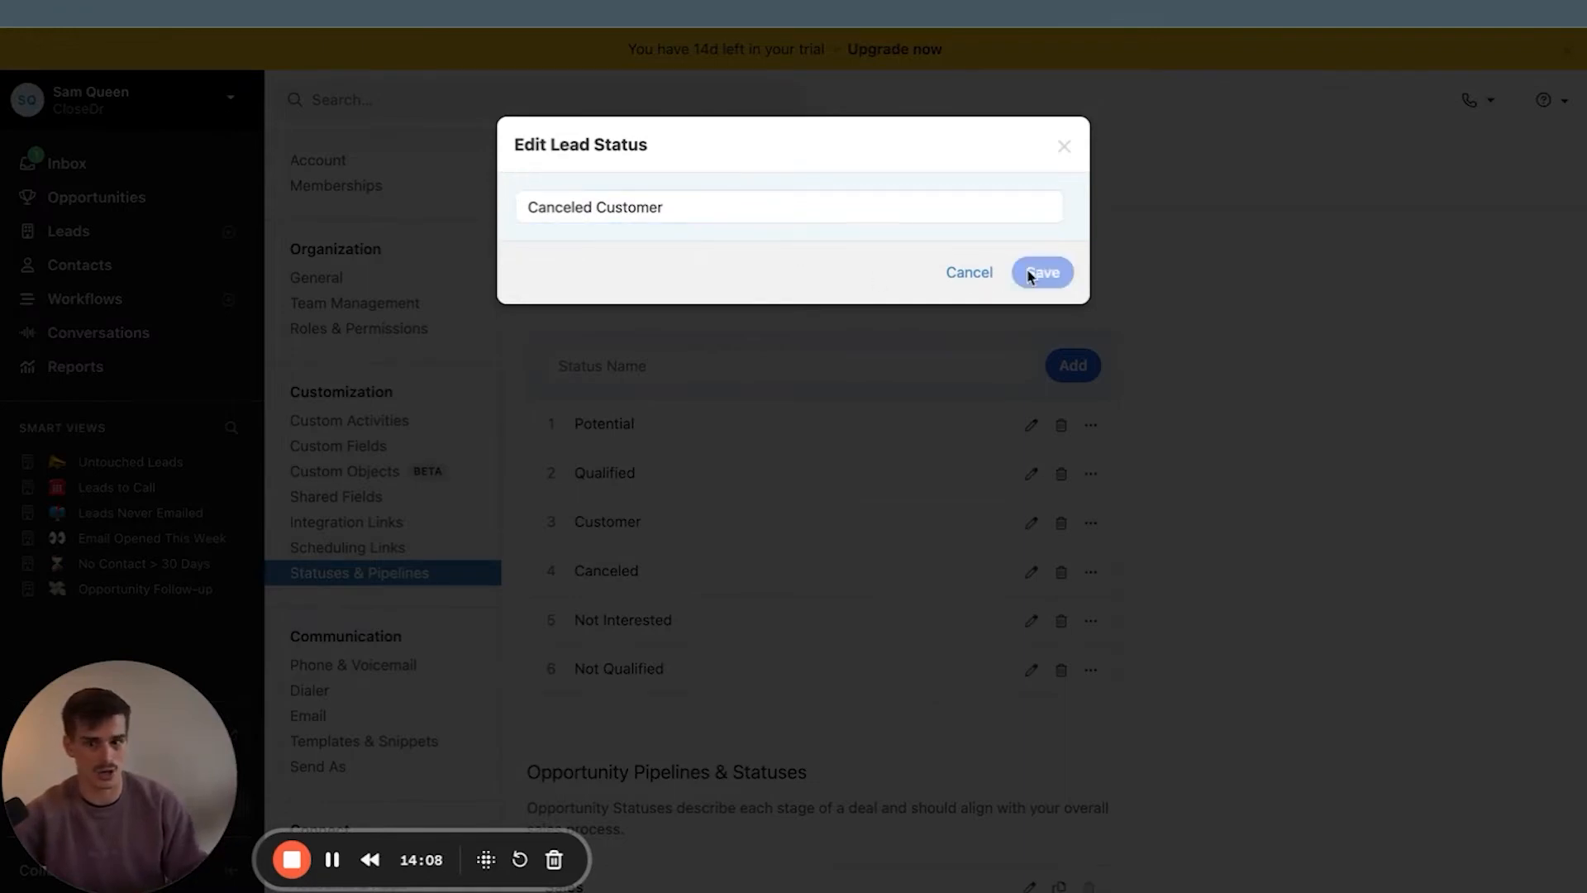
click(1042, 272)
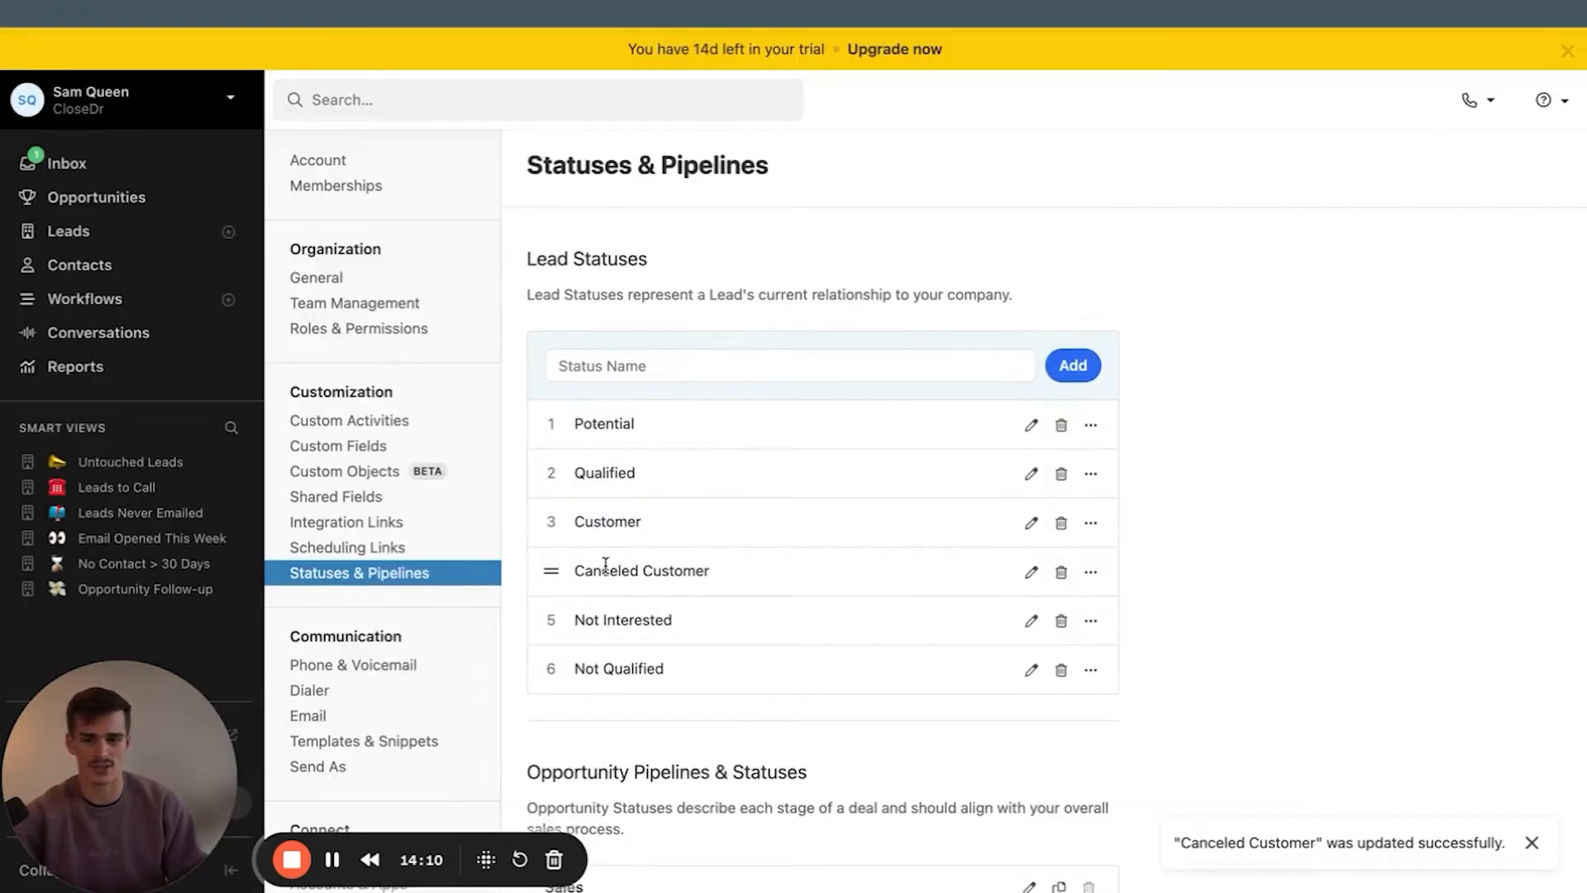
click(1061, 619)
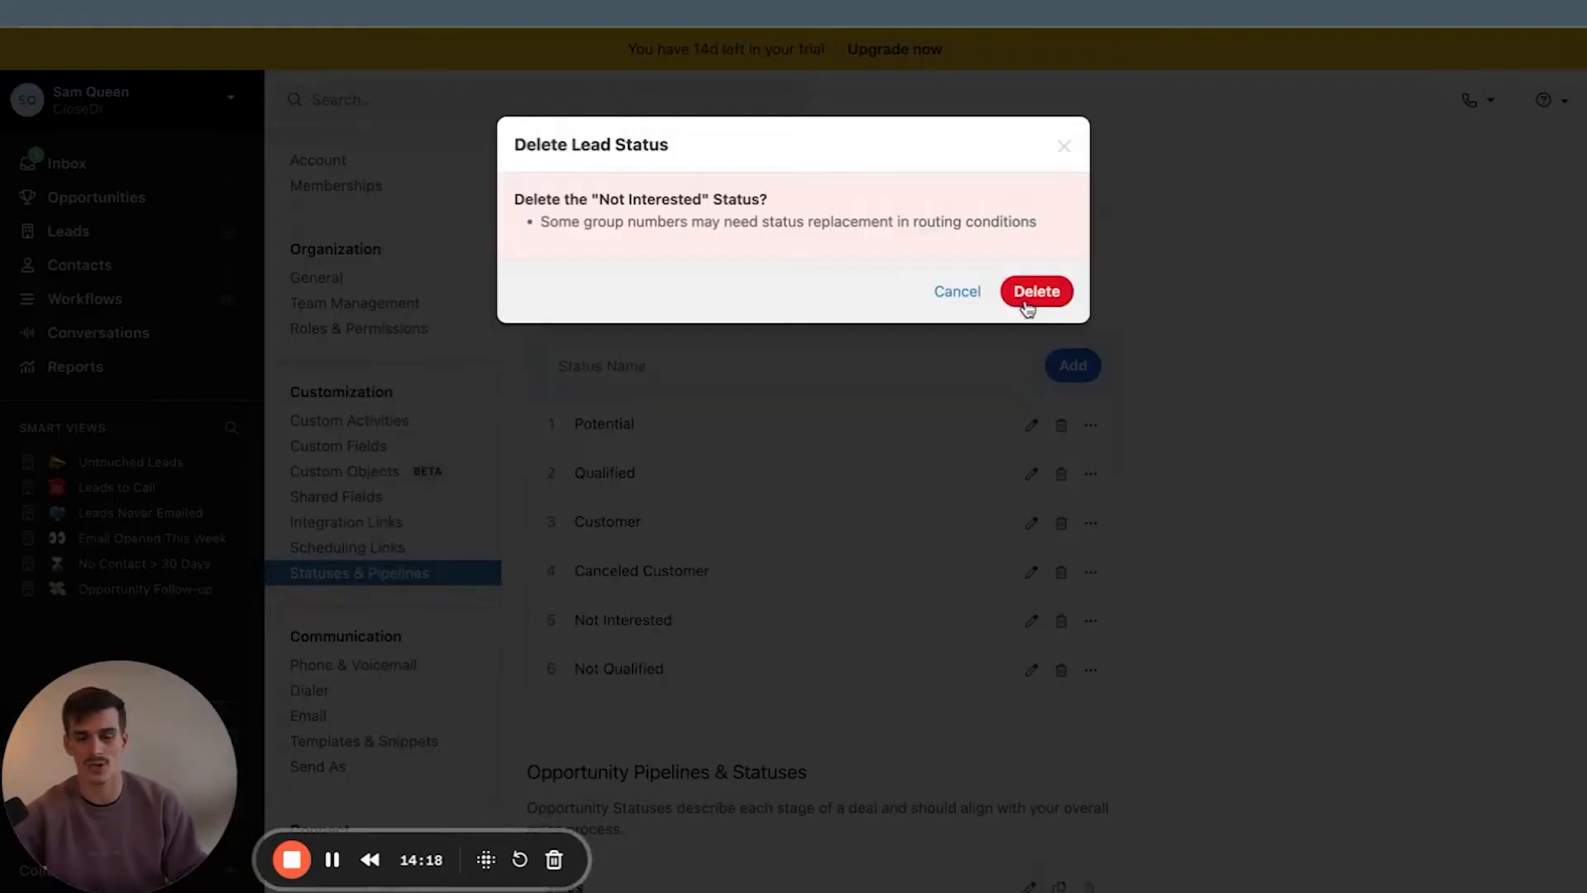
click(1036, 290)
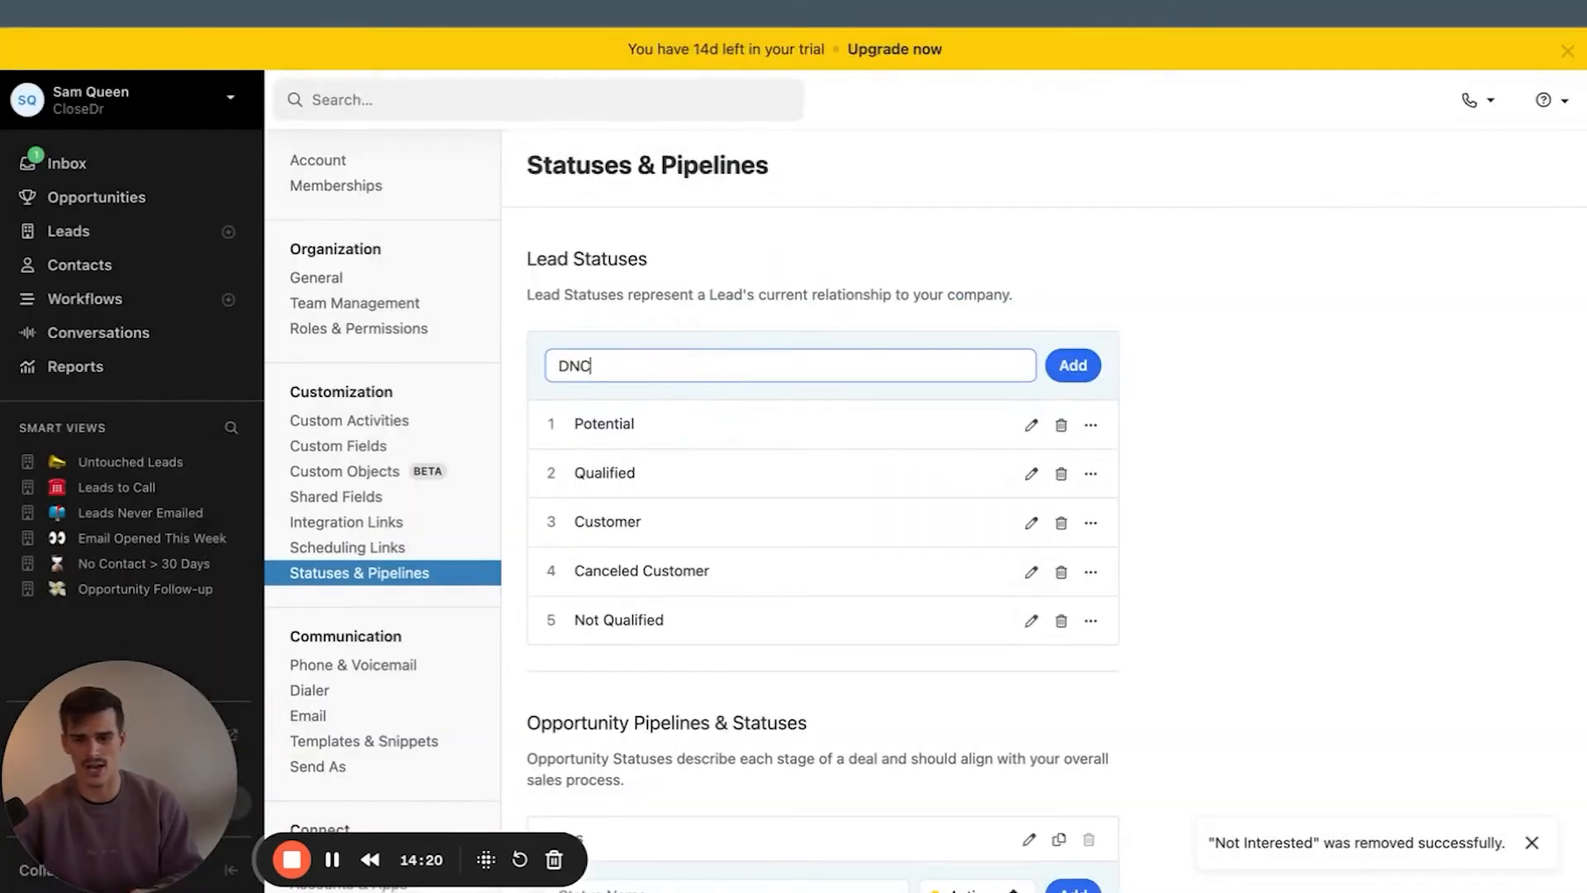
click(1073, 365)
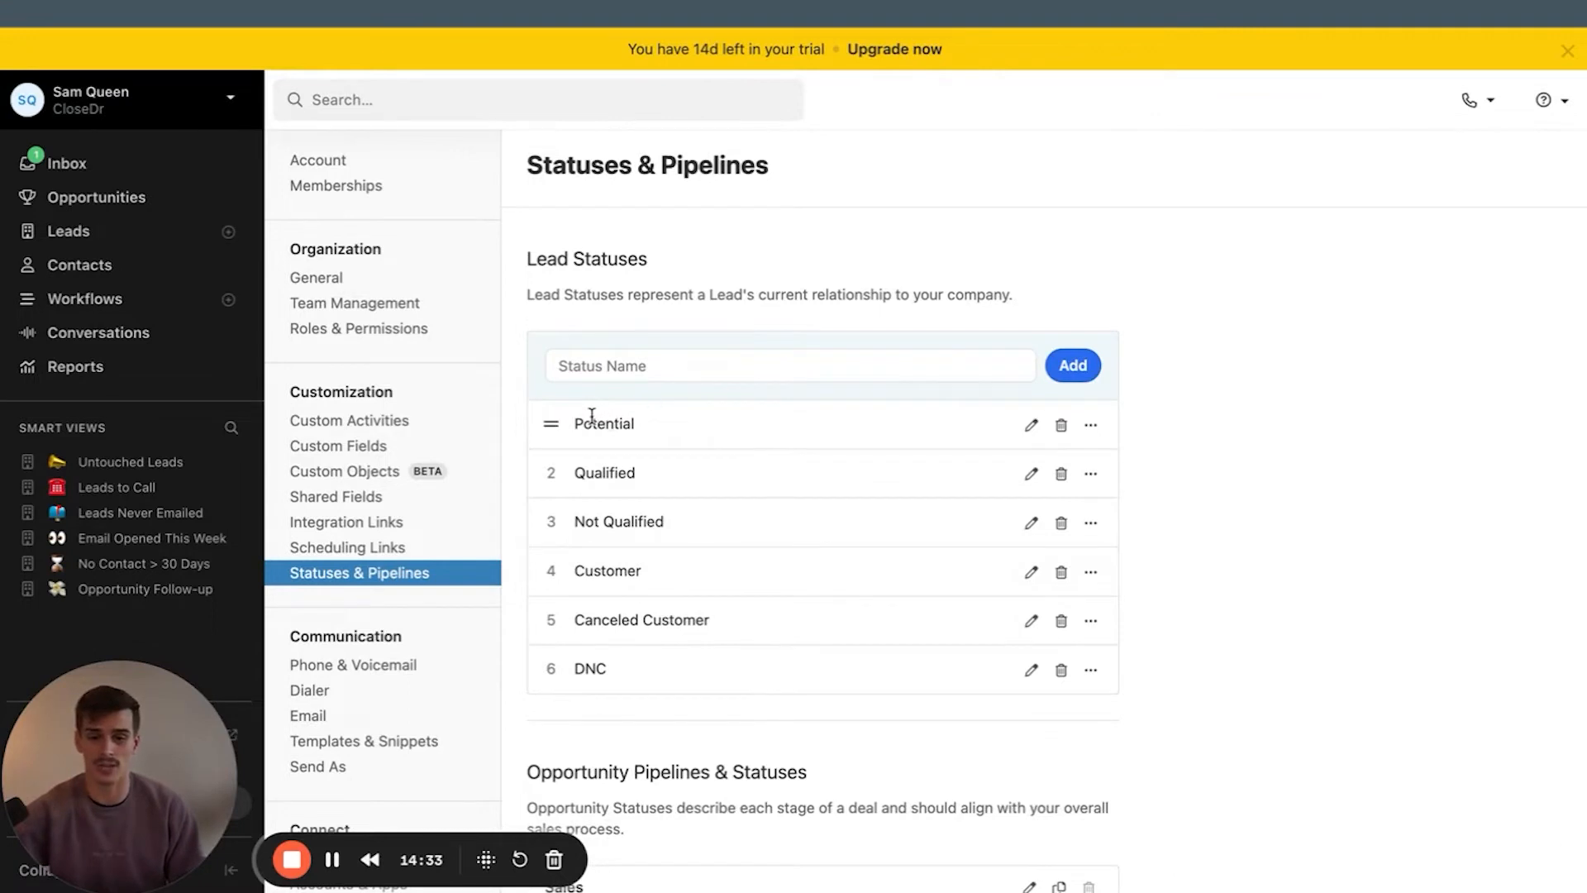
mouse_move(582, 595)
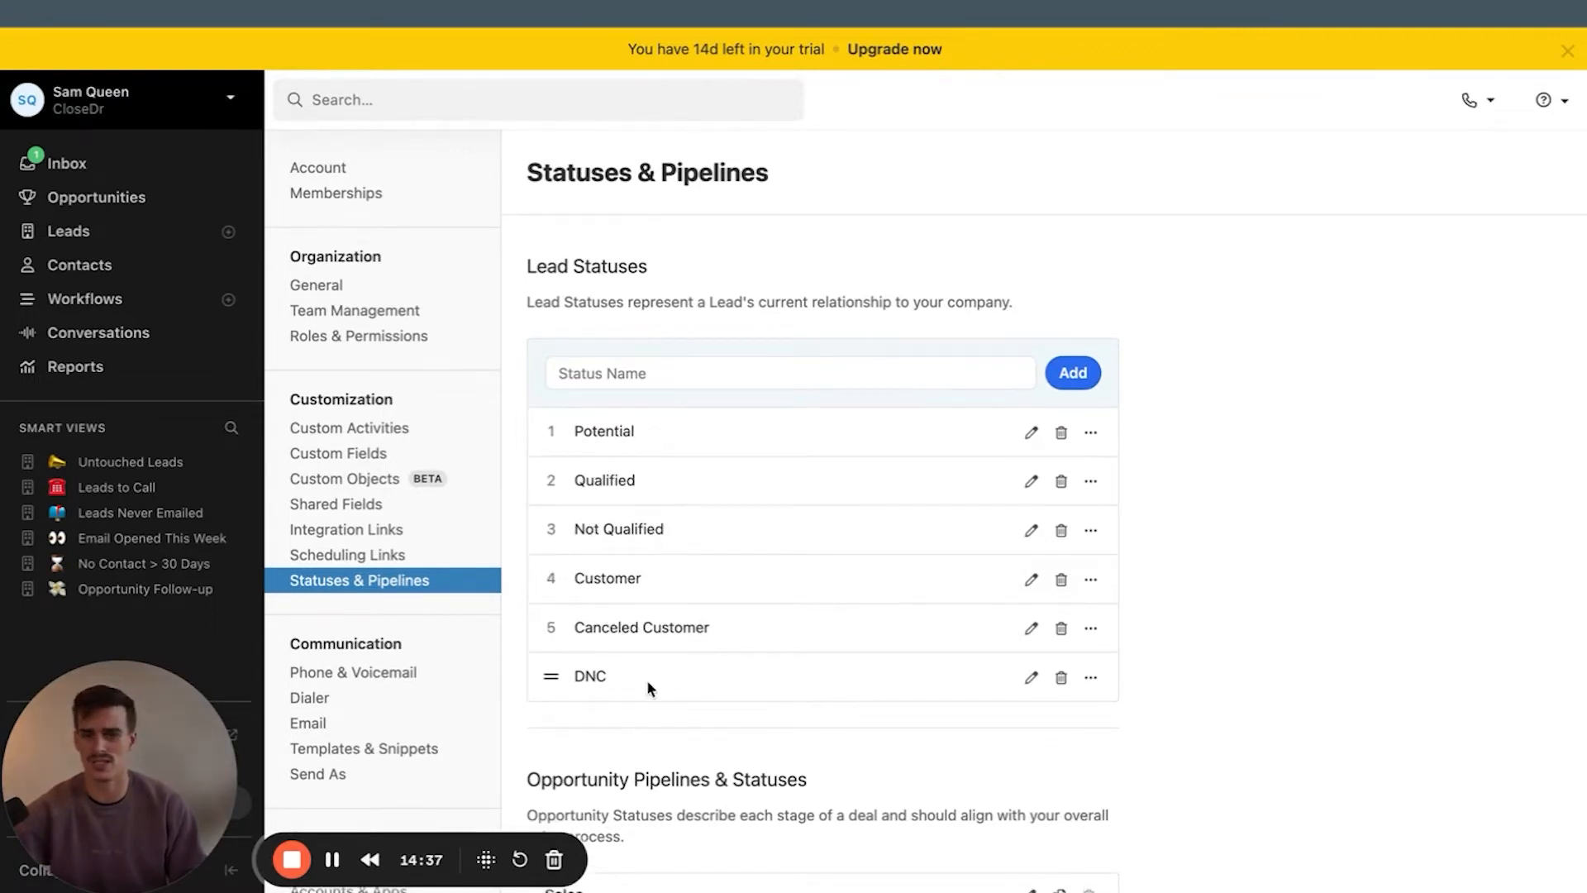
mouse_move(759, 659)
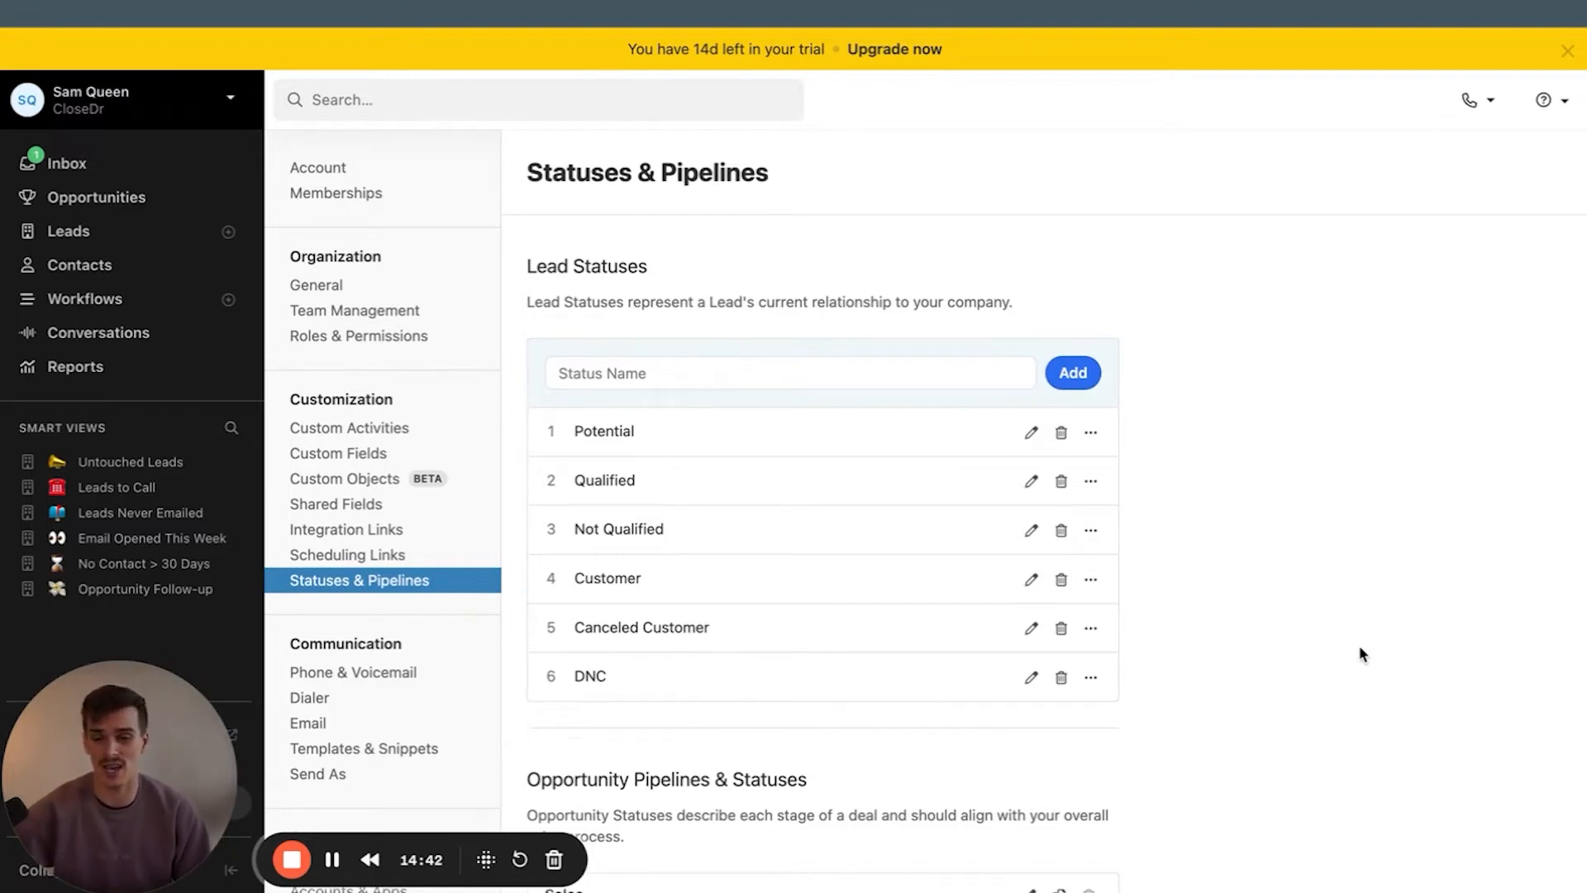
Add a Potential stage to the top of the Sales opportunity pipeline, then go to Custom Activities
scroll(down, 3)
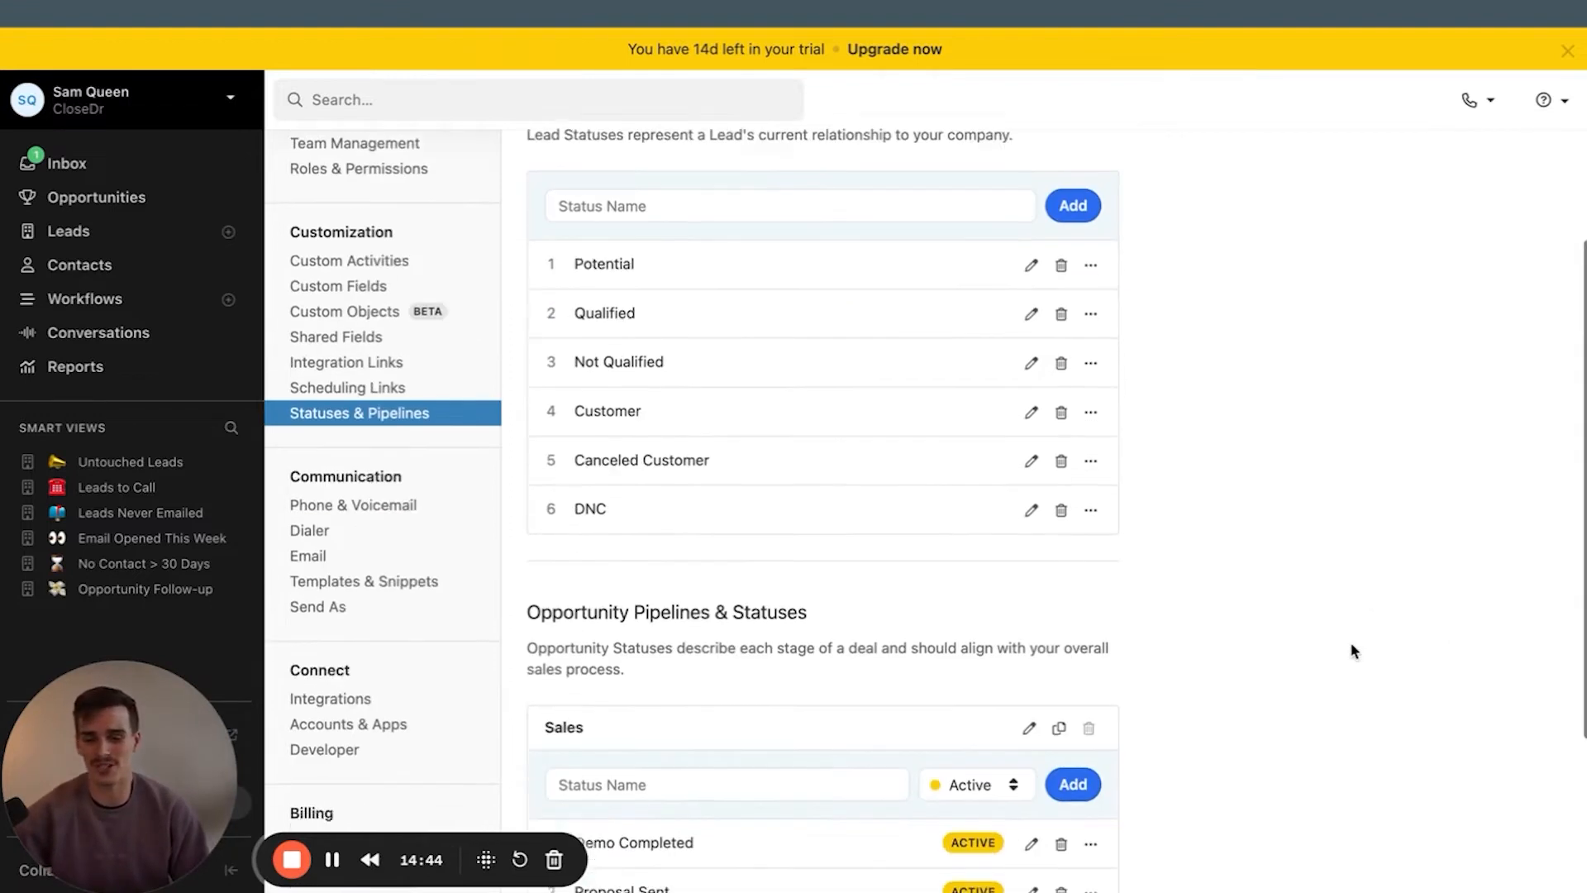
scroll(down, 3)
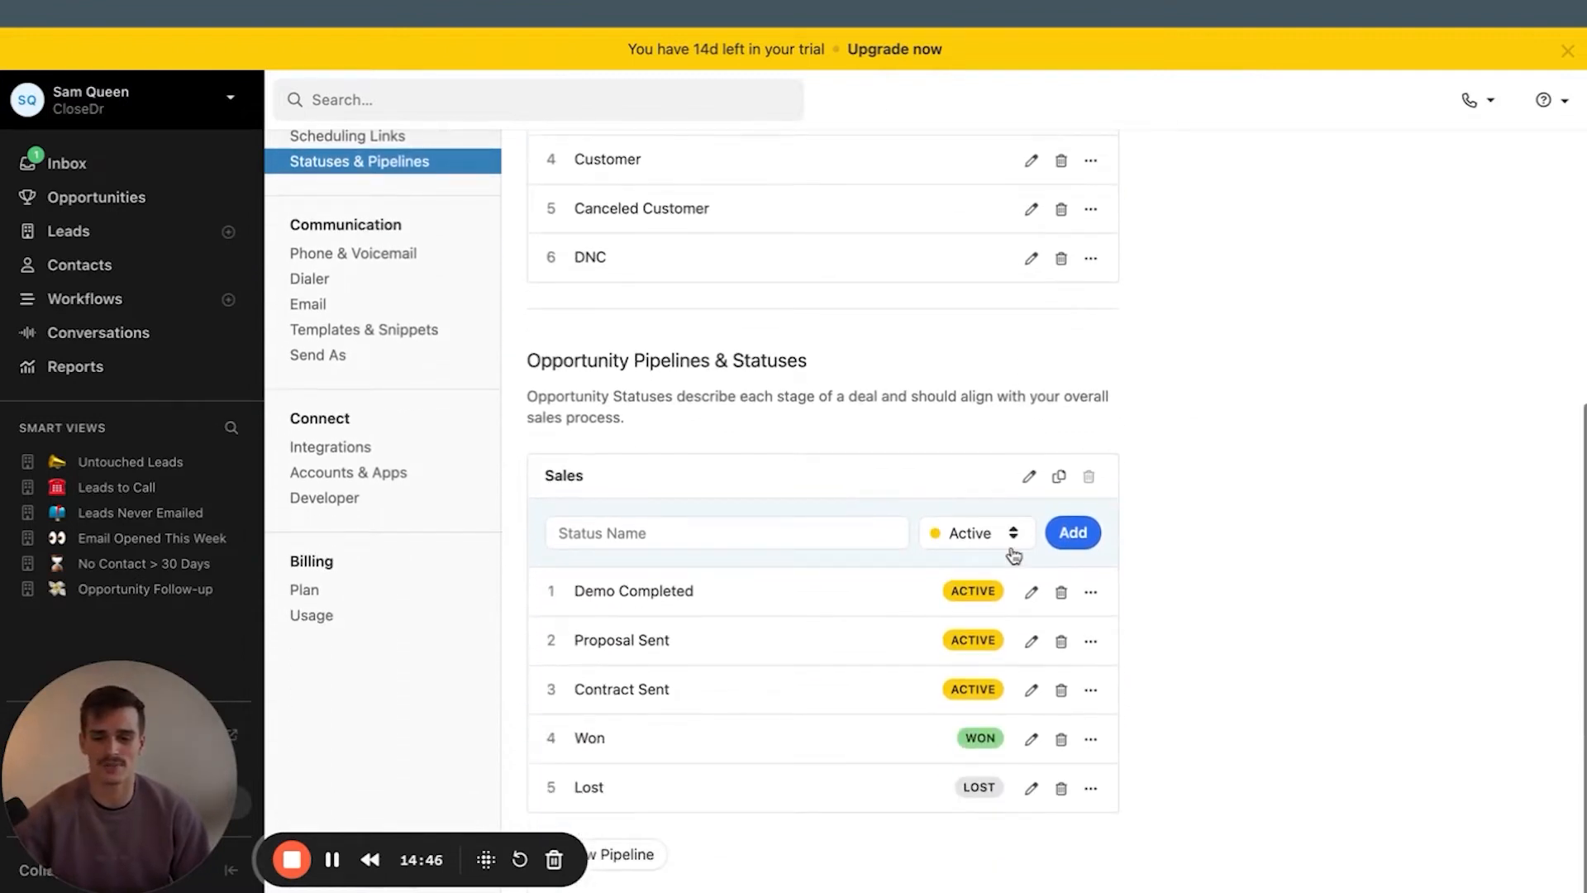
double_click(666, 361)
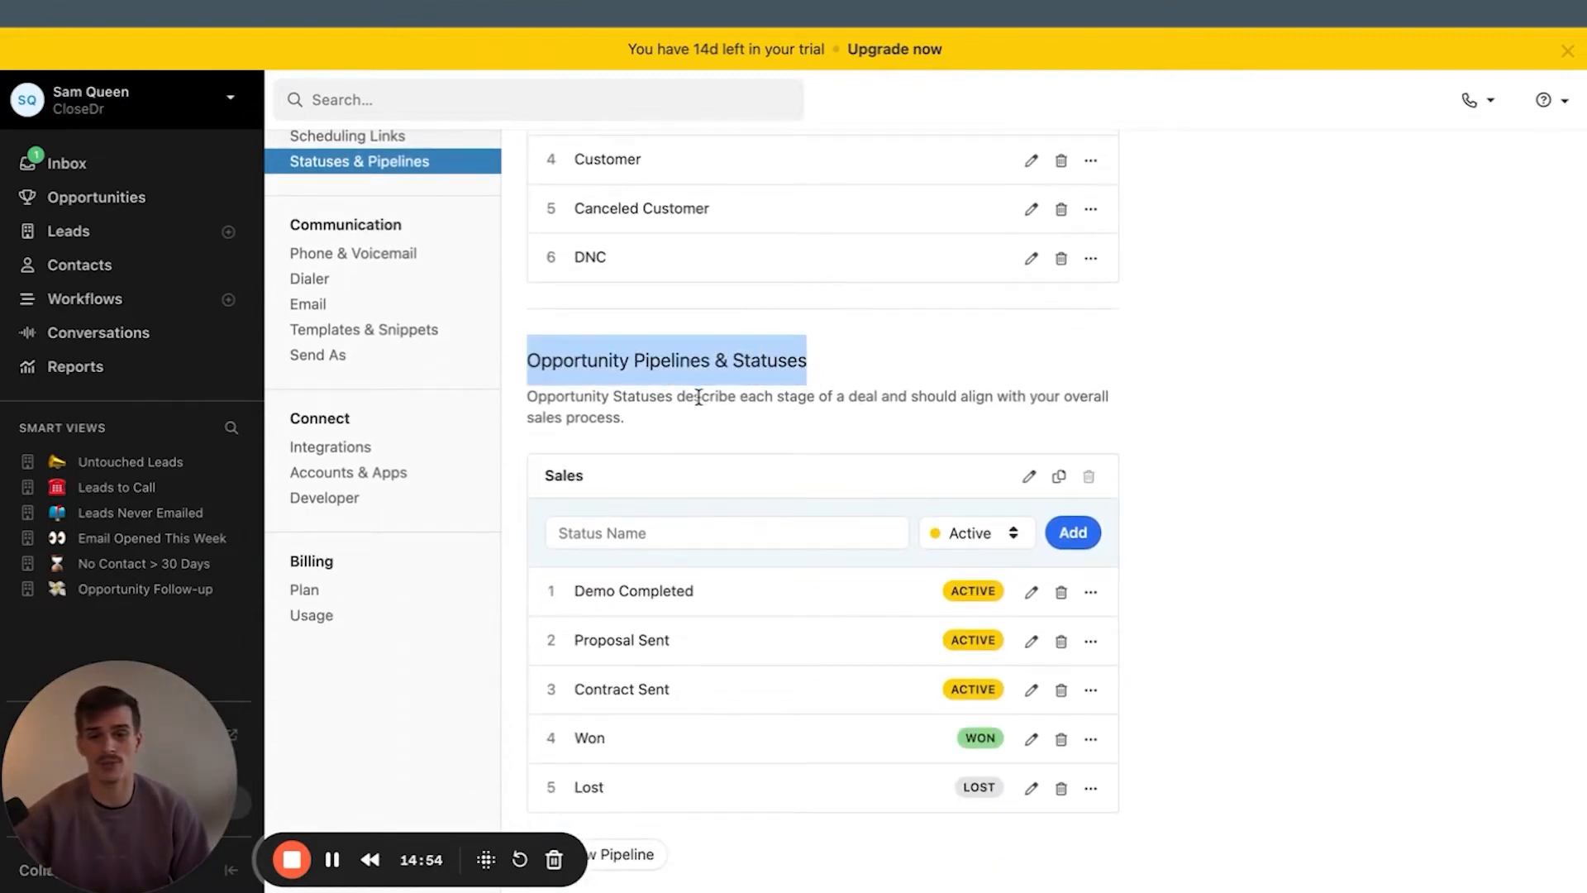
mouse_move(601, 590)
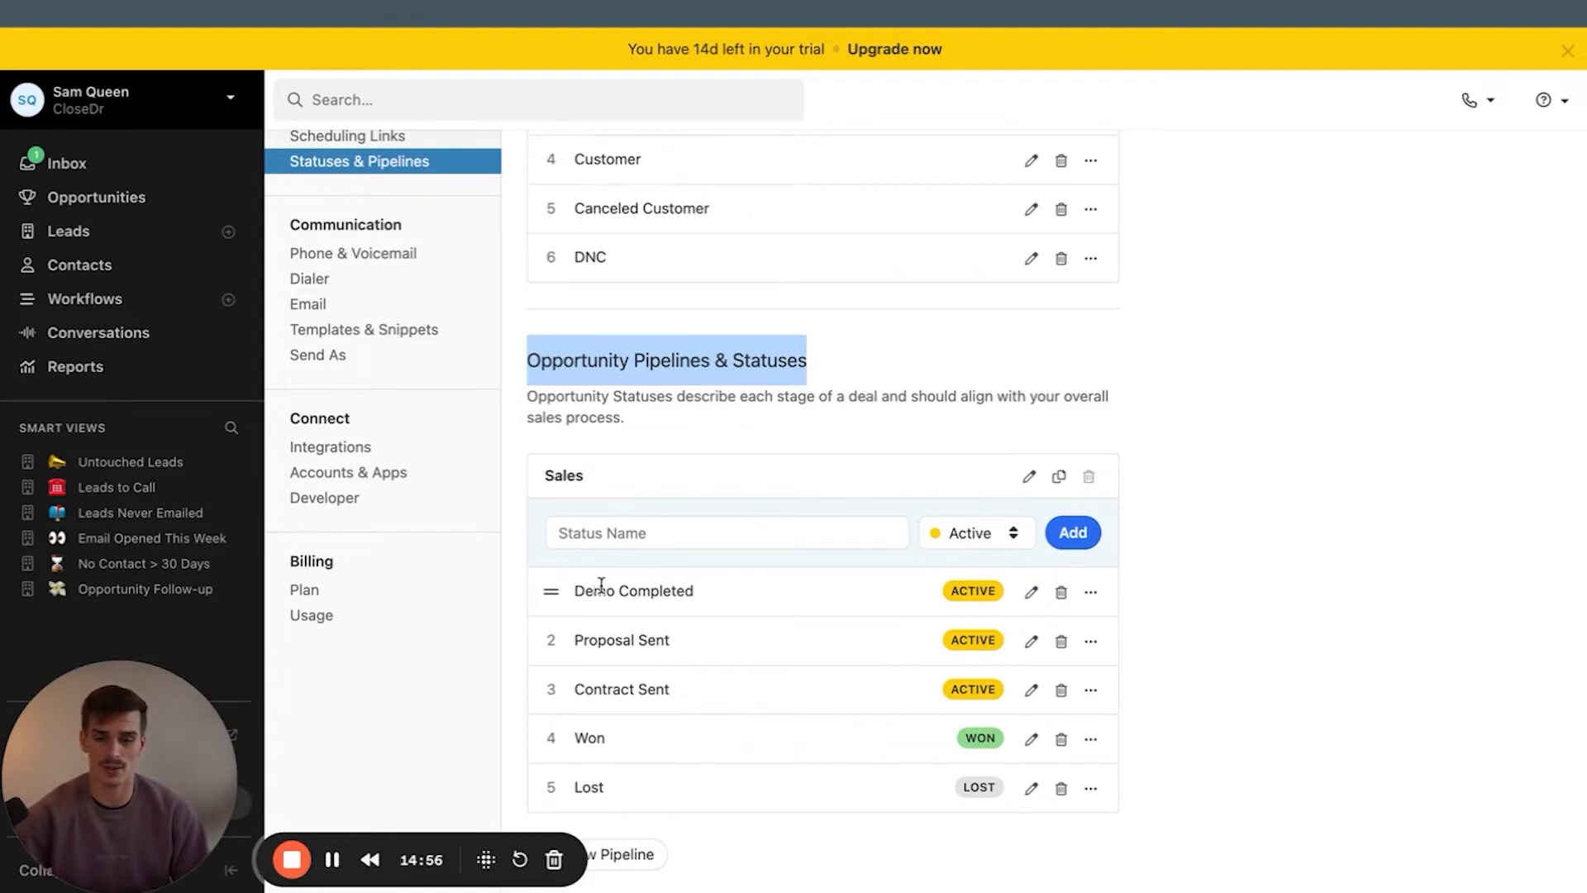
mouse_move(648, 750)
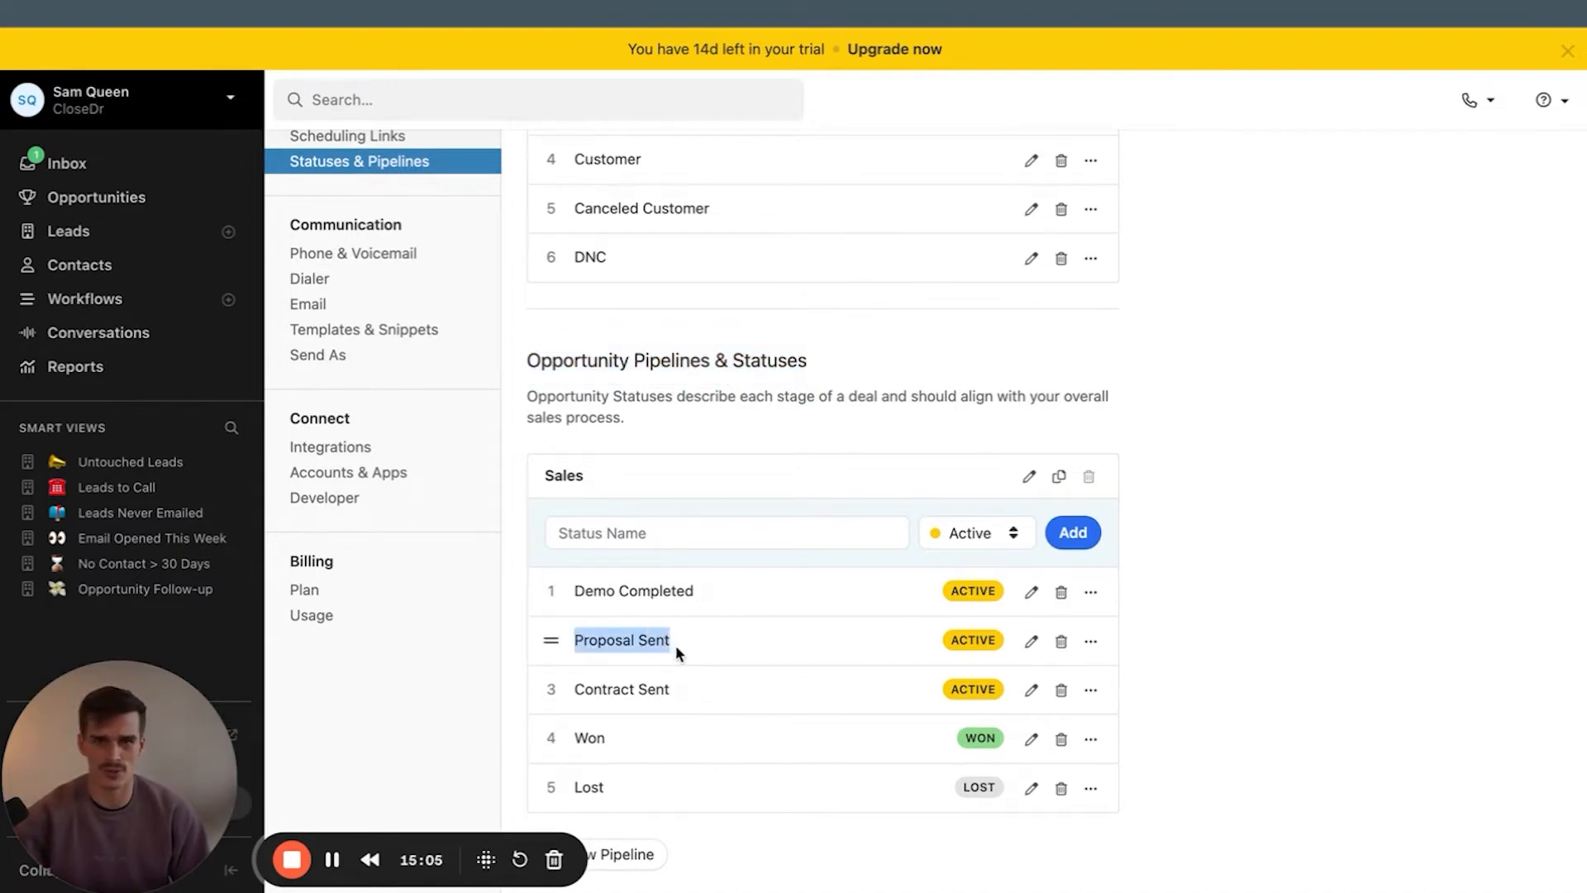
mouse_move(699, 650)
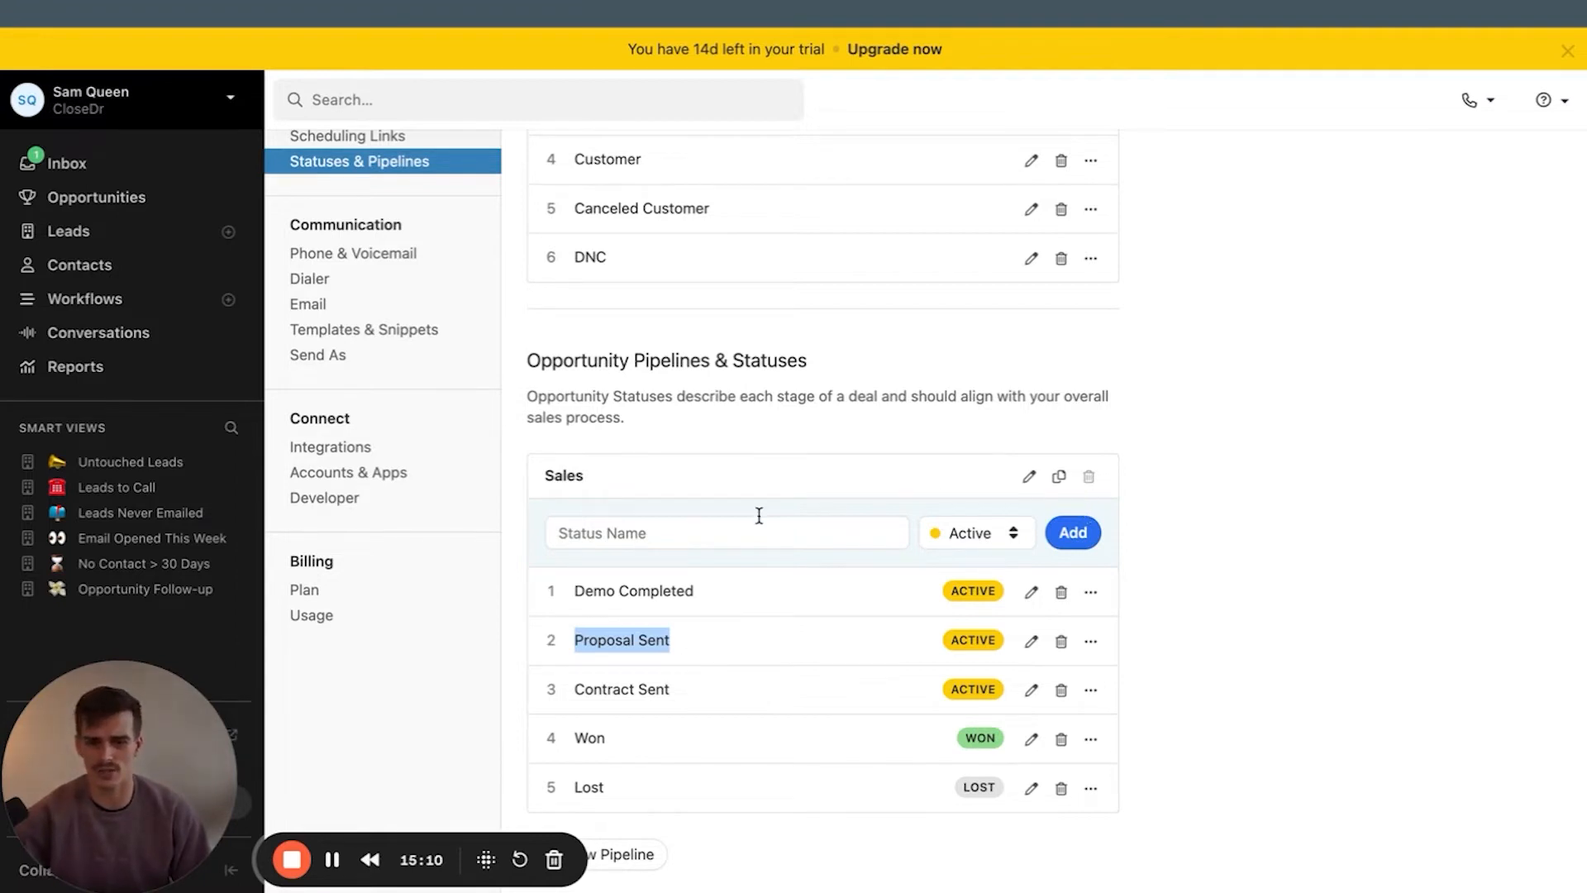
text(Pote)
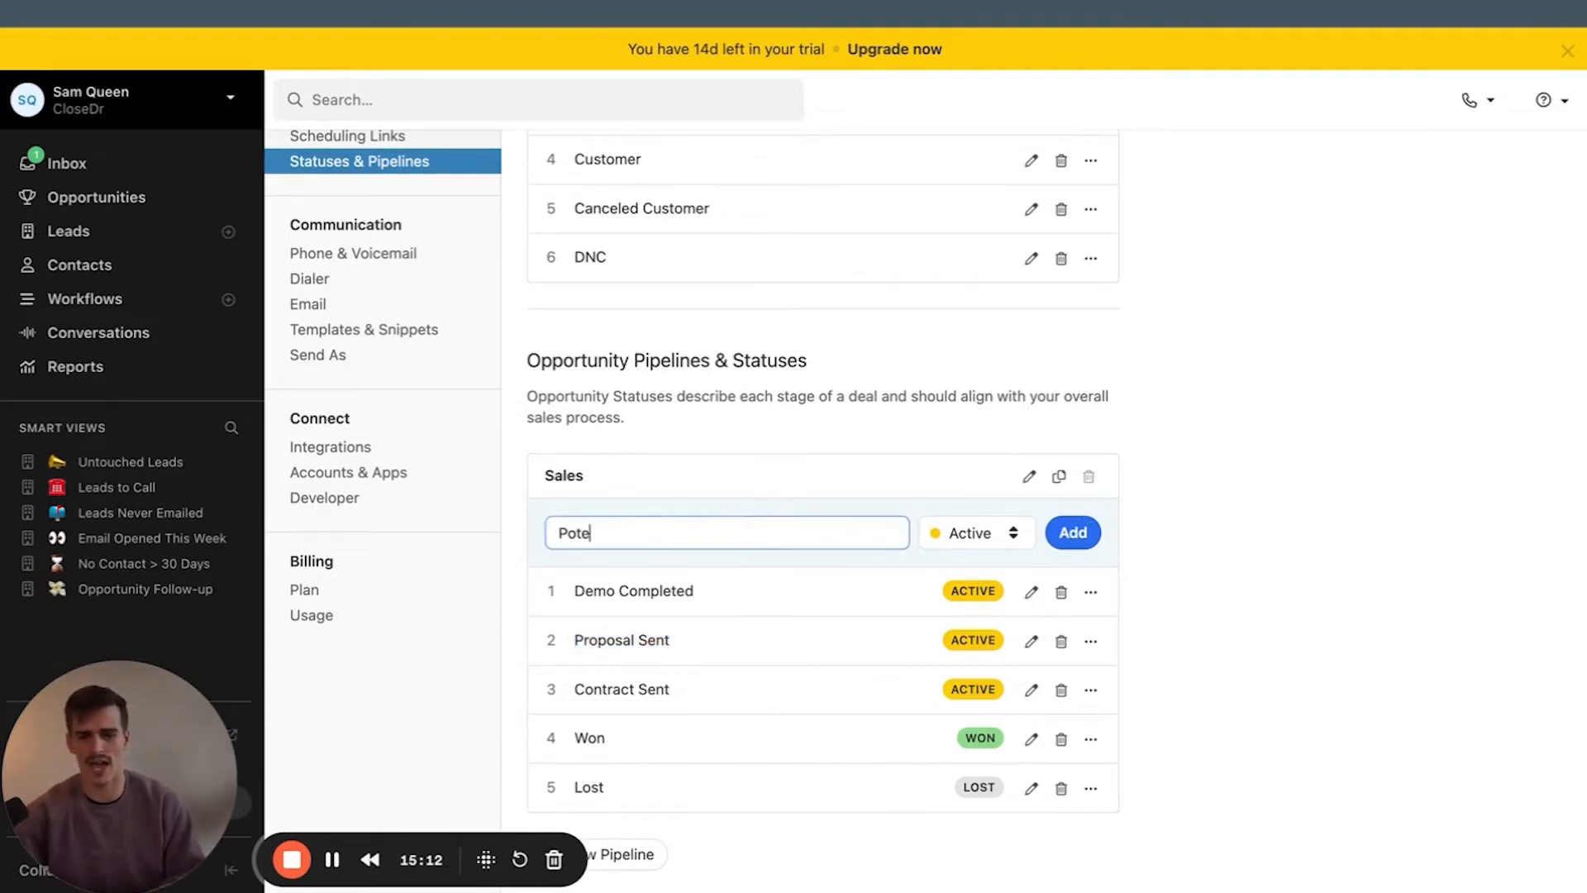
click(1072, 532)
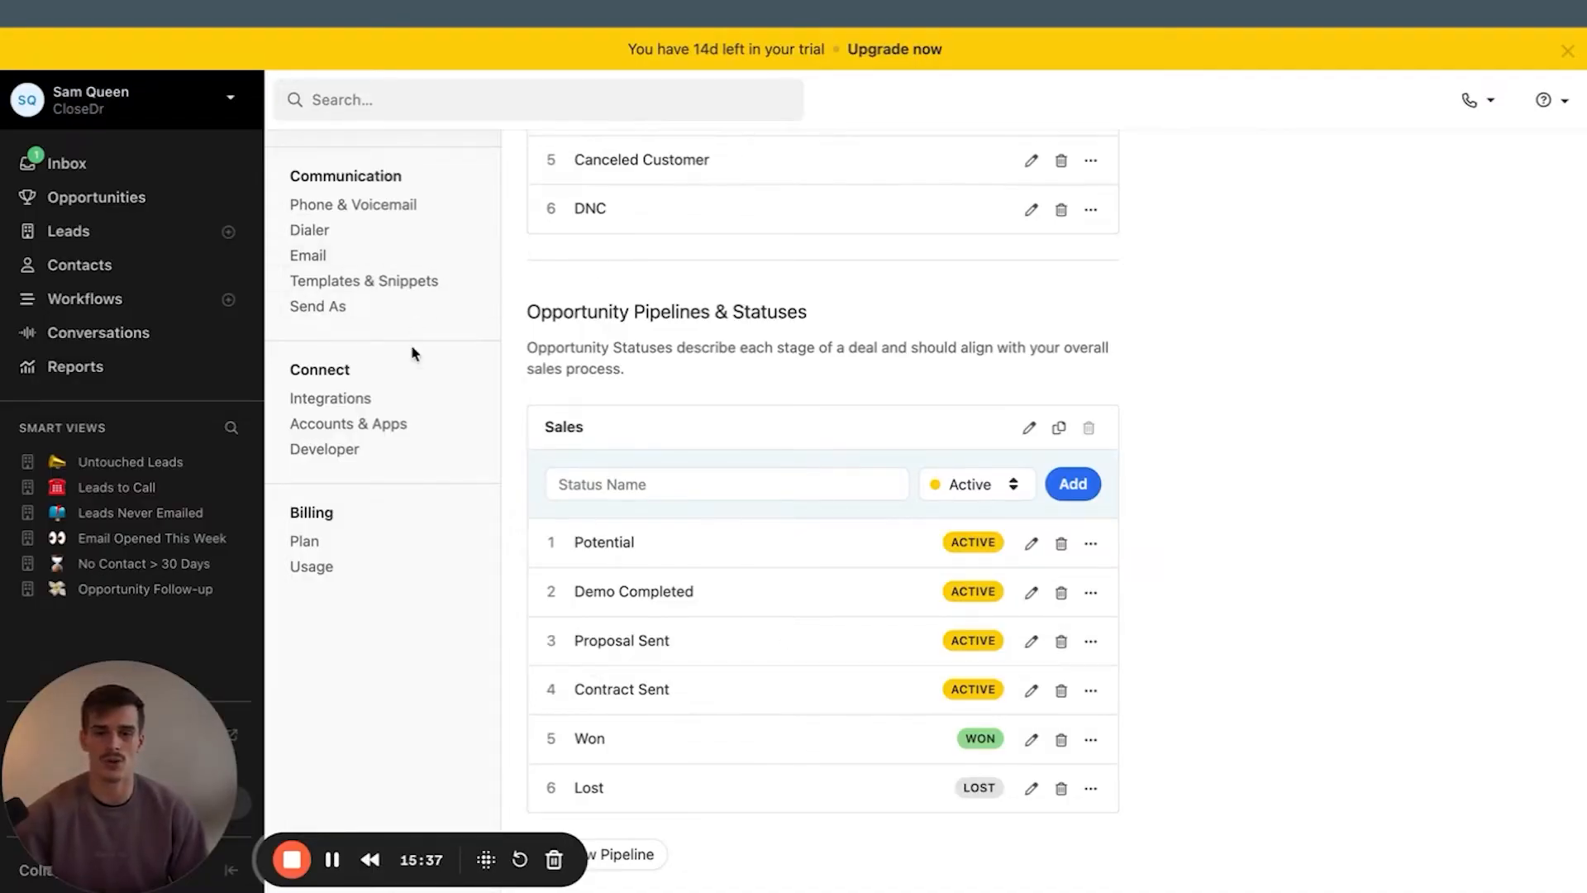
scroll(up, 3)
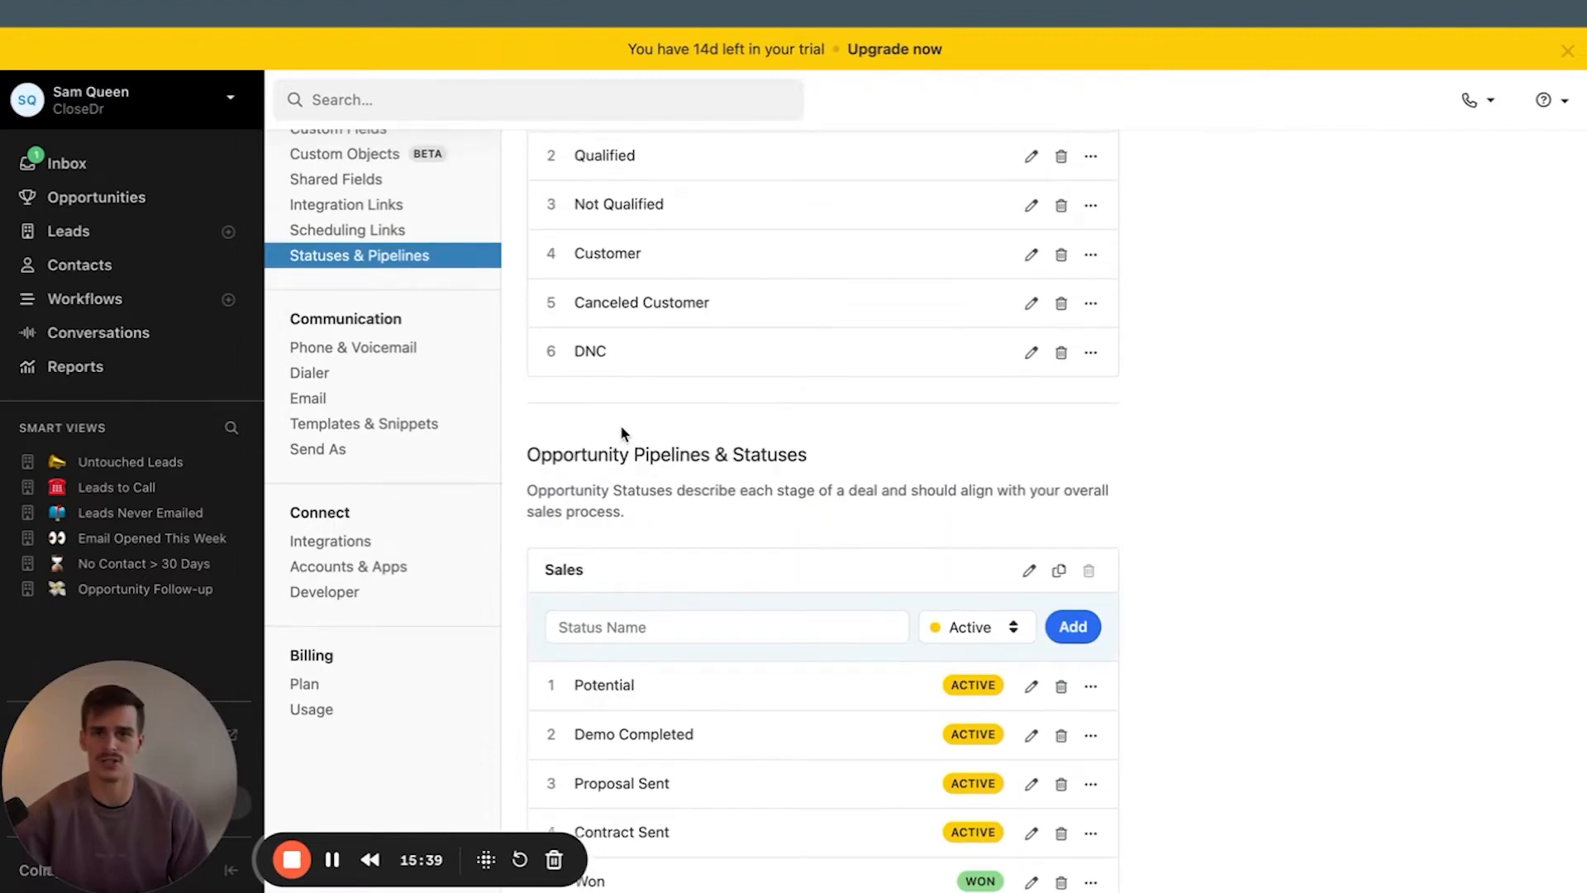
click(348, 428)
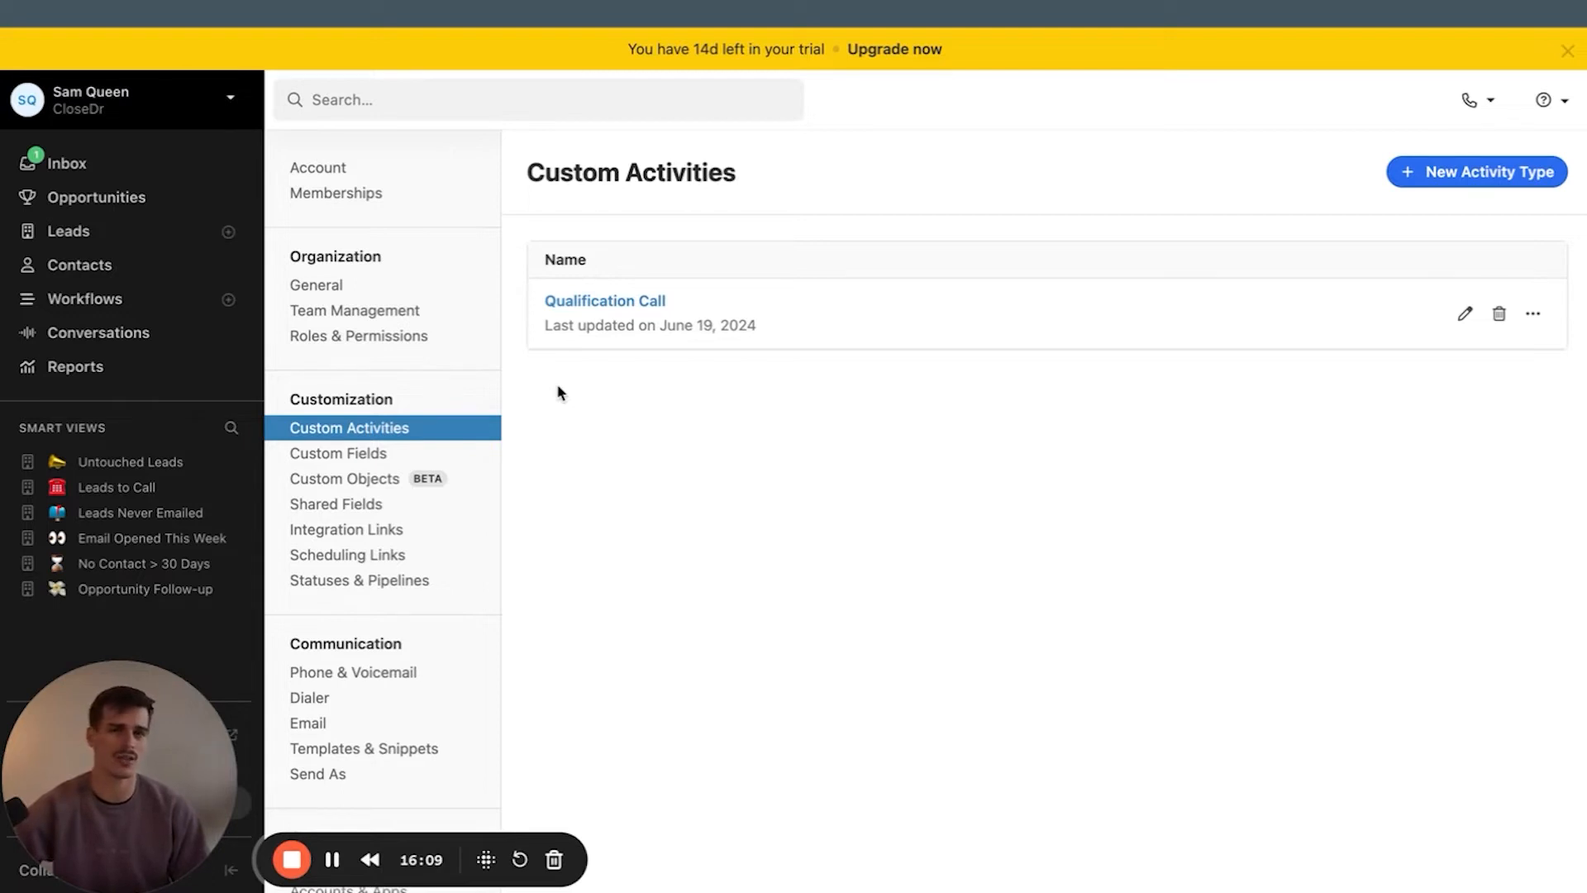
Start a new custom activity type and add an Activity Type single-choice dropdown field
click(1477, 171)
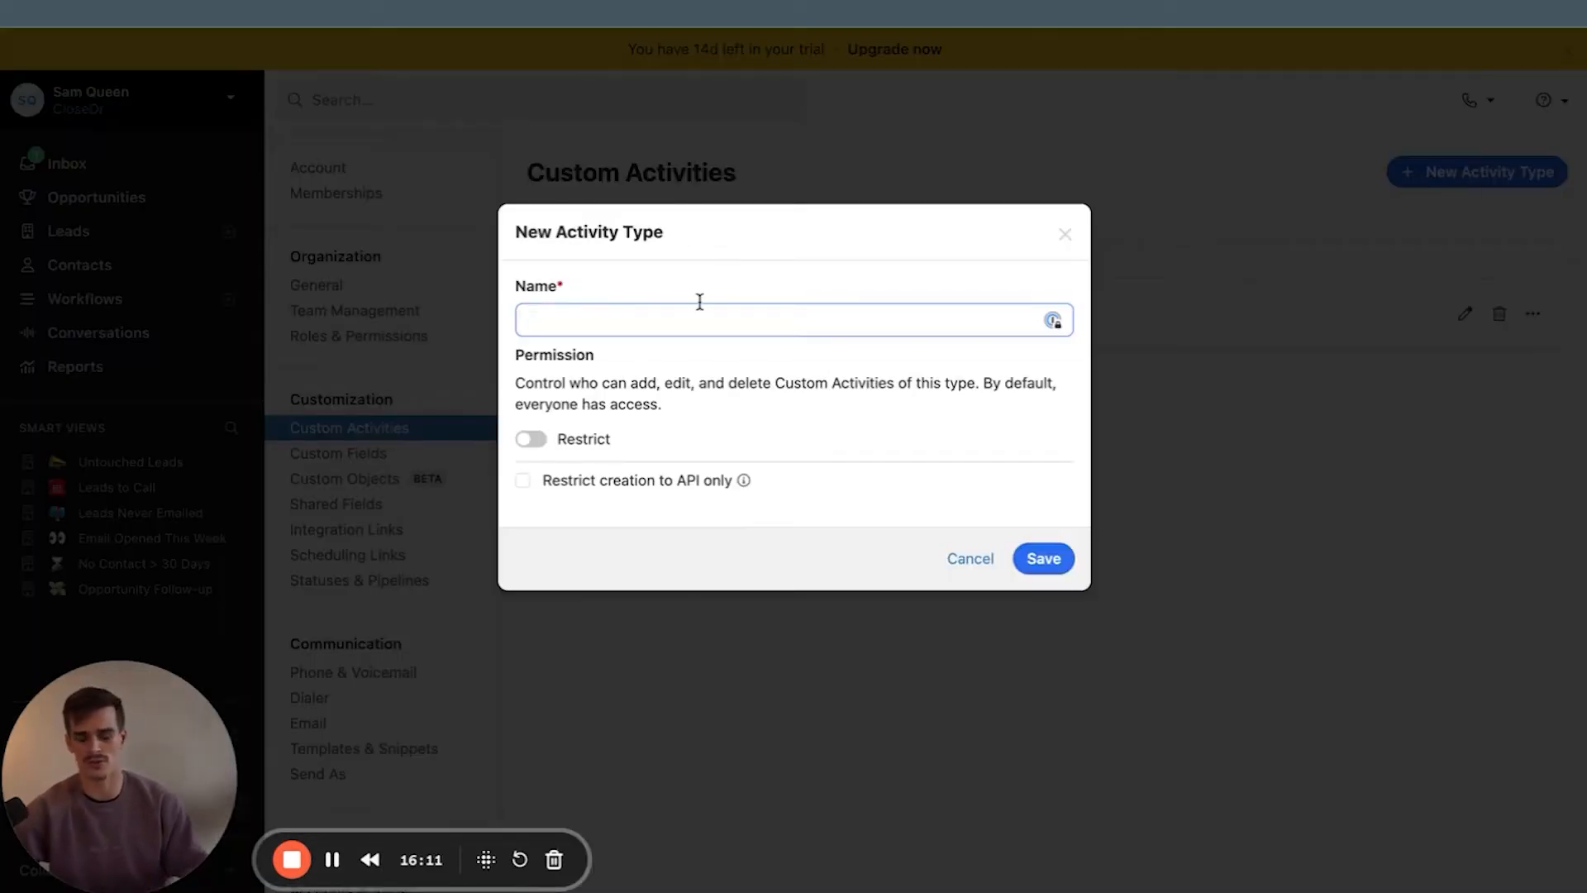
text(Potential)
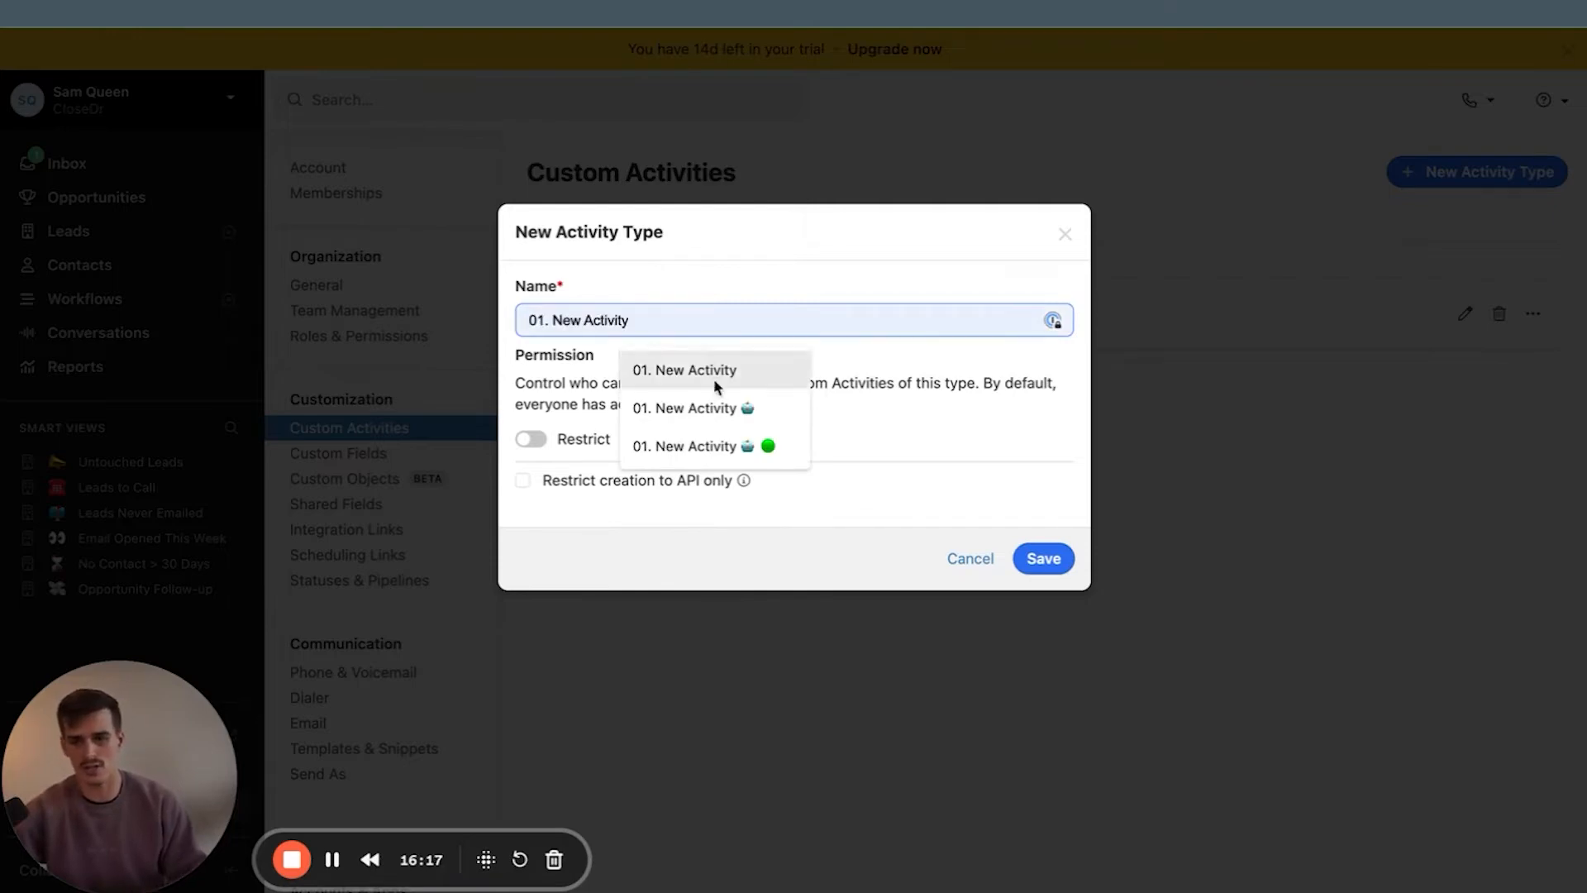
click(1043, 558)
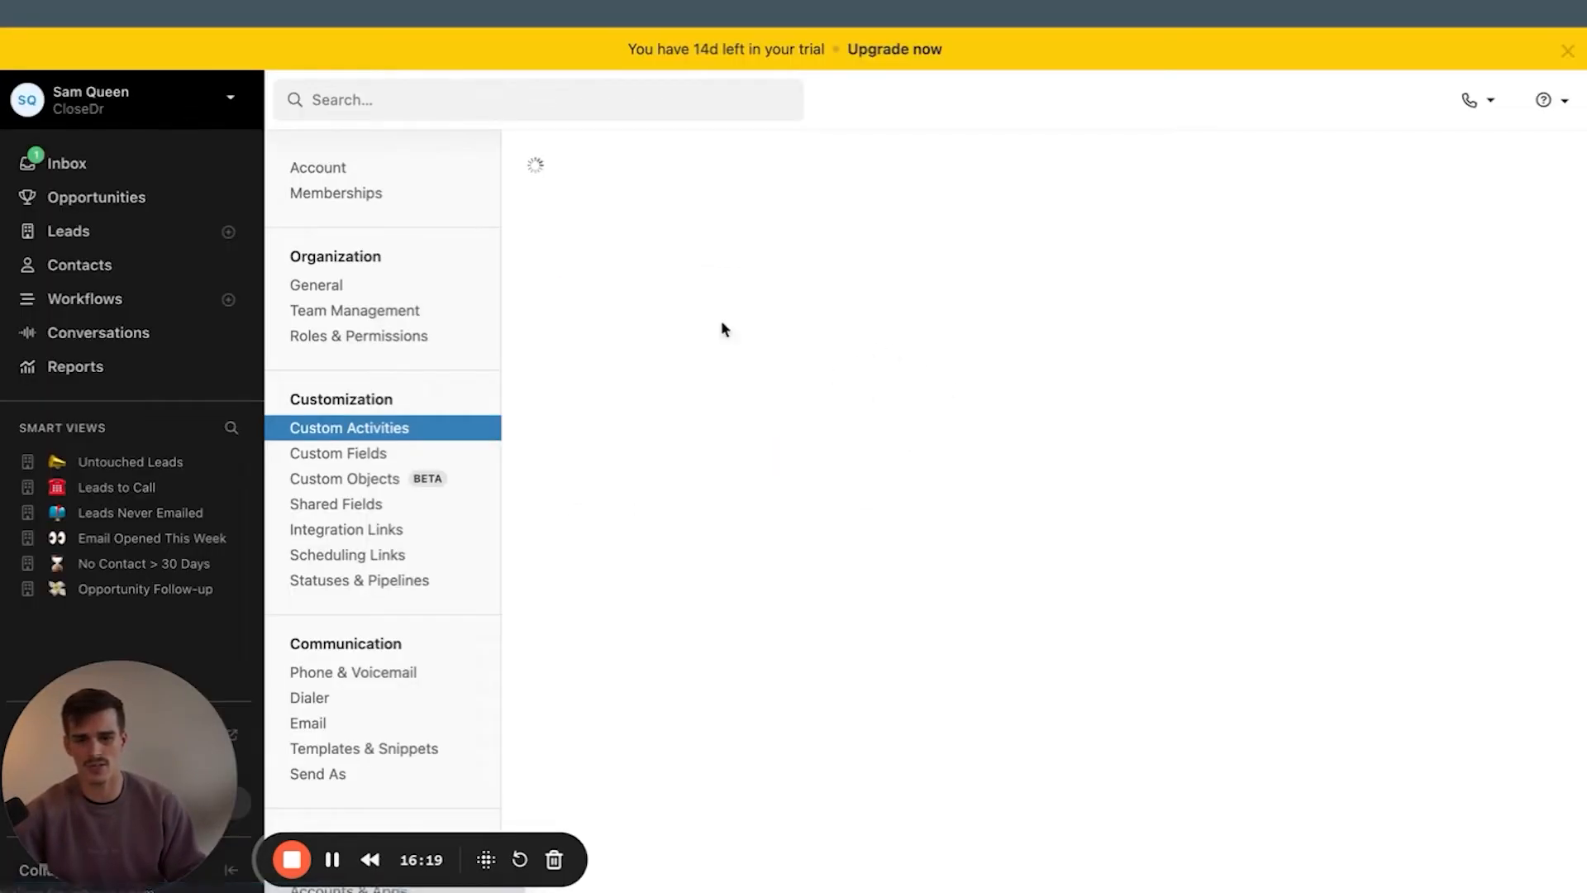
text(Activity Type)
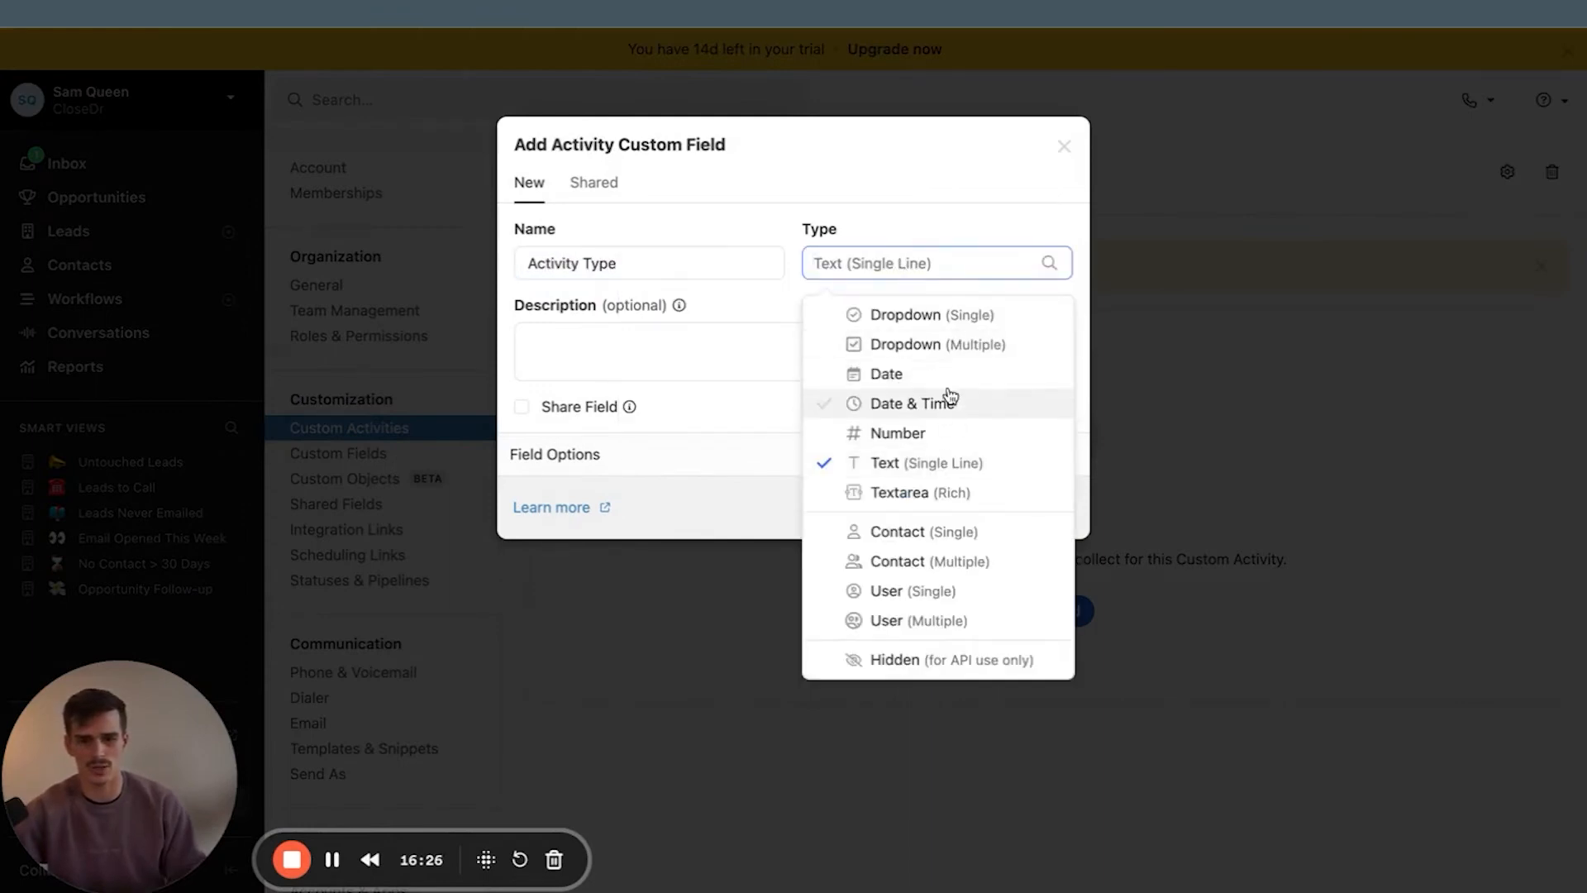
click(925, 315)
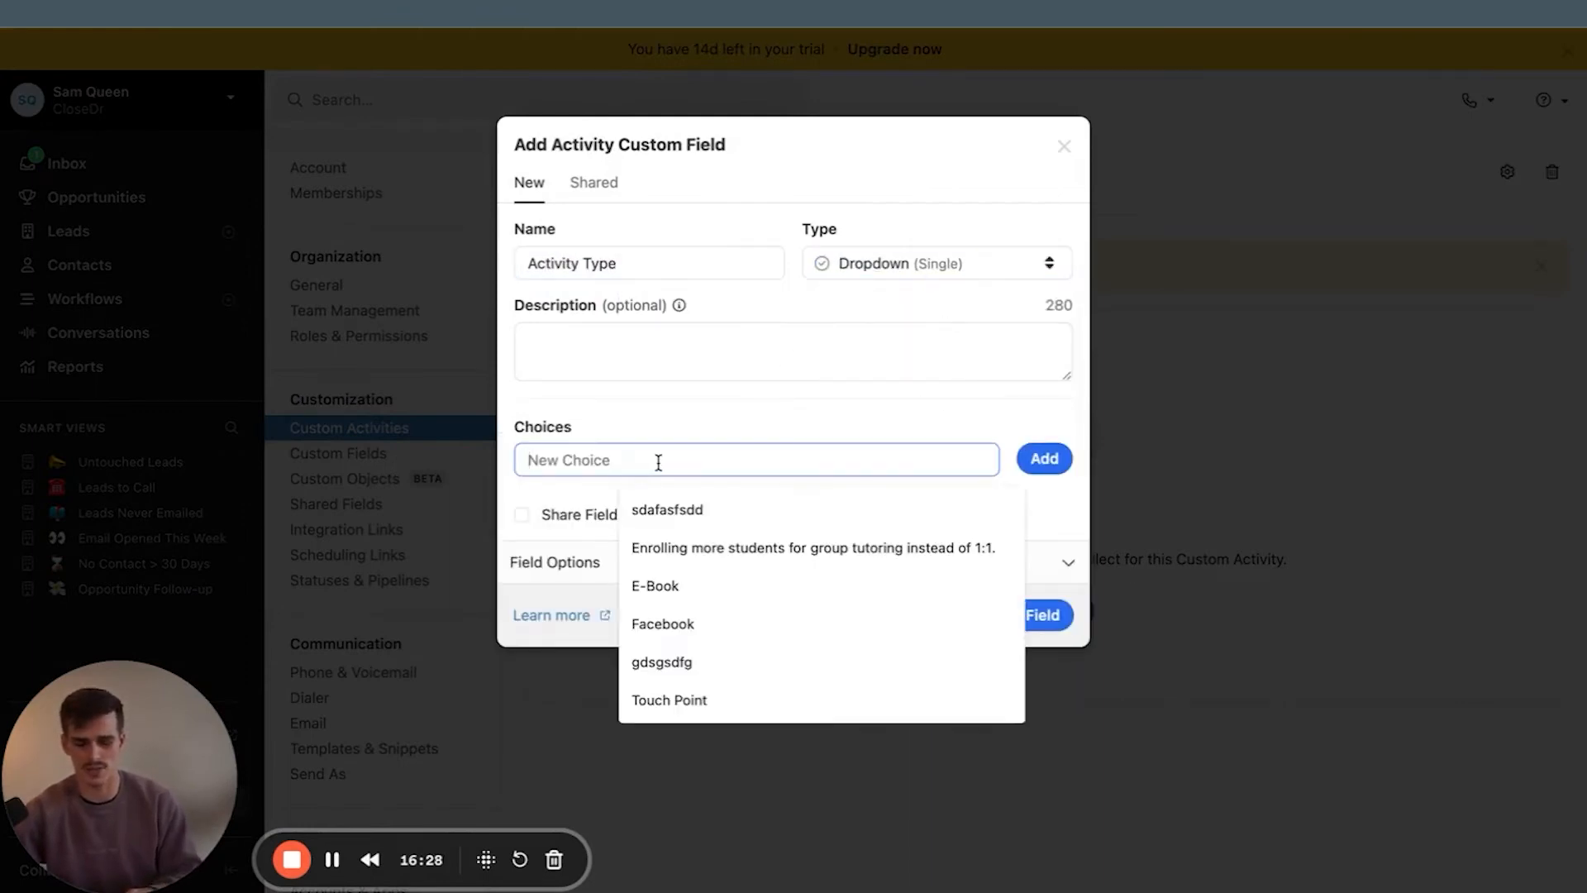
Add choices FB Group, Case Study, Submitting Website Form, and save a Date Of Activity field
text(FB Group)
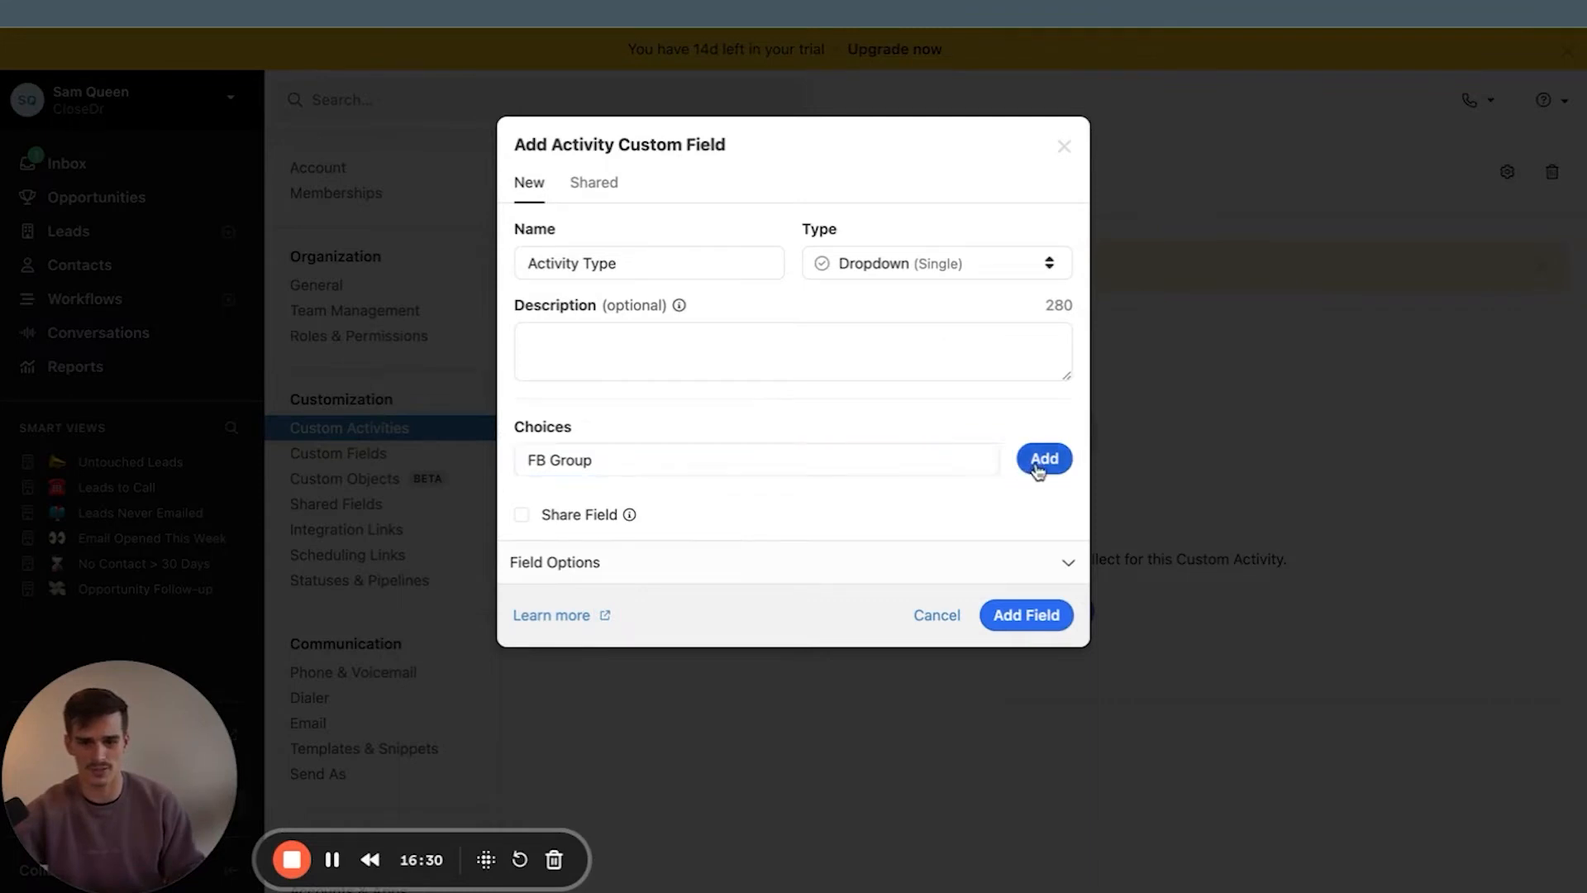
click(1043, 459)
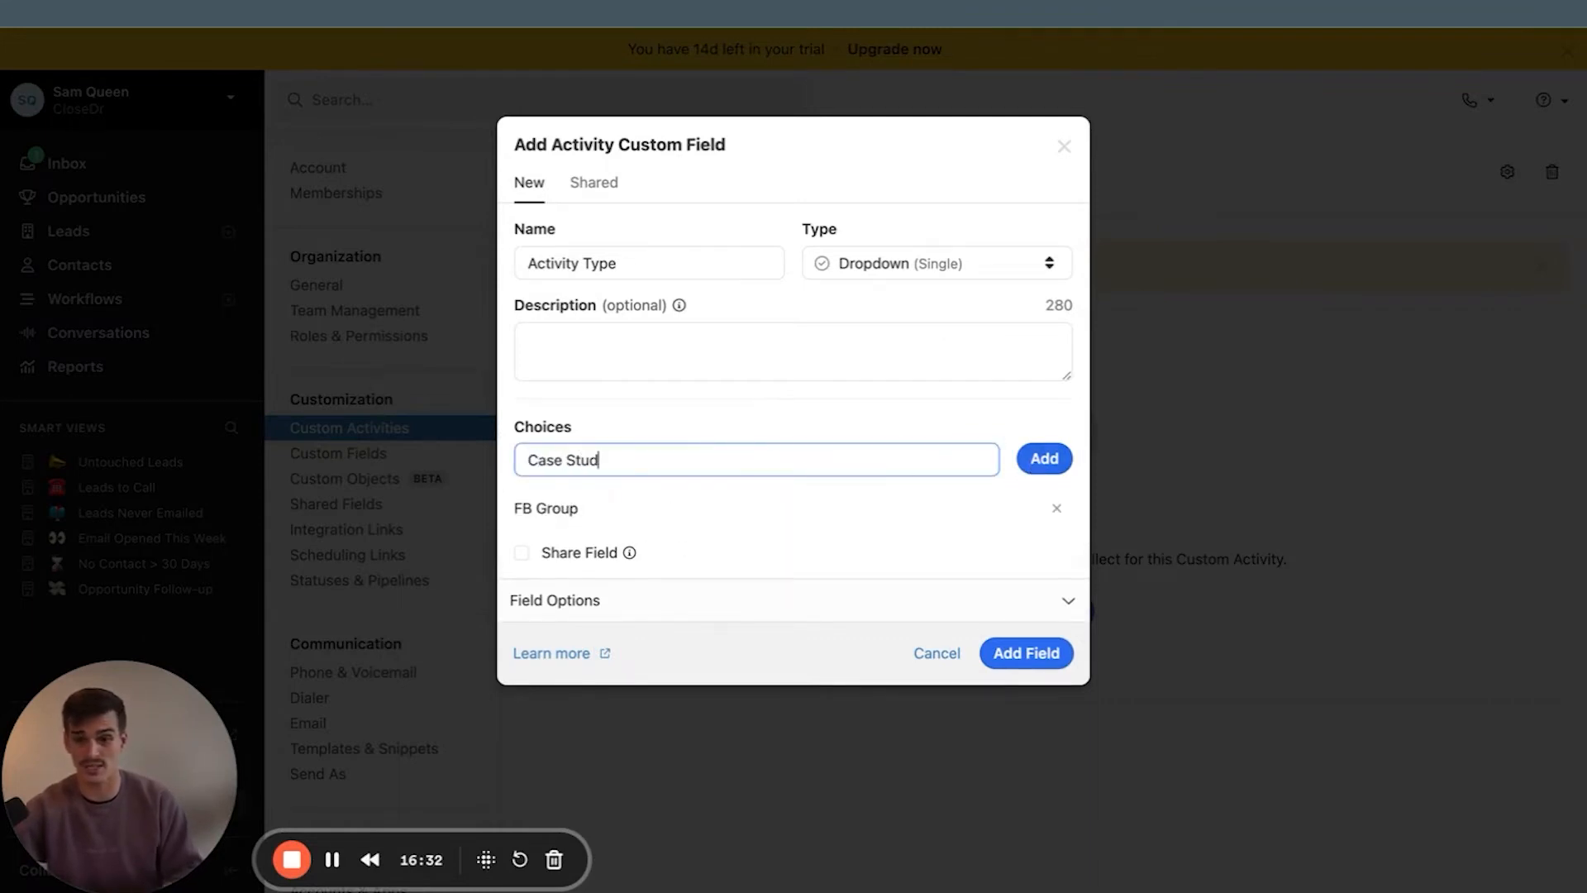
click(1043, 463)
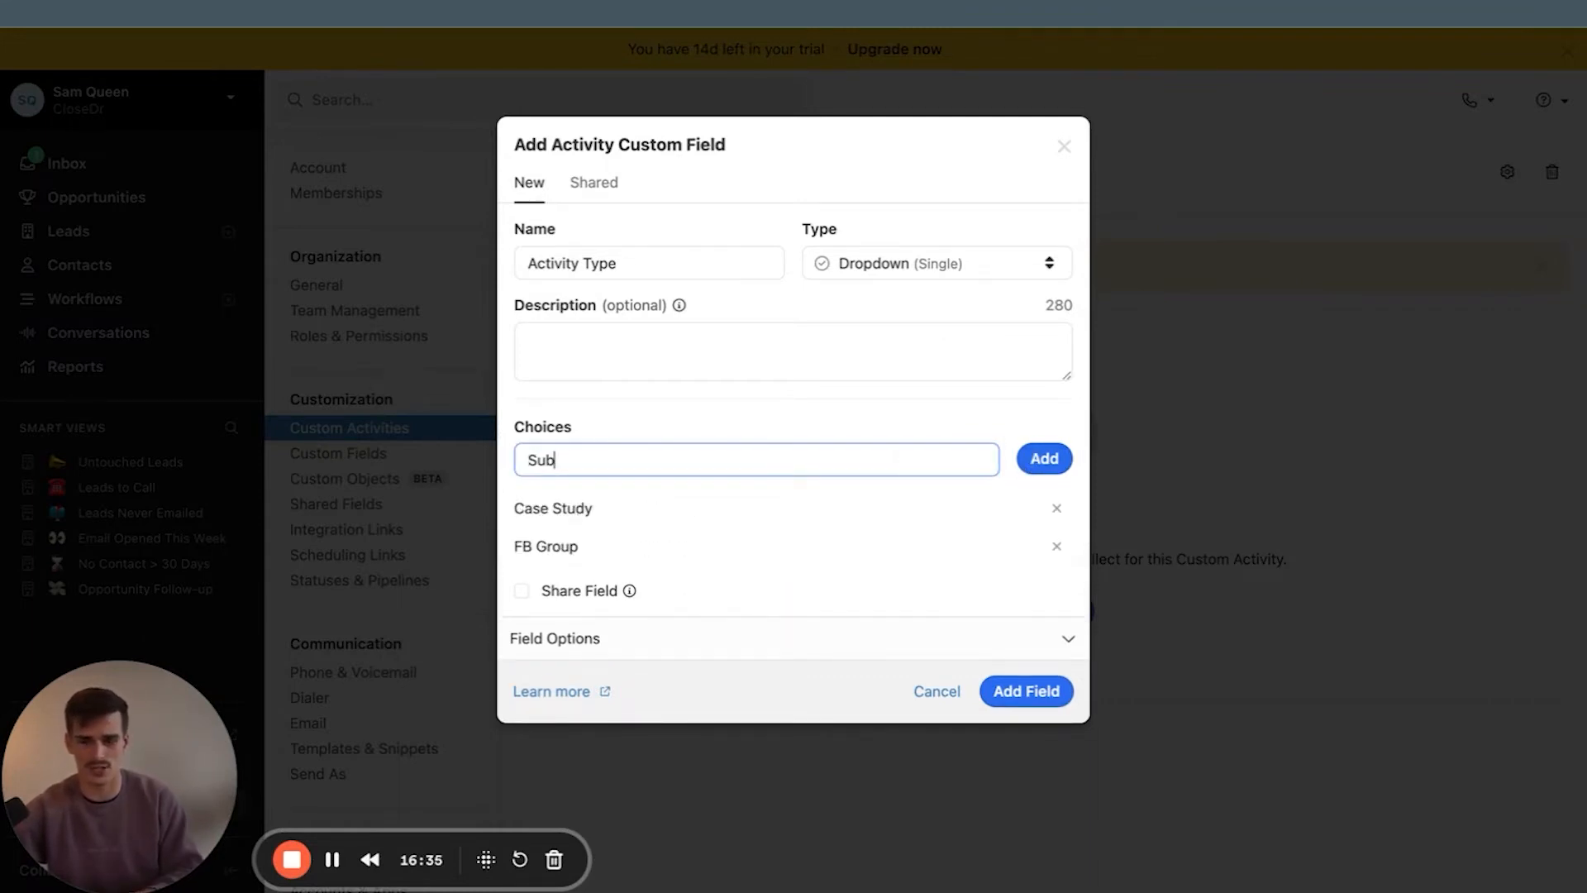
text(Submitting Website fo)
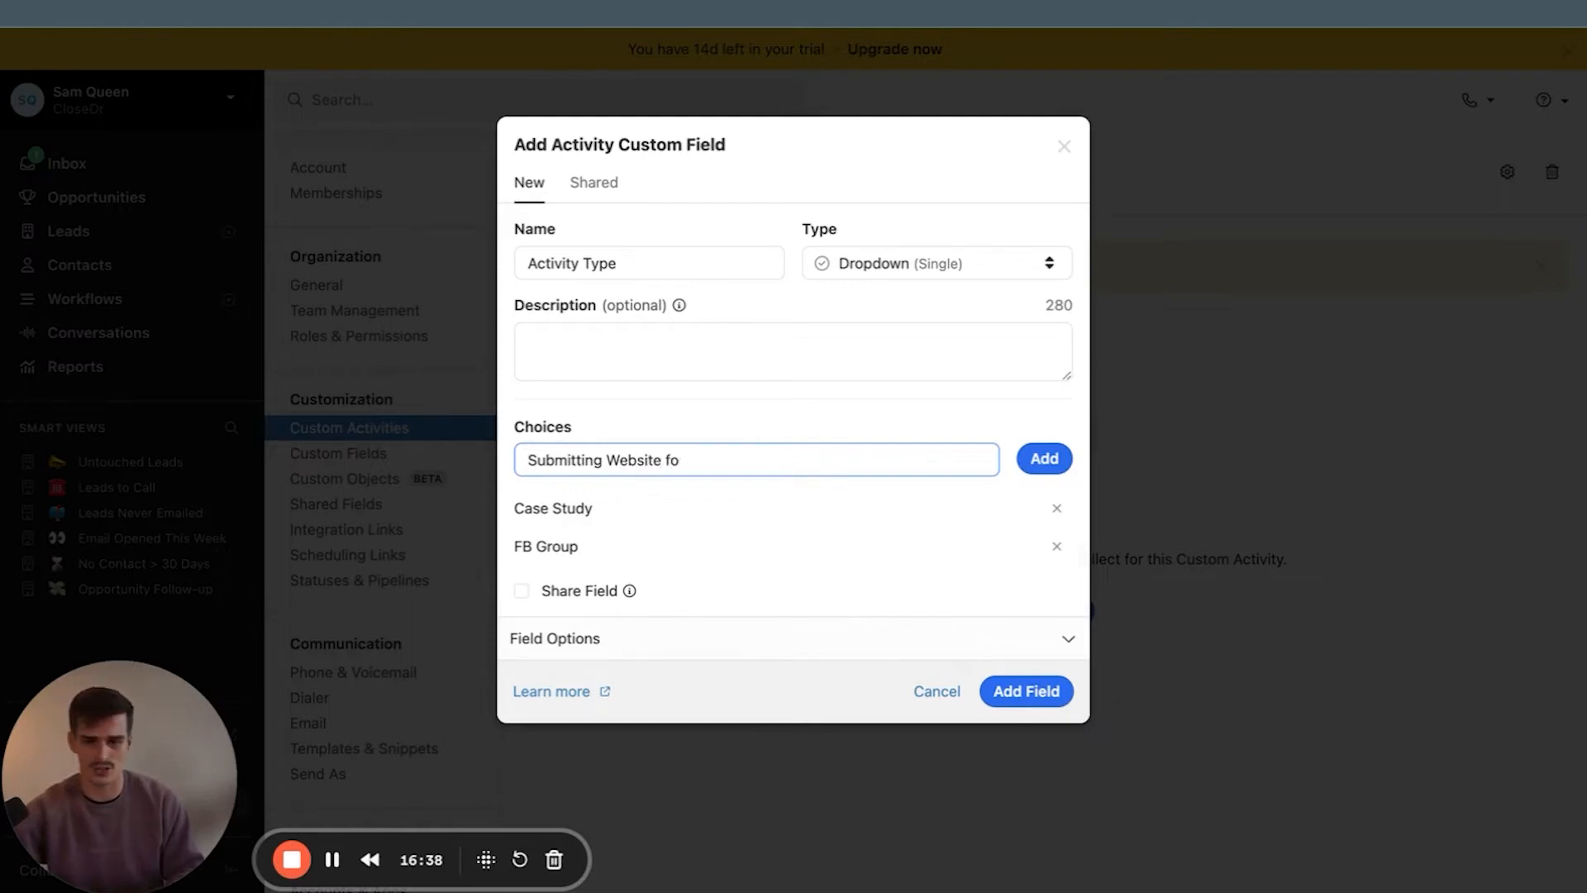
text(rm)
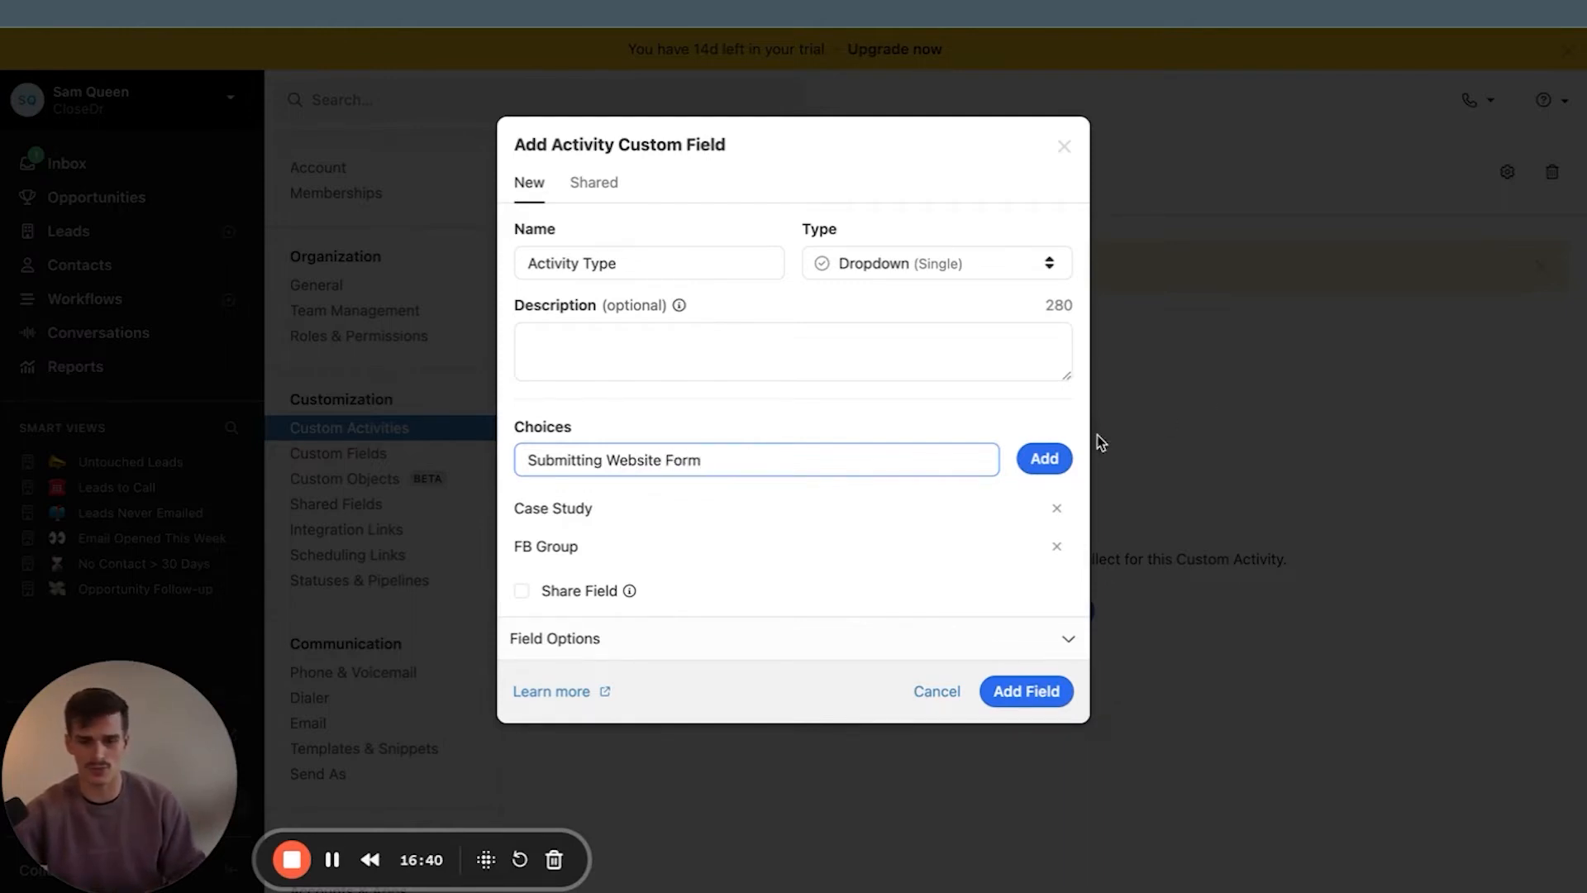
click(1044, 457)
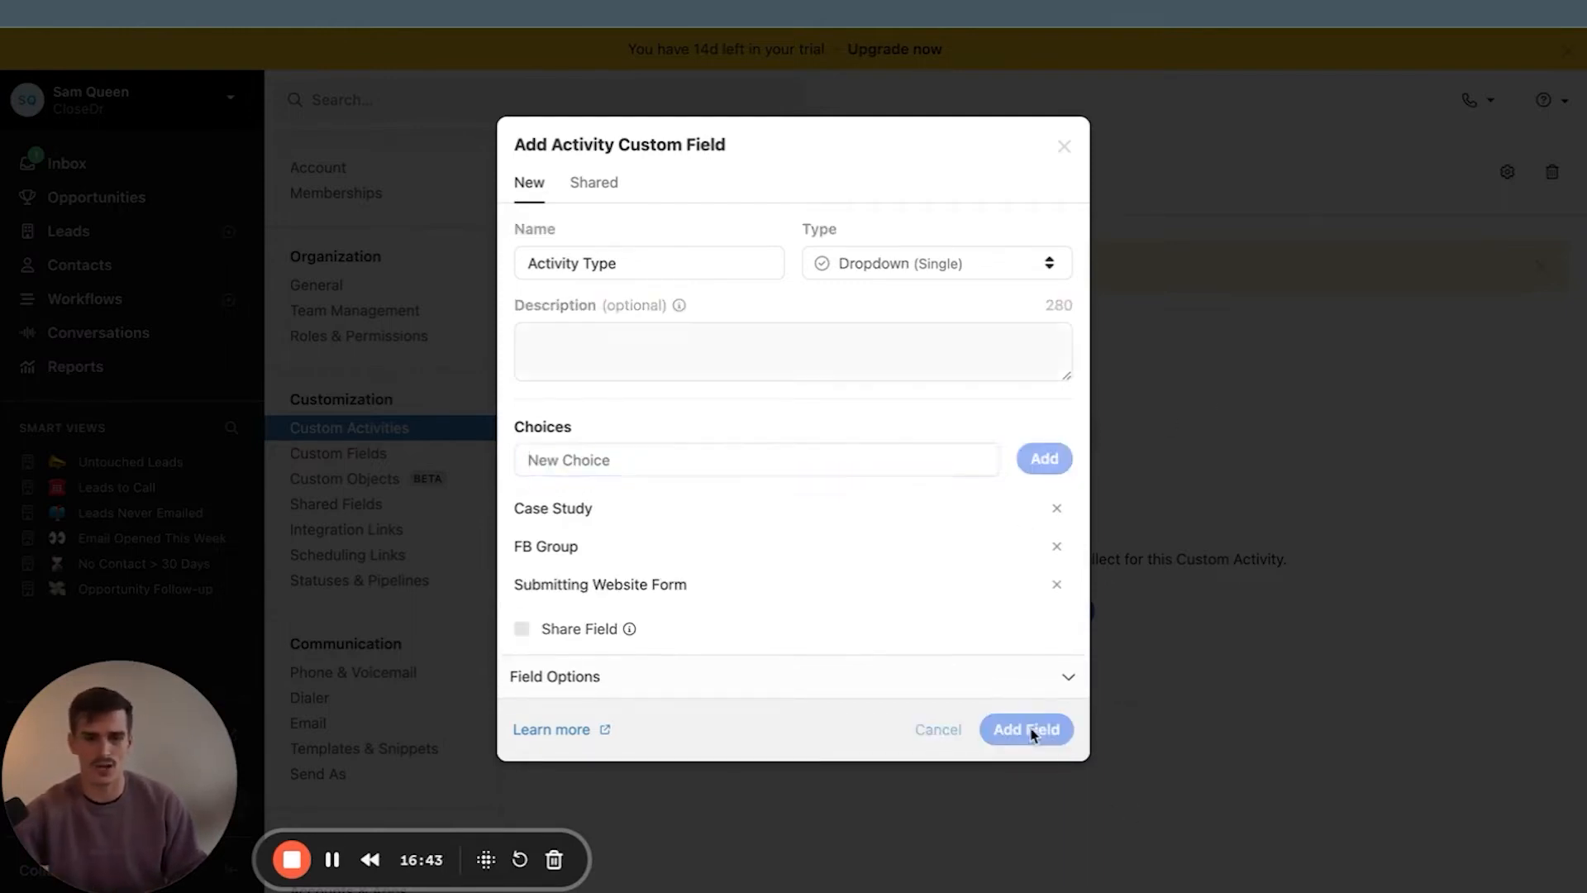
click(1025, 730)
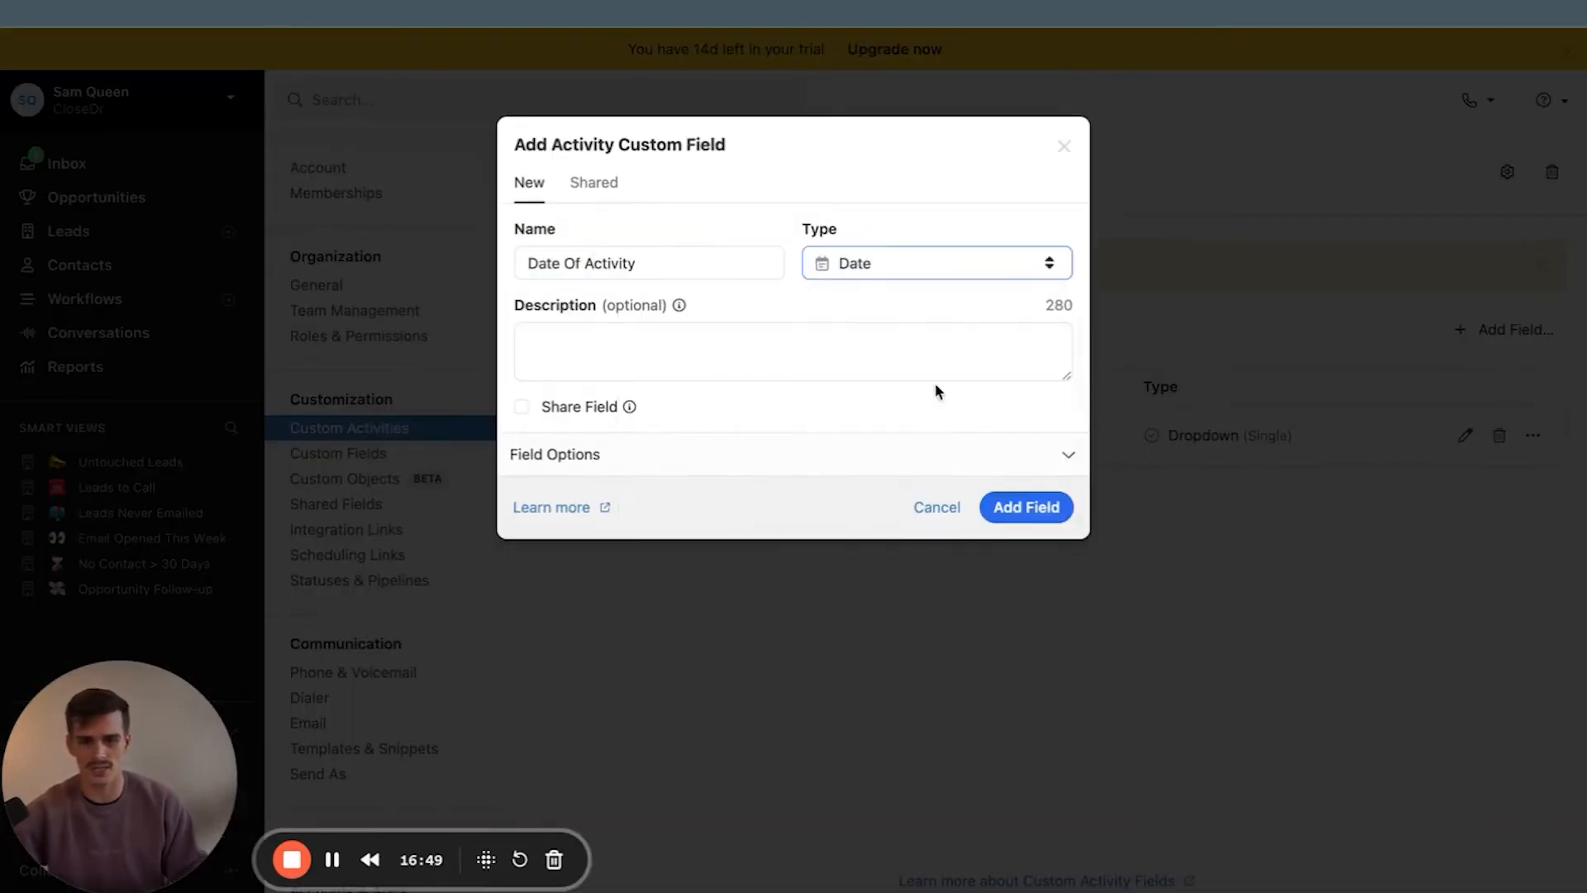
click(1025, 507)
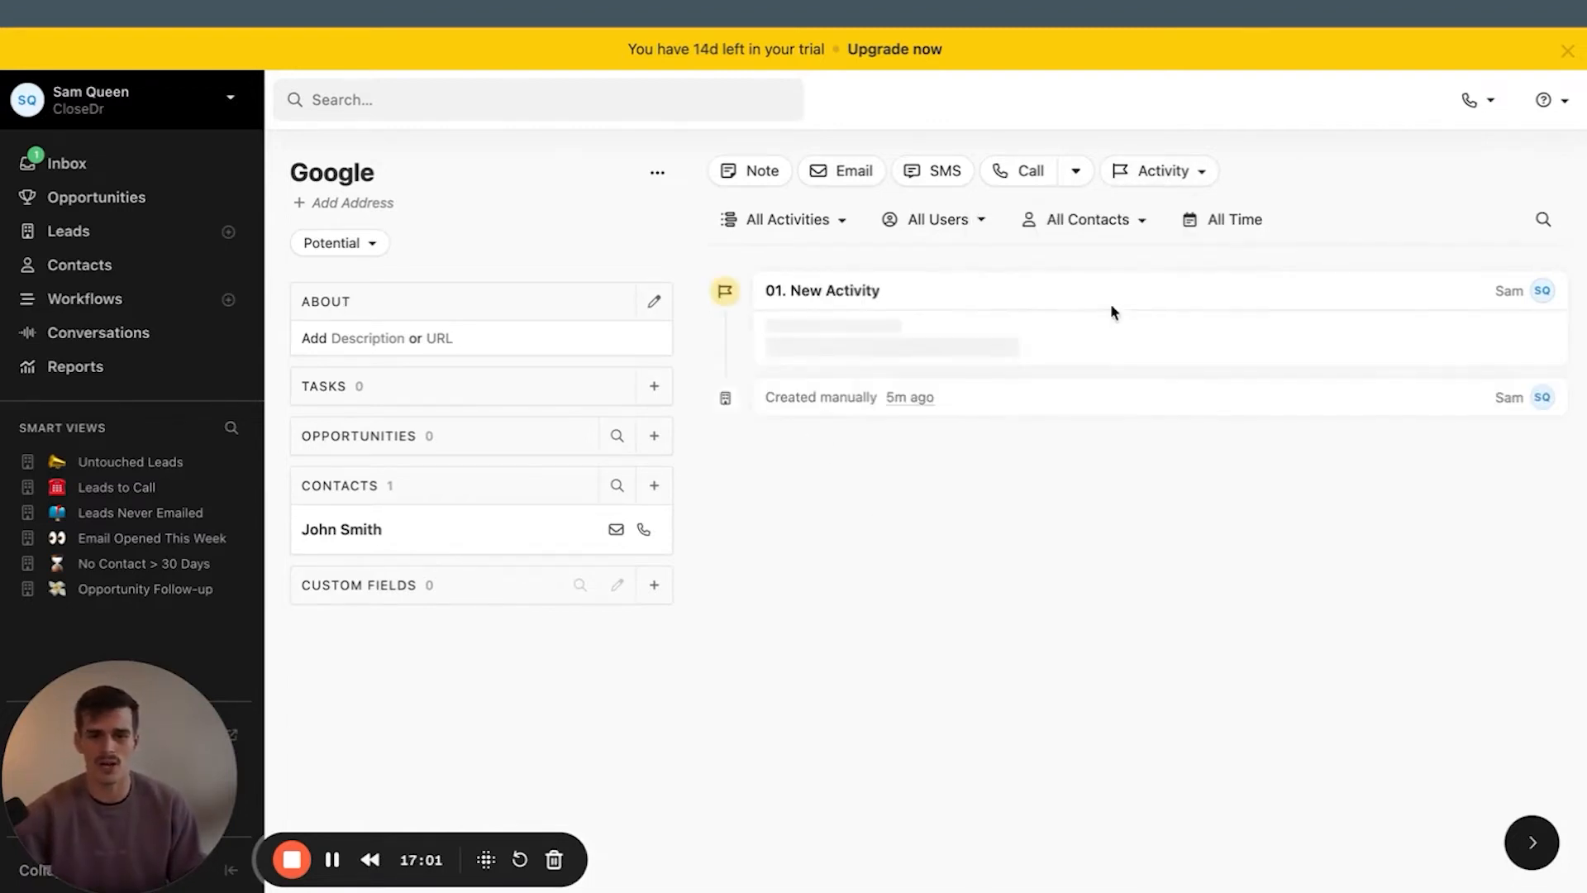
Log an FB Group activity dated 06/19/2024, then start a Submitting Website Form one for June 21
click(822, 290)
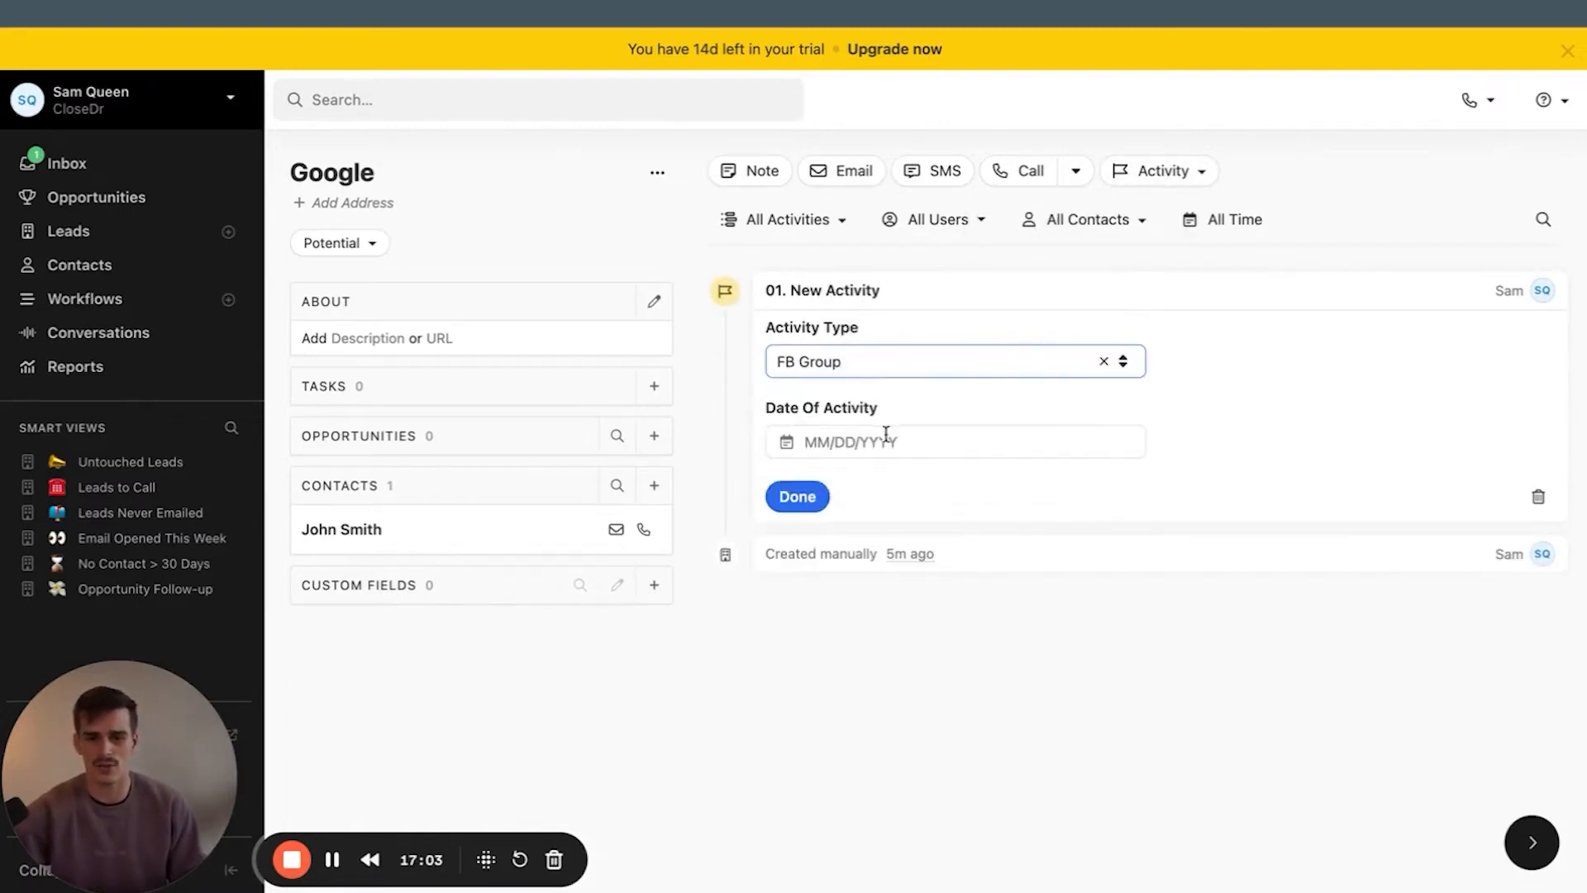
click(951, 442)
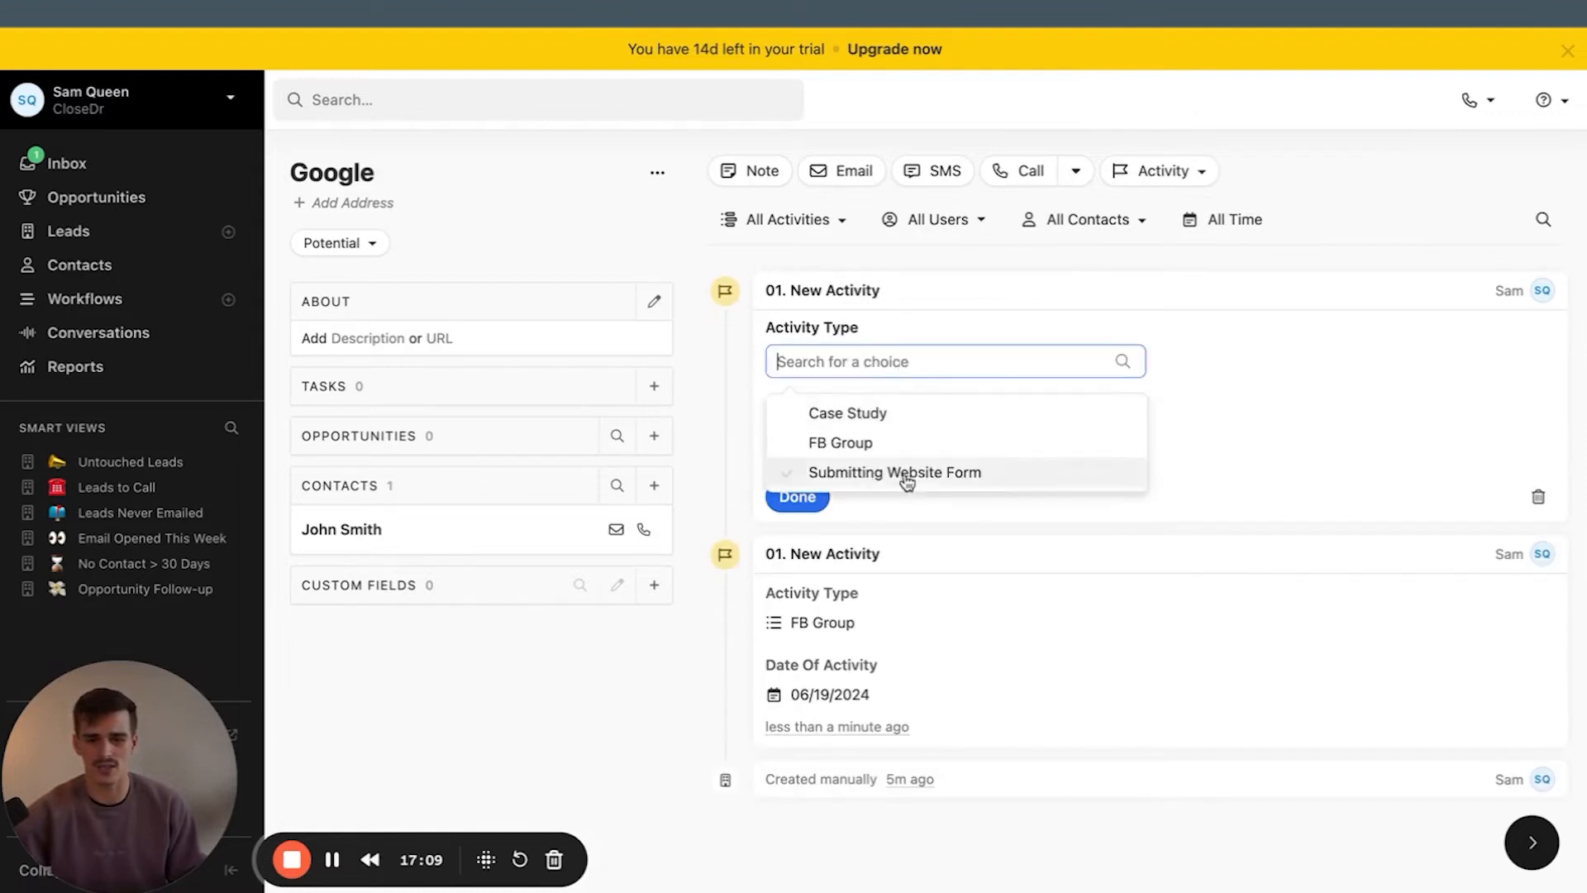
click(895, 473)
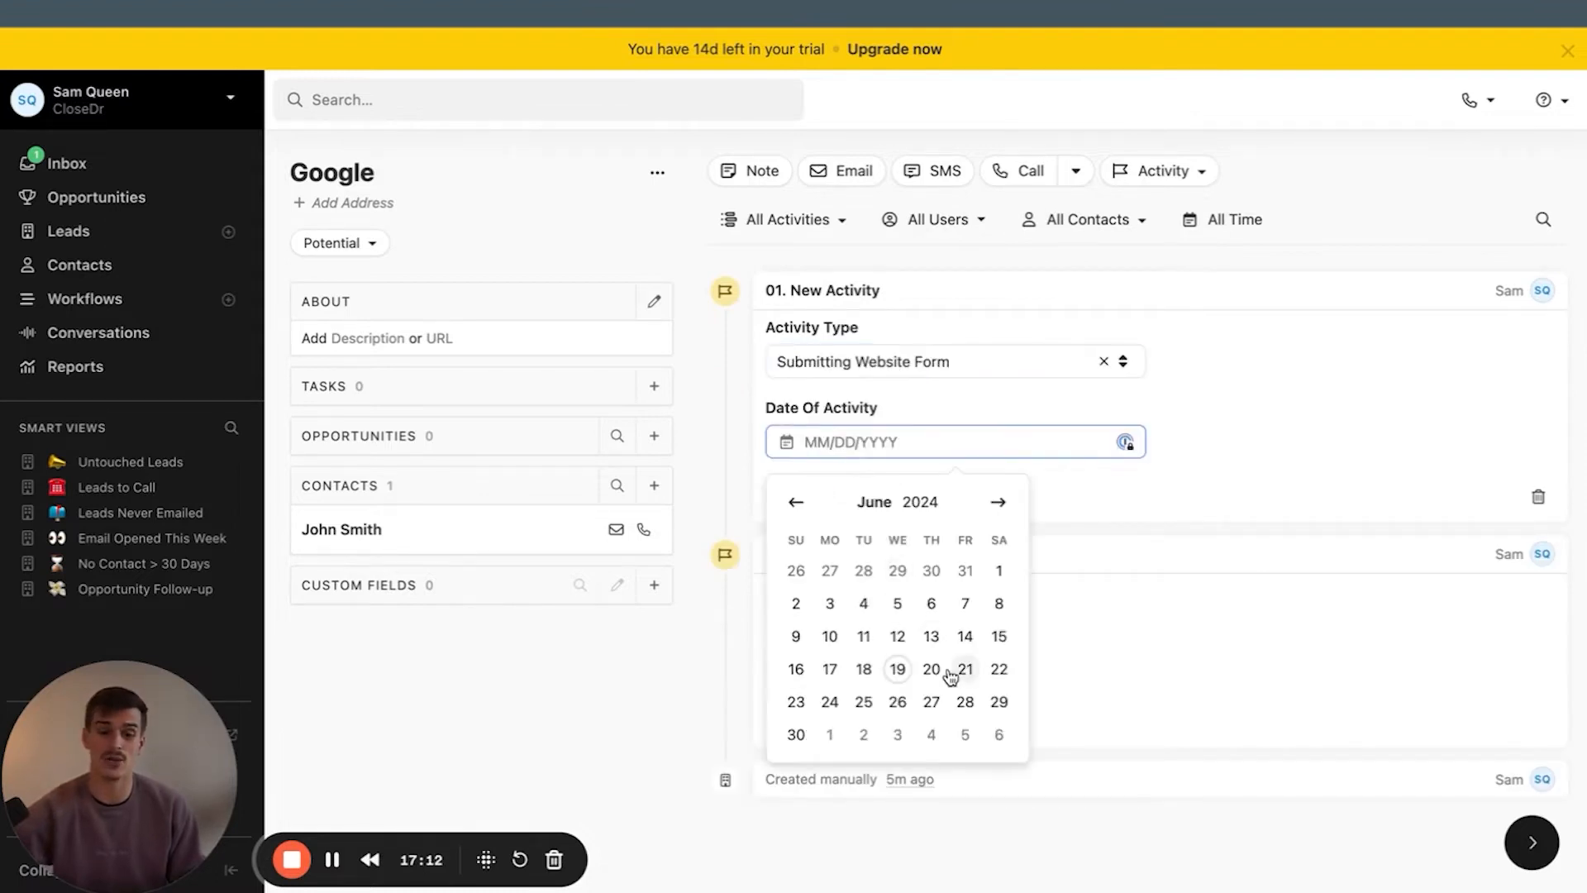
click(964, 669)
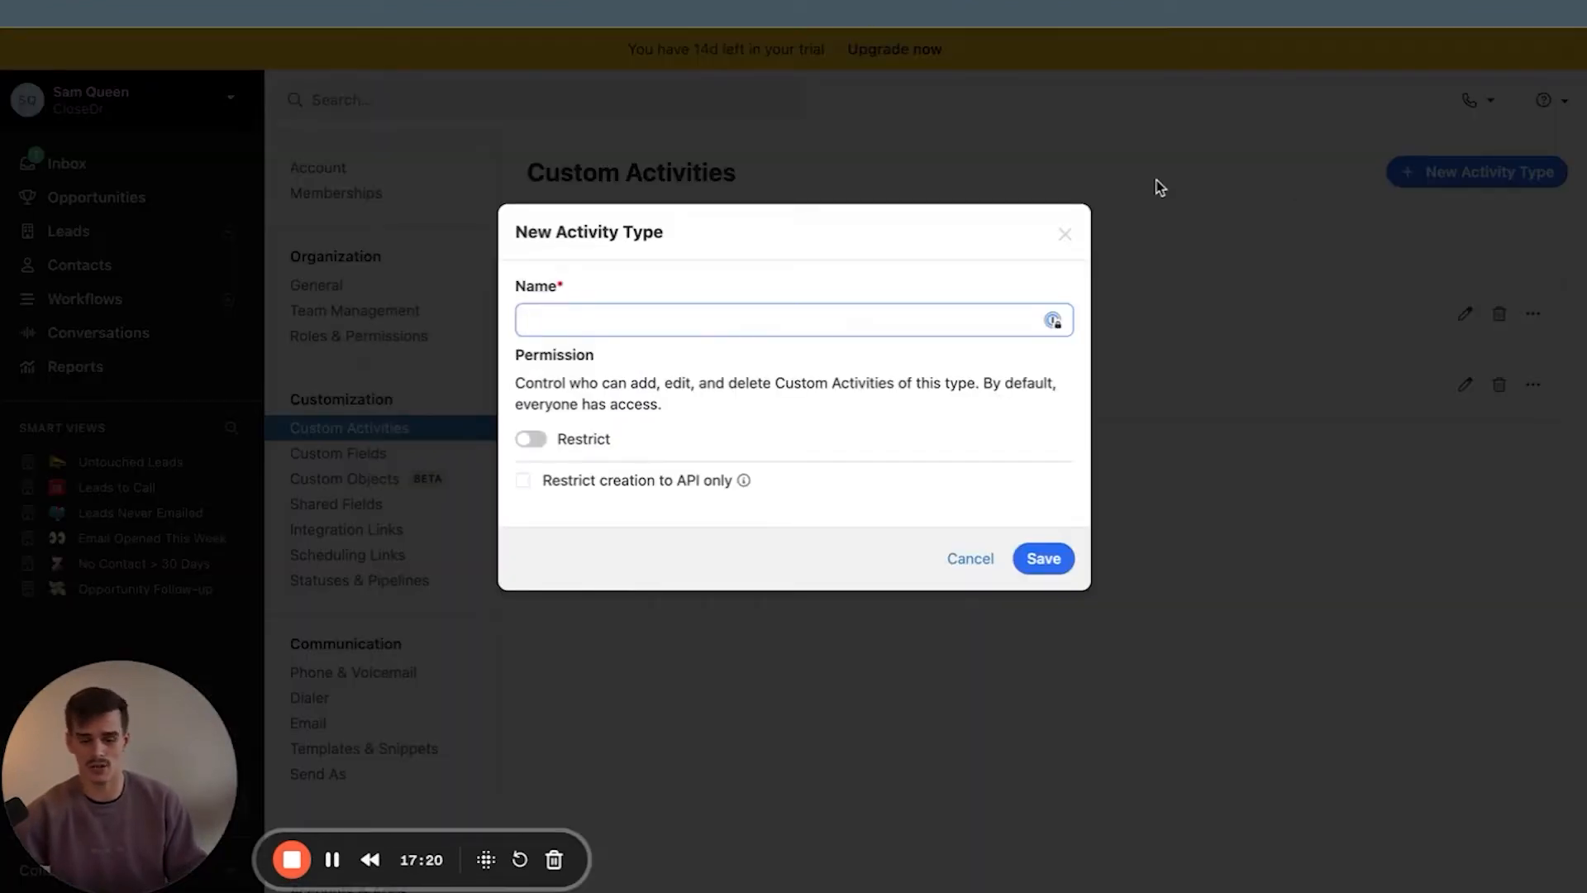
Name the activity type '02. Booked Triage Call' with Lead Owner (single user) and Date Of Call (date) fields
text(02.)
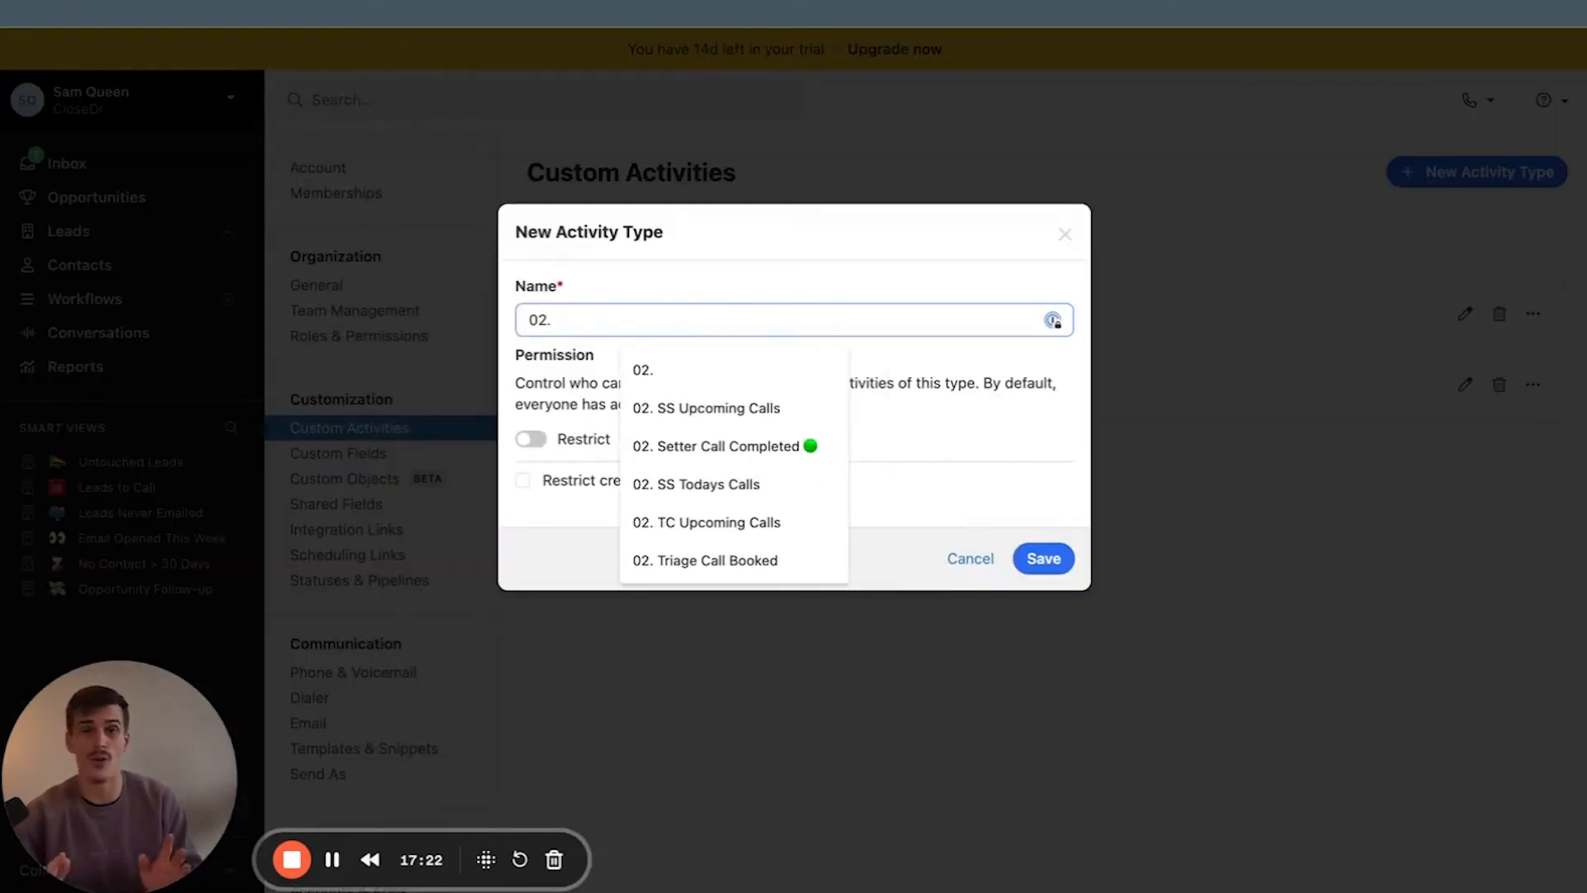
scroll(down, 3)
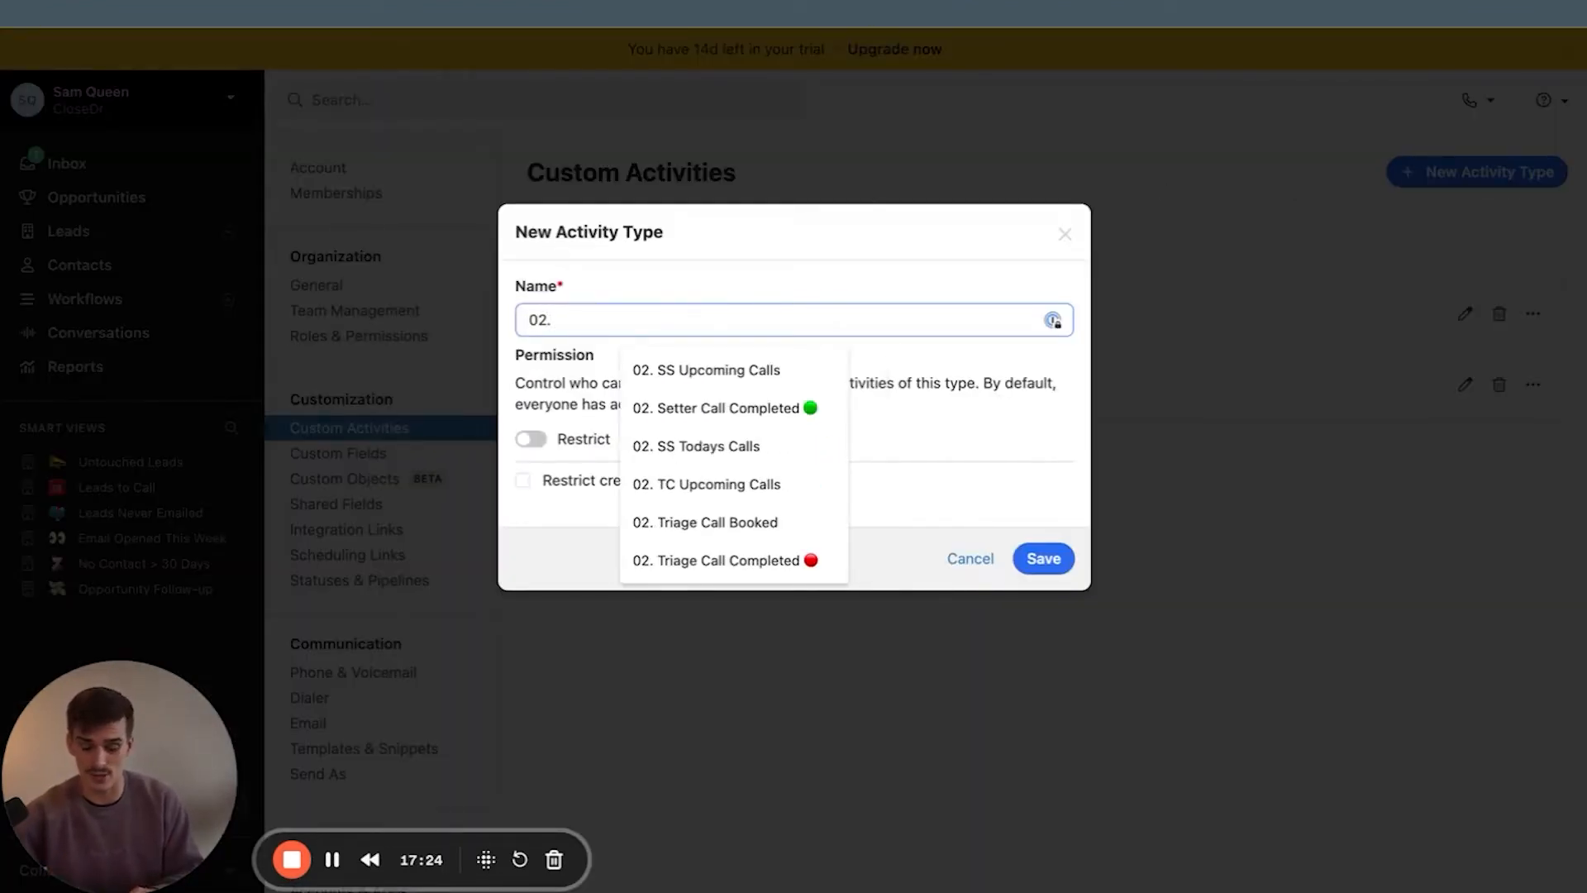
text(Booked Tria)
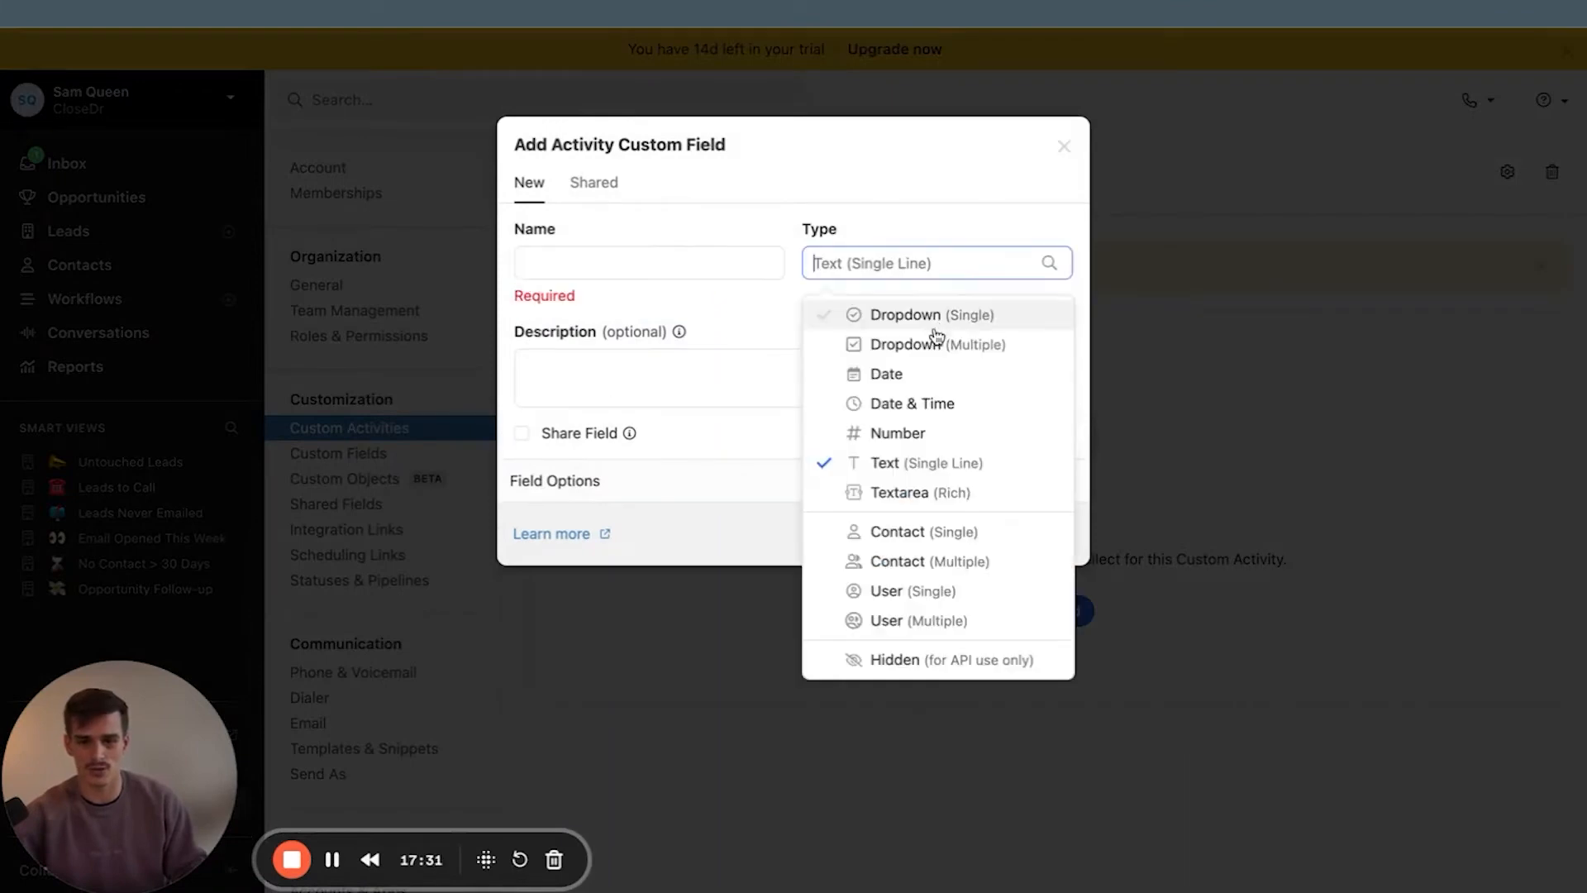
click(912, 590)
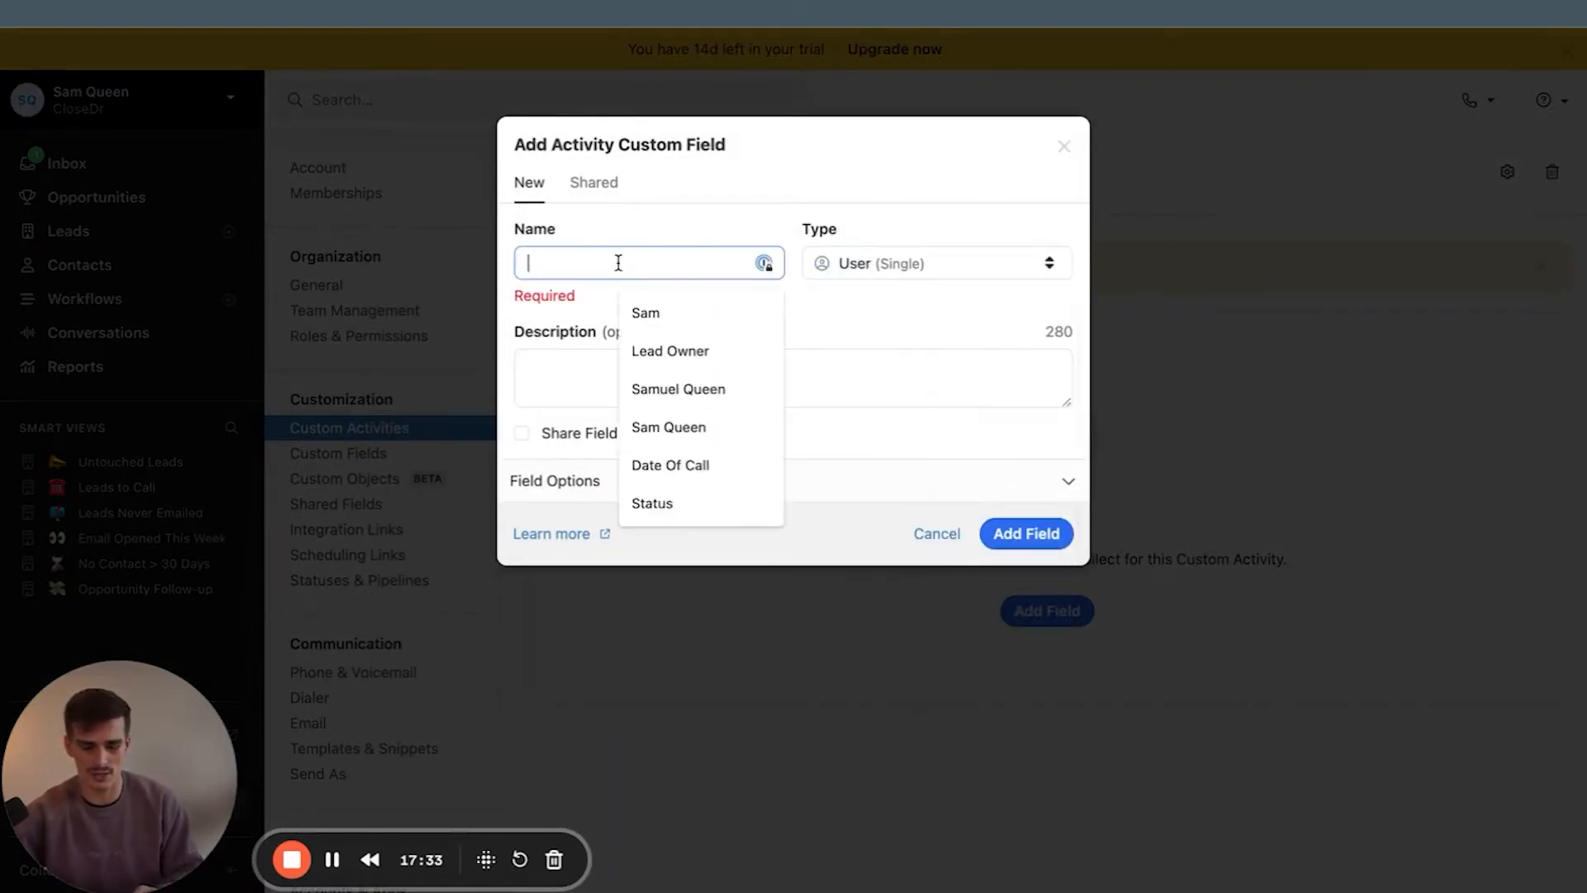
click(671, 351)
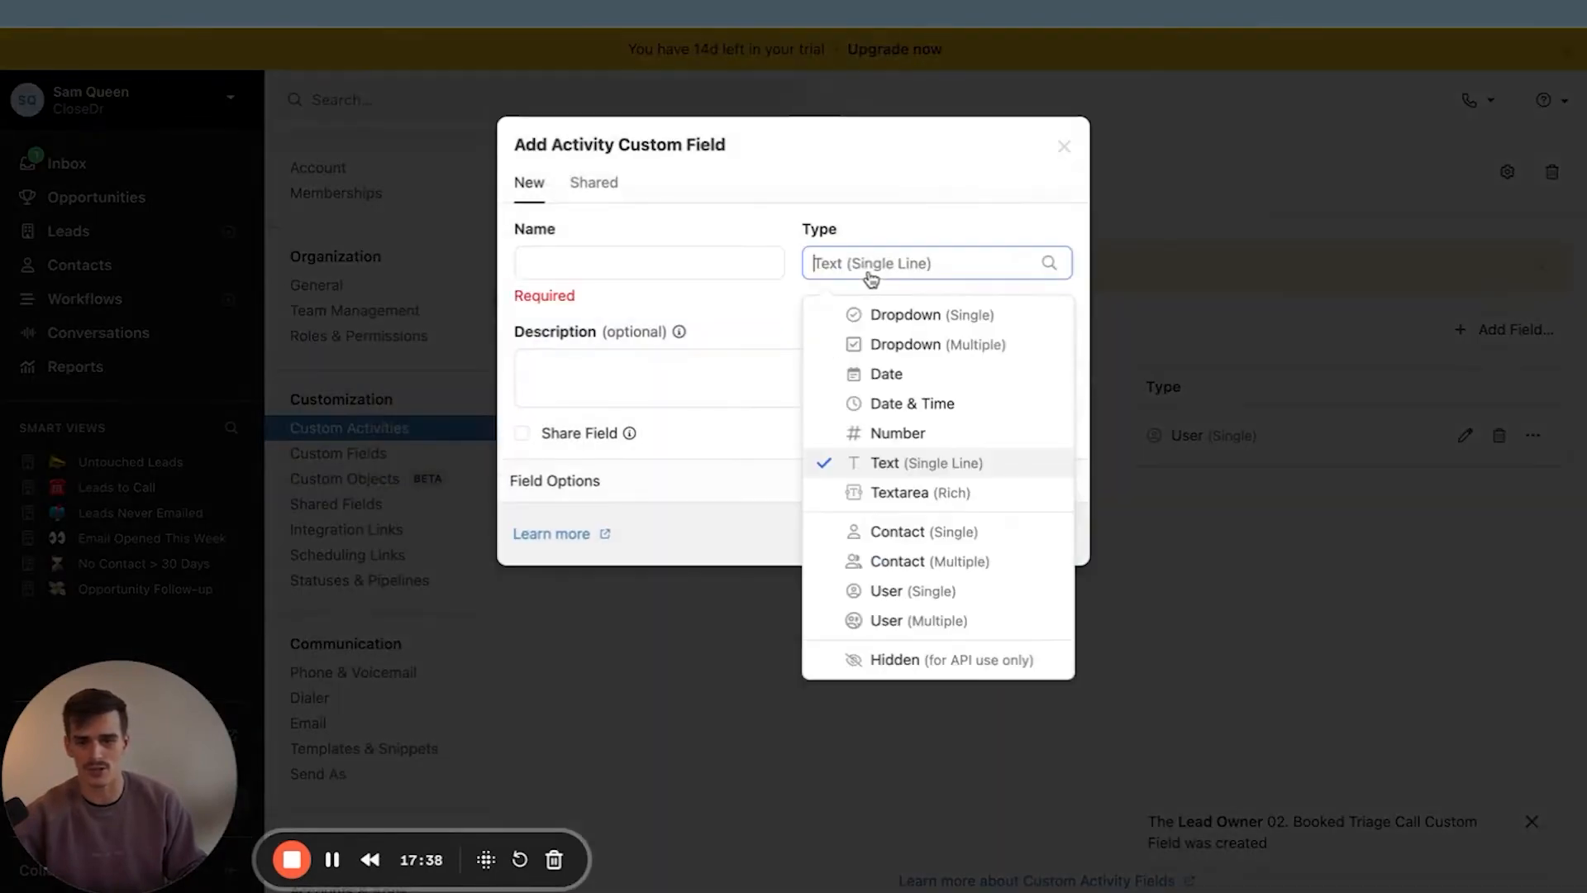
click(884, 374)
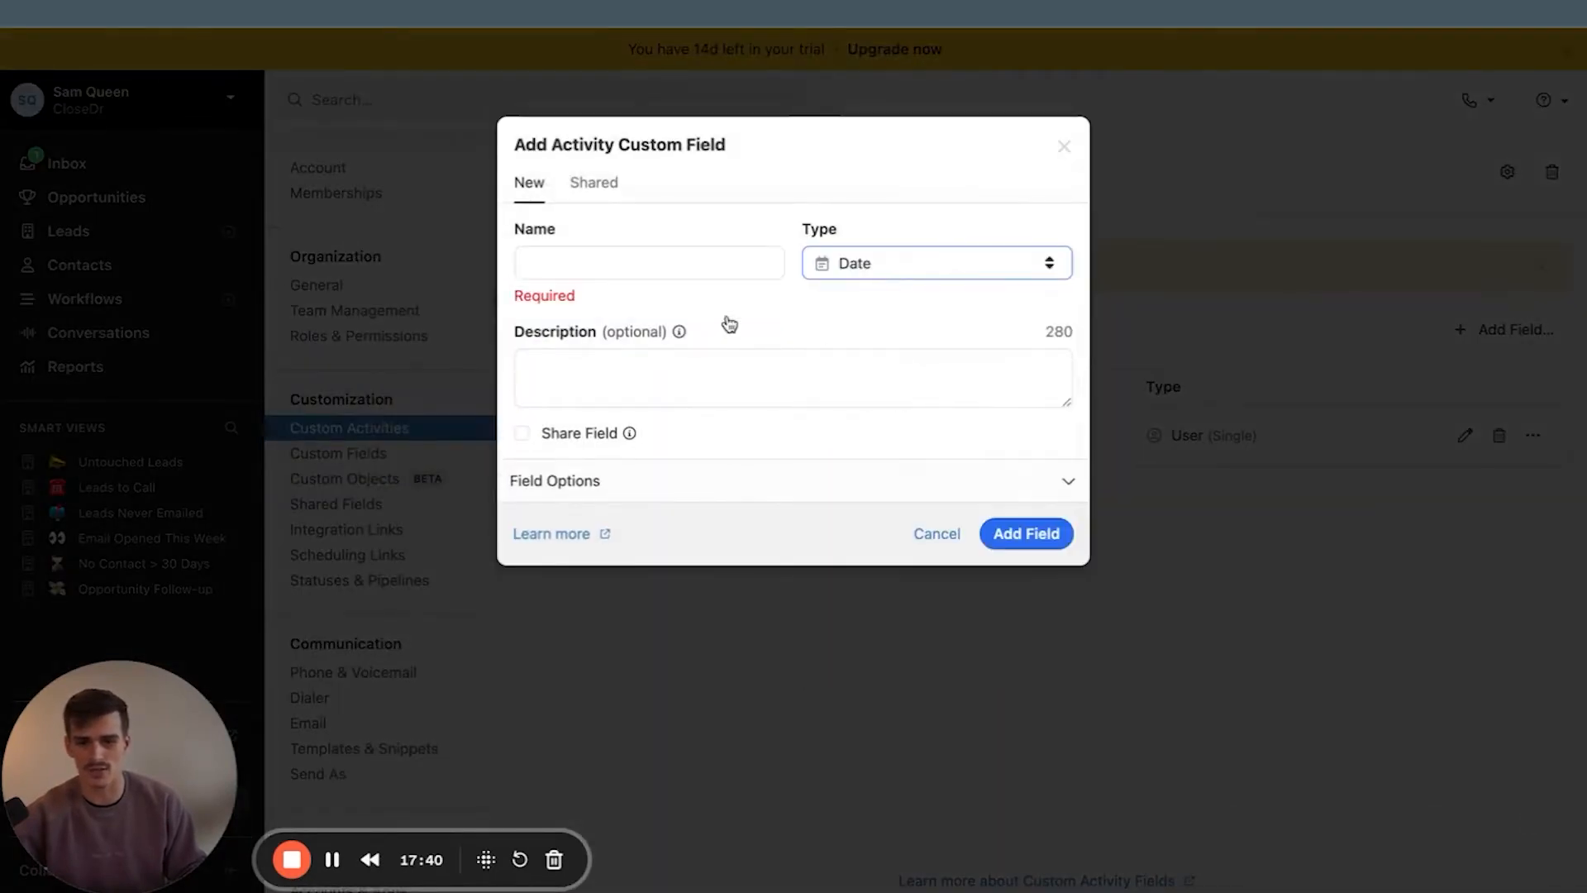
click(1025, 533)
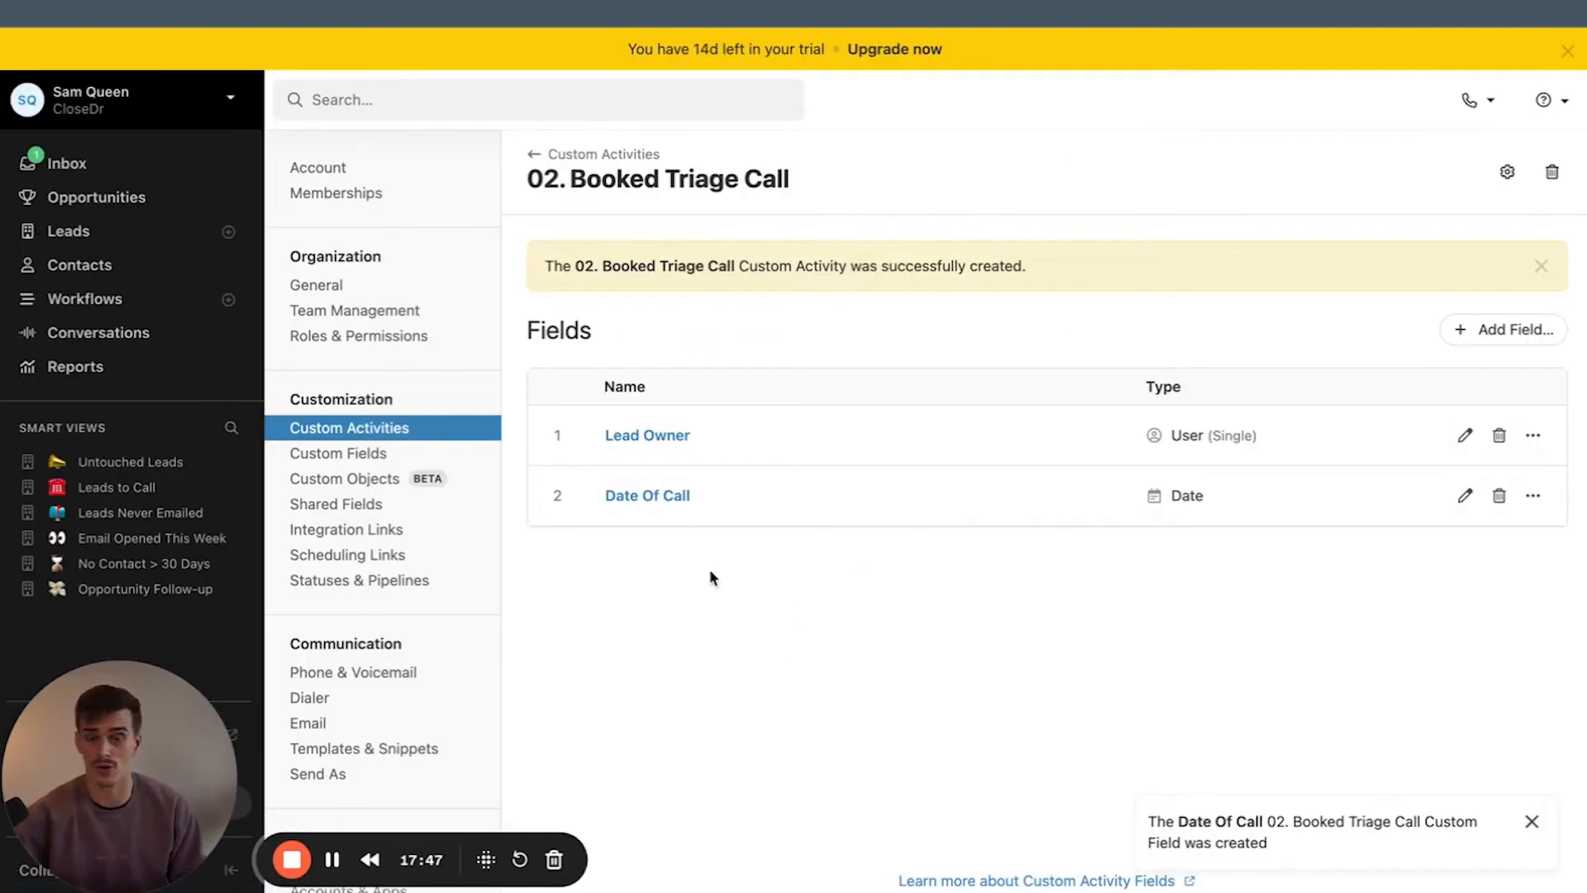
mouse_move(625, 517)
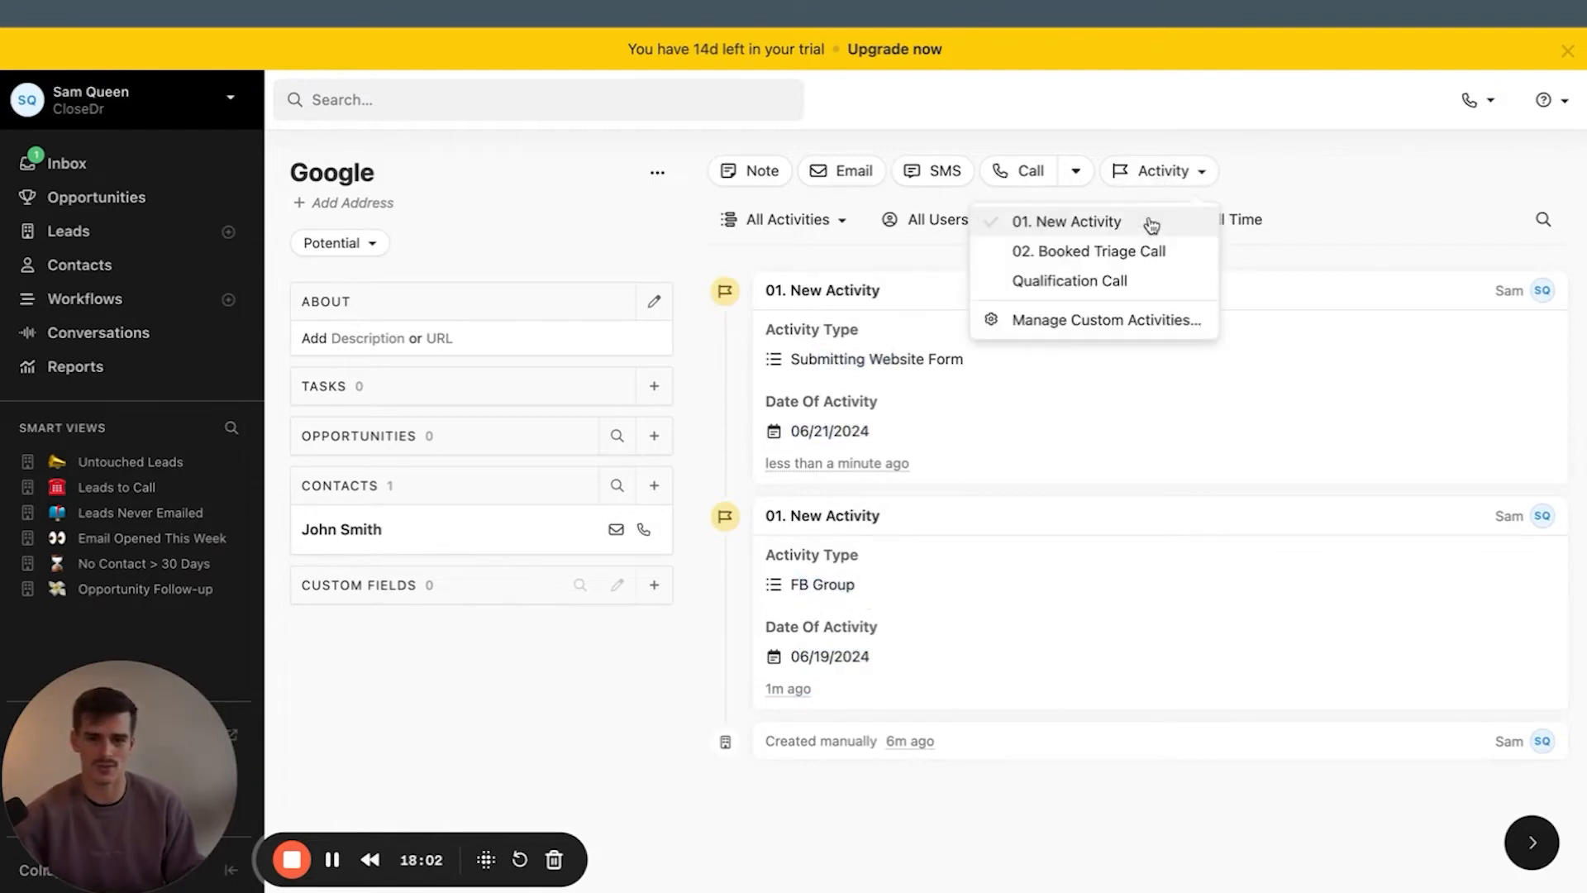
click(1091, 251)
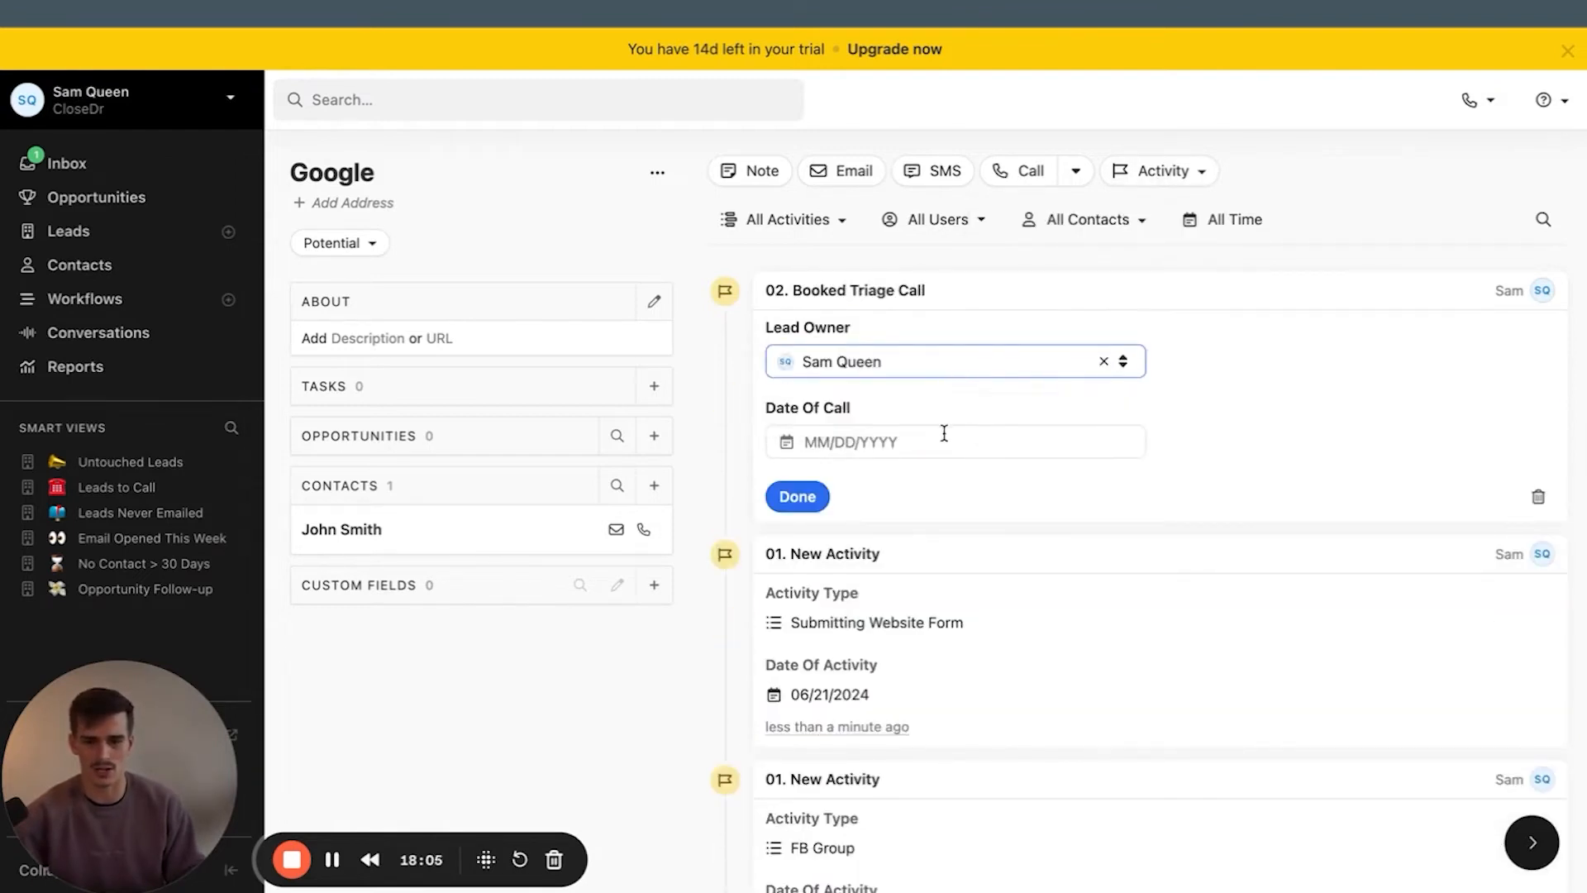
click(797, 497)
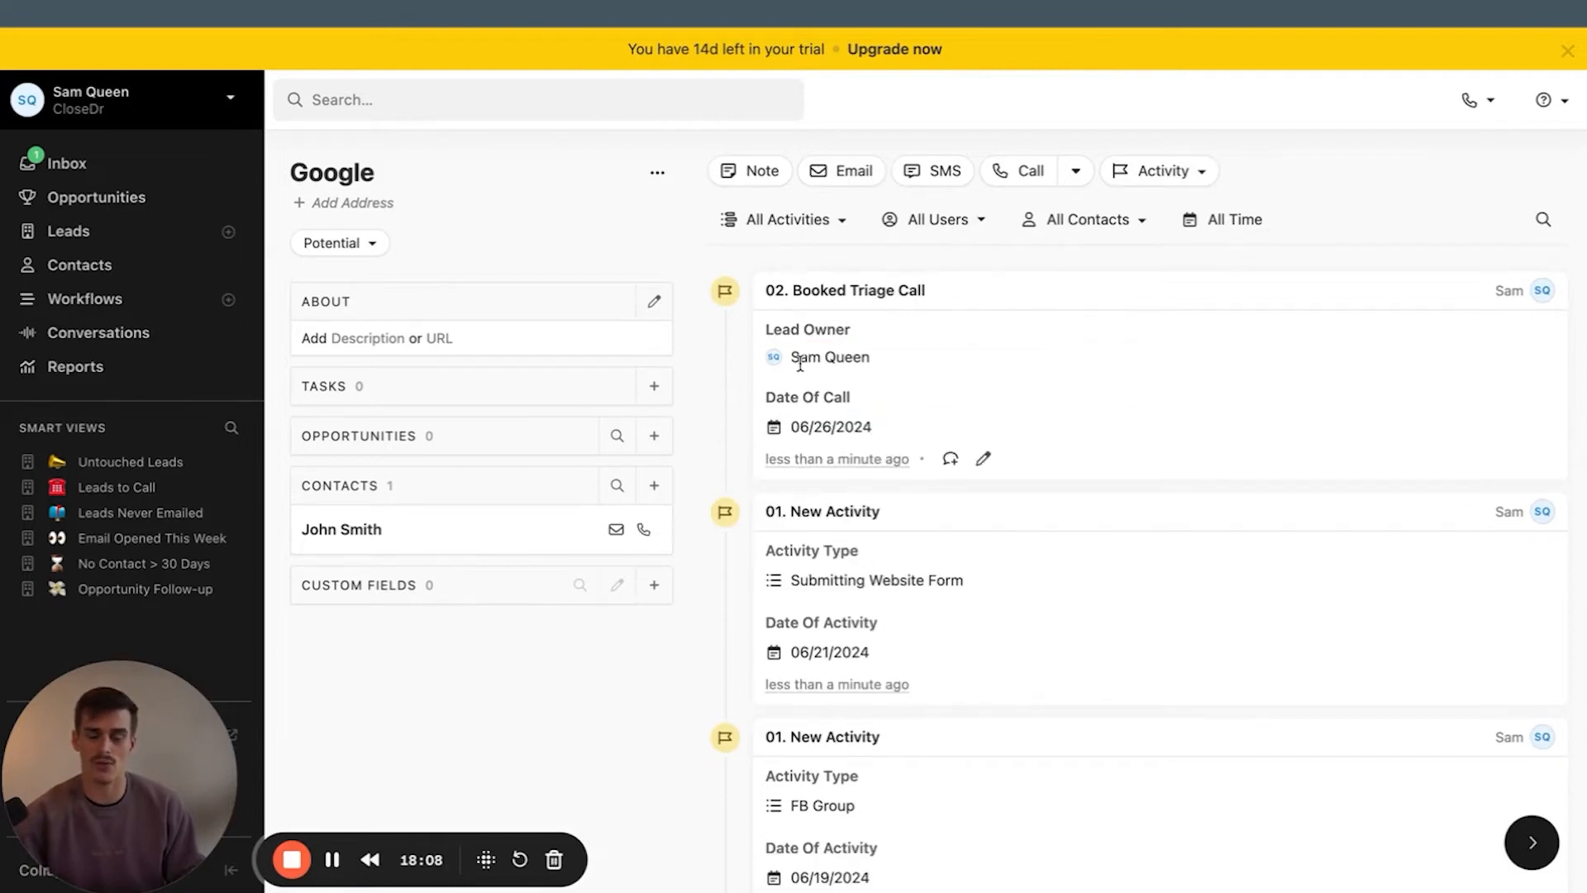
mouse_move(978, 496)
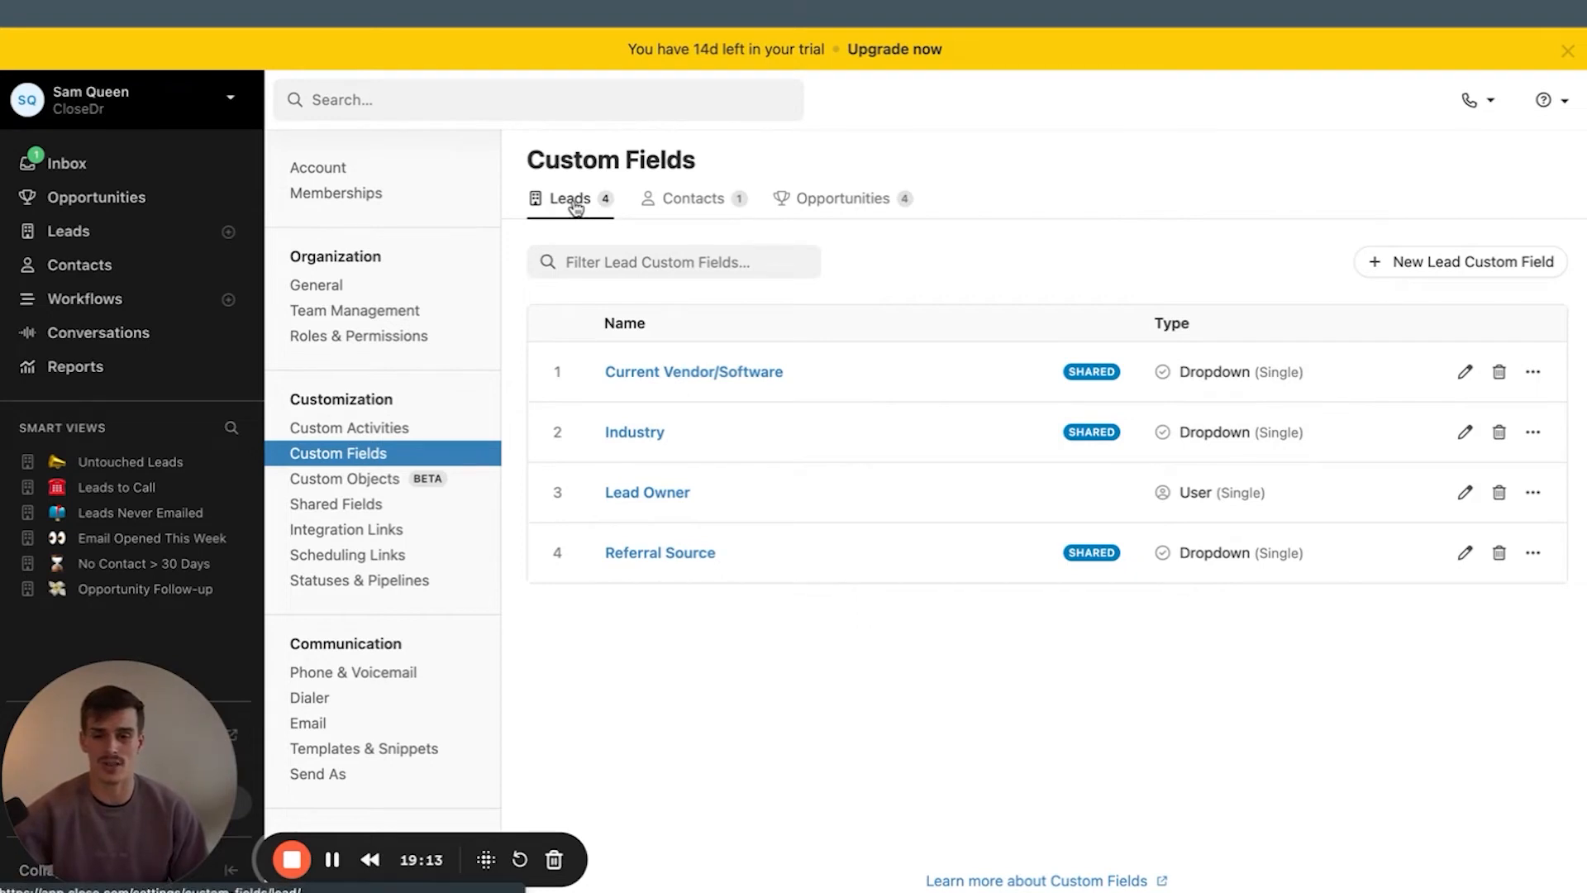
Revisit the Google lead's contact details and opportunity area, then open lead Custom Fields settings
click(842, 197)
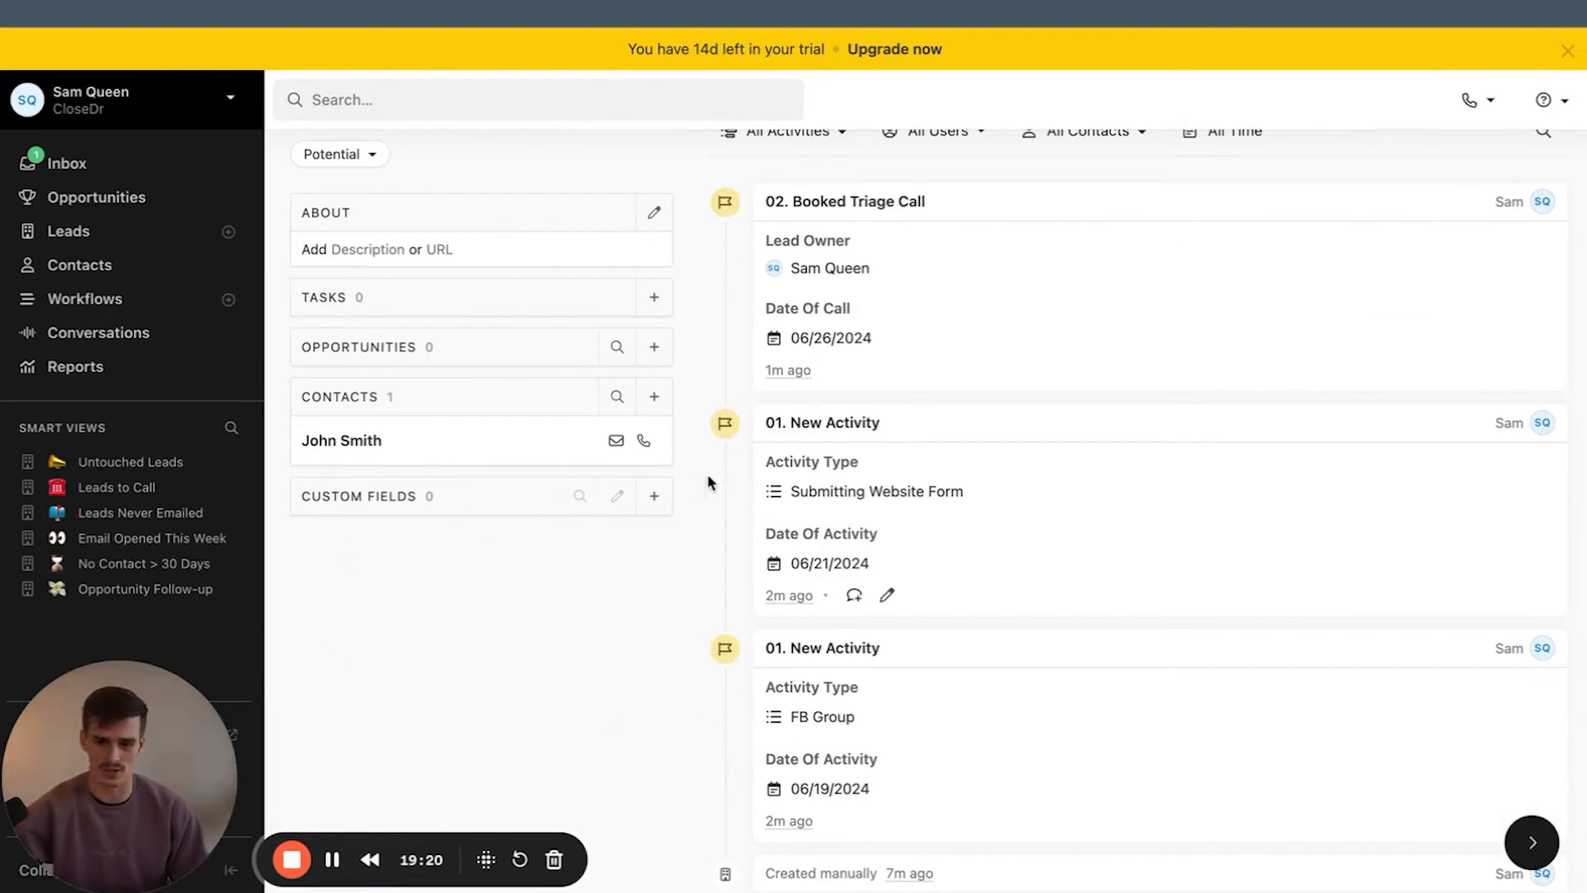
click(341, 441)
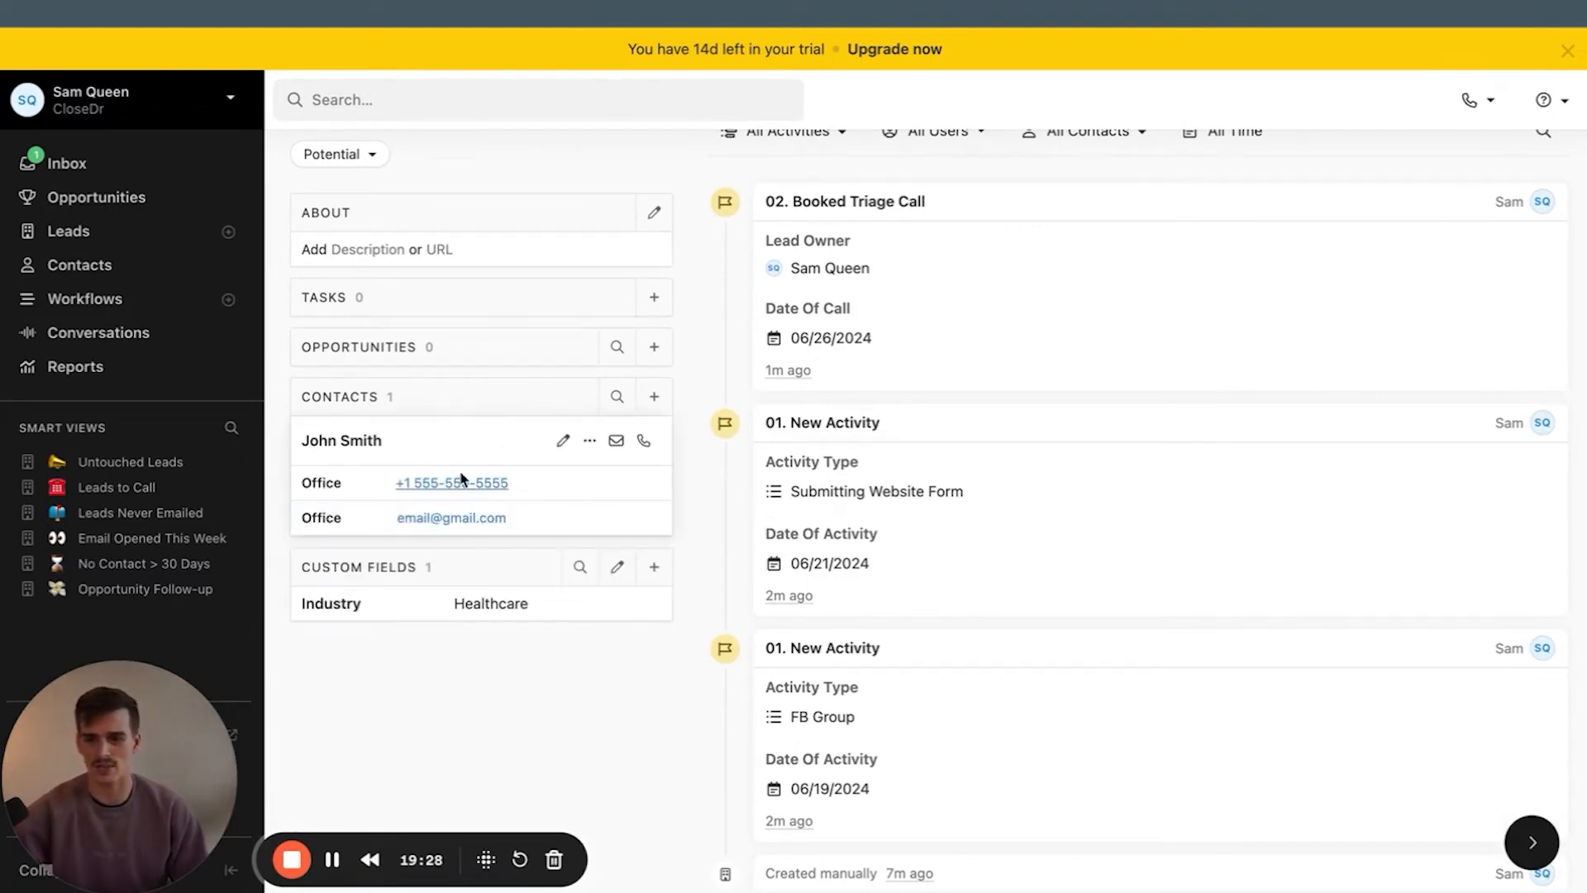
click(563, 440)
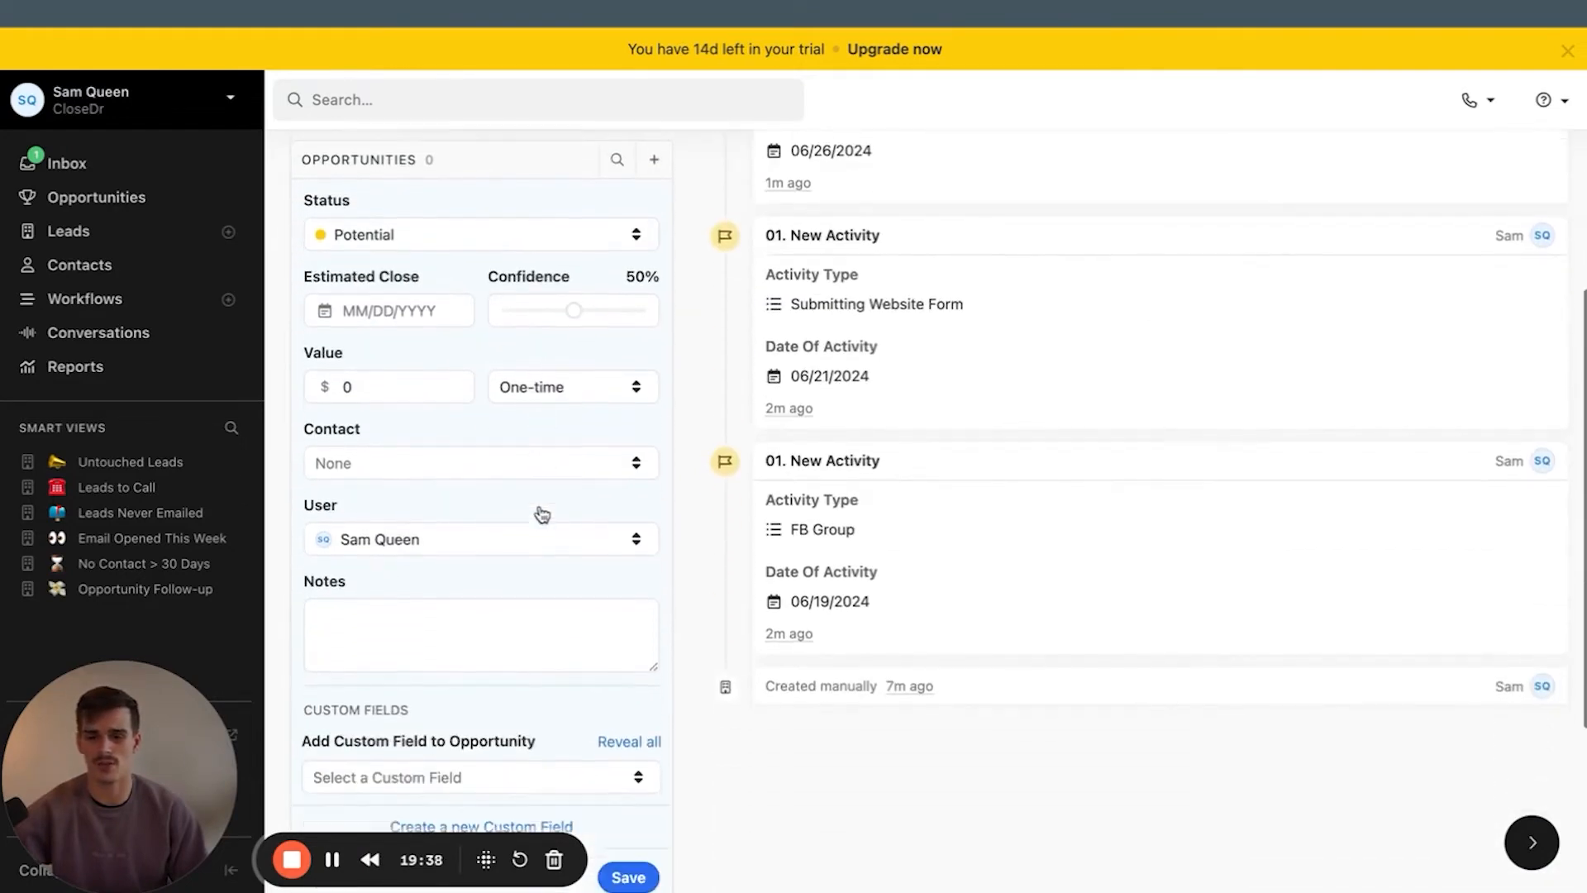
click(479, 777)
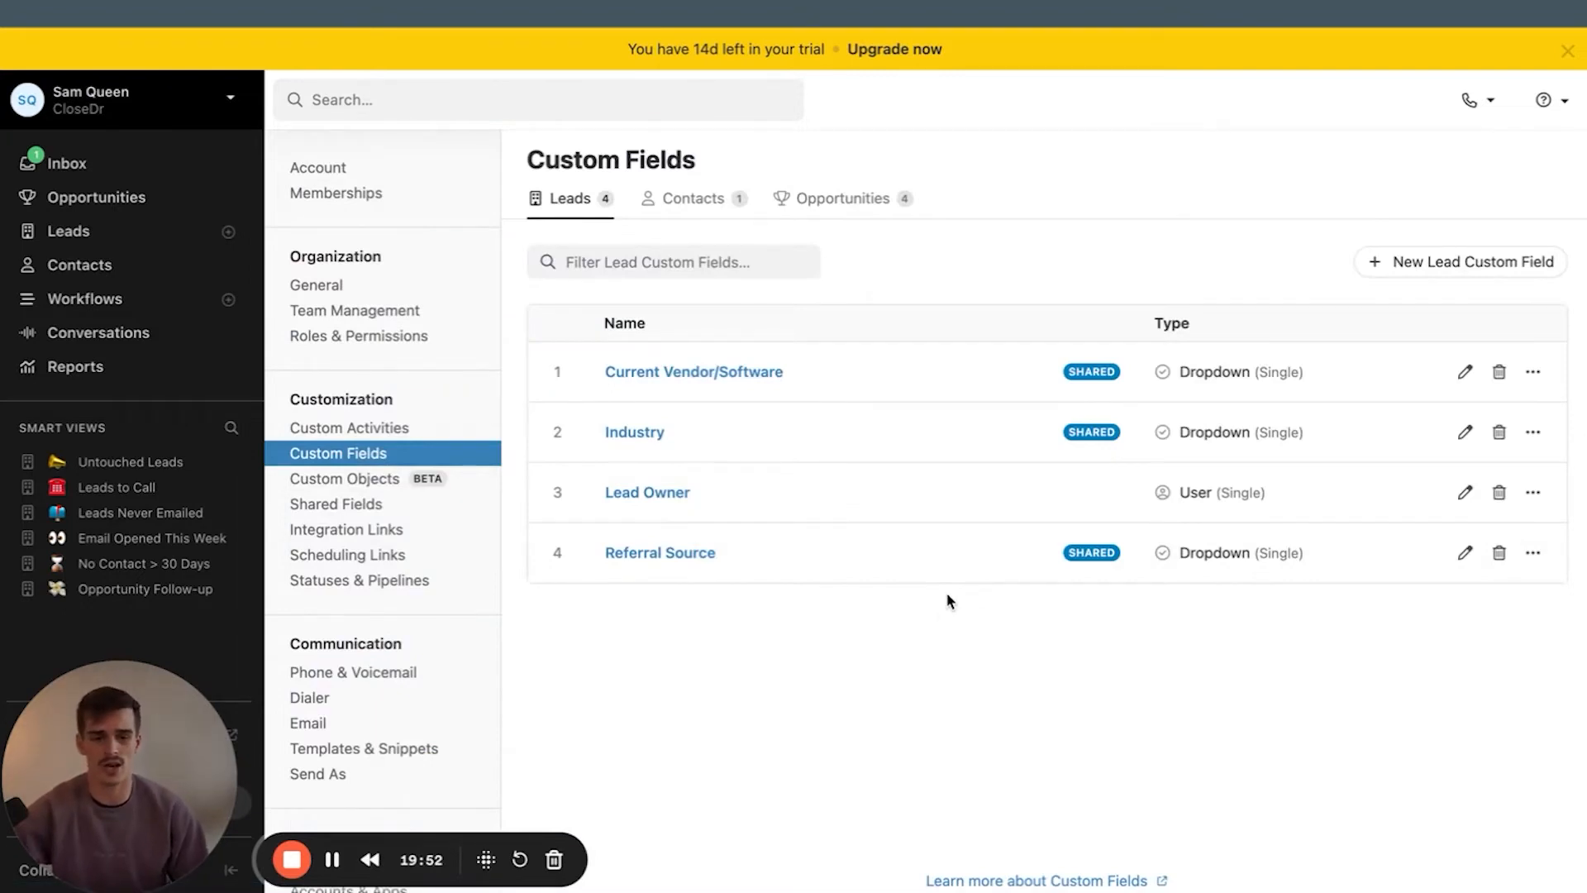
mouse_move(939, 675)
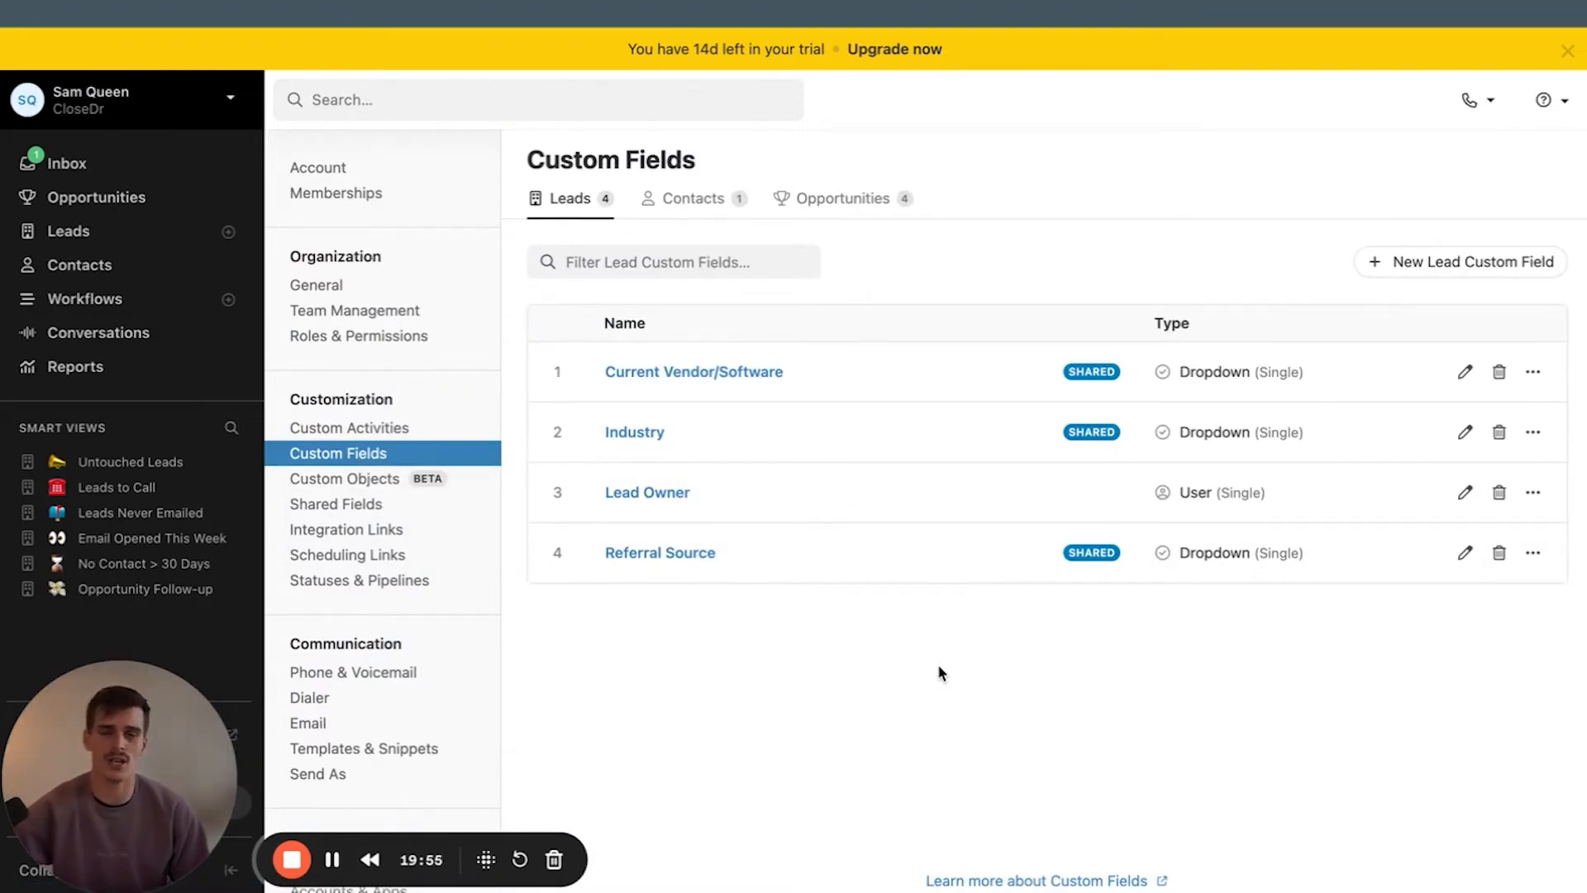
Browse the field types for a new lead custom field, such as Date, then return to Leads
click(1460, 261)
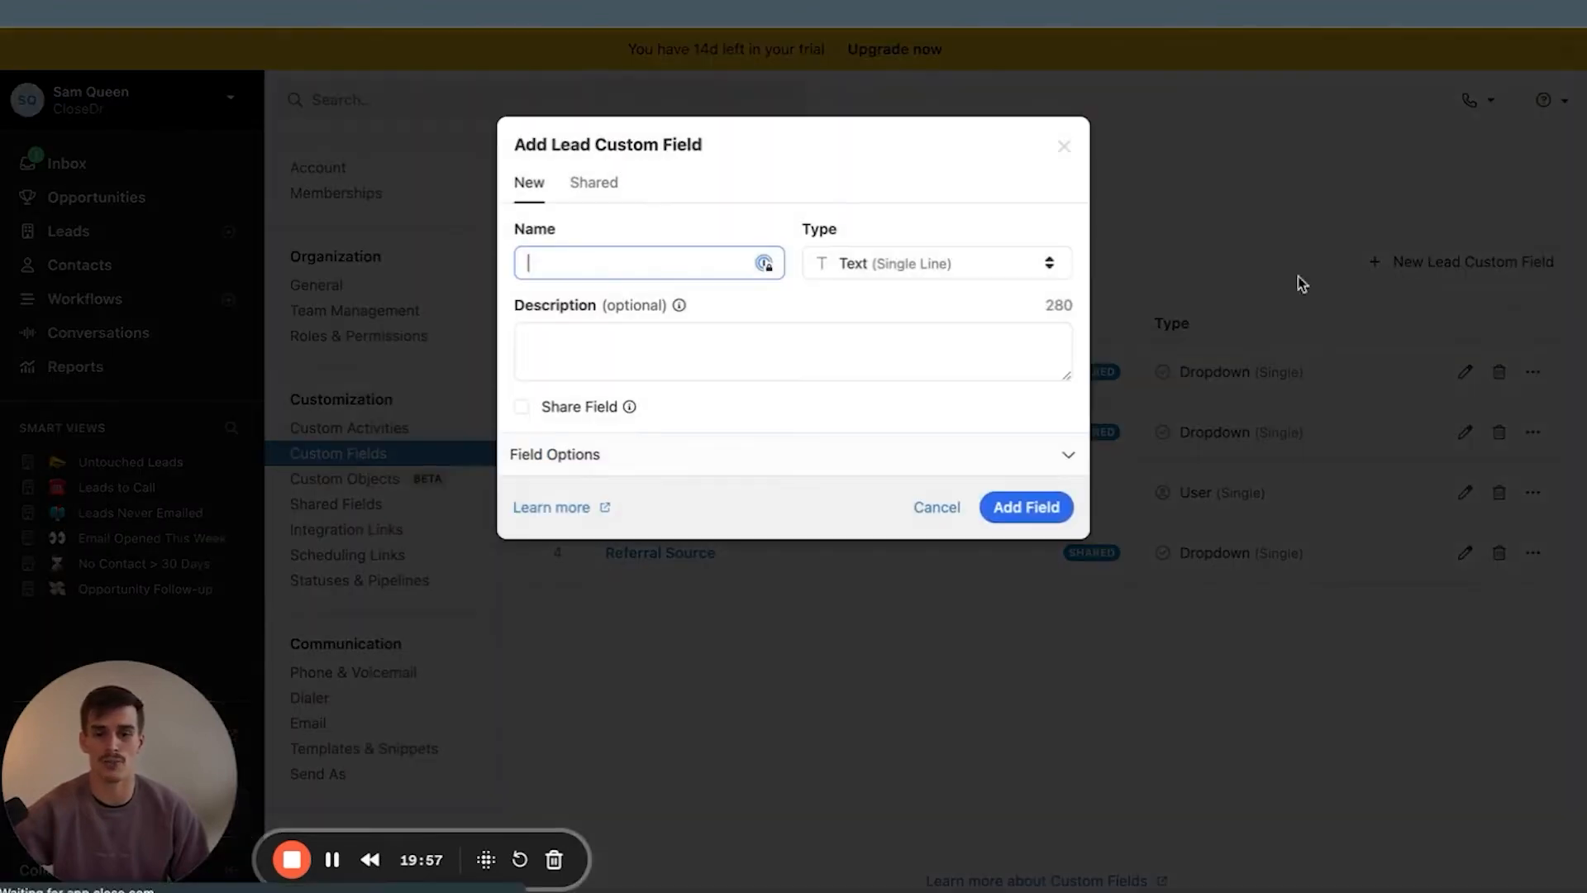
click(932, 263)
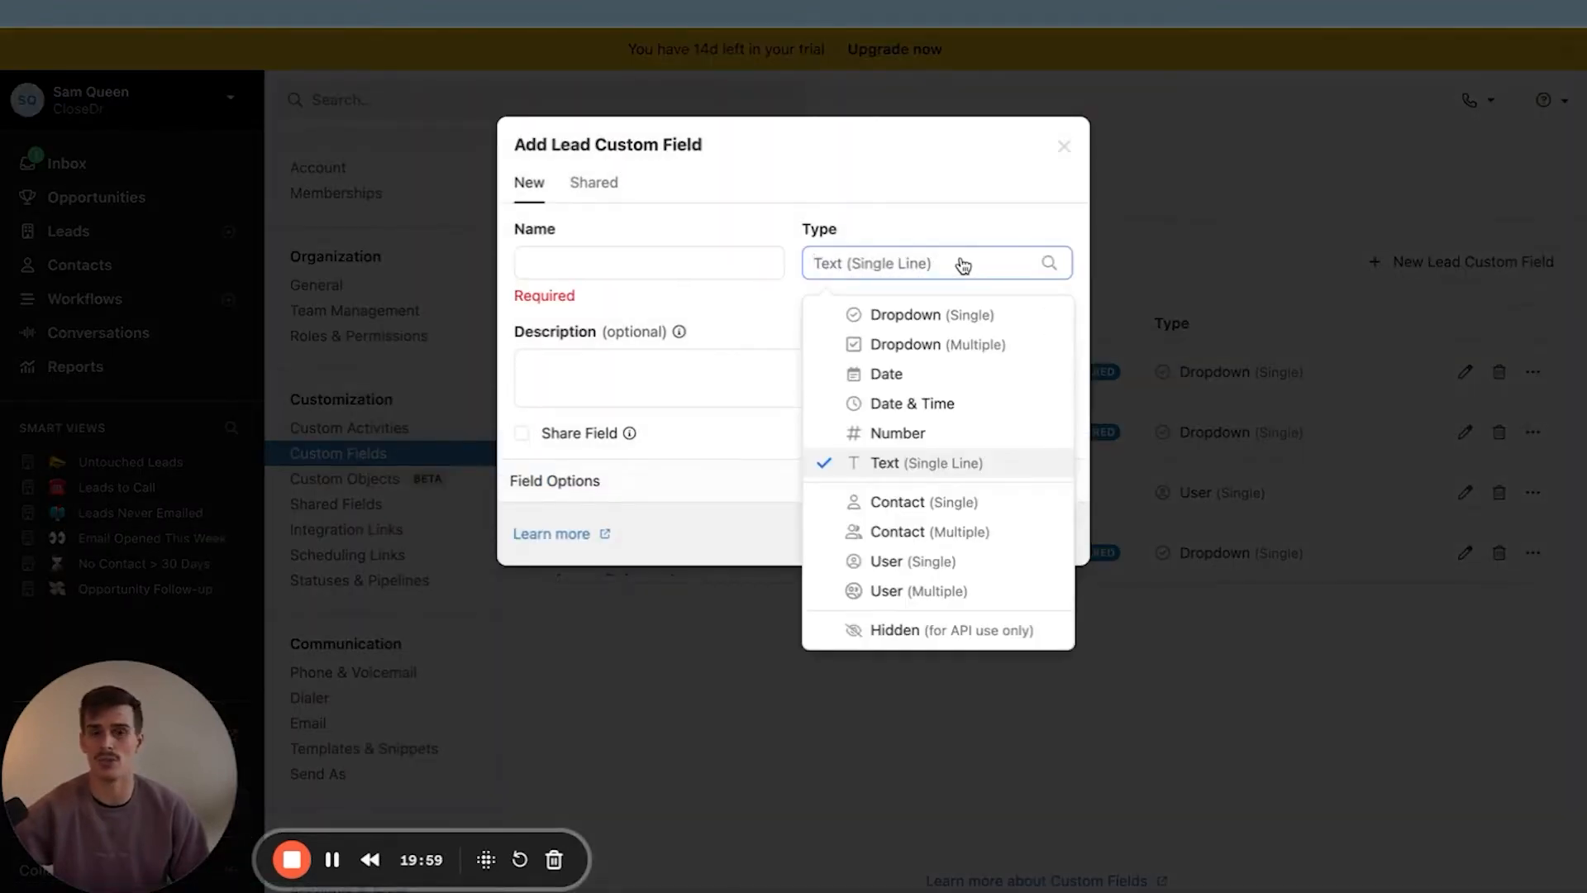
click(884, 374)
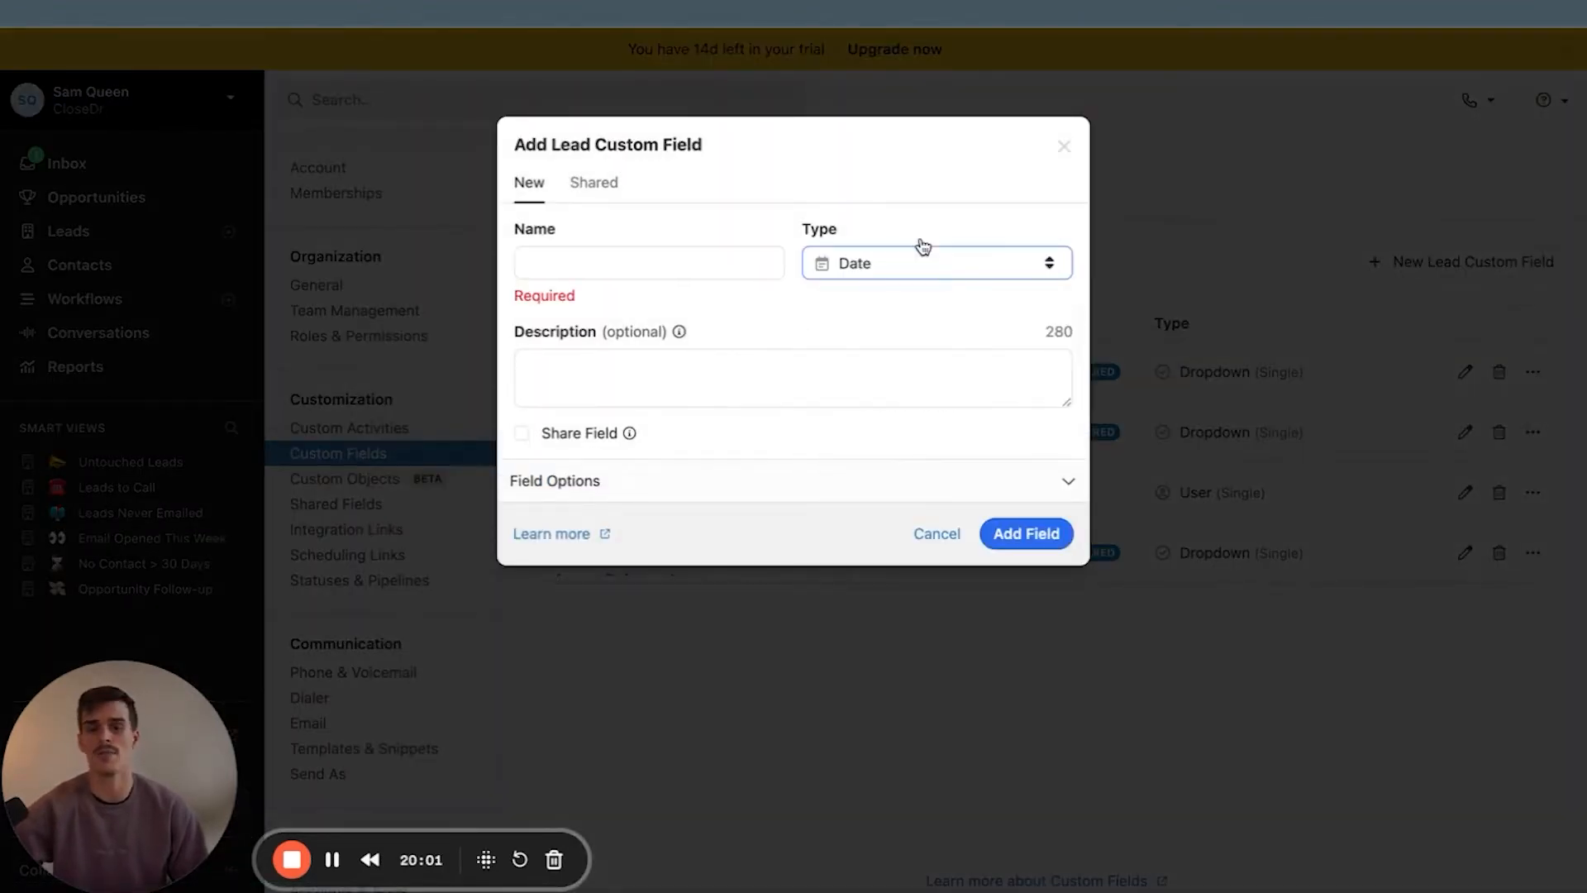
click(933, 263)
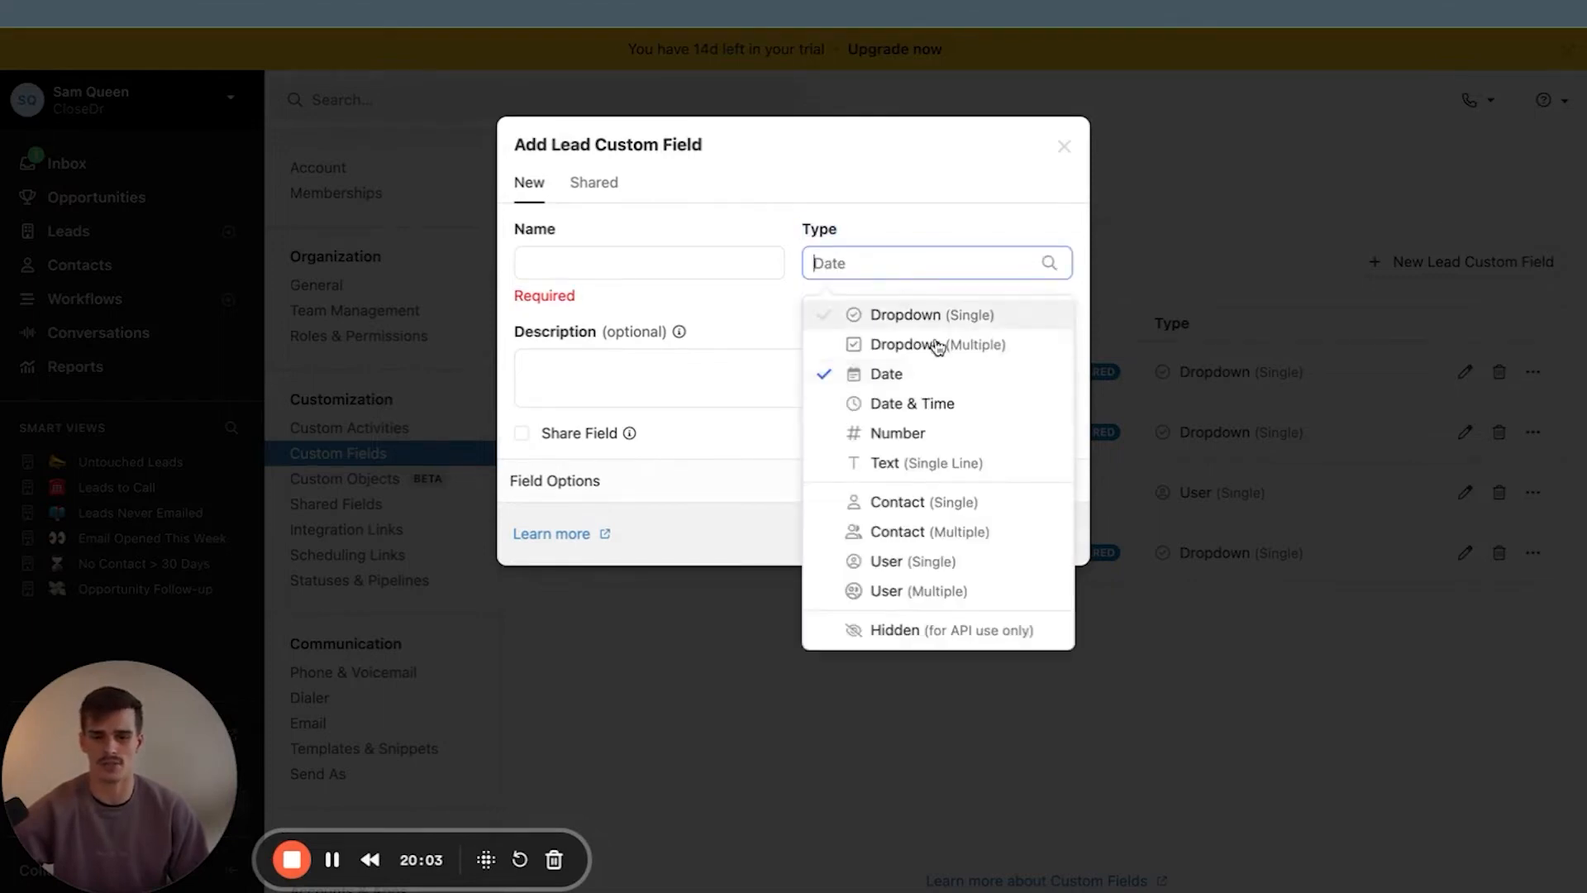
click(1064, 145)
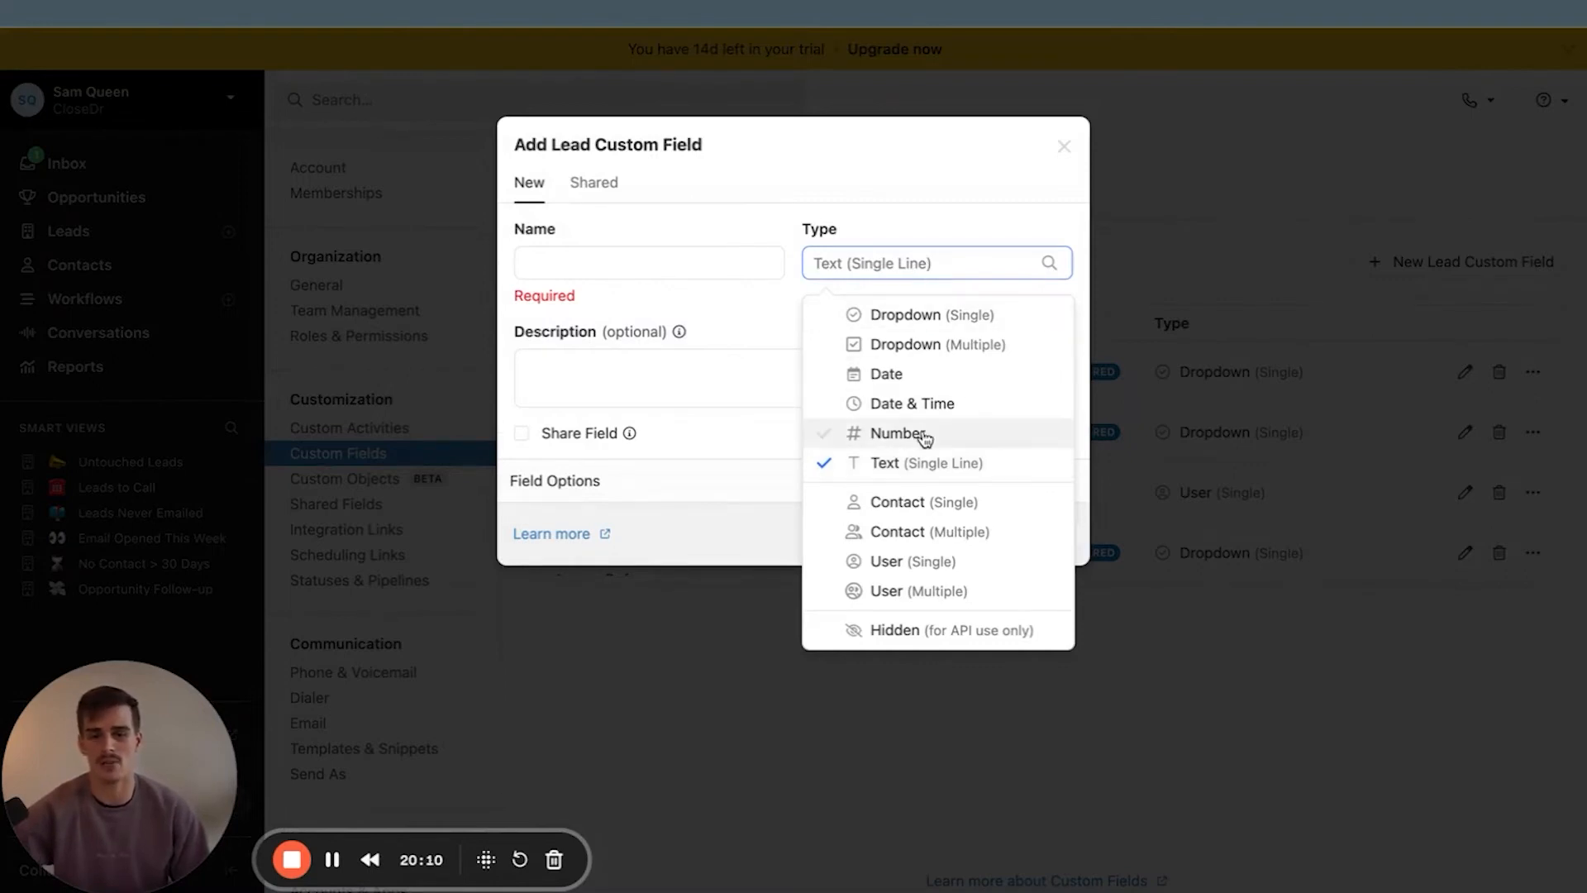
click(1064, 146)
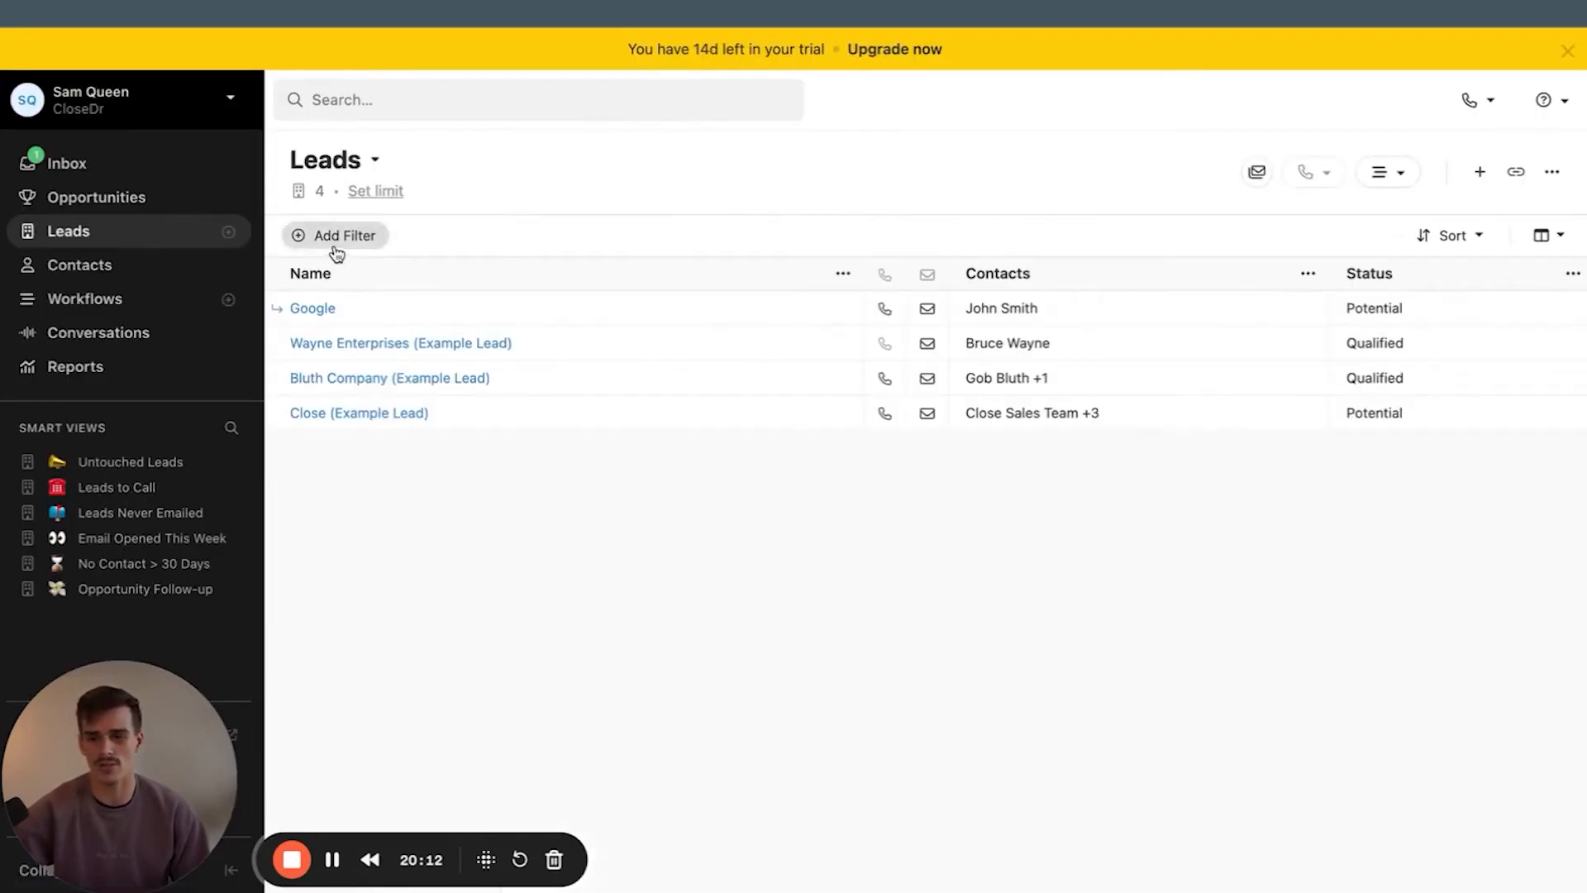
Filter leads by Date Of Call under 02. Booked Triage Call, then start a new lead custom field
text(date of)
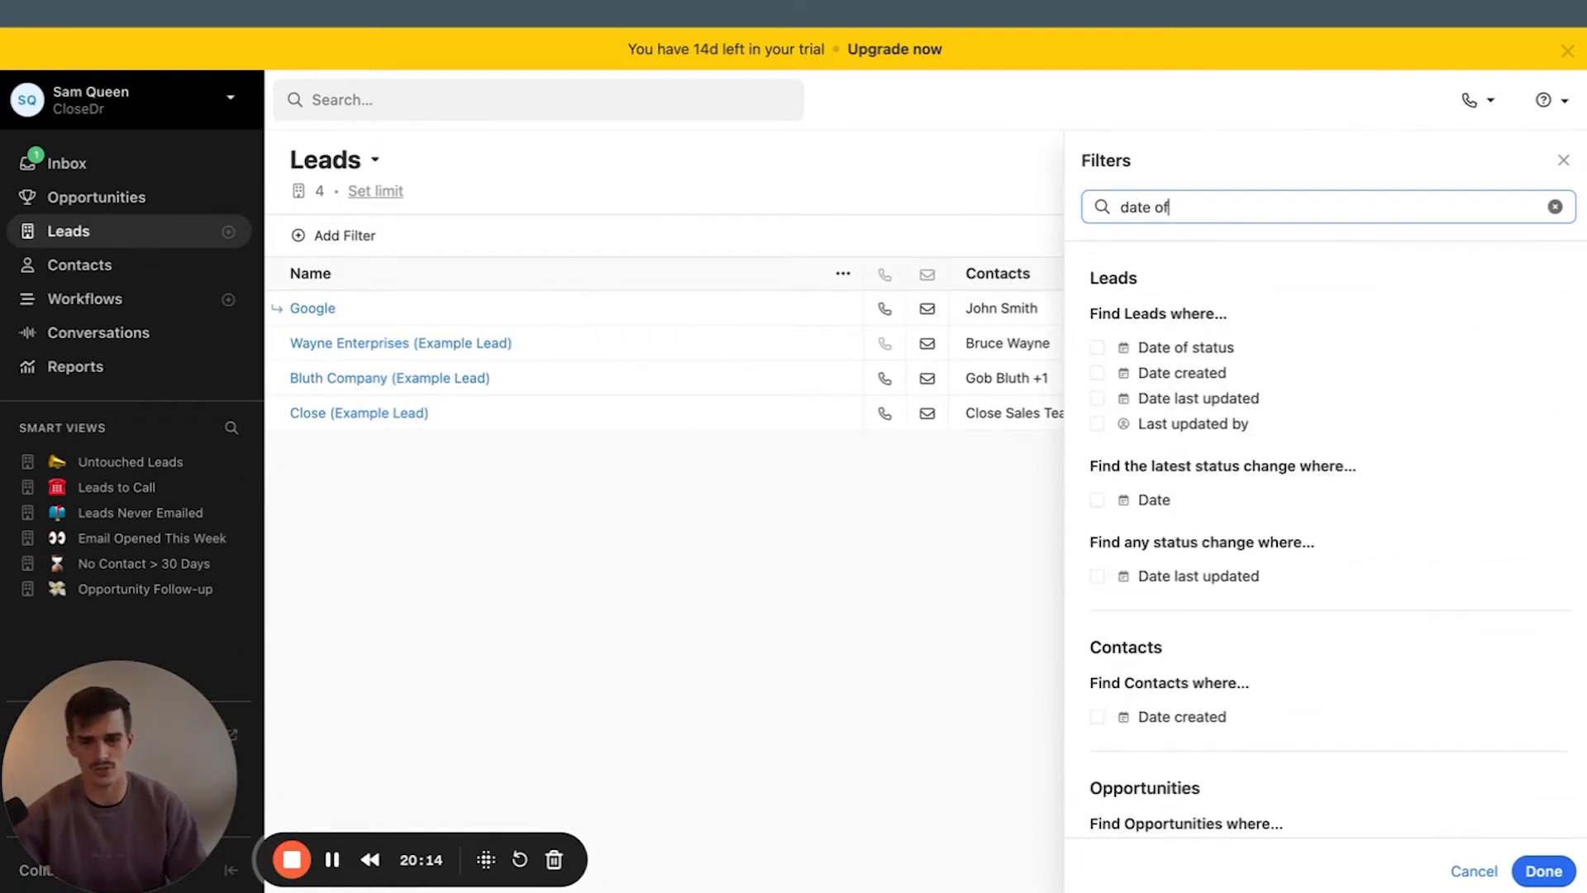
click(1558, 207)
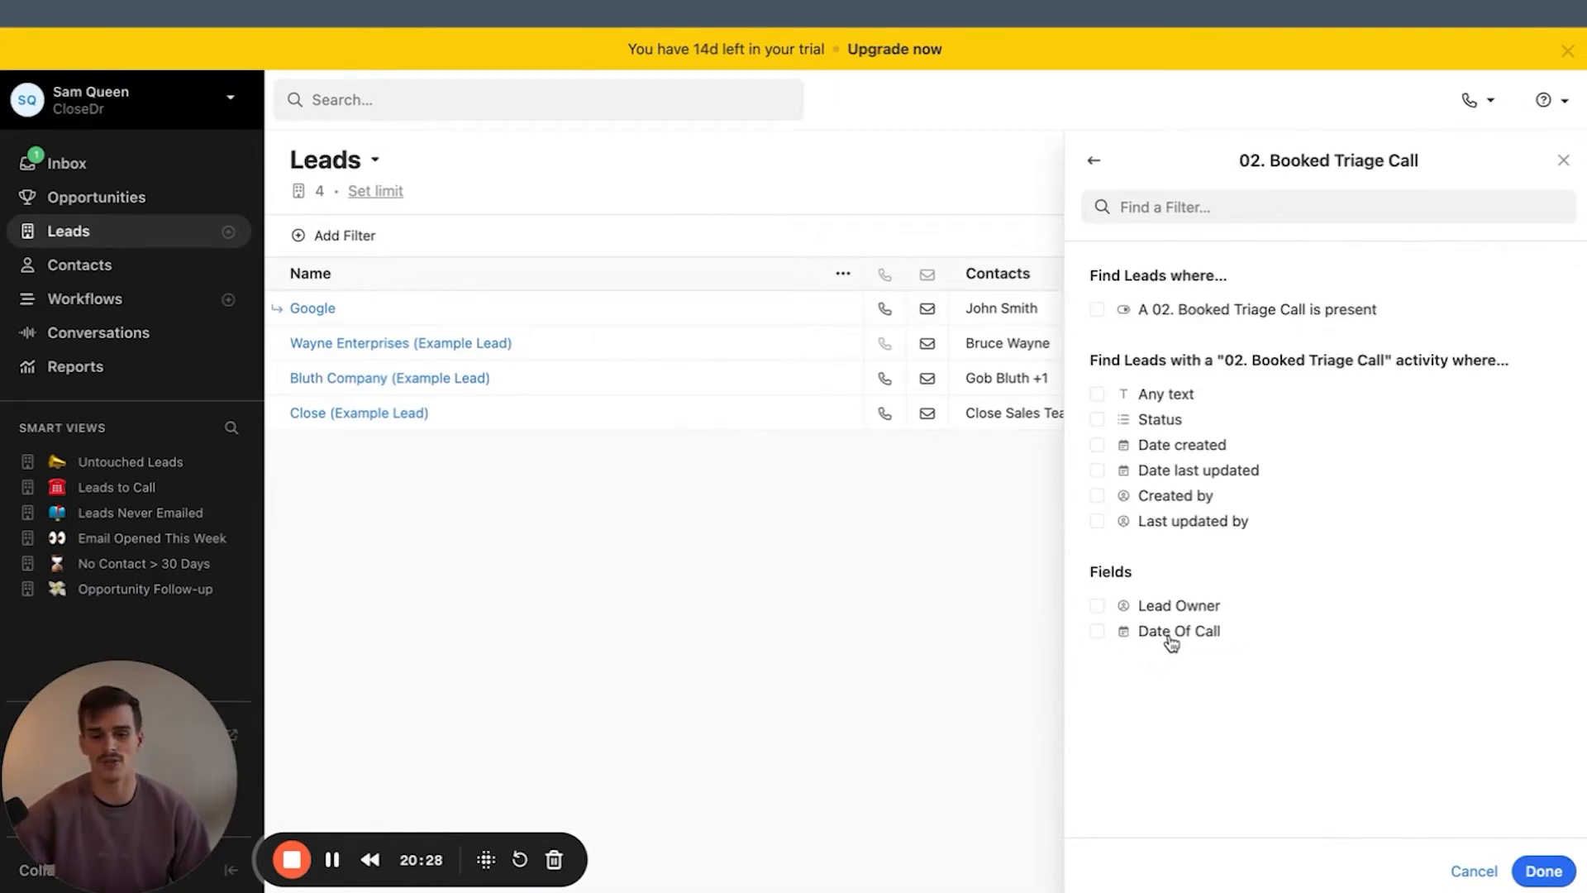
click(1097, 631)
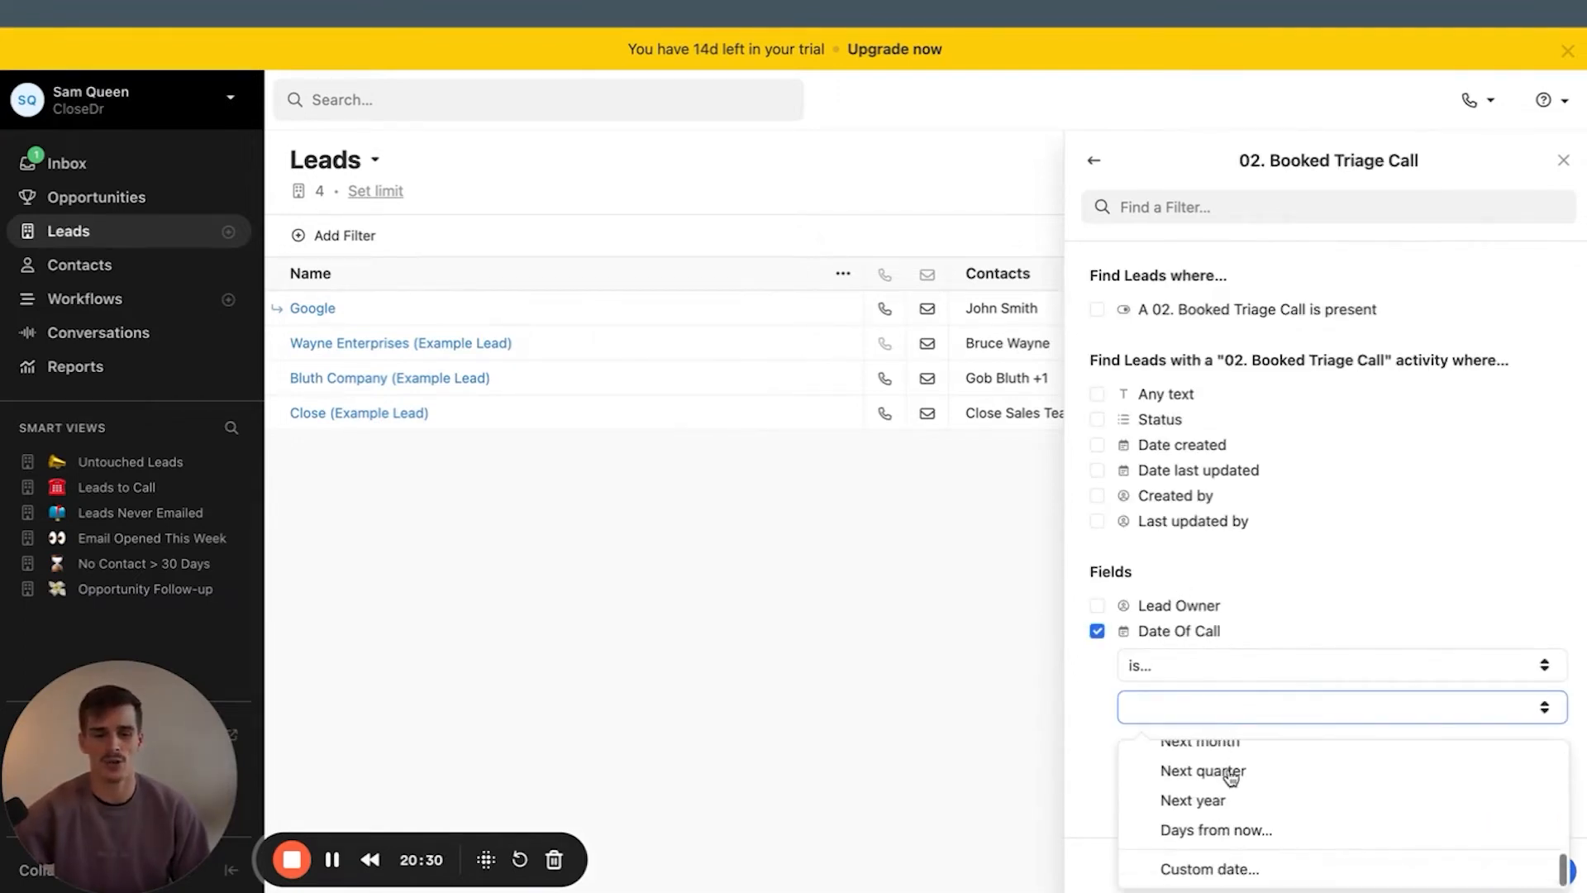
mouse_move(1213, 793)
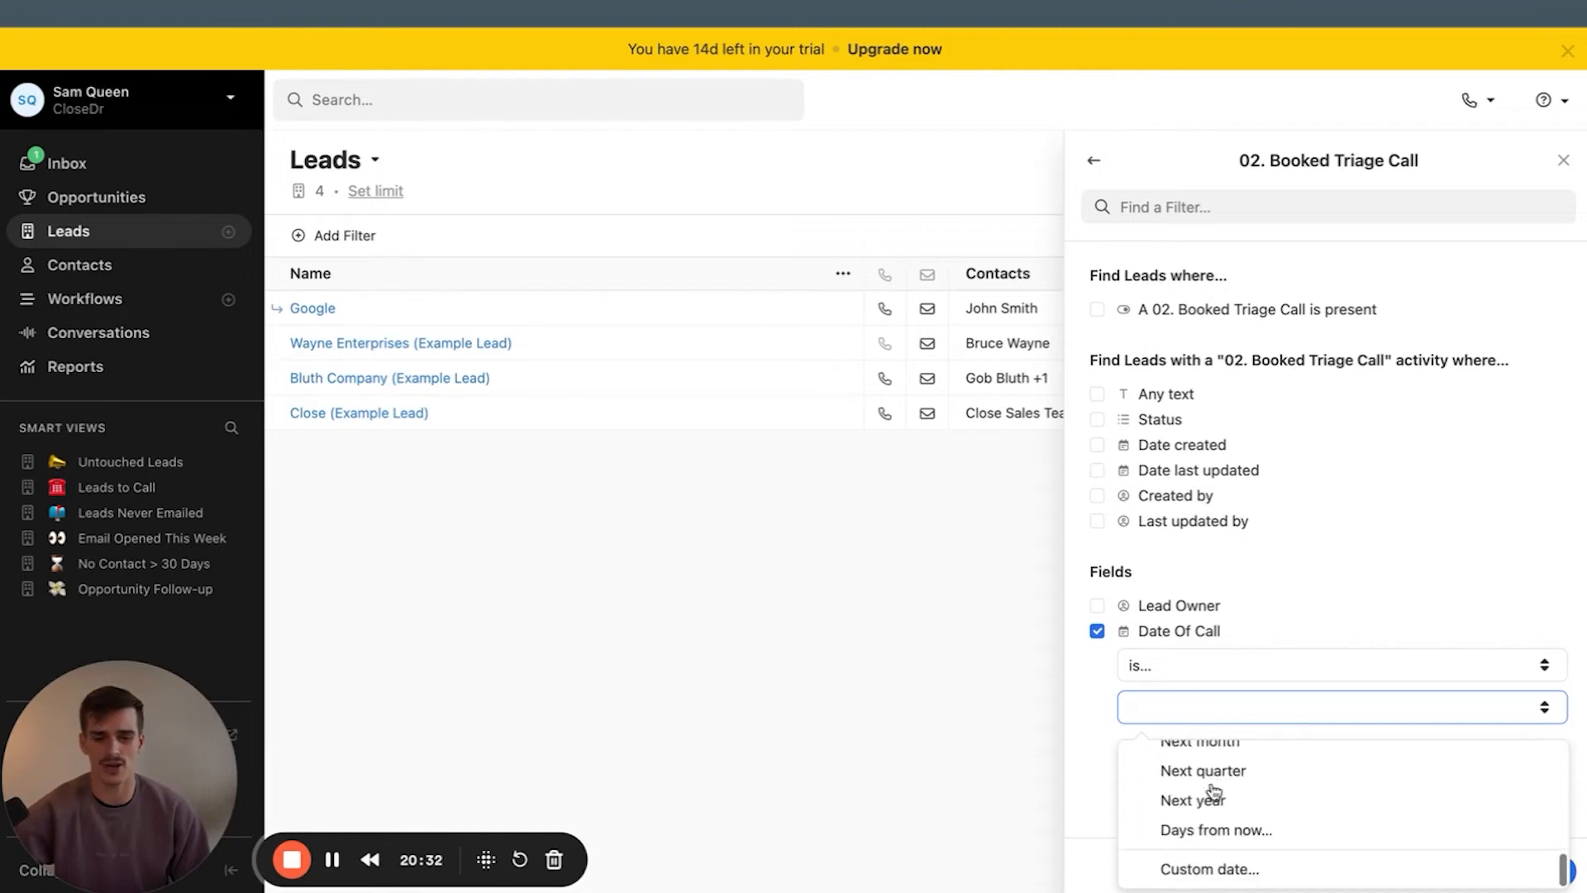
mouse_move(921, 749)
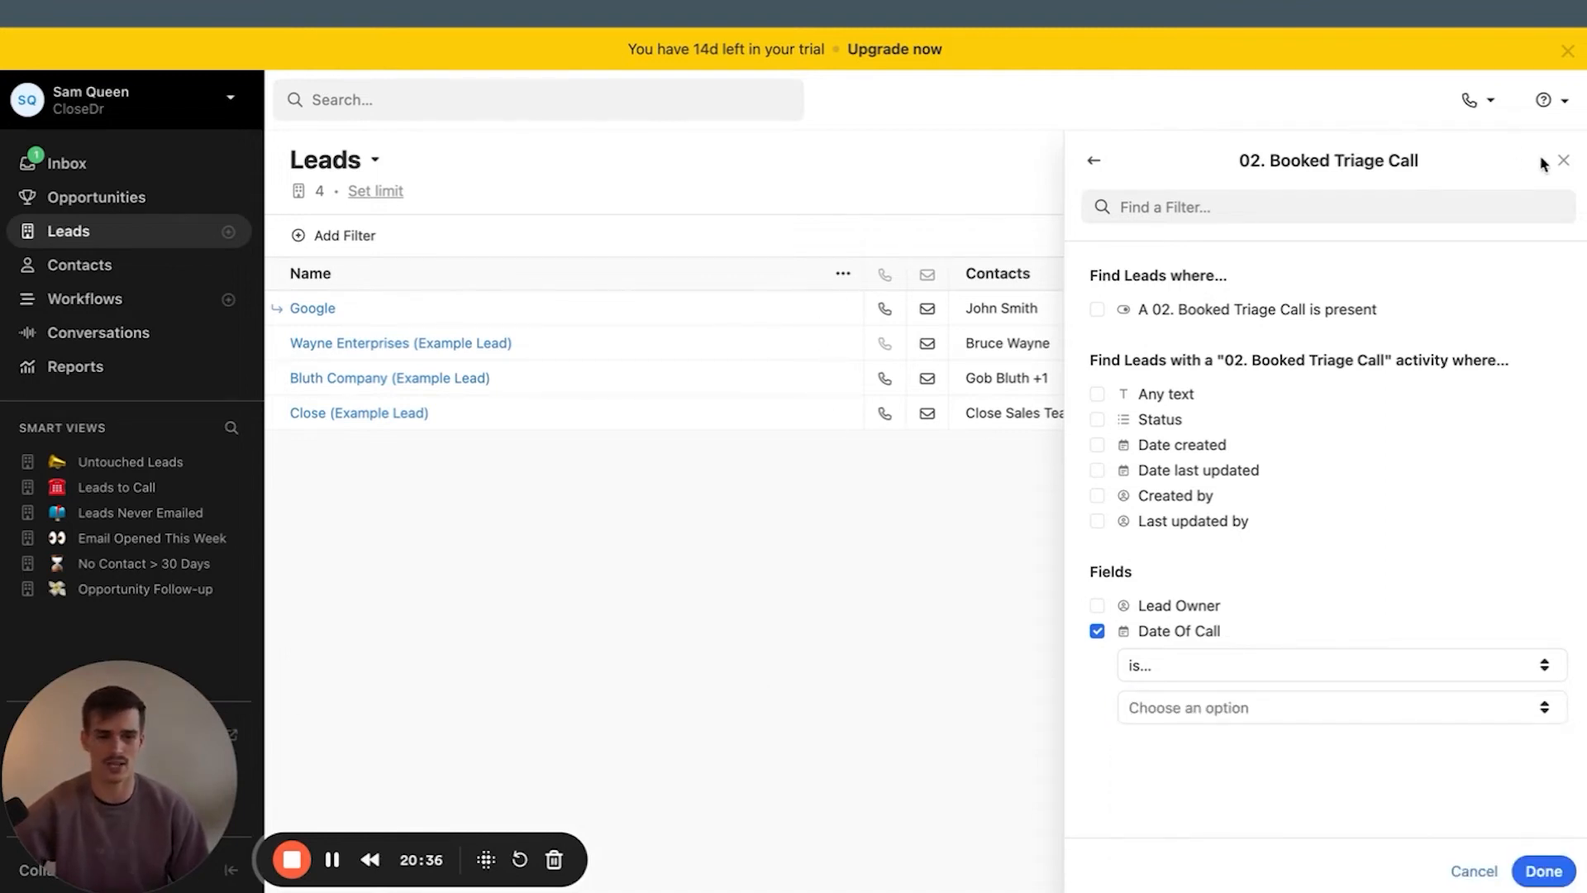
click(1464, 263)
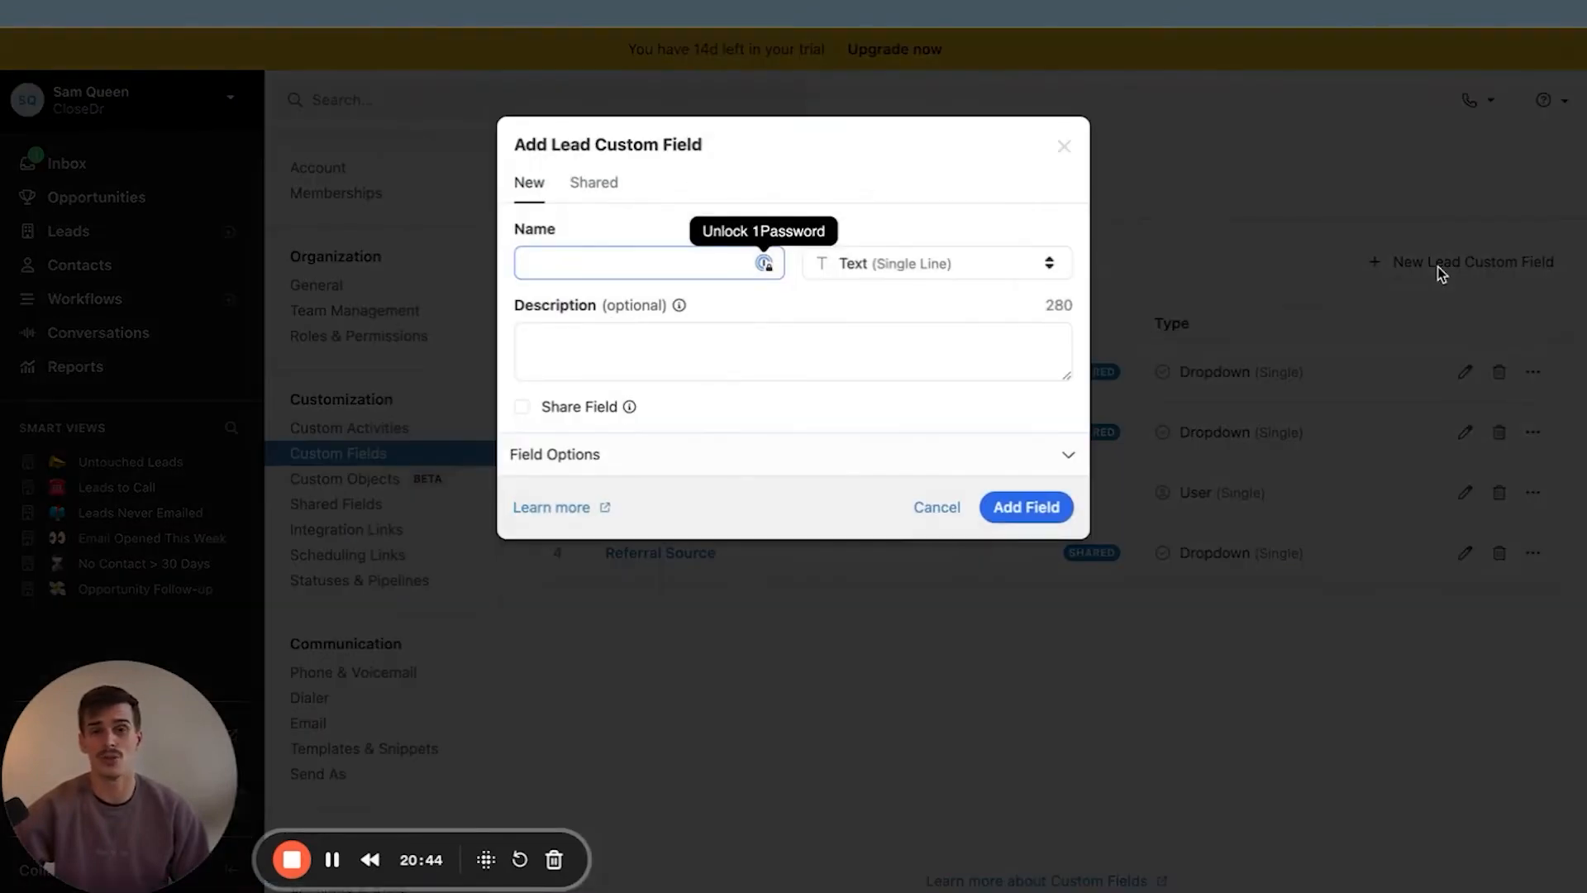
Make the draft field a single-choice dropdown with two answer choices, then go to Workflows
click(932, 263)
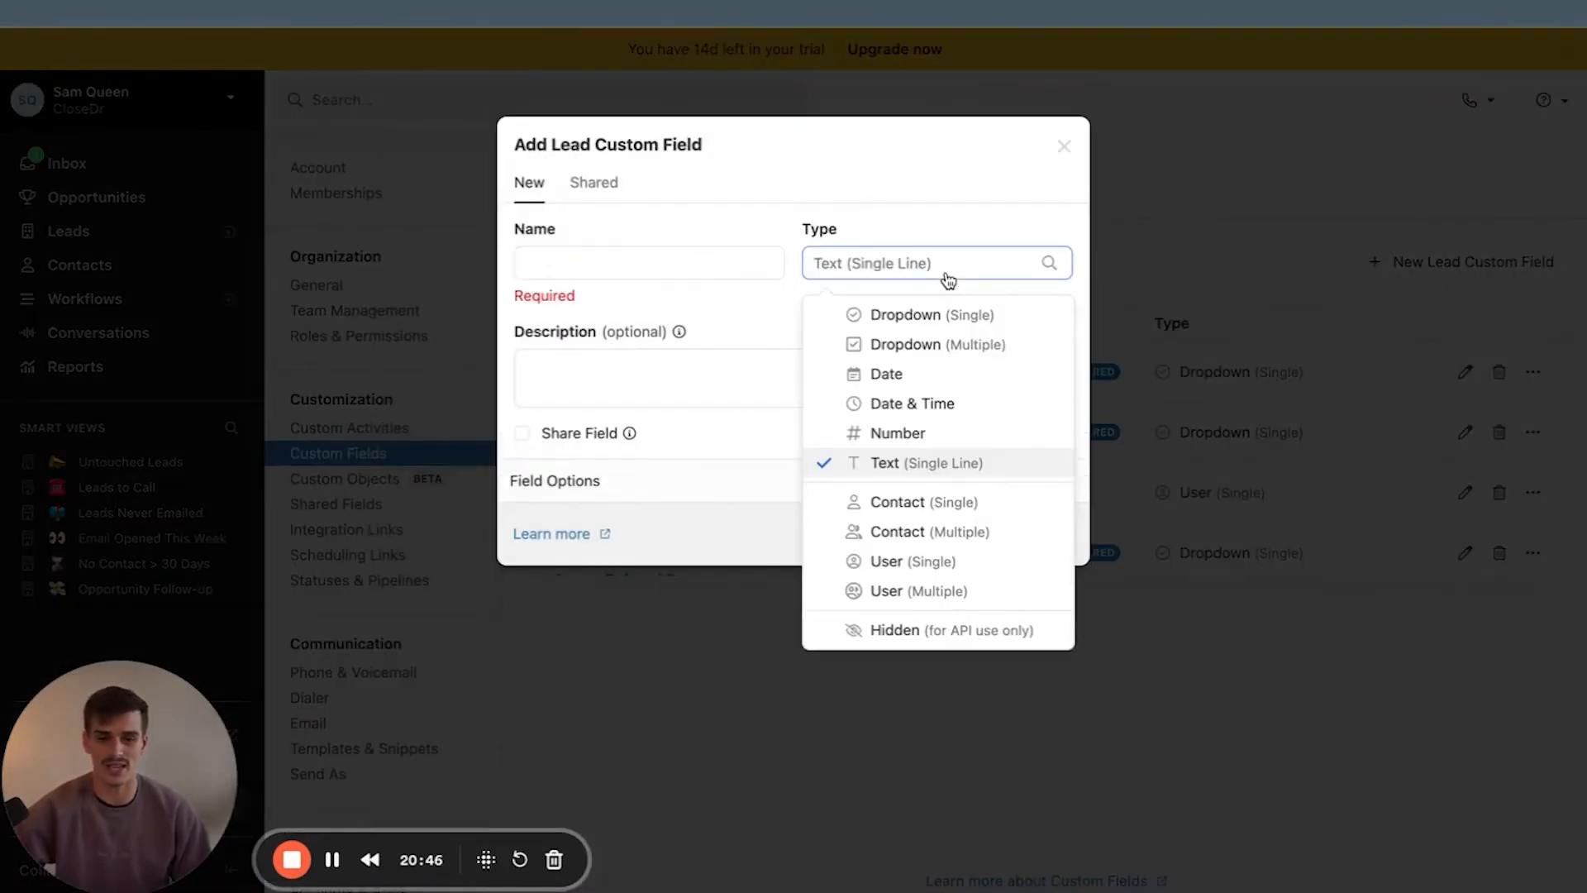
mouse_move(930, 315)
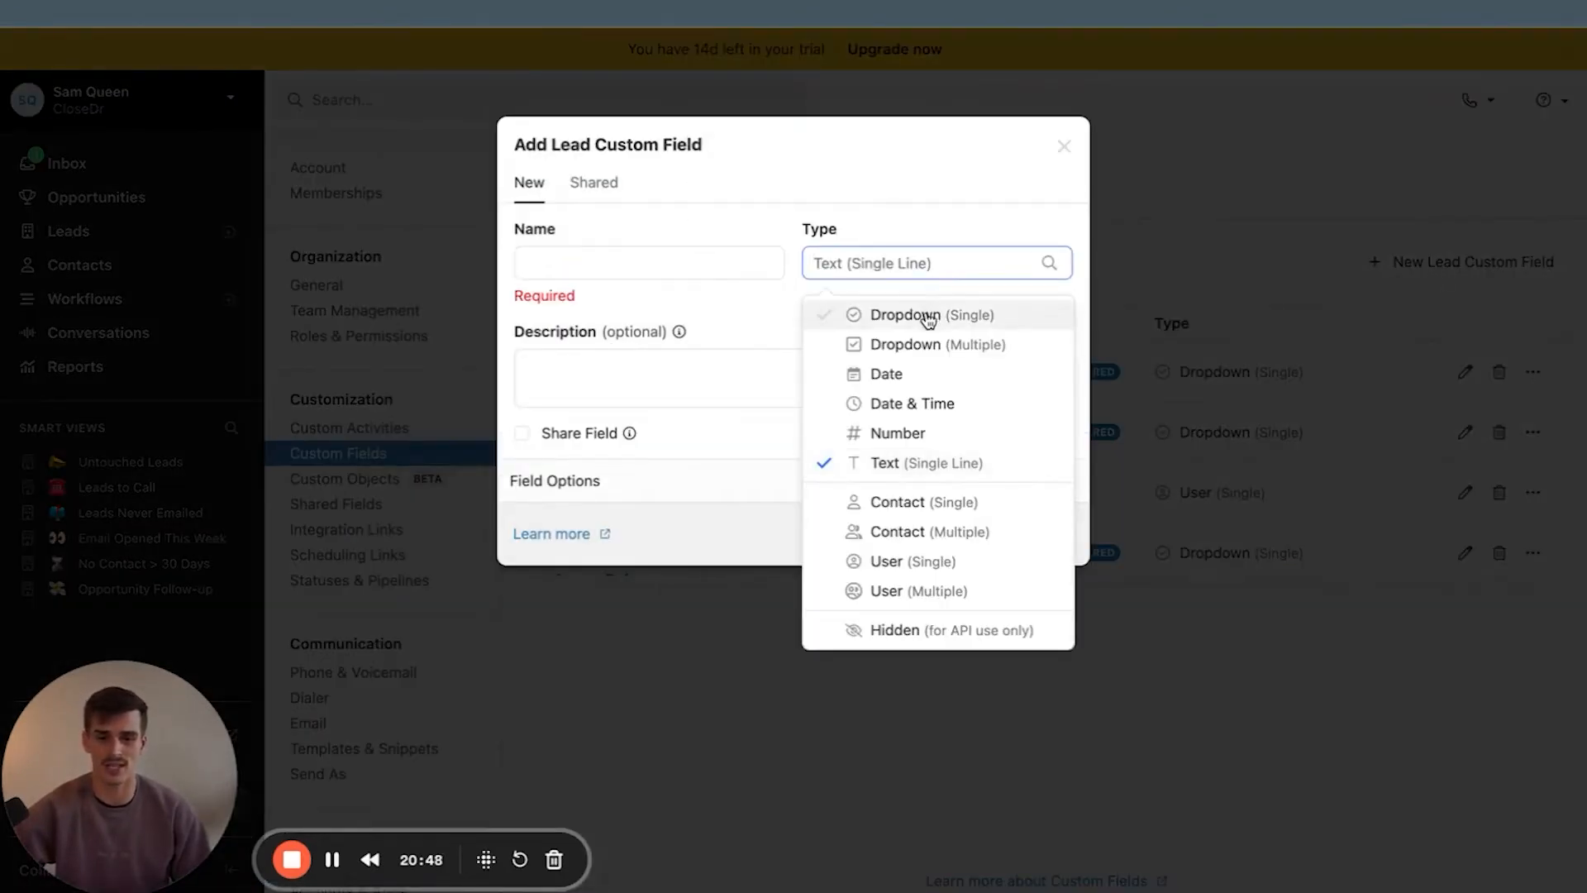
click(930, 315)
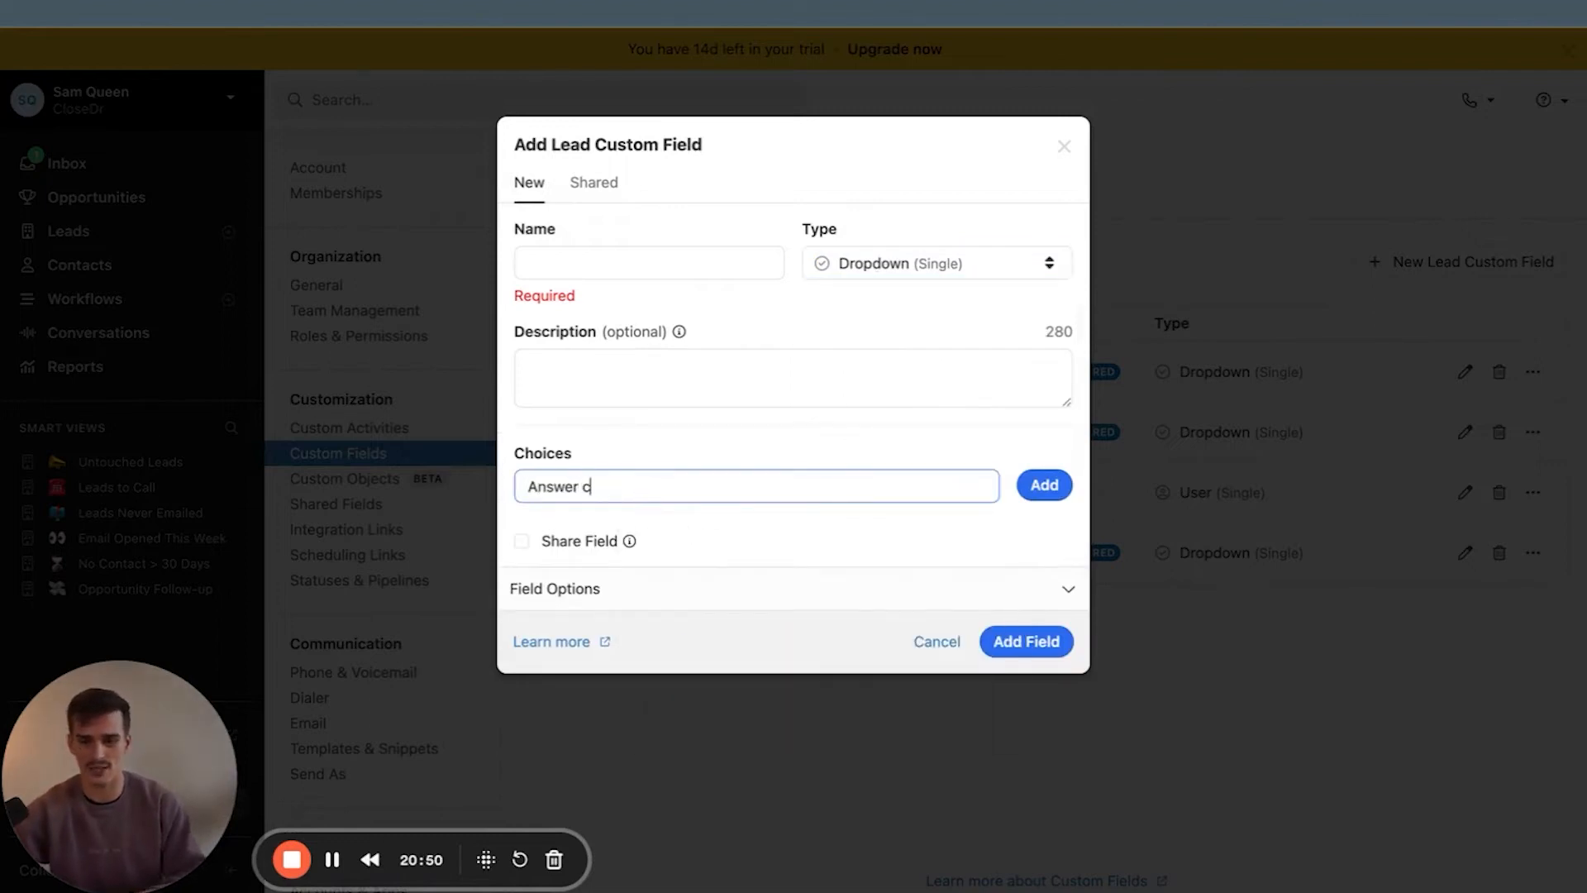
click(1043, 485)
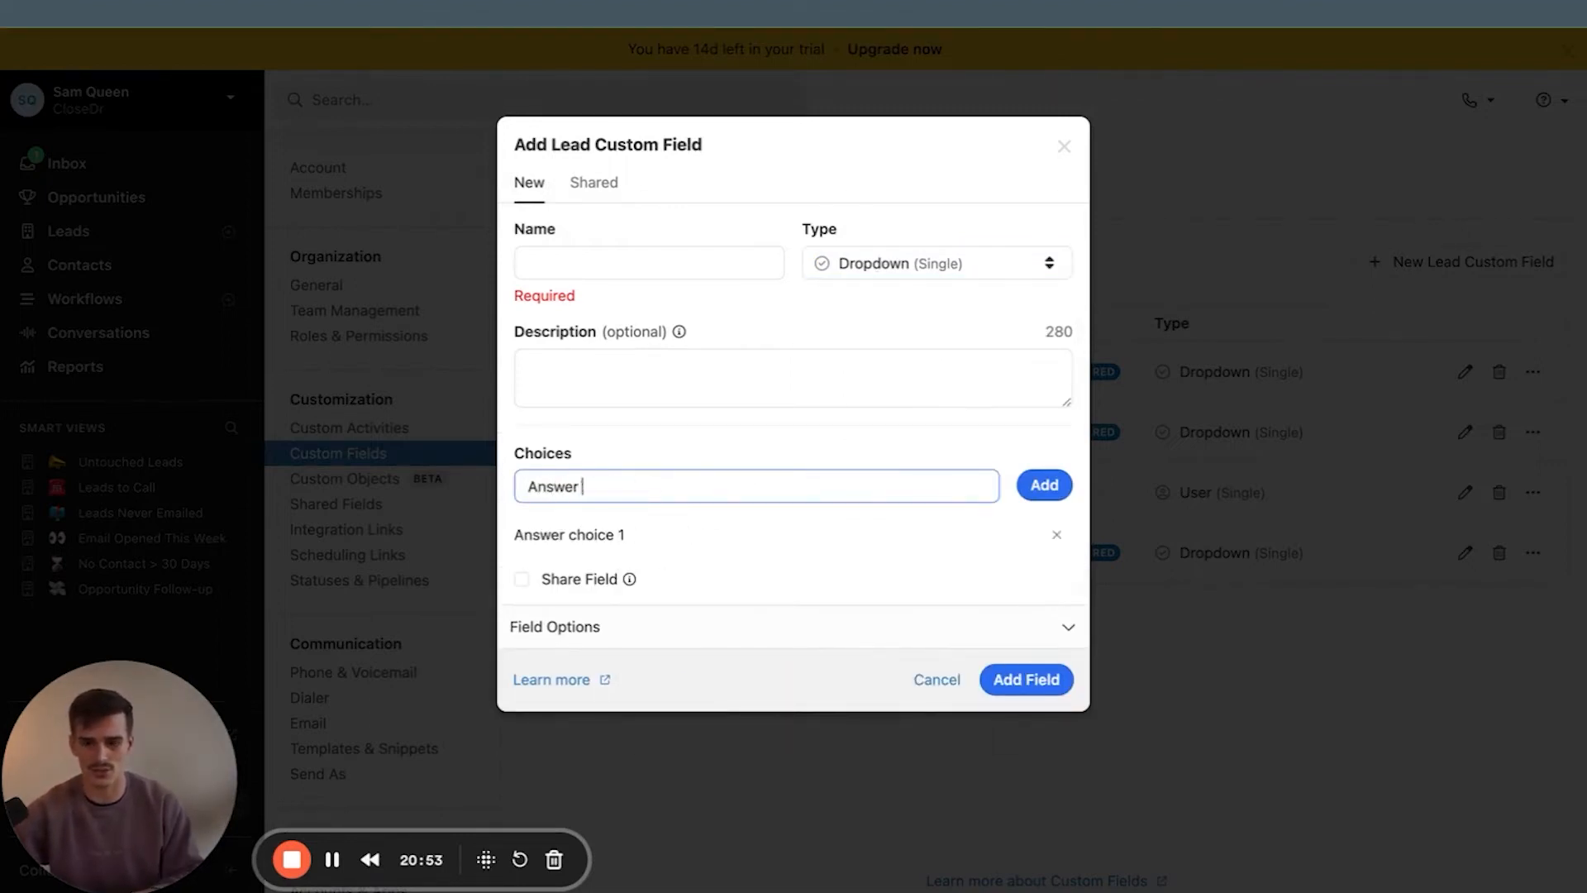
click(1043, 486)
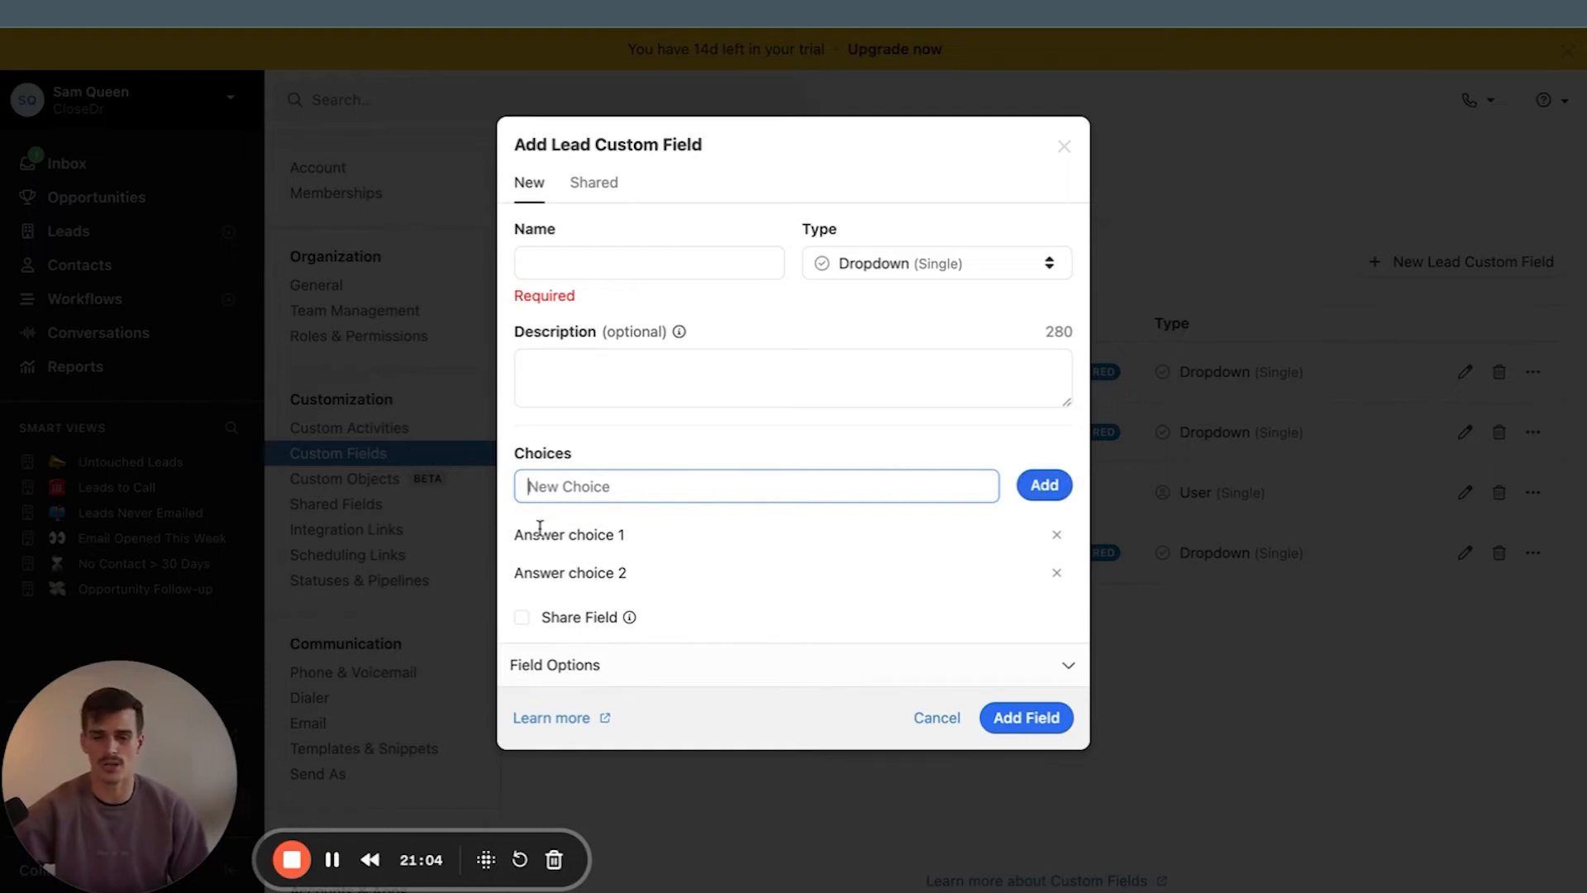
double_click(570, 573)
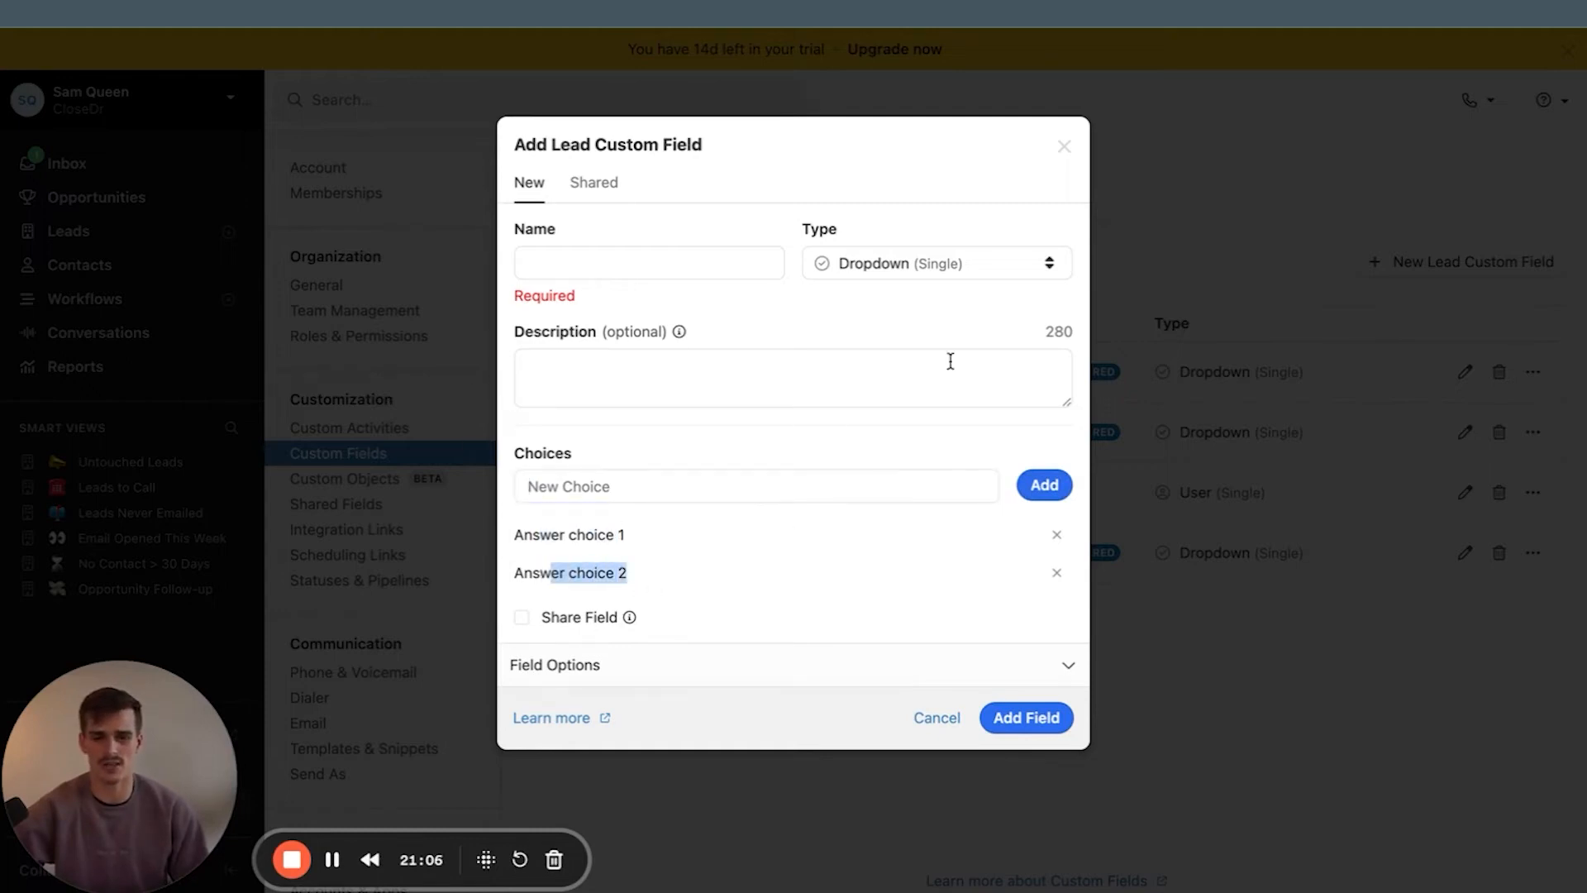
click(85, 298)
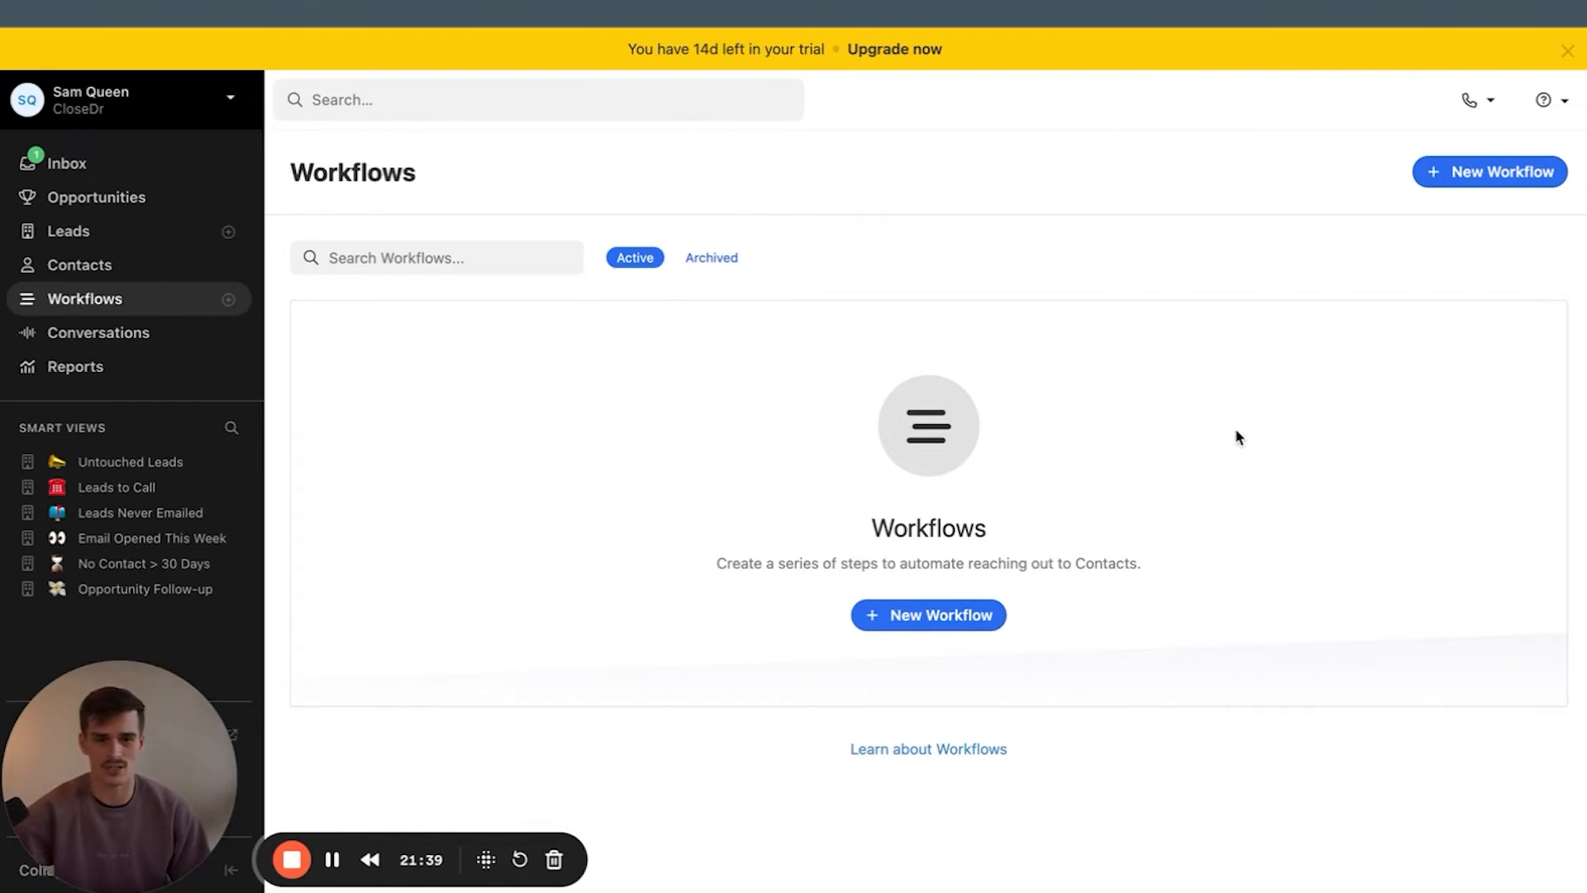
mouse_move(1160, 499)
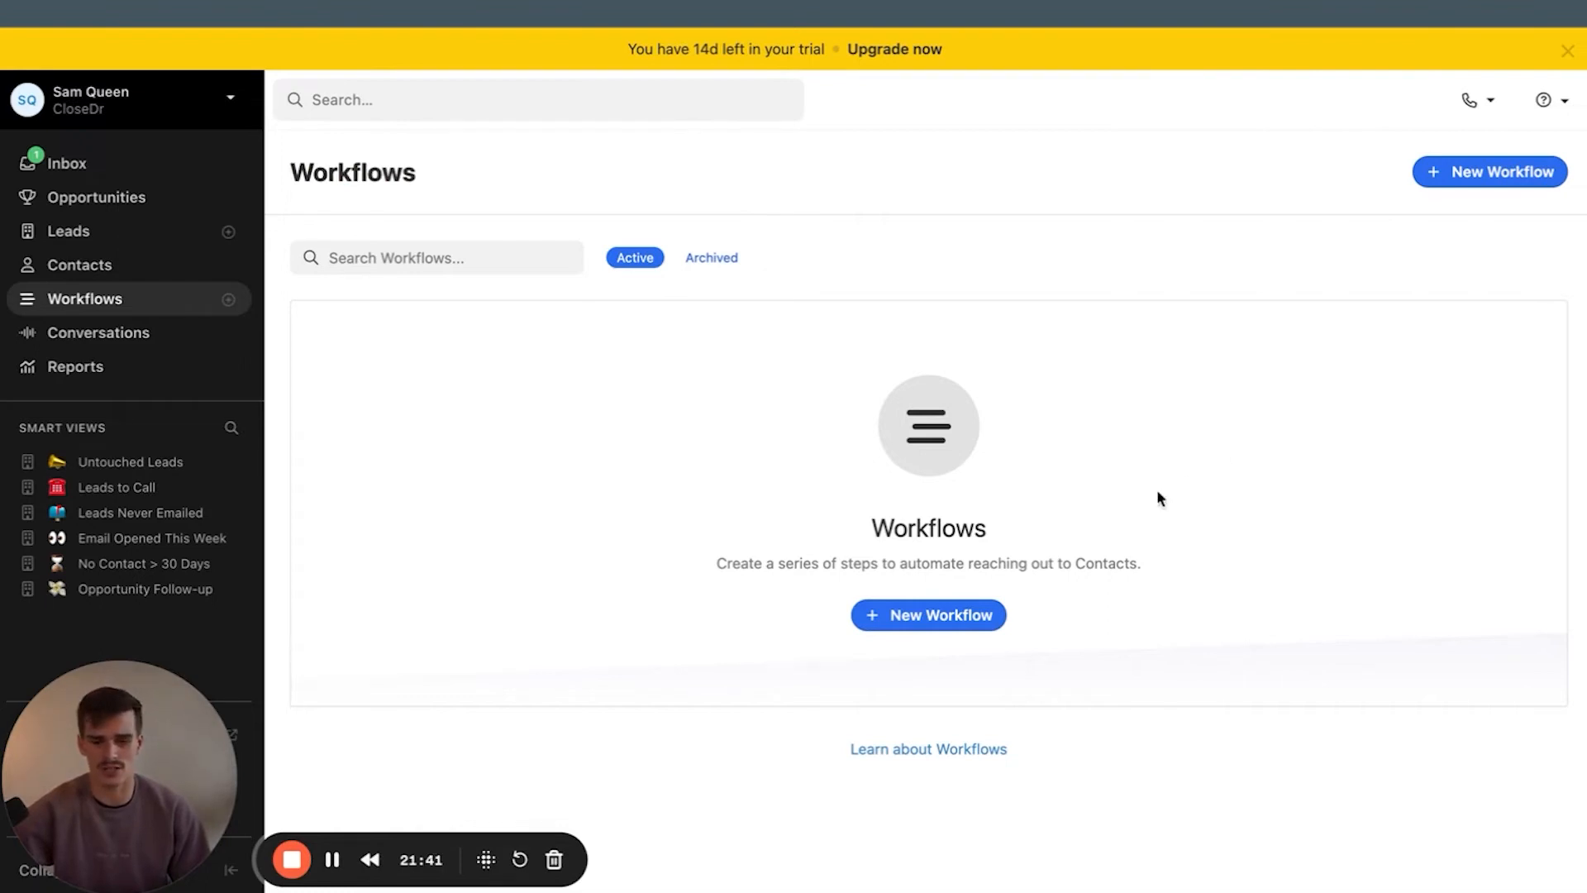
Create a new workflow named 'Optin' with a manual trigger
click(928, 614)
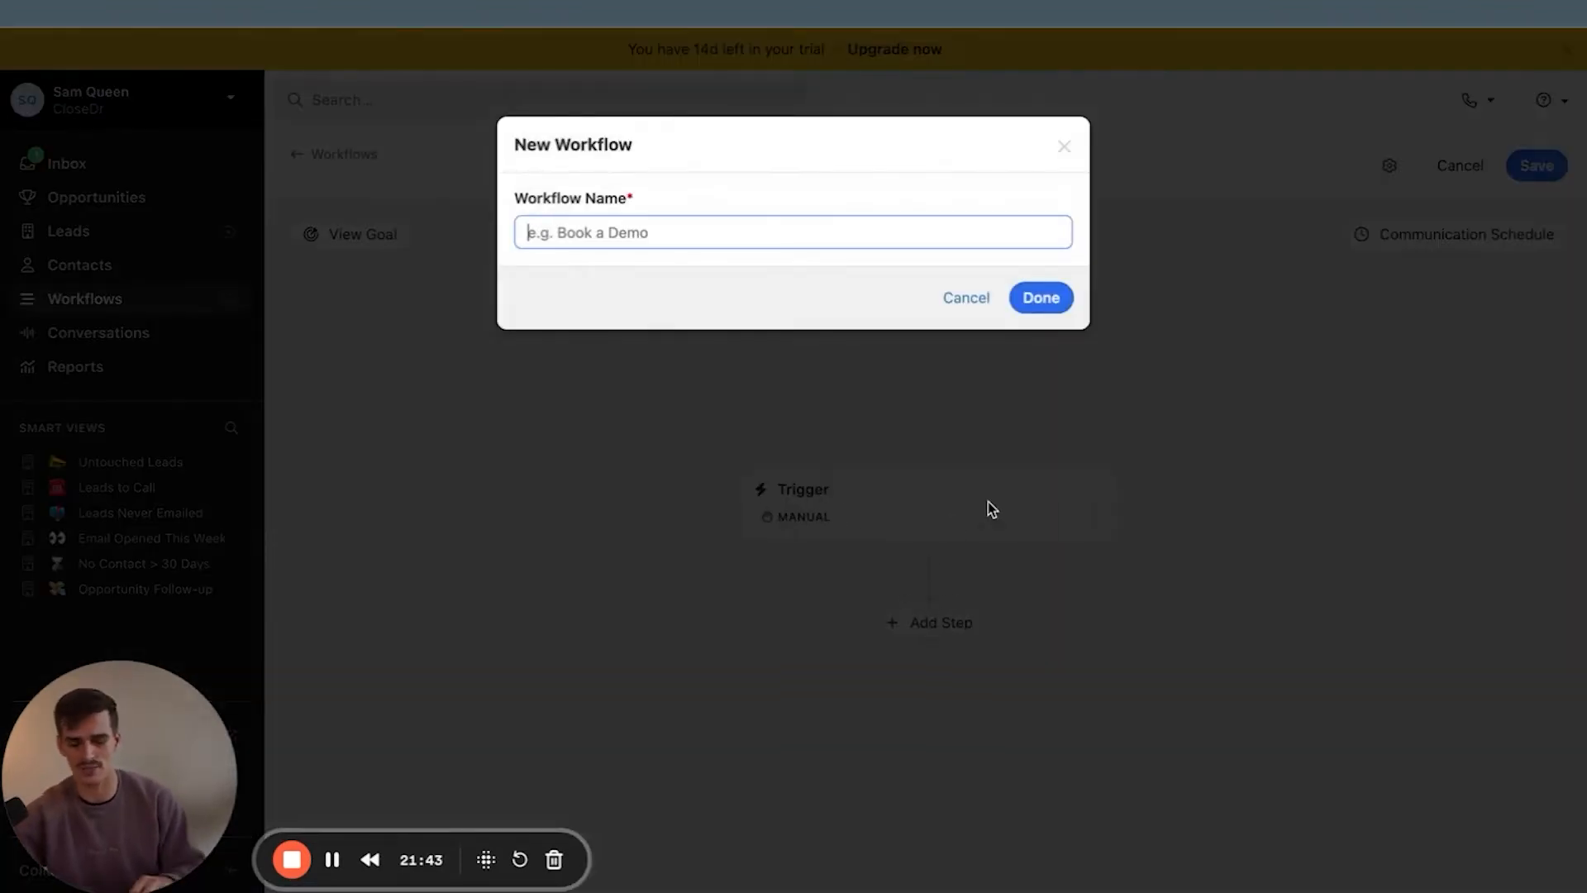
text(Optin)
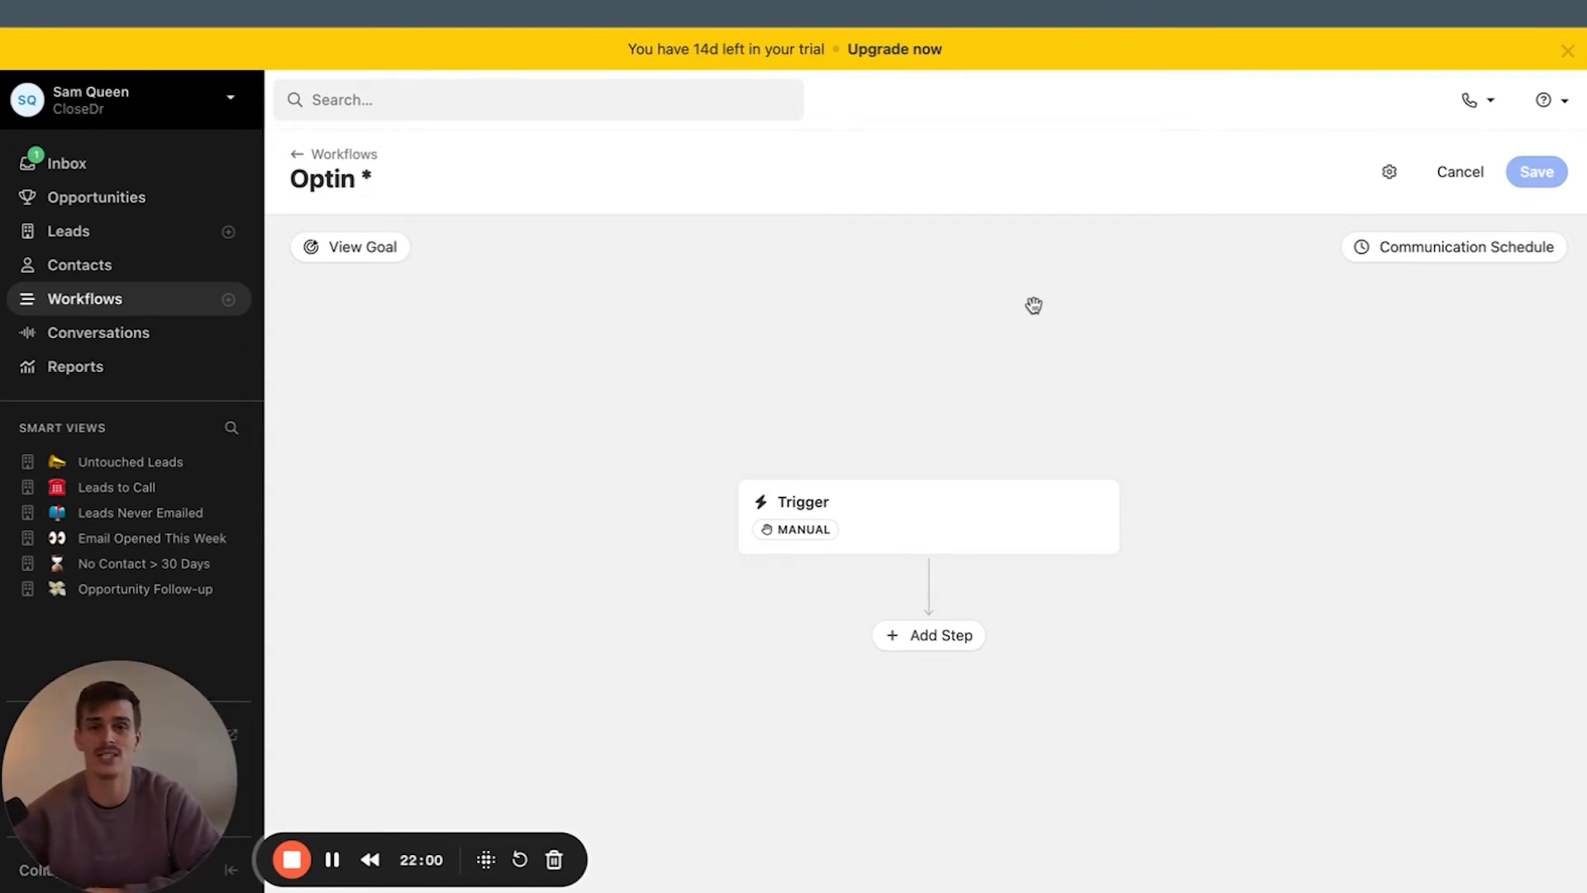
mouse_move(1001, 316)
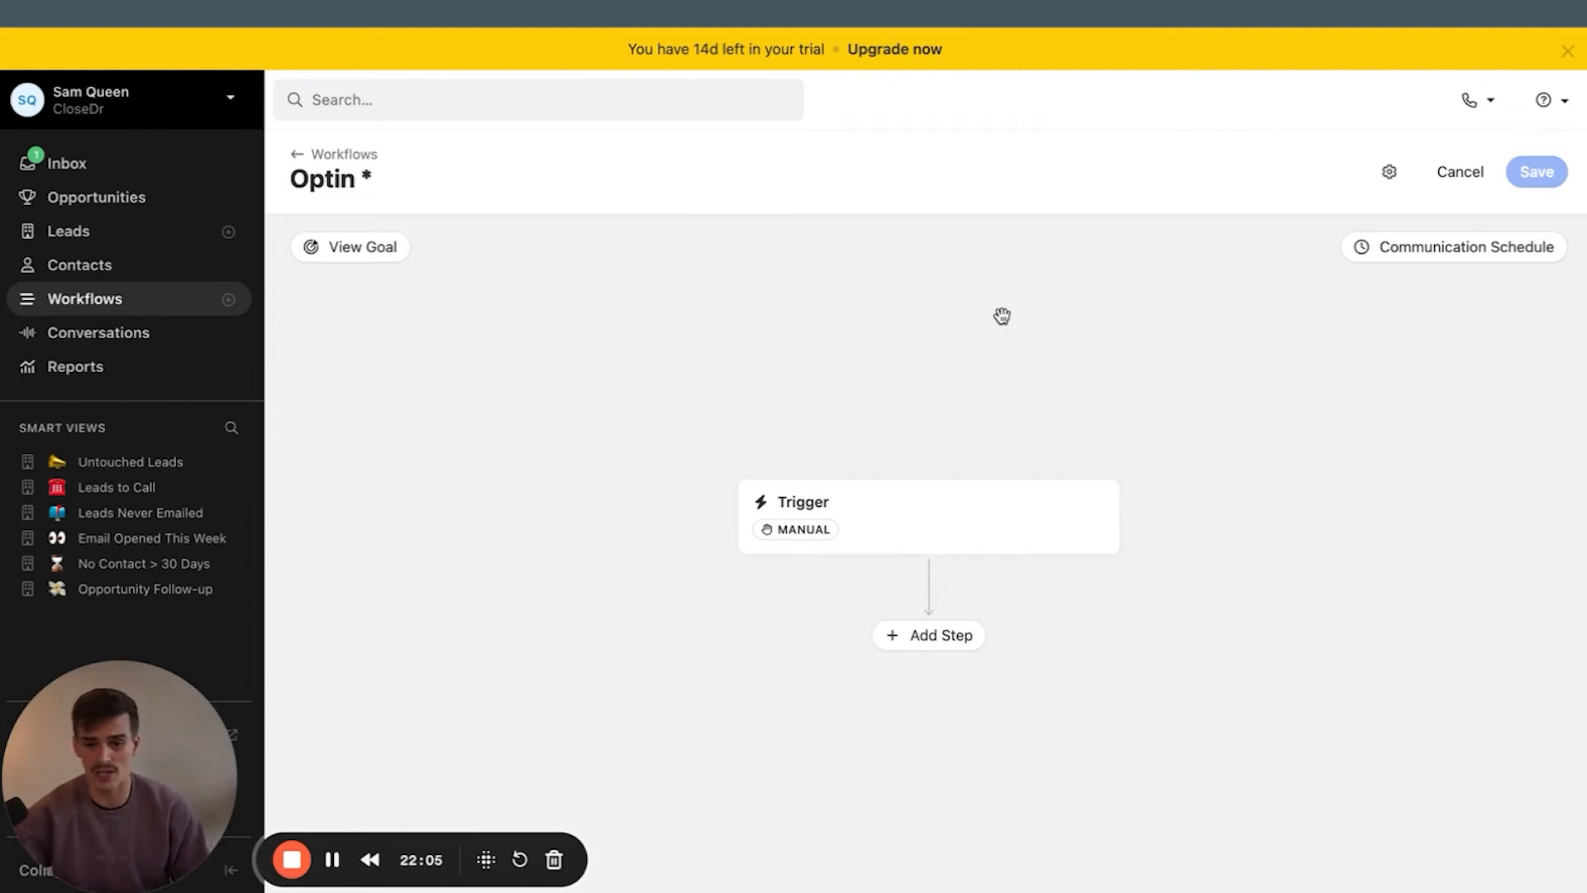
Review Optin's conversion goals, keeping incoming SMS counted as a conversion
click(361, 246)
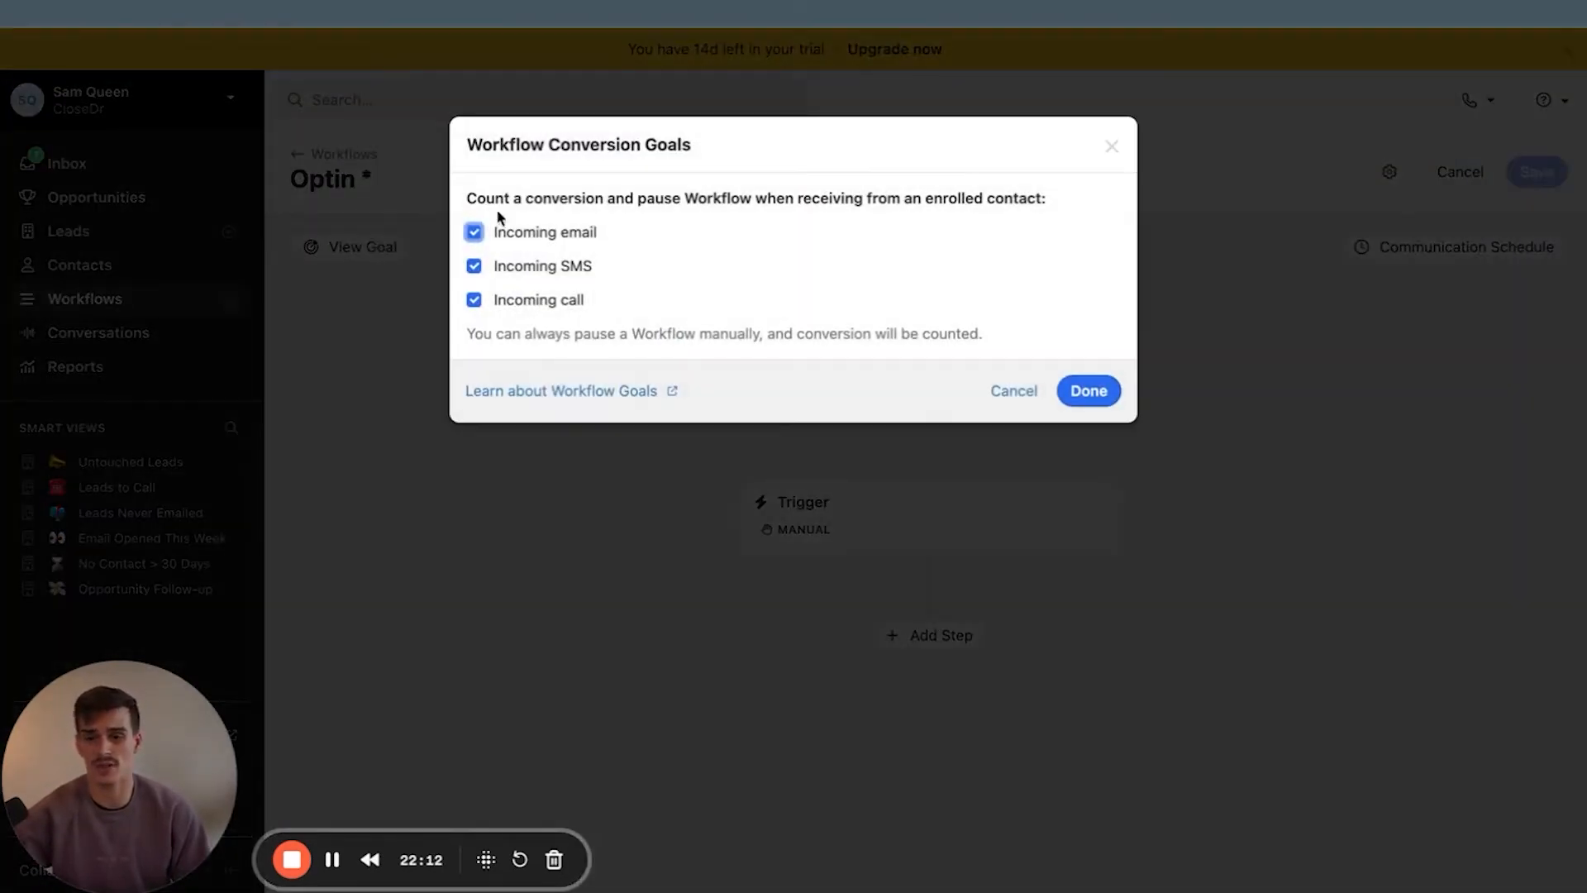
click(474, 266)
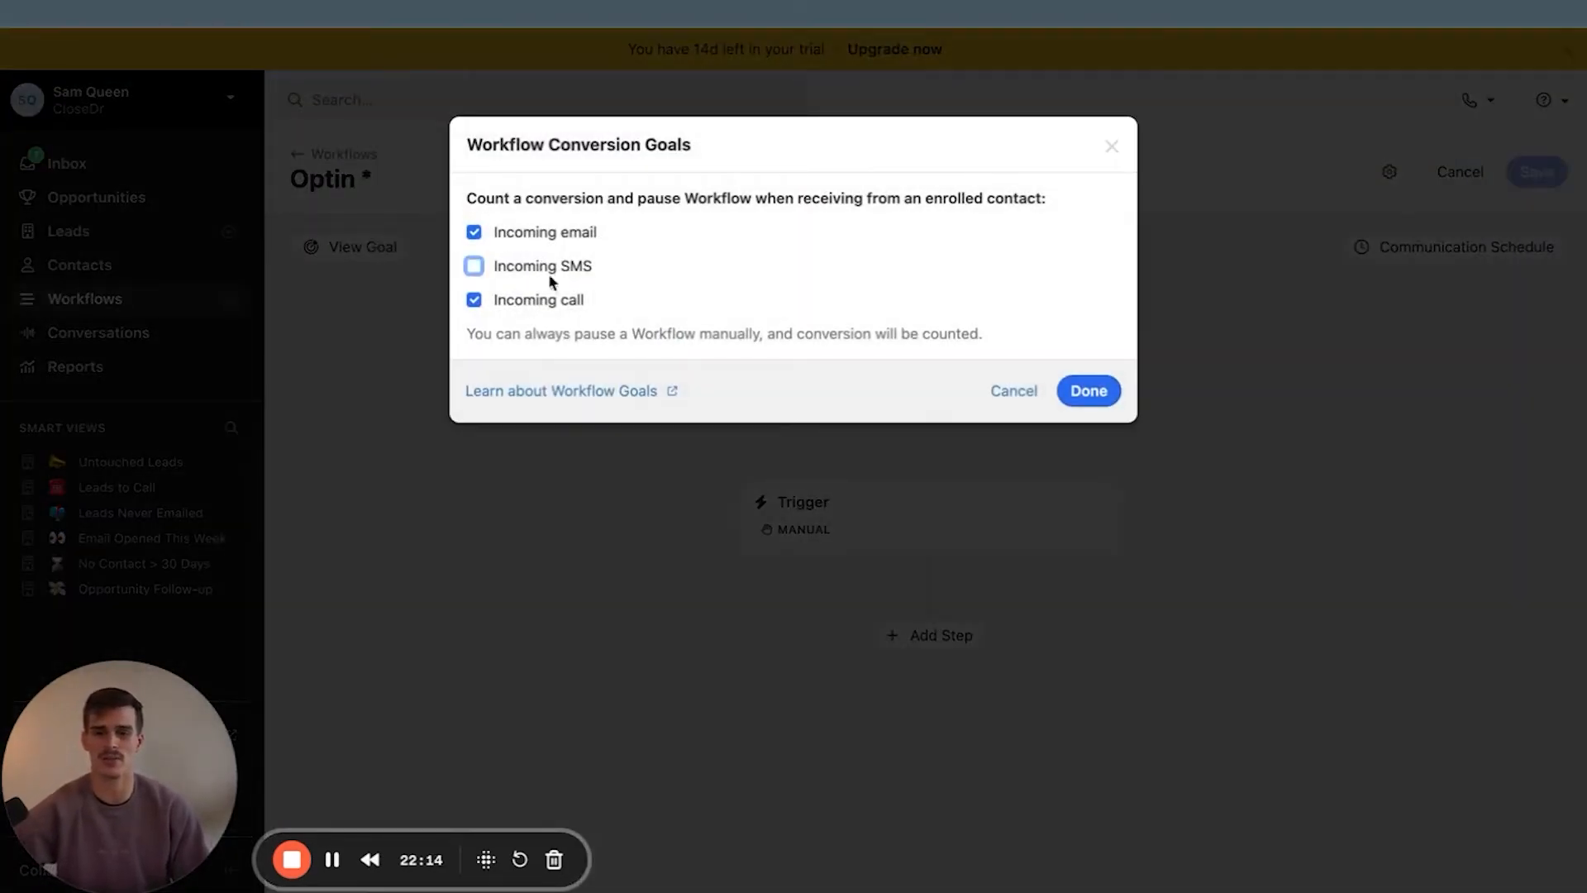
click(473, 266)
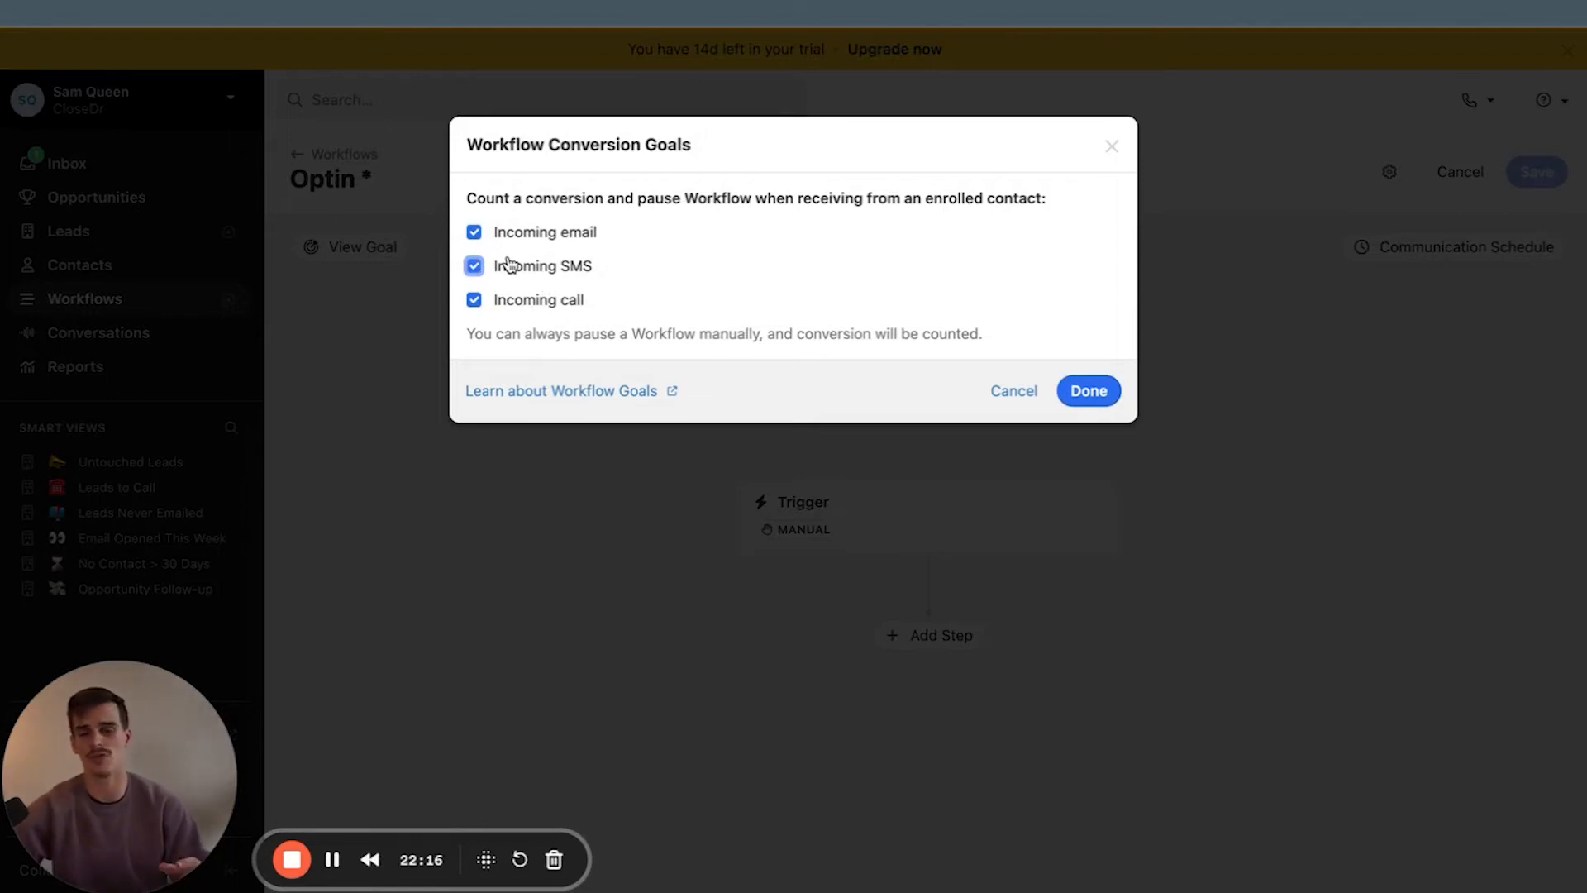
mouse_move(603, 303)
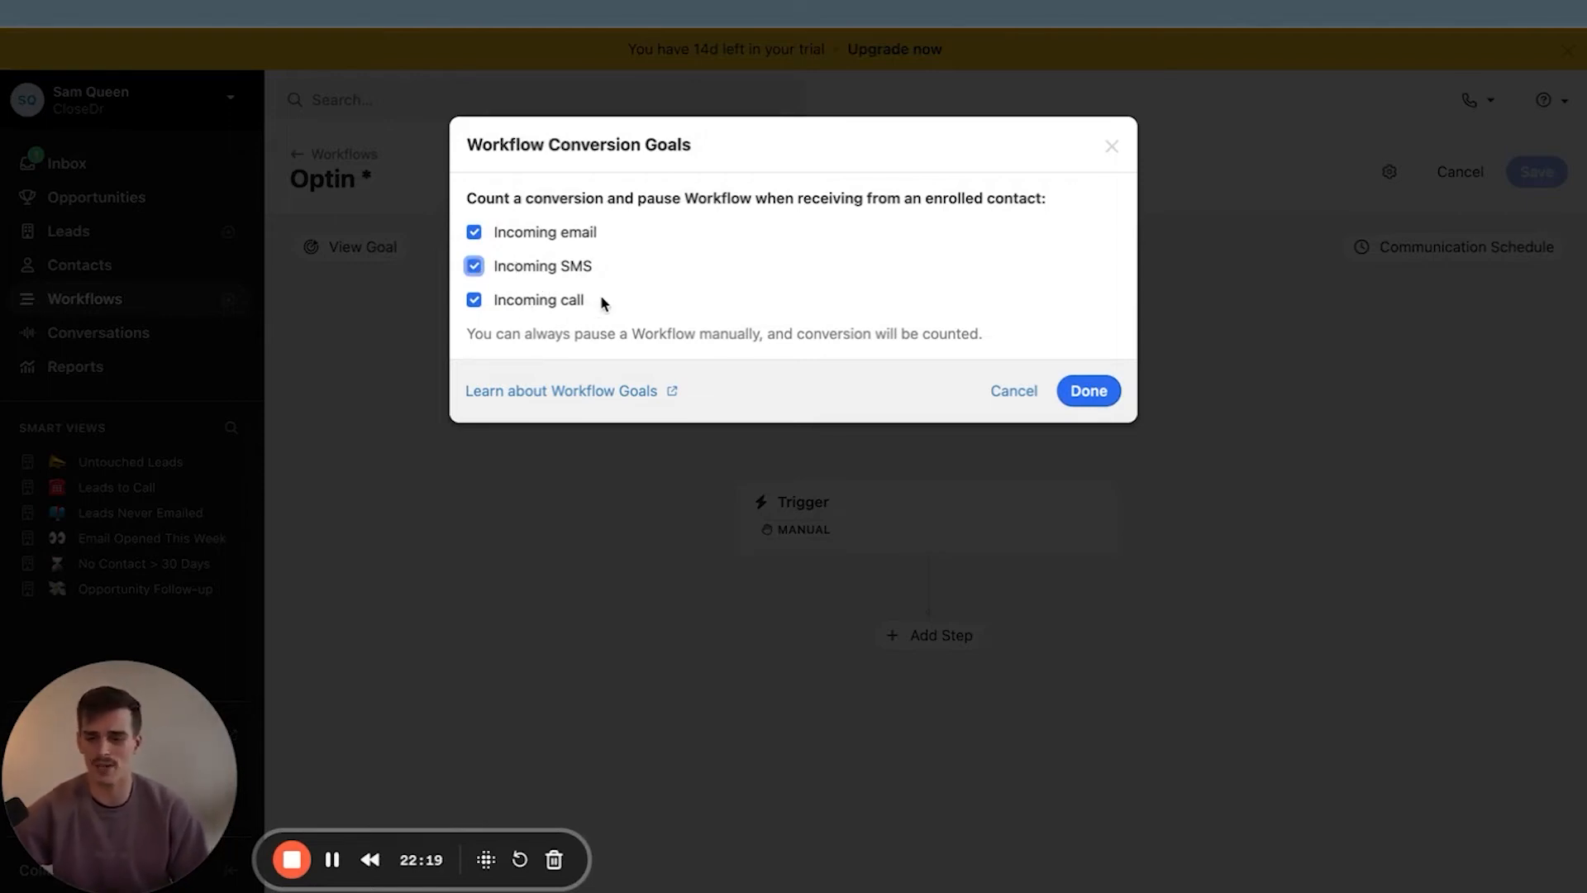
click(1087, 391)
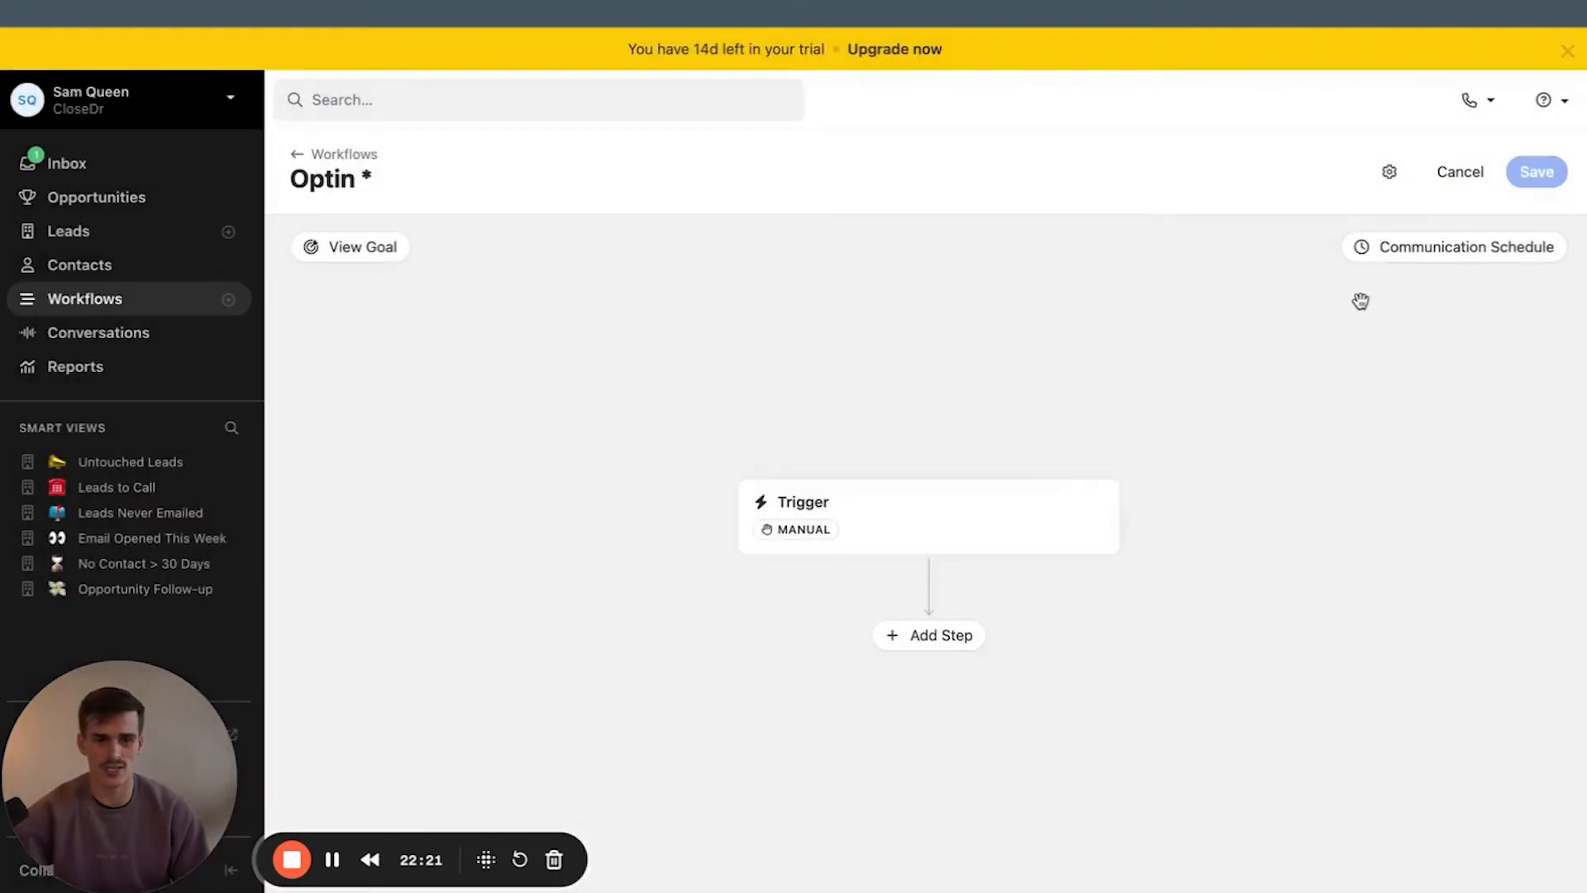
Set the communication schedule to Monday–Saturday, 9 AM–4 PM, Bogota time
click(1455, 247)
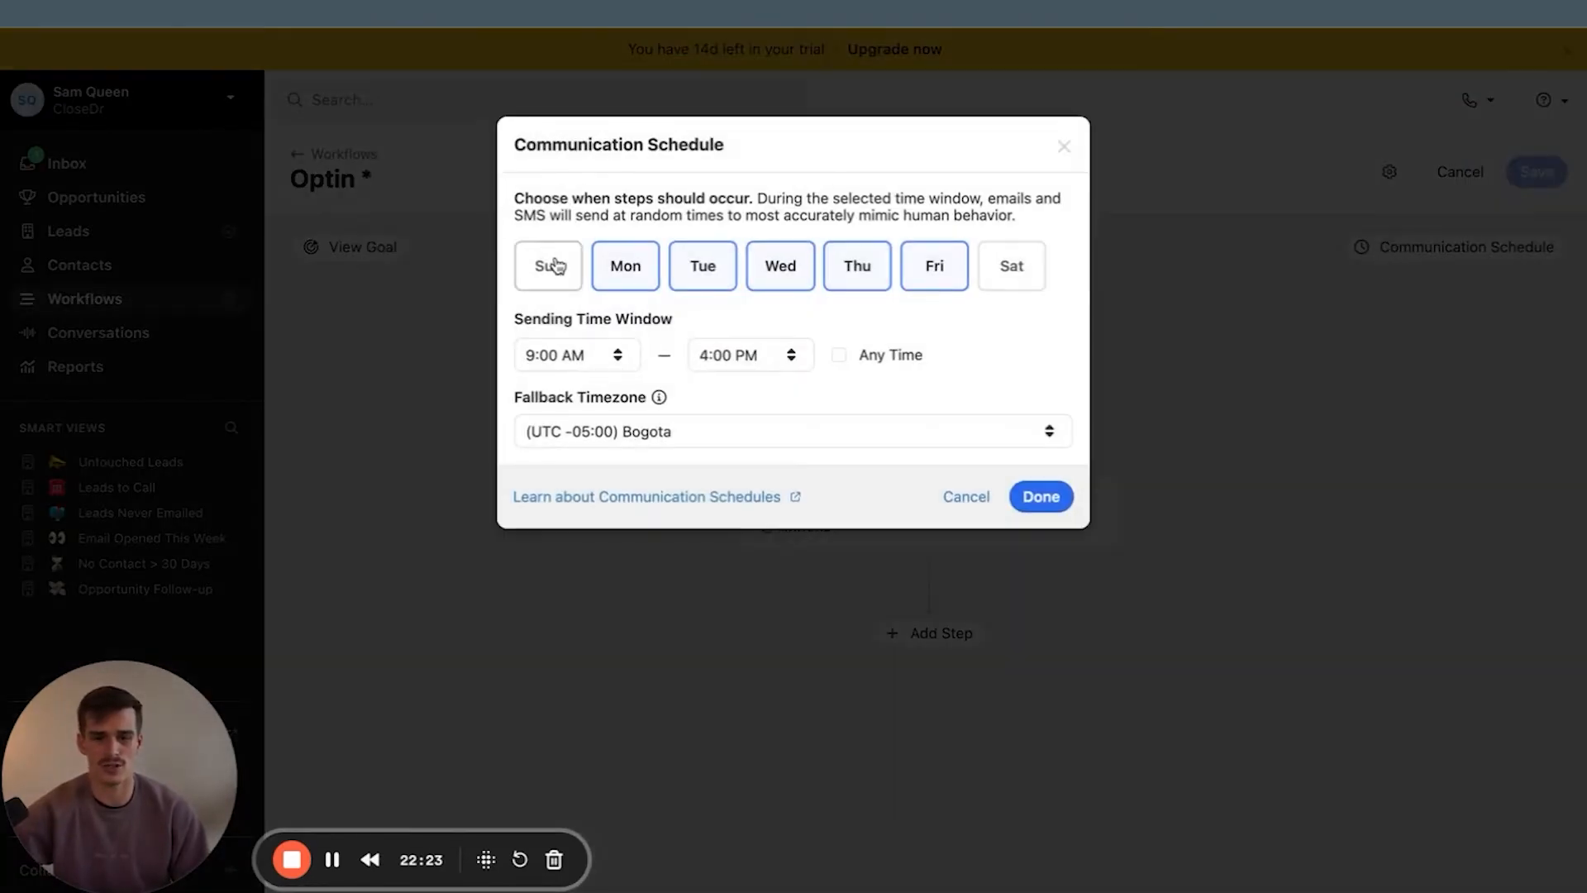
click(1010, 266)
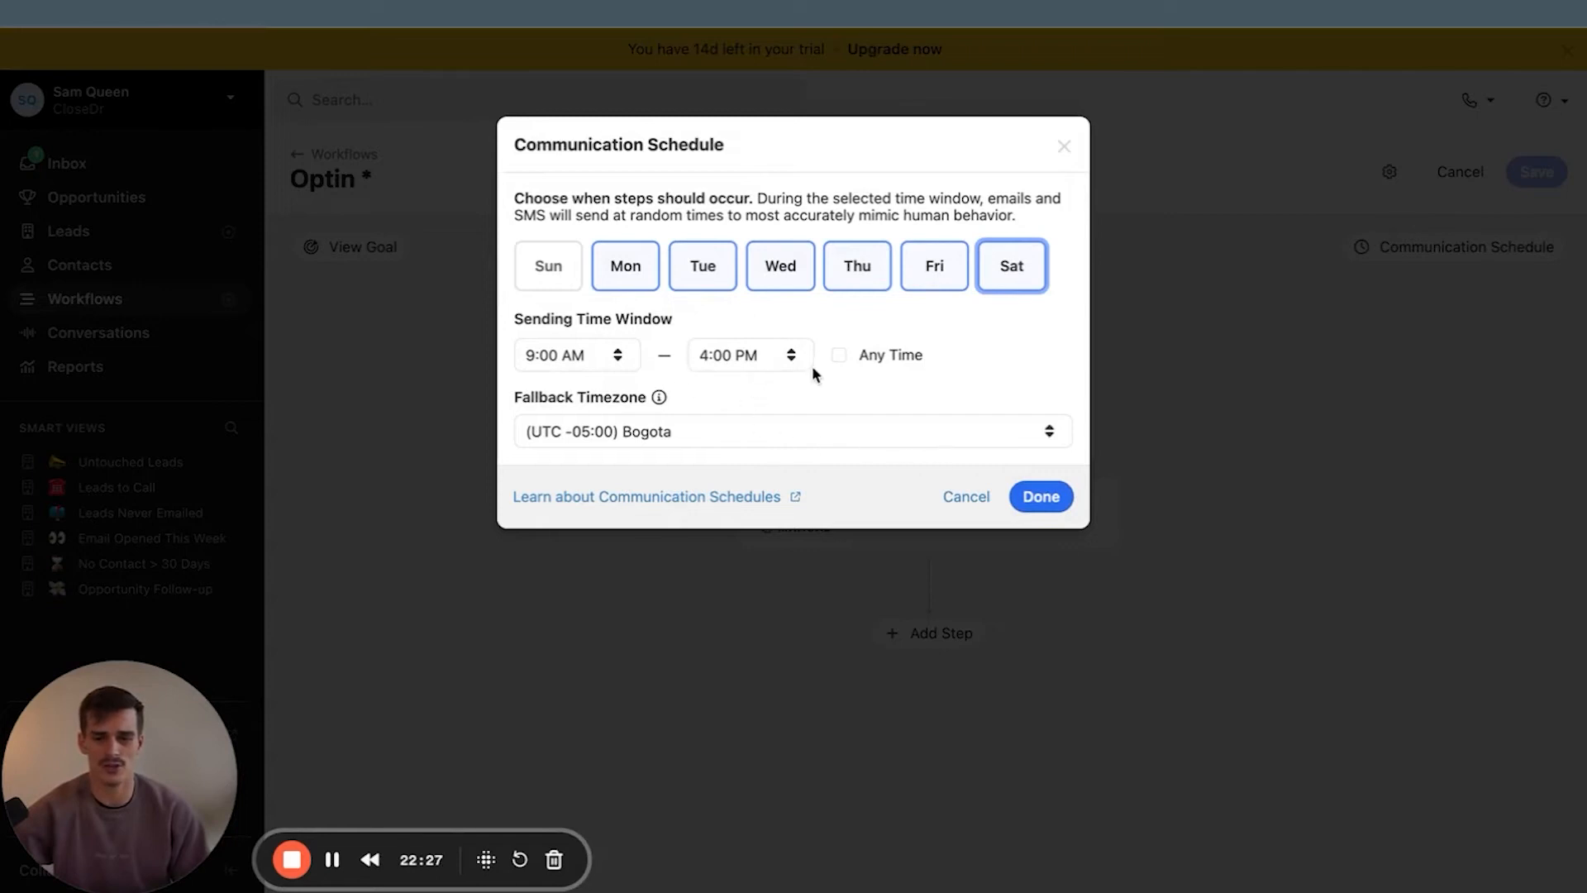
click(747, 355)
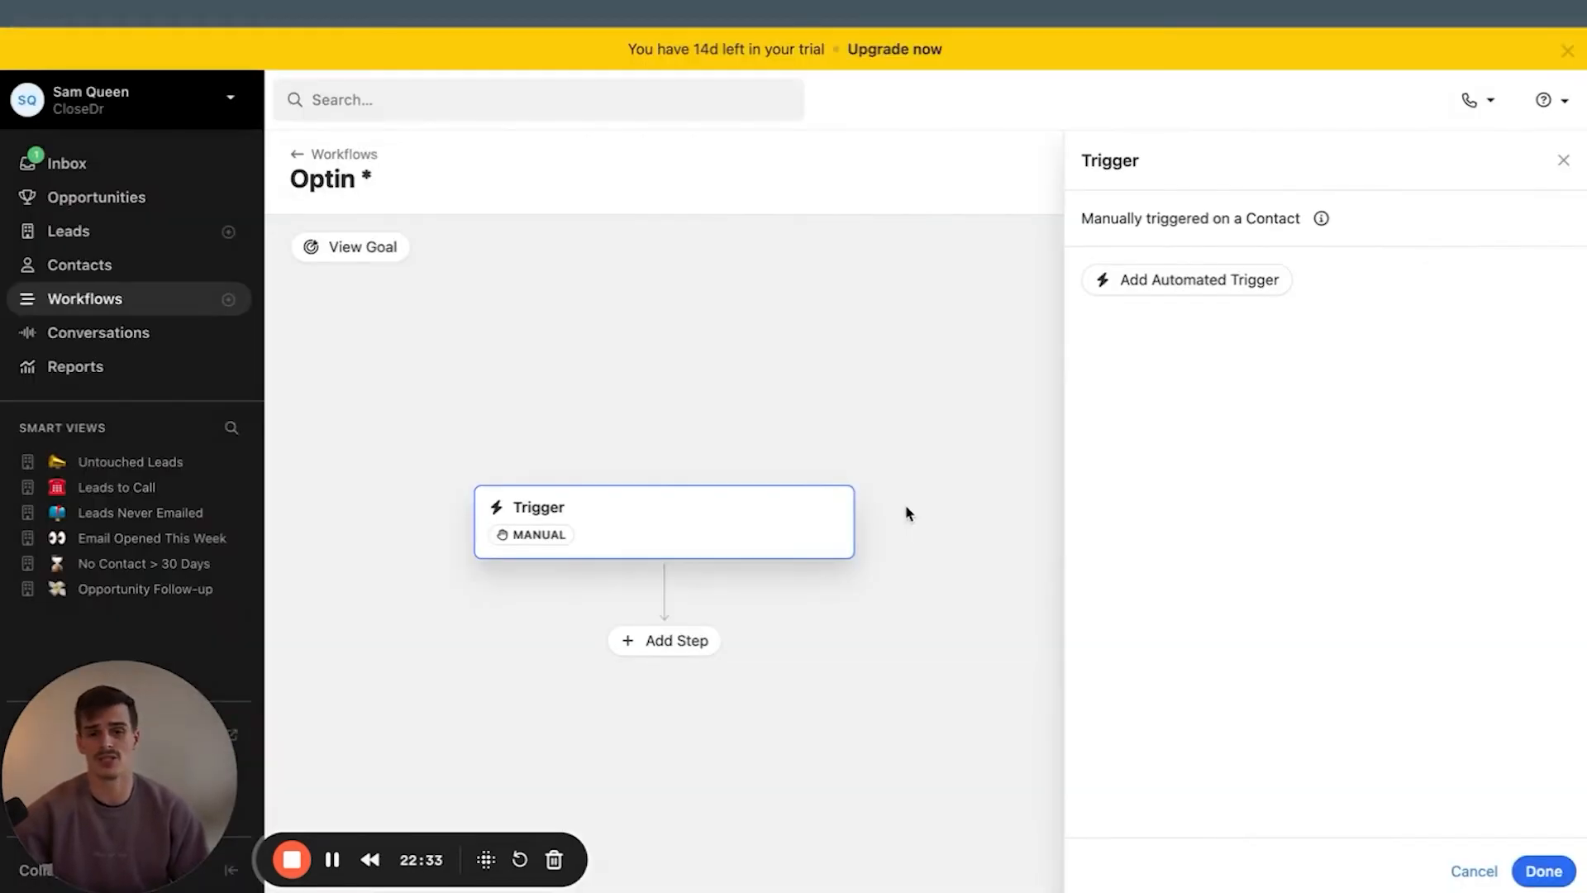
Add an Email step after the manual trigger and bring up its settings panel
click(1185, 279)
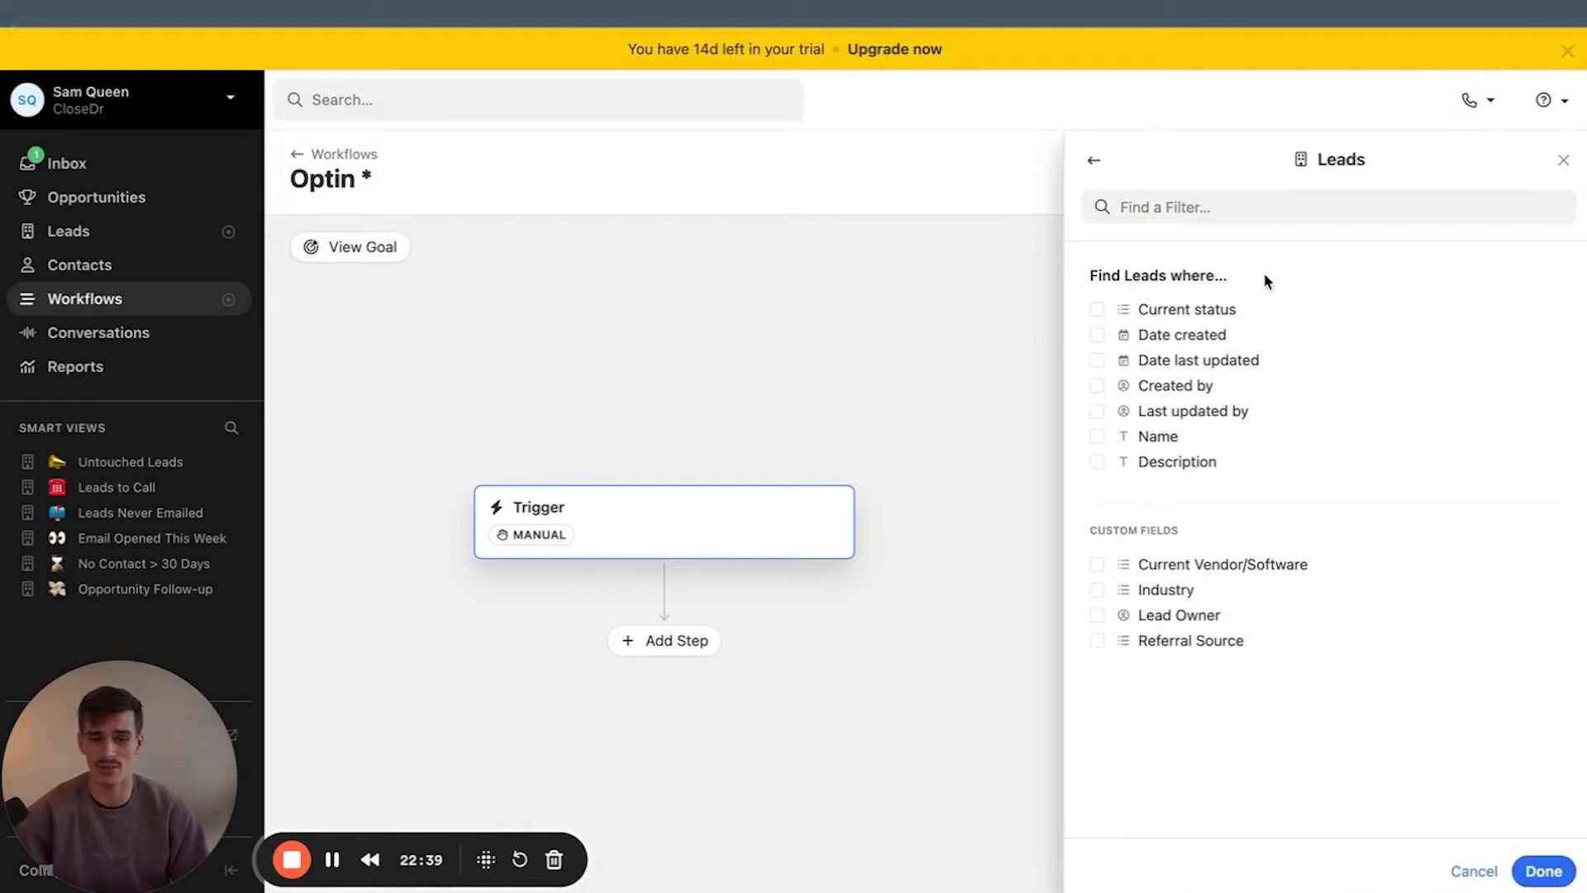
mouse_move(1193, 351)
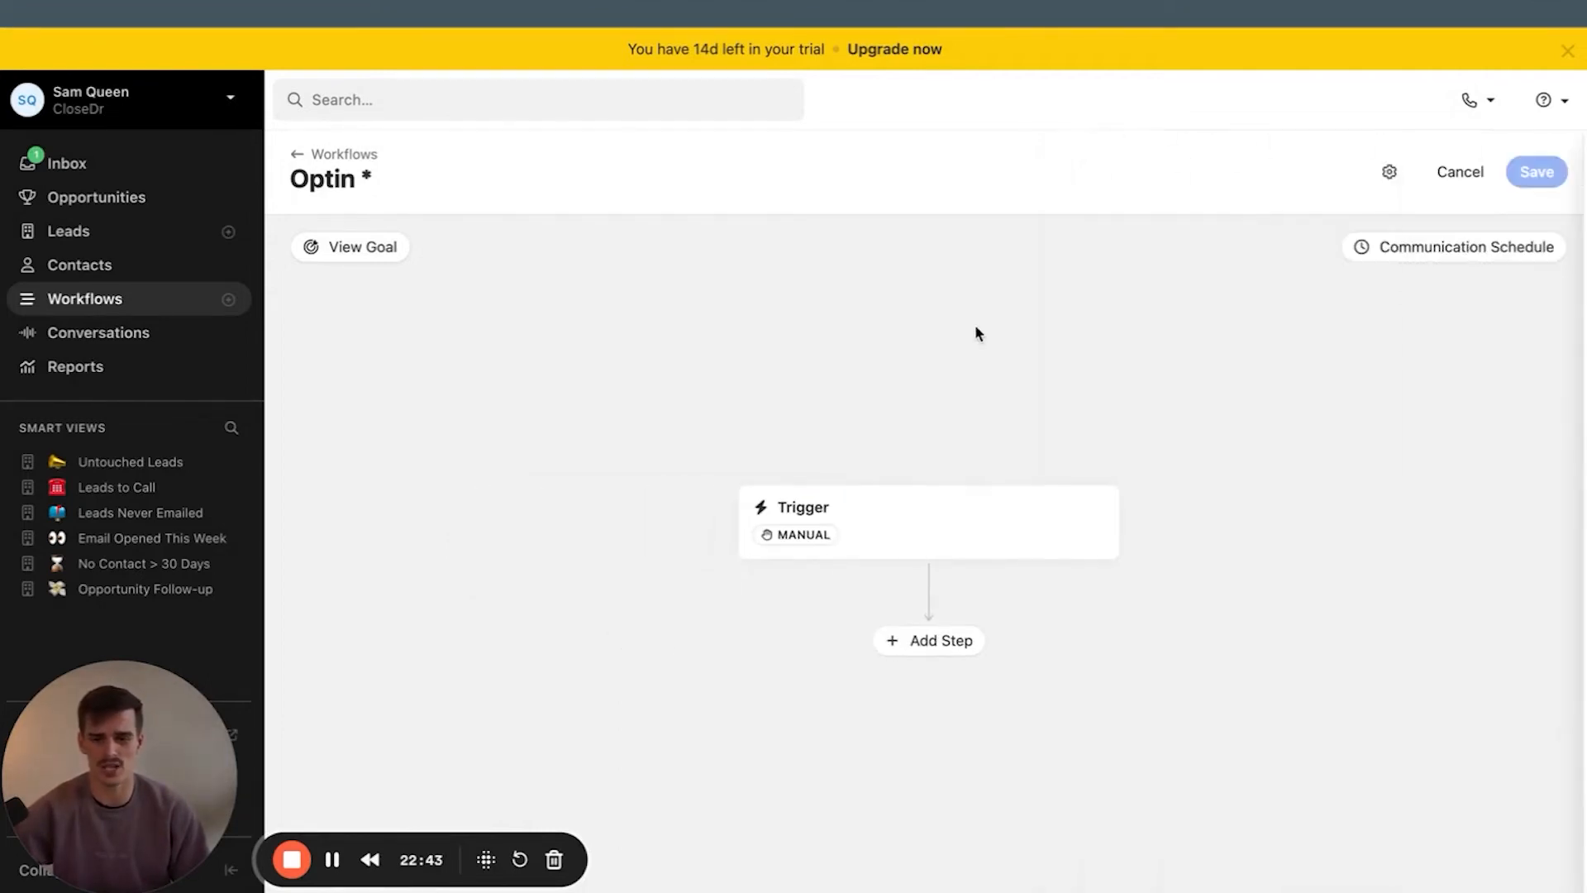
click(928, 640)
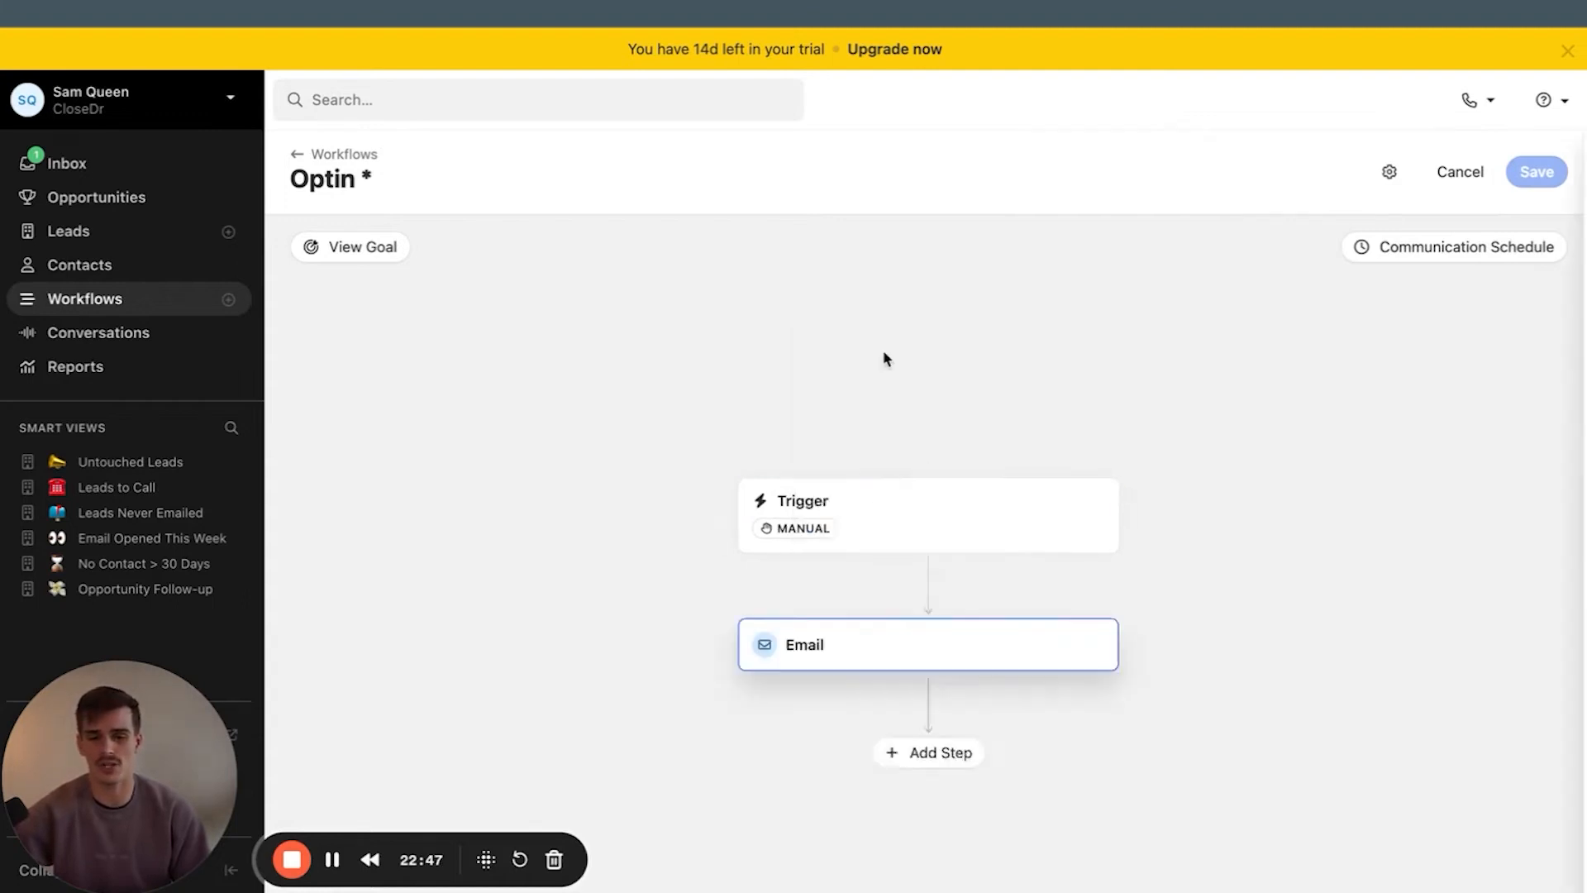
click(926, 645)
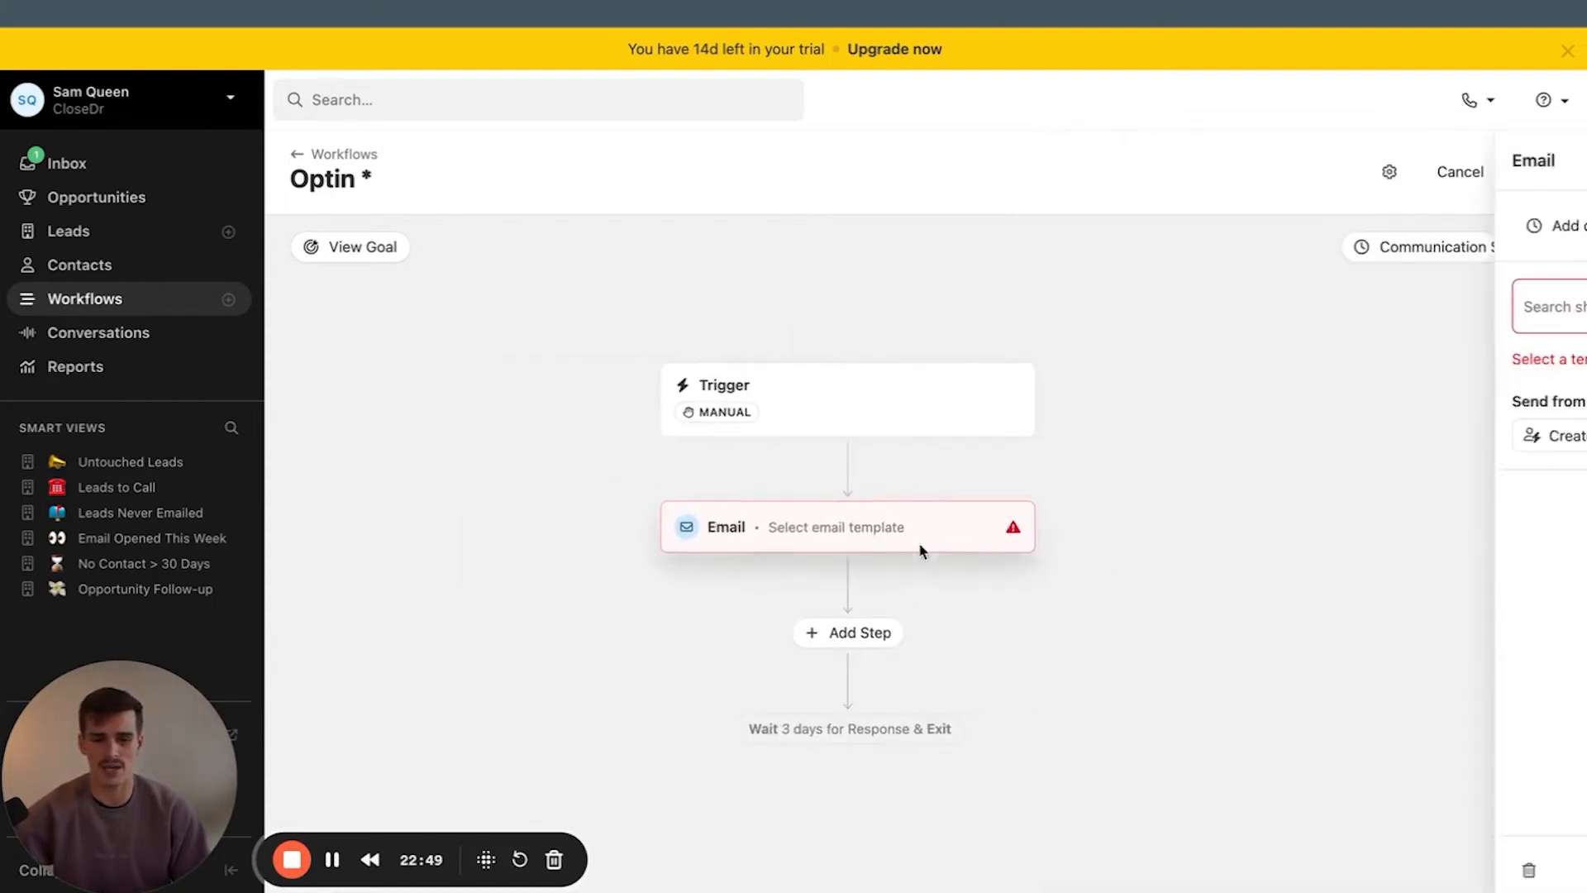
click(847, 633)
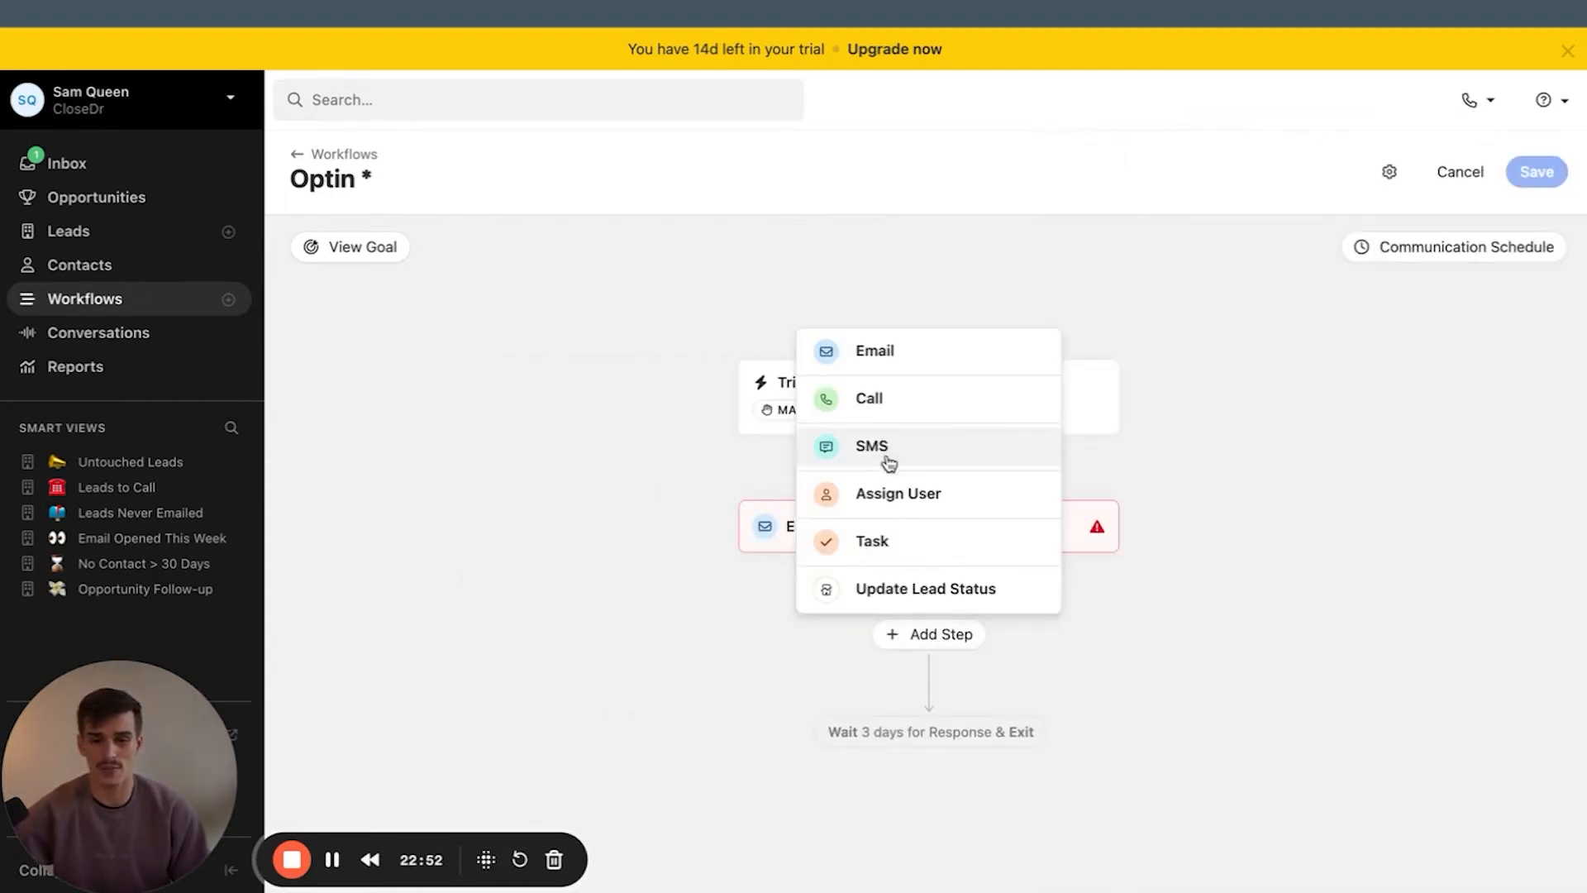
mouse_move(871, 541)
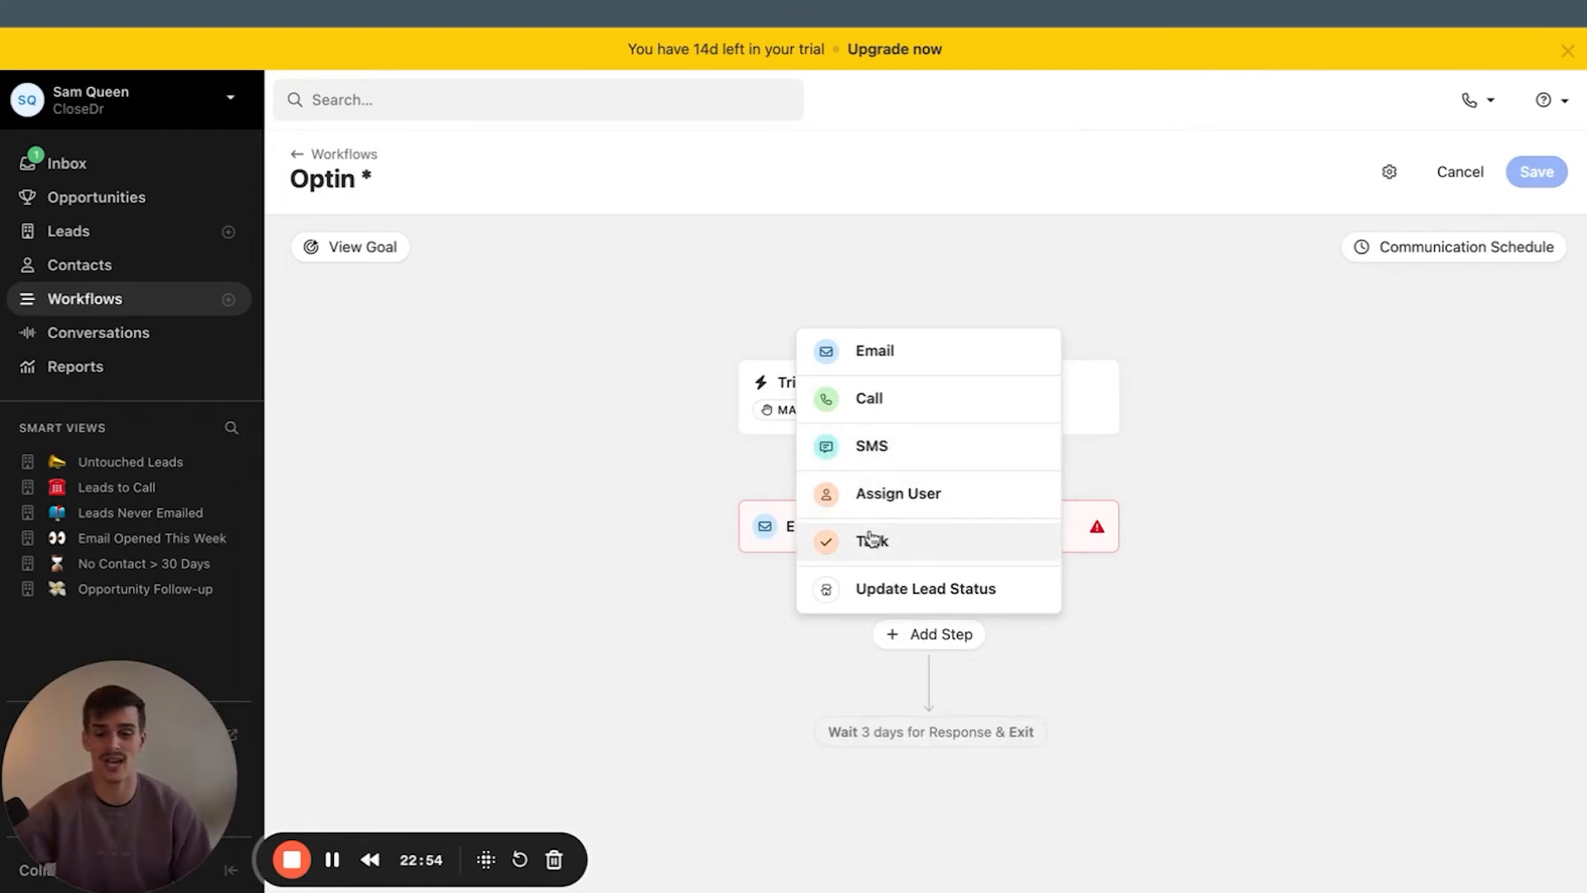
mouse_move(893, 596)
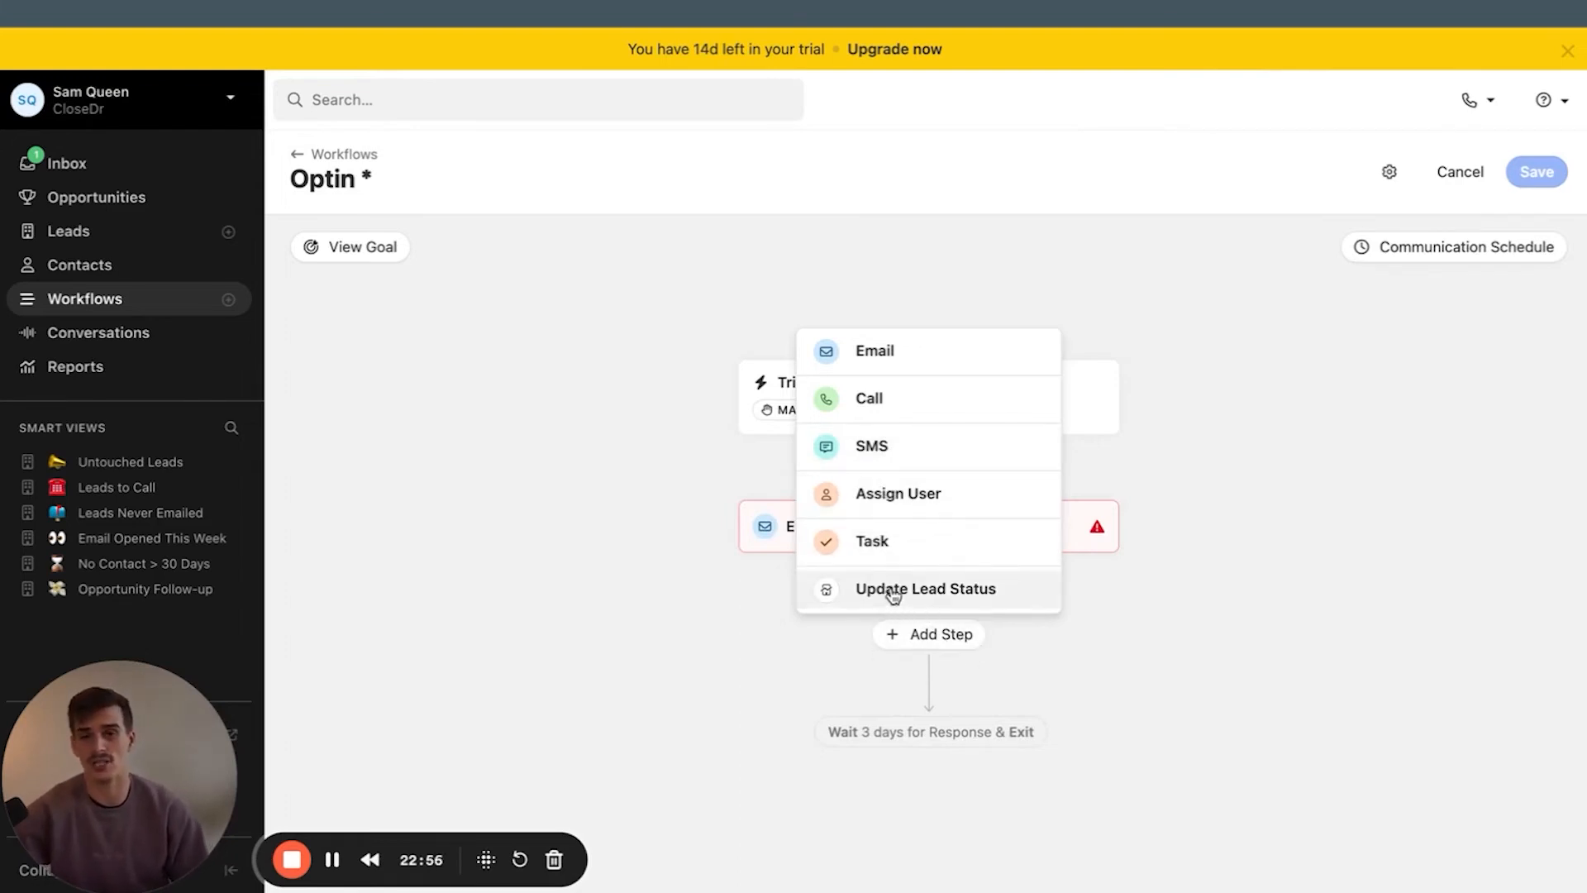
mouse_move(772, 577)
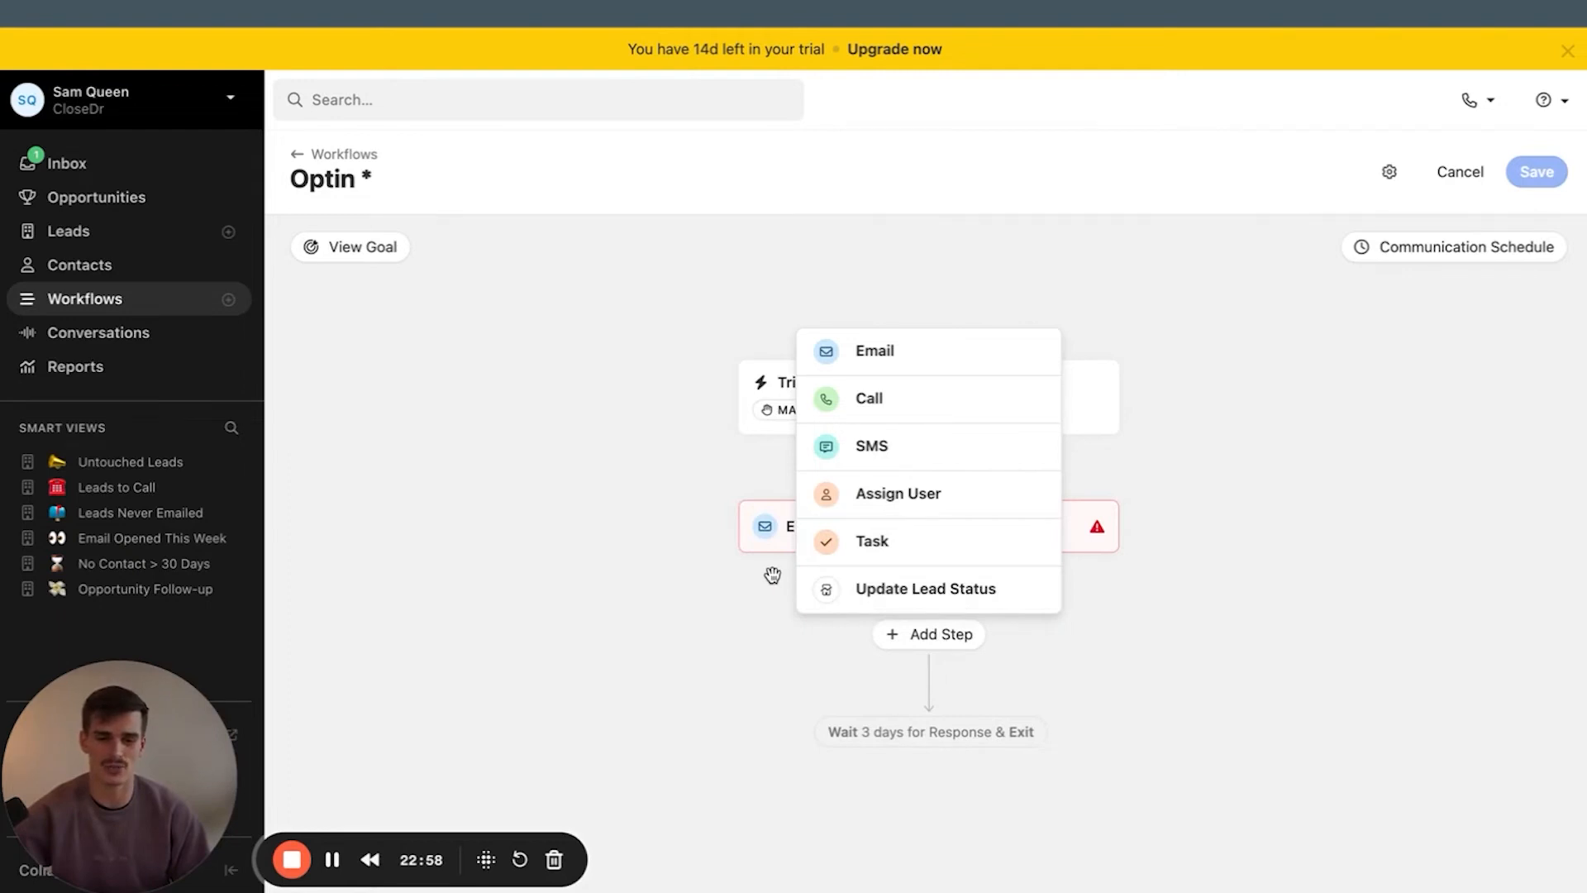
mouse_move(752, 566)
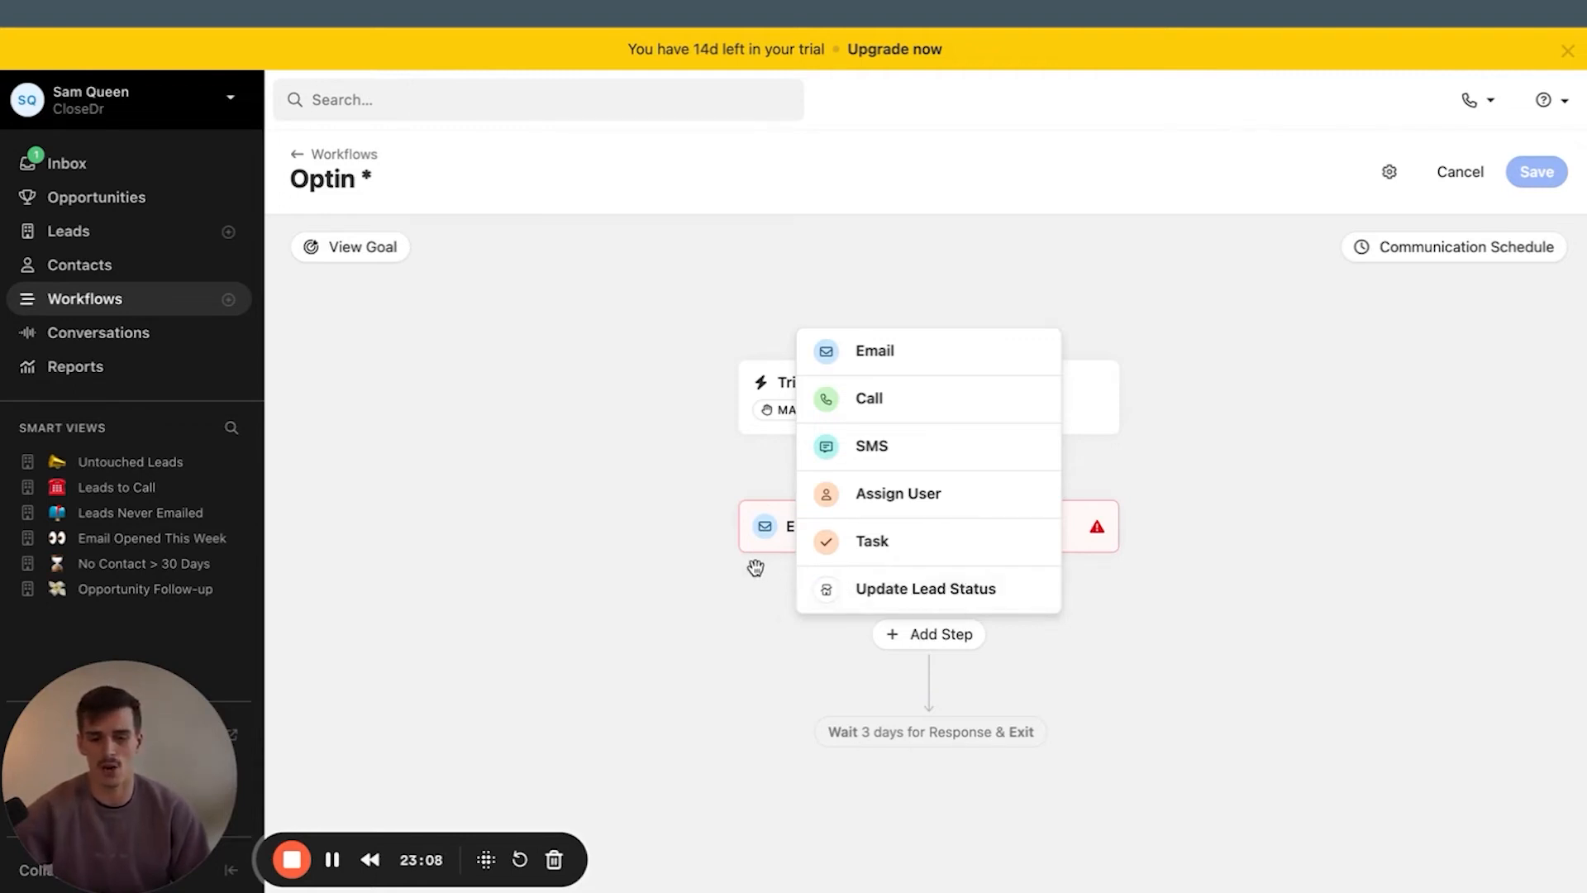
click(873, 350)
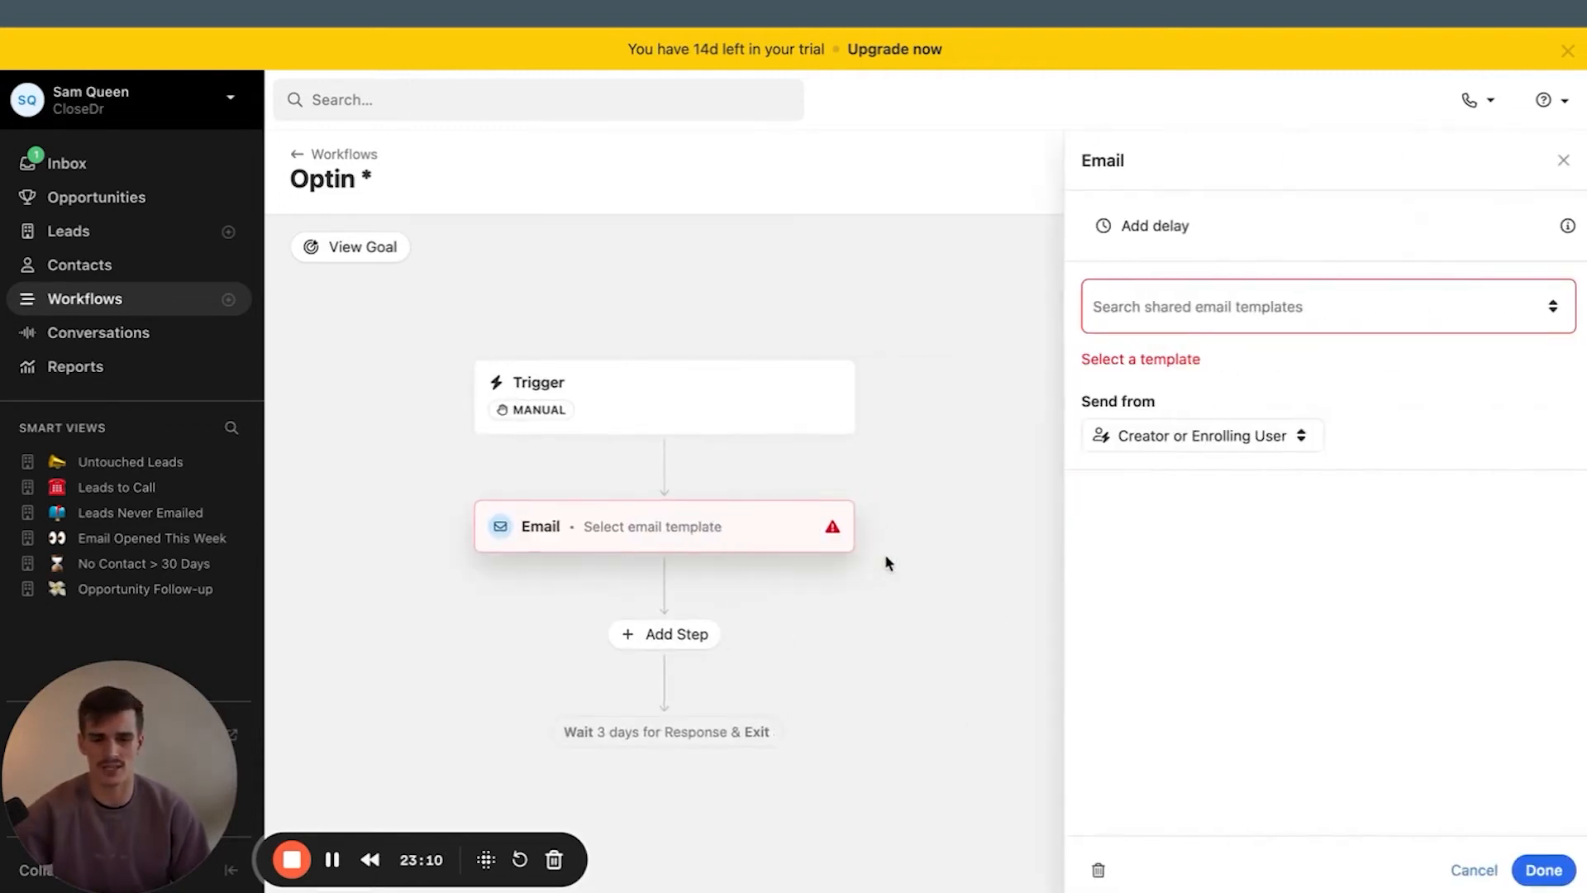
Create a new email template named 'Optin 1'
click(1552, 306)
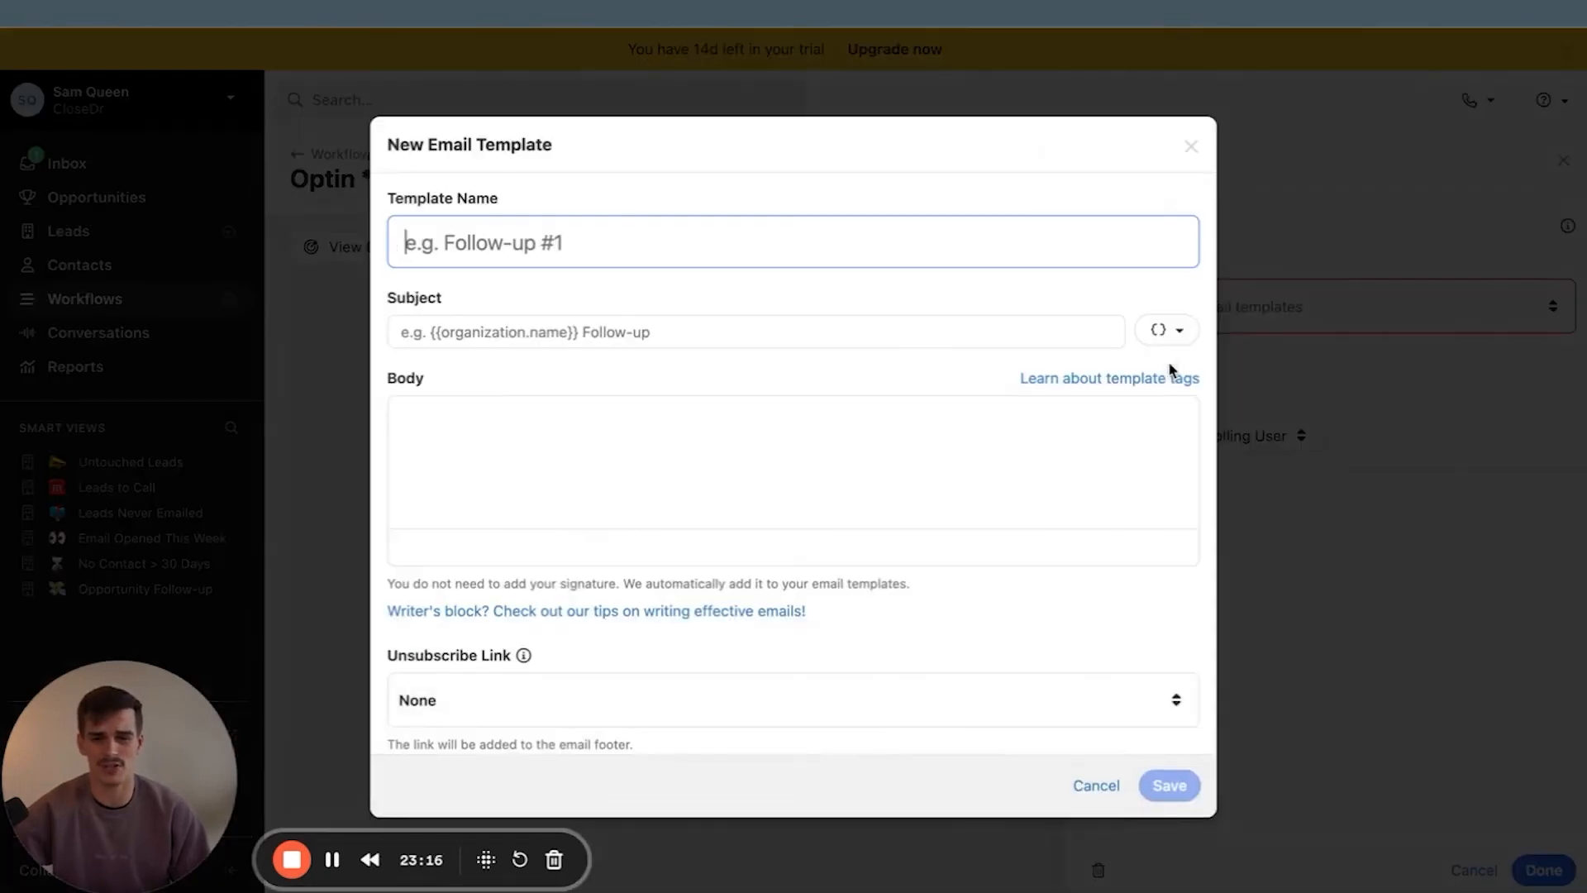
text(Name)
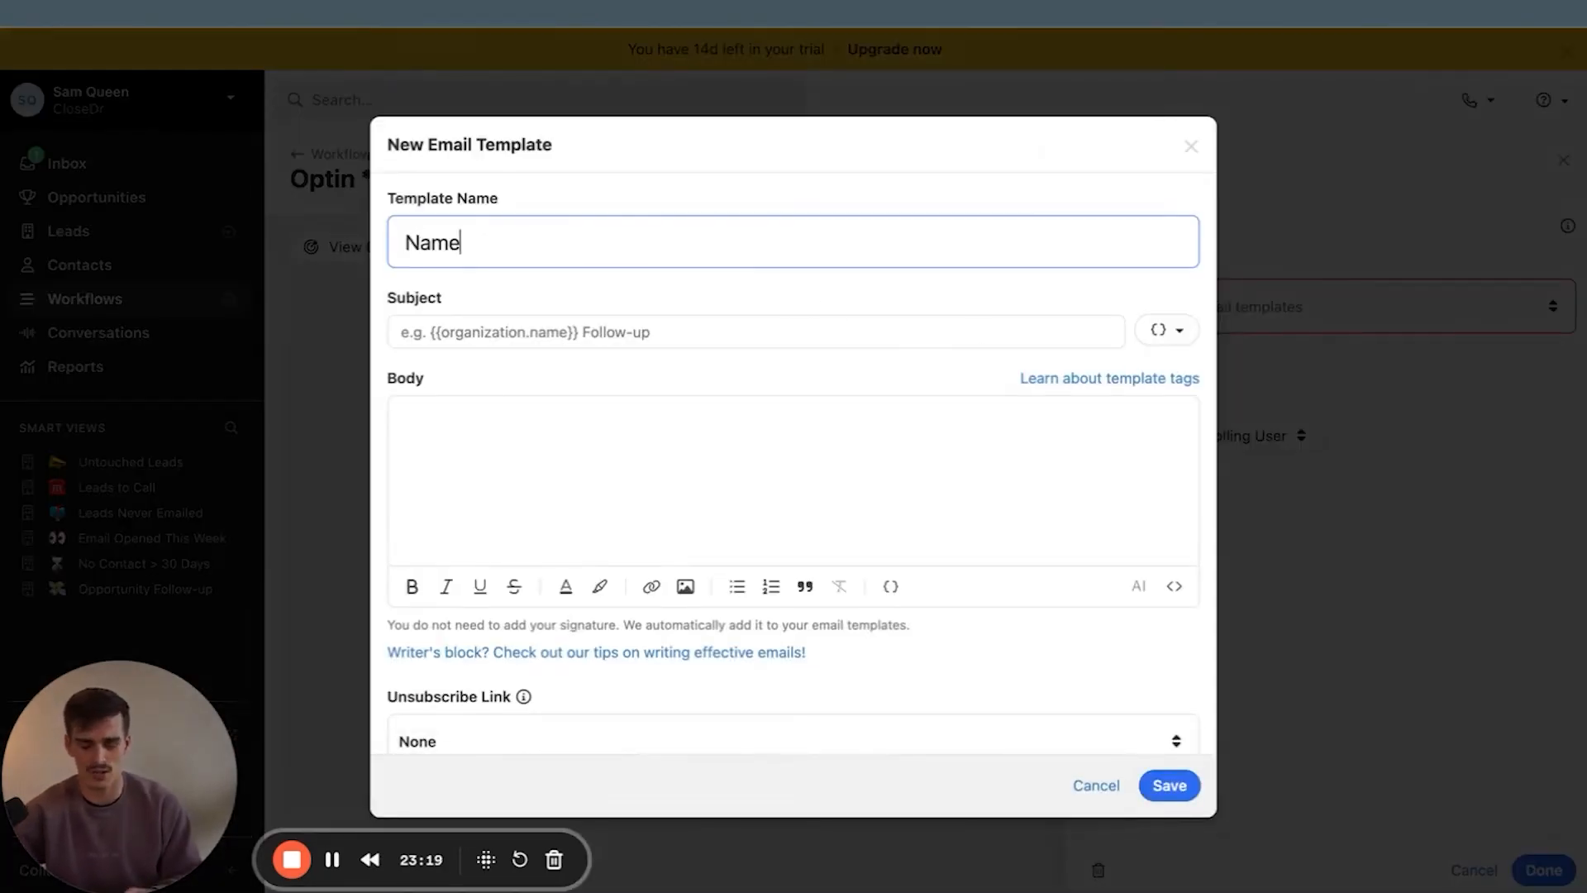
text(Your Template (NAMING CONVE)
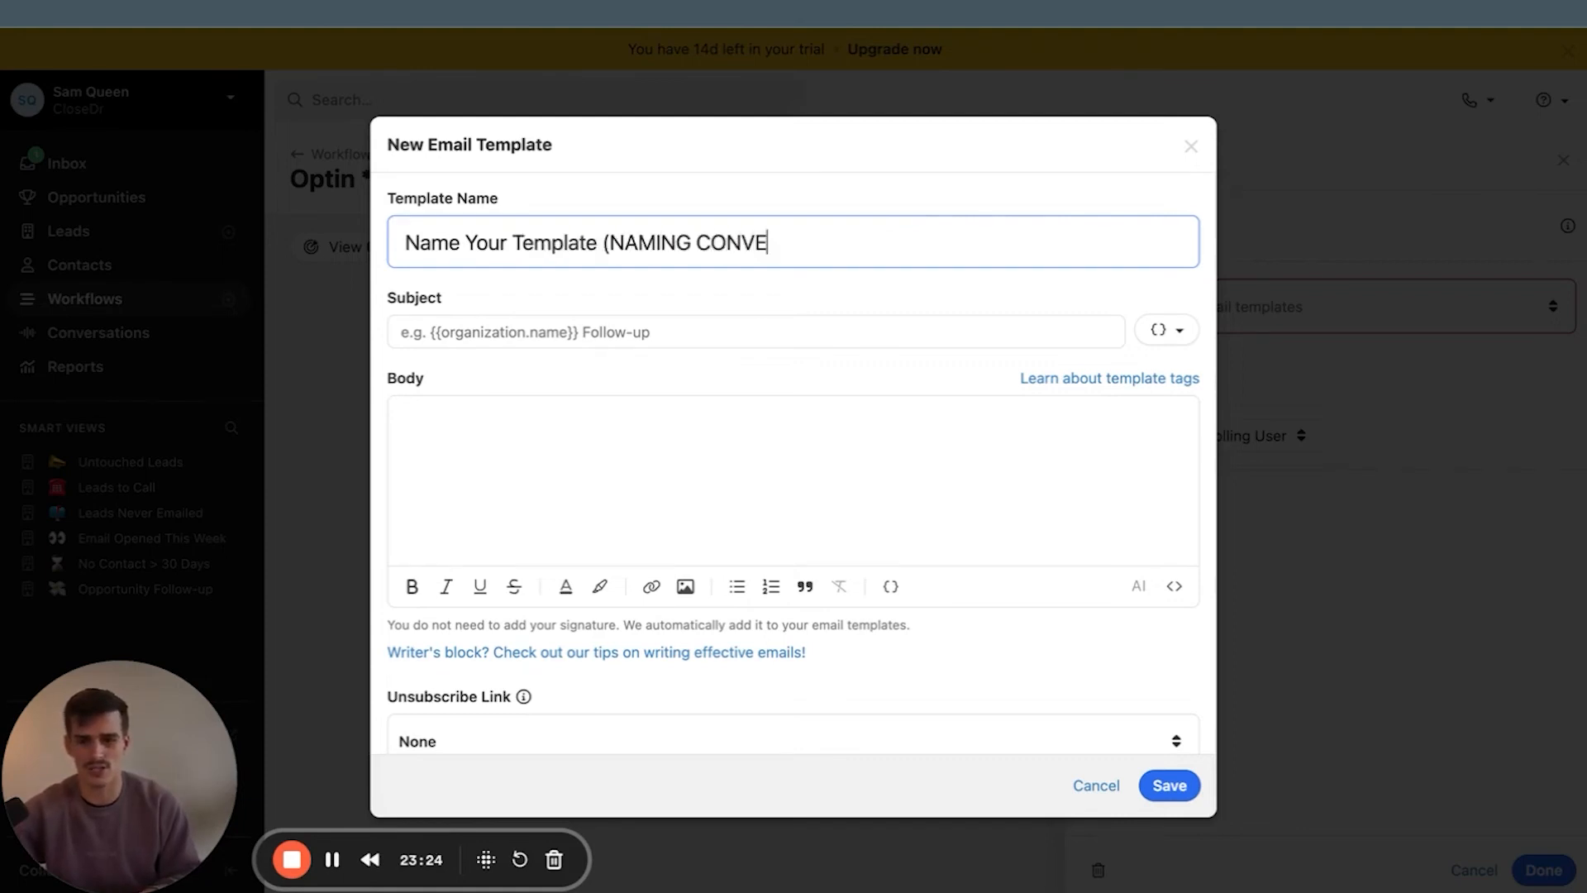
text(NTIONS))
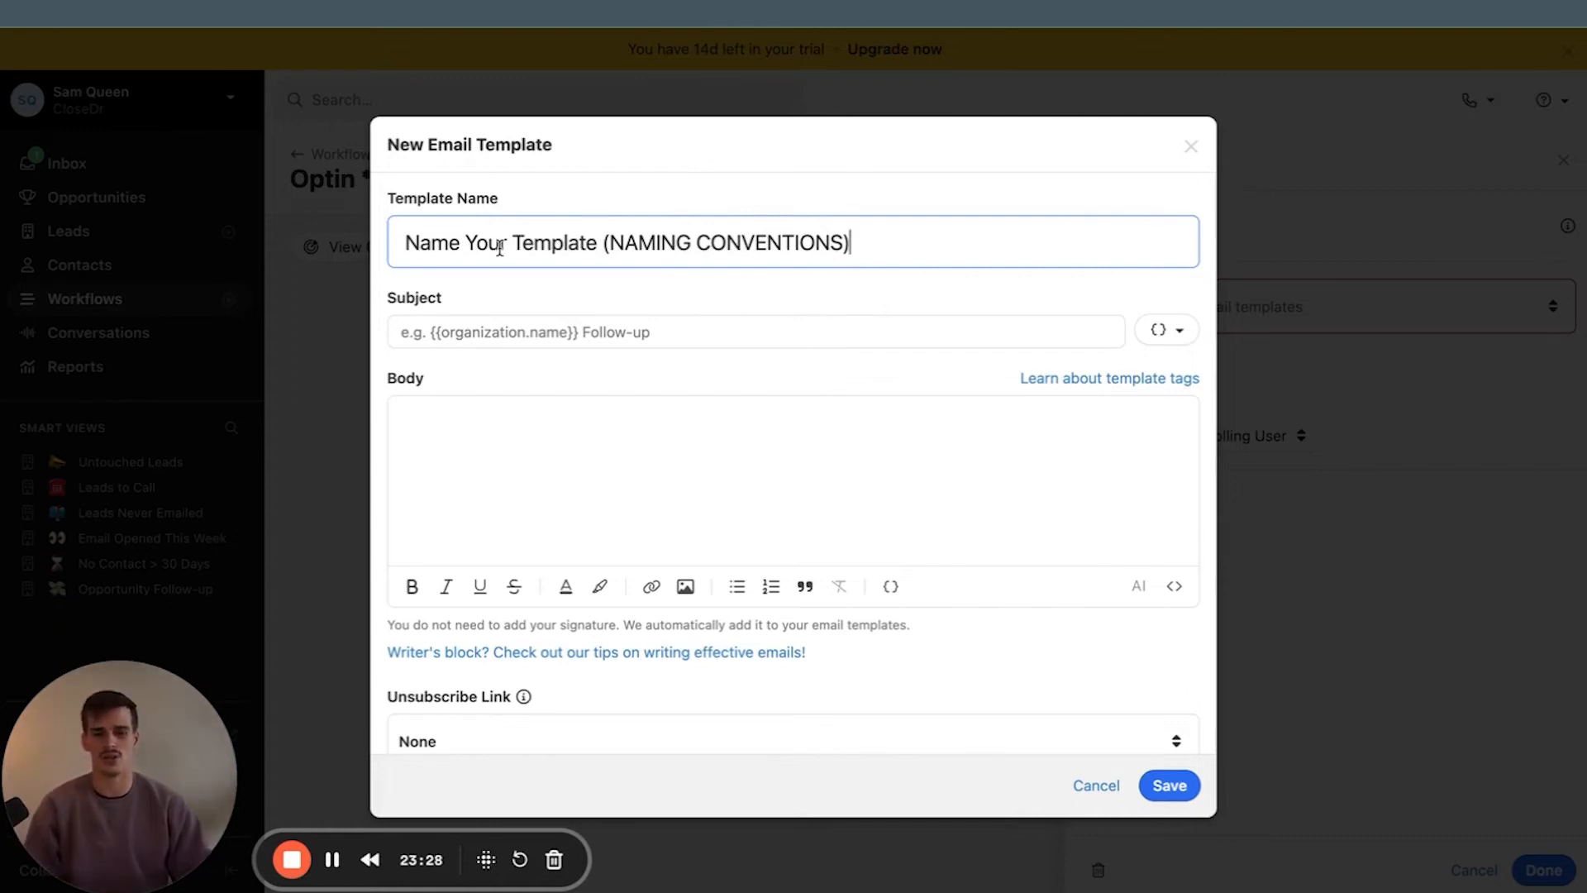
text(Opt)
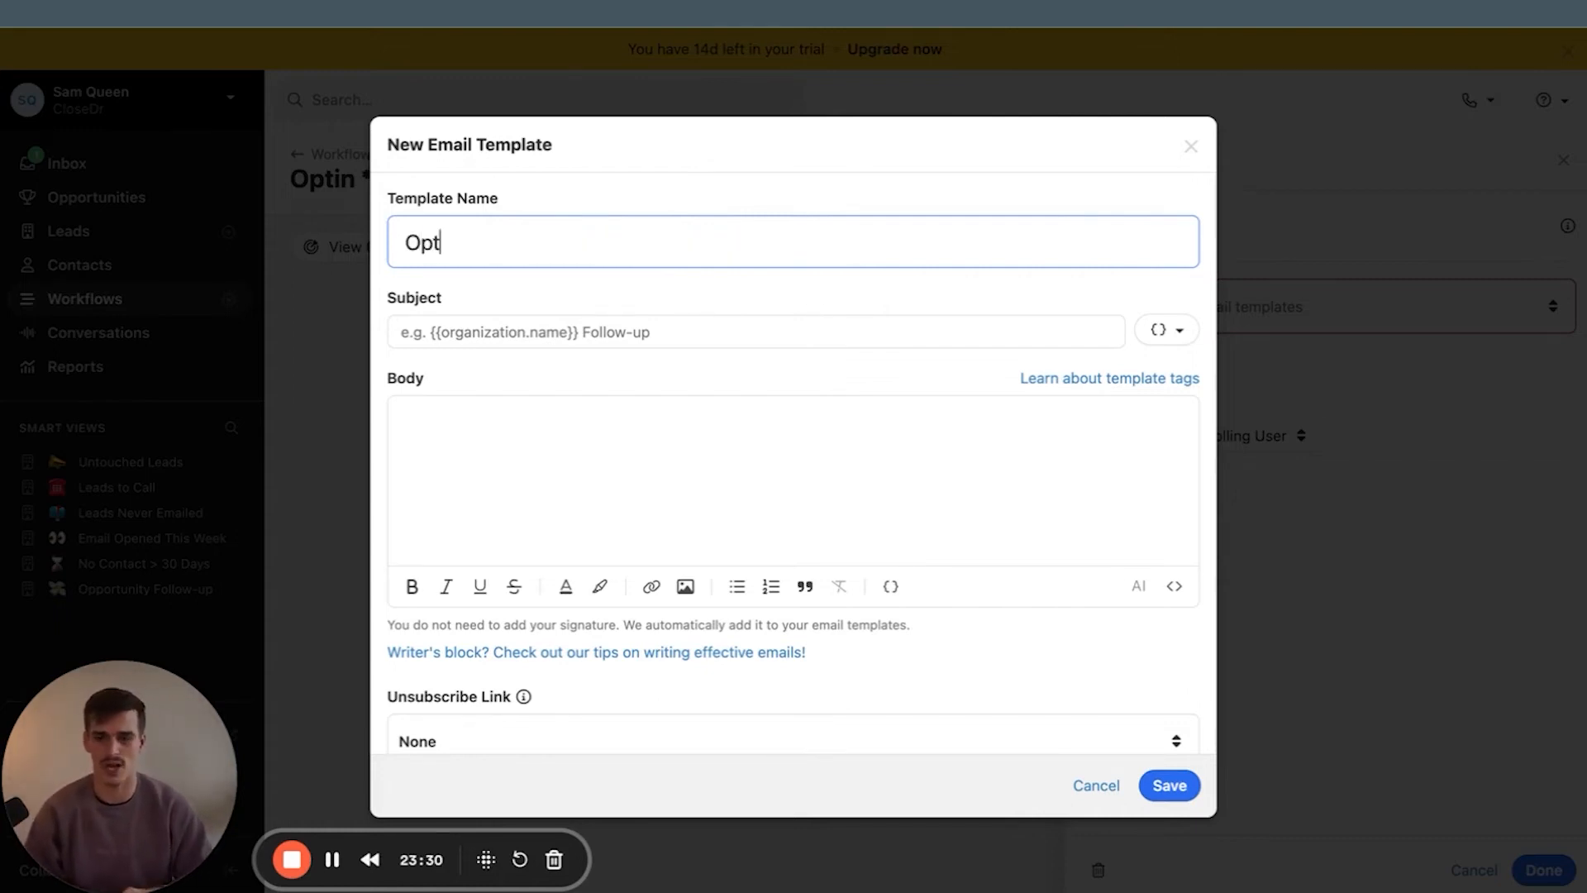
text(in 1)
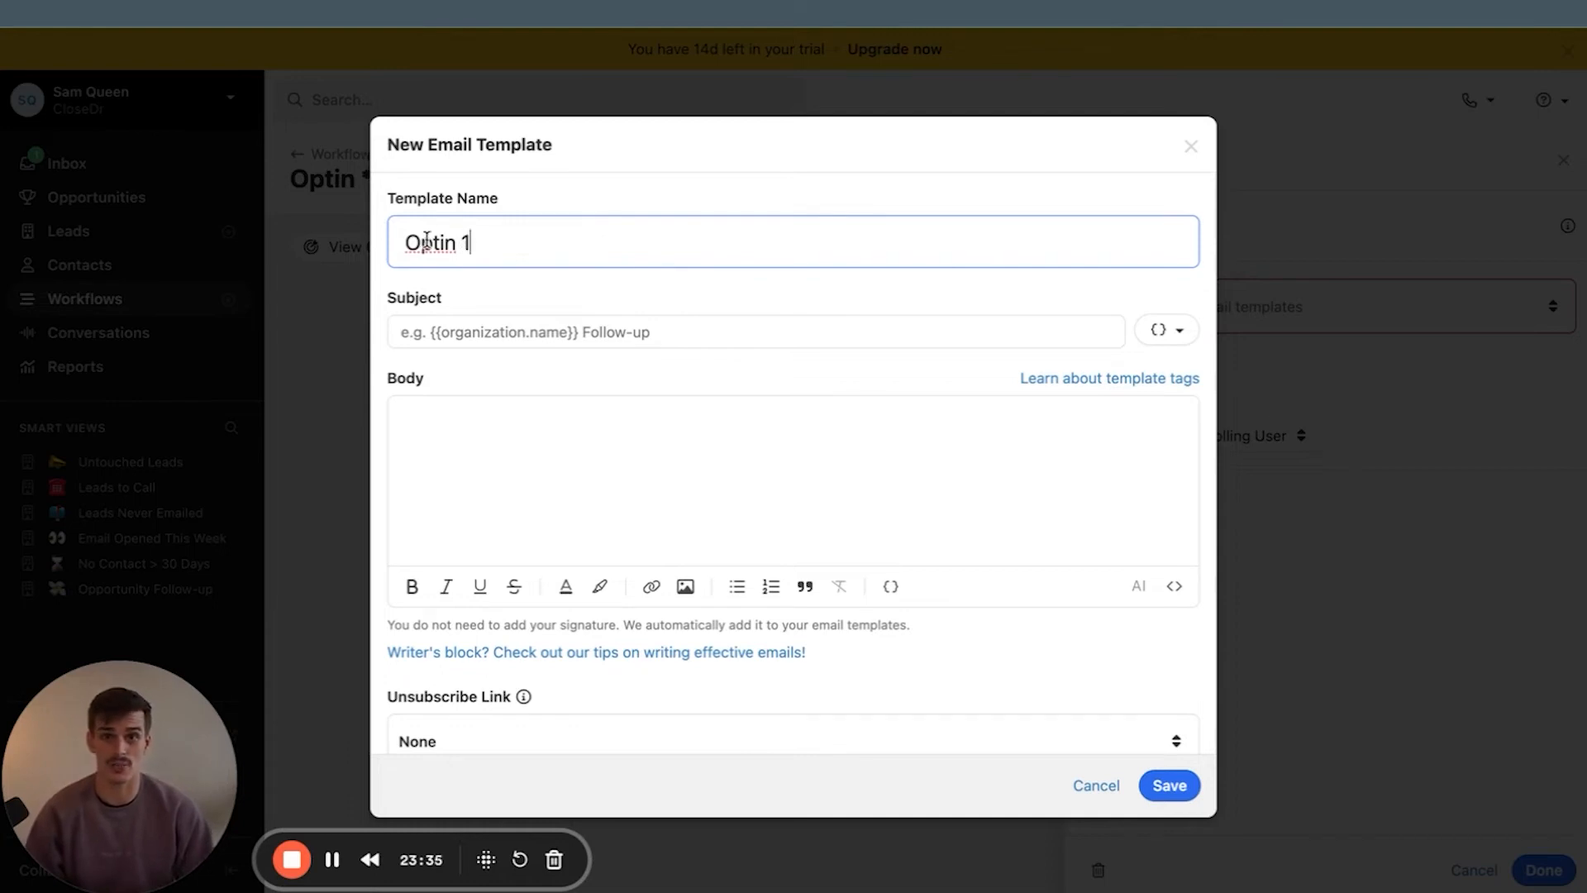
mouse_move(491, 320)
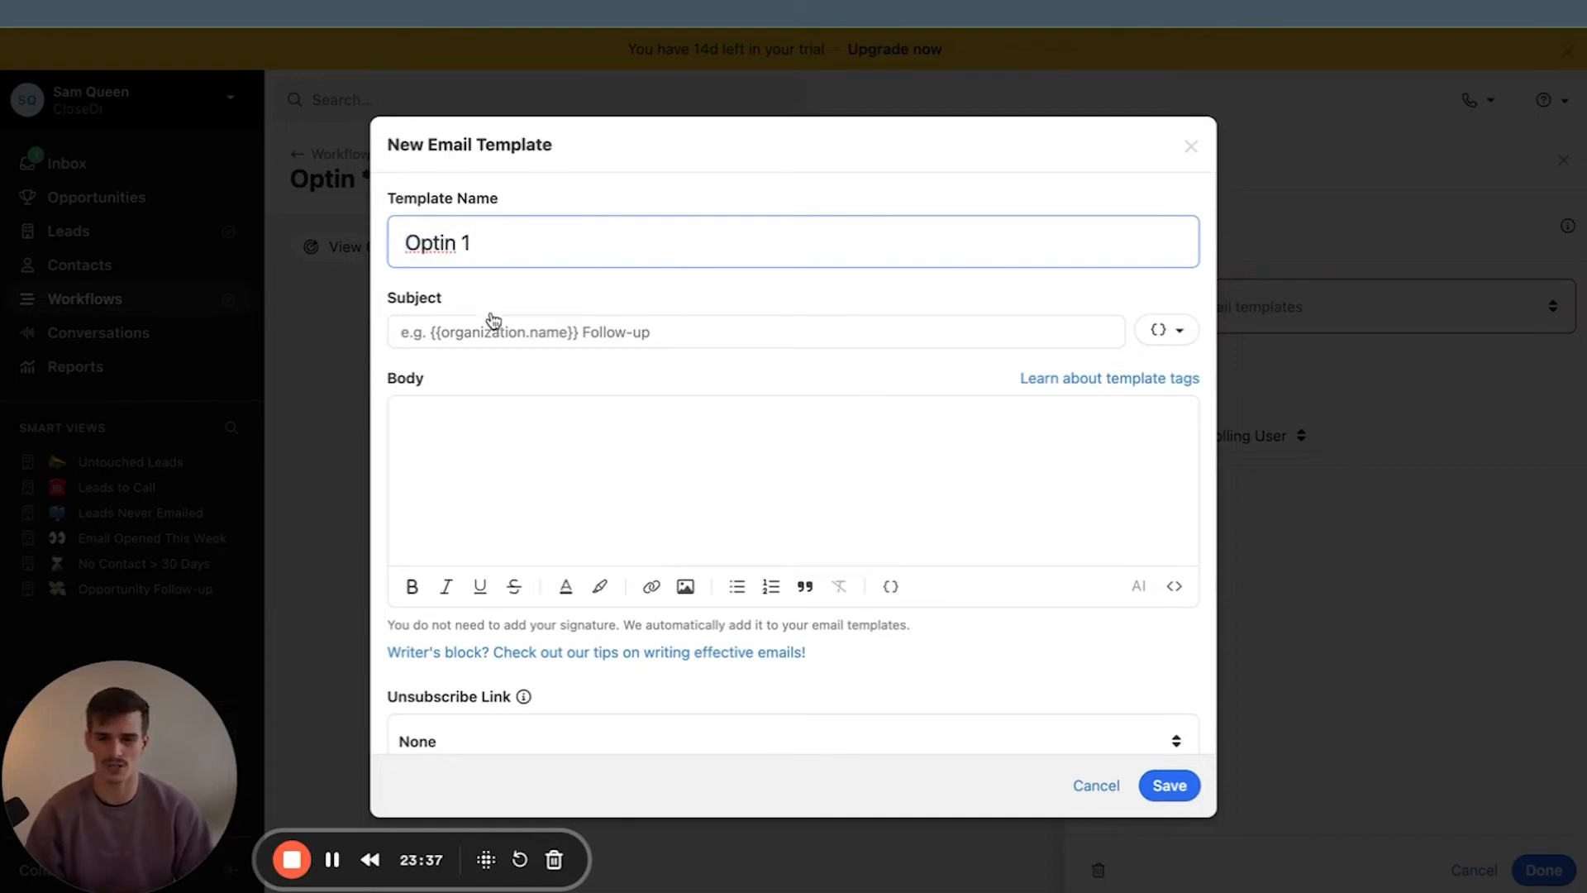
Write subject 'Hey {{ contact.first_name }}' and the body, with the default unsubscribe link
click(1160, 329)
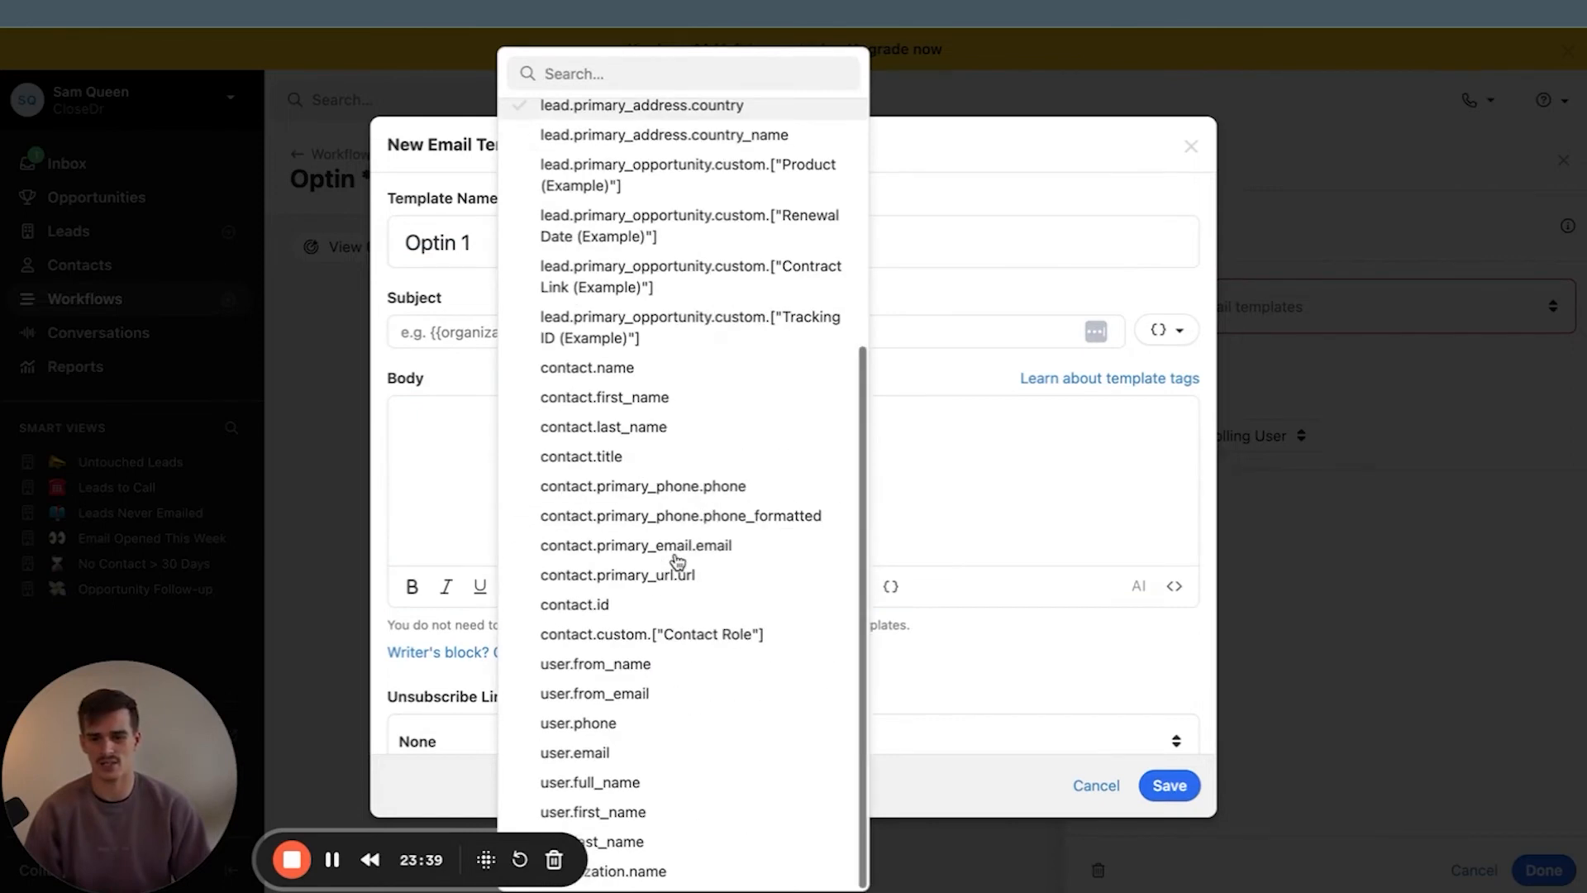
click(604, 396)
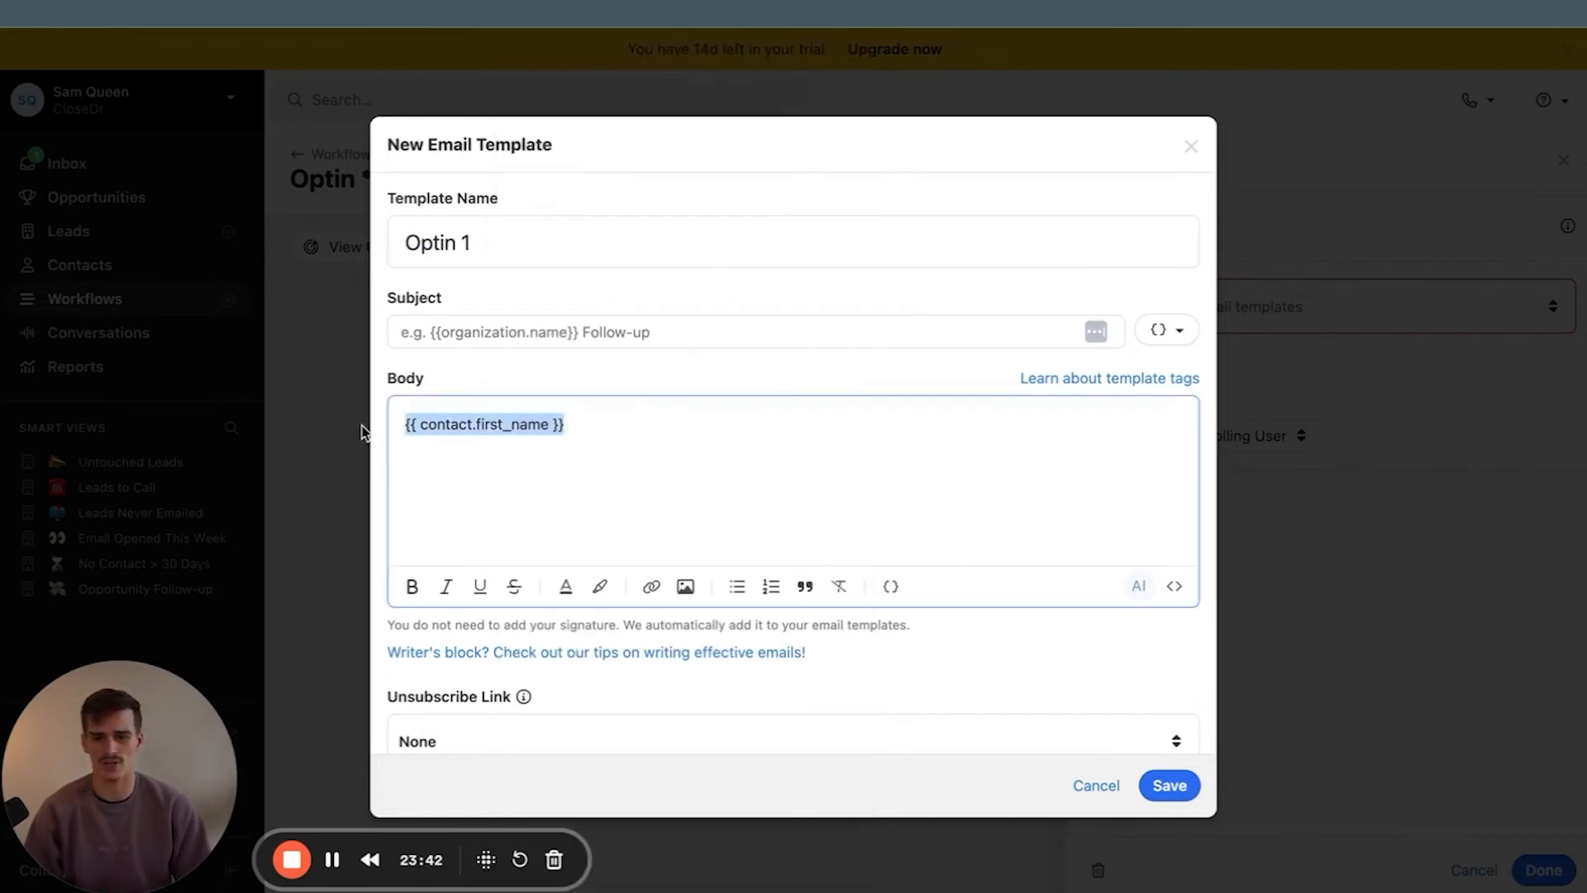
text(Hry)
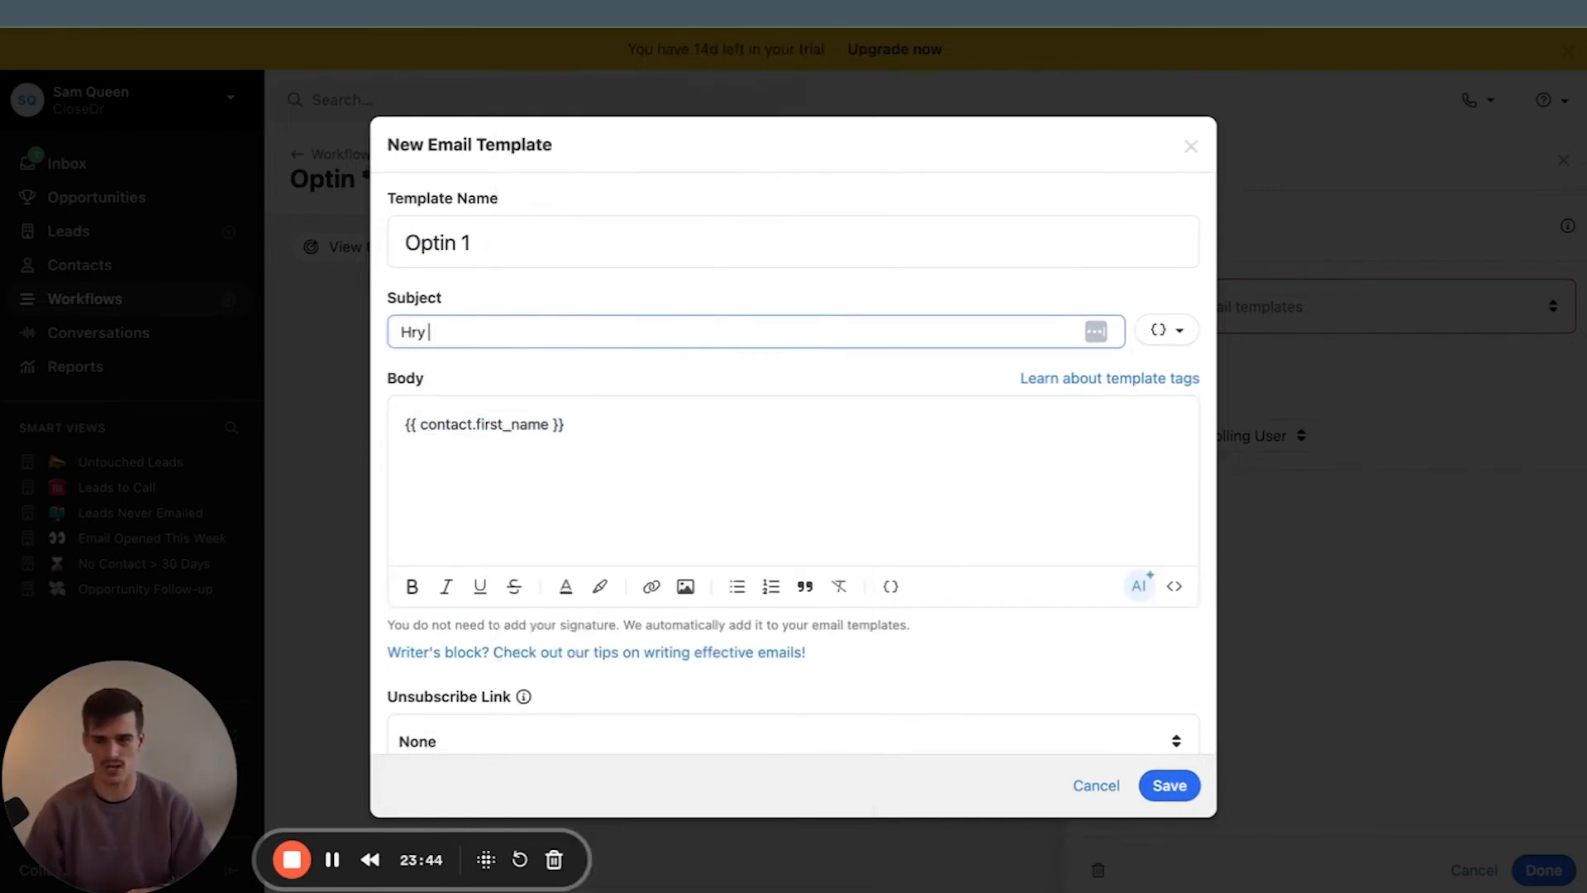
text(Hey {{ contact.first_name }})
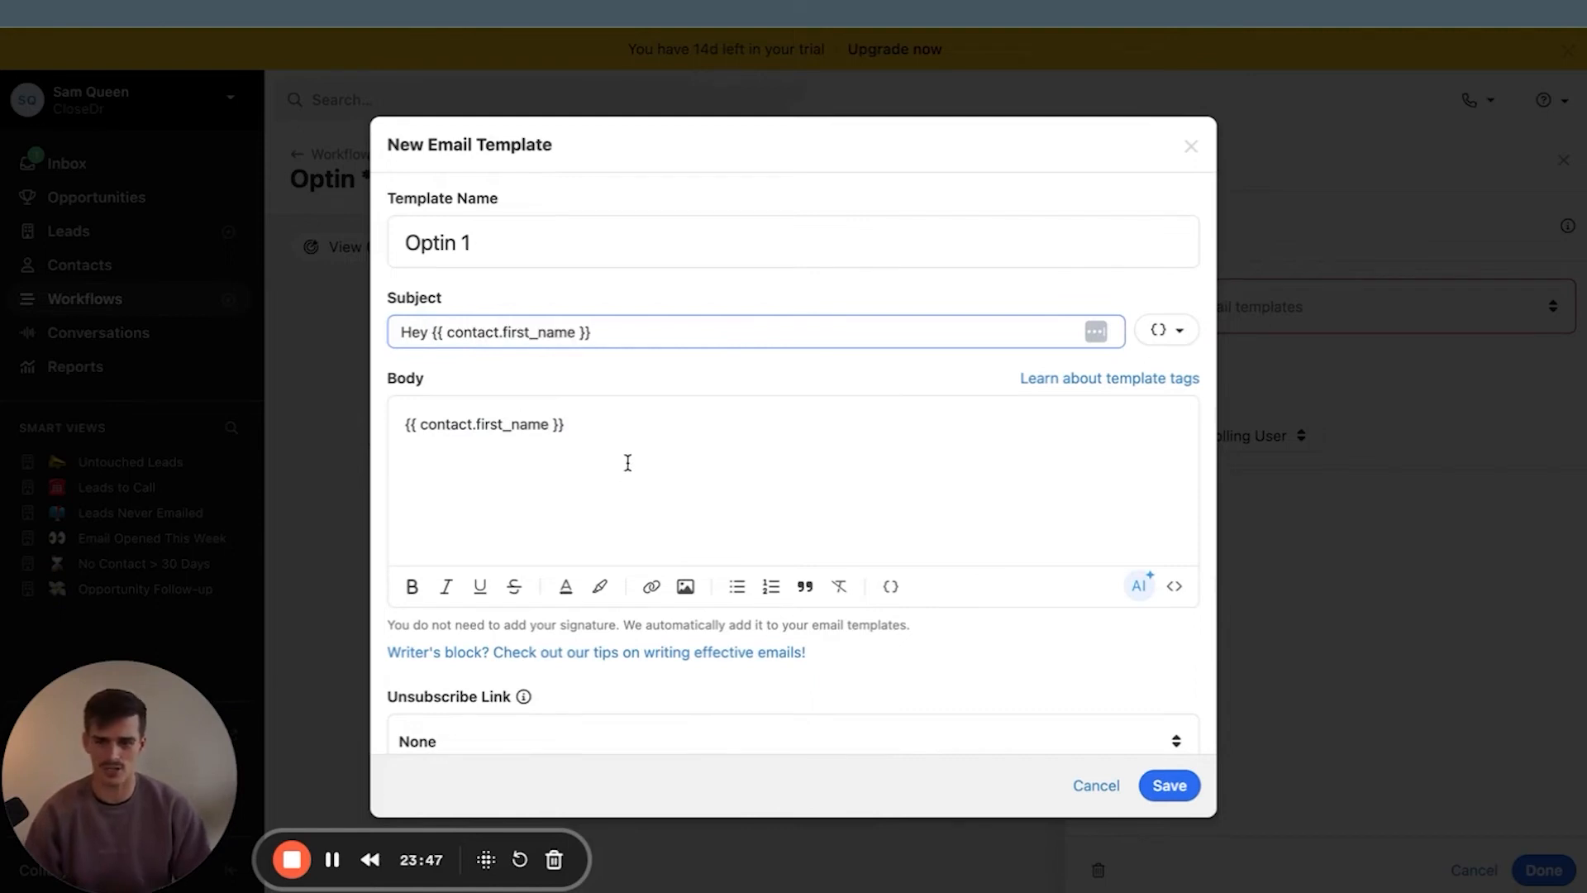
click(1159, 330)
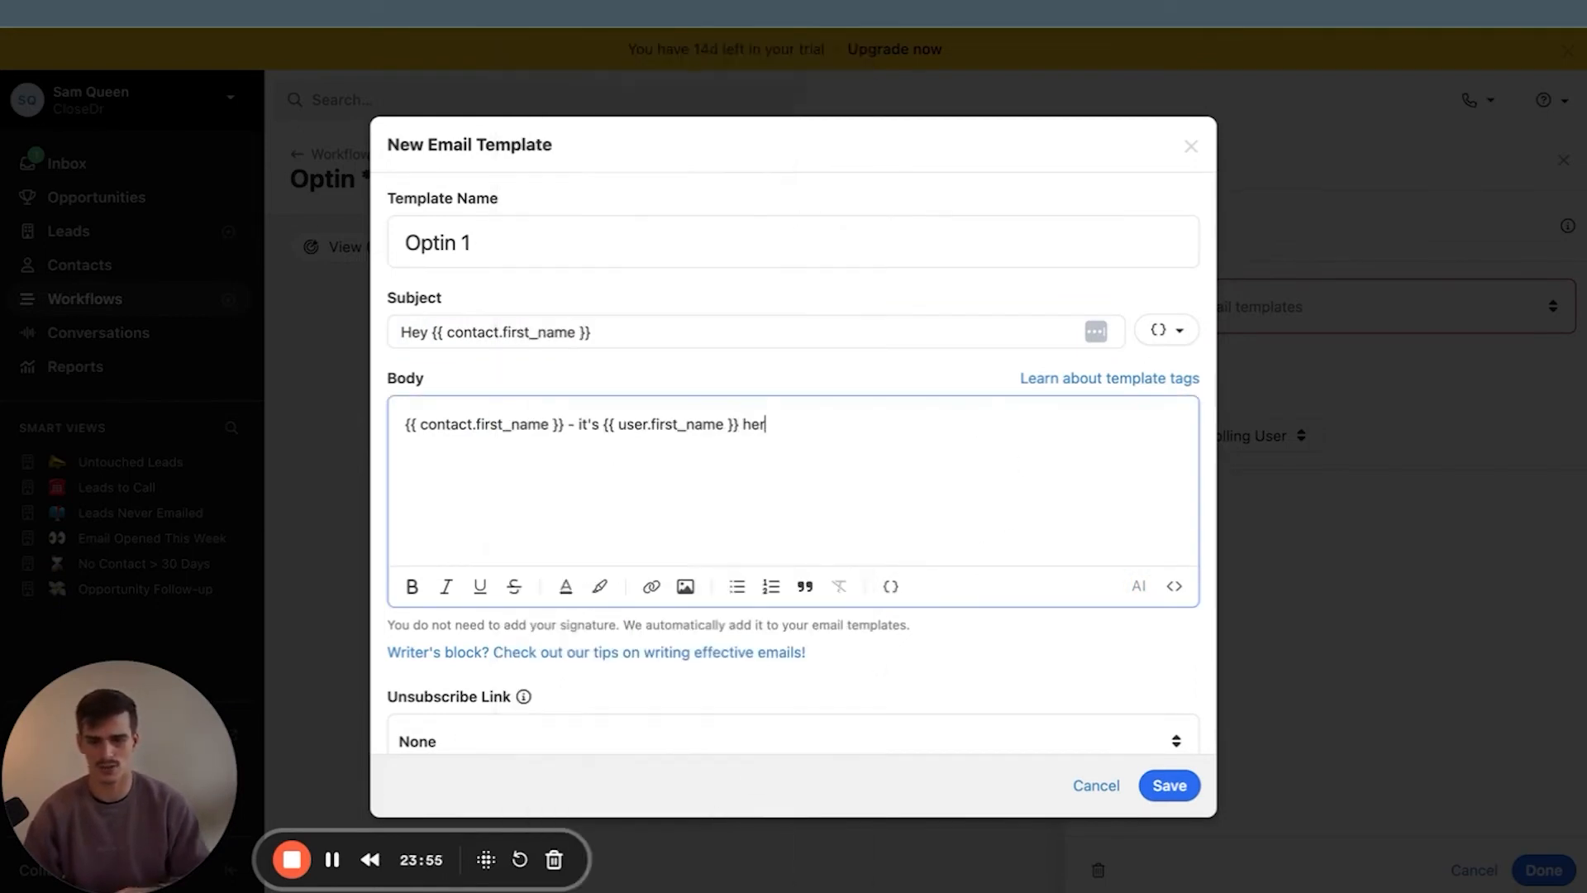
click(1162, 330)
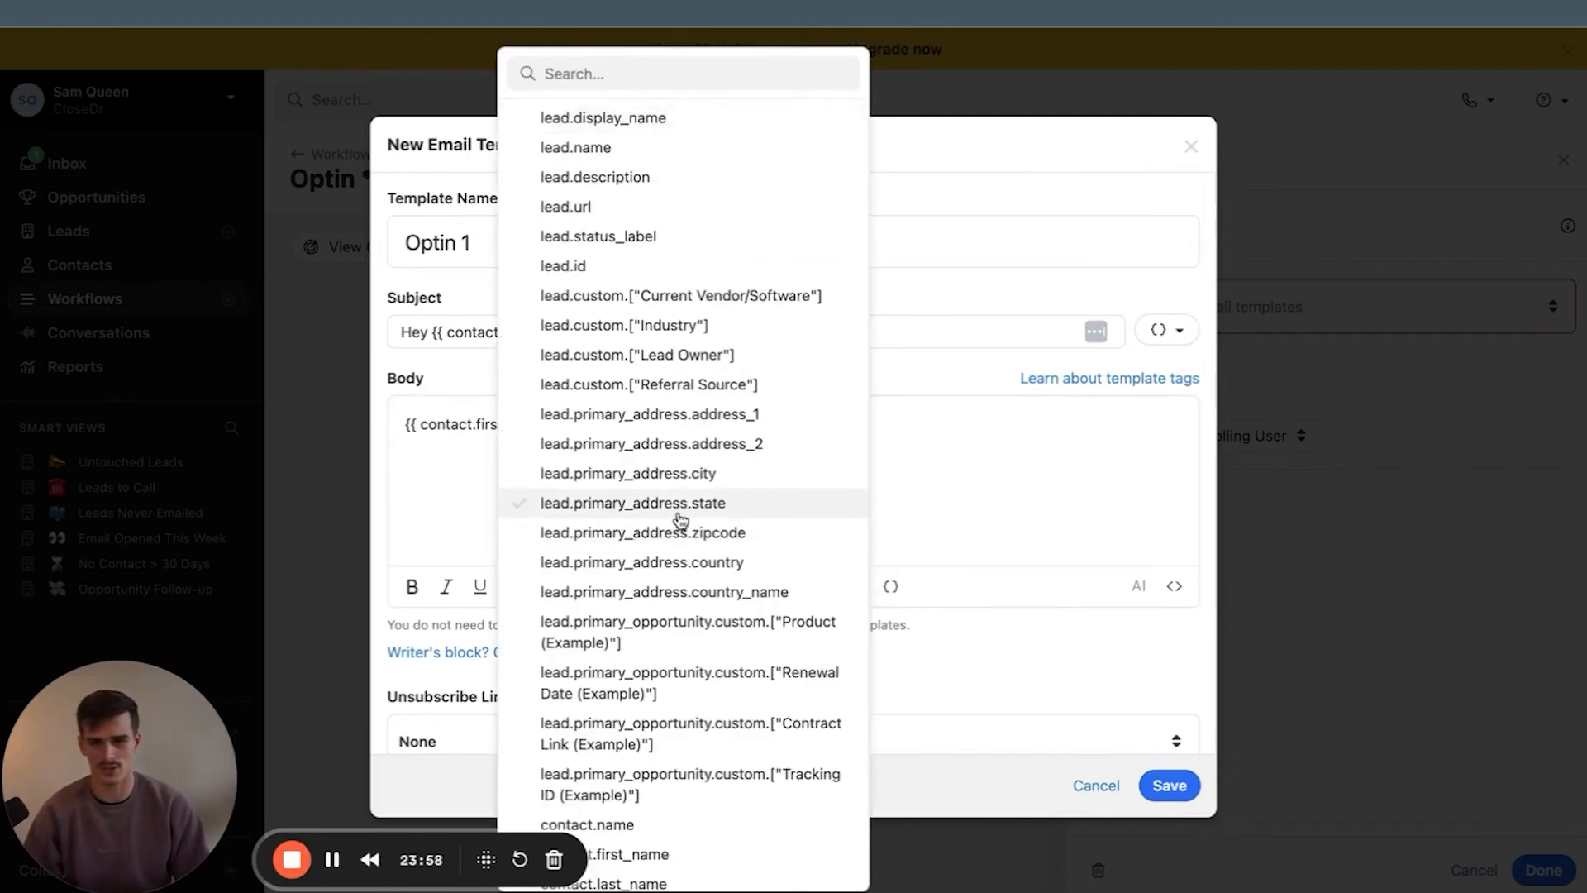
text(d)
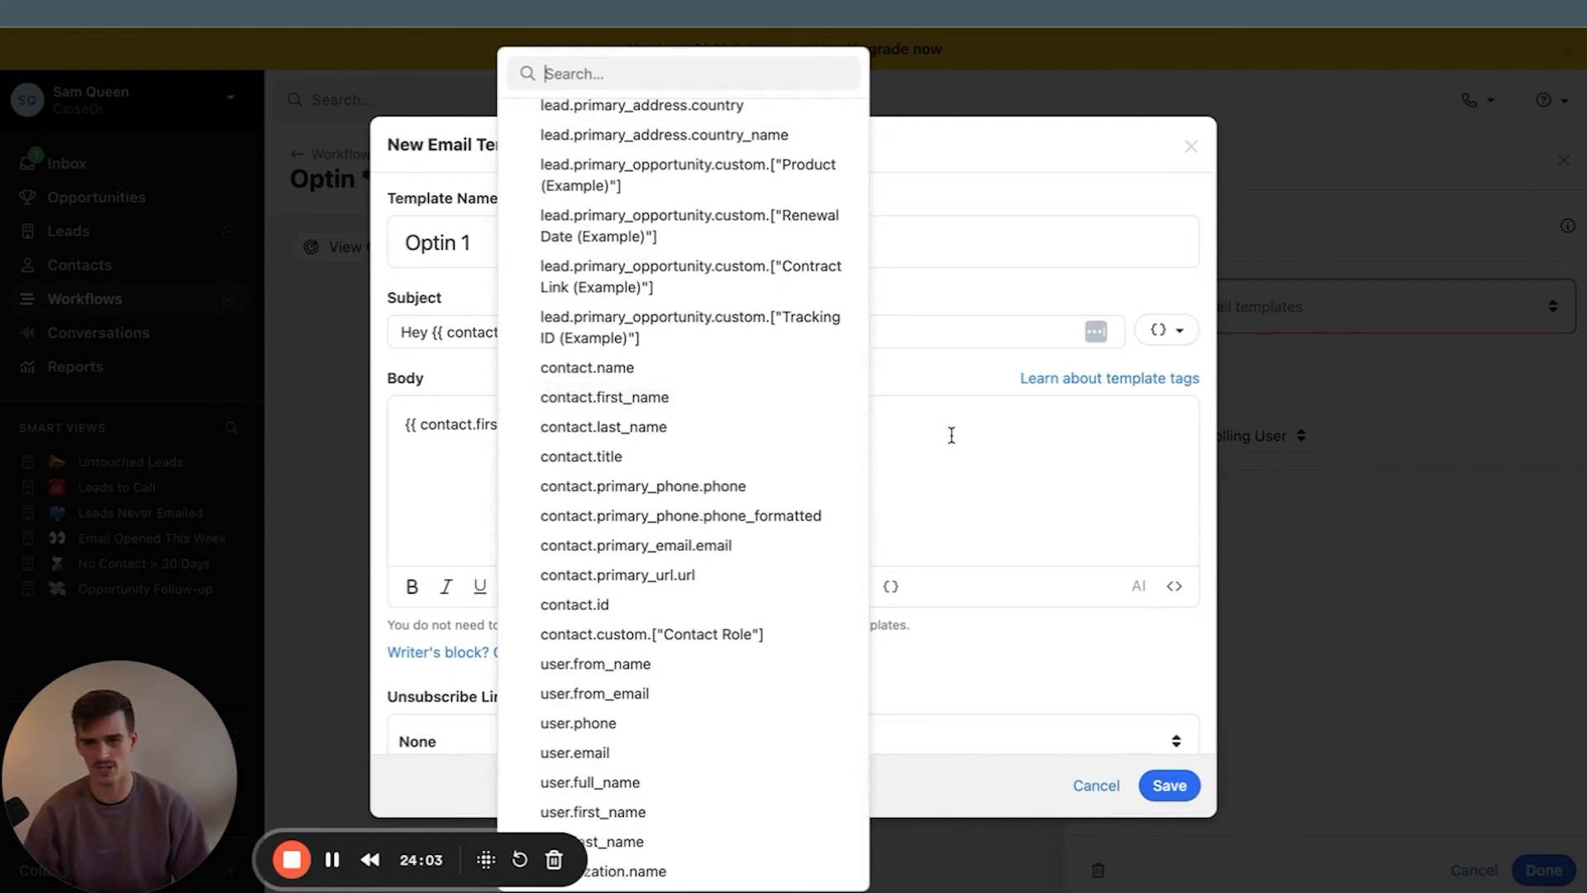
click(594, 811)
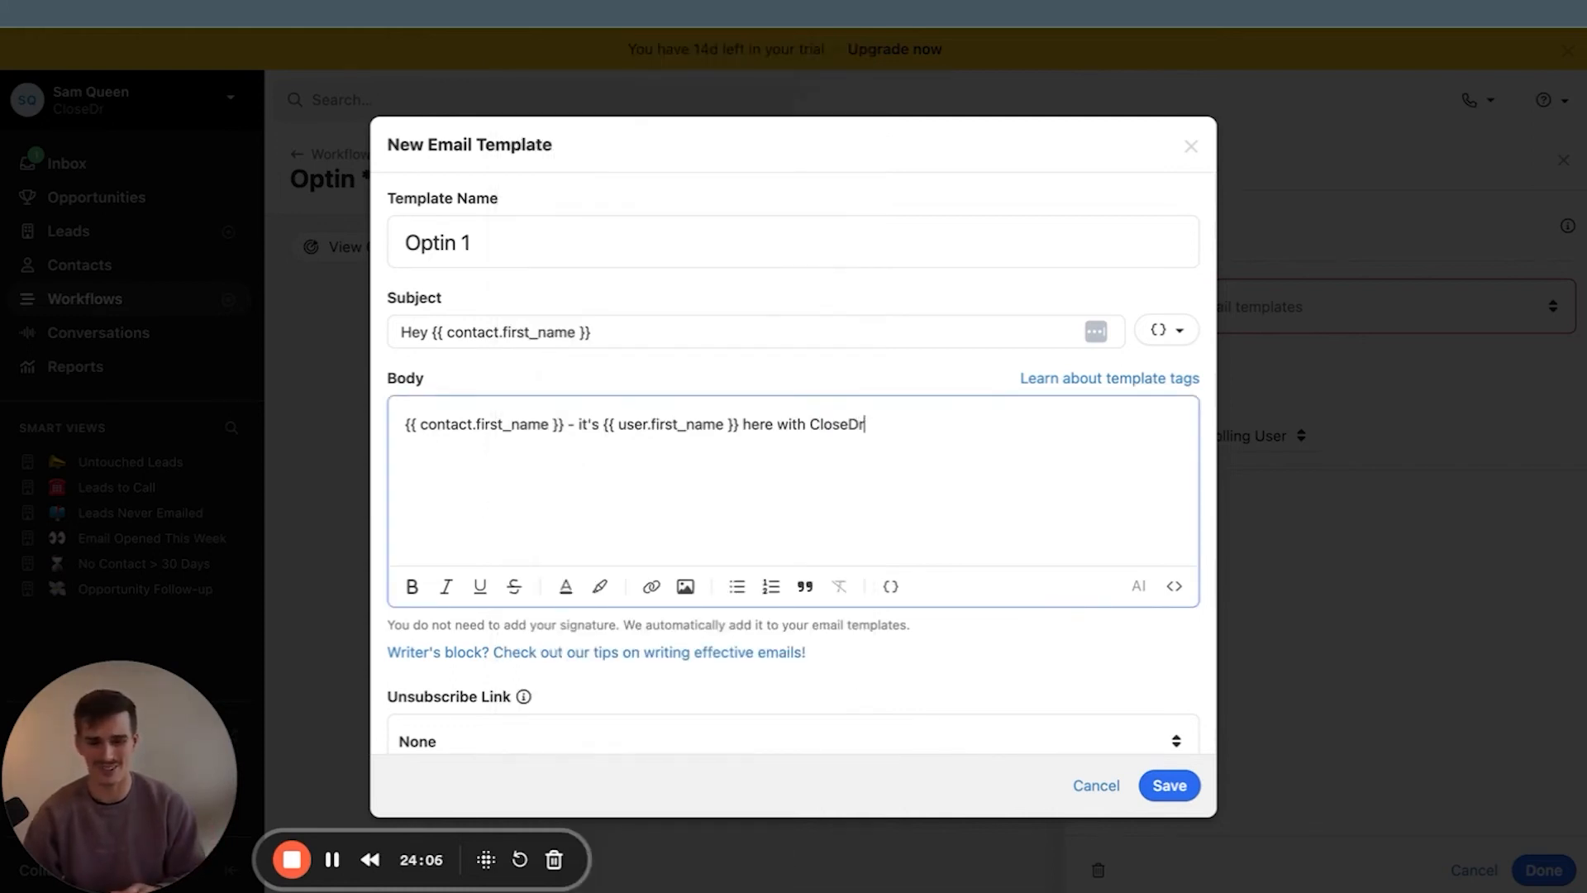
text(.)
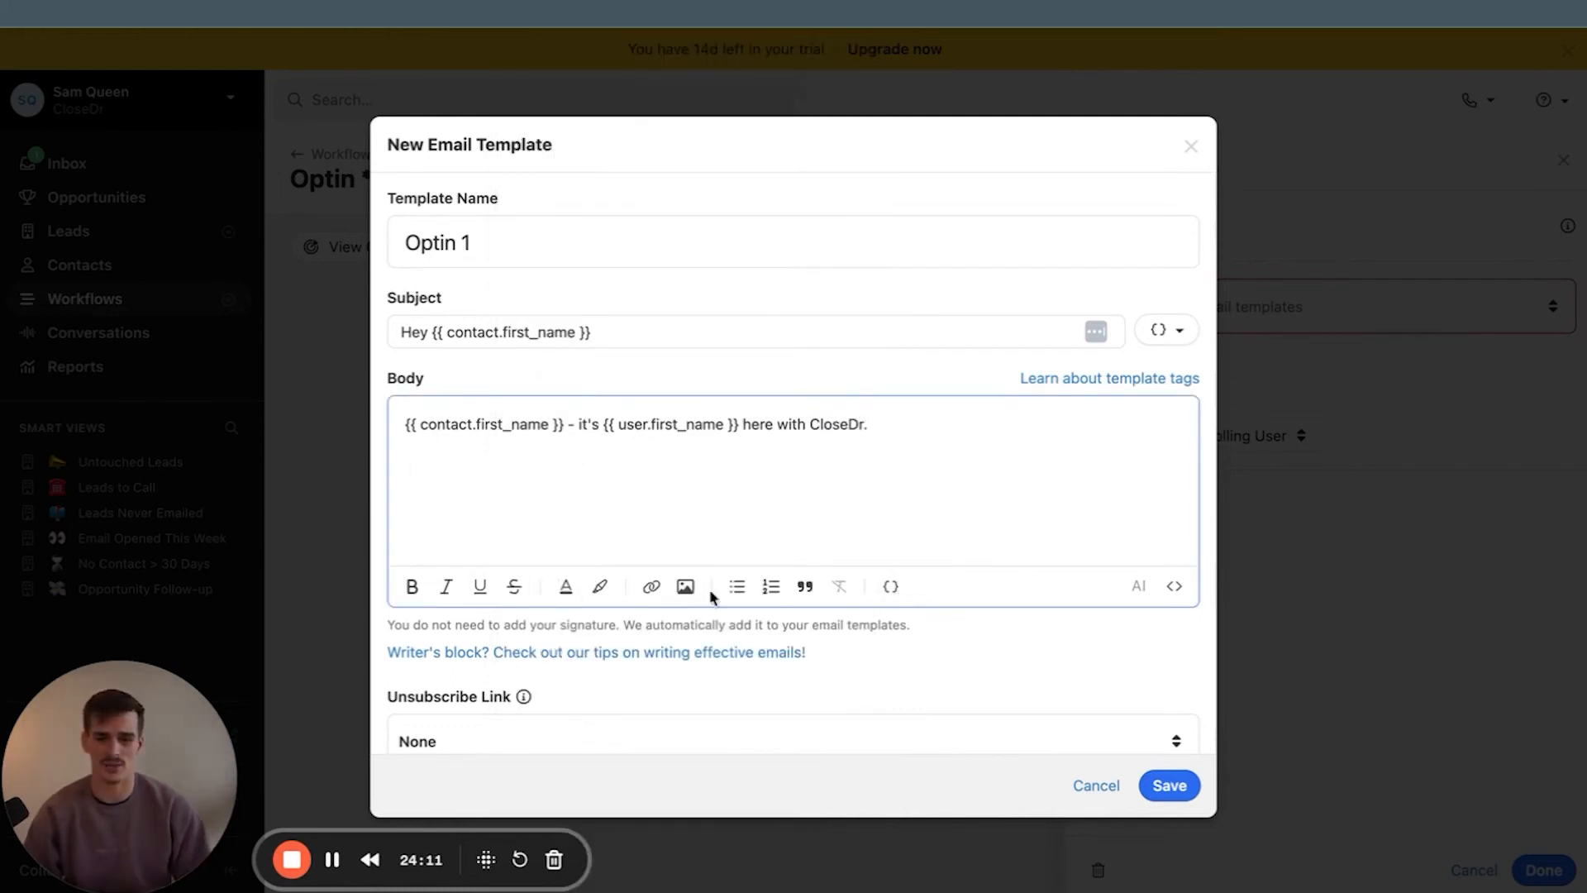
mouse_move(515, 587)
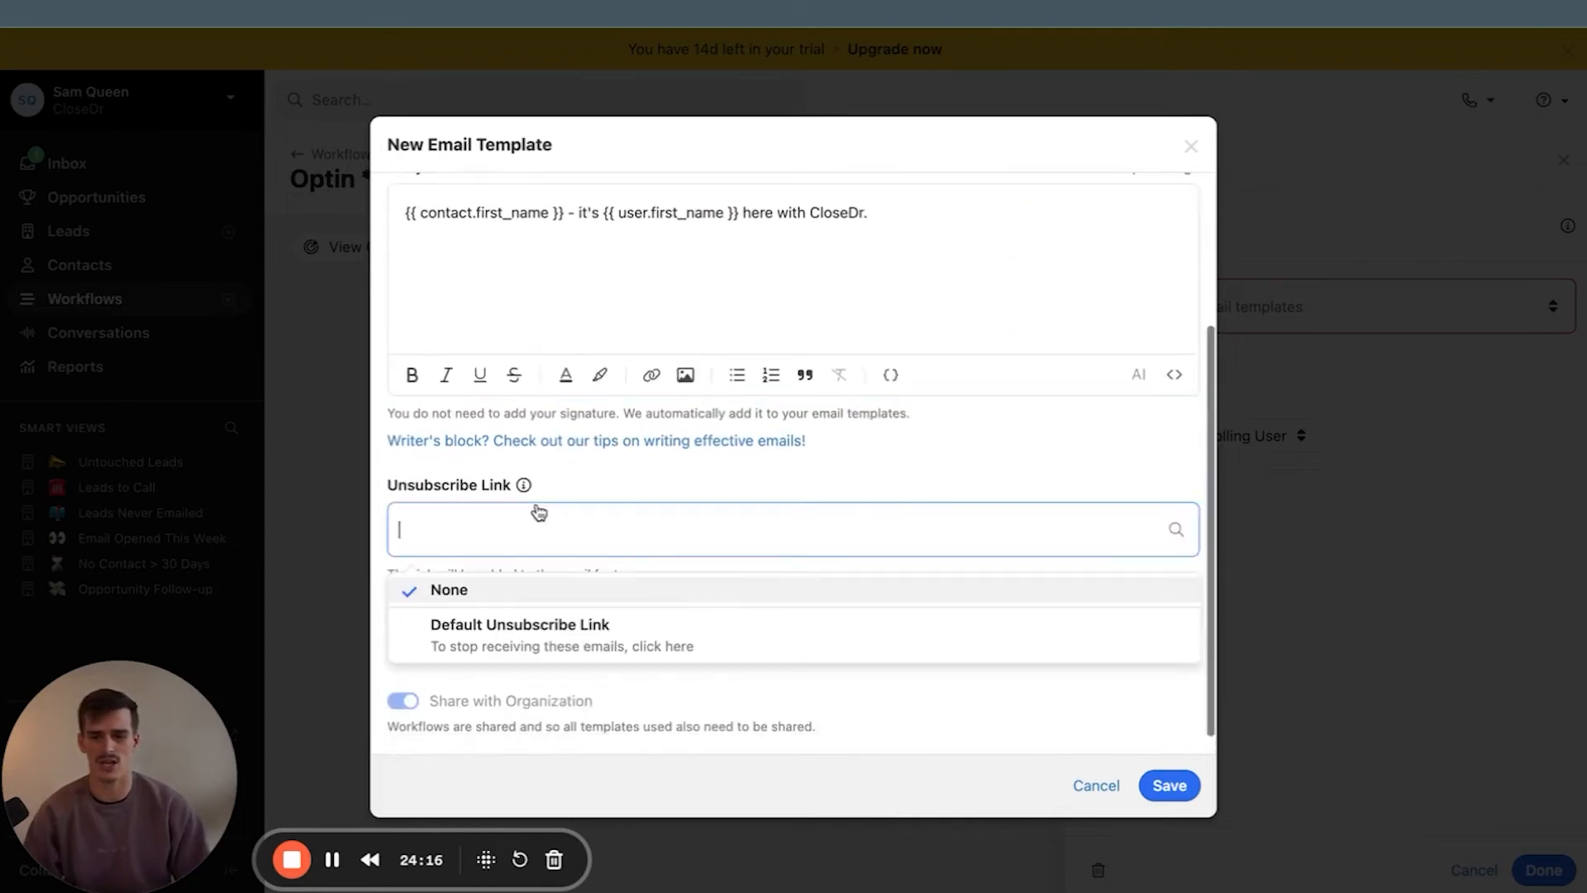
click(519, 635)
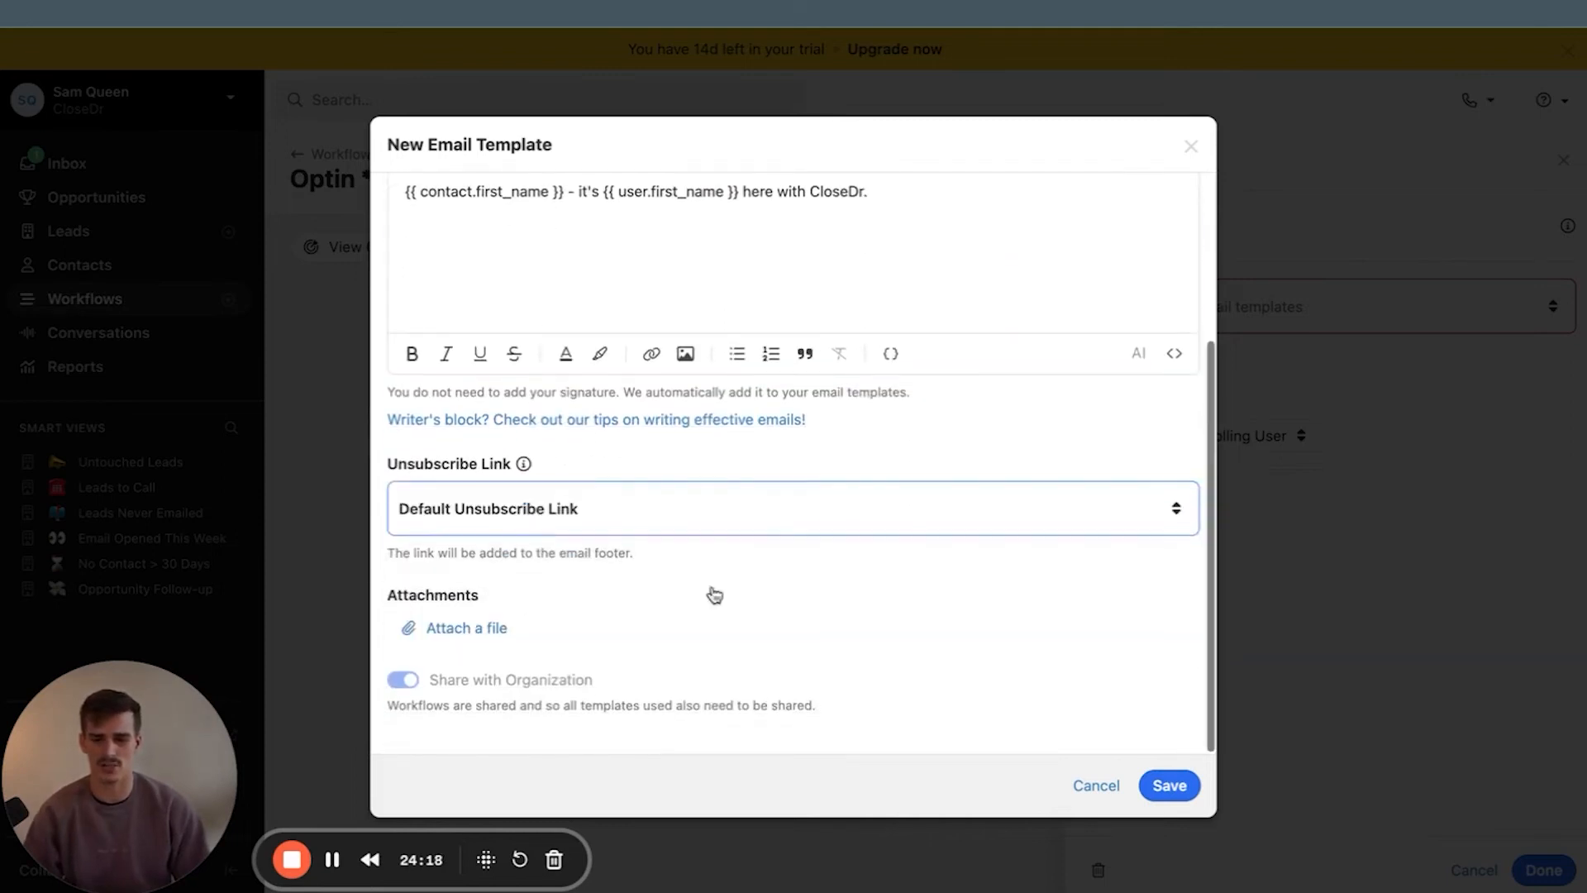
Use the Optin 1 template and send from the user in the Lead Owner field
click(1167, 791)
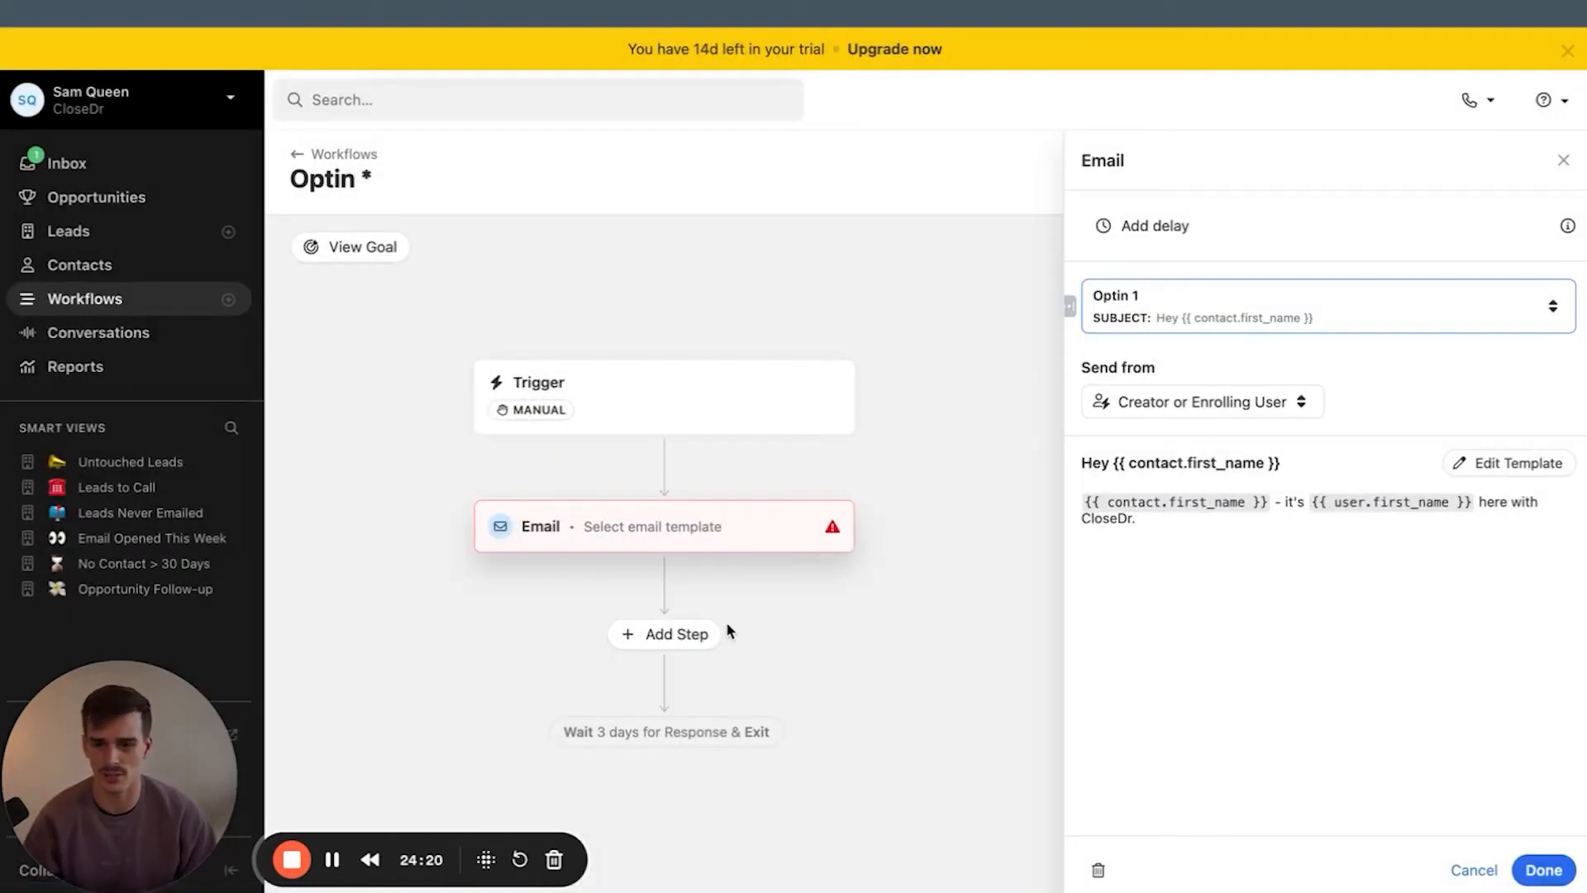
click(1200, 401)
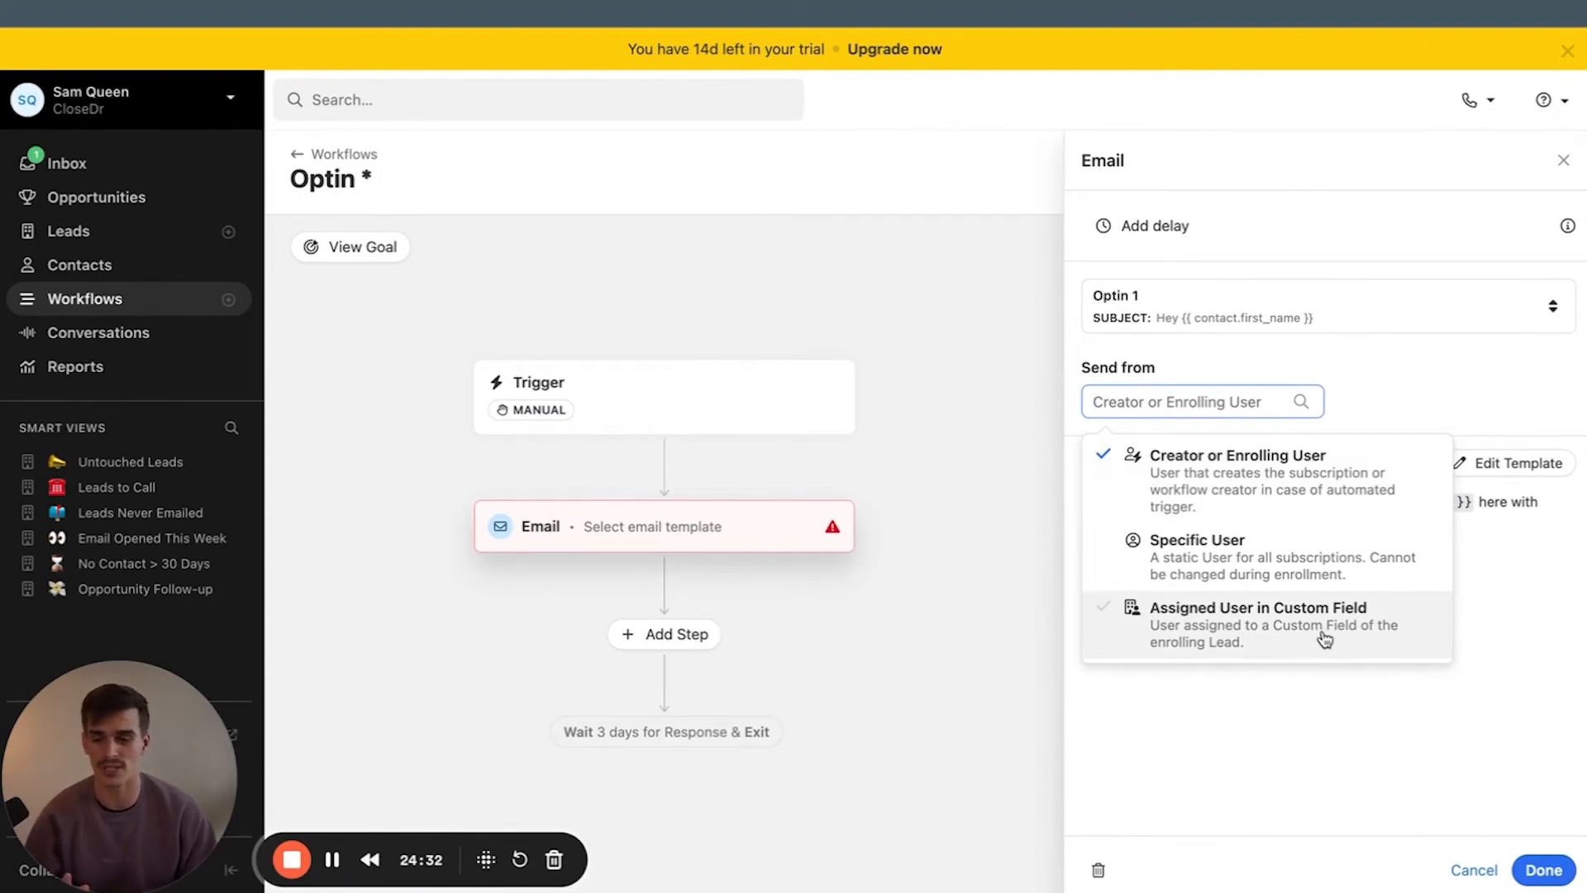
click(1259, 625)
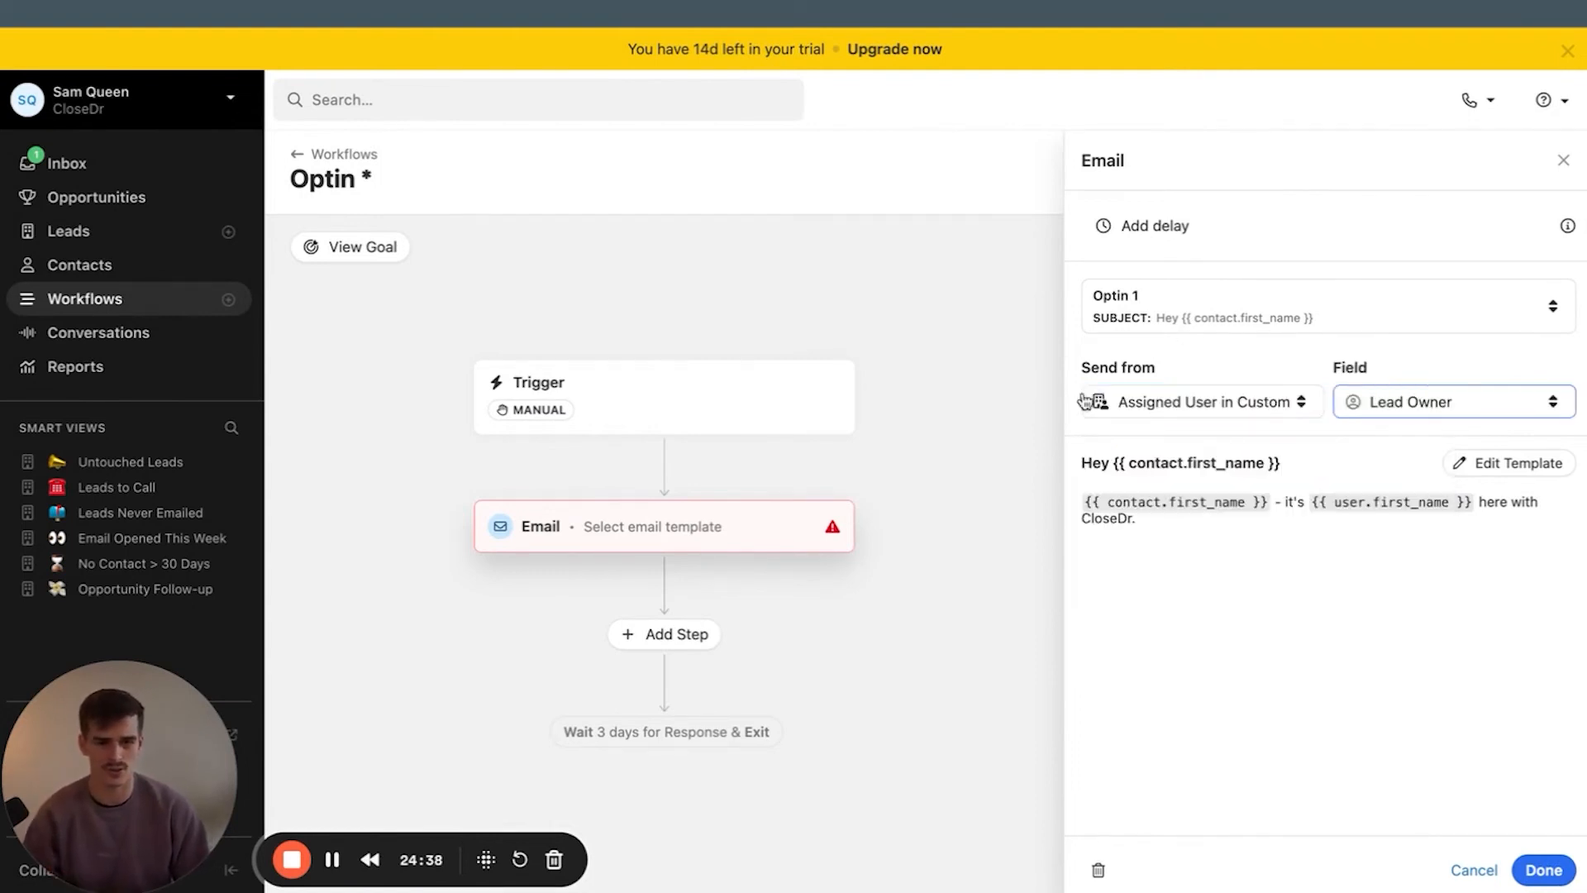
click(1543, 870)
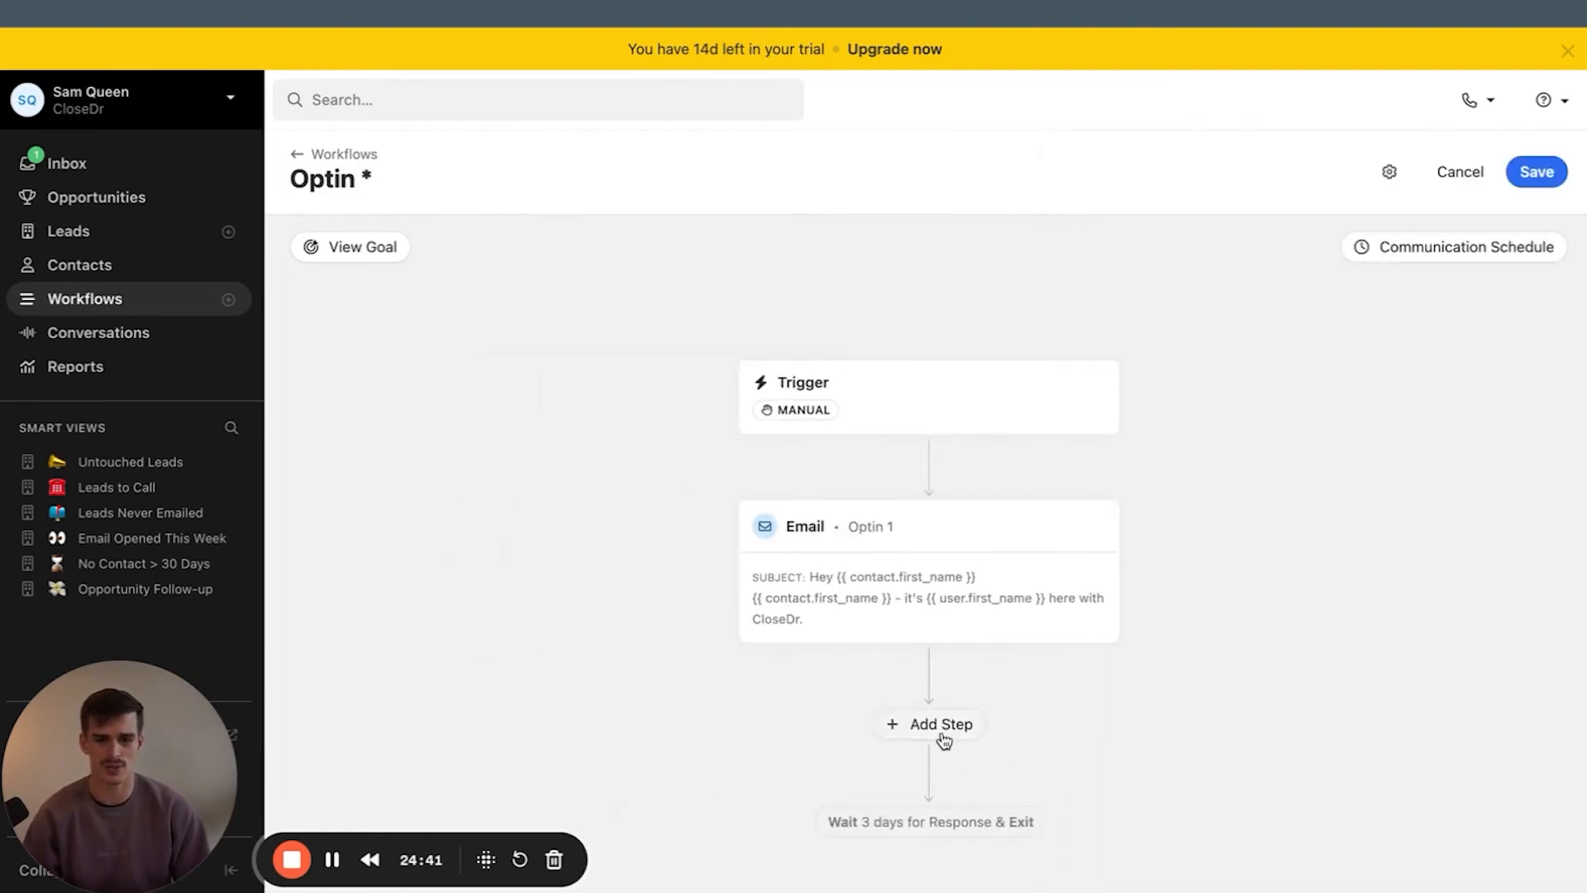
Add an undelayed SMS step using the 'Call follow-up' template, then save the Optin workflow
click(928, 724)
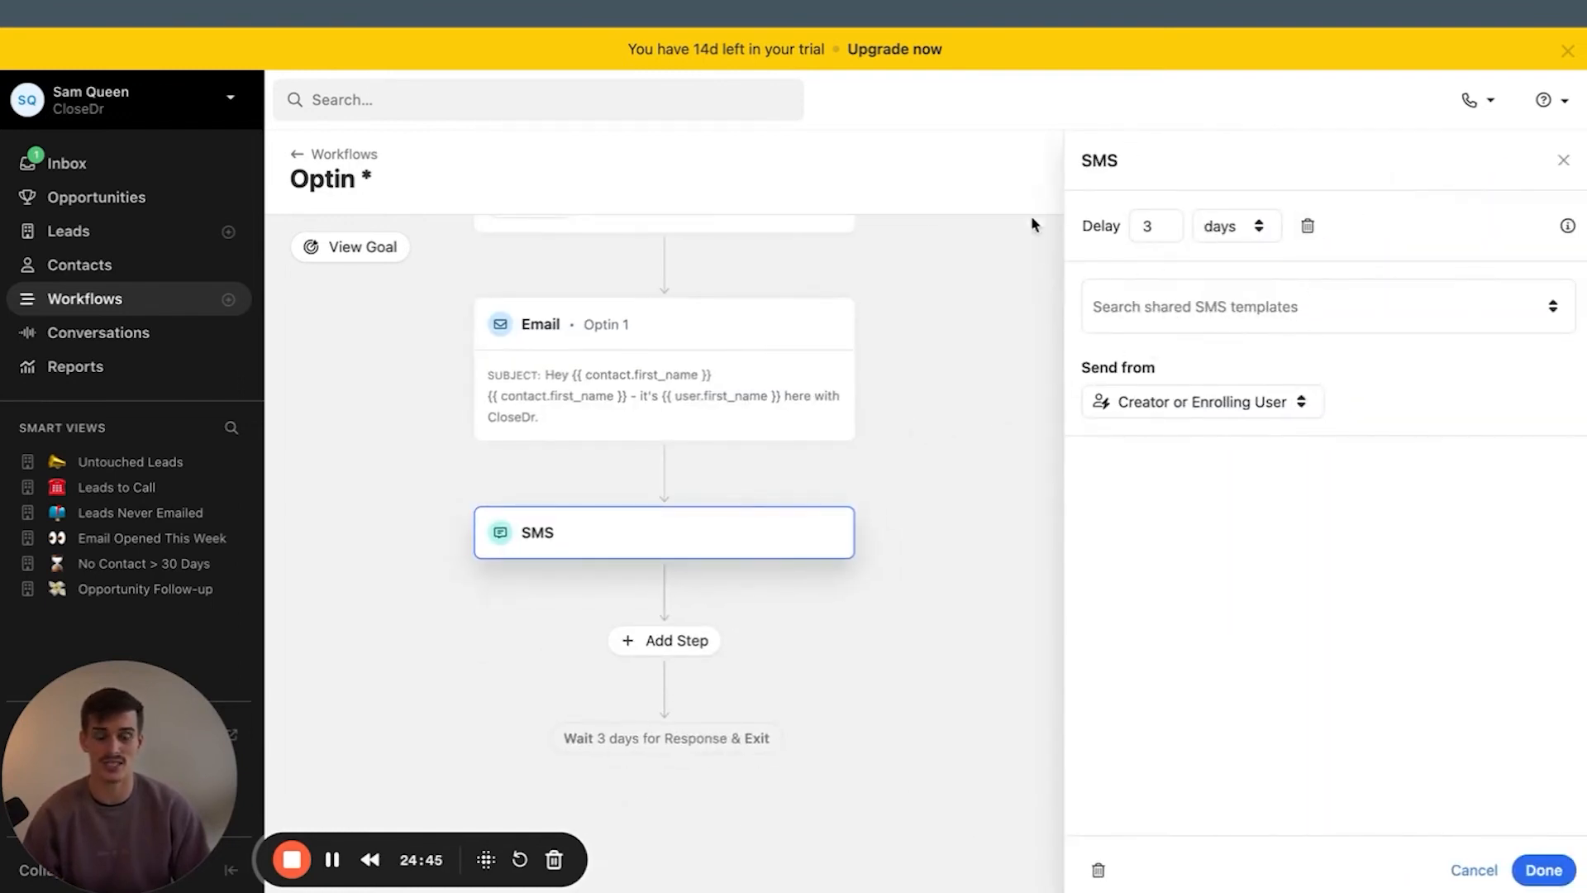
click(1234, 225)
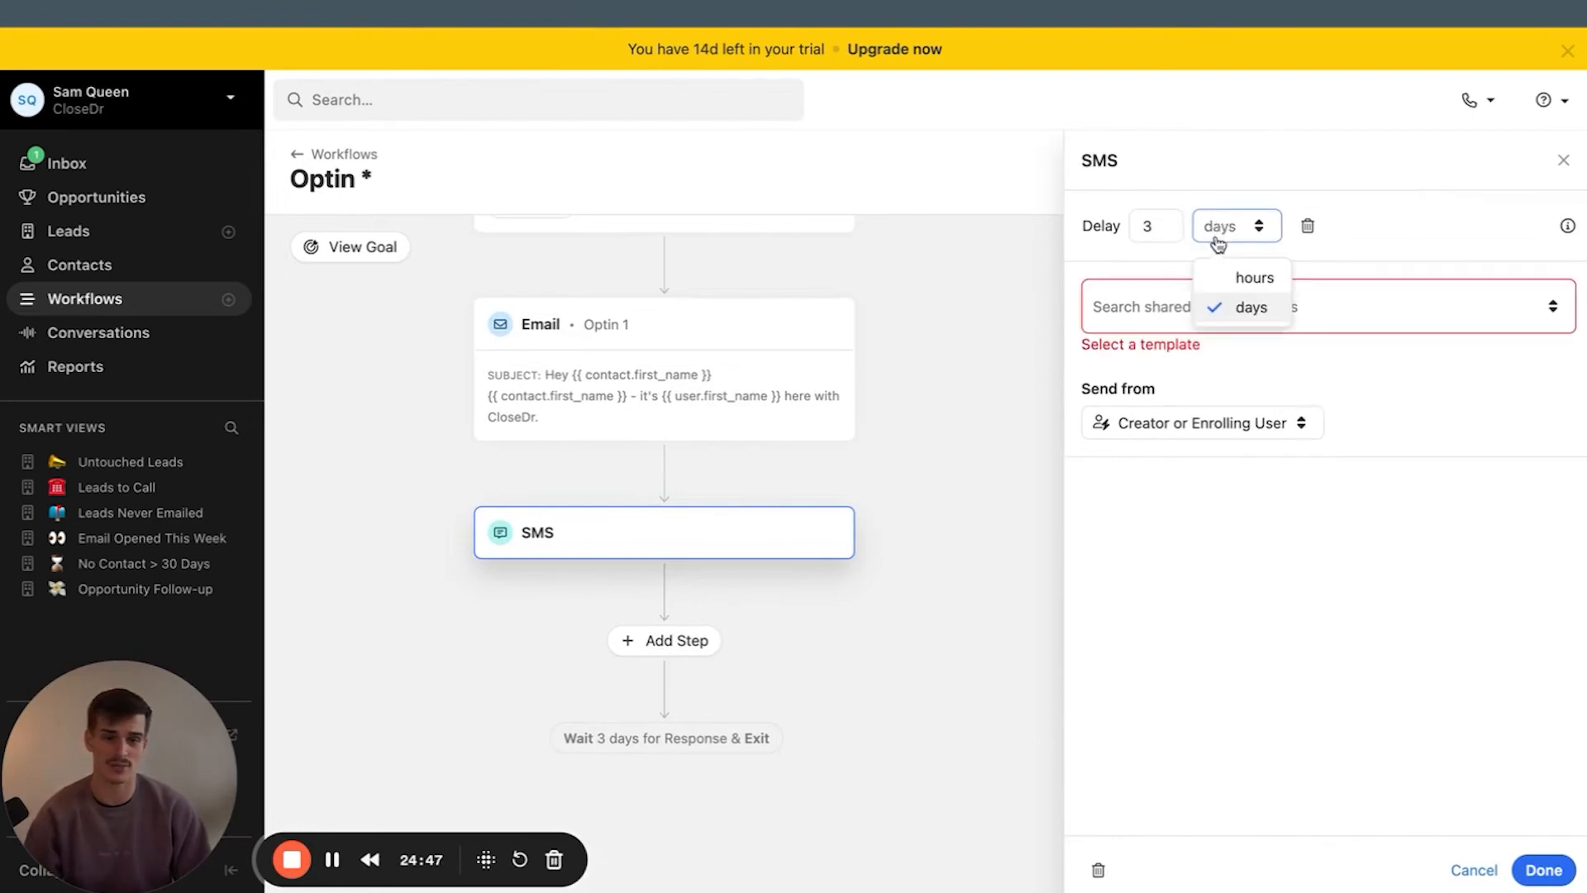
click(1306, 225)
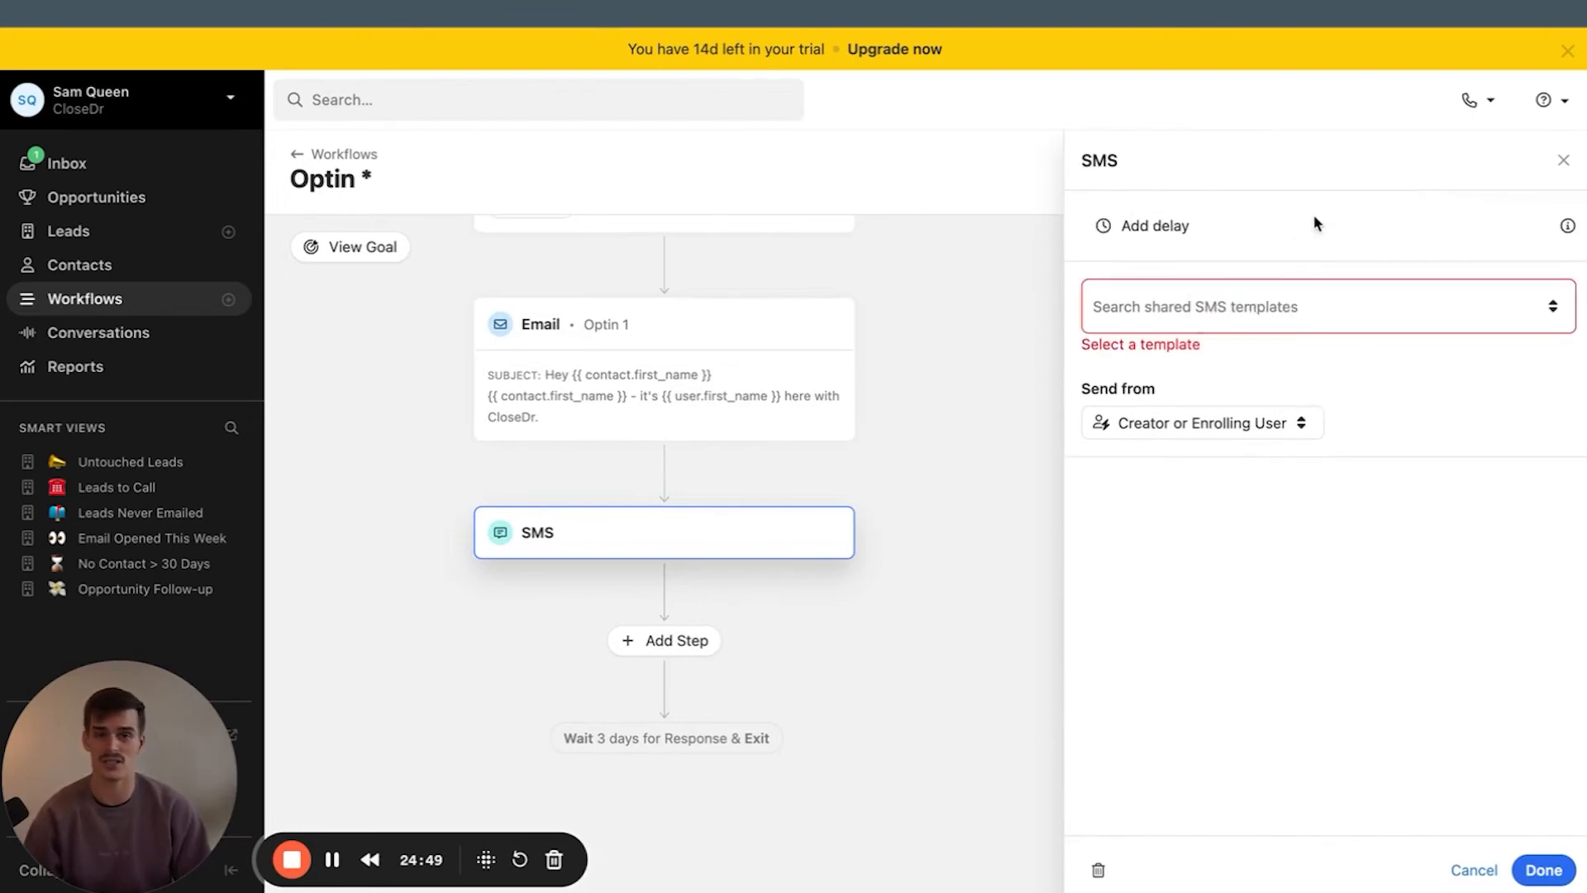
mouse_move(634, 536)
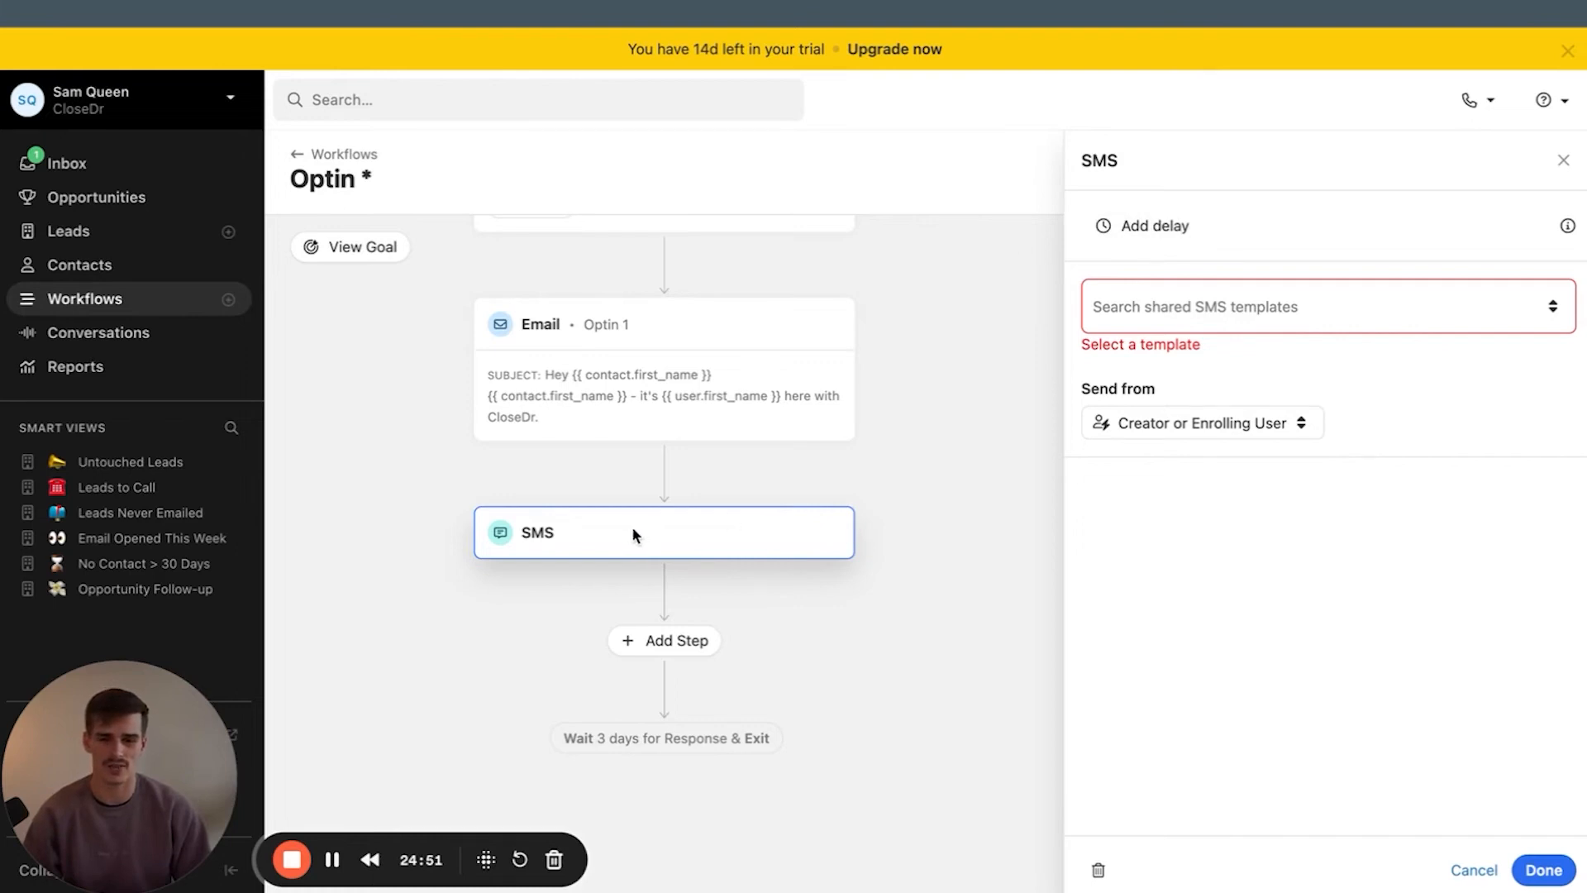
click(1317, 306)
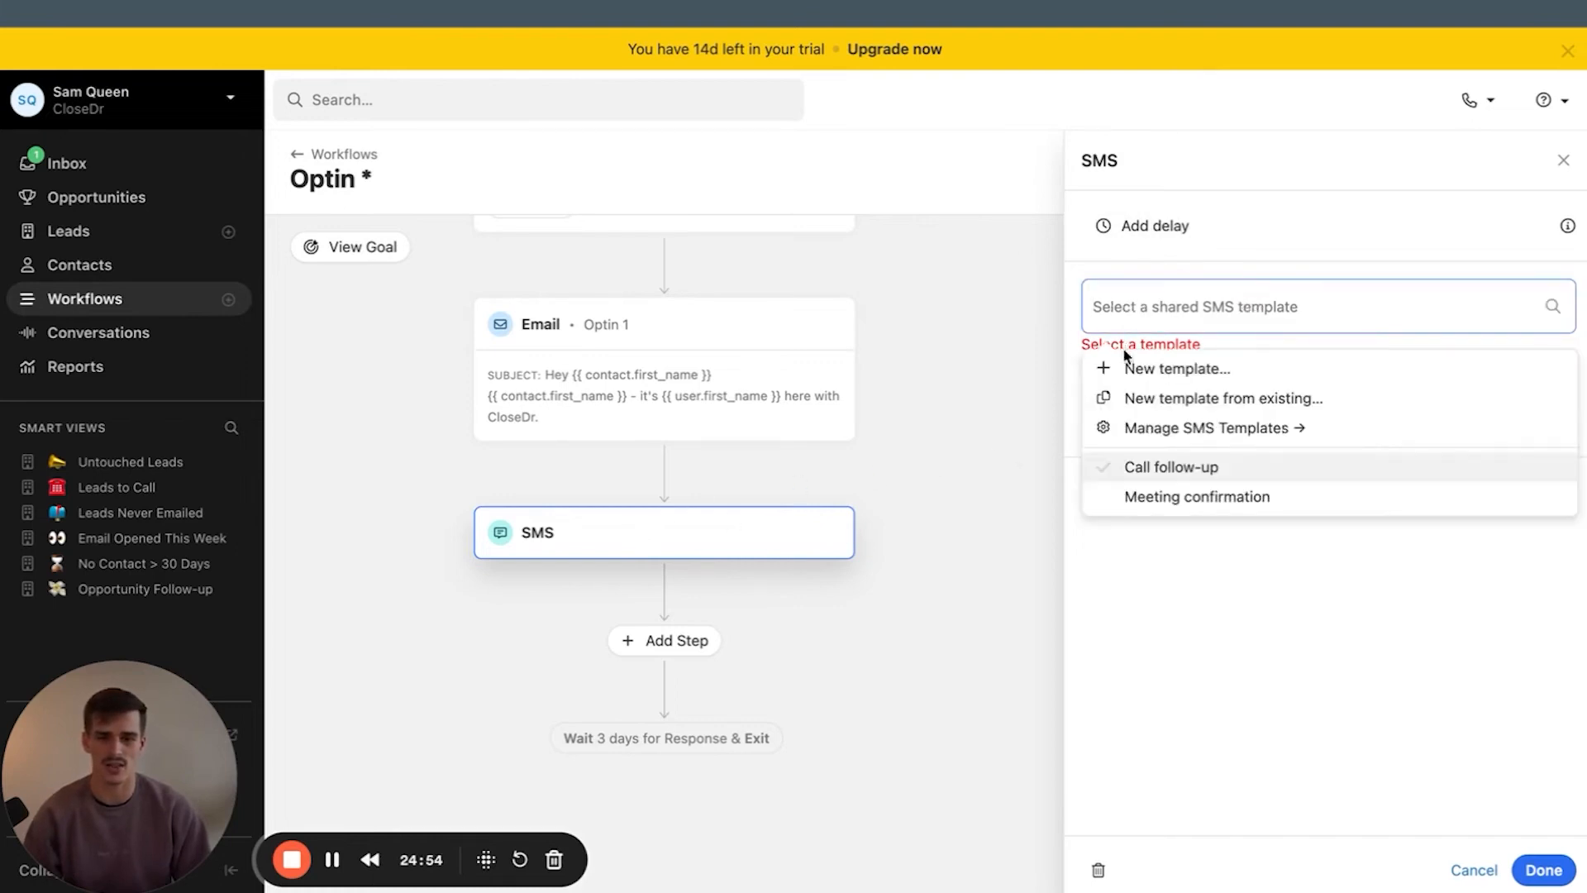
click(1171, 467)
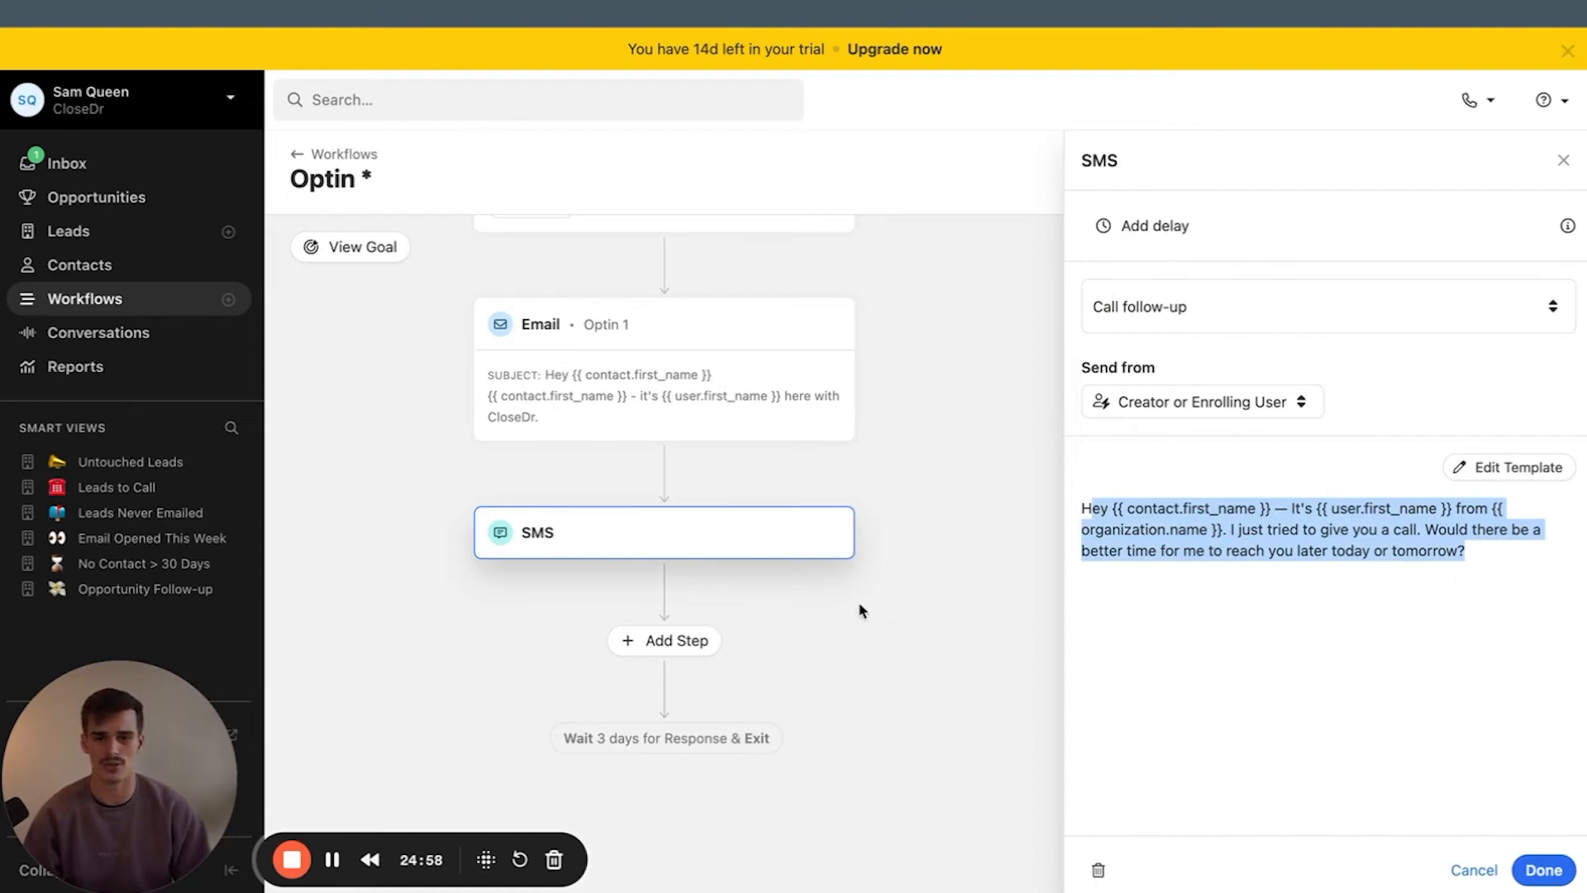
click(1543, 878)
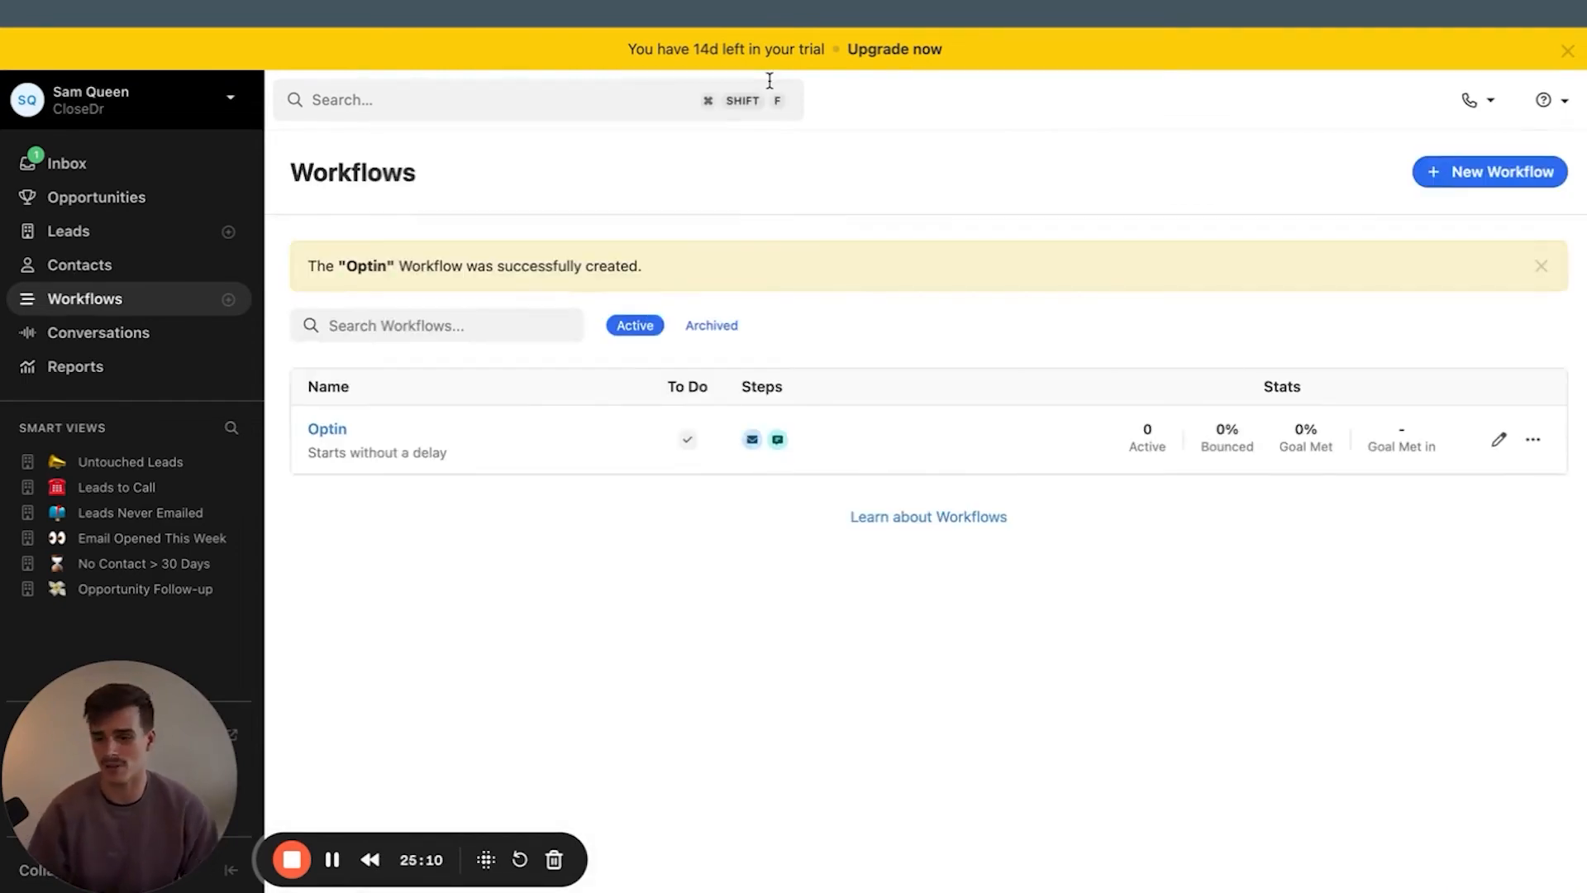
Return to the full Leads list showing four leads, including Google
click(68, 231)
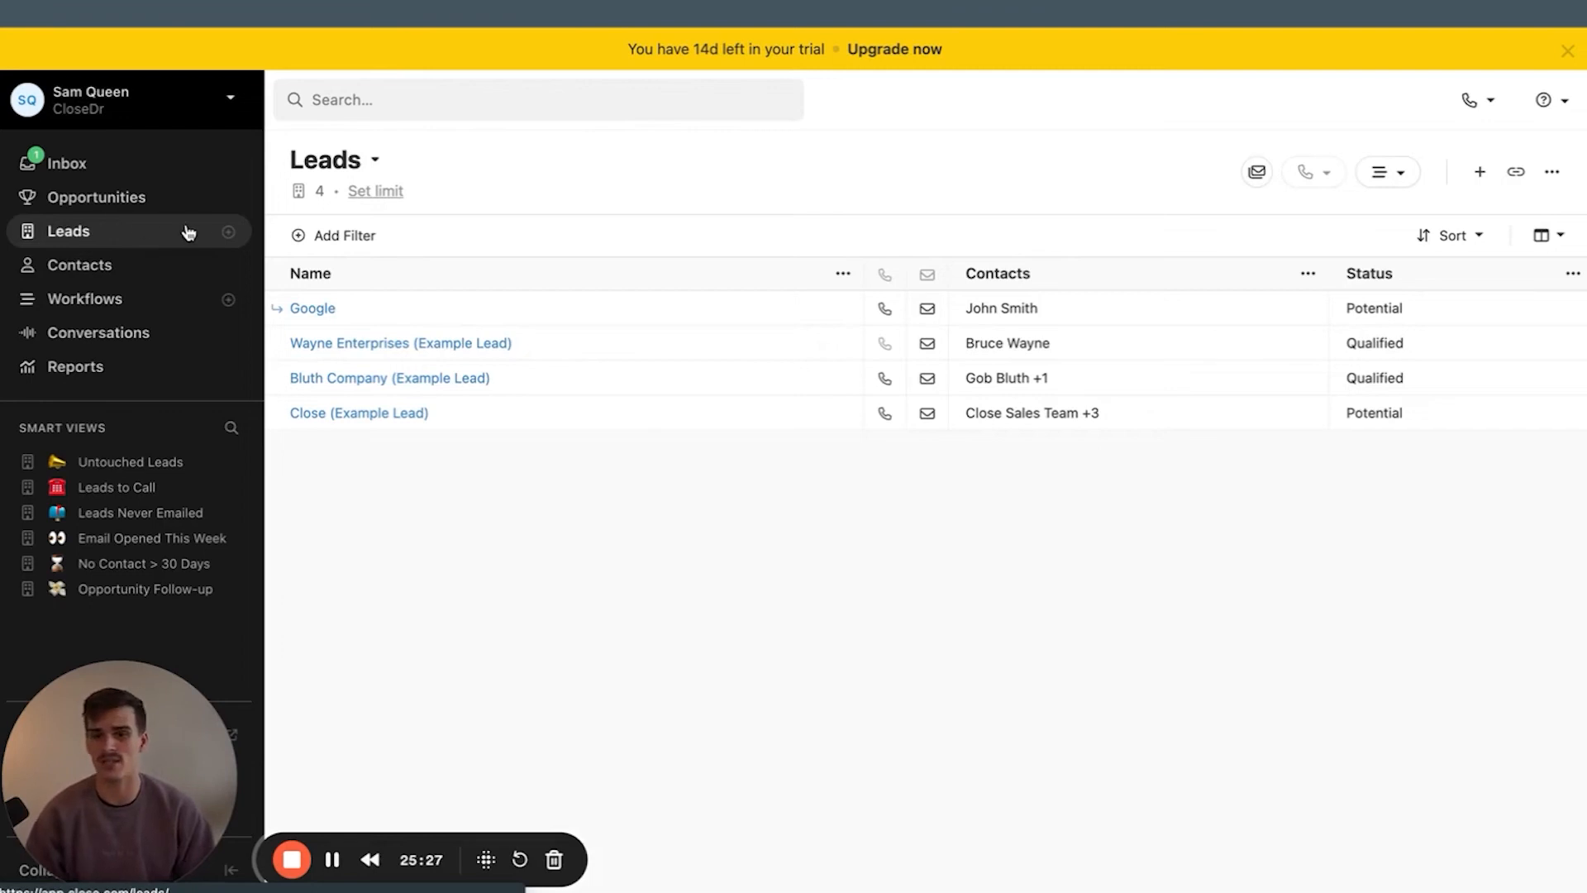
mouse_move(204, 252)
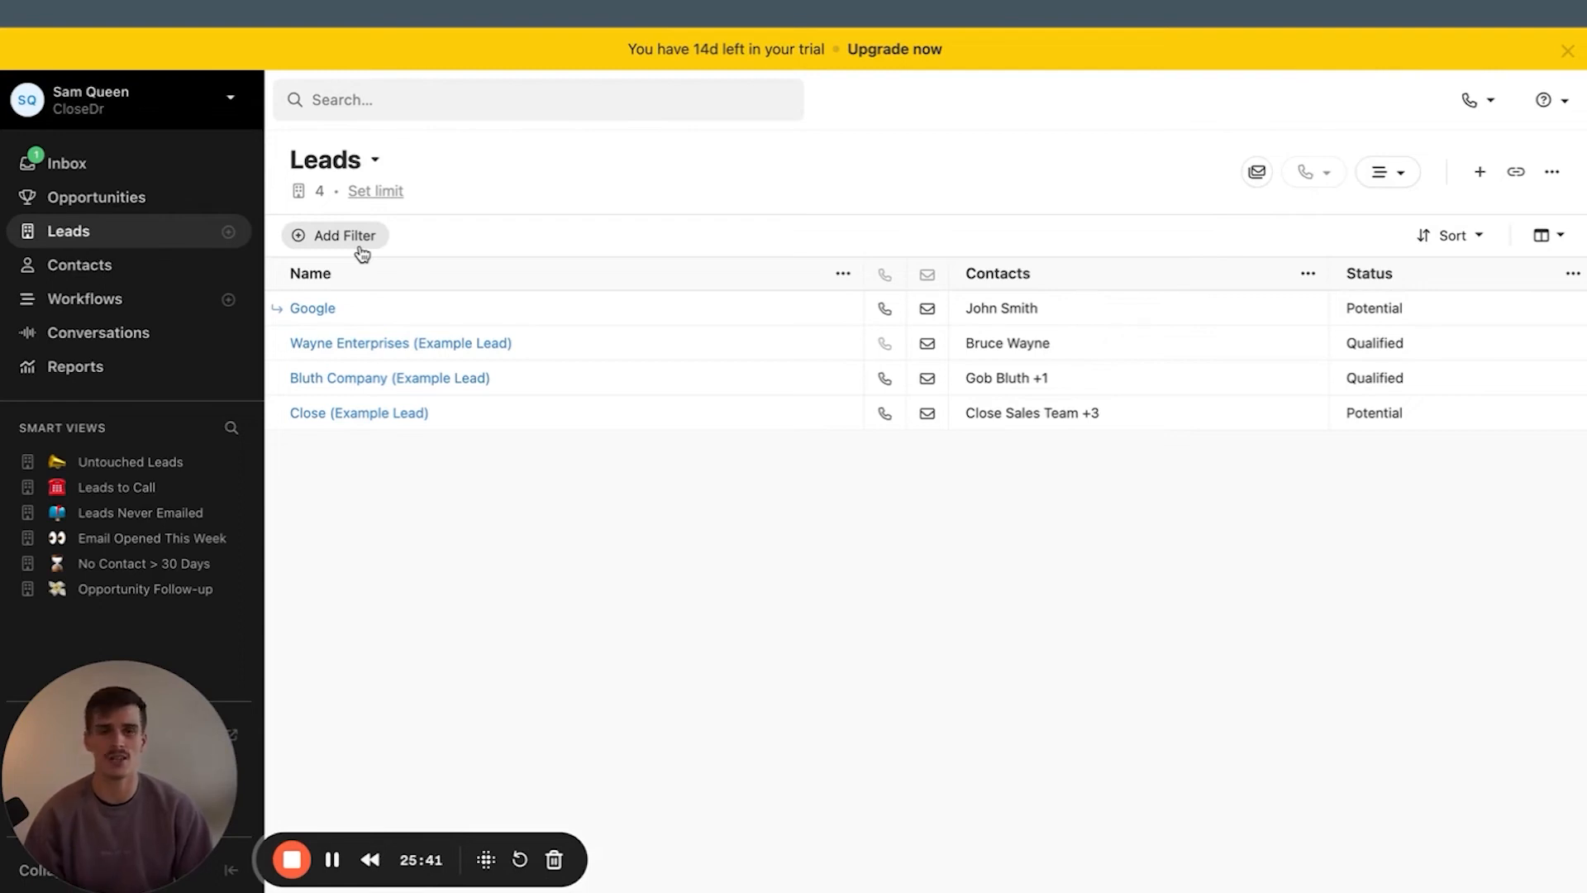
mouse_move(596, 199)
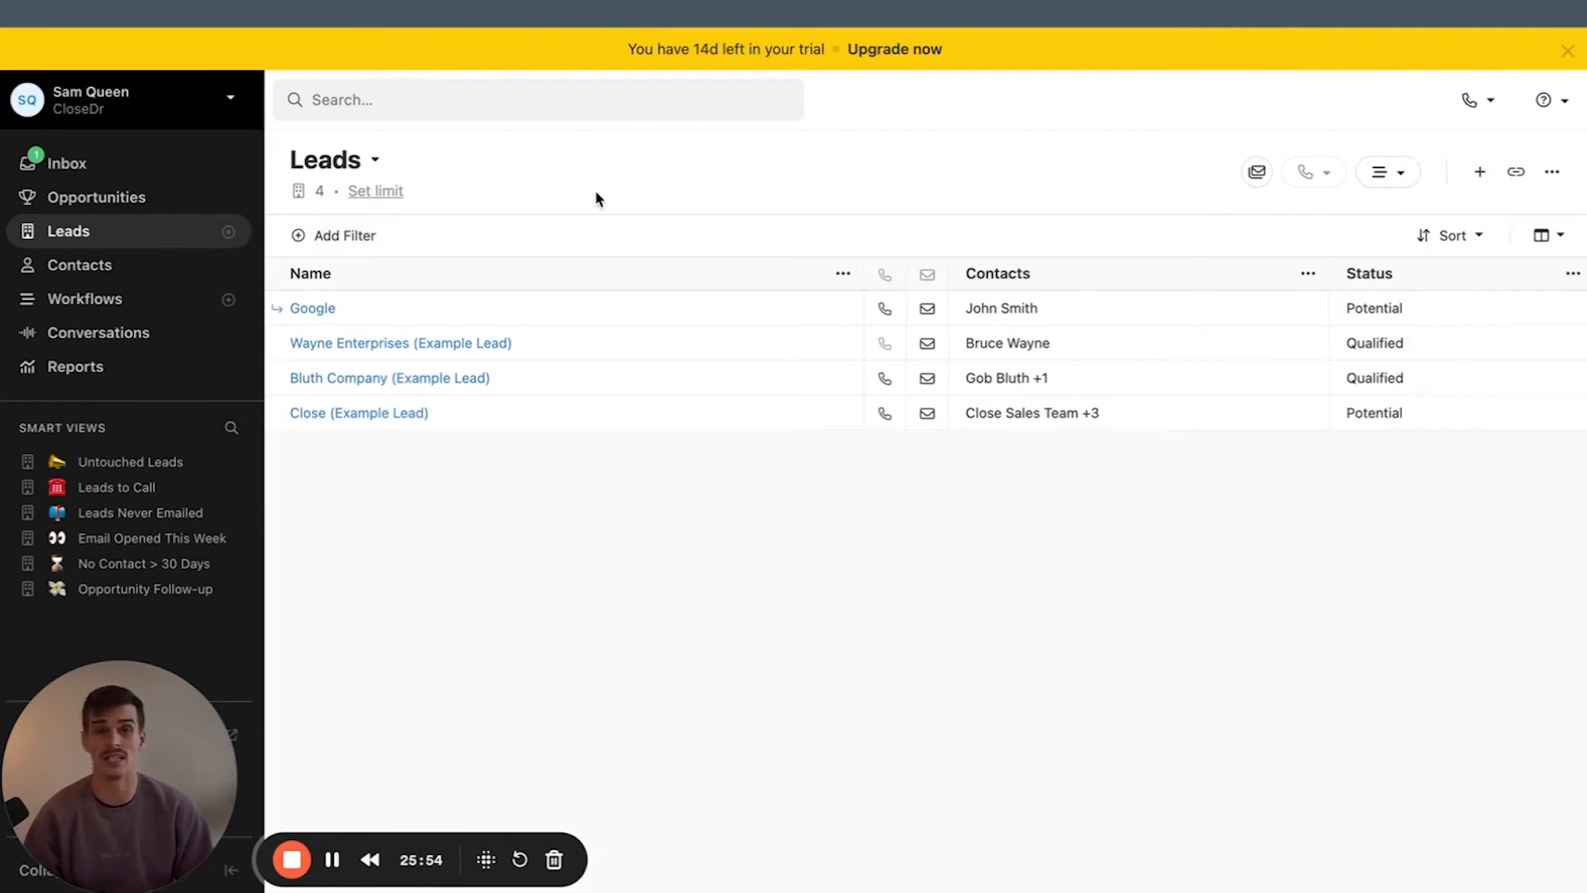
mouse_move(558, 202)
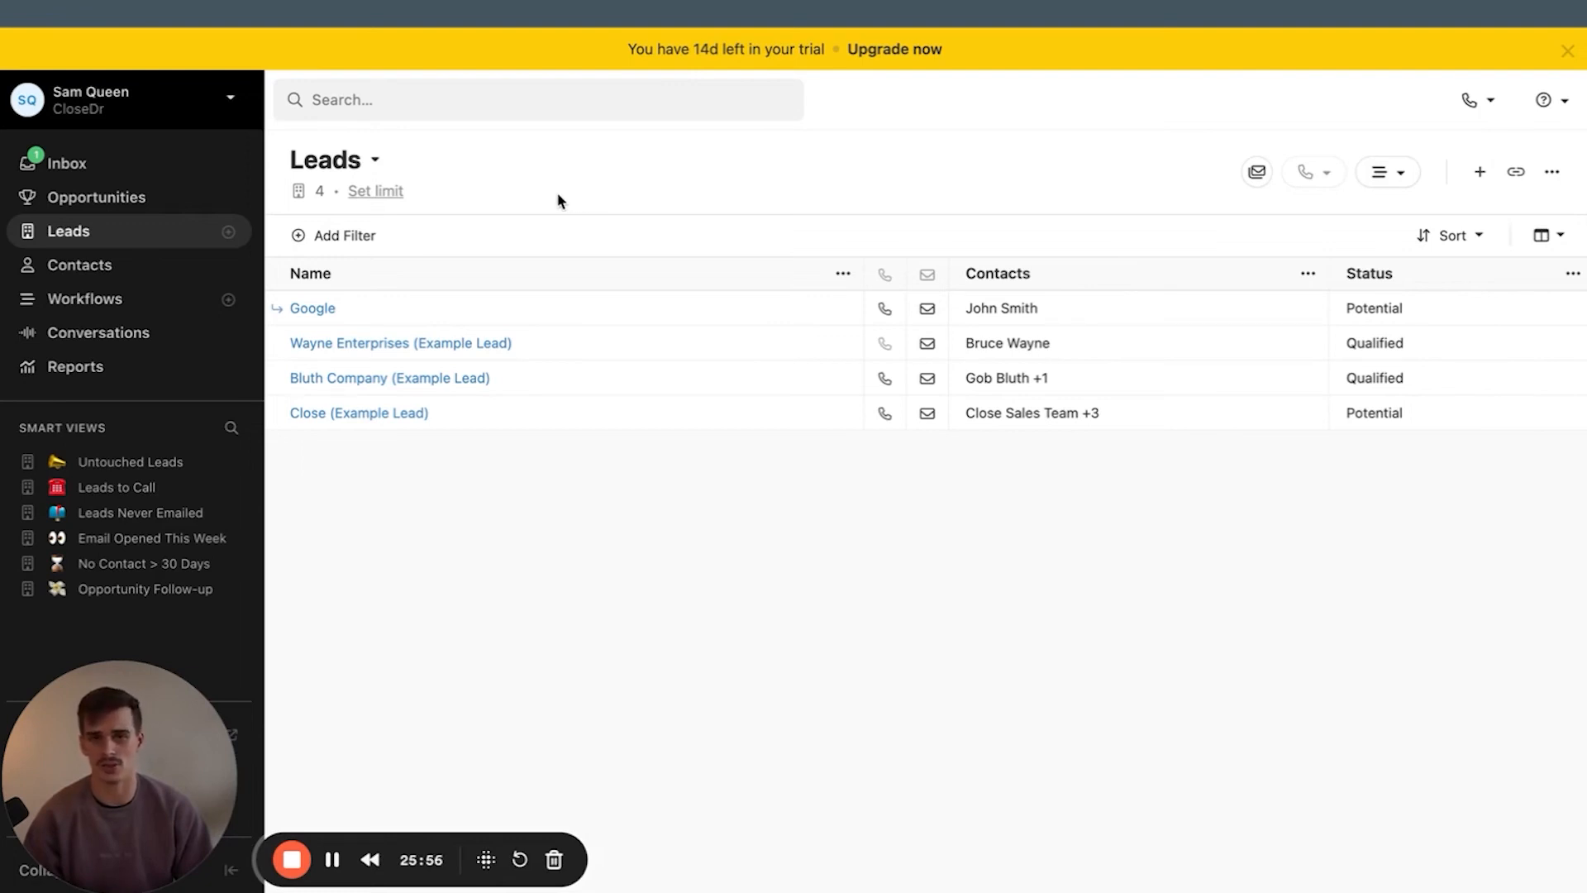
Filter leads to Date created Today and Total number of calls less than 1
click(344, 236)
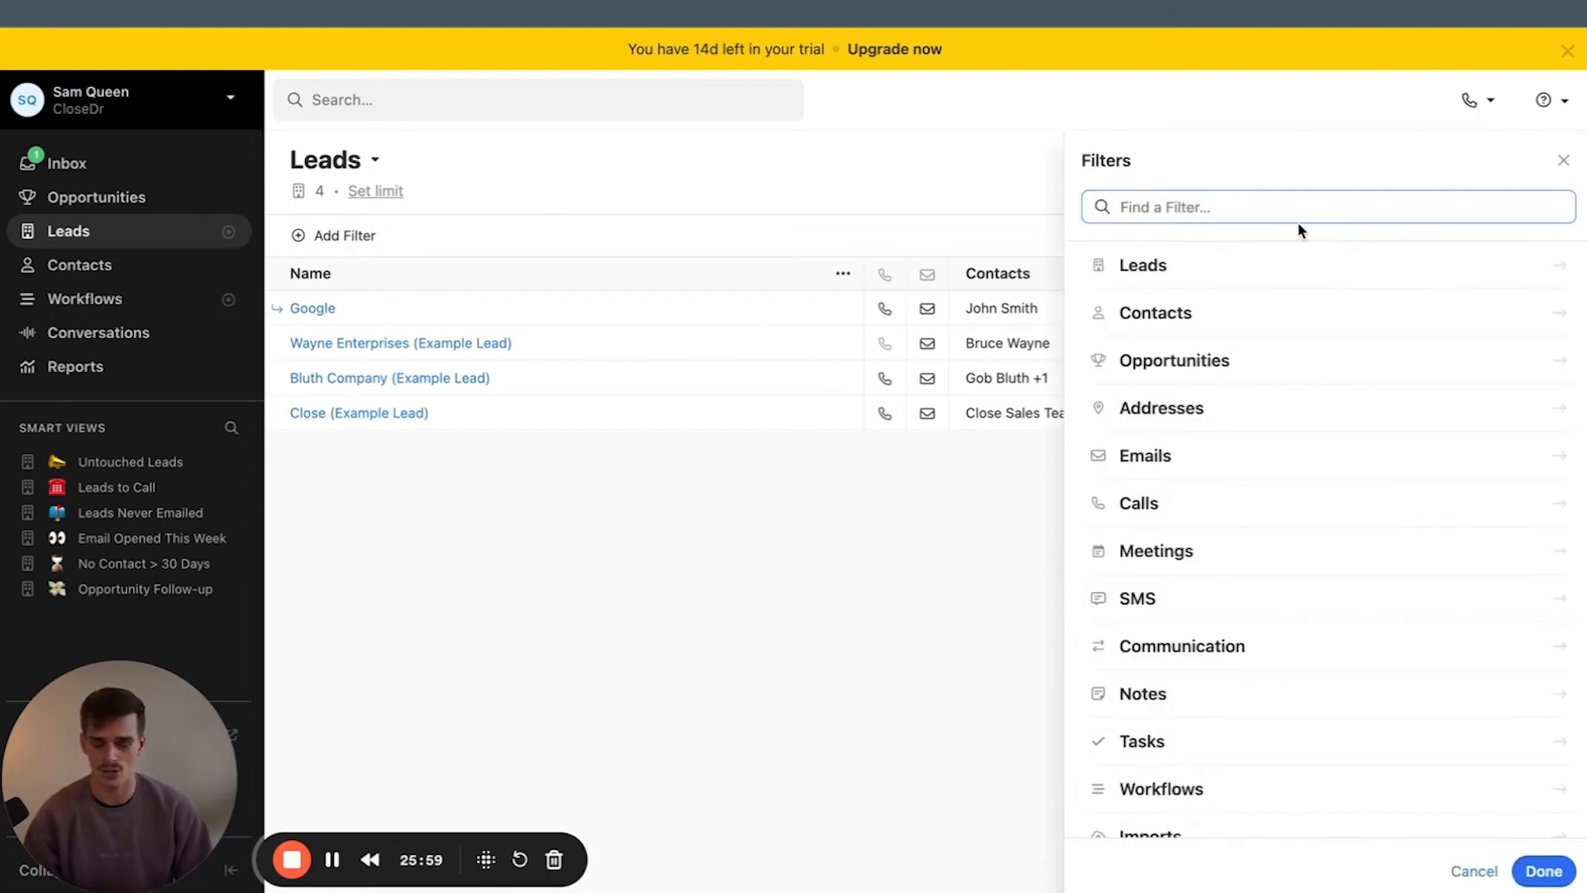
mouse_move(1196, 171)
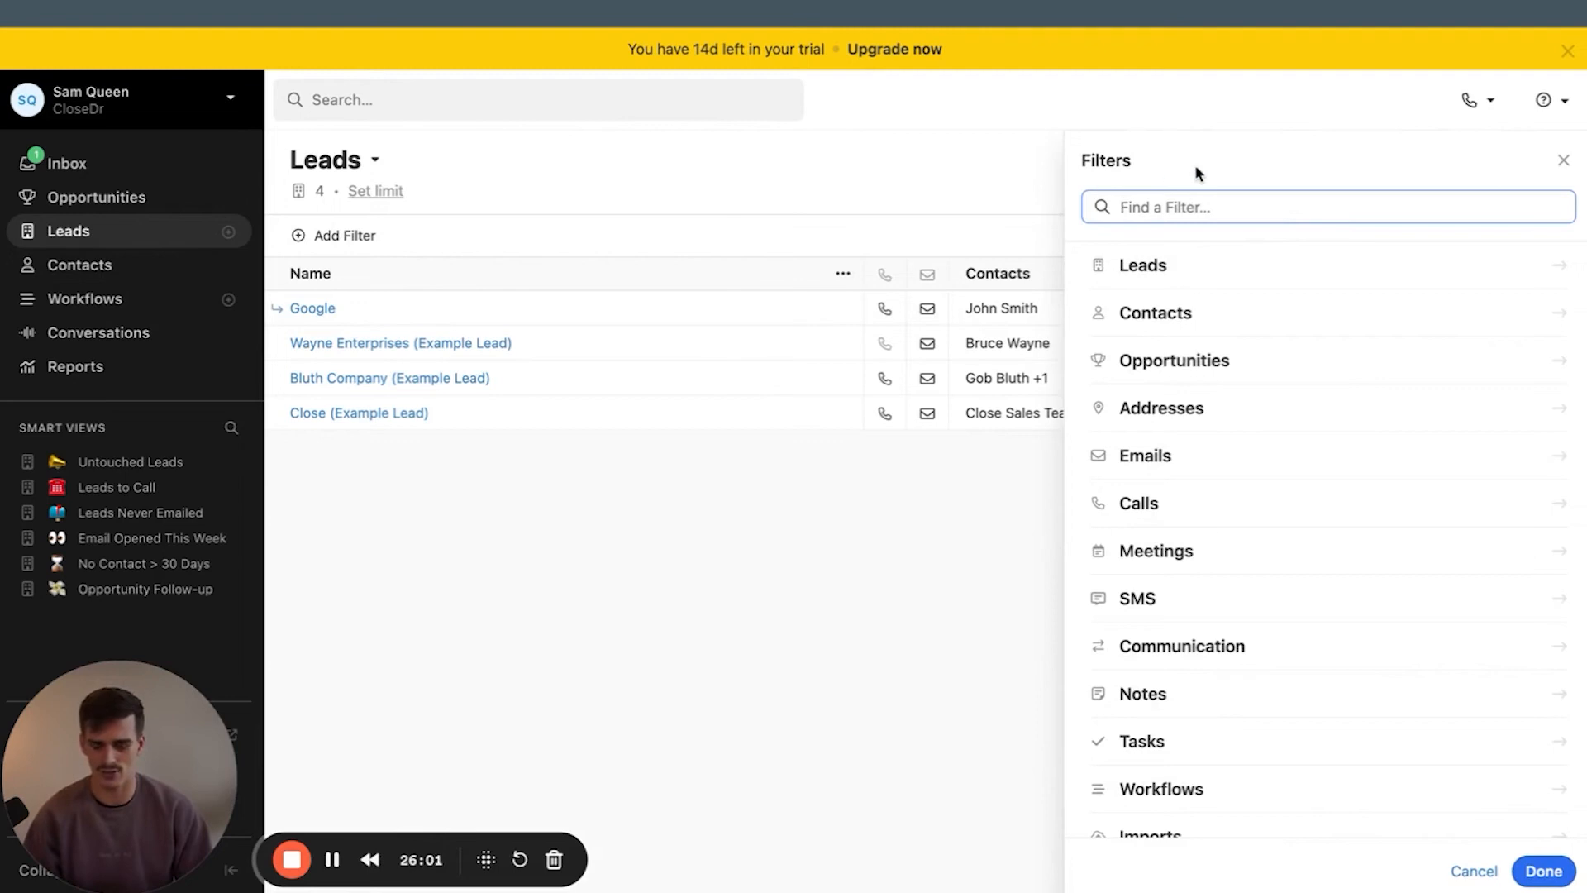
text(crea)
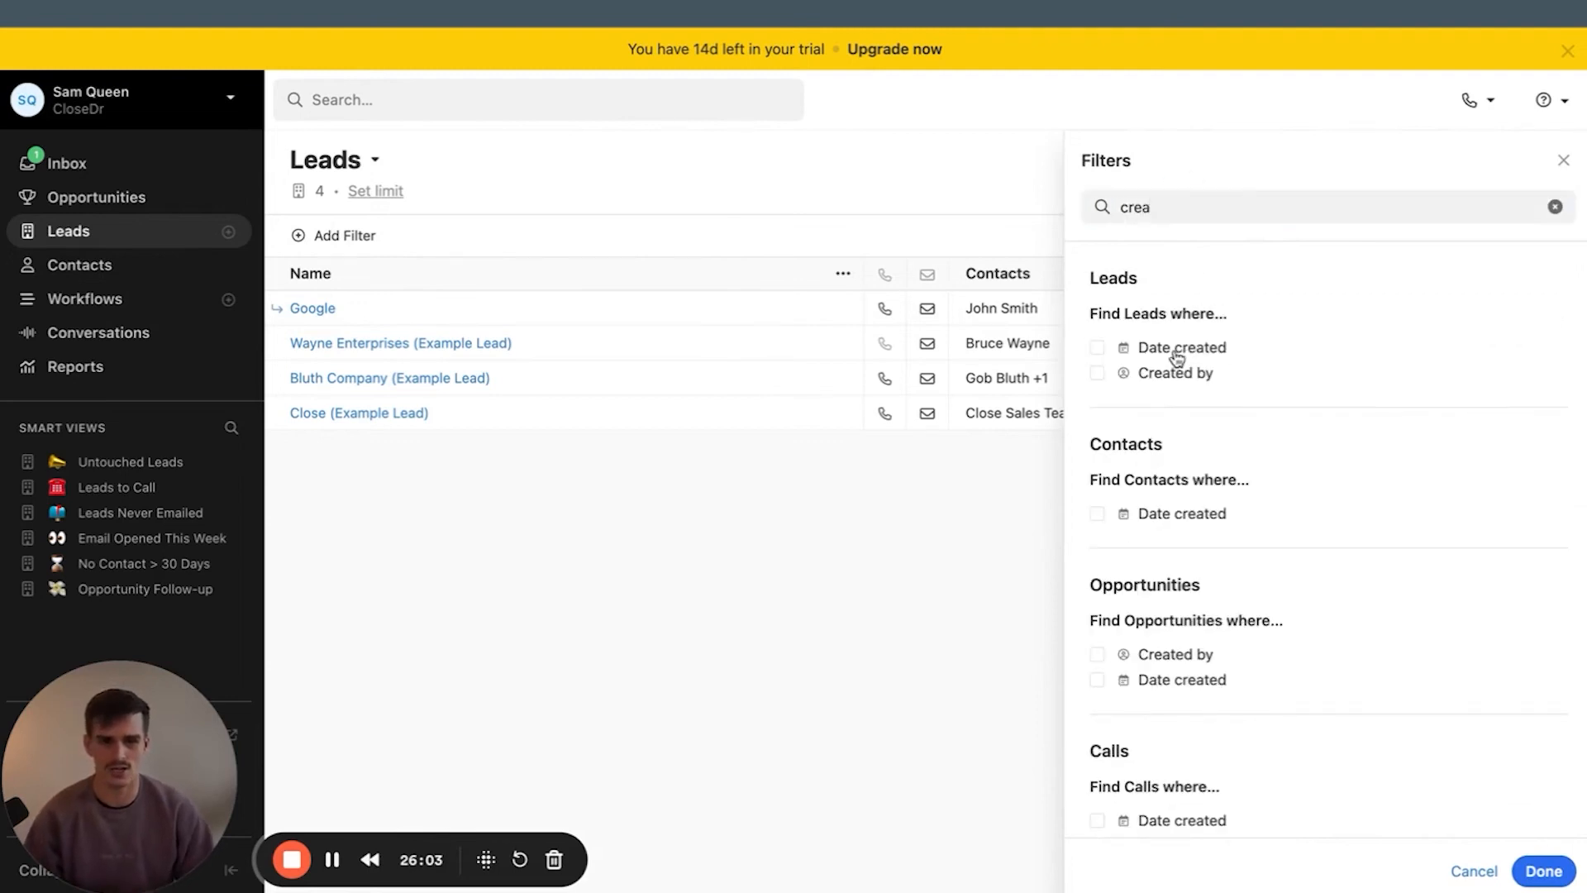
click(1099, 347)
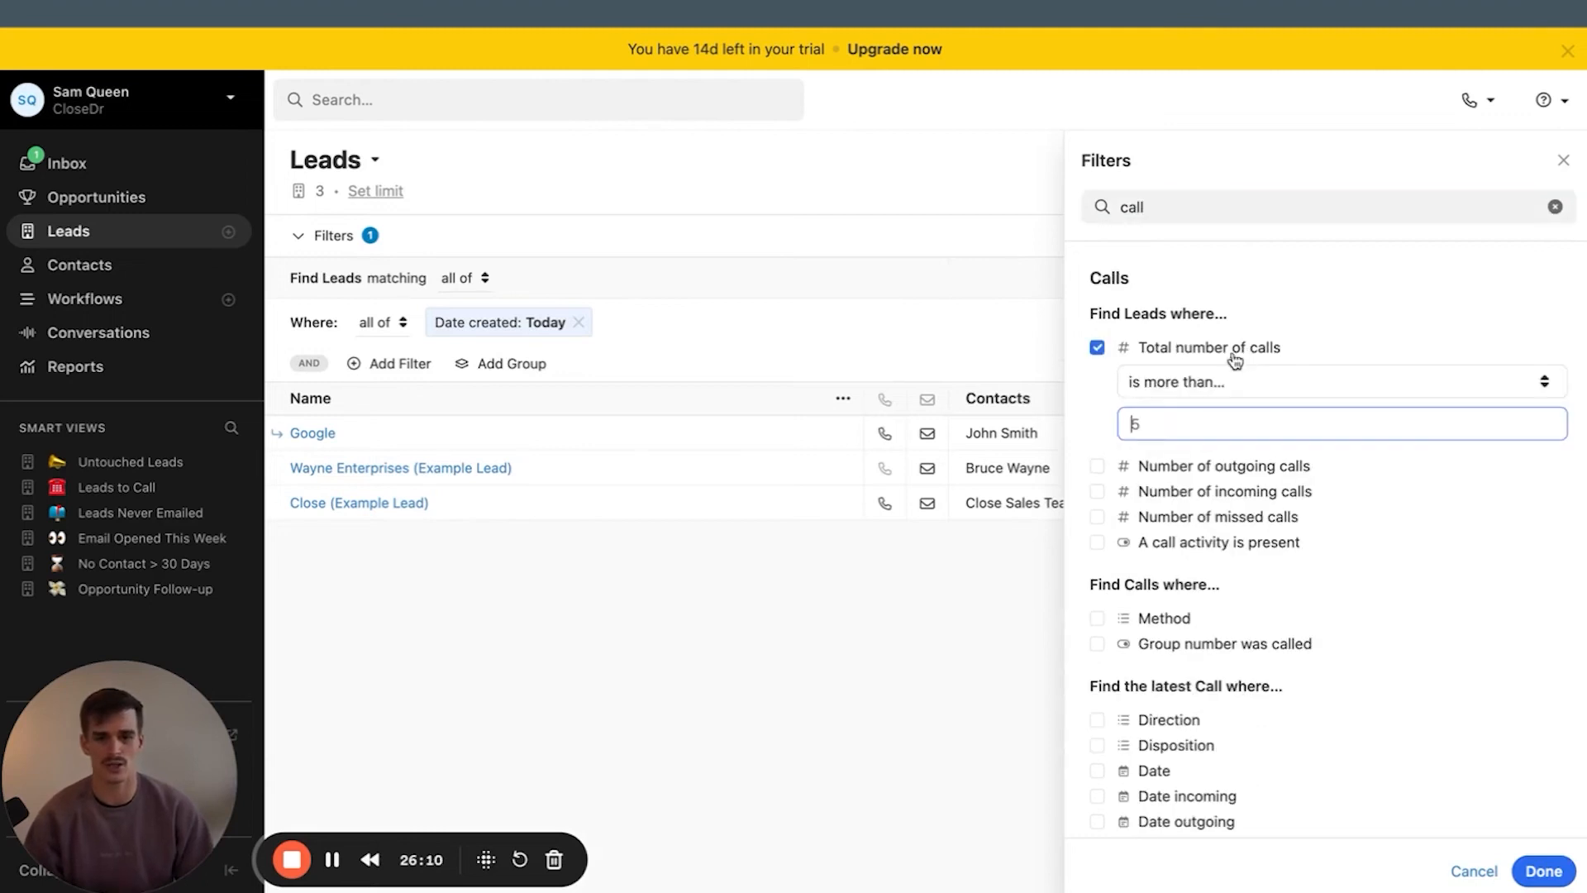
click(1336, 382)
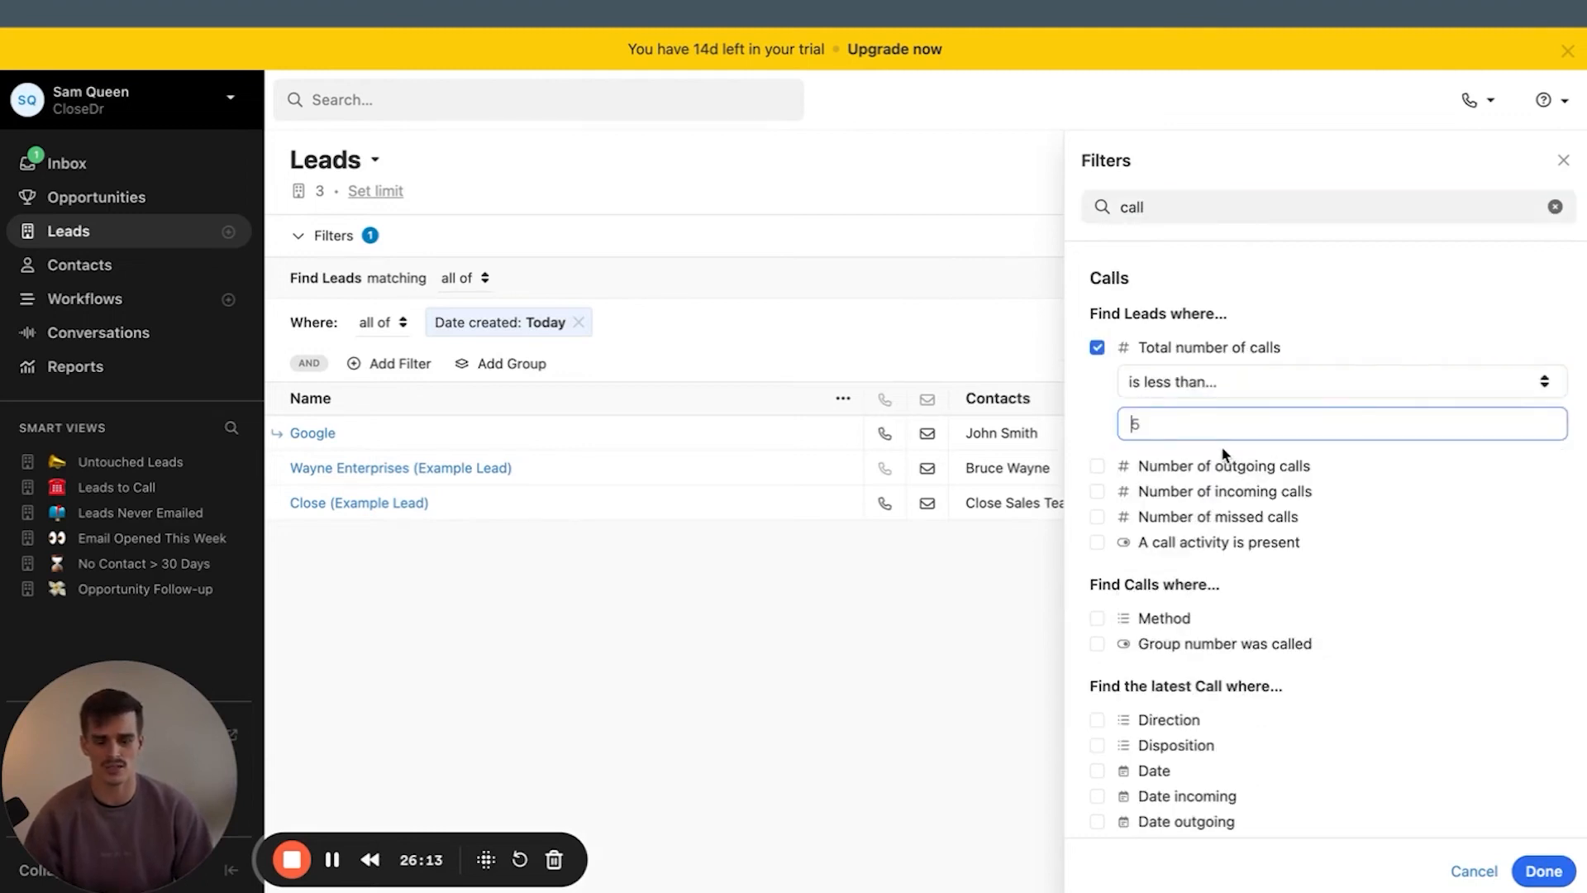
click(1543, 871)
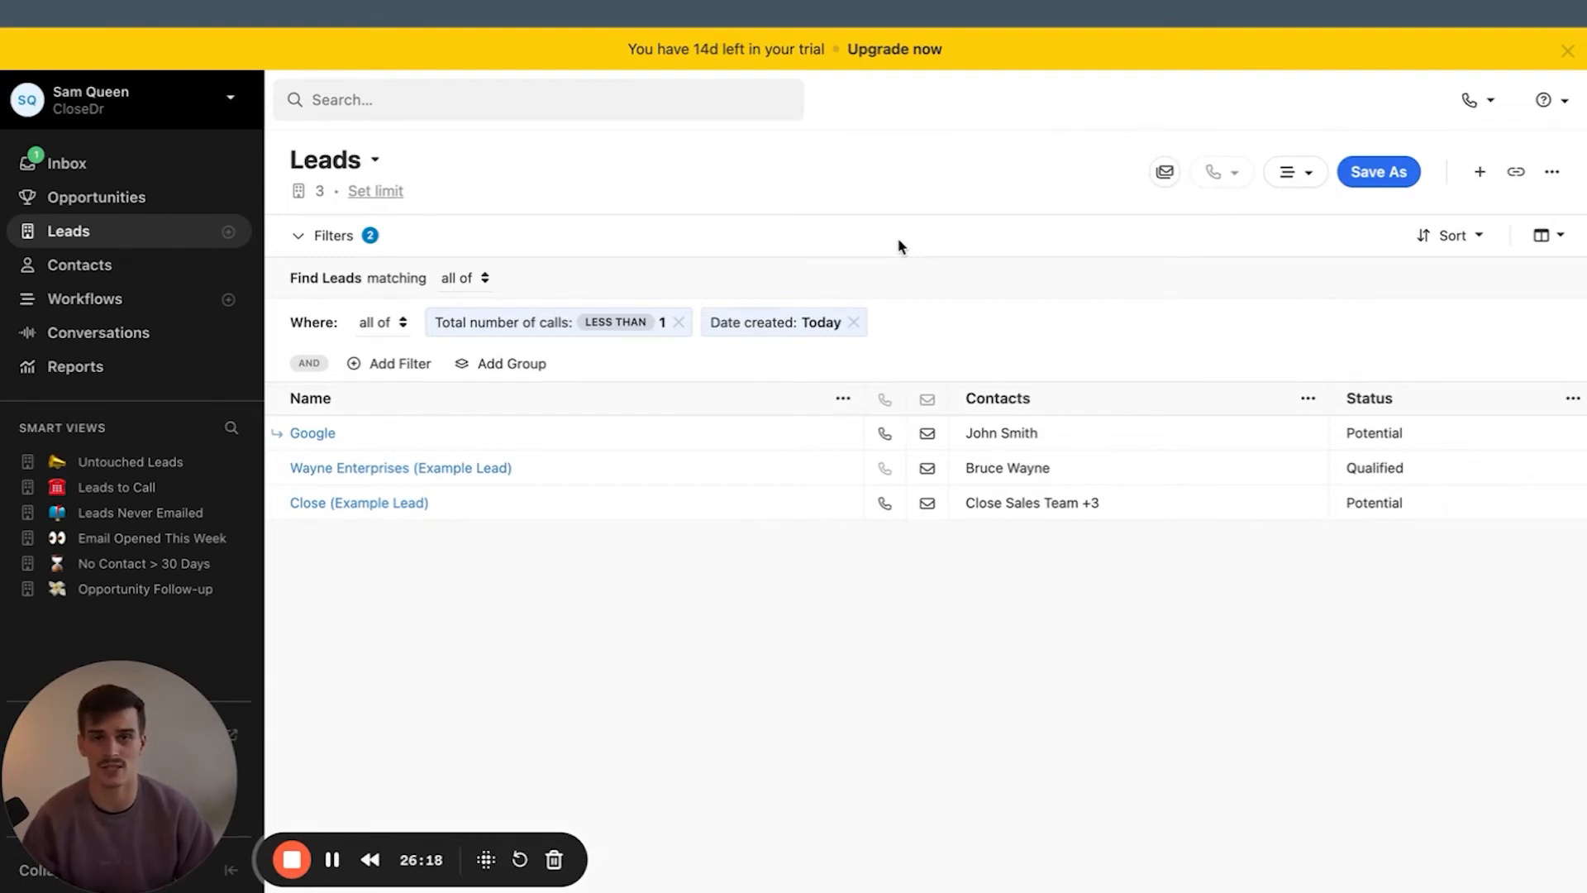
Log a call to John Smith on the Google lead, then return to filtered leads
click(311, 432)
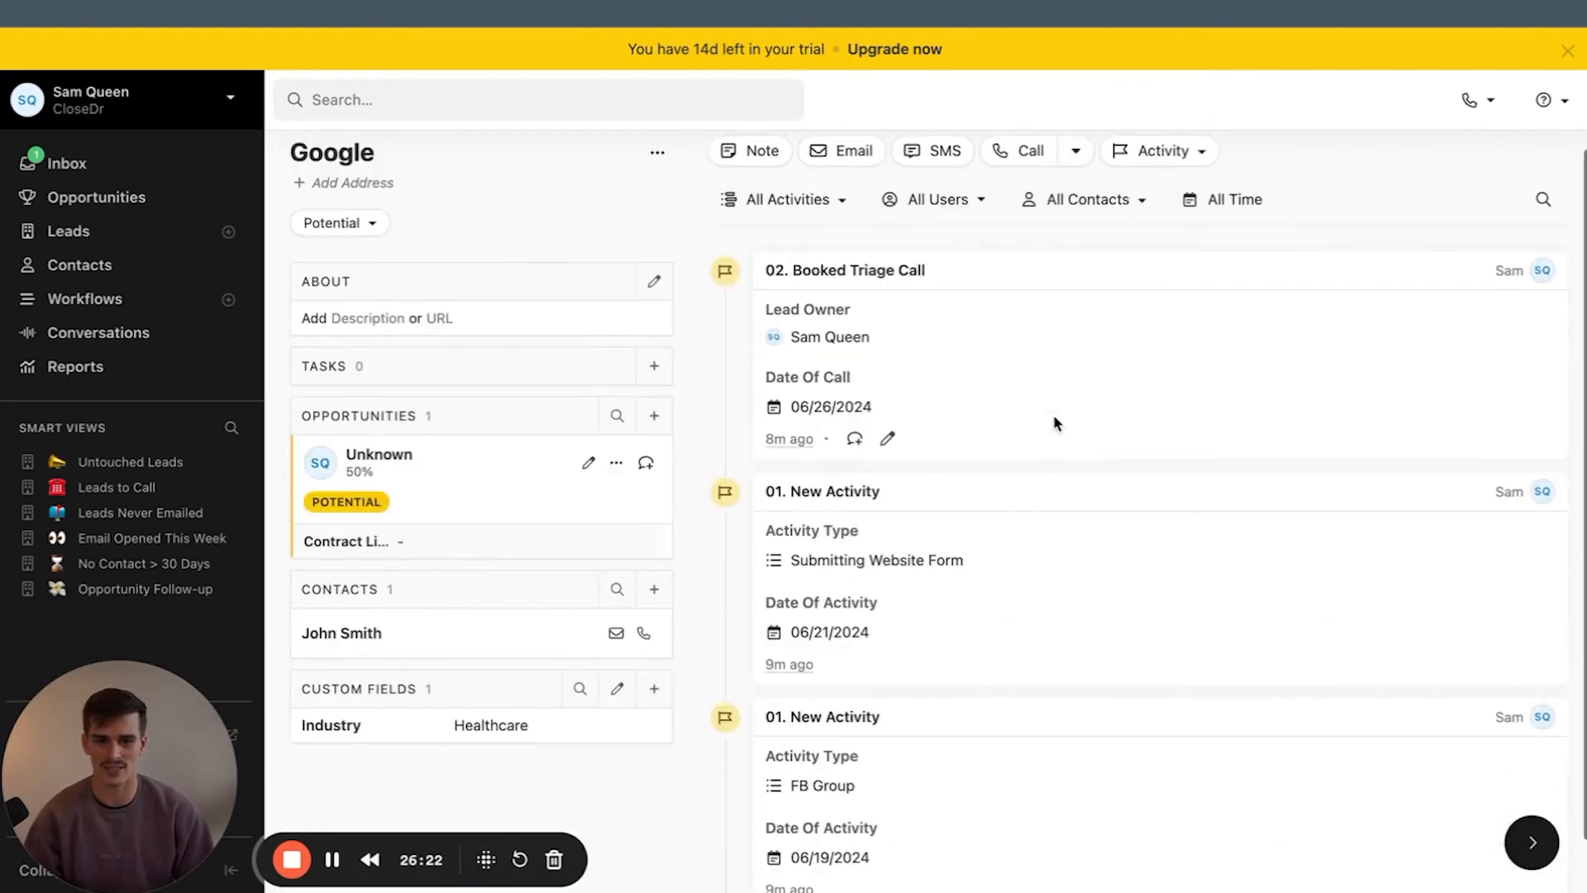
click(1029, 149)
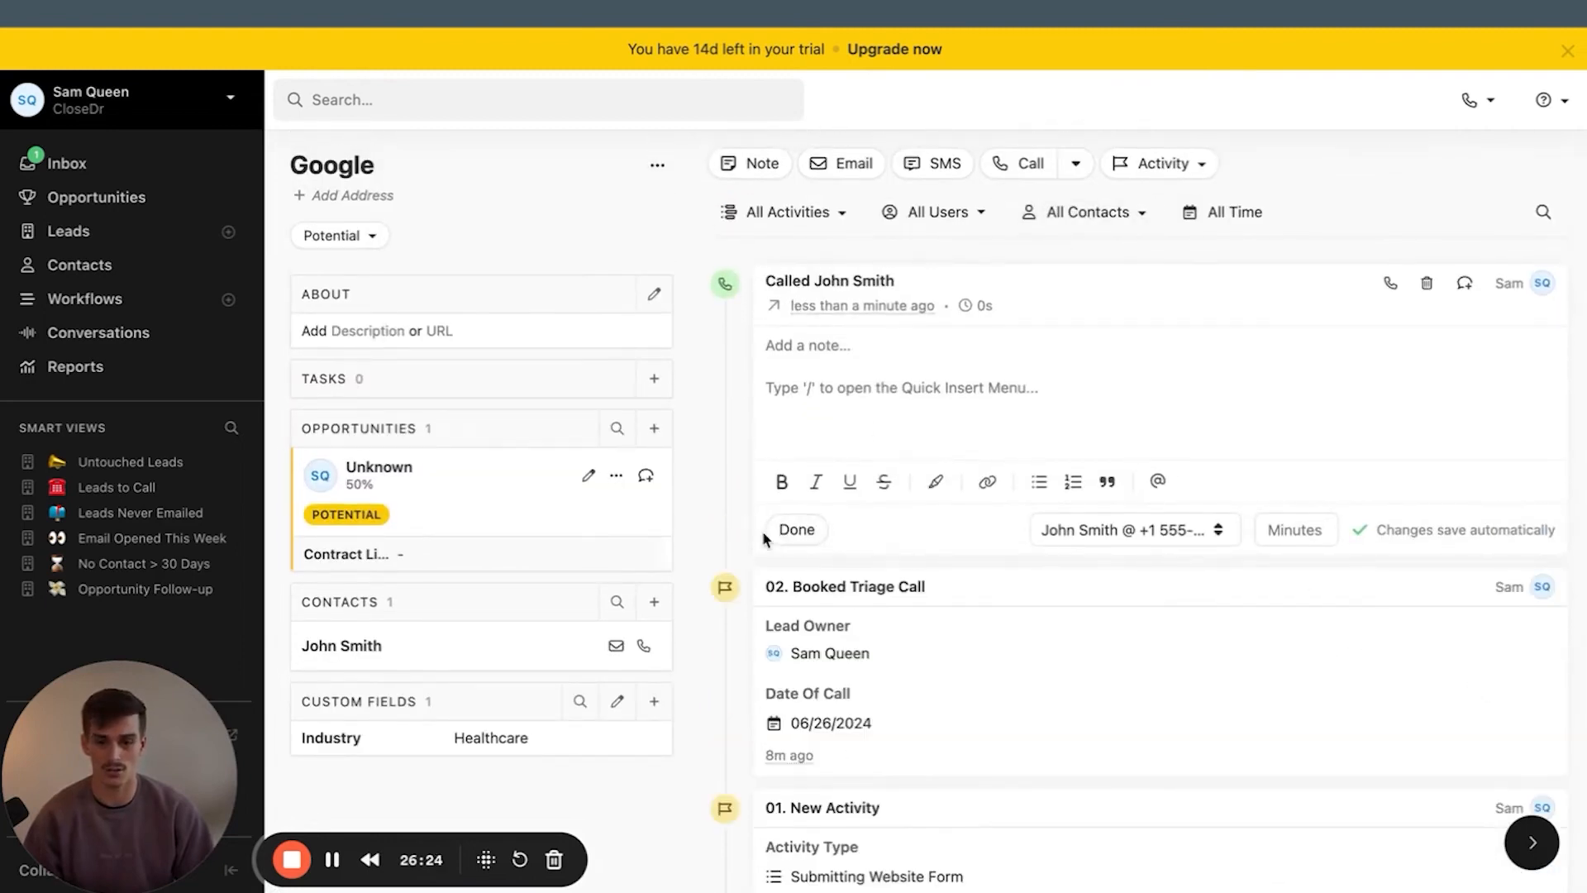
click(68, 230)
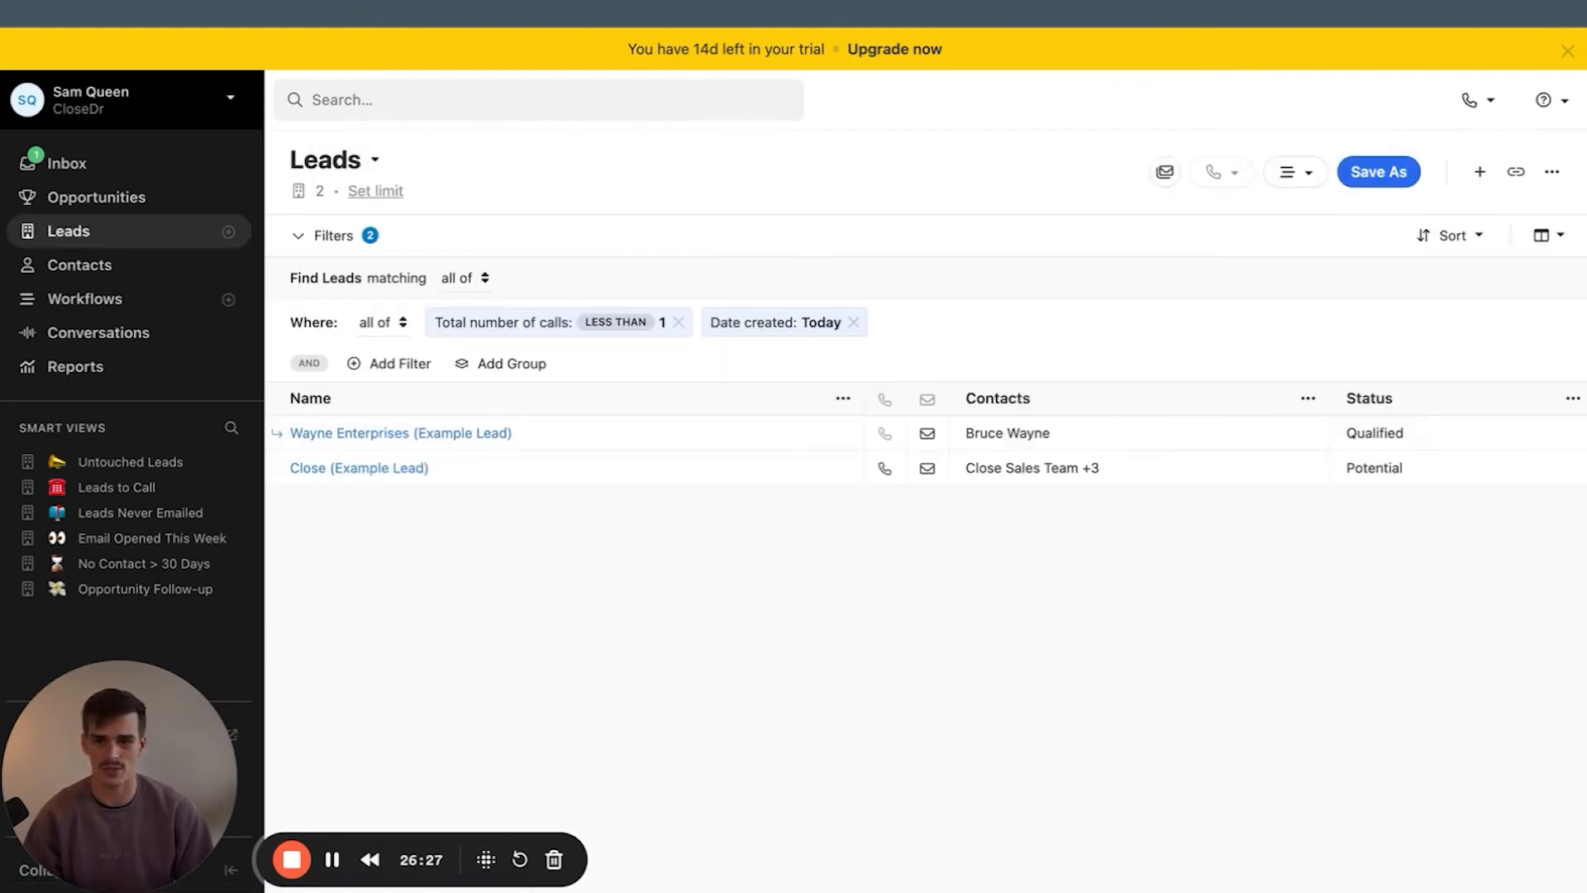
mouse_move(516, 511)
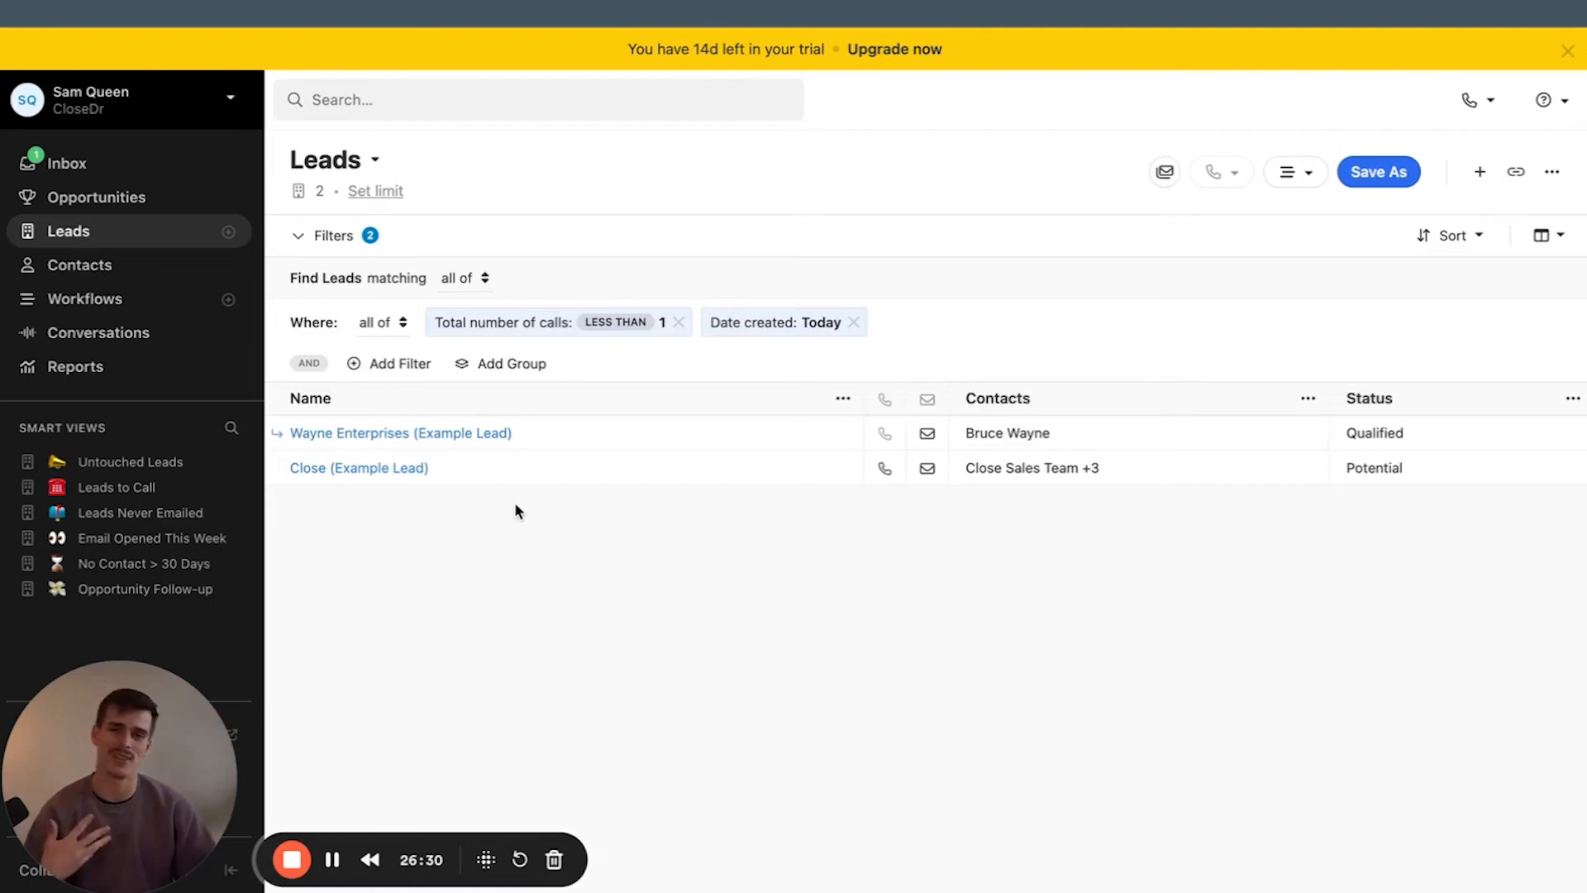
mouse_move(894, 395)
text(01)
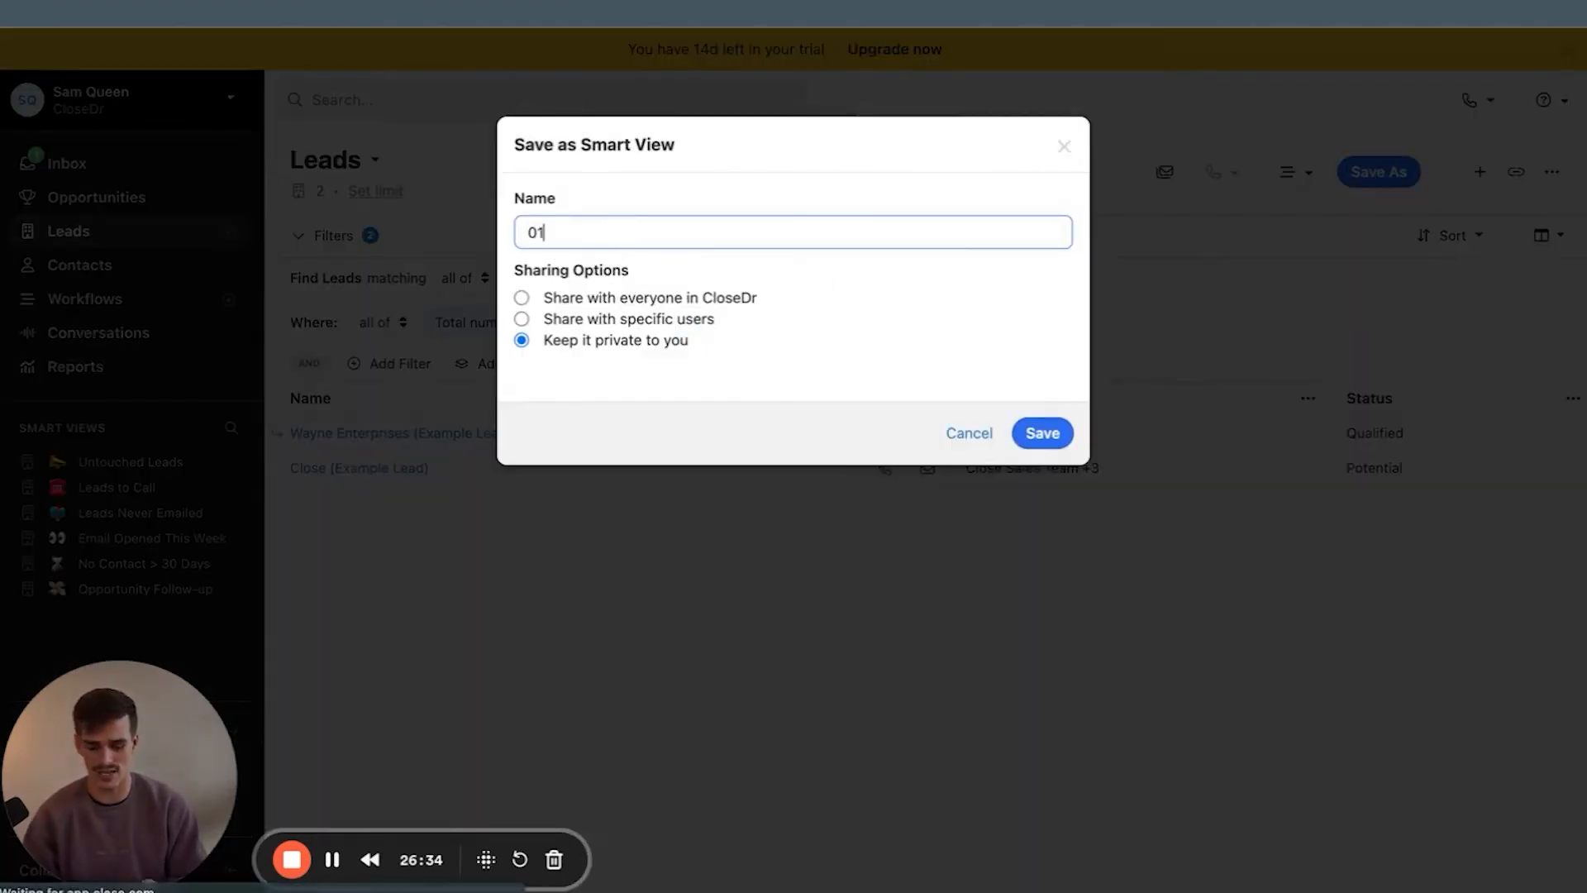
Name the smart view '01. Todays Leads Need Call' with a blue circle emoji, share with everyone, and save
text(. Today)
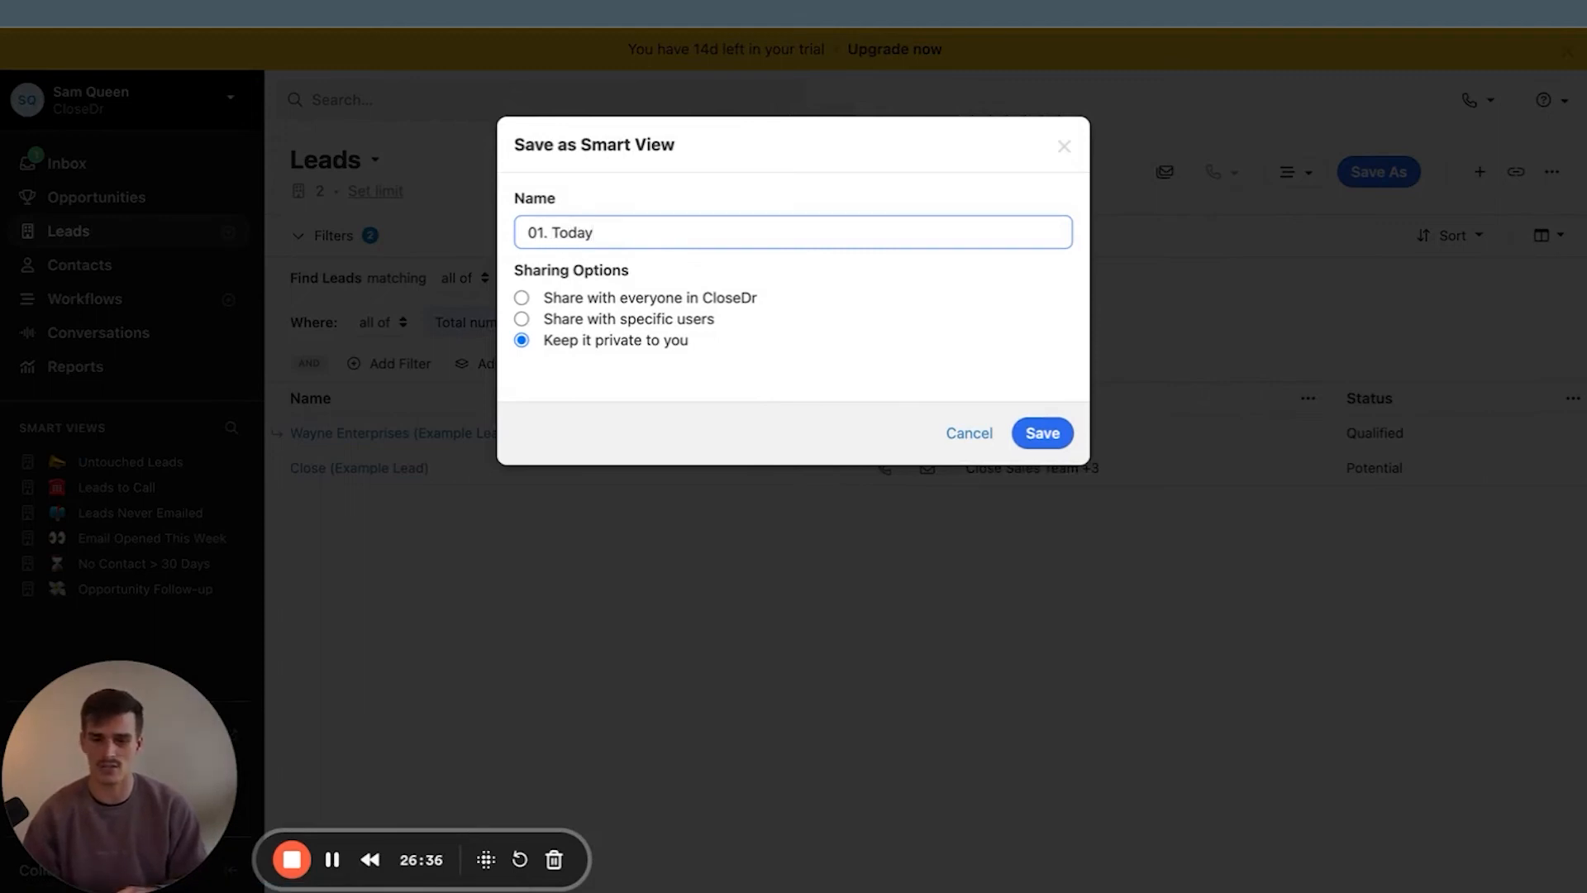
text(s Leads New)
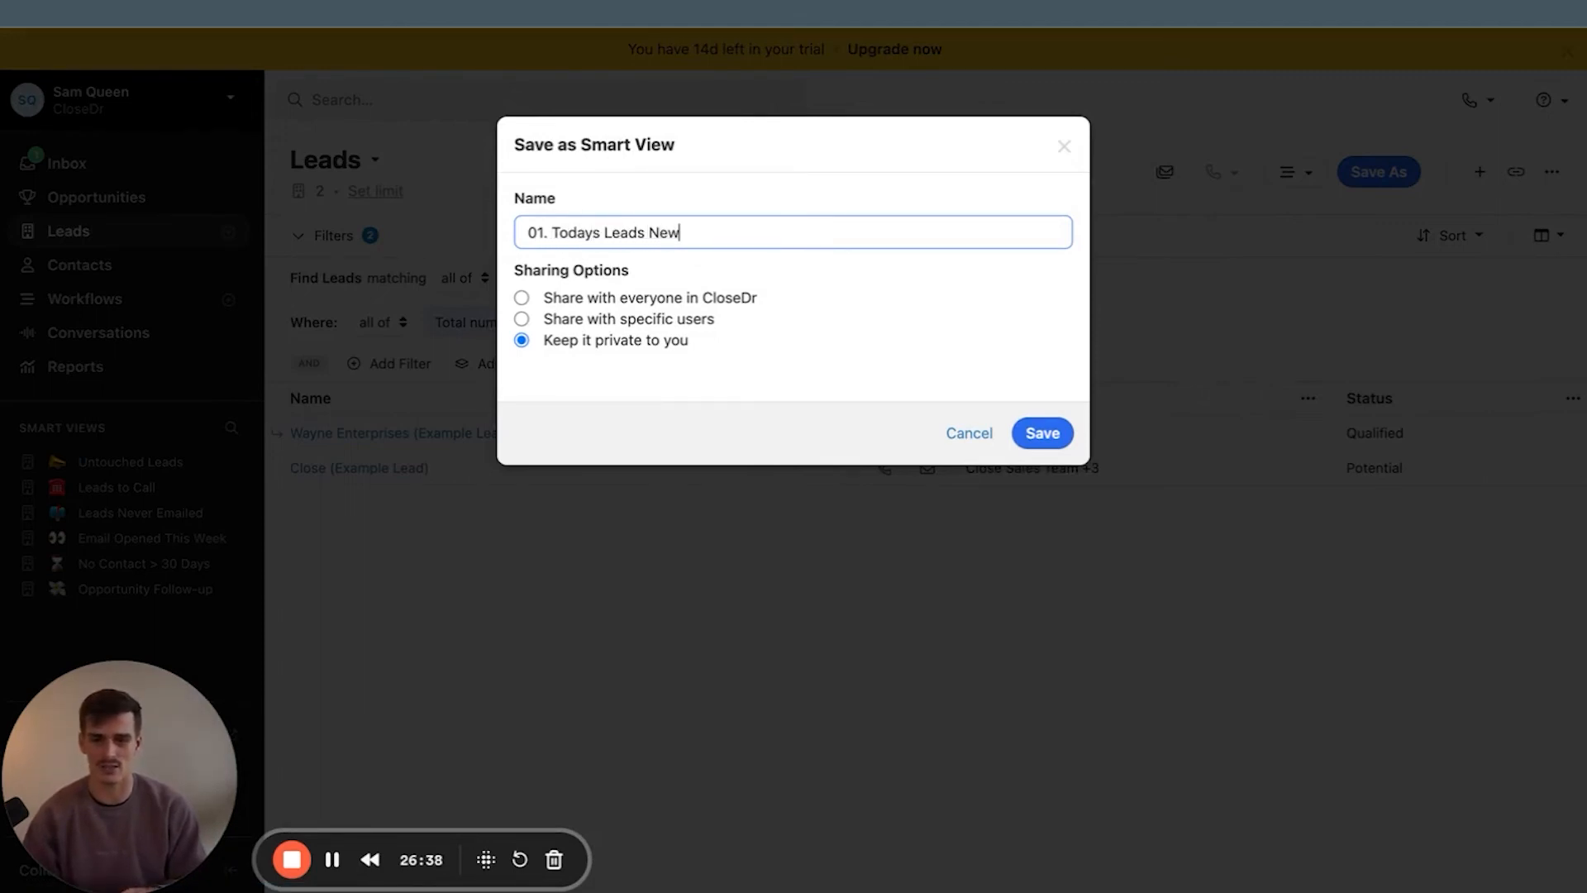
text(Need Call)
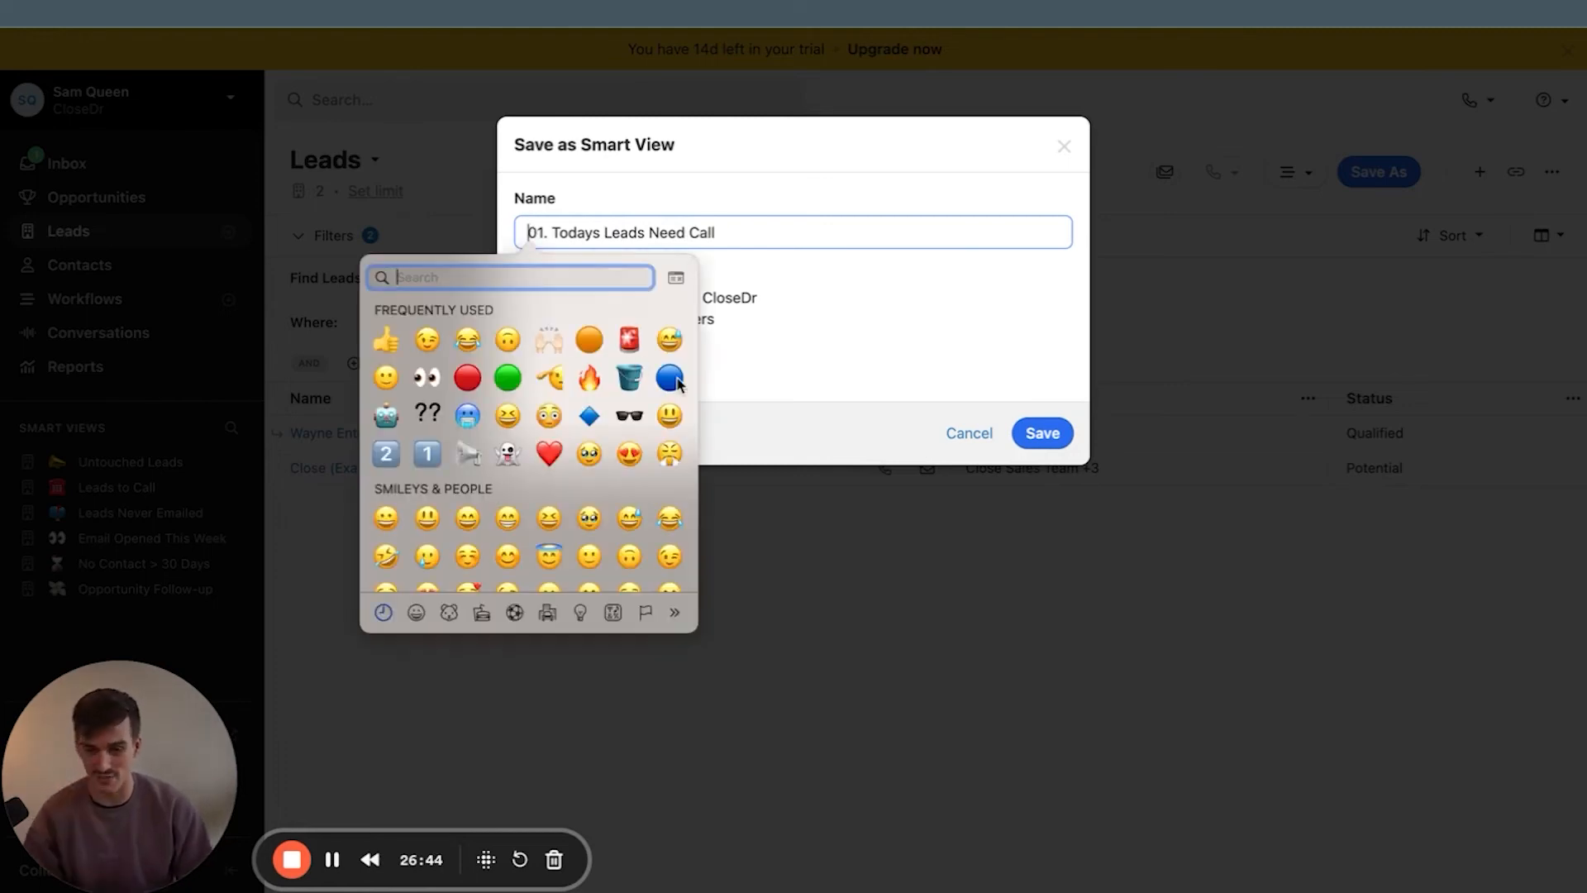
click(667, 379)
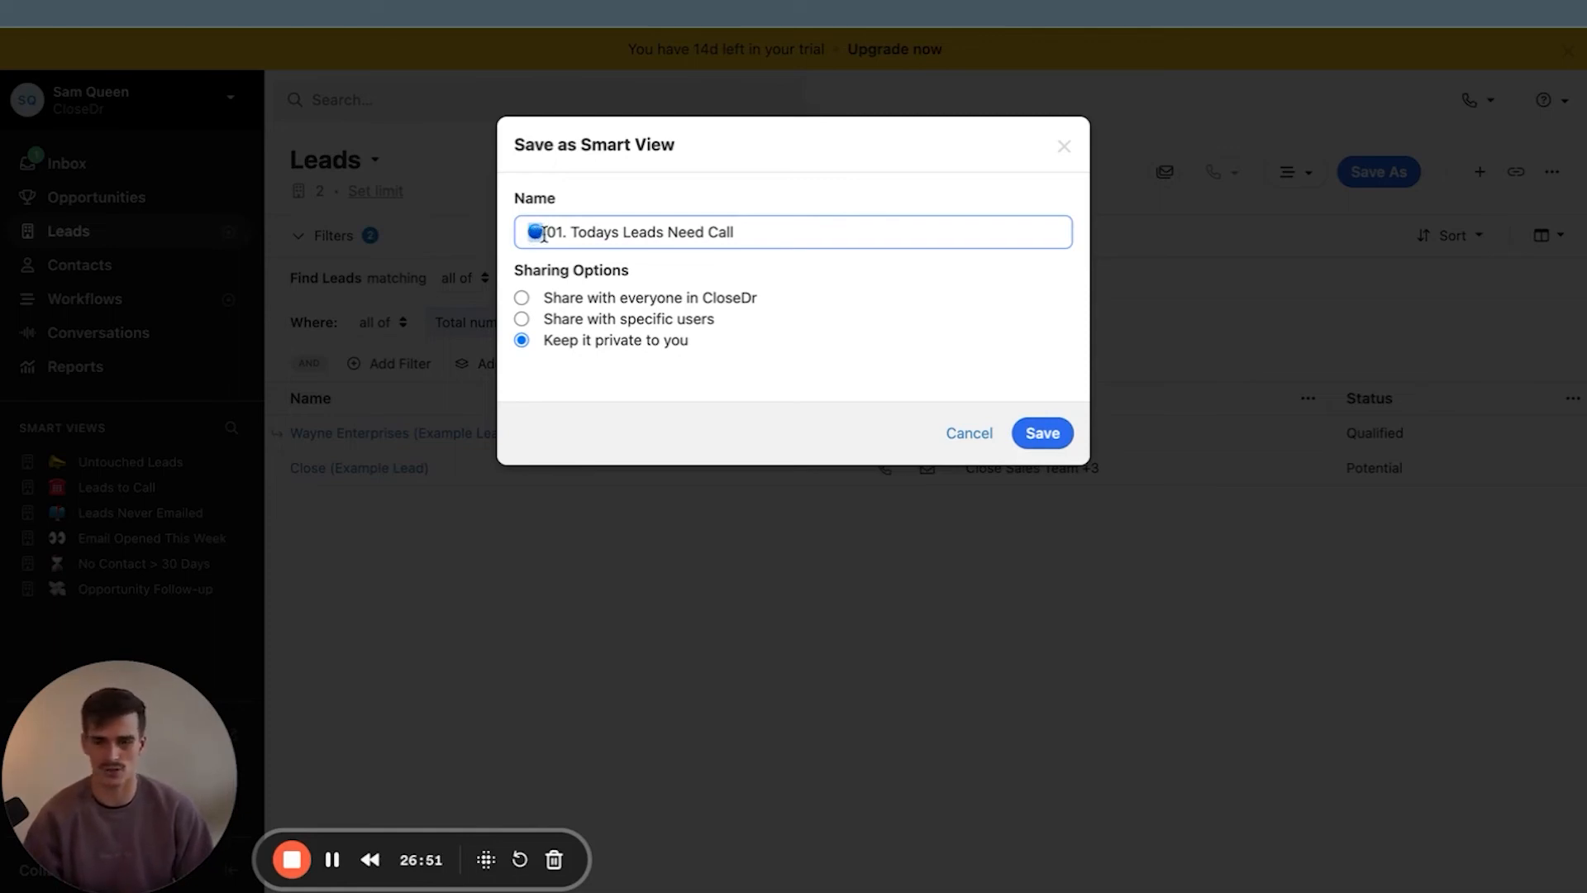
click(523, 298)
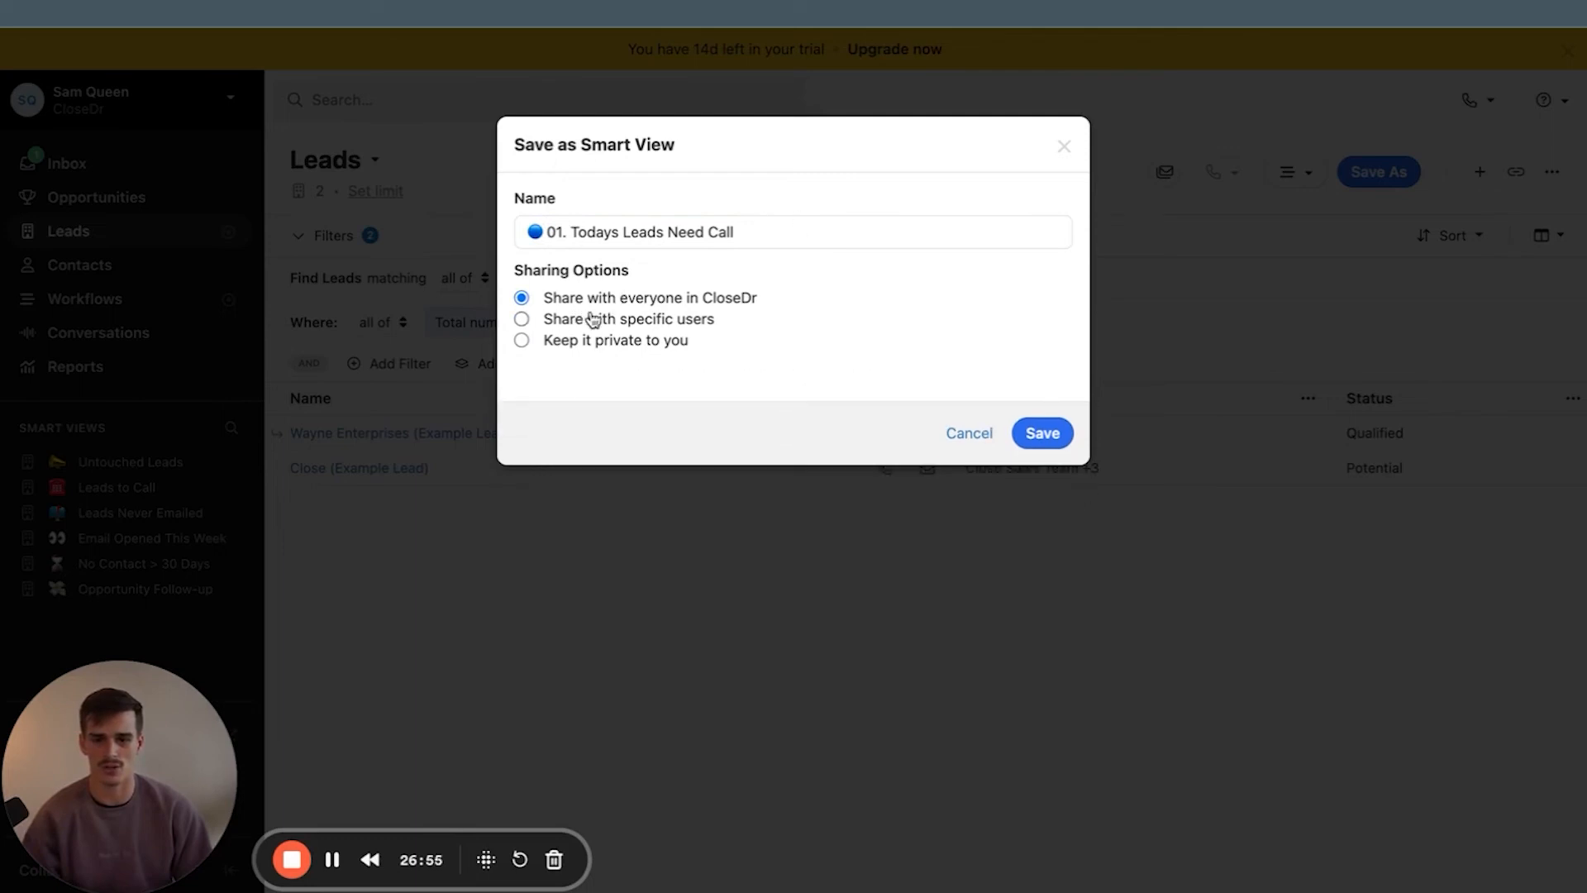
click(1042, 432)
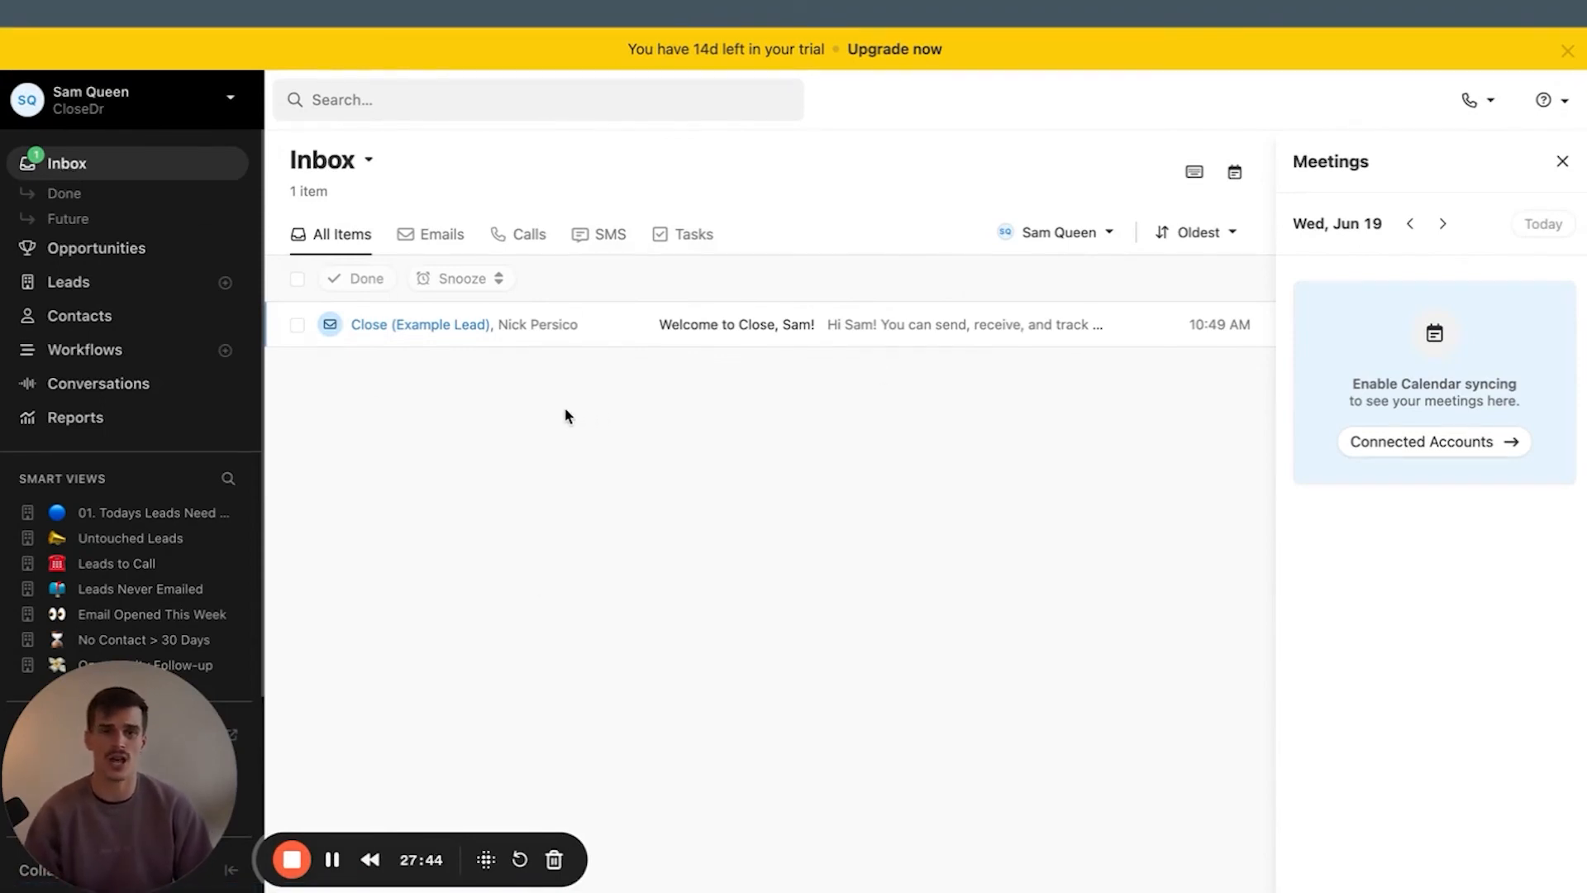
mouse_move(1572, 140)
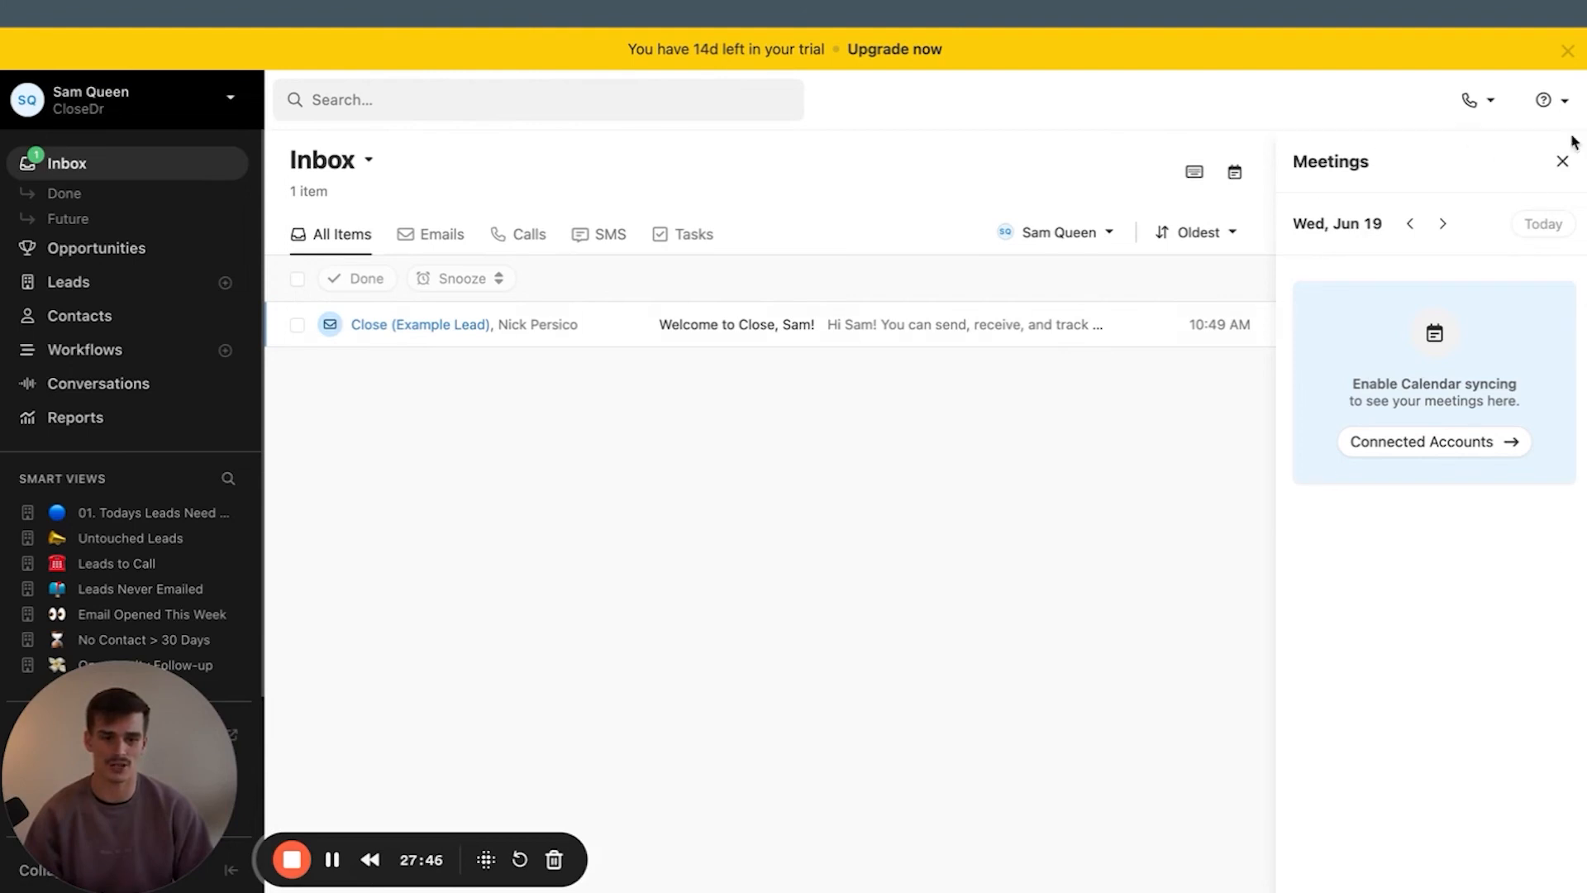
mouse_move(1362, 274)
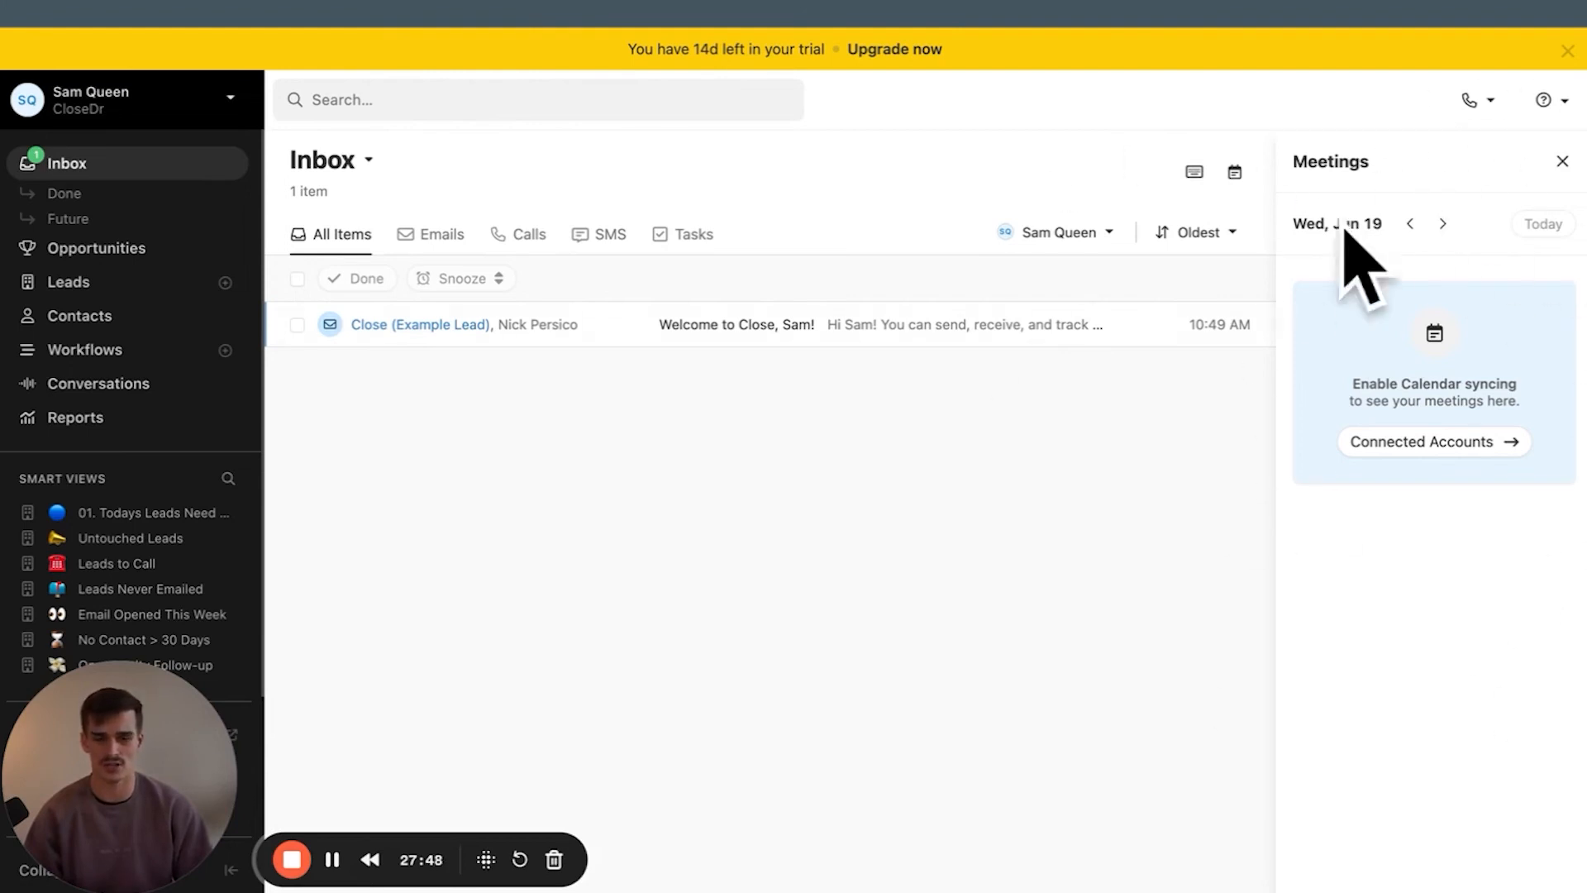
mouse_move(928, 209)
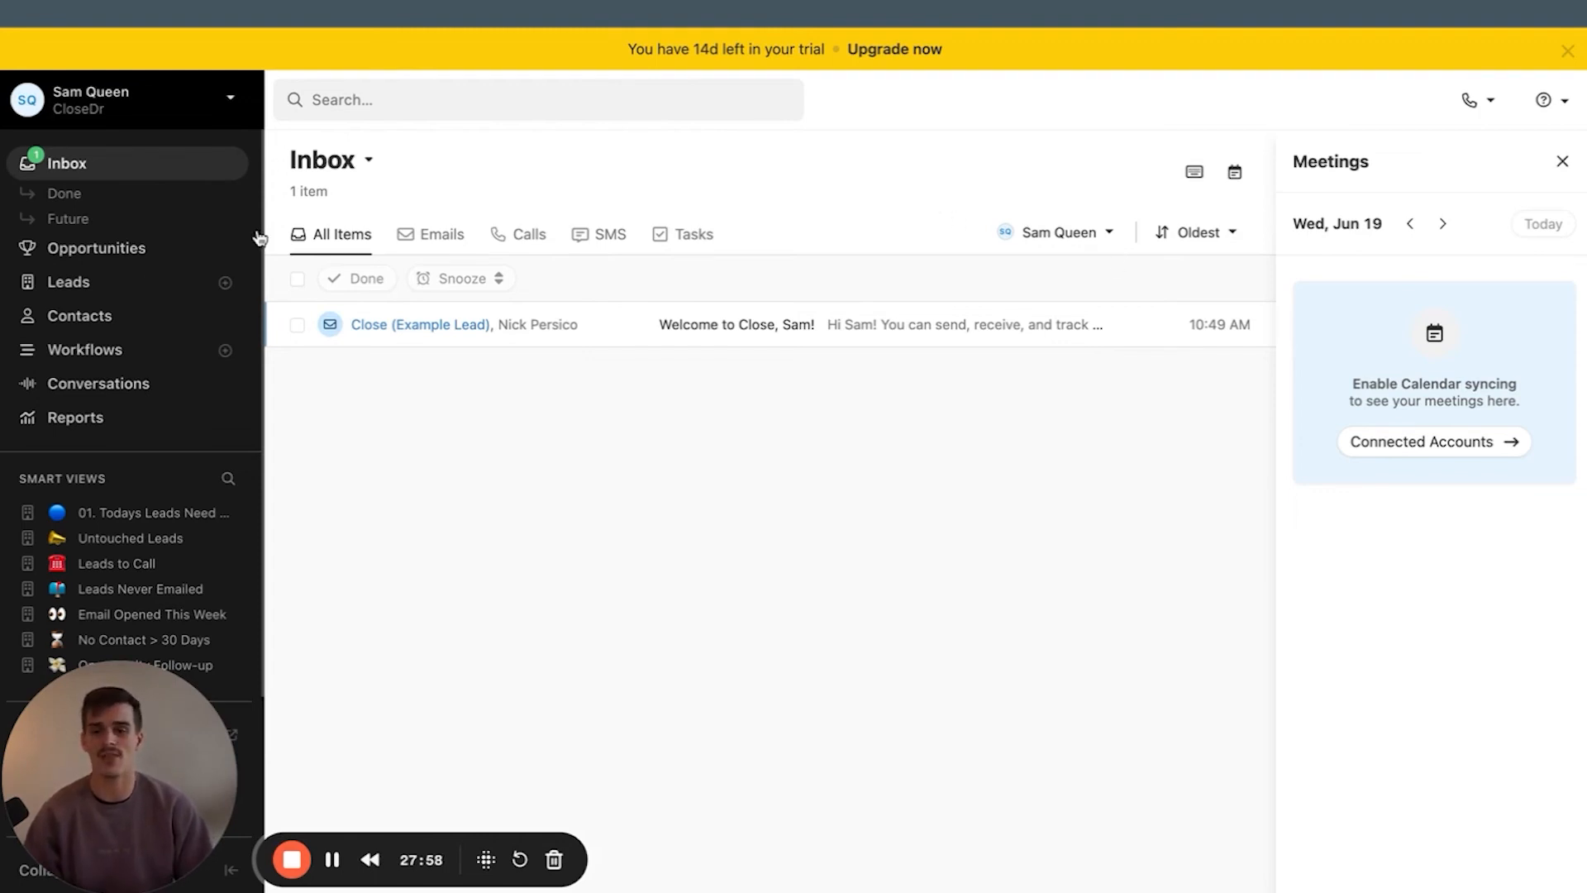
mouse_move(967, 604)
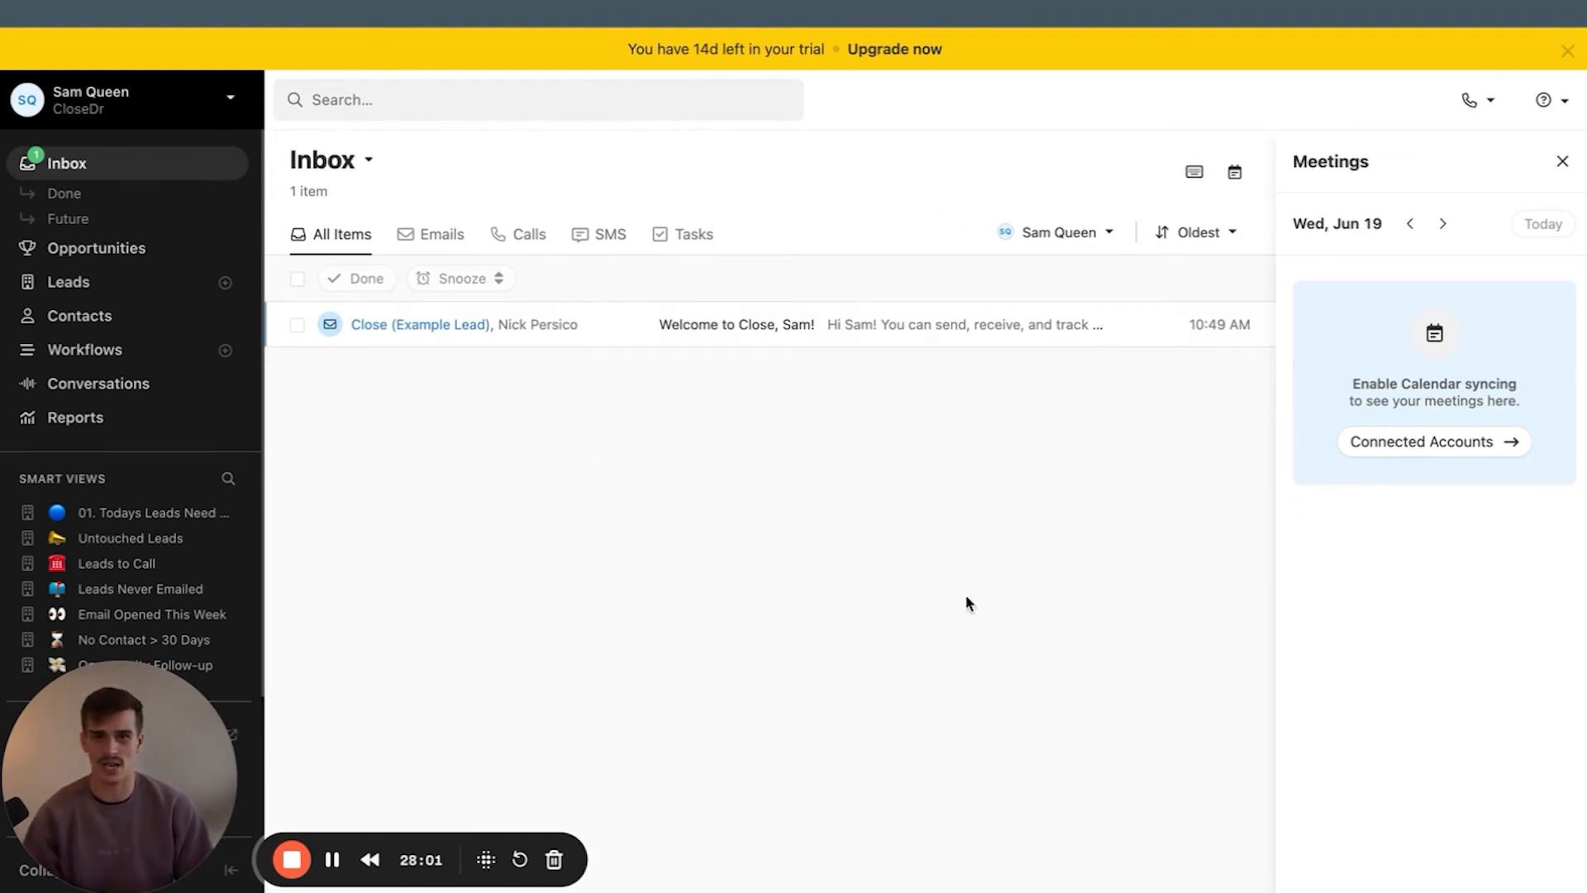
mouse_move(596, 506)
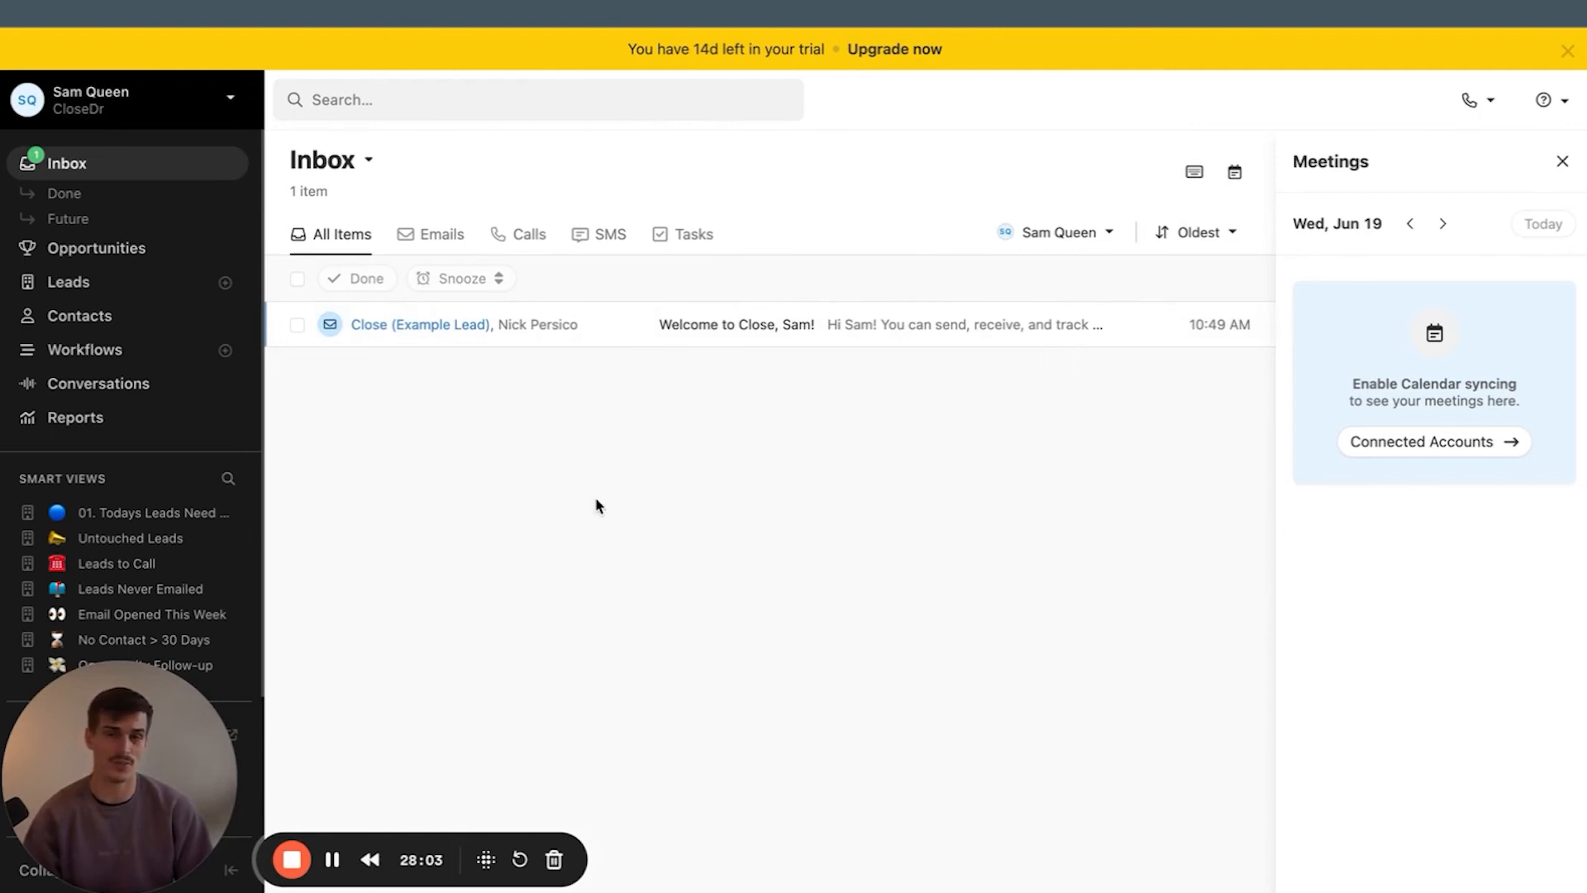
mouse_move(466, 299)
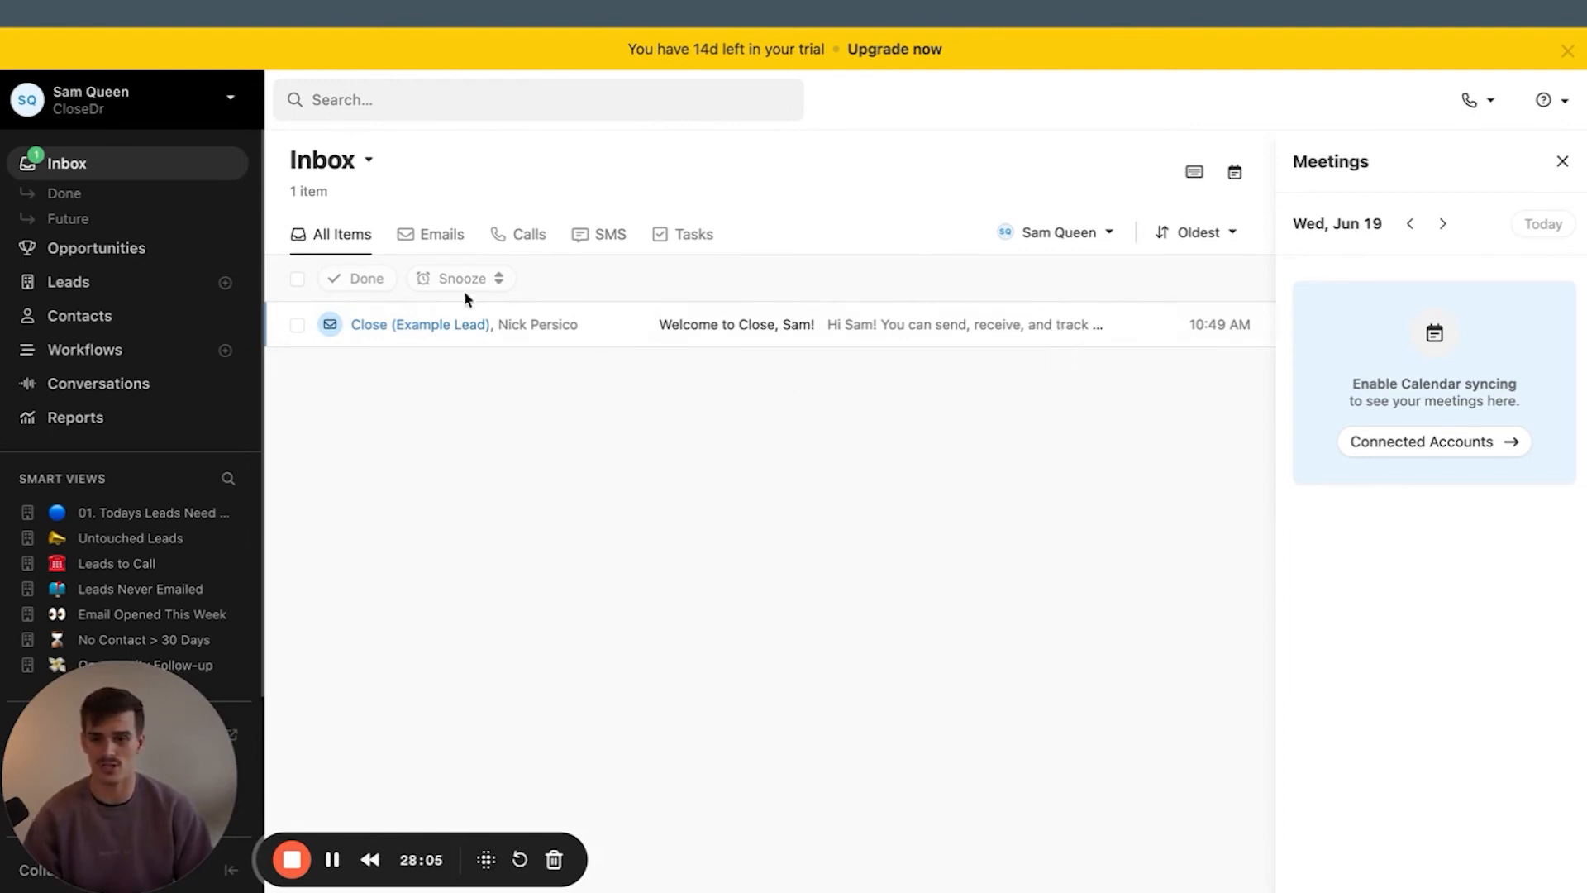
Check the Inbox Calls tab for pending calls, then go to Workflows
click(526, 234)
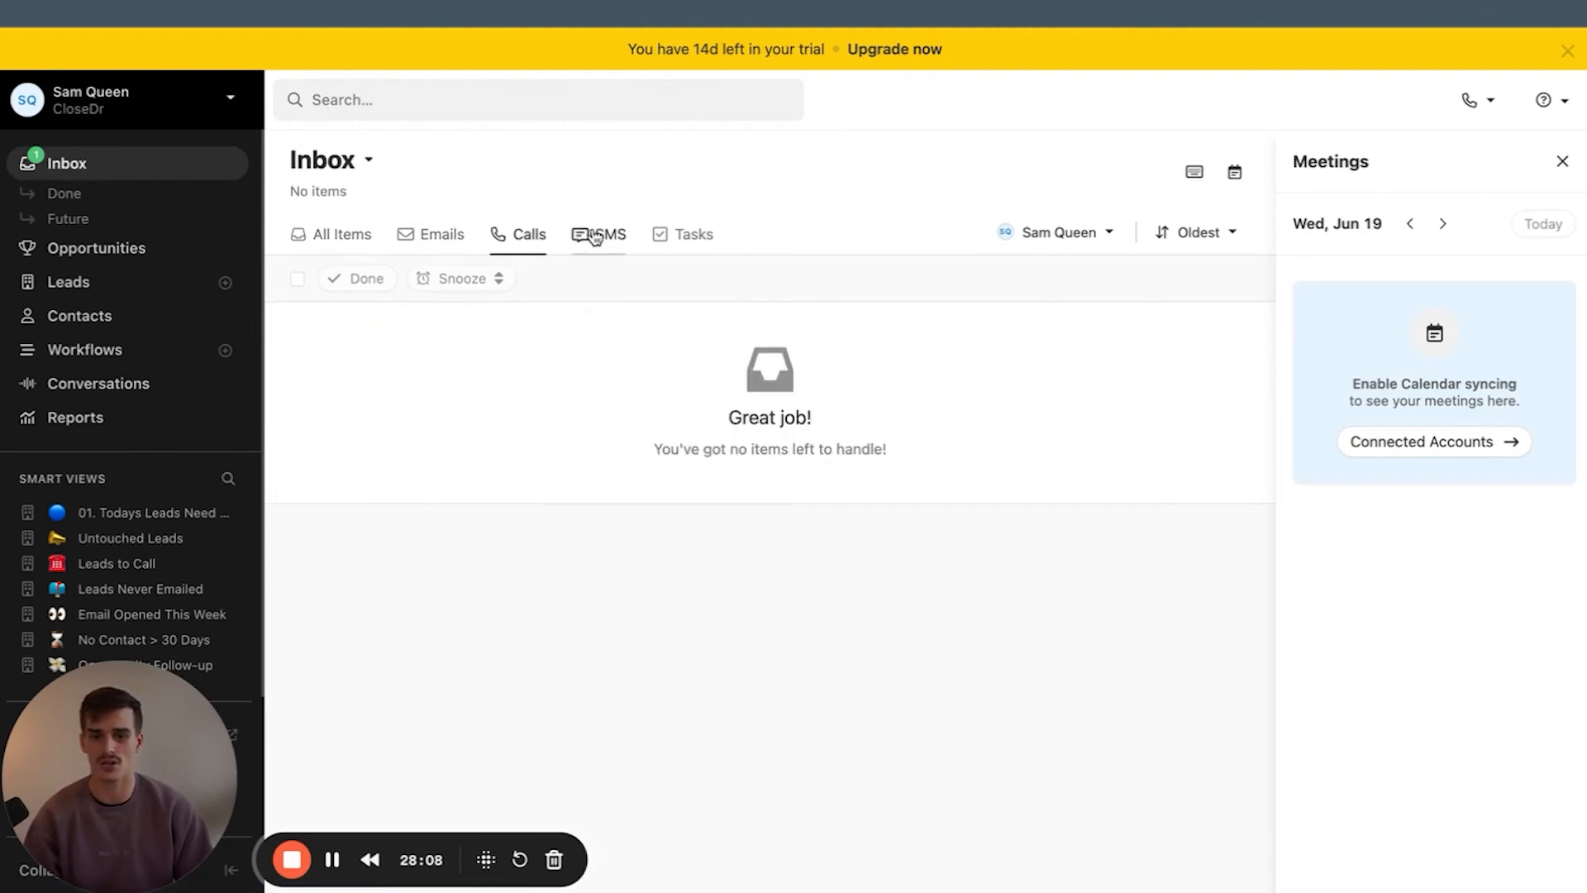
click(342, 234)
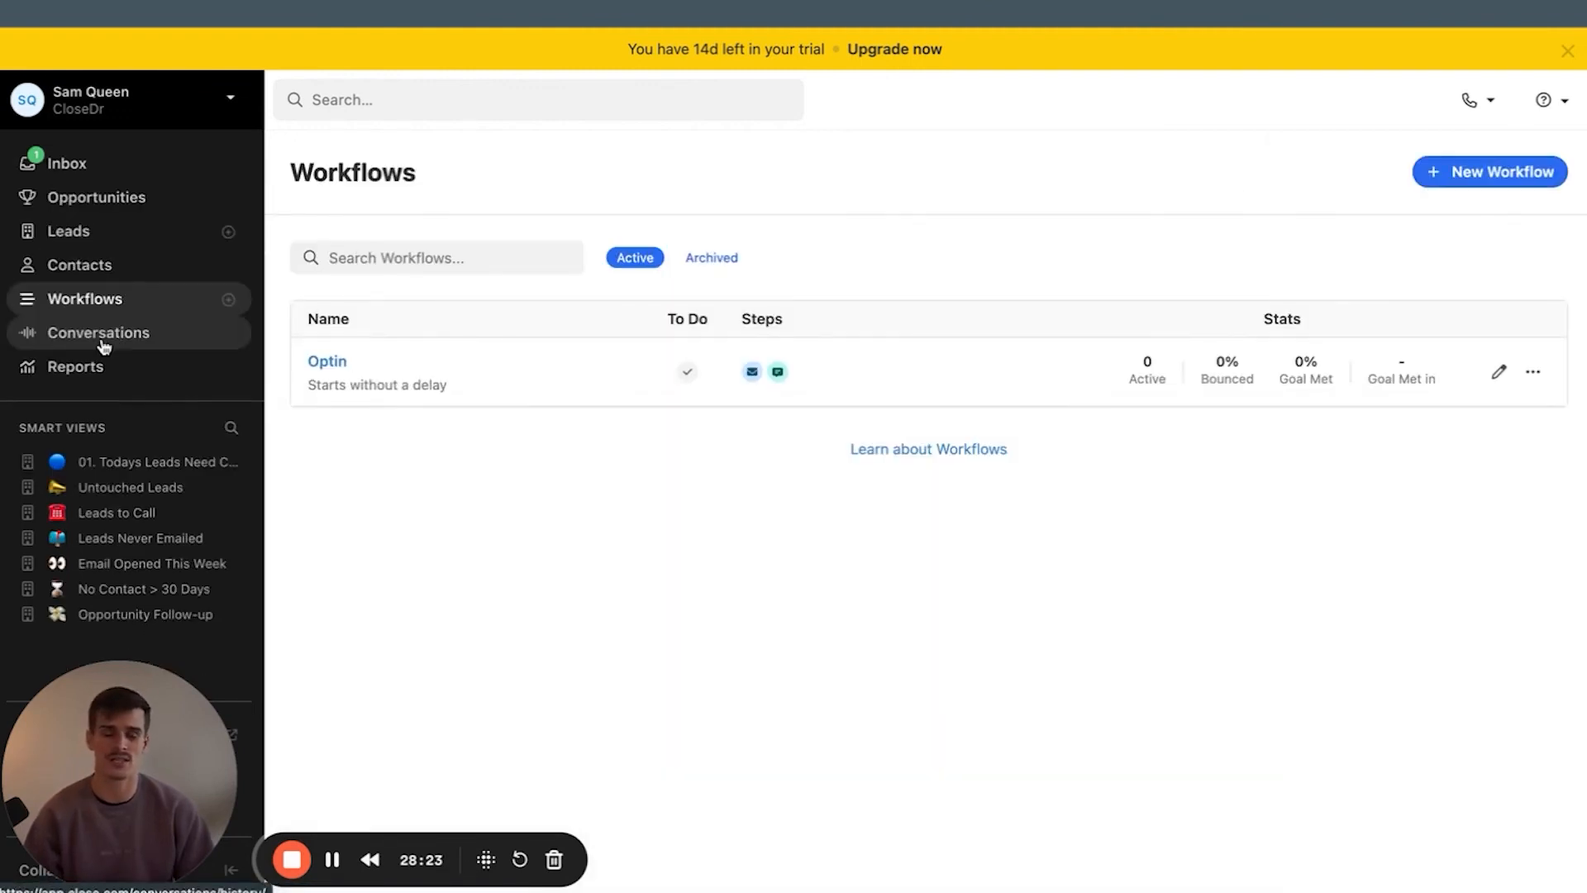
mouse_move(747, 383)
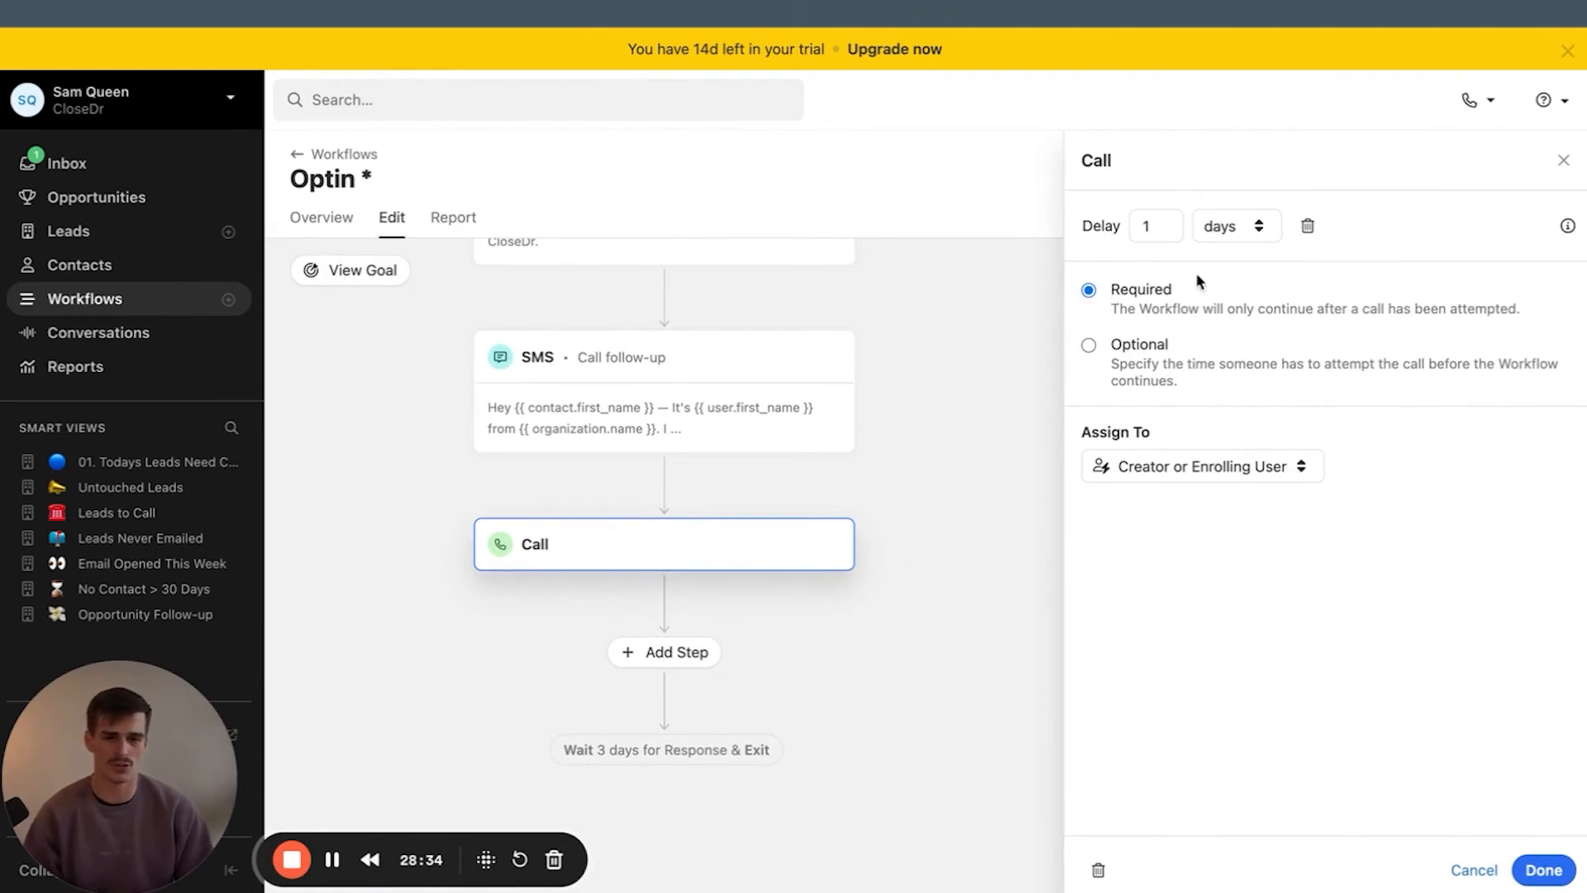
Confirm the required Call step with a one-day delay and save the Optin workflow
click(1543, 870)
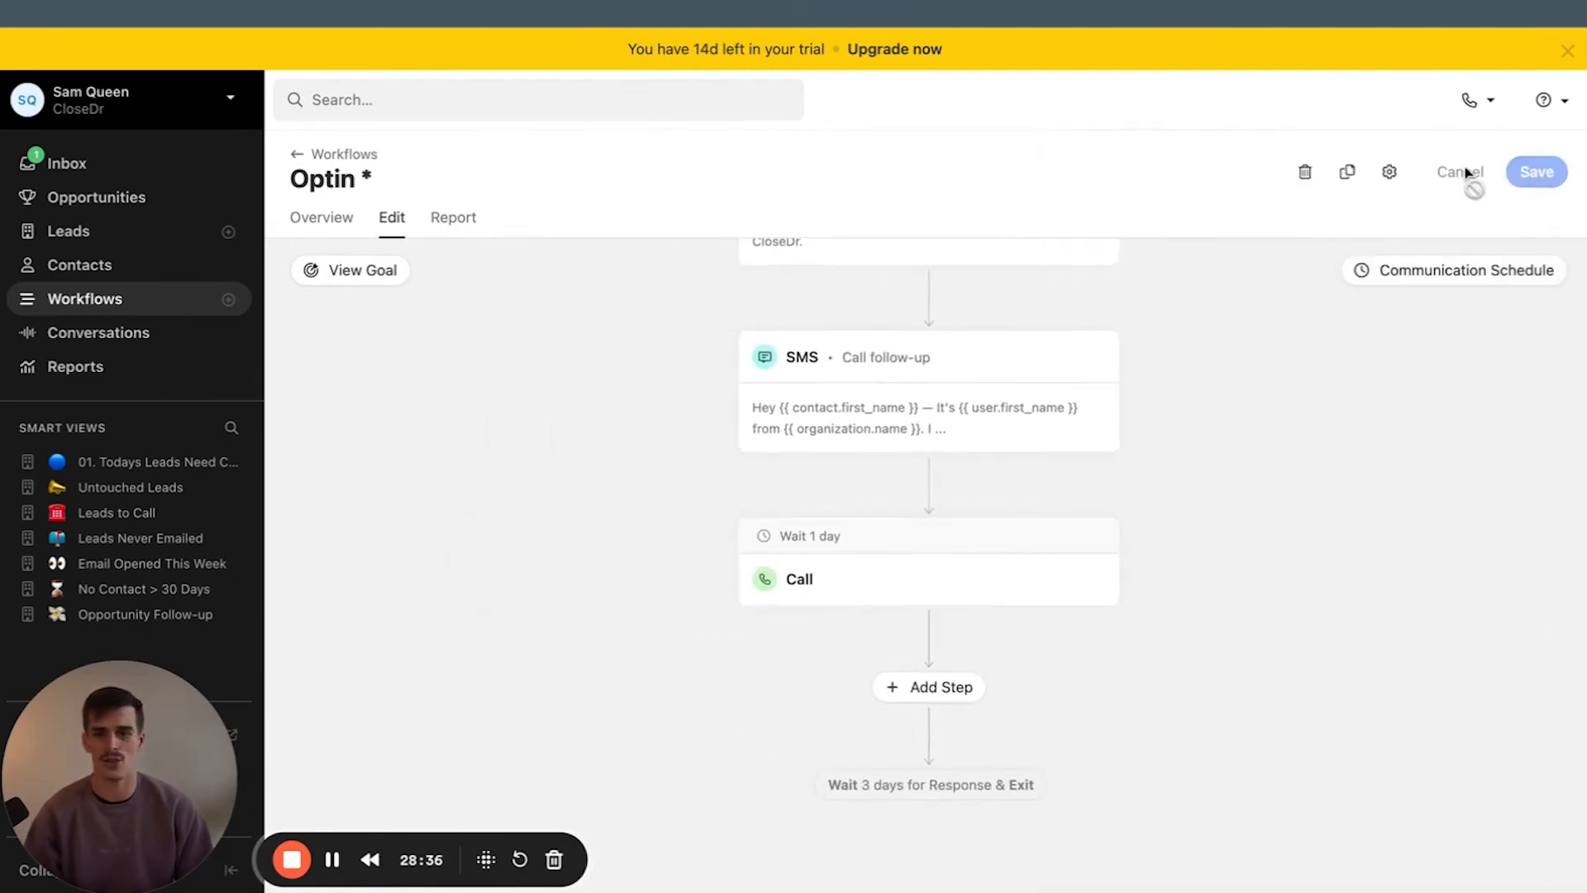
click(1461, 171)
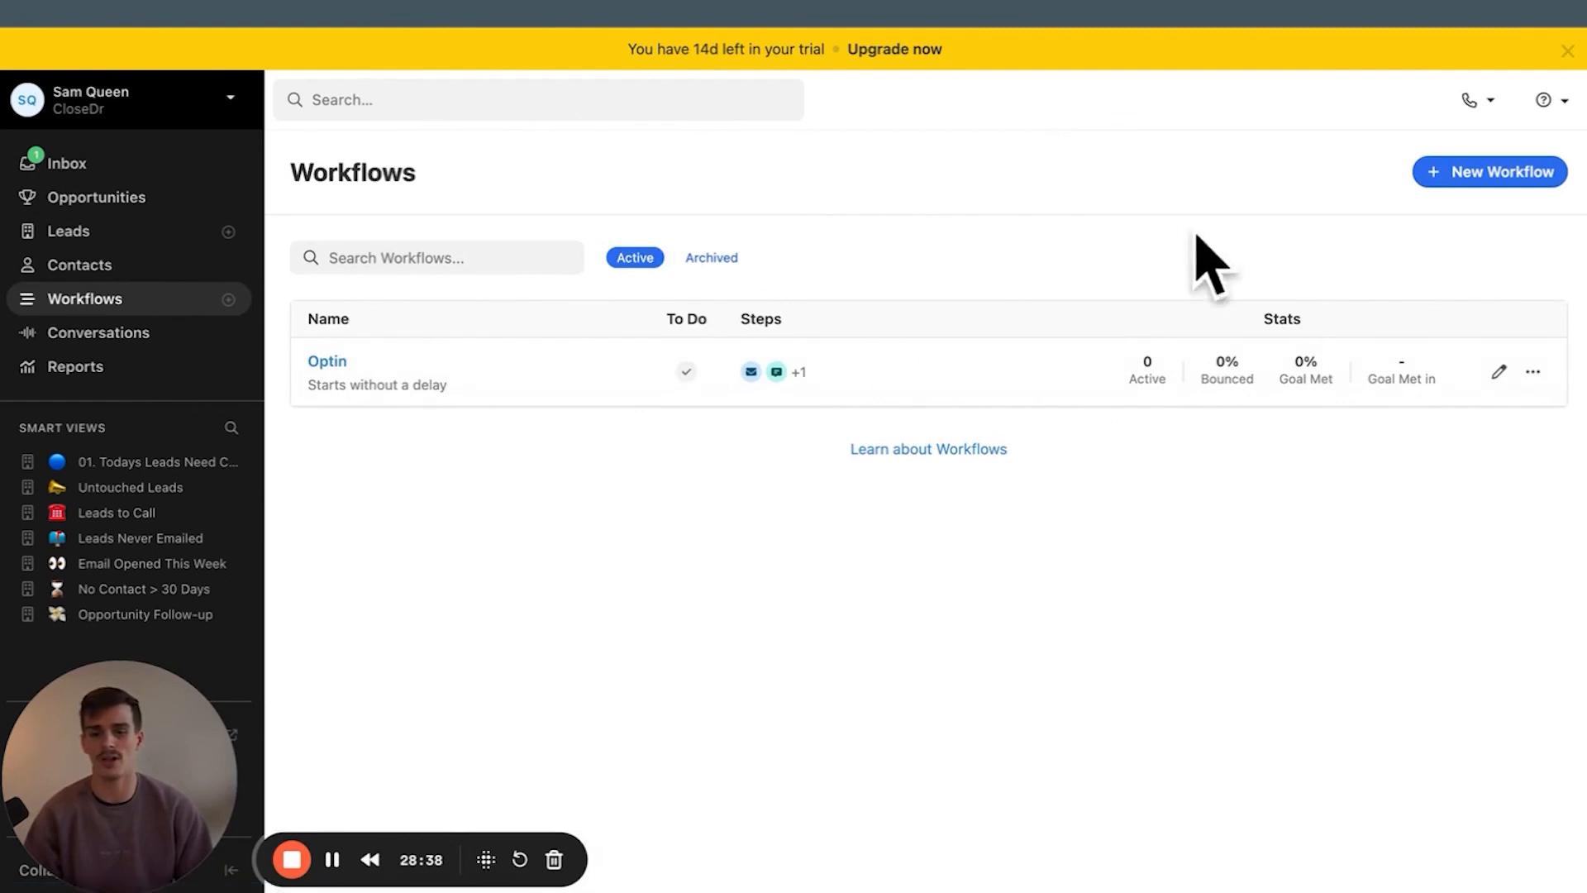
mouse_move(826, 280)
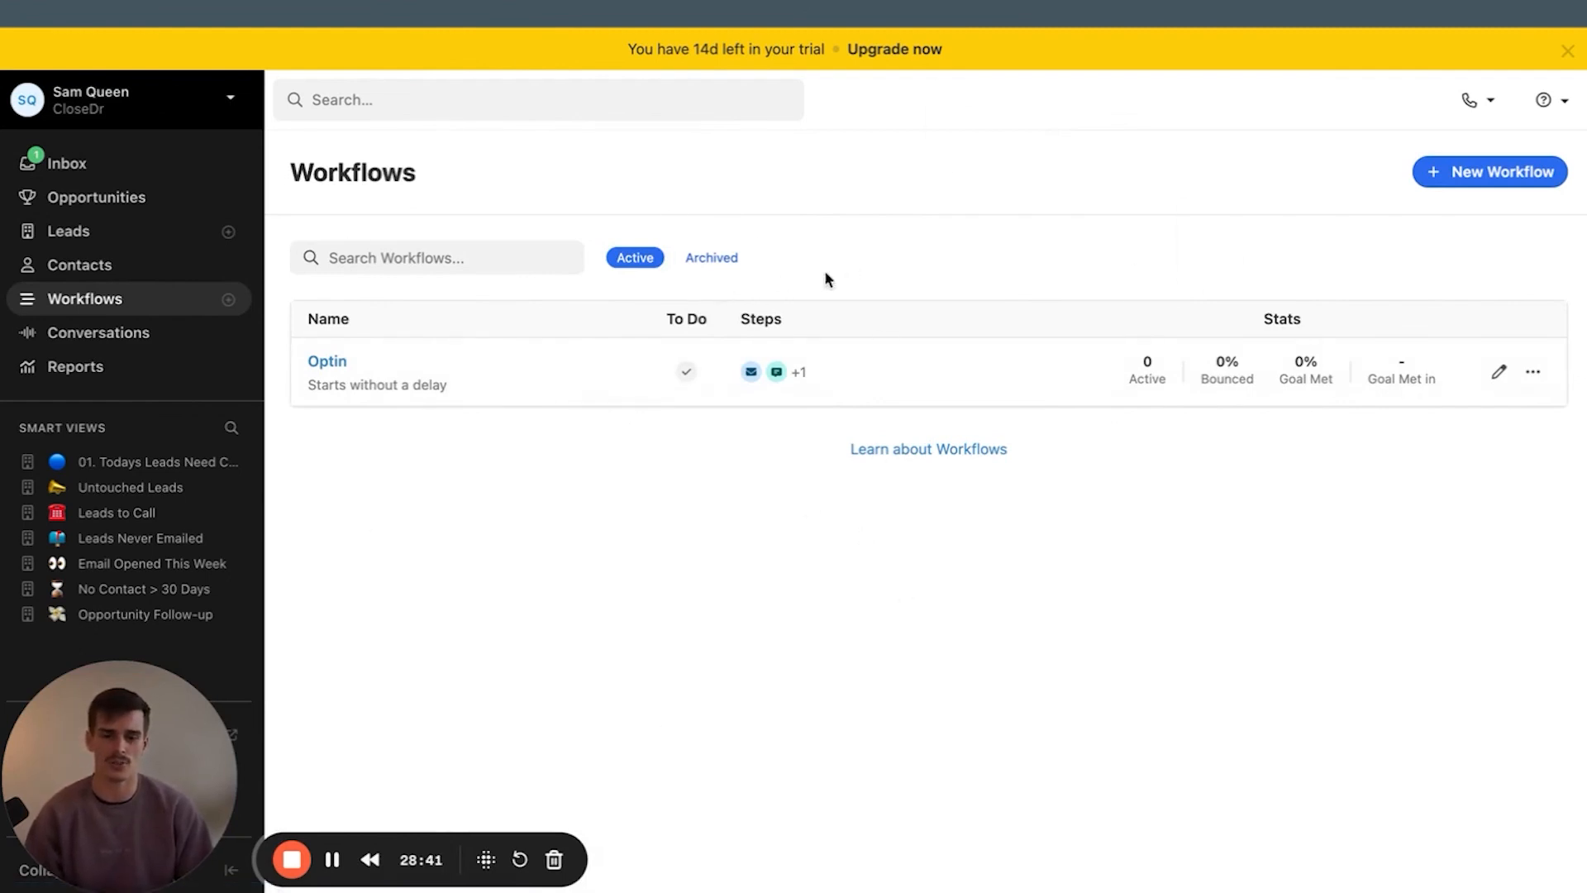
mouse_move(881, 298)
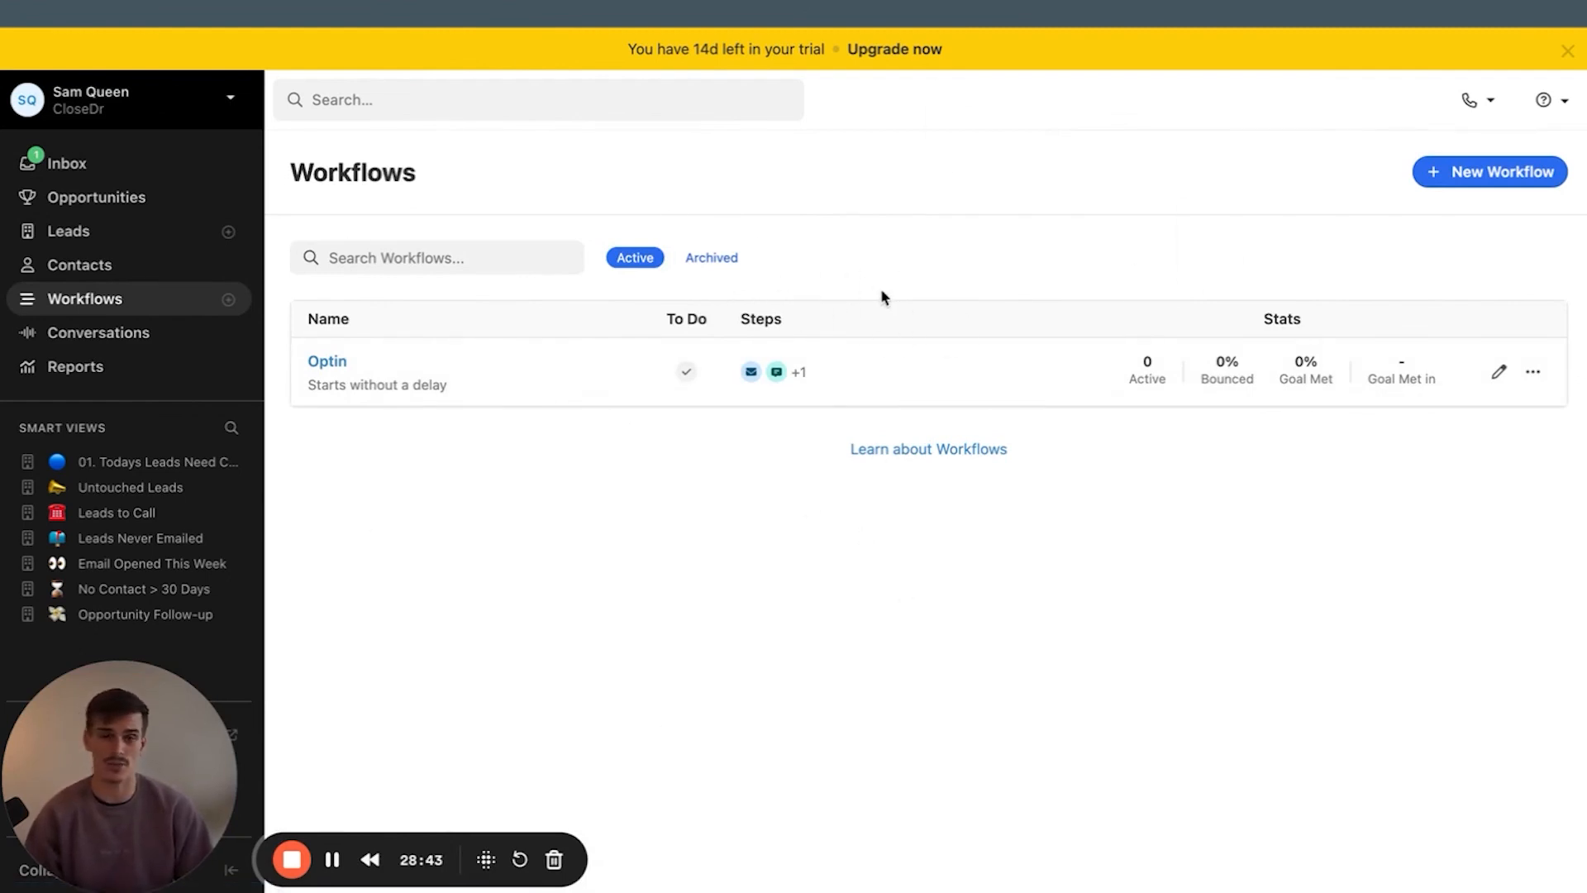
mouse_move(824, 300)
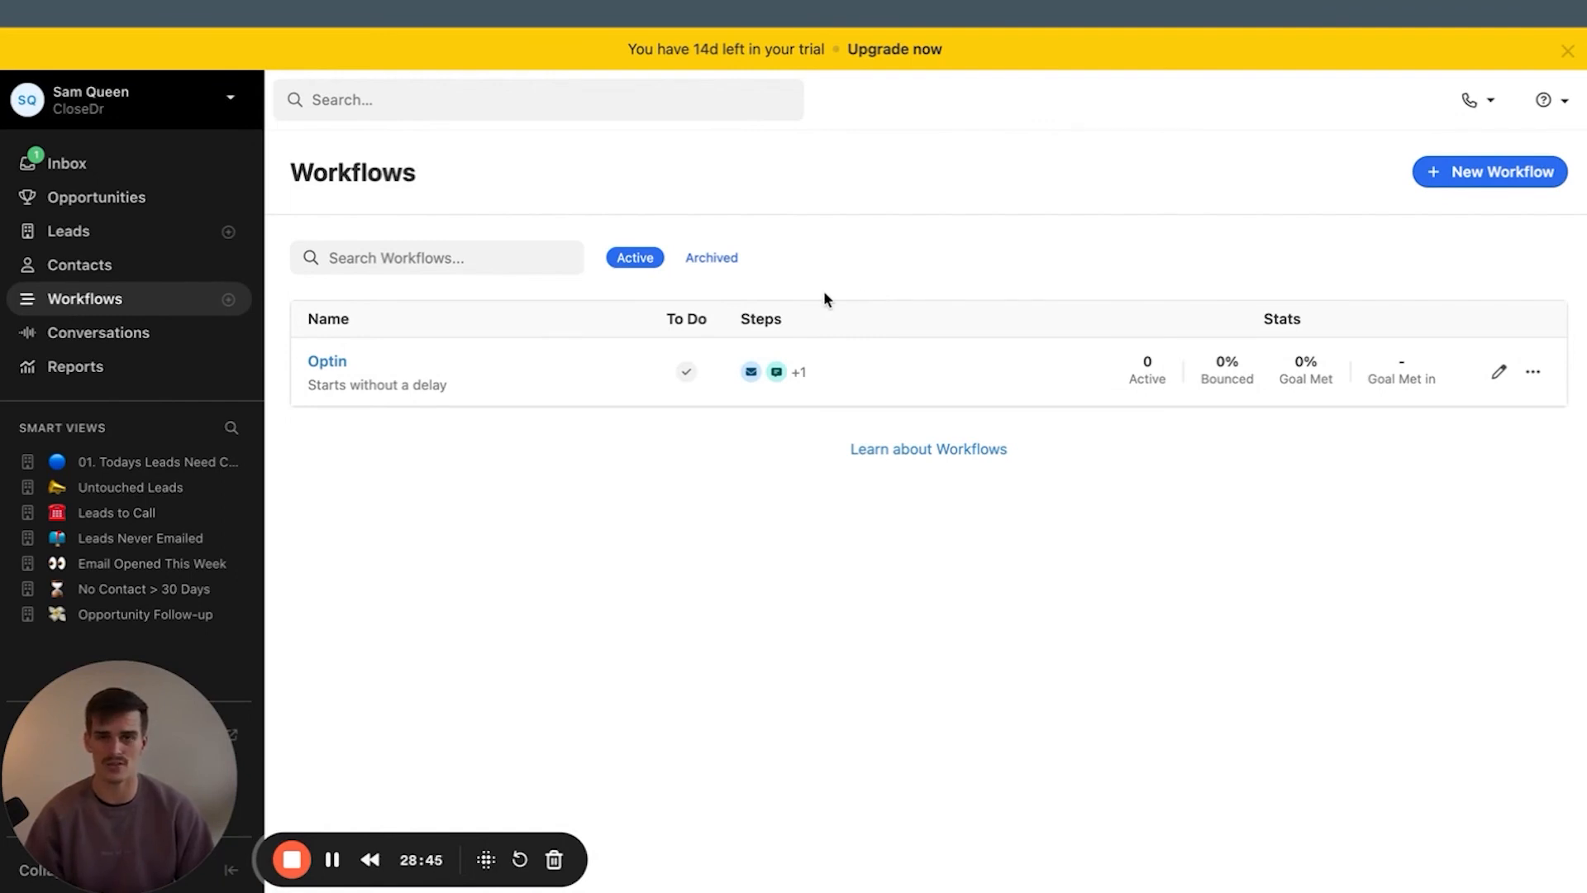
mouse_move(811, 267)
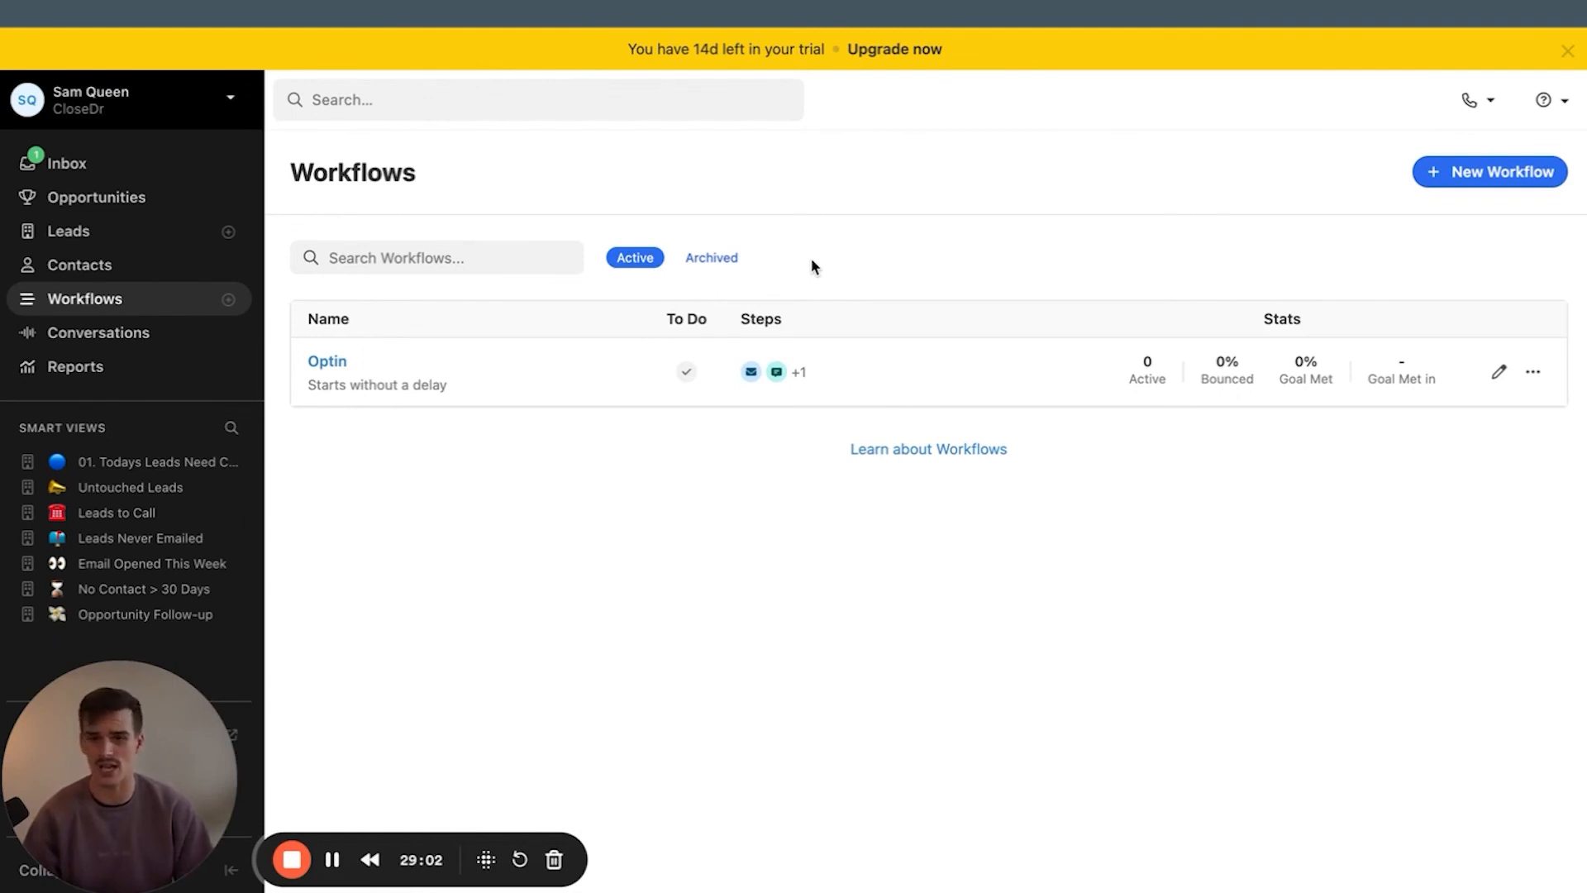
mouse_move(31, 396)
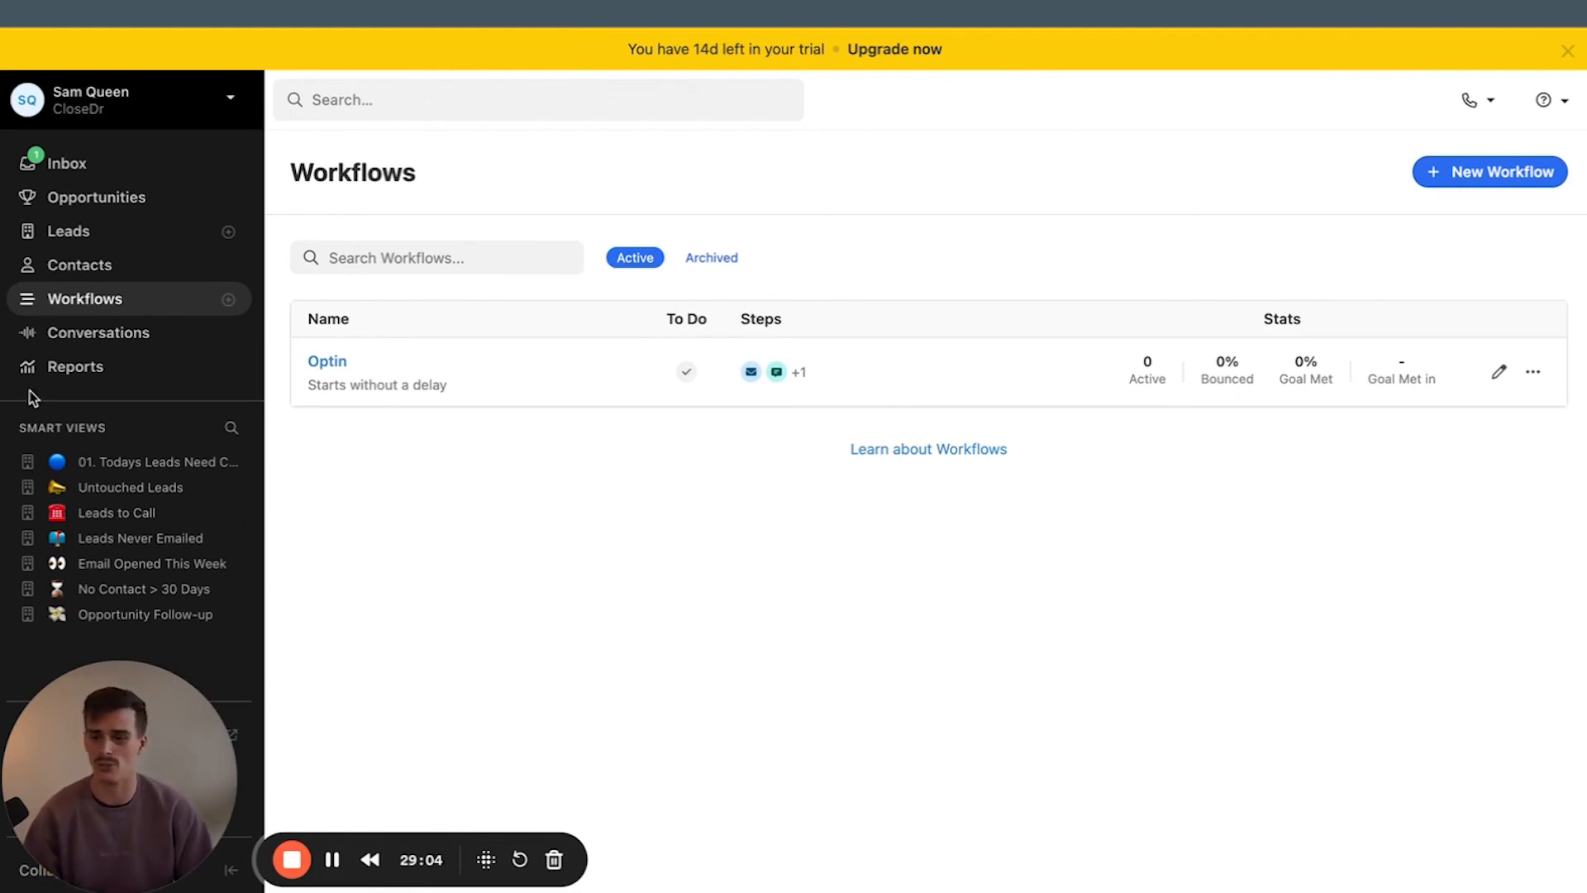
mouse_move(454, 286)
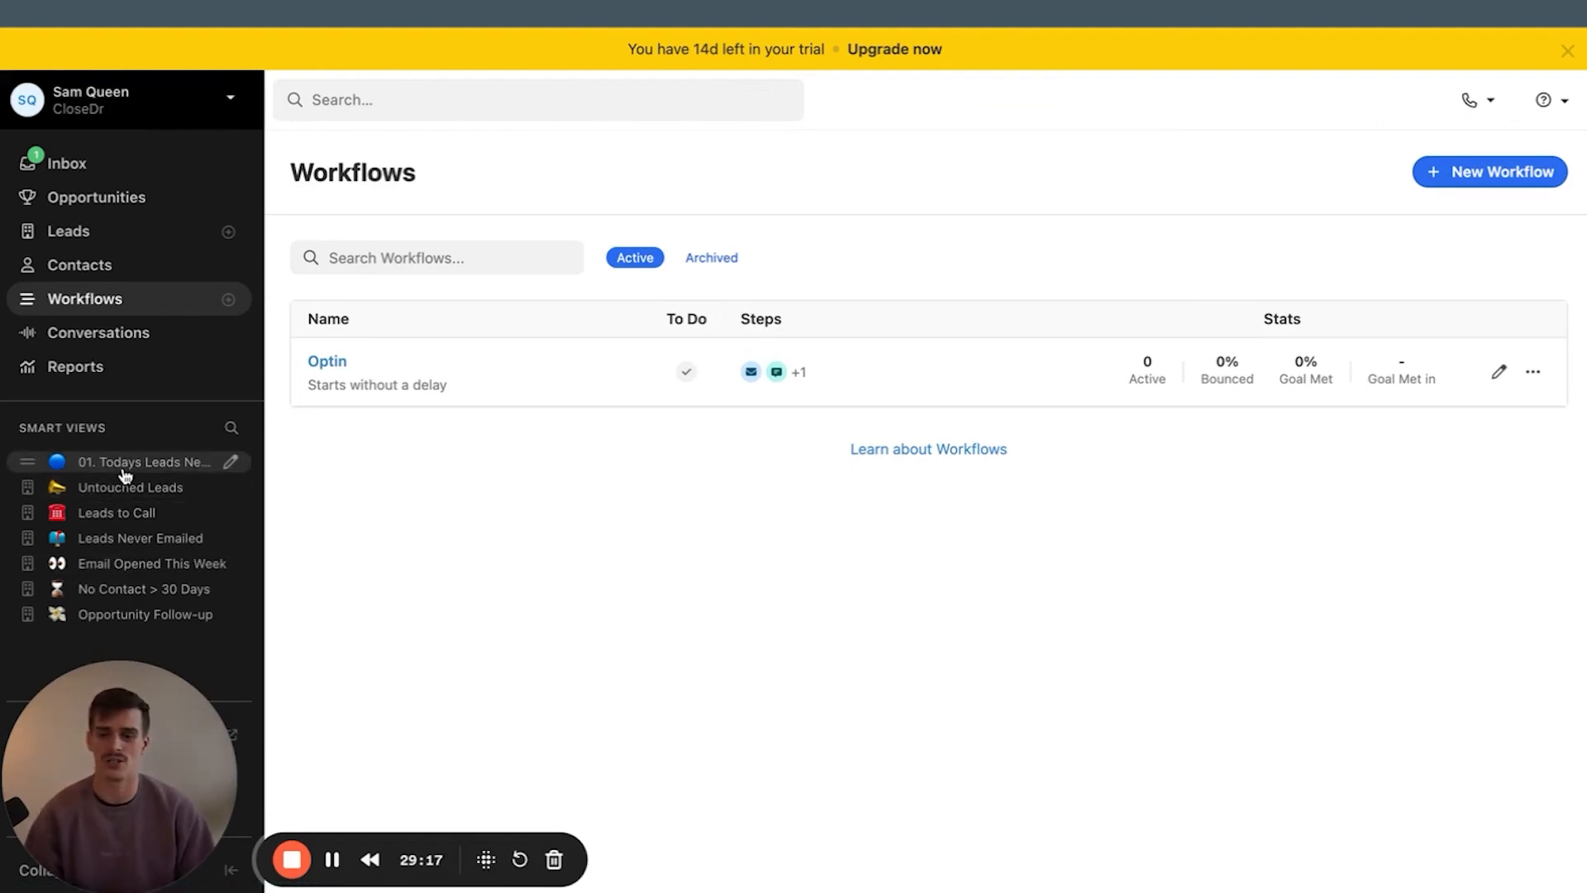
Log calls on the Wayne Enterprises and Close example leads, then reopen the emptied smart view
click(145, 461)
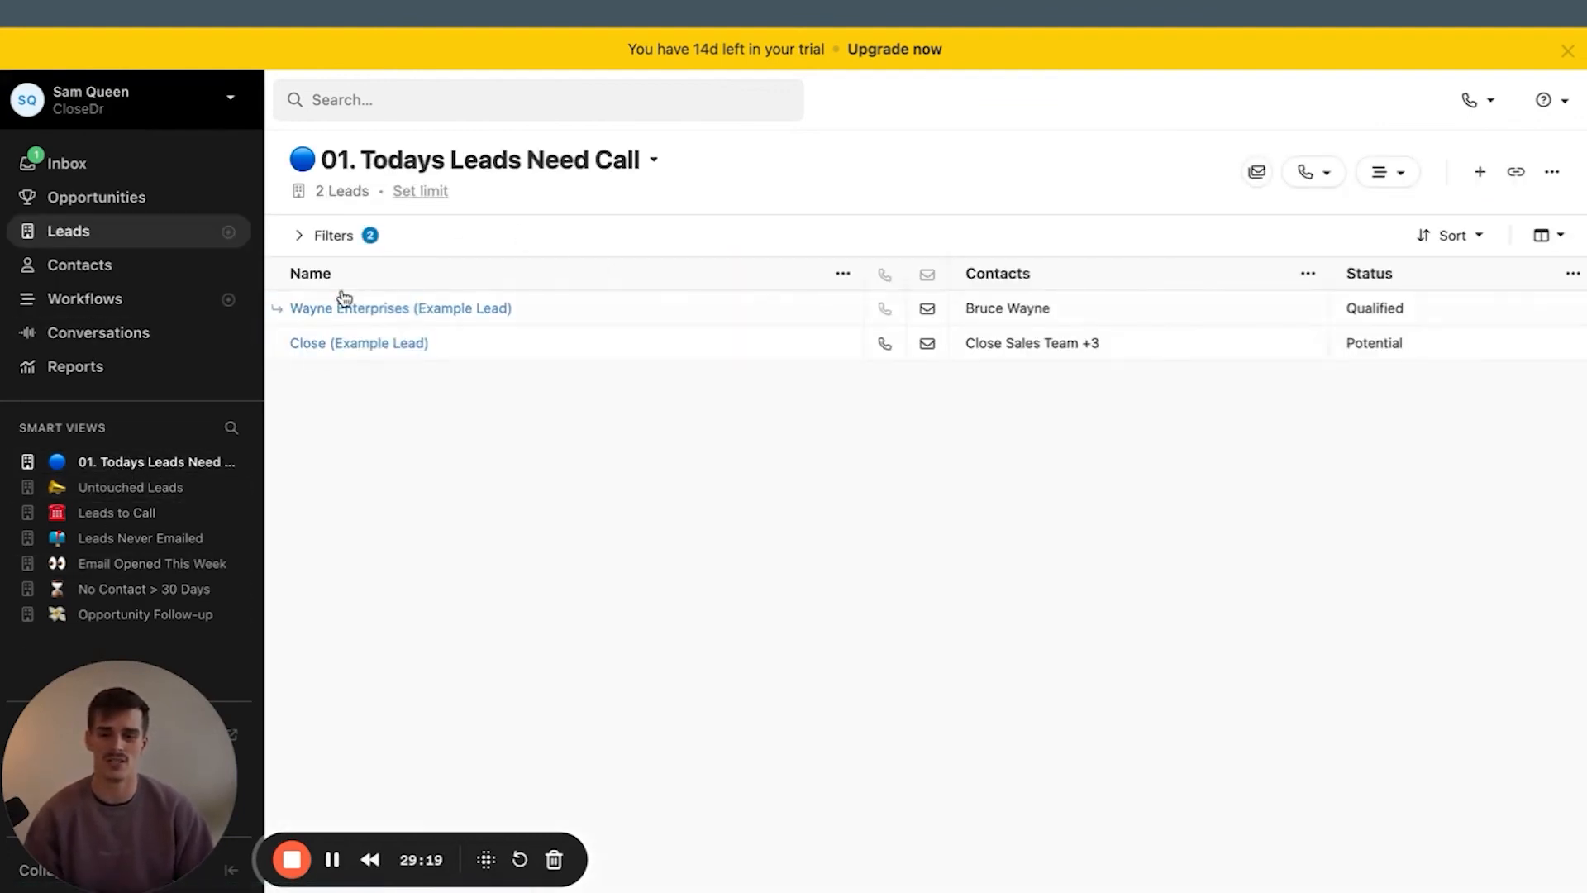
click(400, 307)
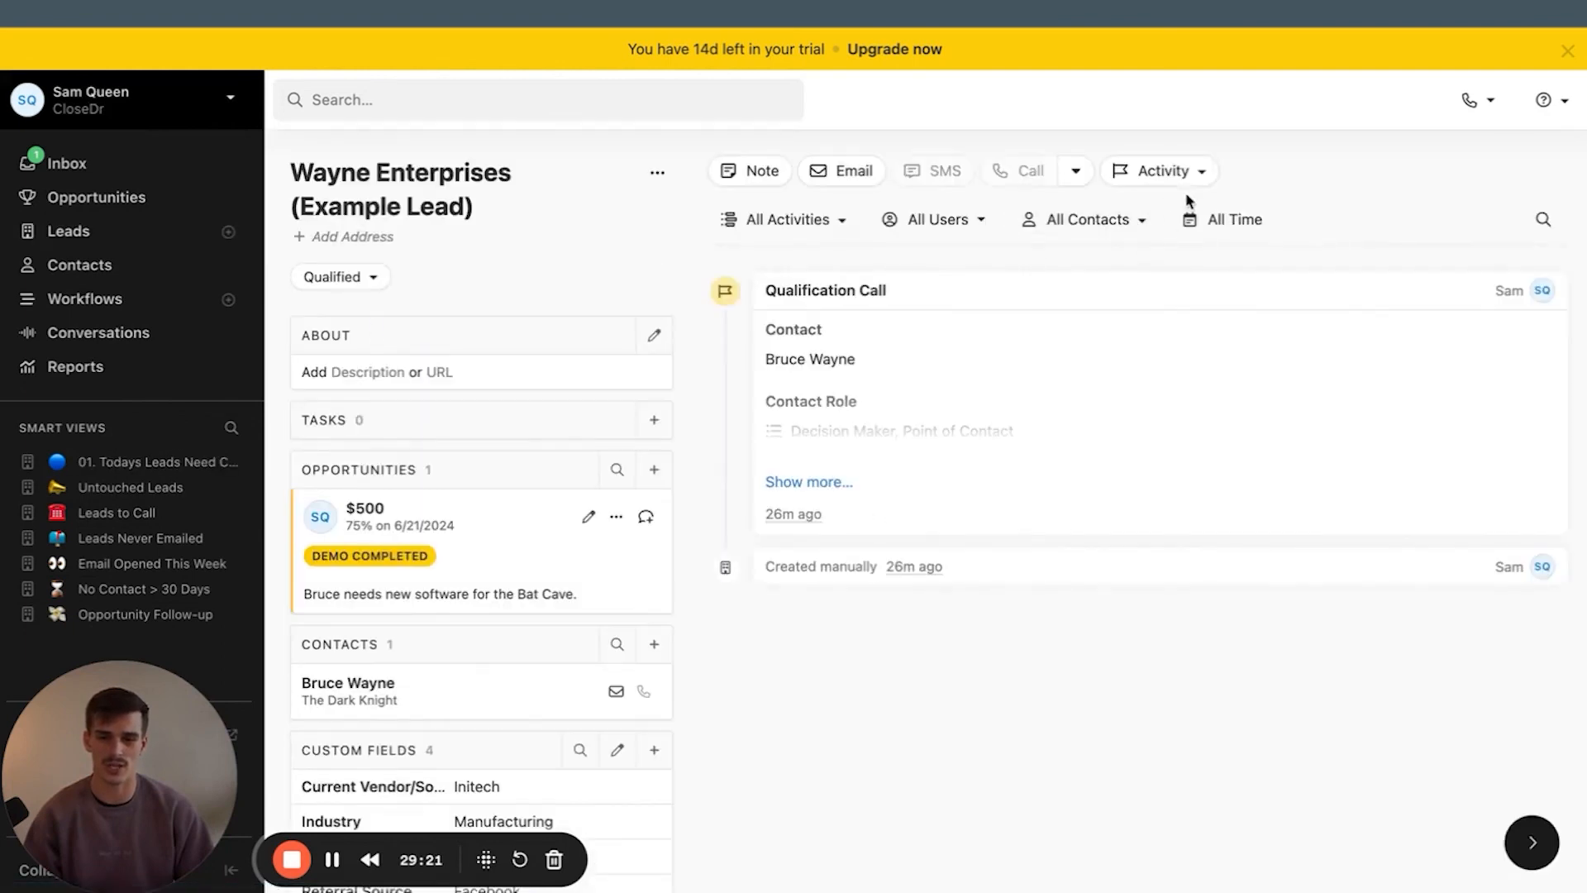
click(1018, 170)
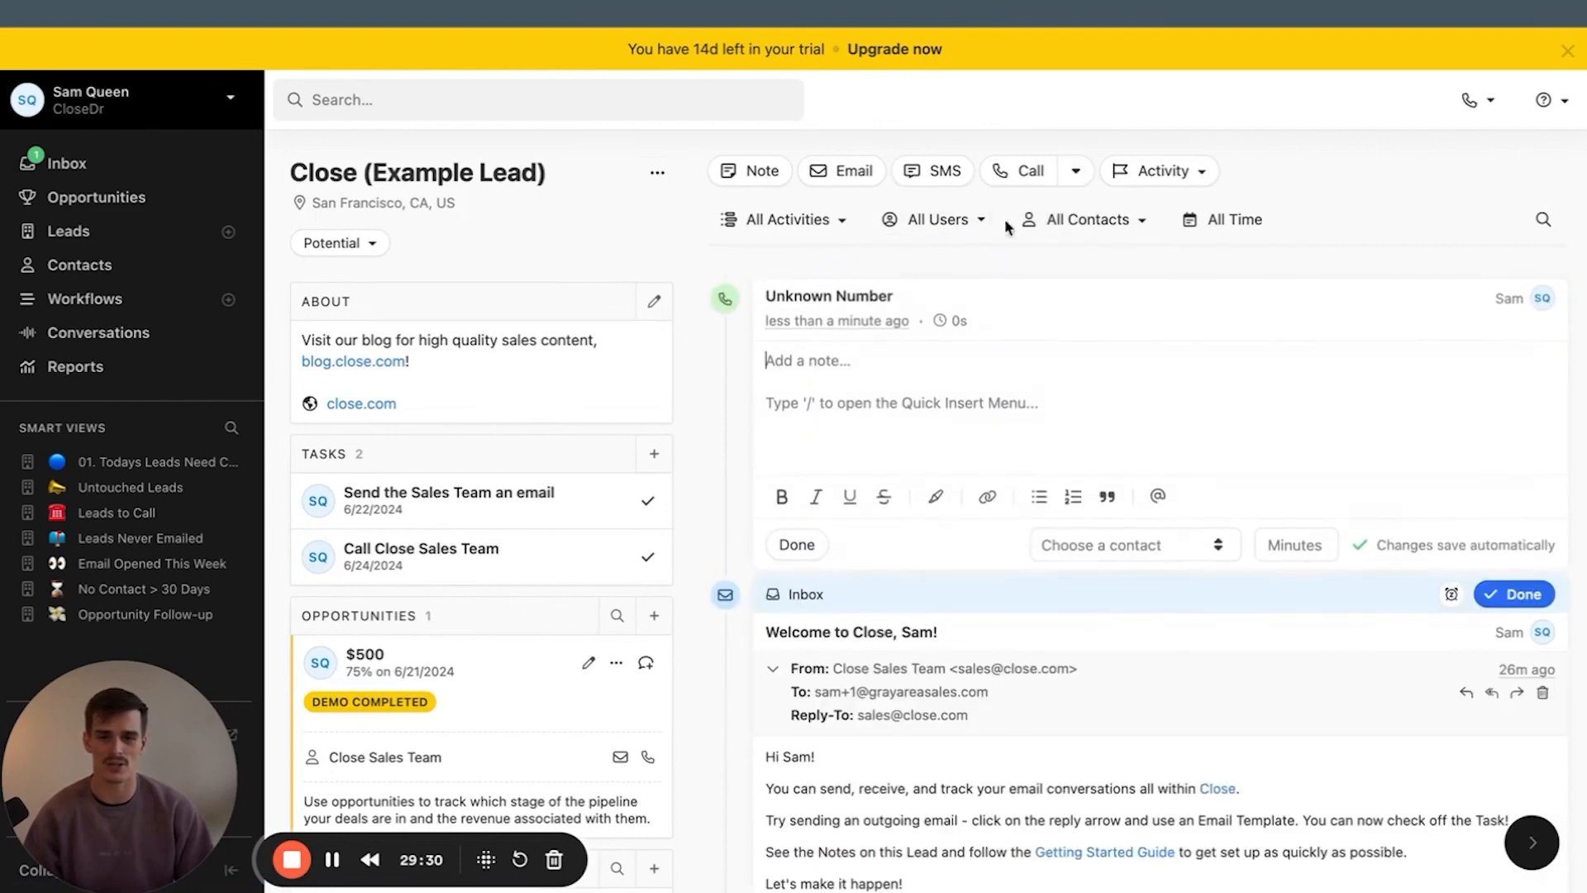
click(158, 462)
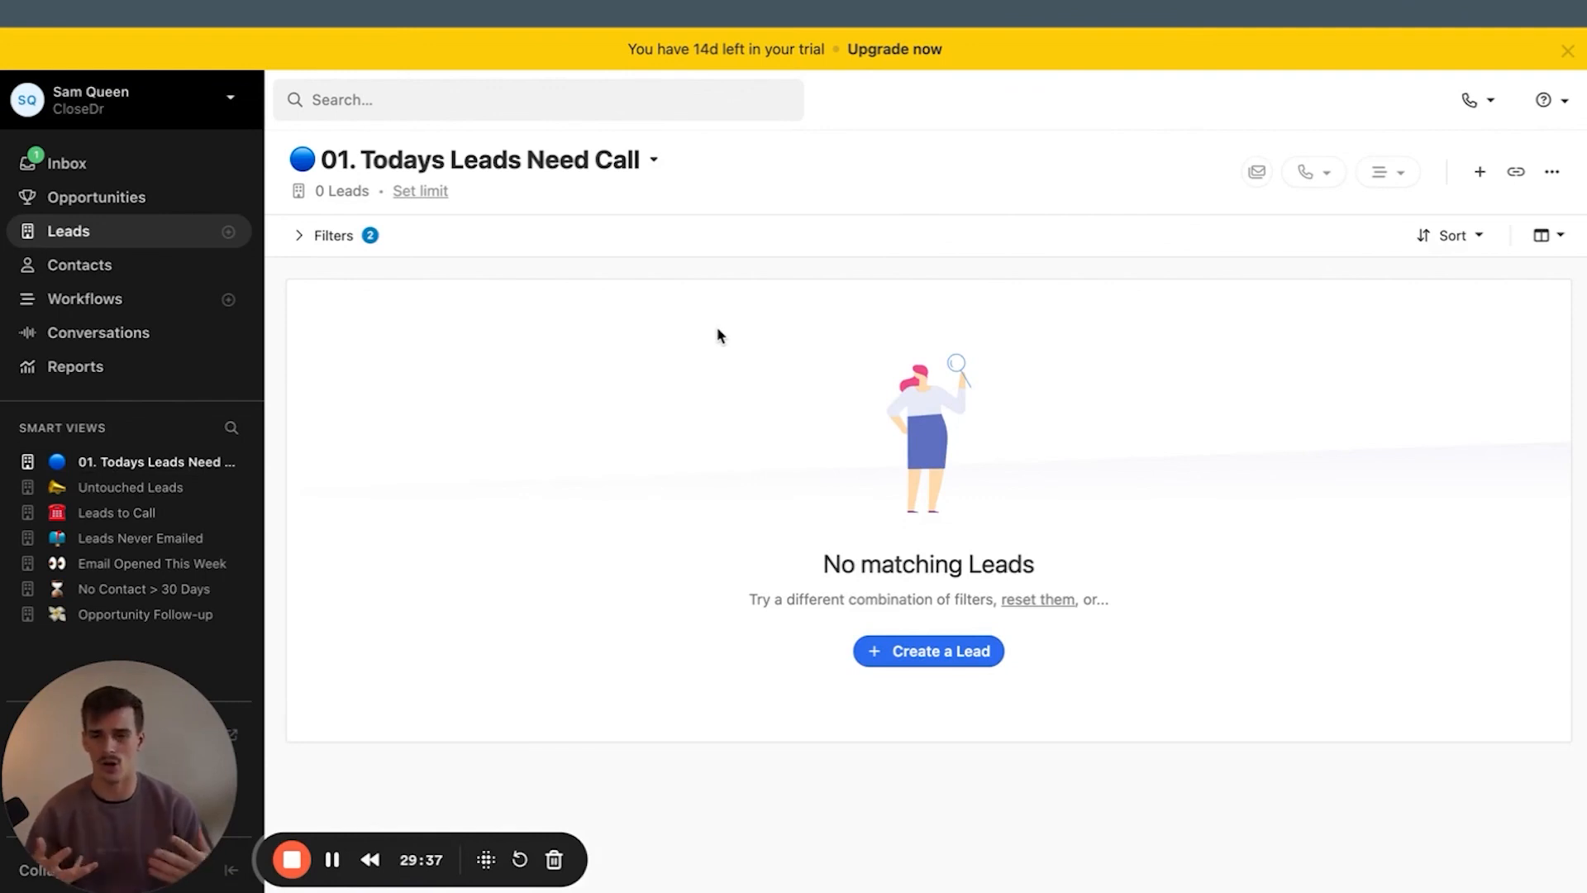
mouse_move(68, 443)
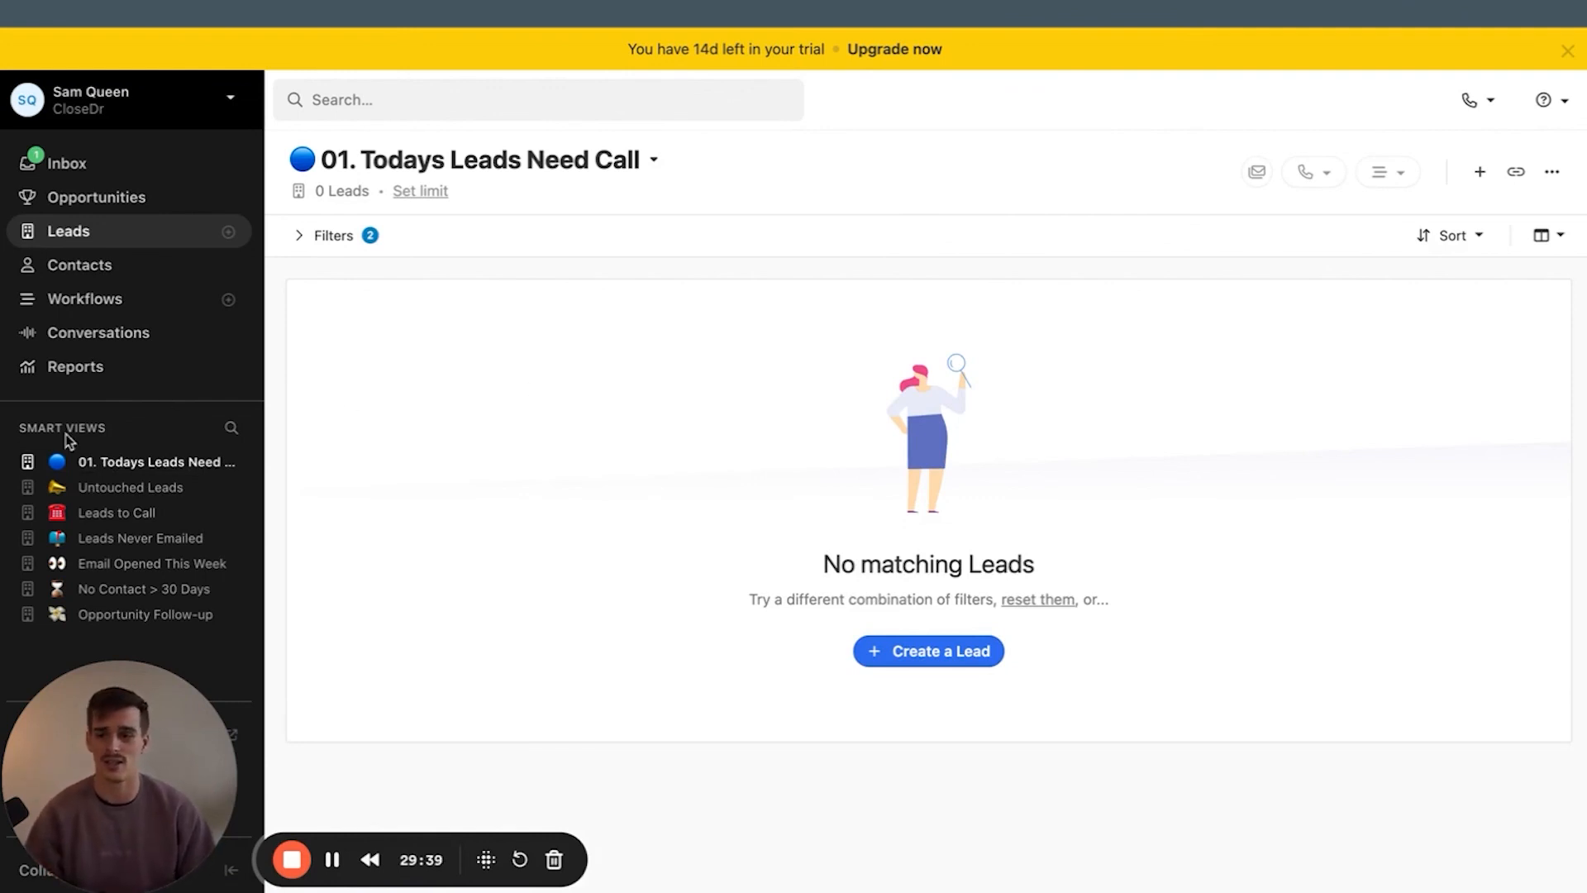
mouse_move(152, 588)
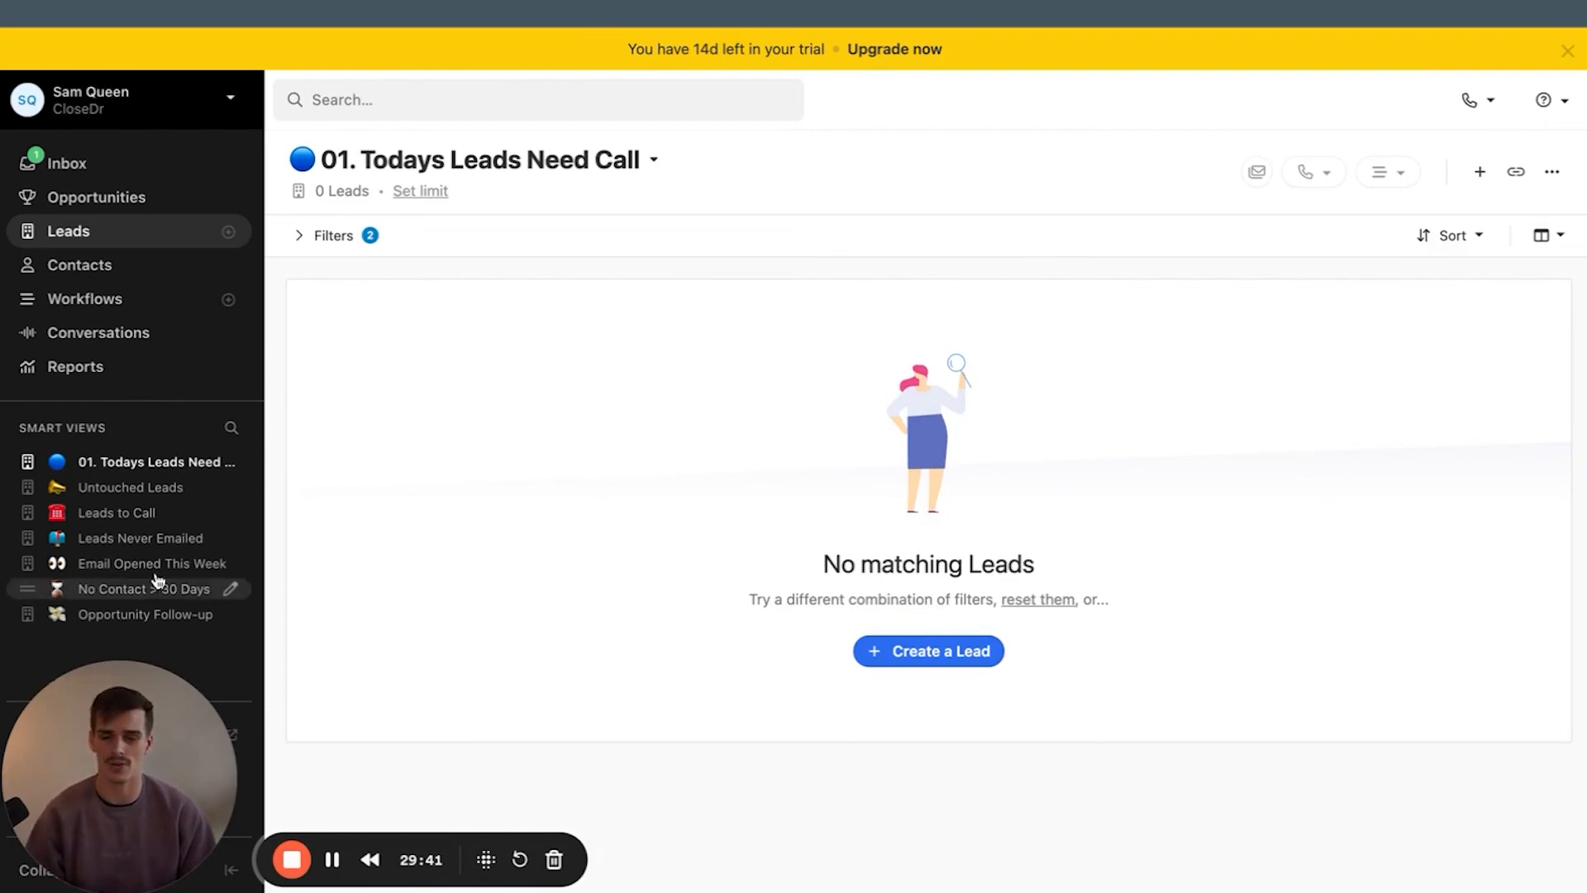